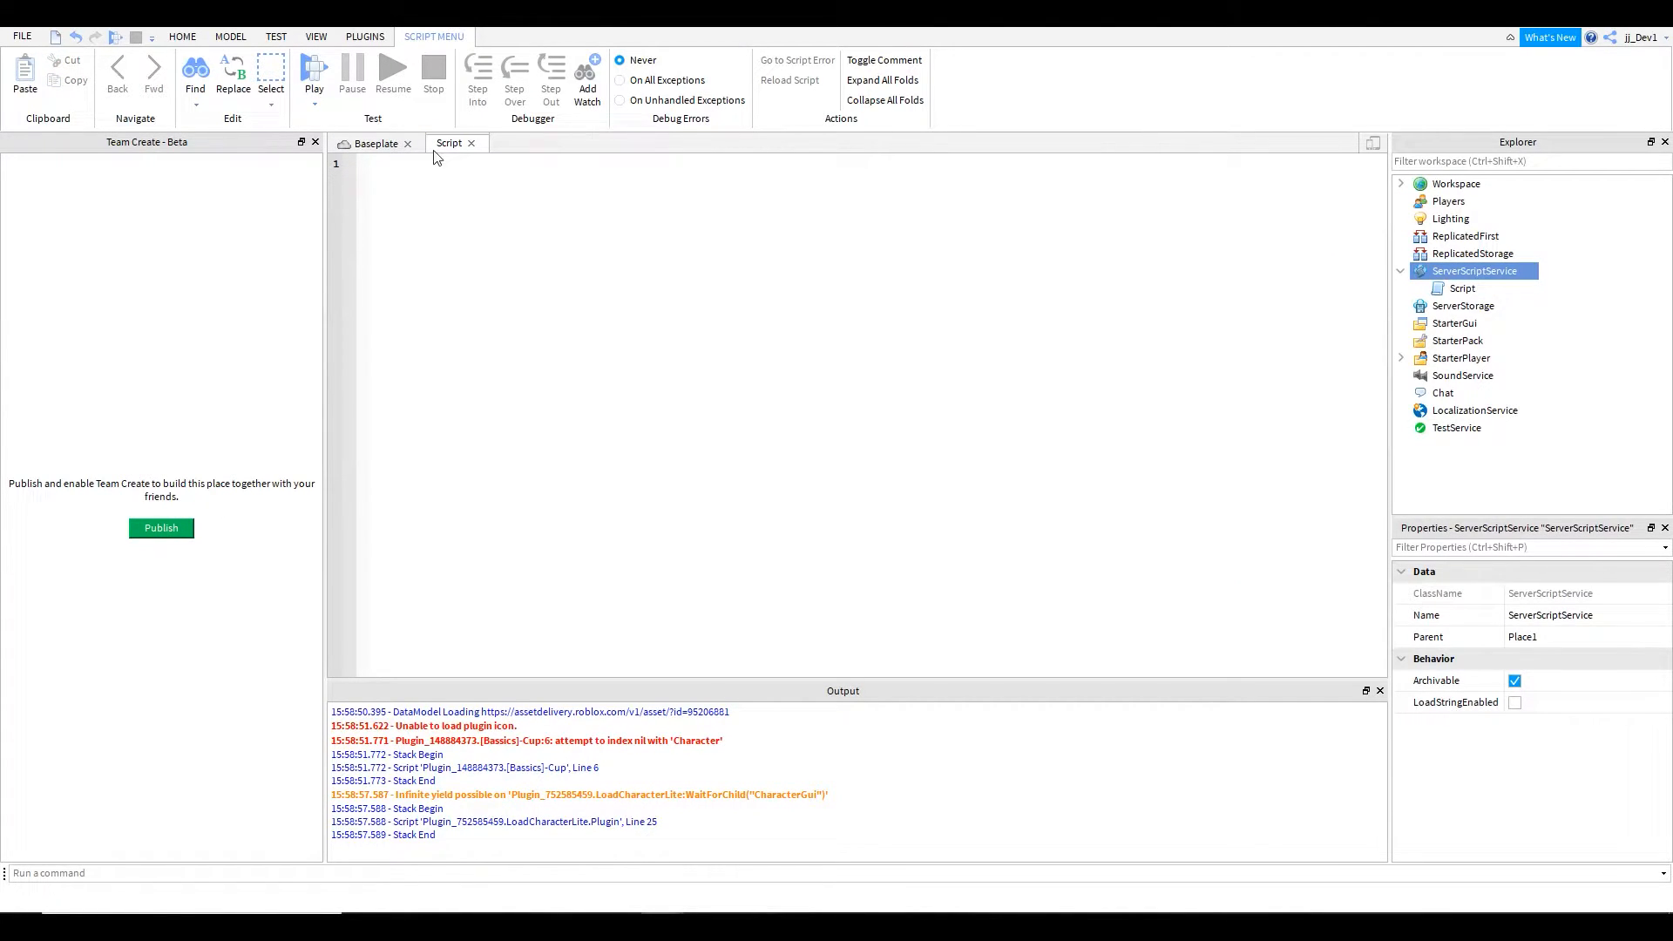
Step: Rename the new server script in ServerScriptService to Trail
left_click(1462, 288)
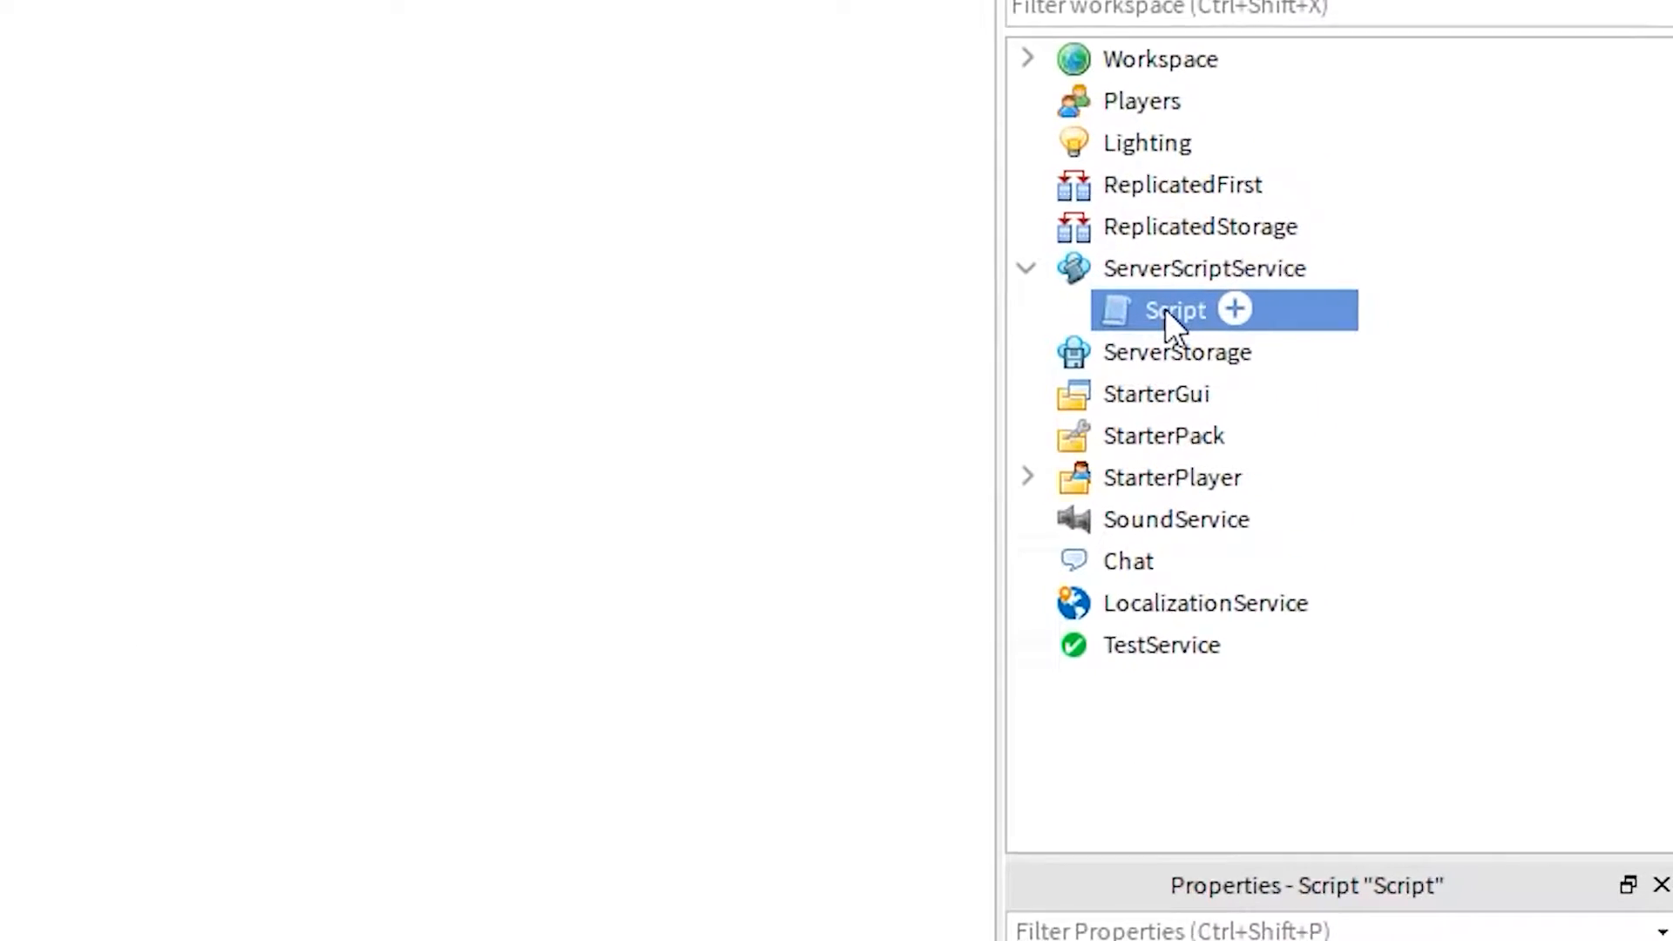
type("Trail")
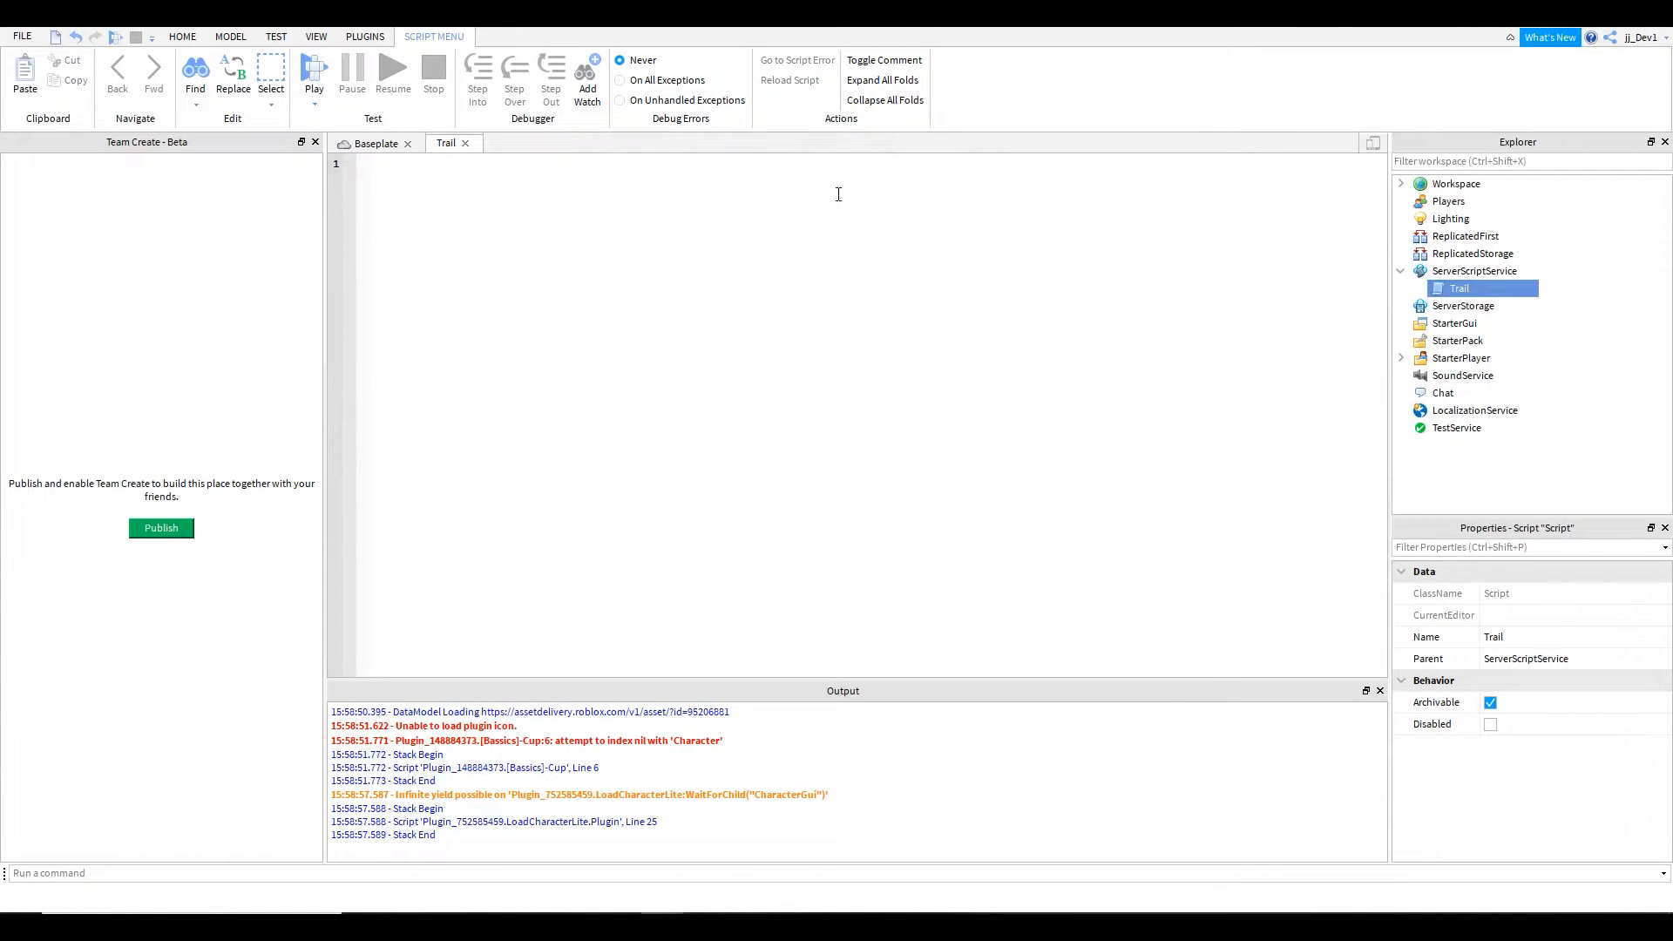
Step: Insert a Trail object into ServerStorage via the object search for 'trail'
left_click(1462, 307)
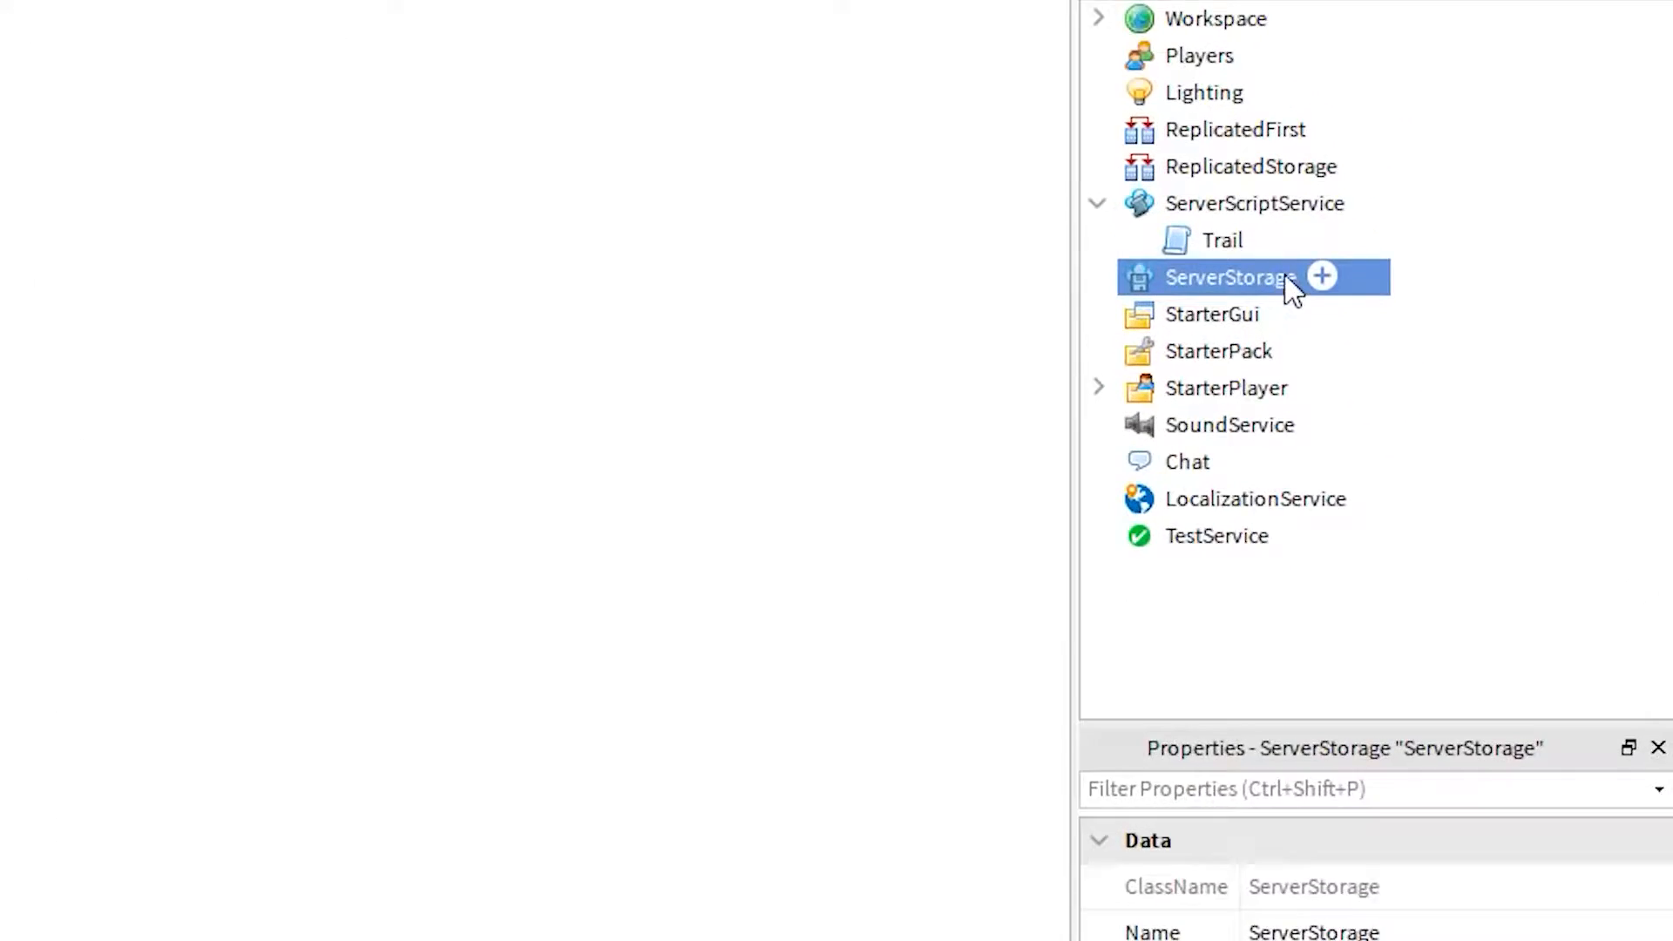
left_click(1323, 277)
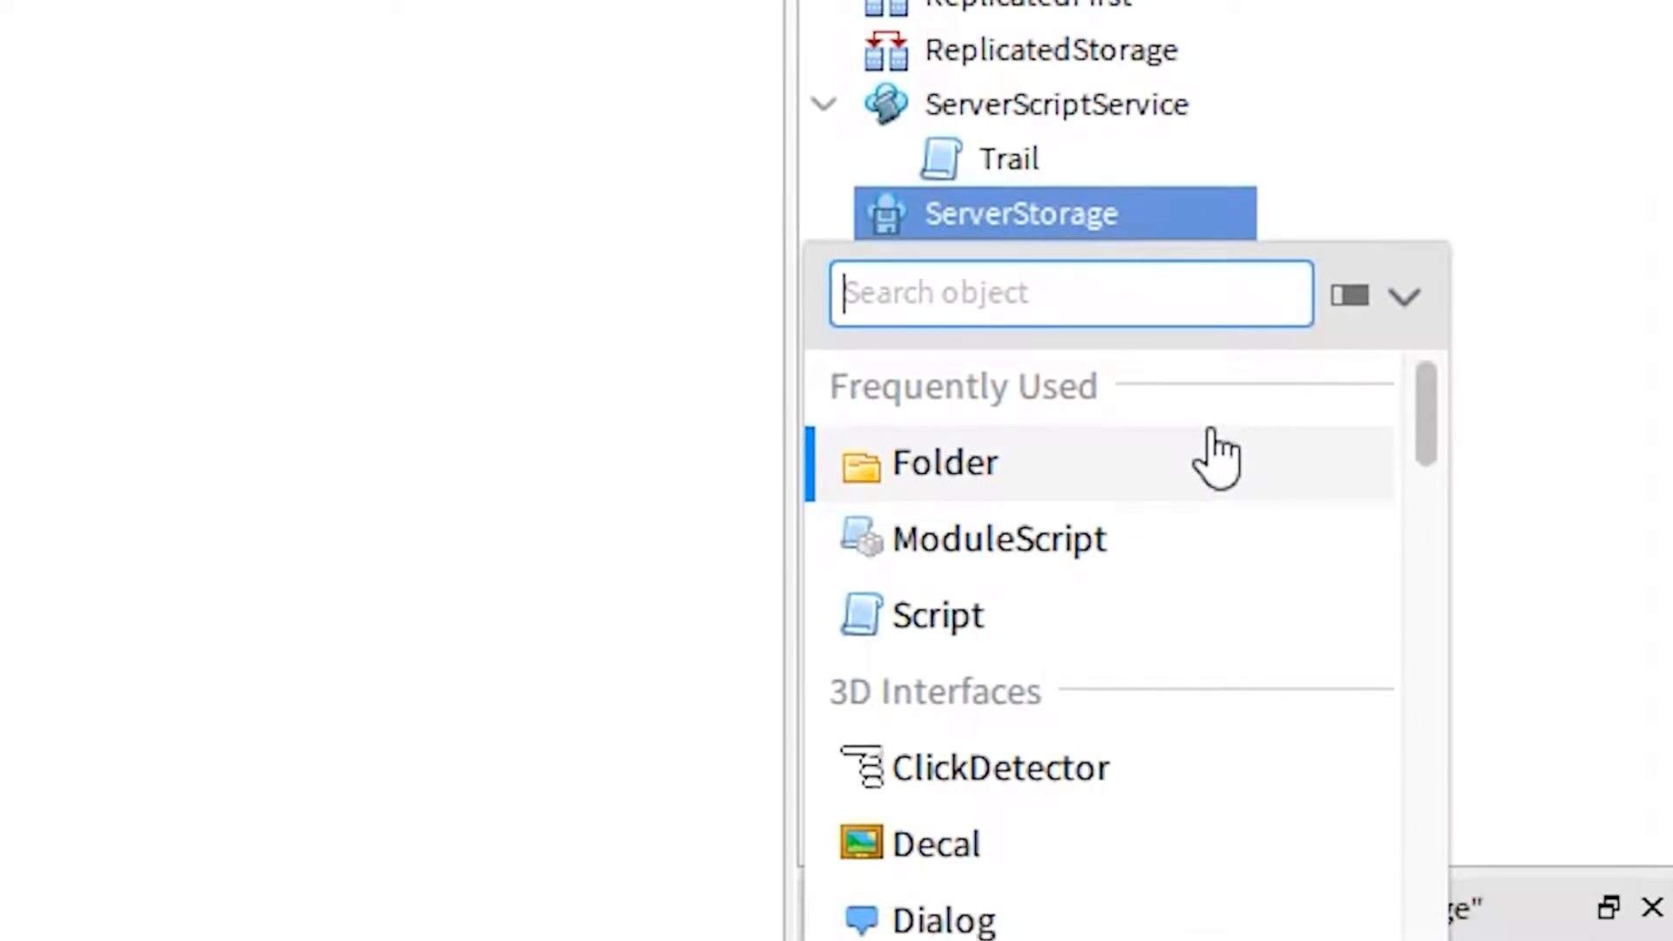
type("trail")
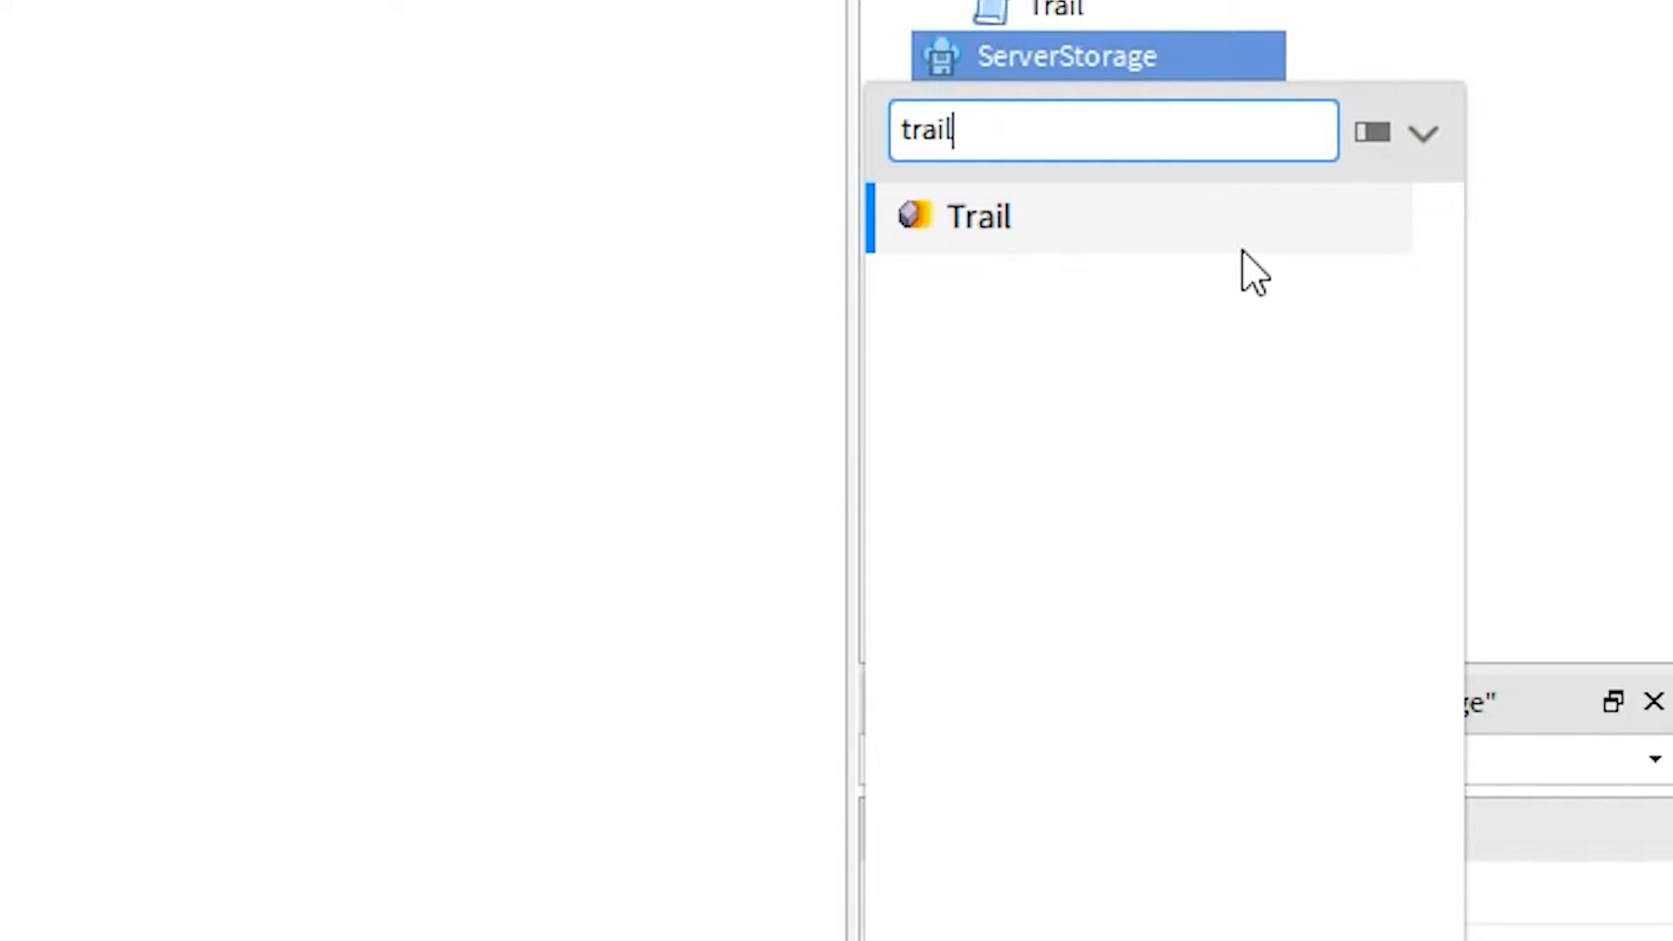
left_click(978, 217)
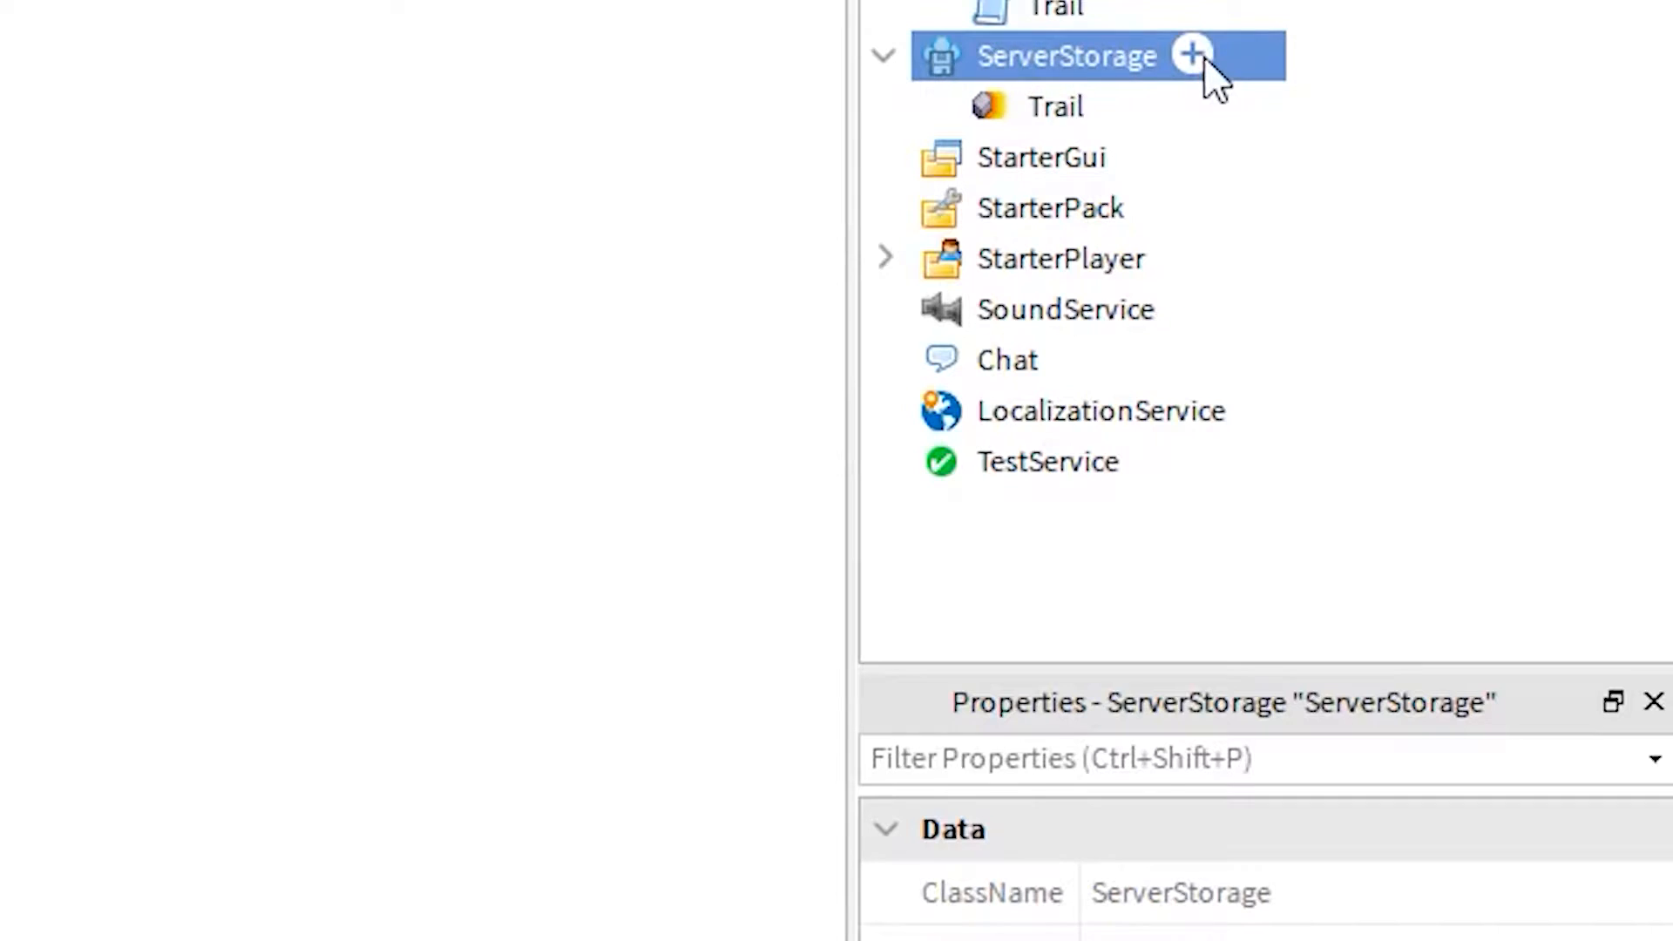
Step: Select the new Trail and begin editing its Color property
left_click(1054, 106)
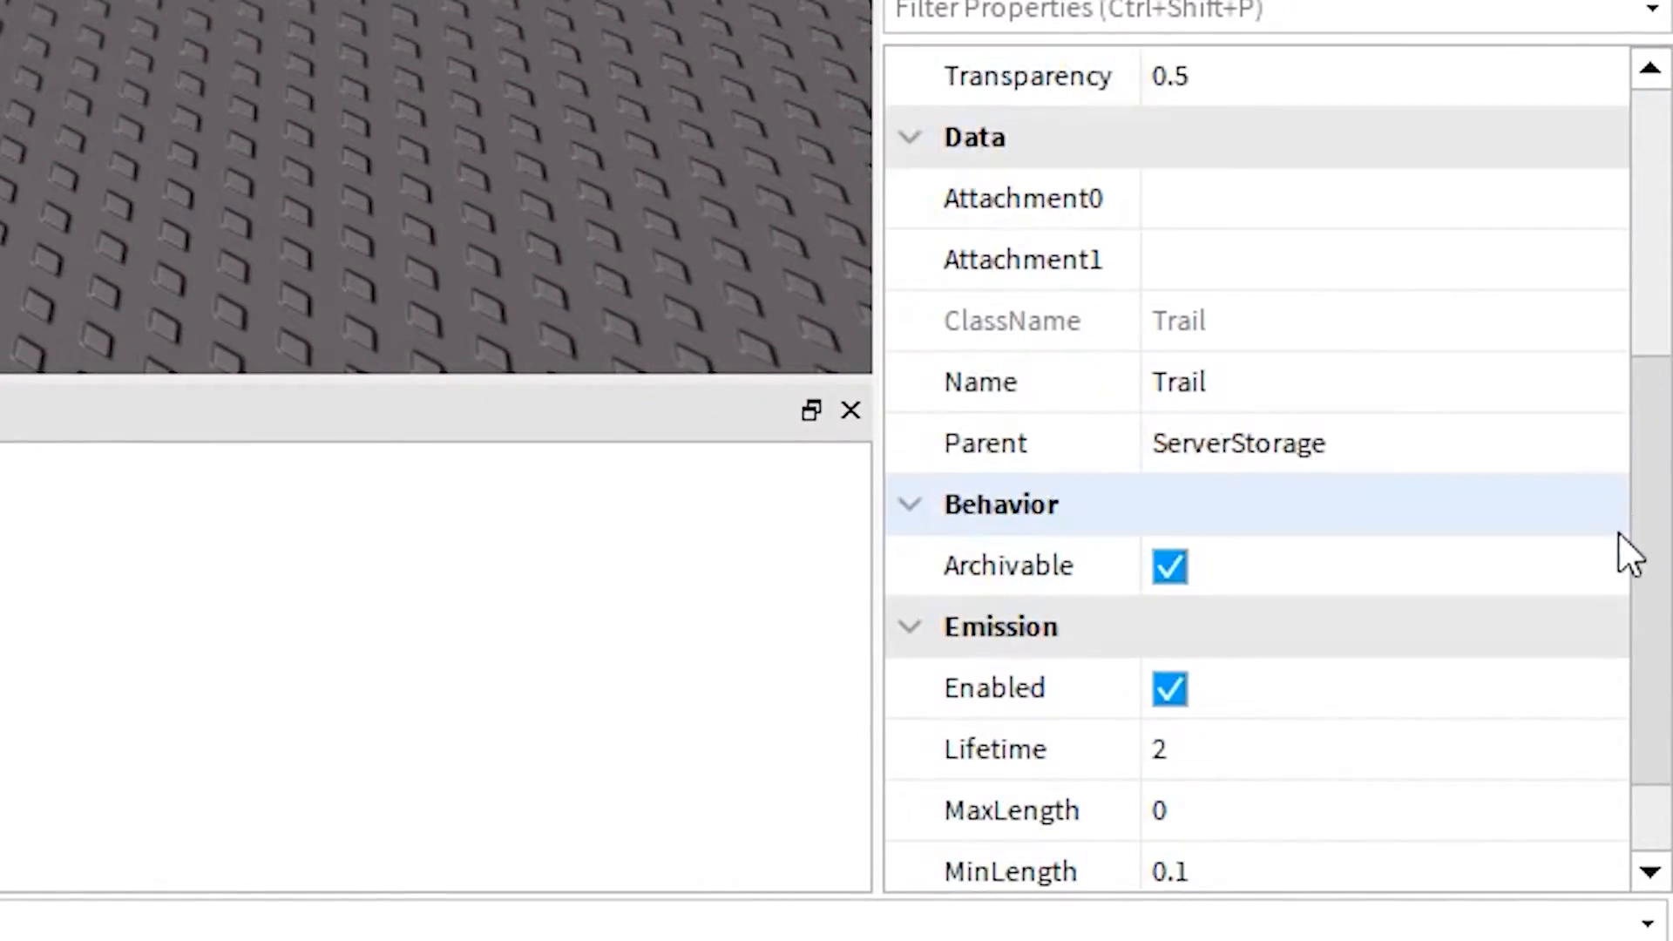
scroll("up", 3)
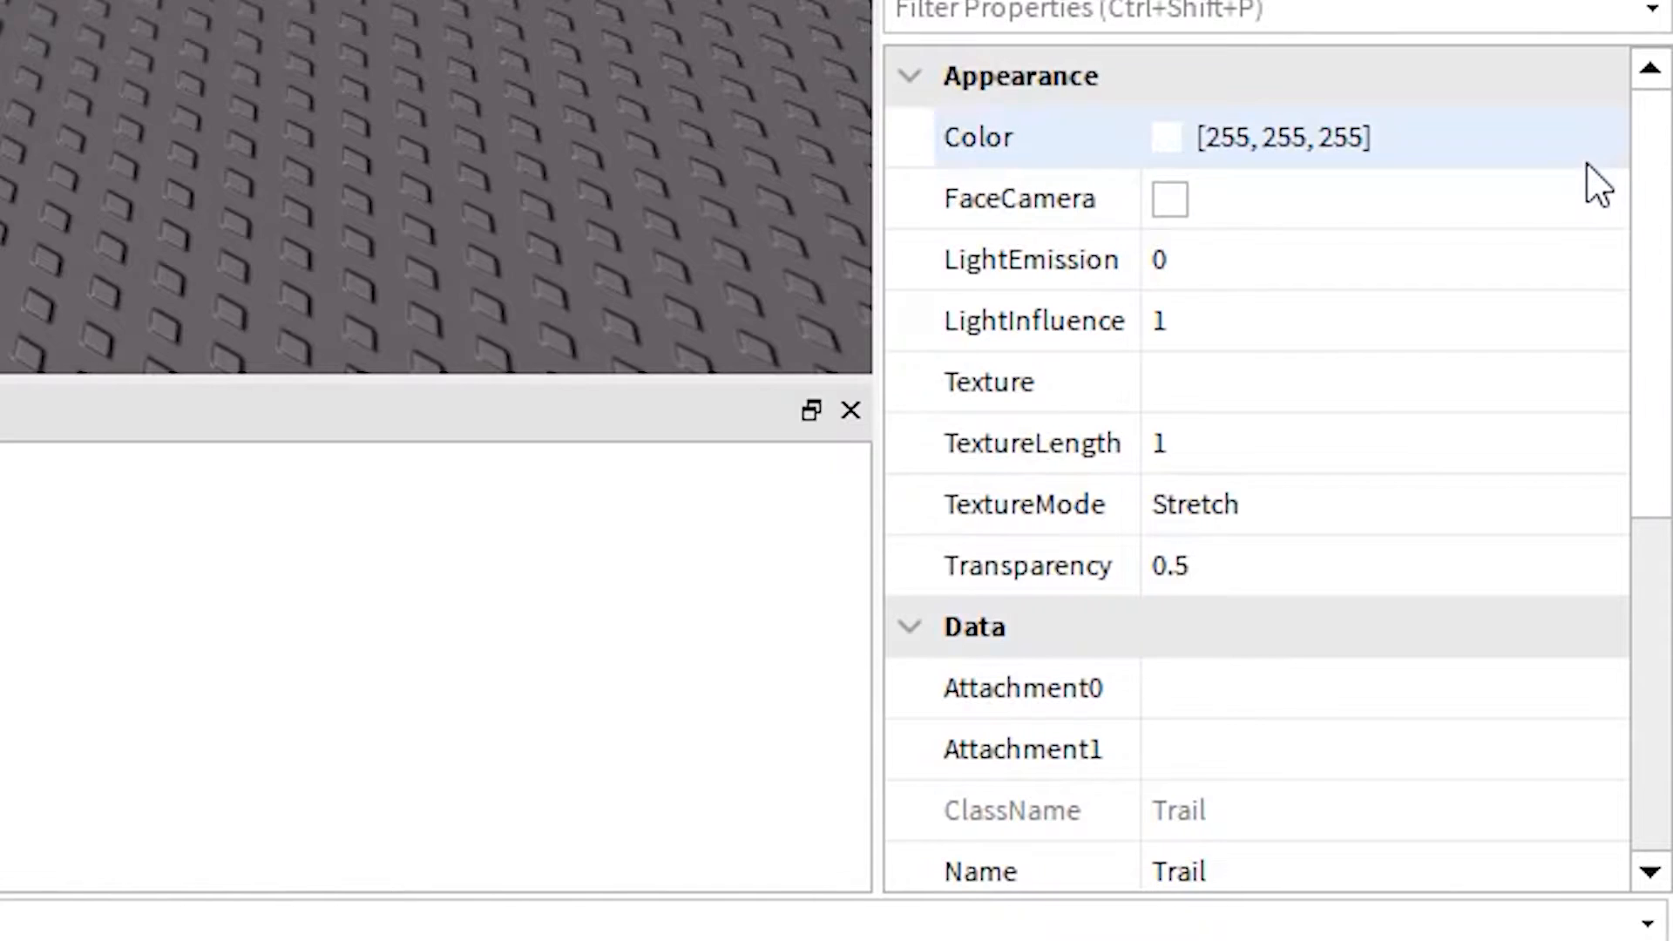
left_click(1281, 136)
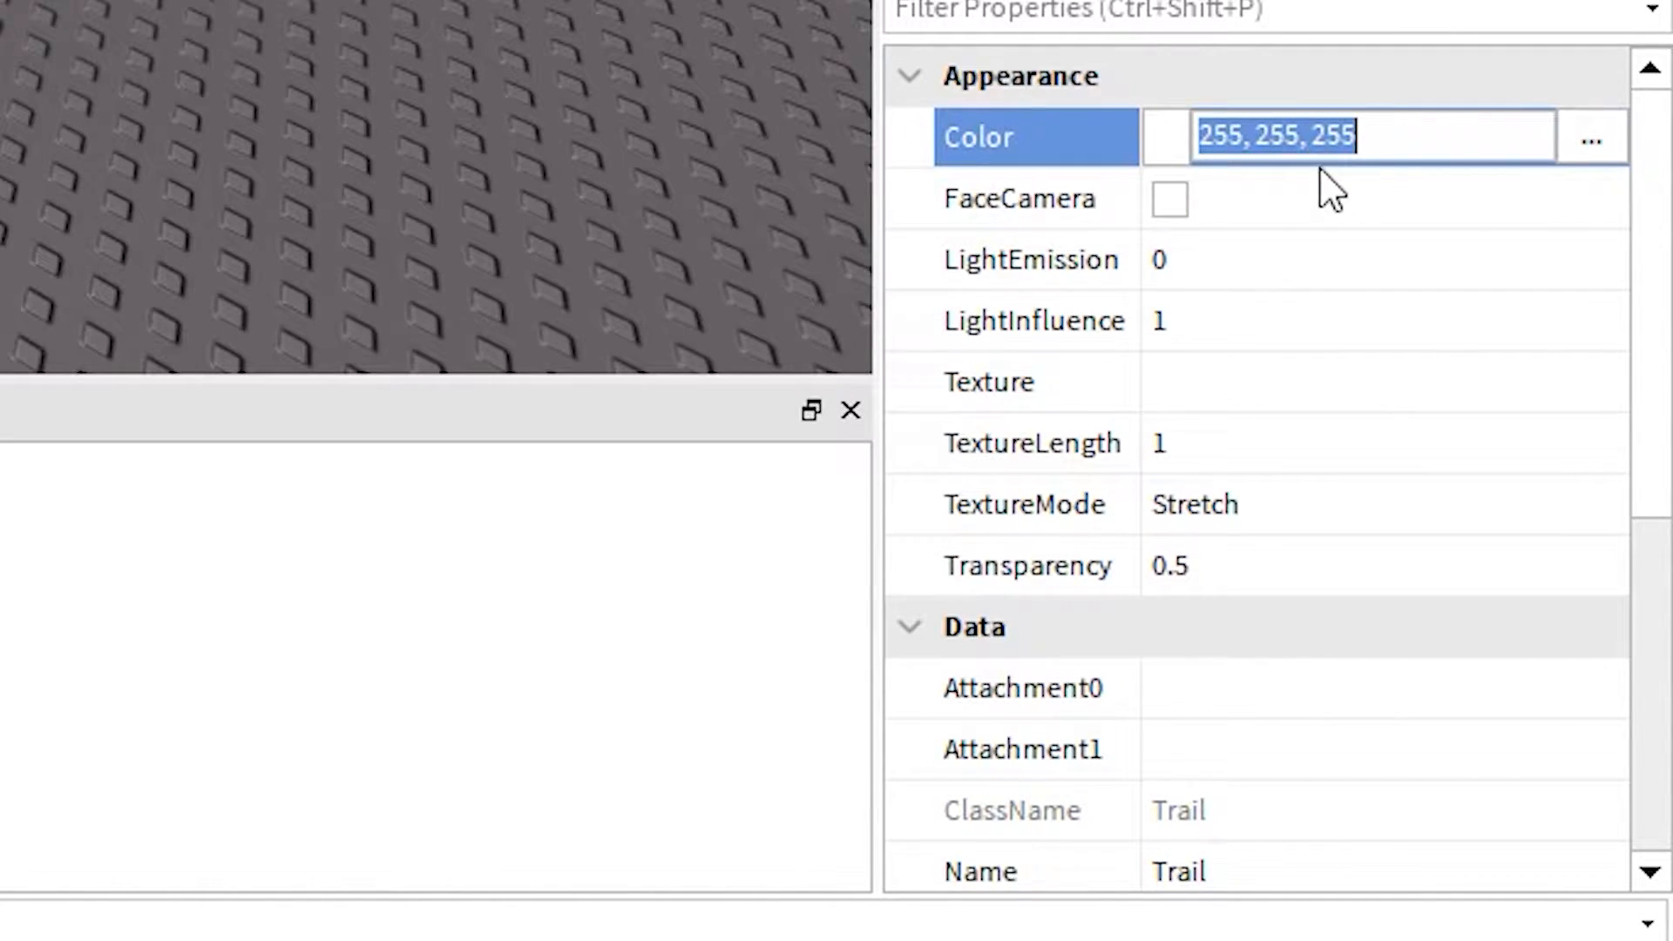
mouse_move(1136, 160)
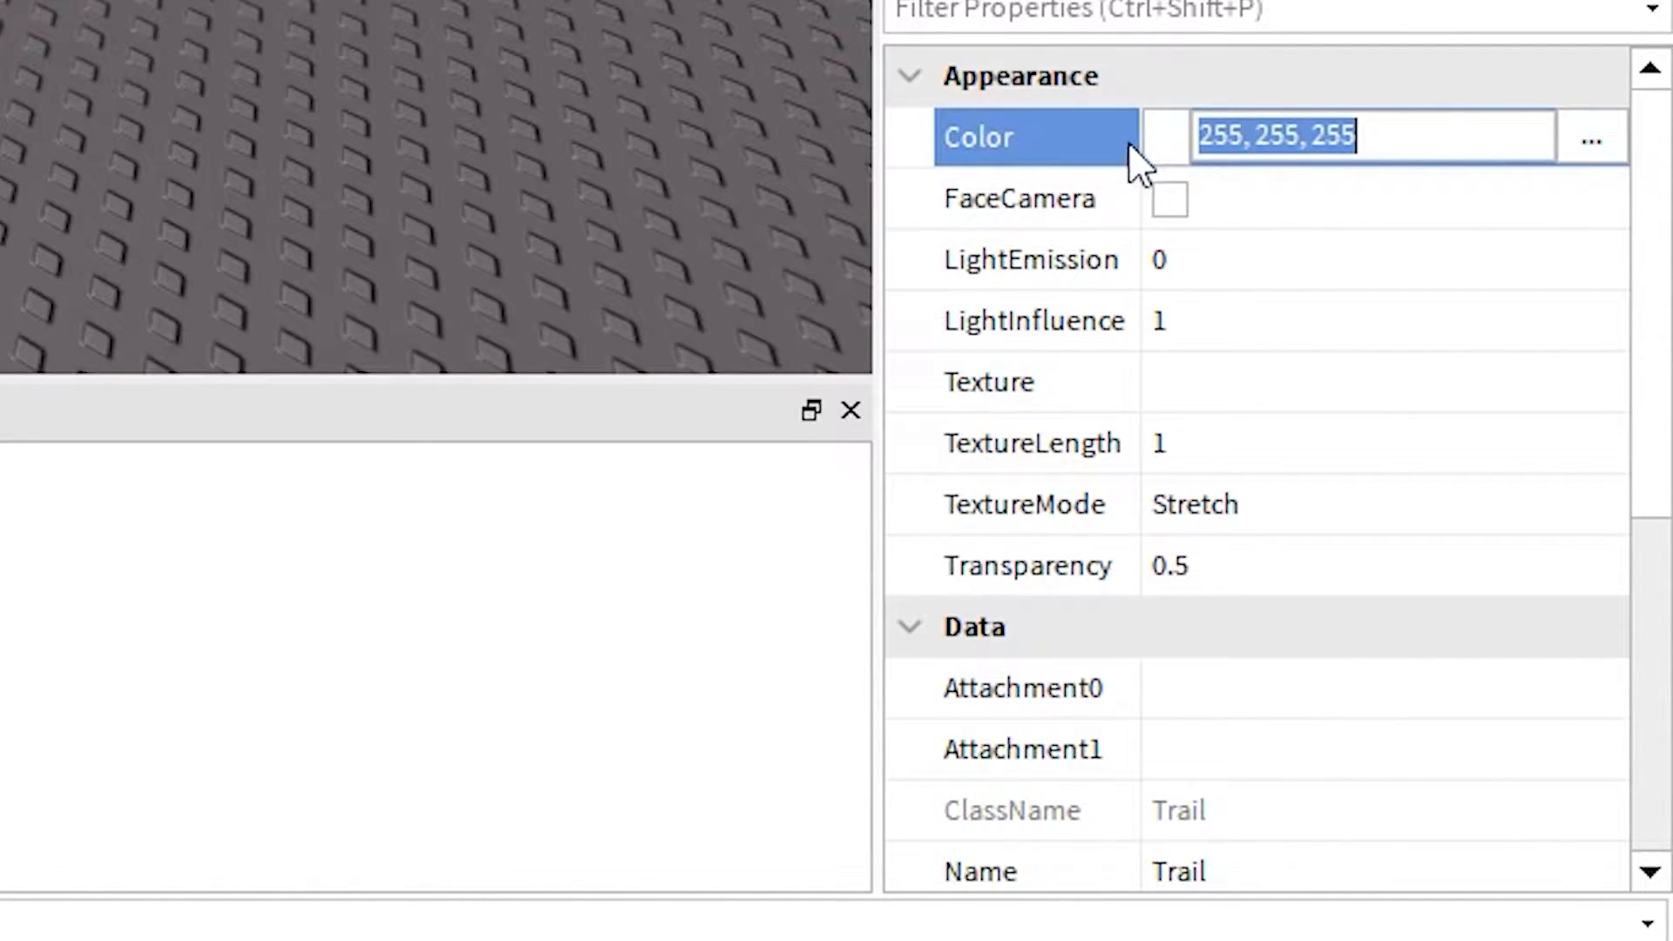
Step: In the colour sequence editor, remove a stray point and make the starting keypoint red
left_click(1590, 135)
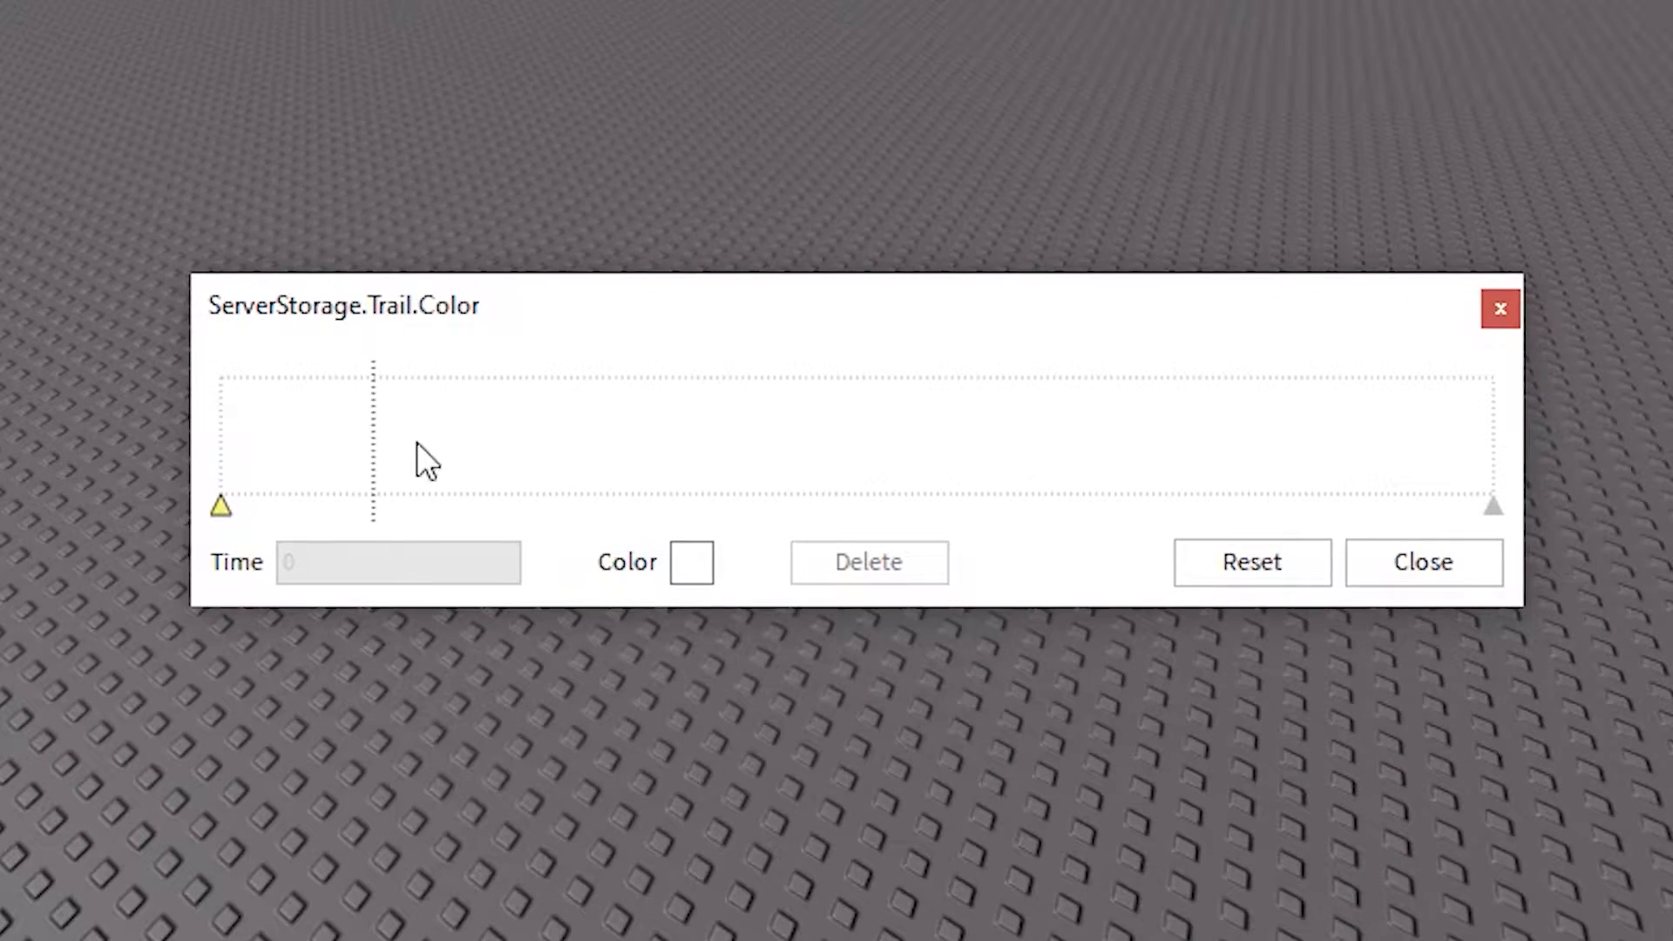
mouse_move(384, 443)
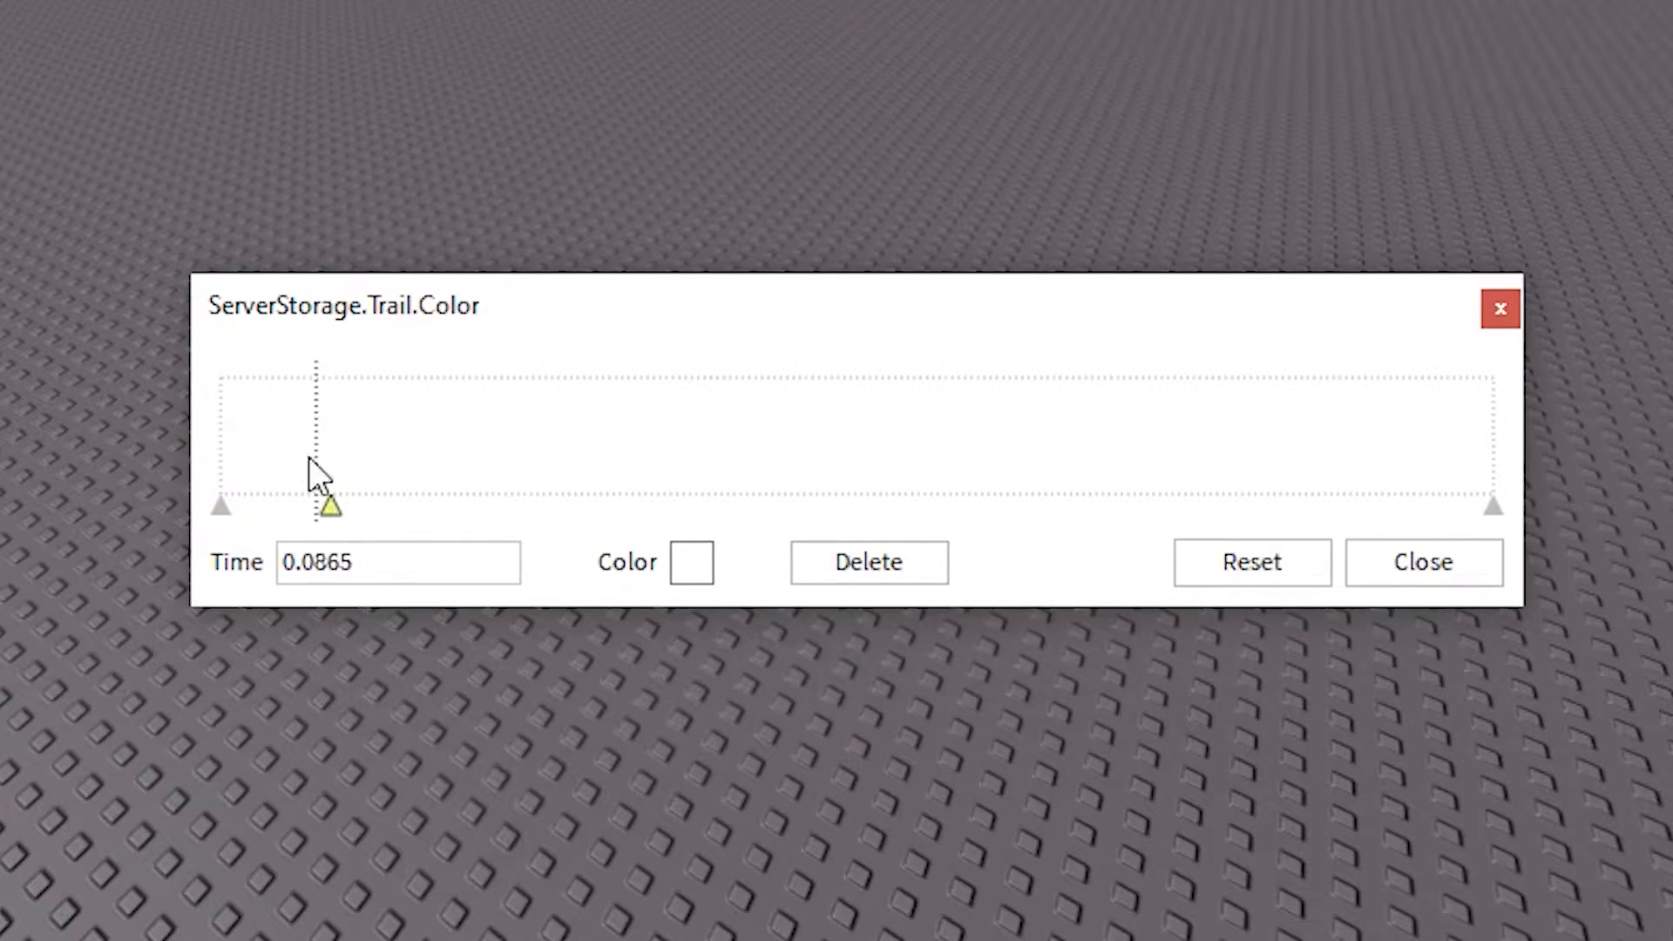
left_click(868, 563)
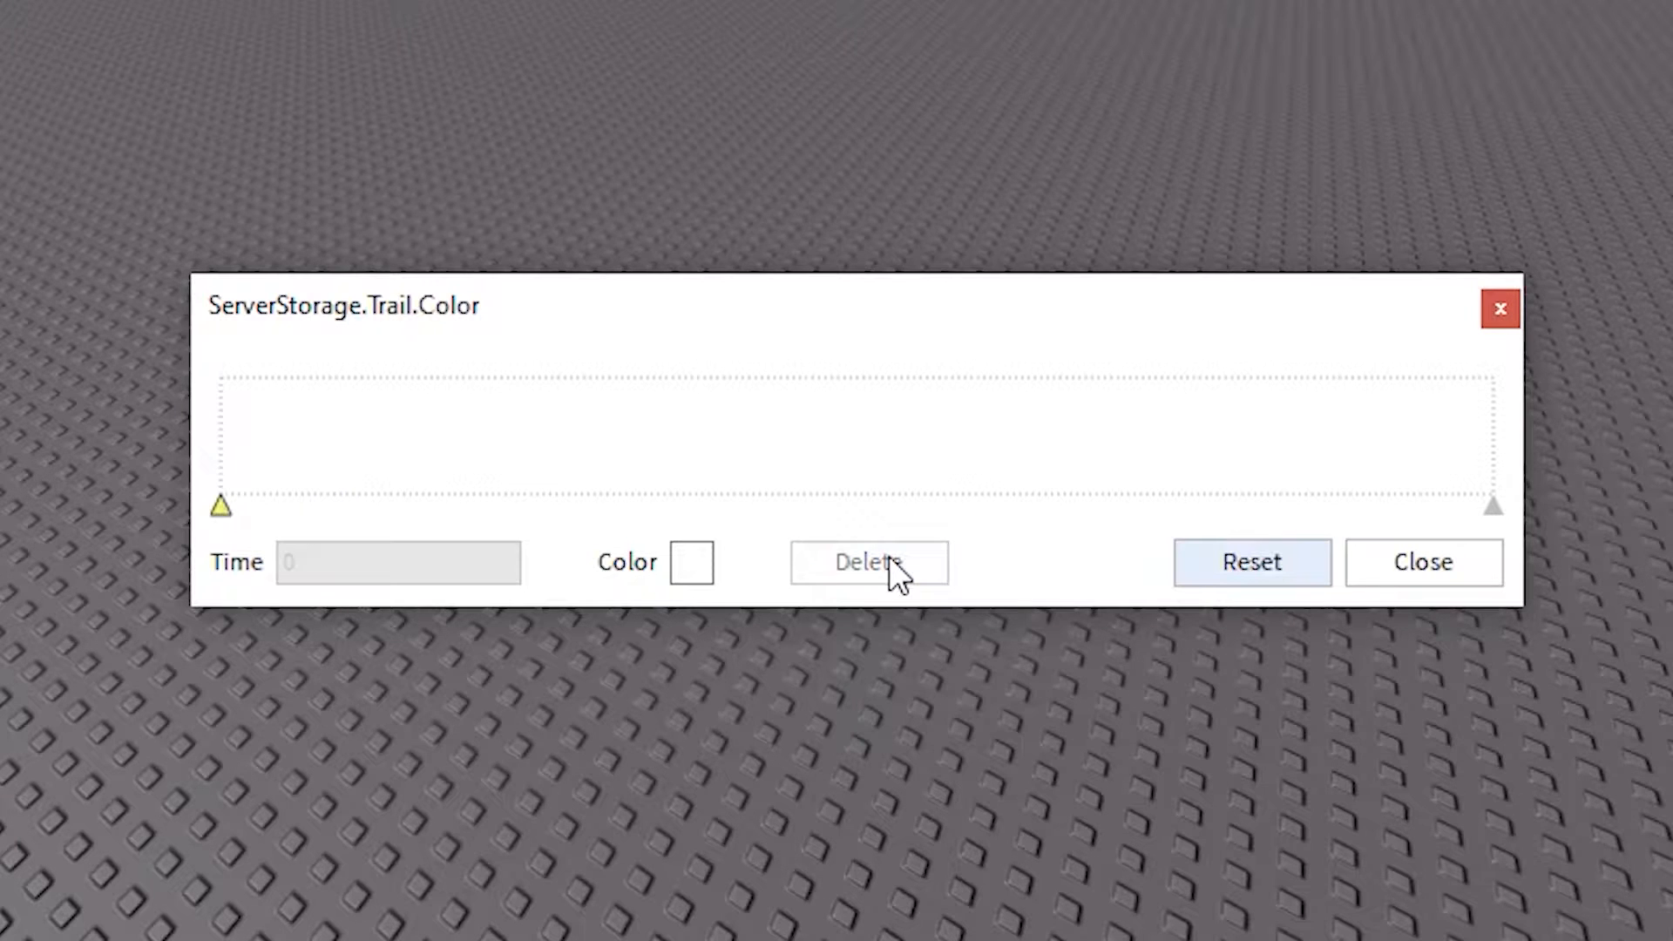
mouse_move(695, 582)
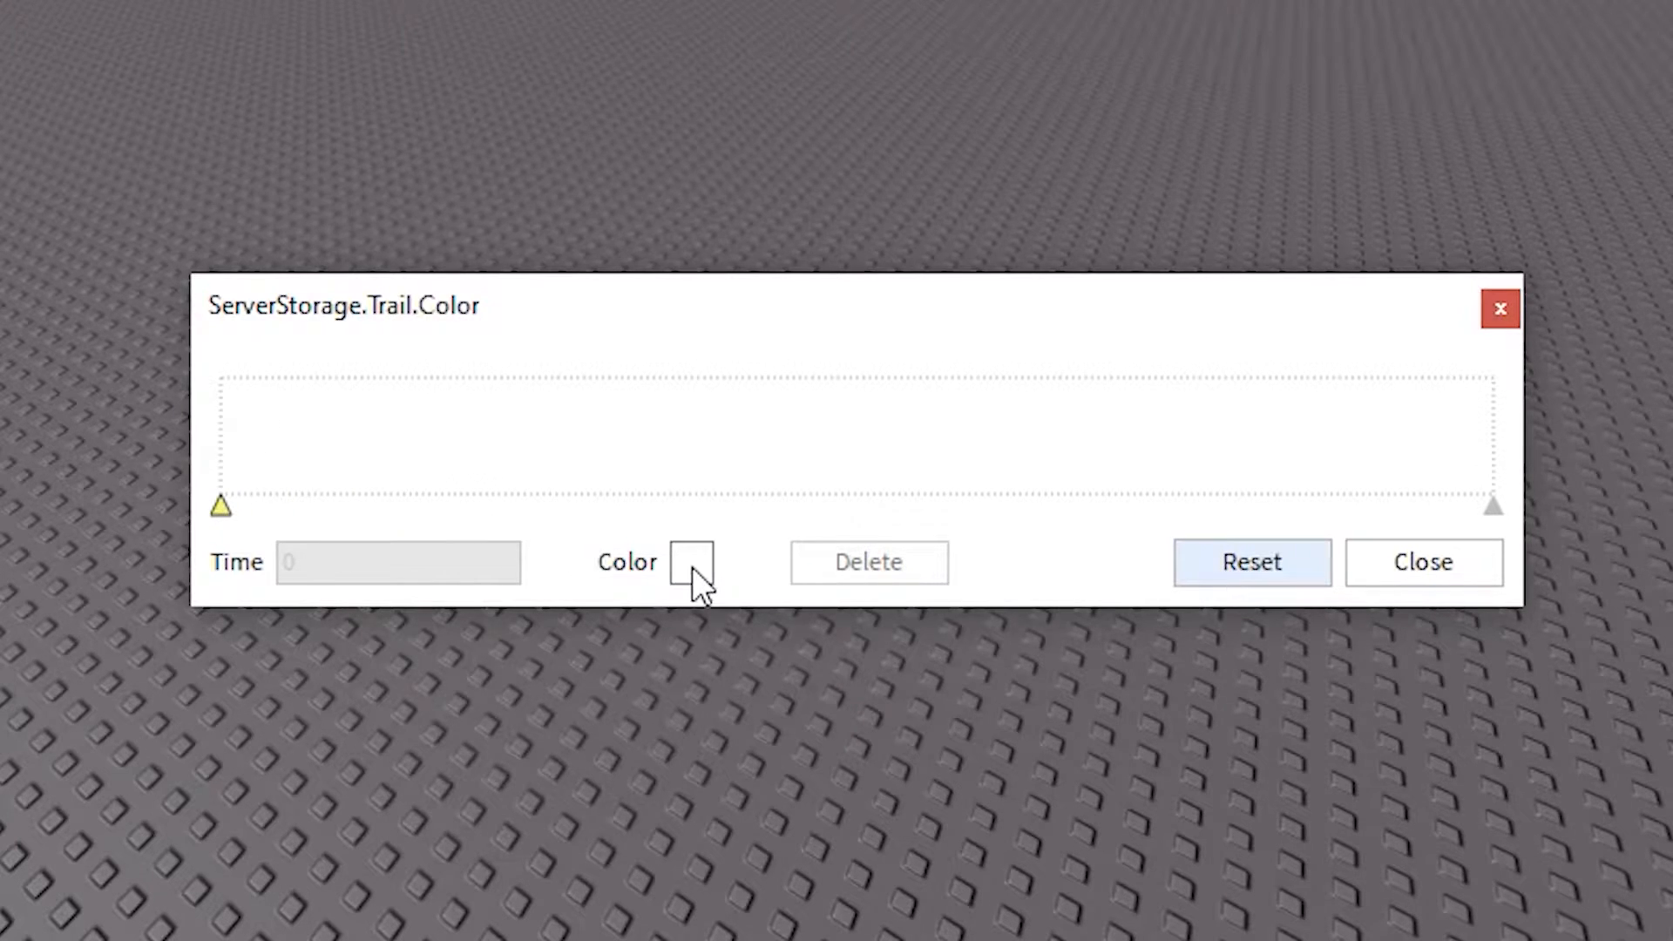
left_click(692, 562)
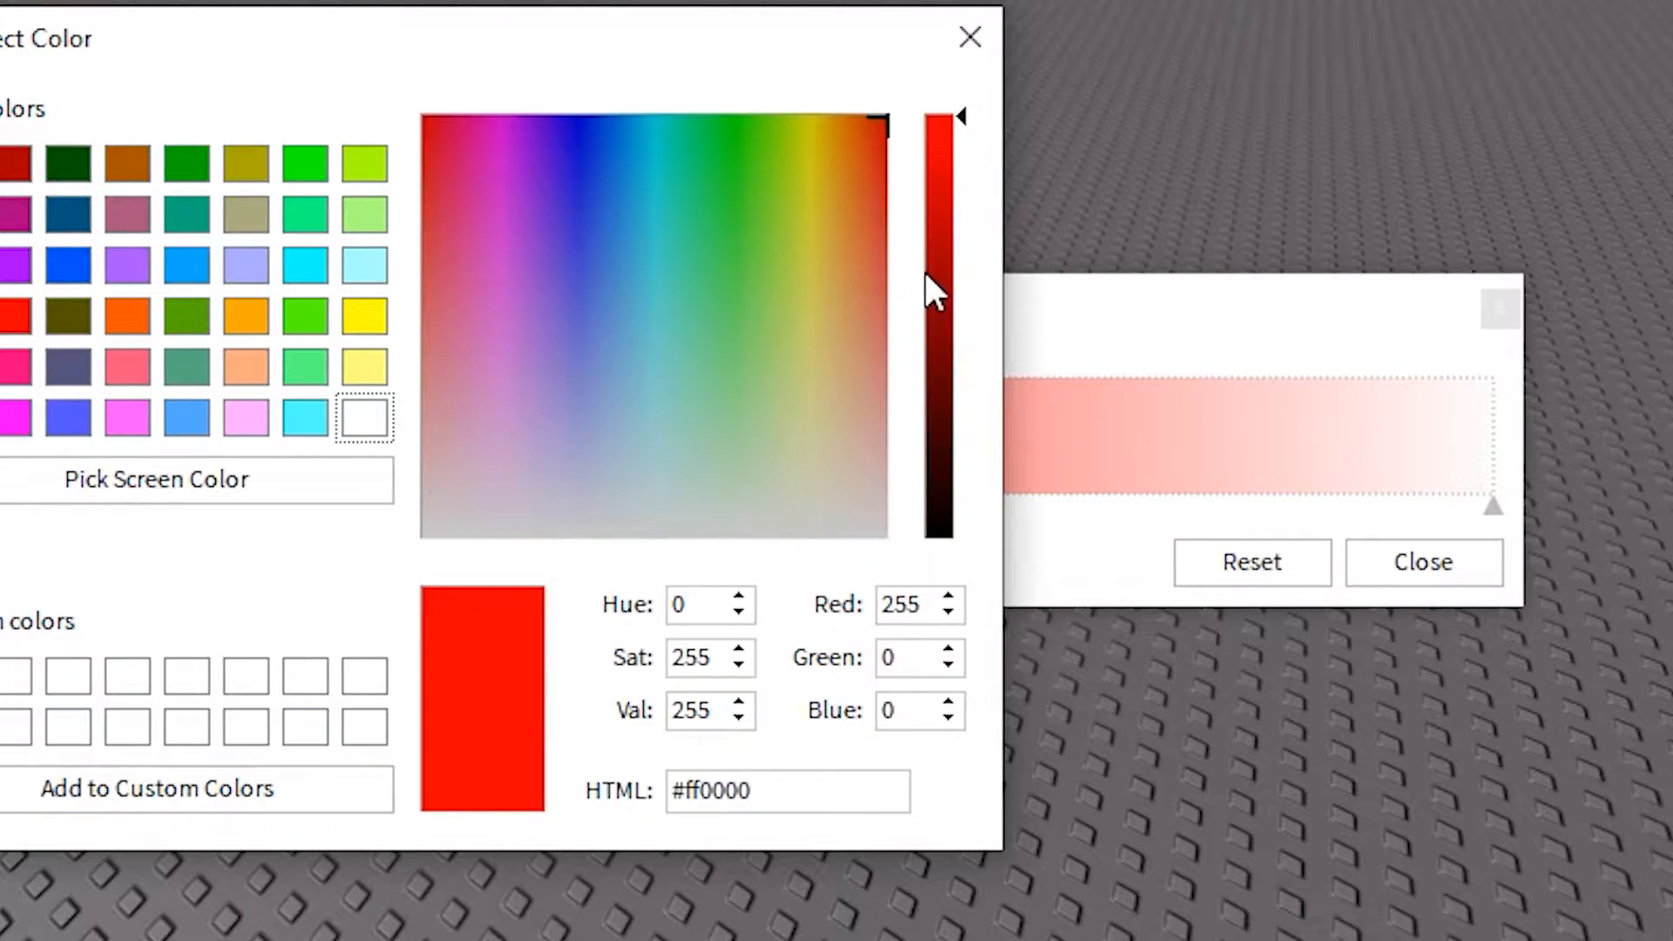
mouse_move(969, 34)
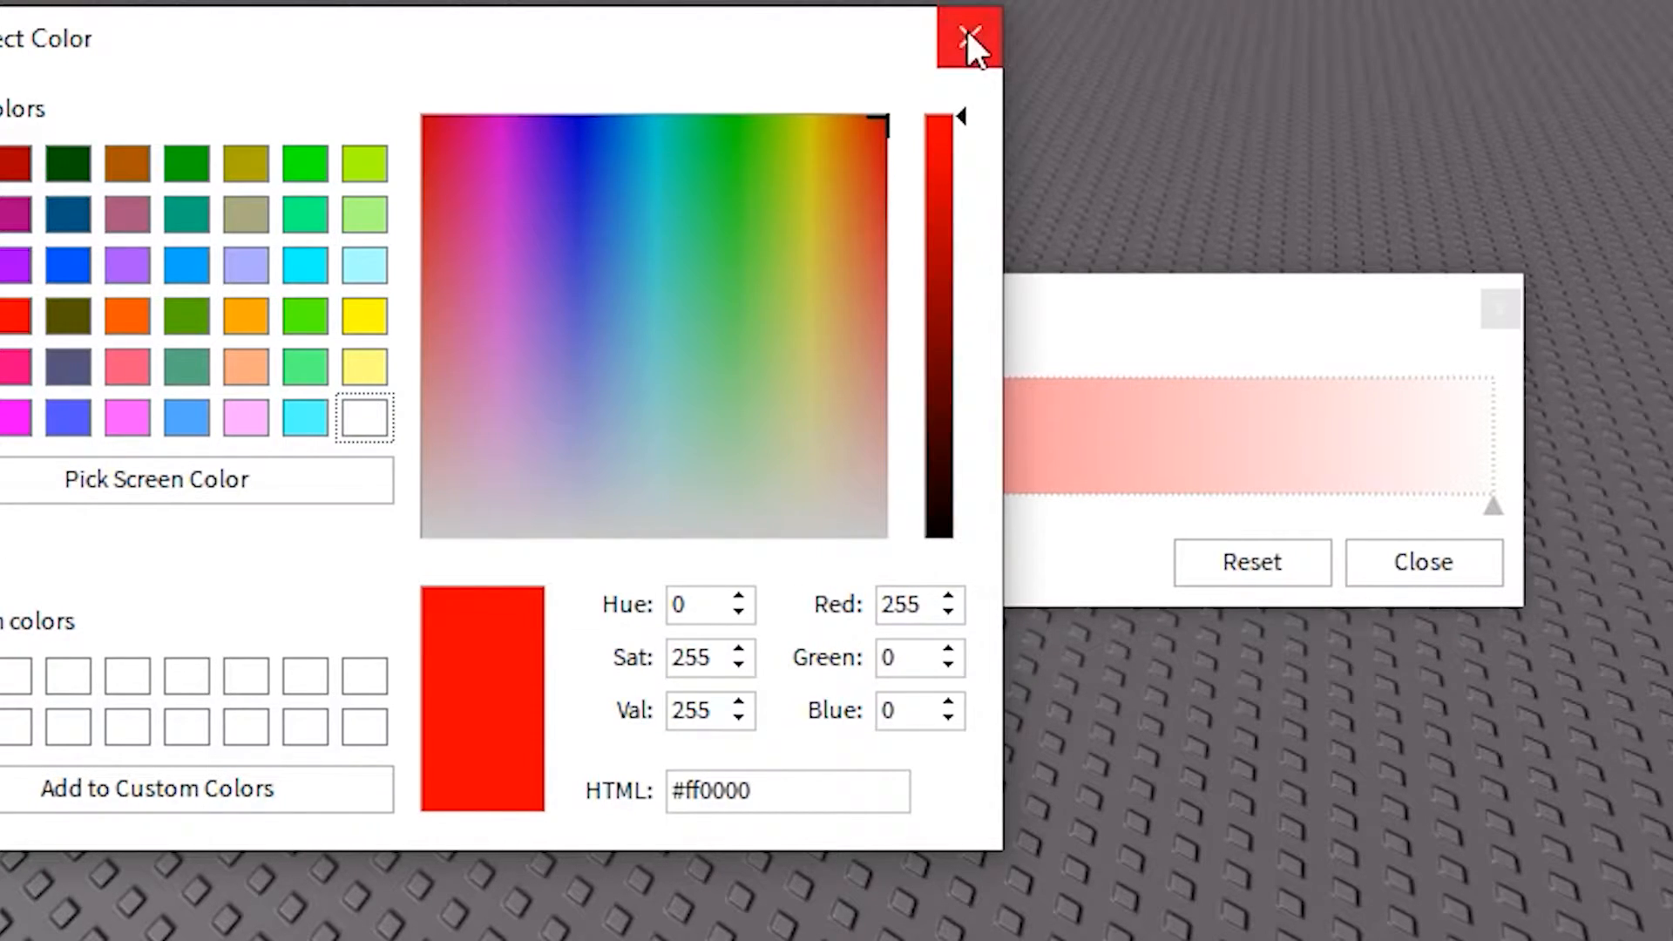
left_click(968, 37)
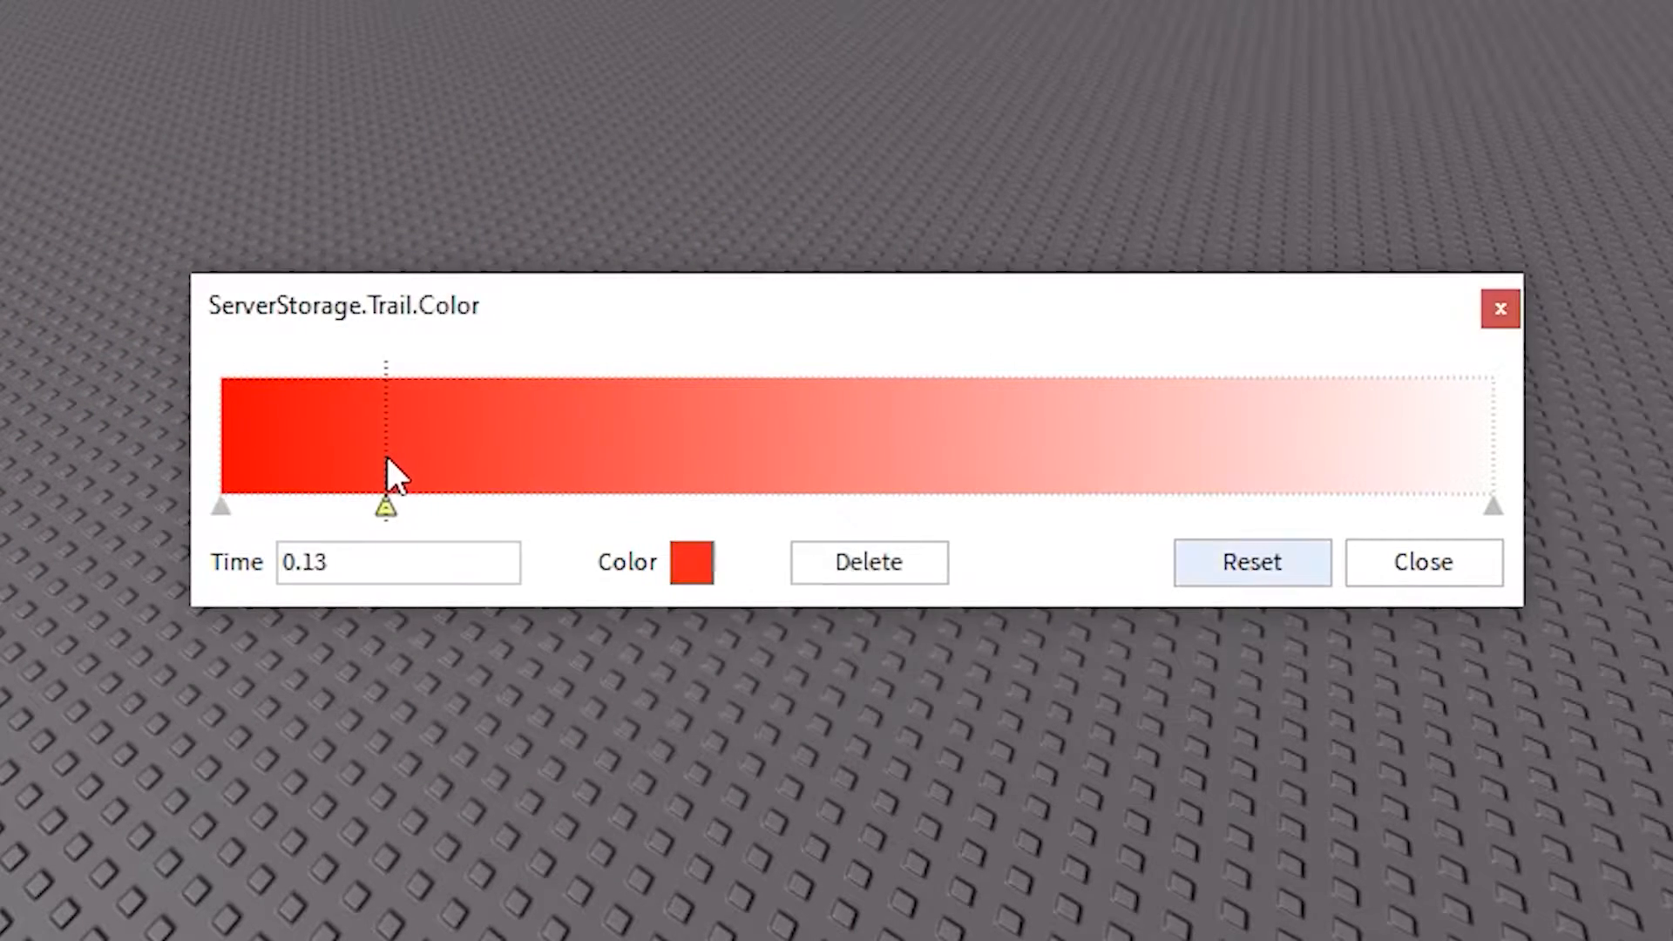
Step: Add a new keypoint along the gradient and colour it pure green
left_click(690, 563)
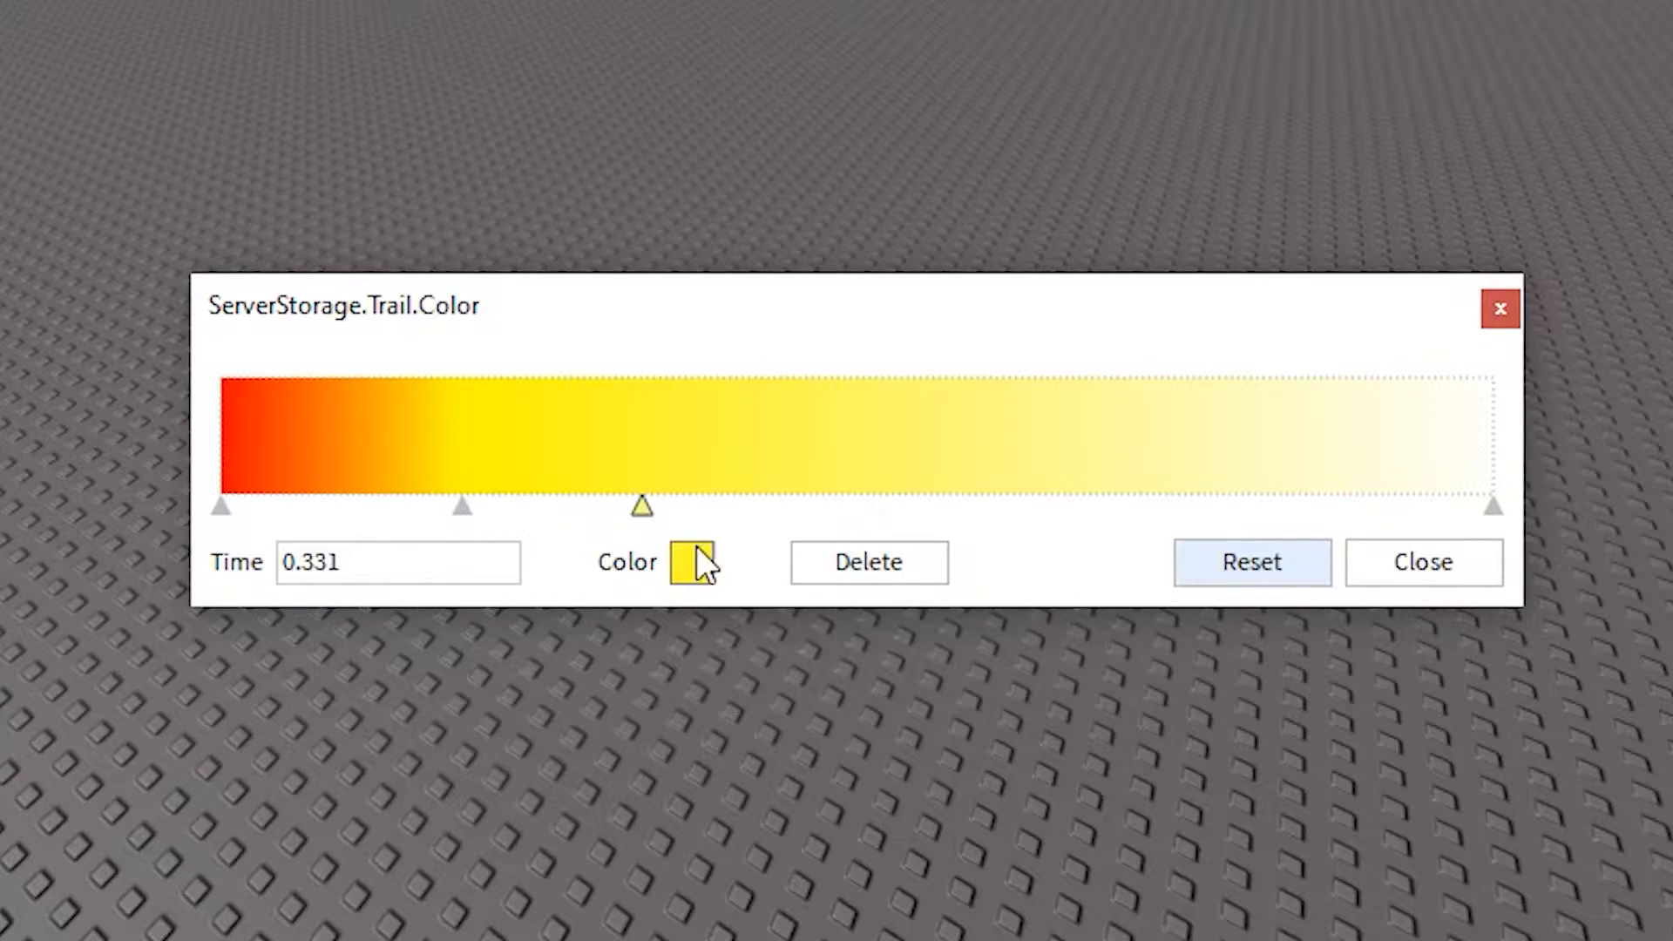
left_click(693, 563)
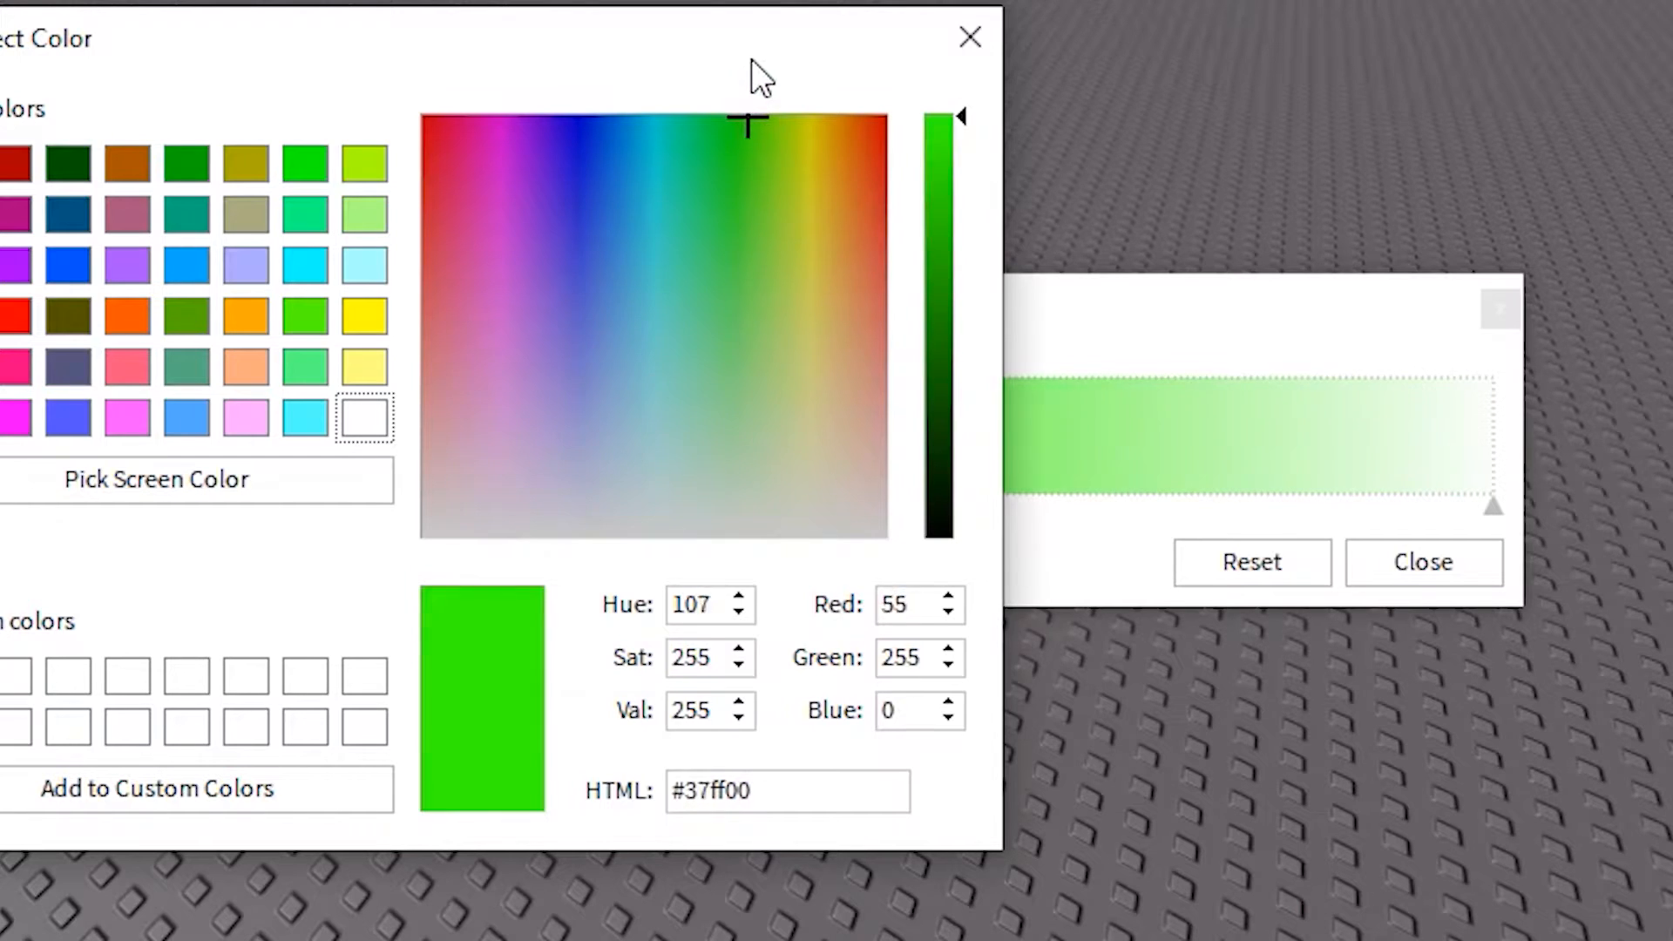
left_click(734, 122)
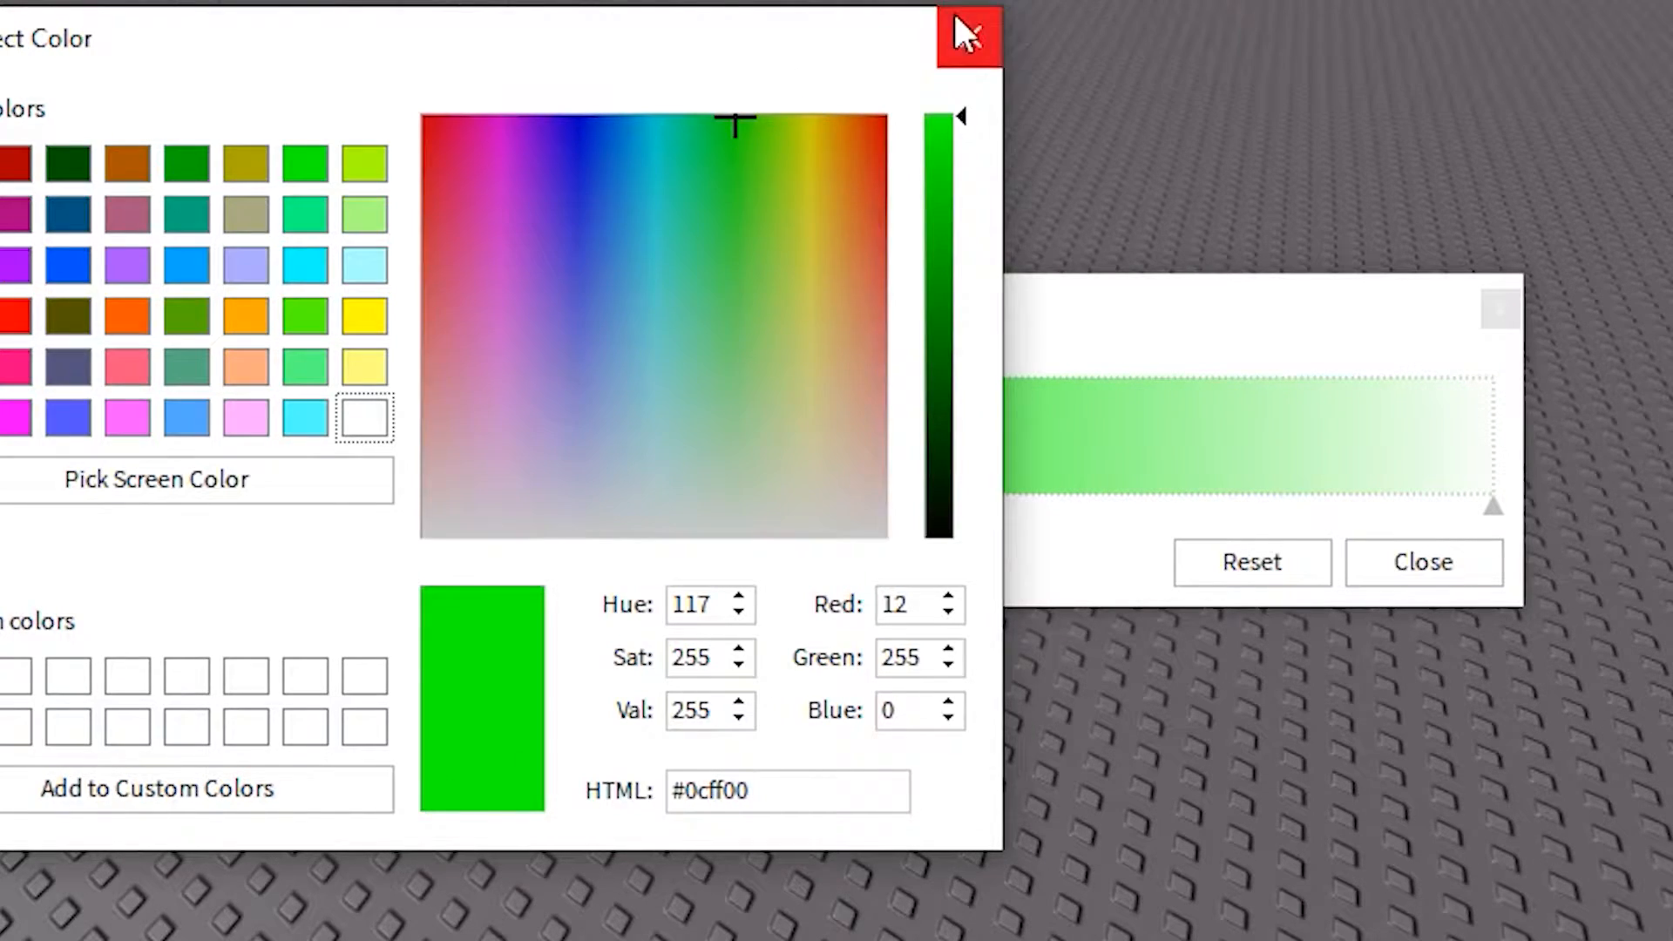
left_click(967, 35)
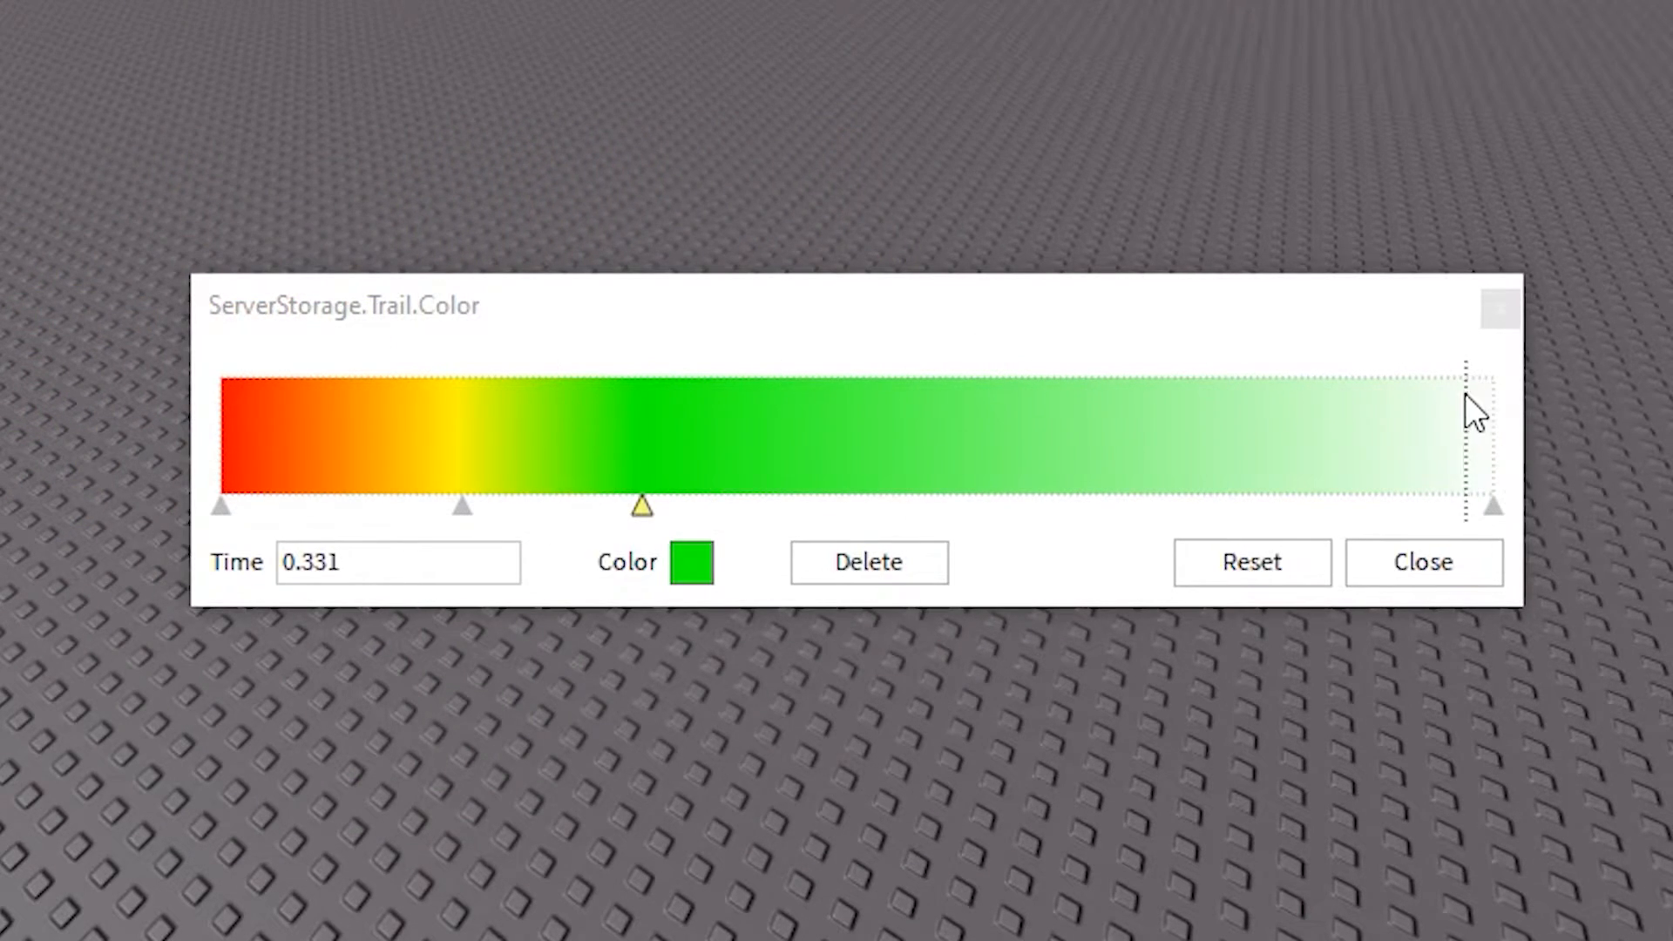
mouse_move(739, 474)
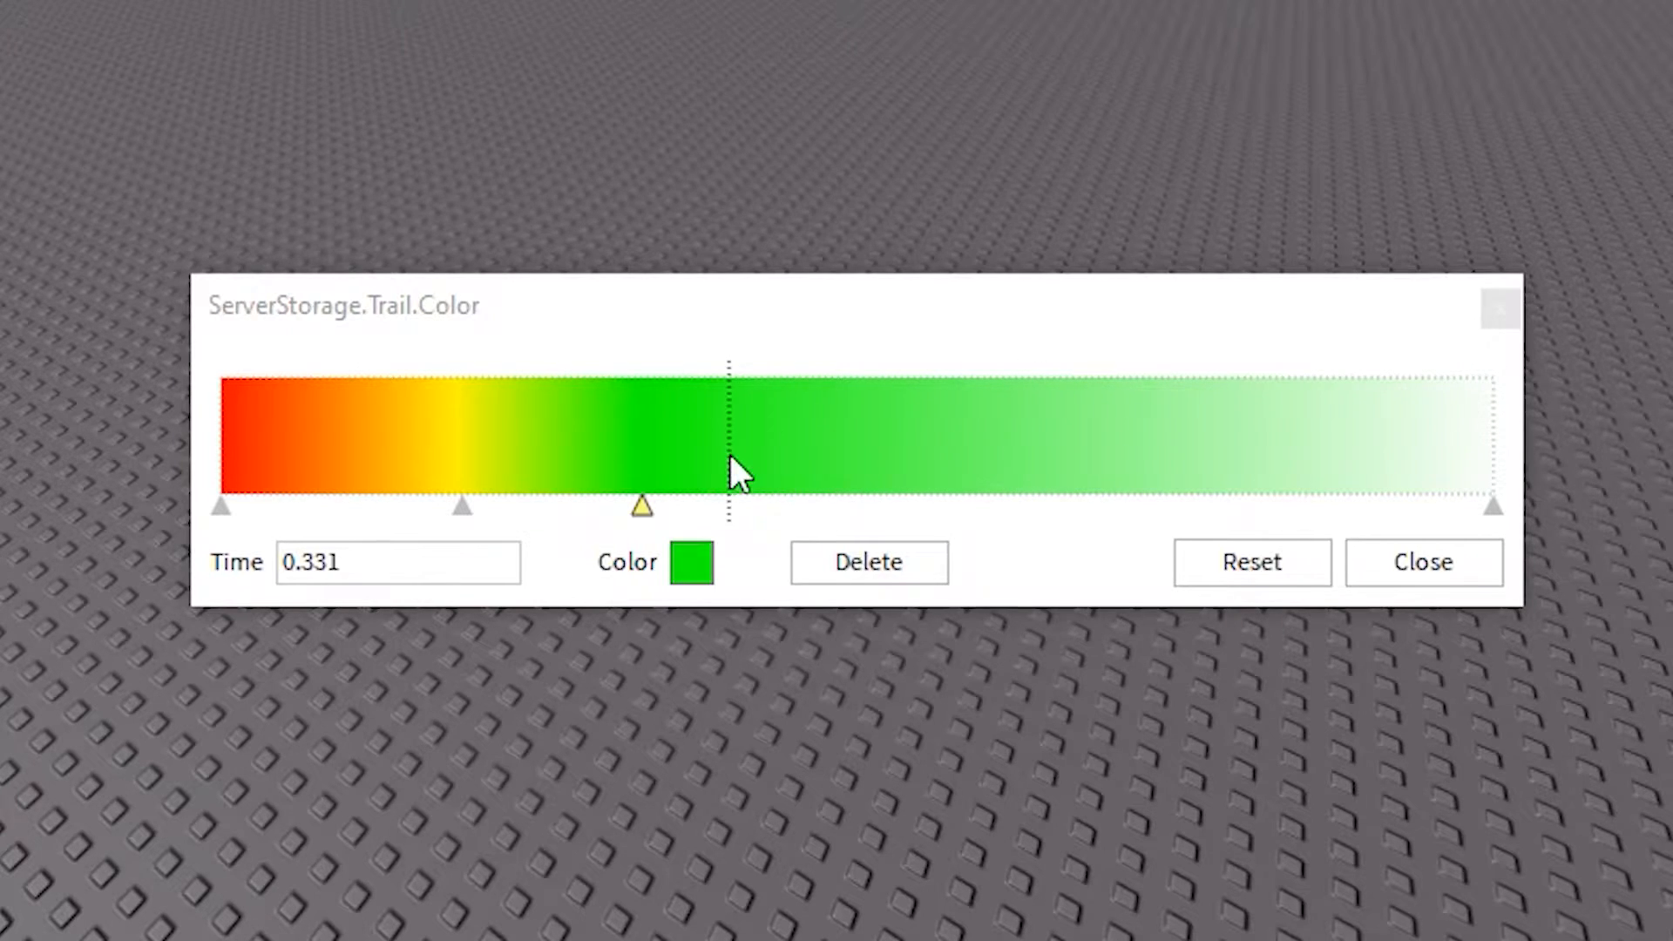
mouse_move(786, 458)
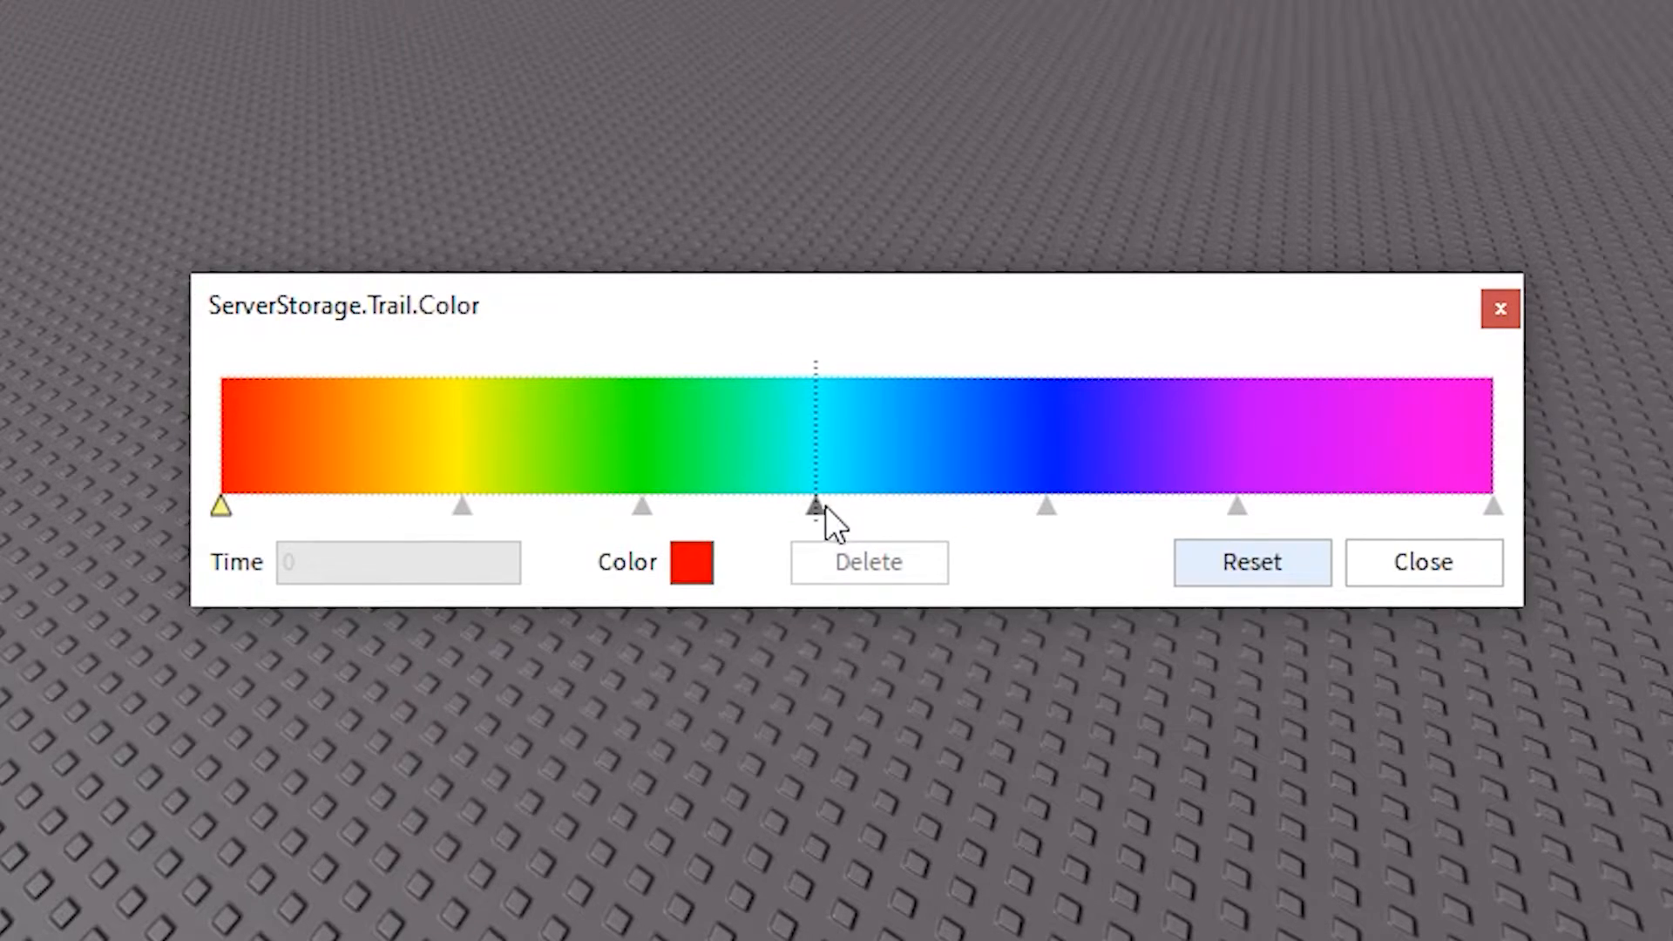
Step: Adjust the cyan/light-blue keypoints around 0.468–0.507, raising the green amount
left_click(816, 505)
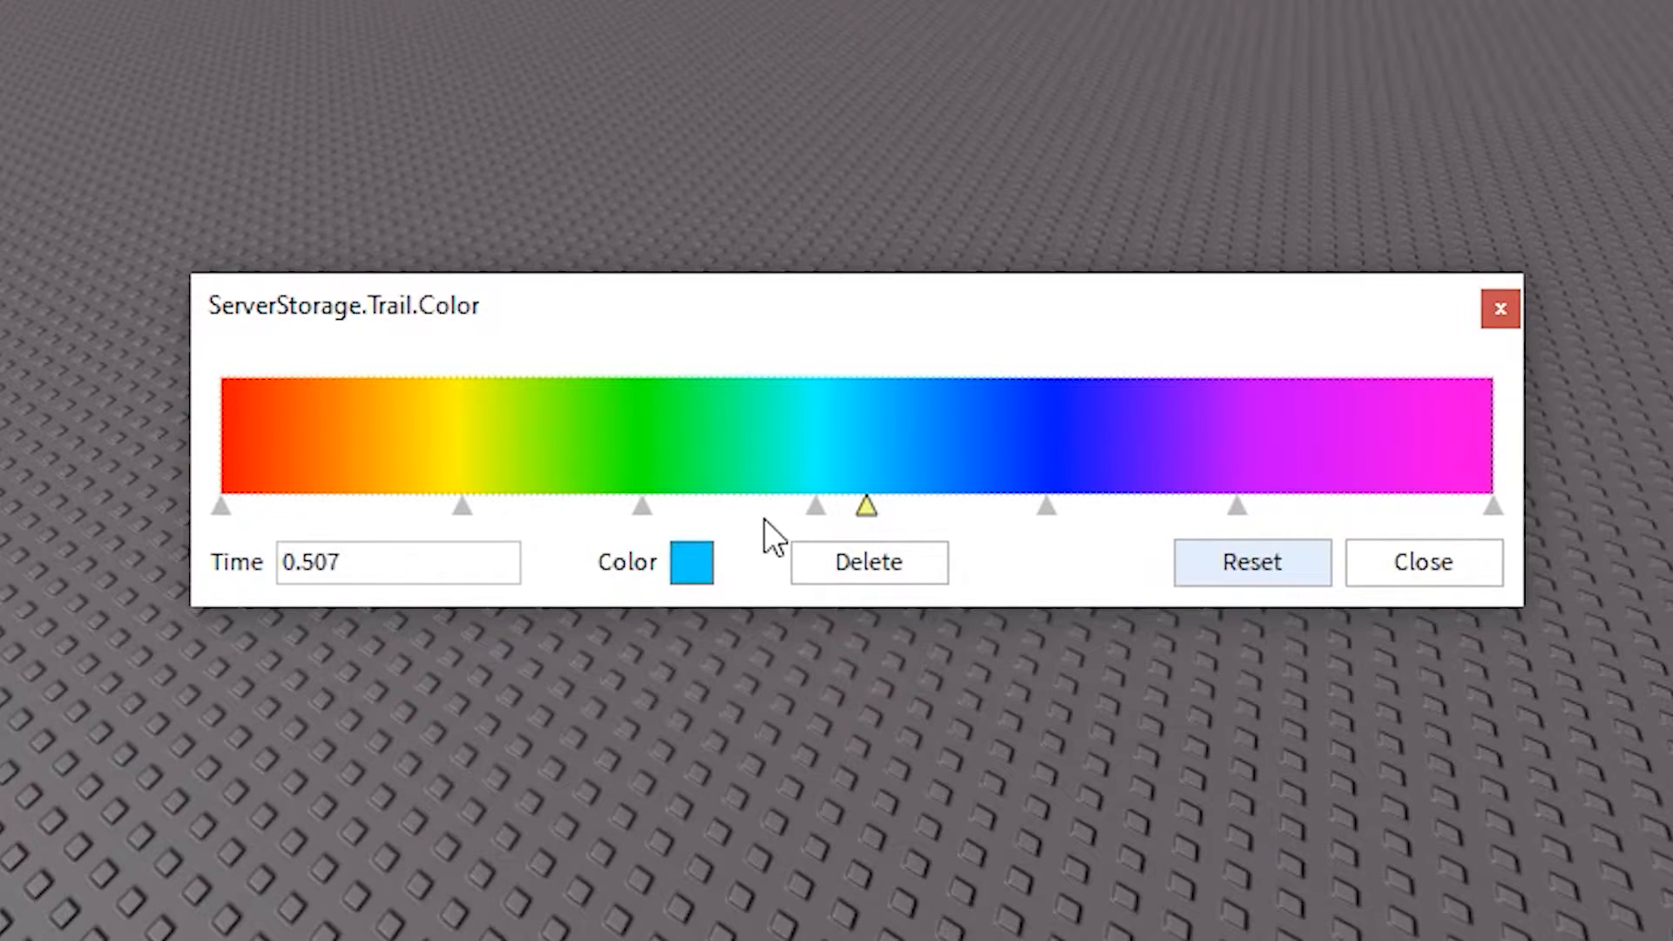
left_click(690, 563)
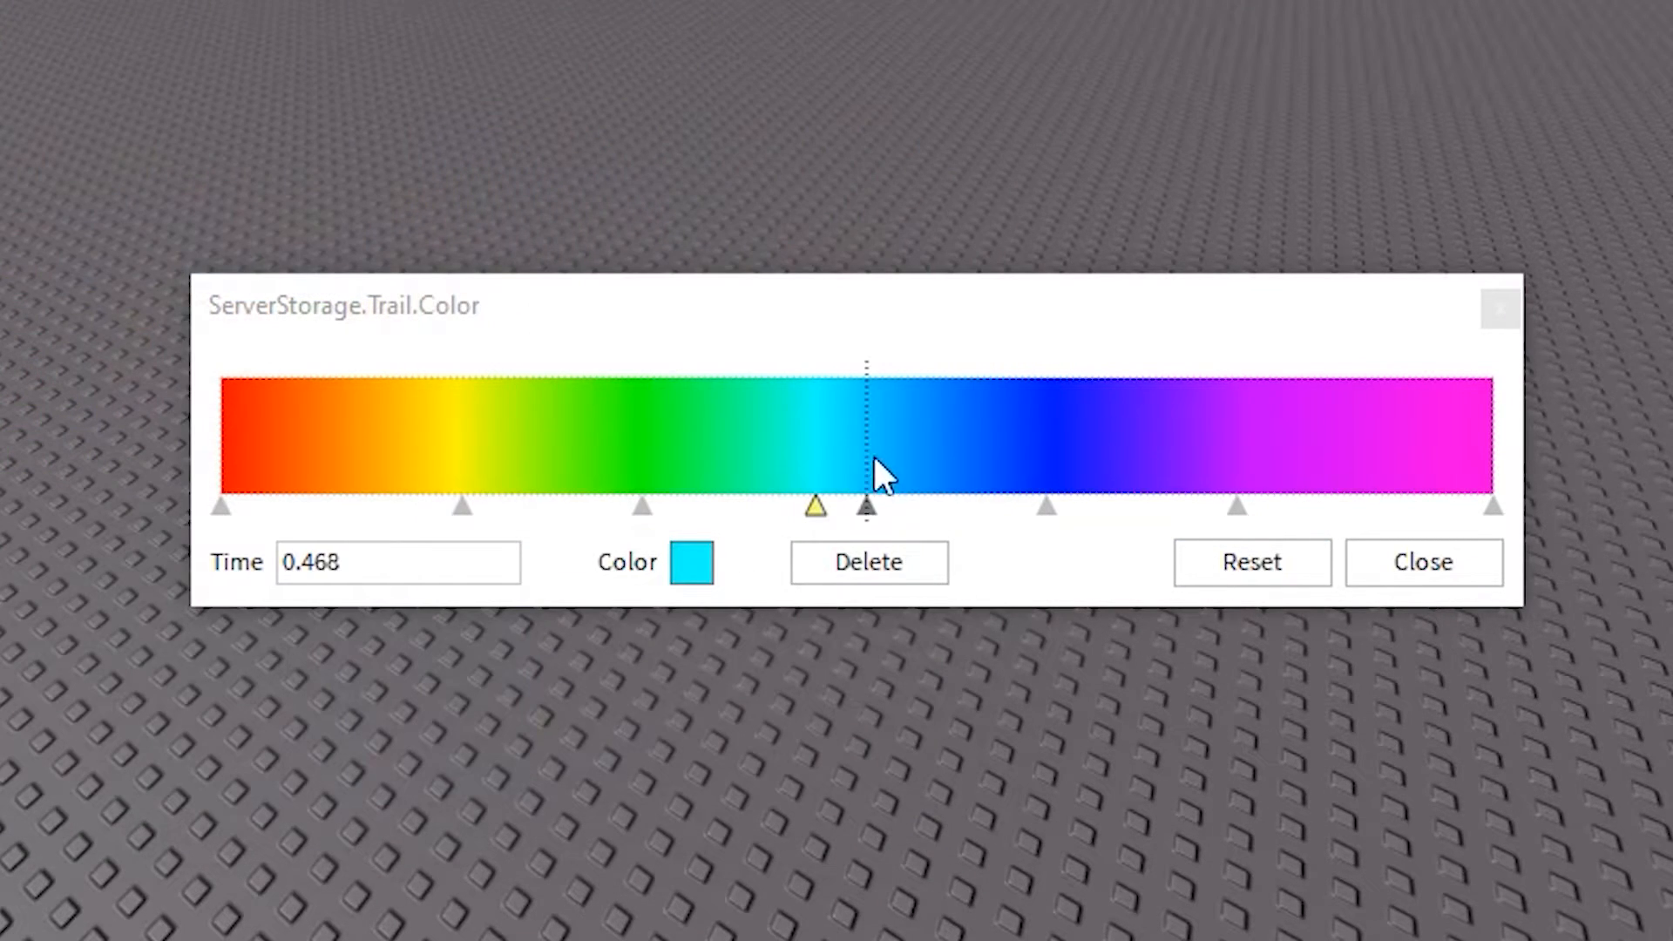
left_click(692, 563)
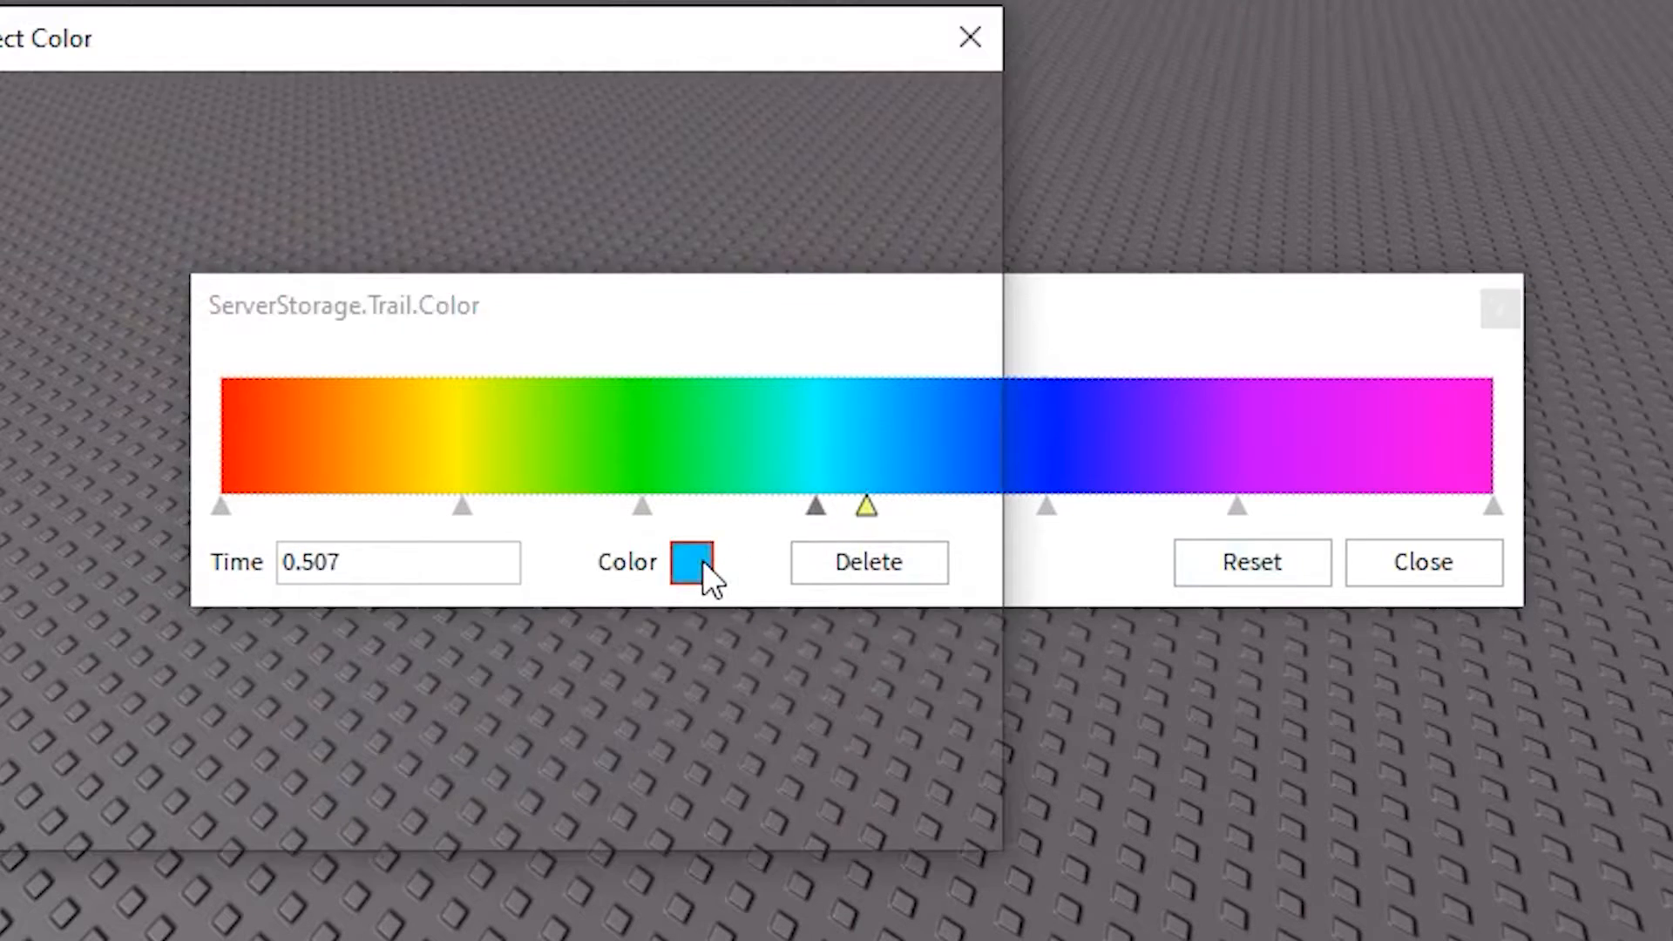
left_click(693, 563)
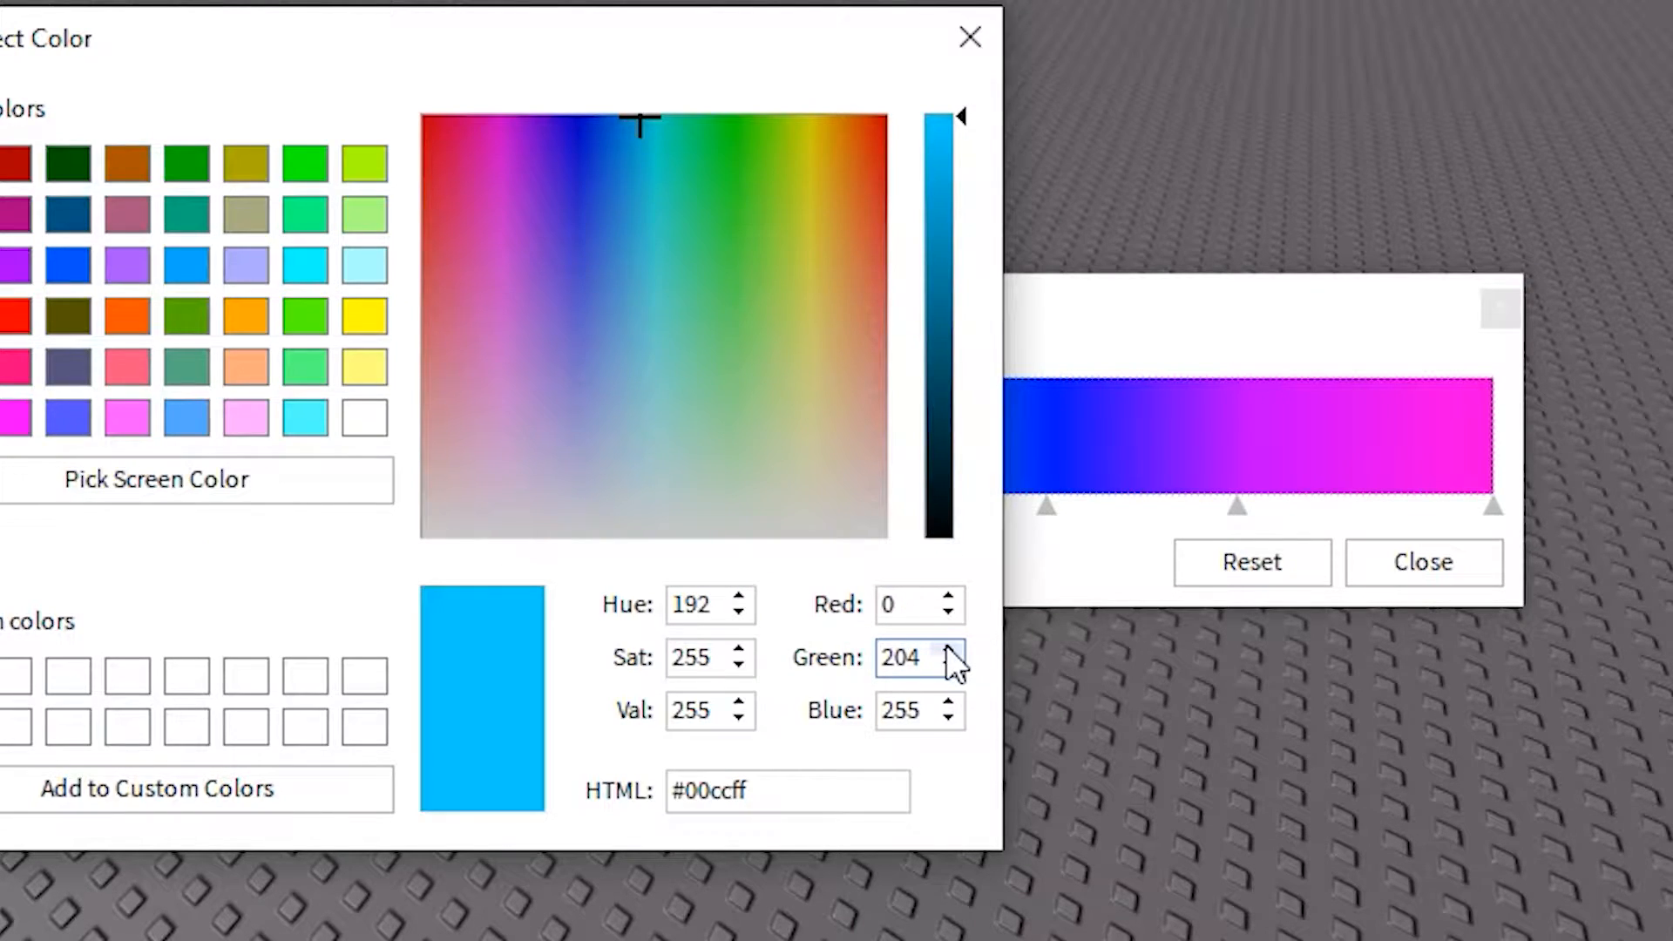
left_click(948, 650)
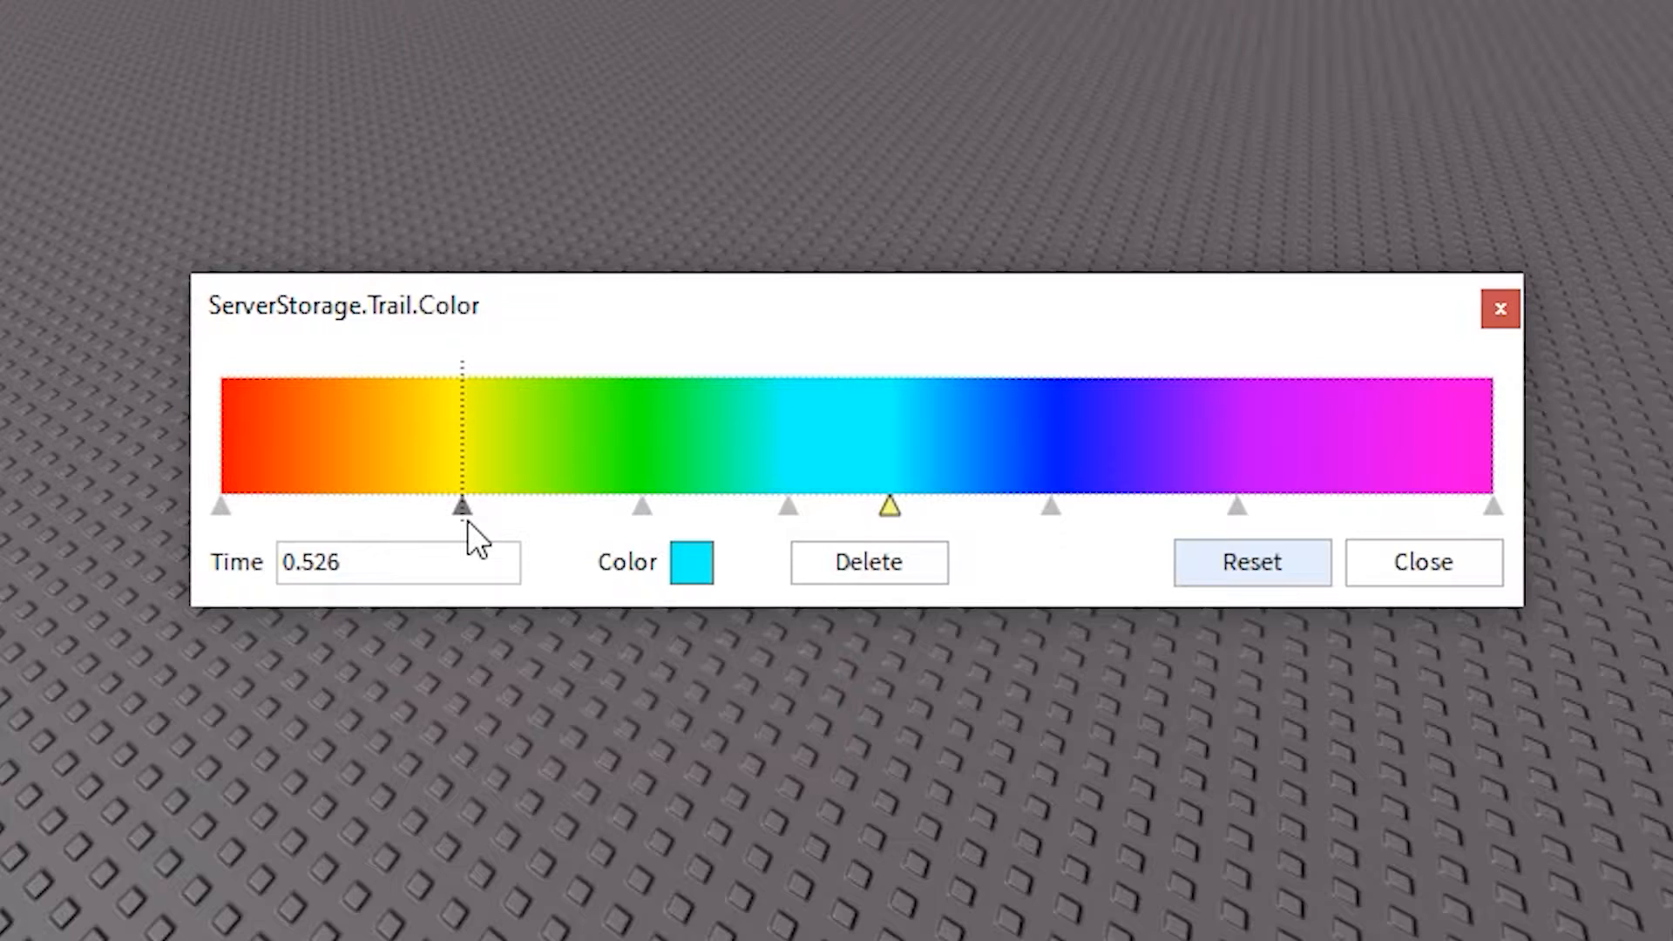
Step: Revisit the yellow keypoint and close the rainbow gradient editor
left_click(692, 563)
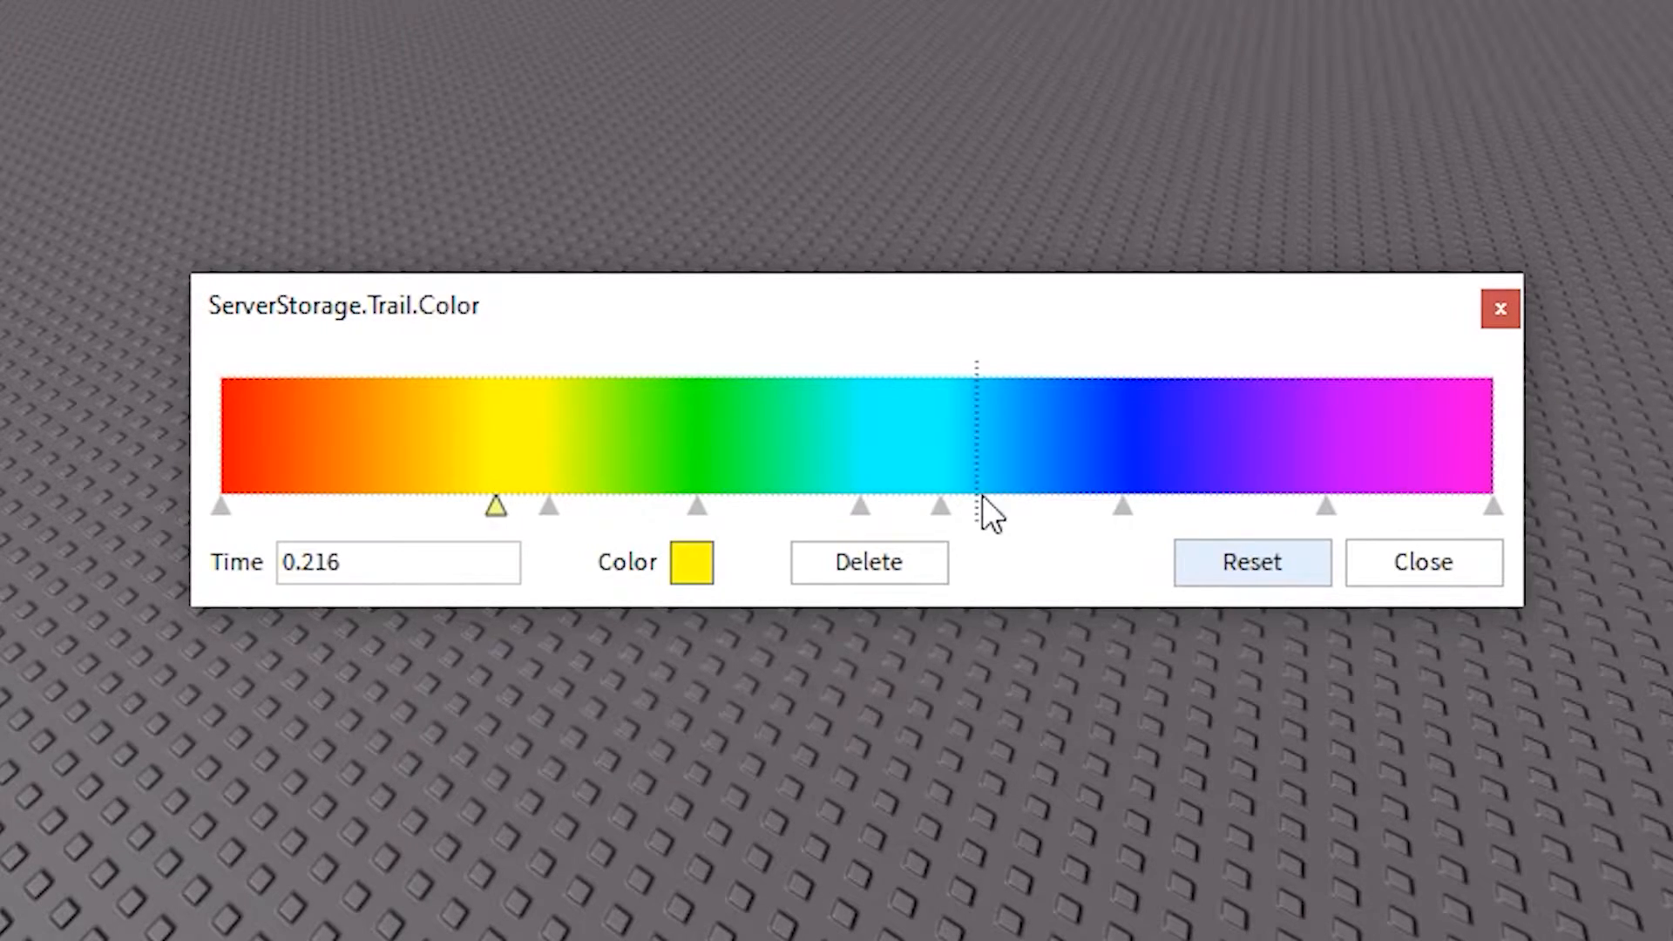
mouse_move(1173, 464)
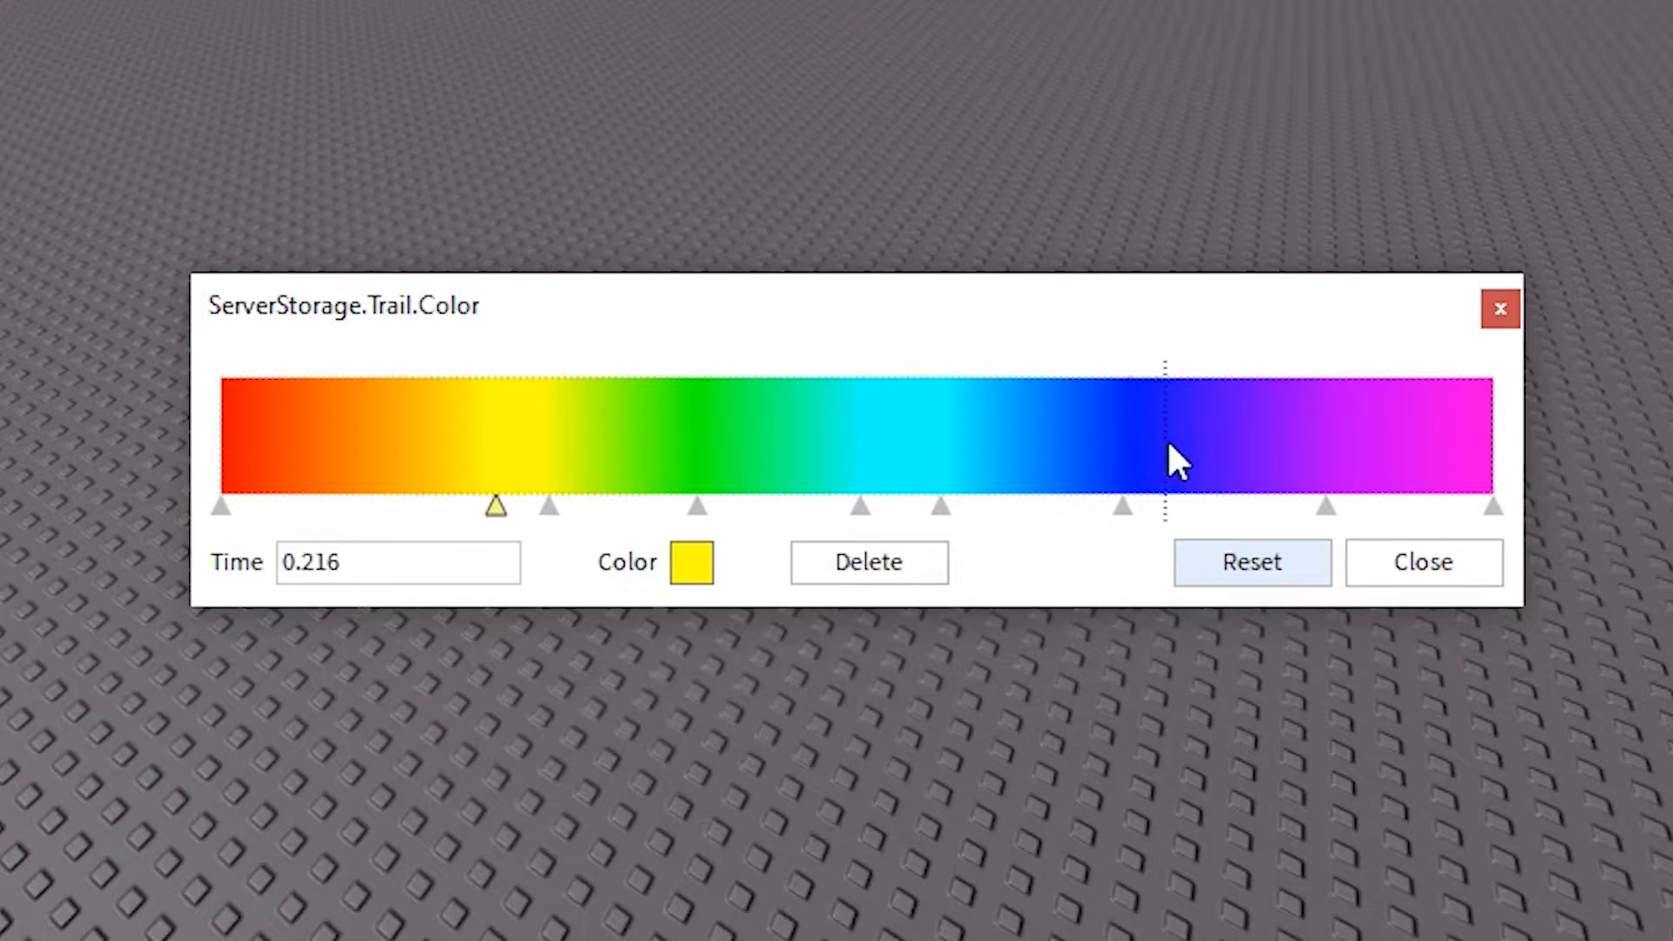
mouse_move(1434, 497)
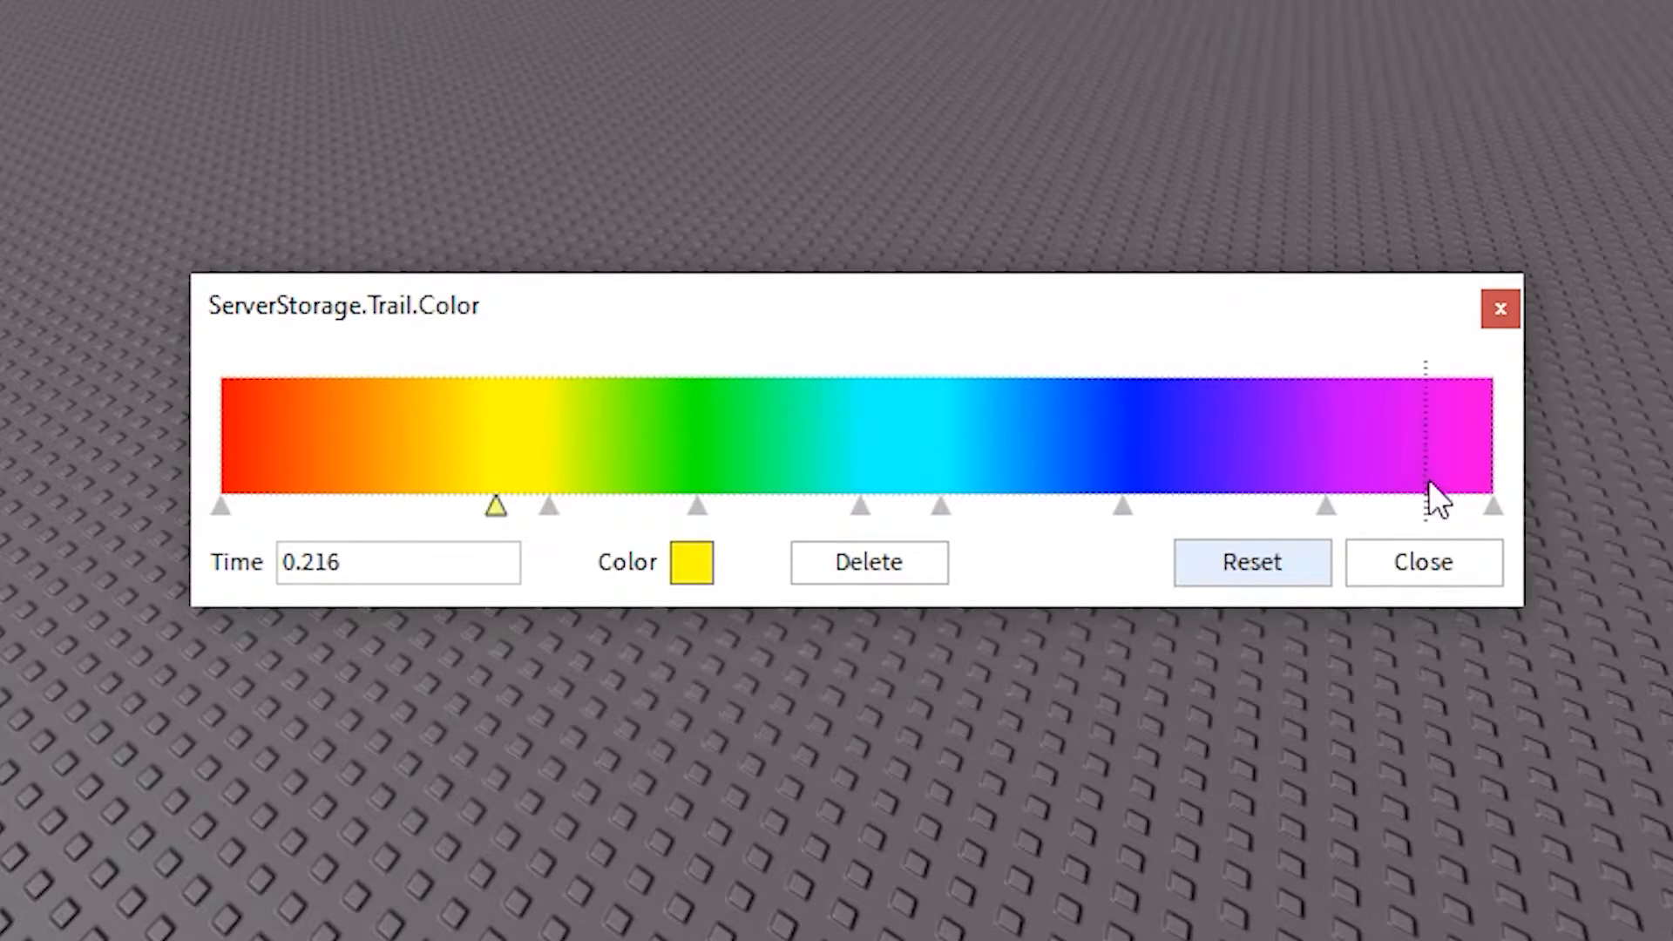
left_click(1422, 563)
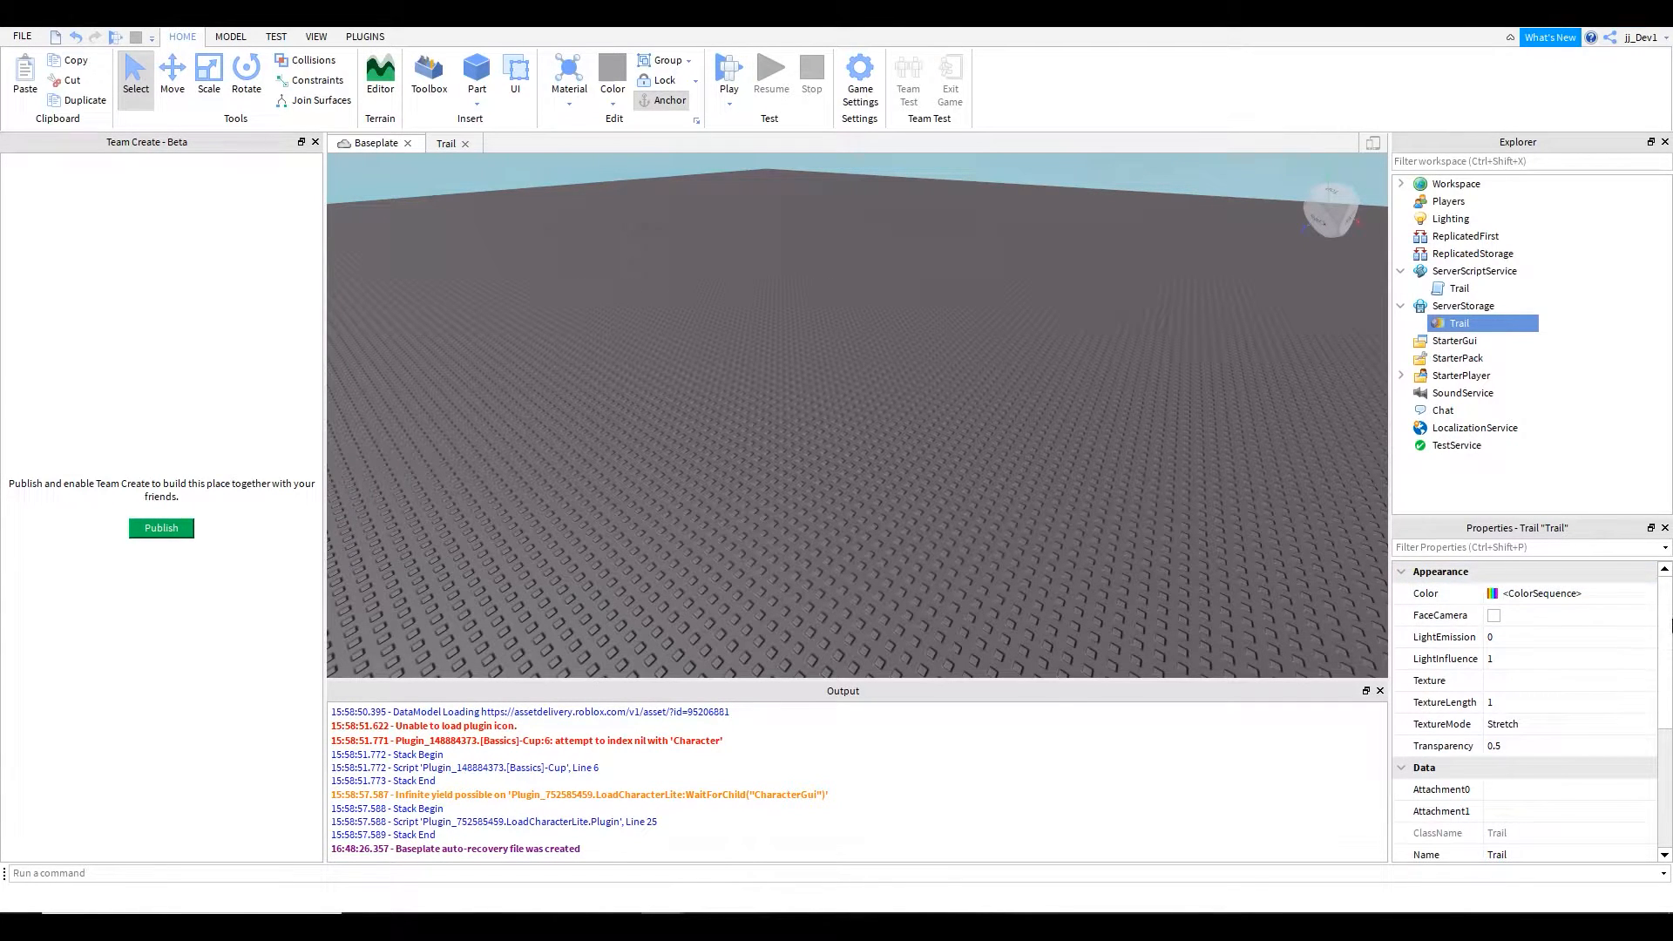
Step: In the Trail script, write game.Players.PlayerAdded:Connect(function(player))
left_click(1460, 288)
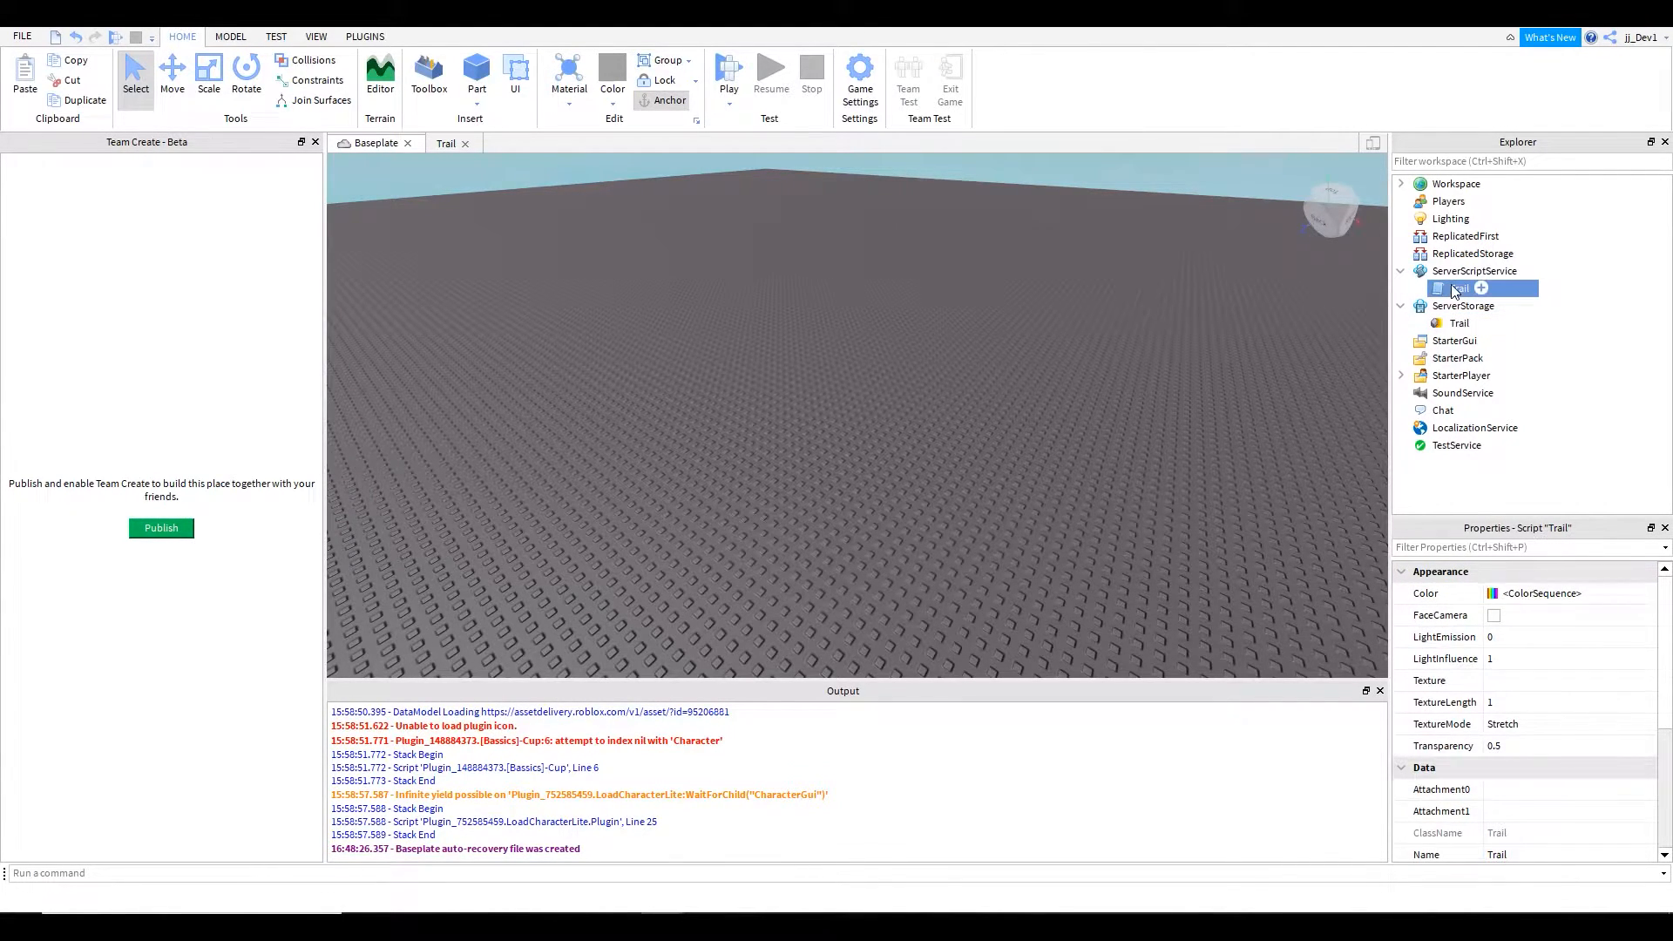
double_click(1459, 288)
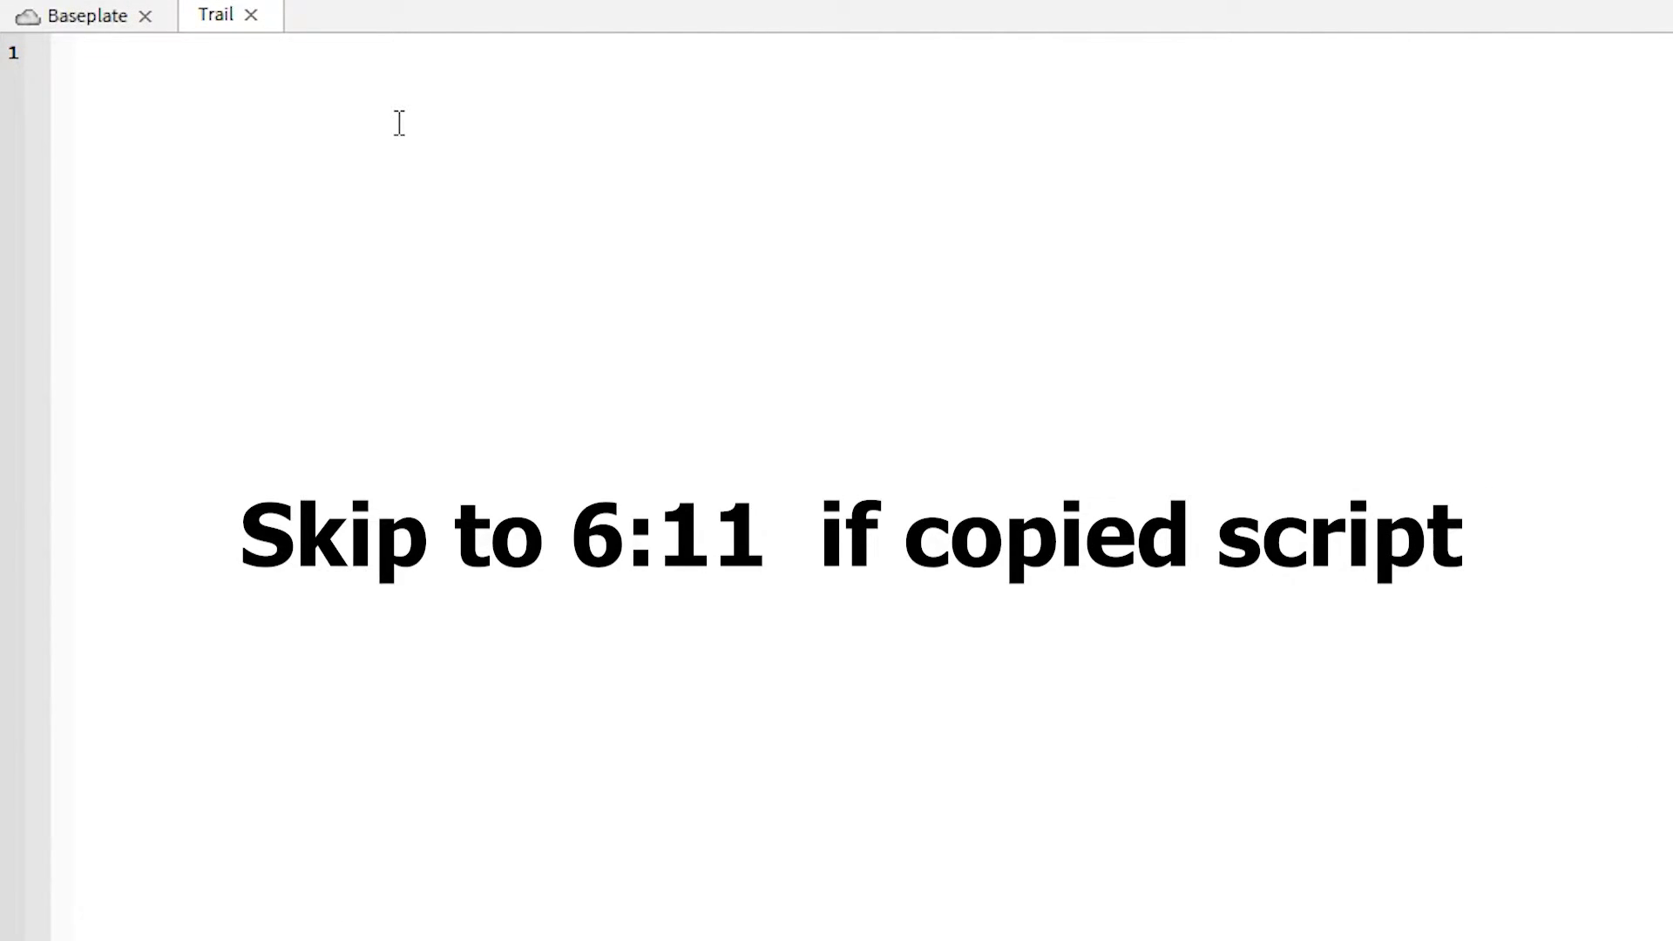
type("game.")
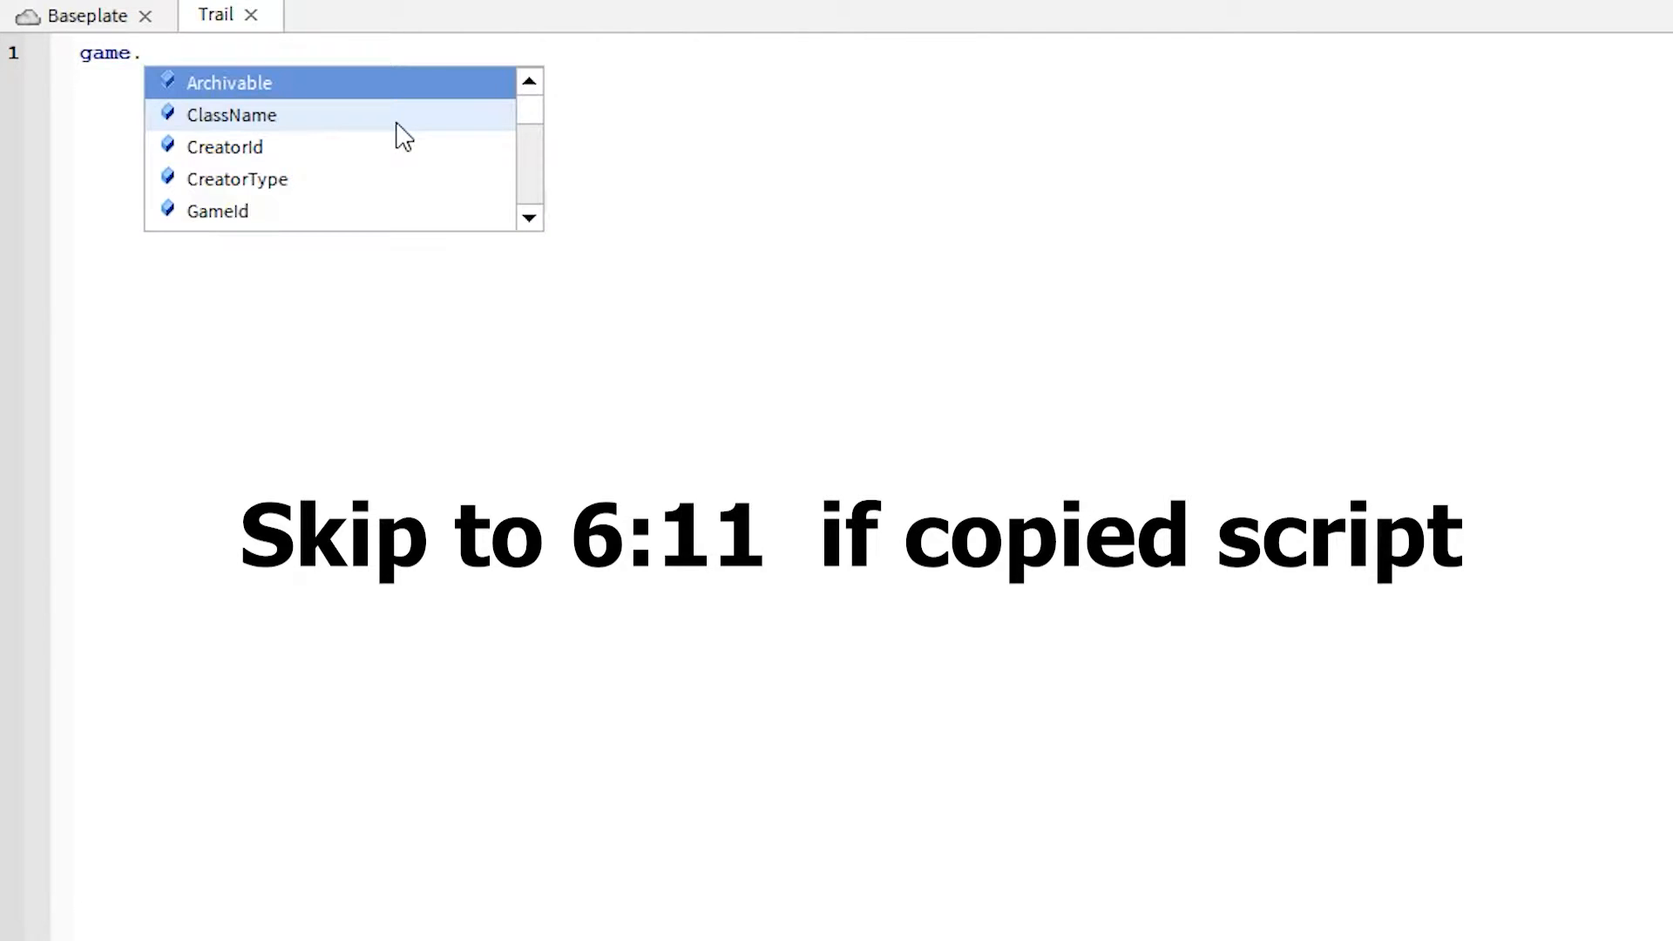
type("Player.P")
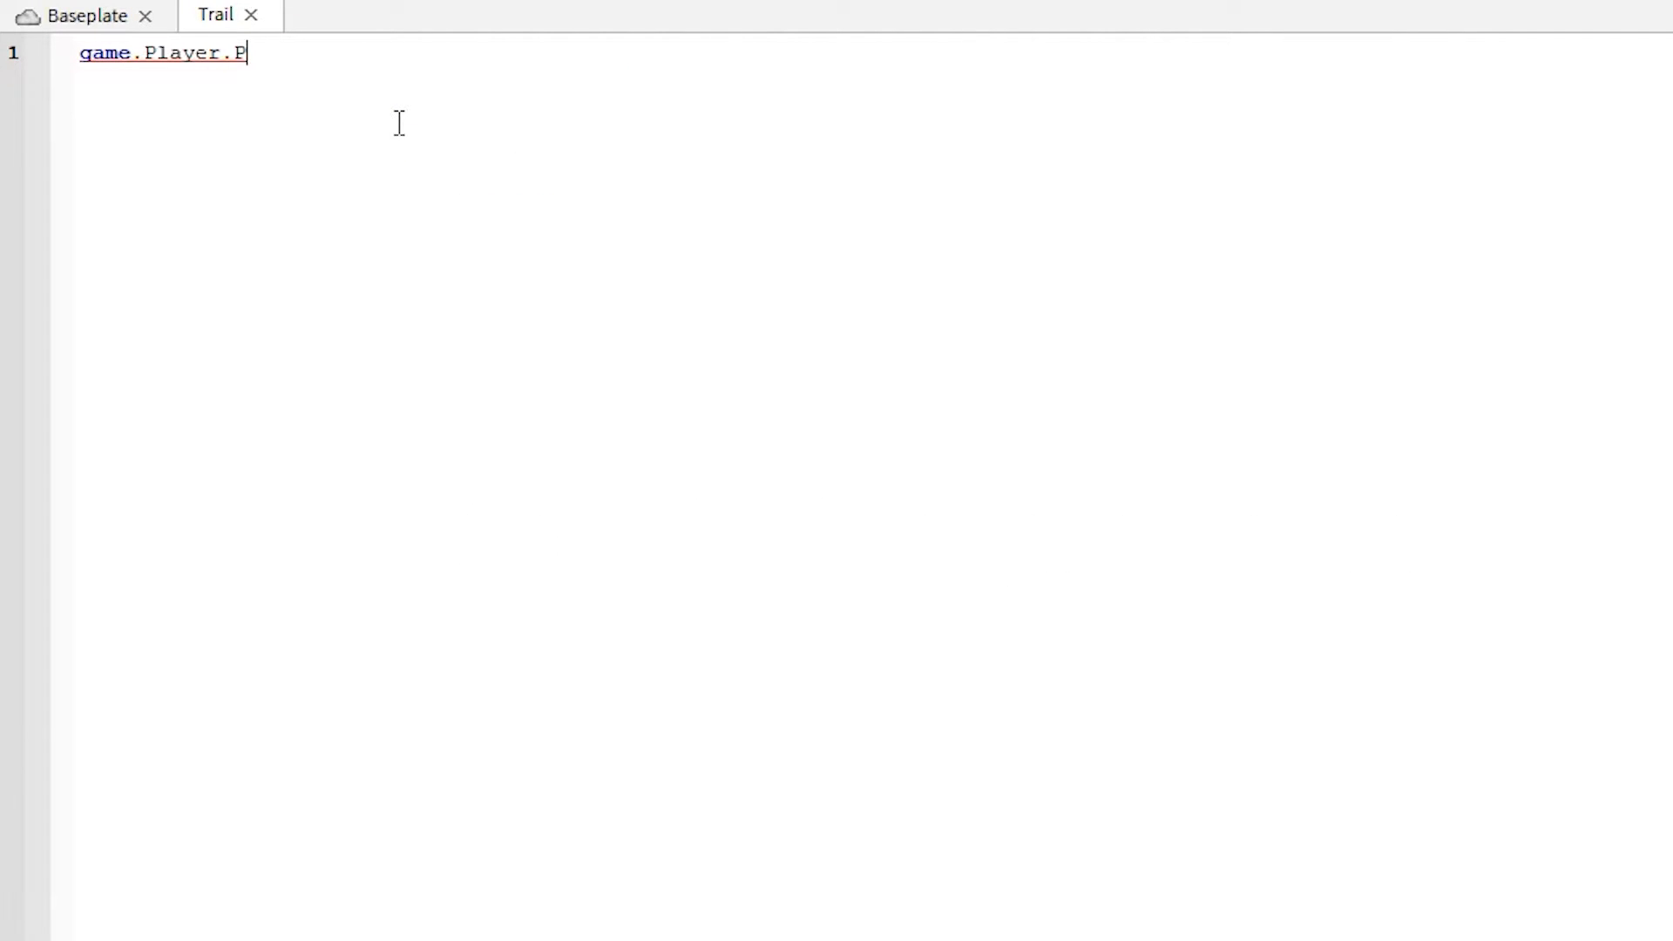
type("layerAdded")
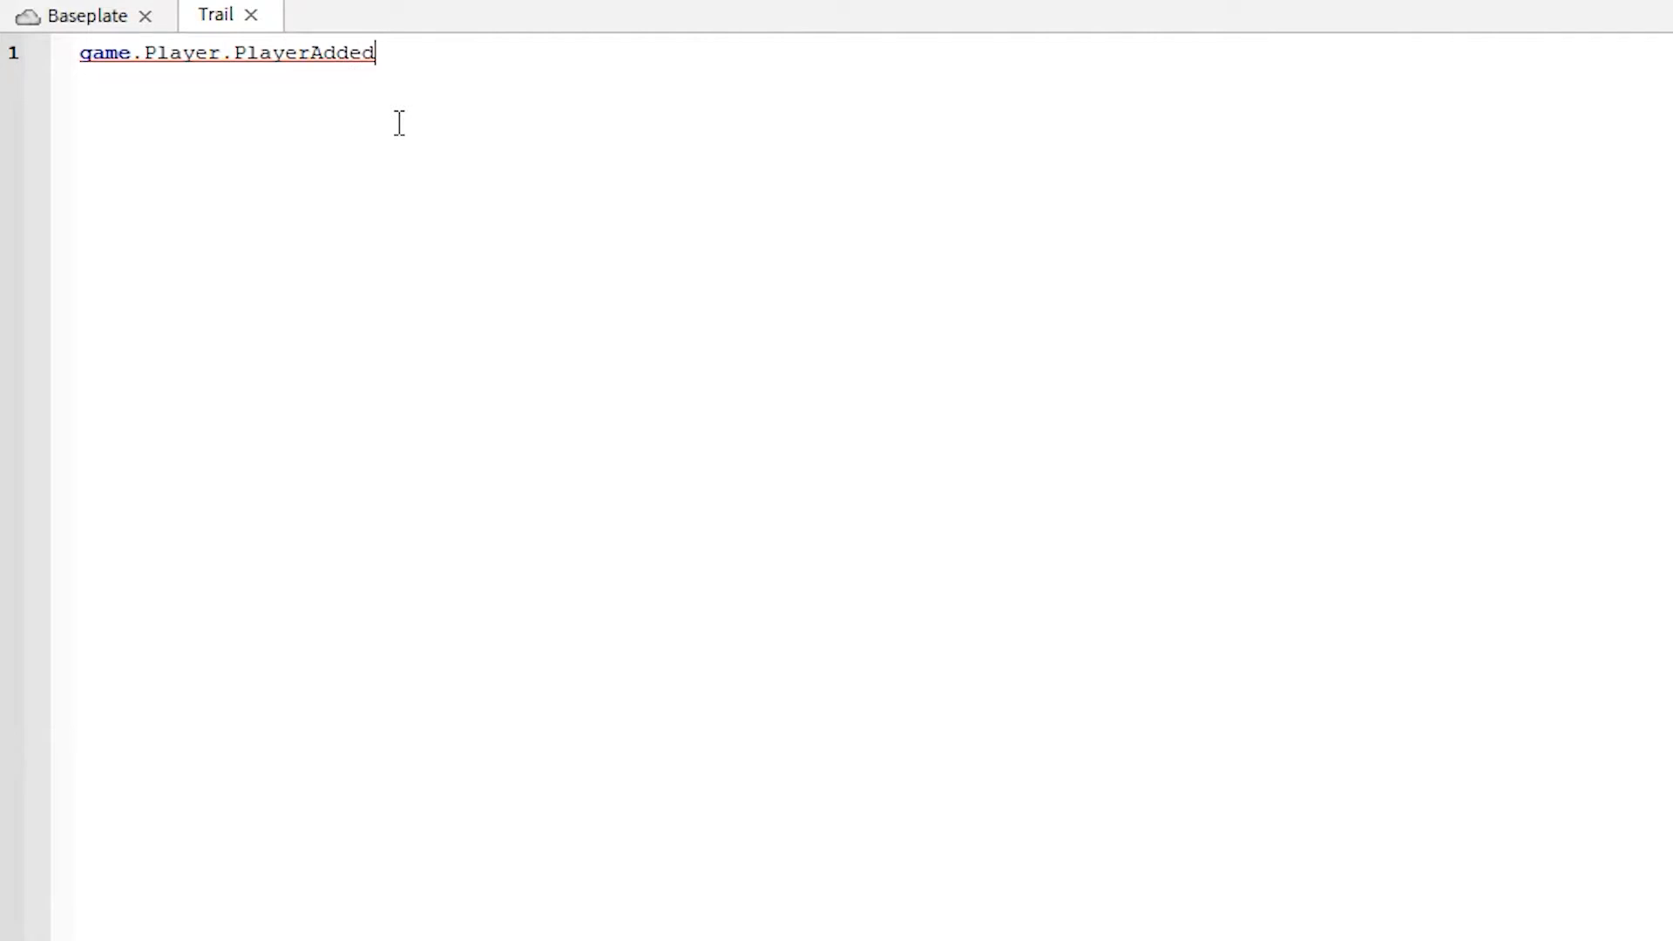
type(":Connec")
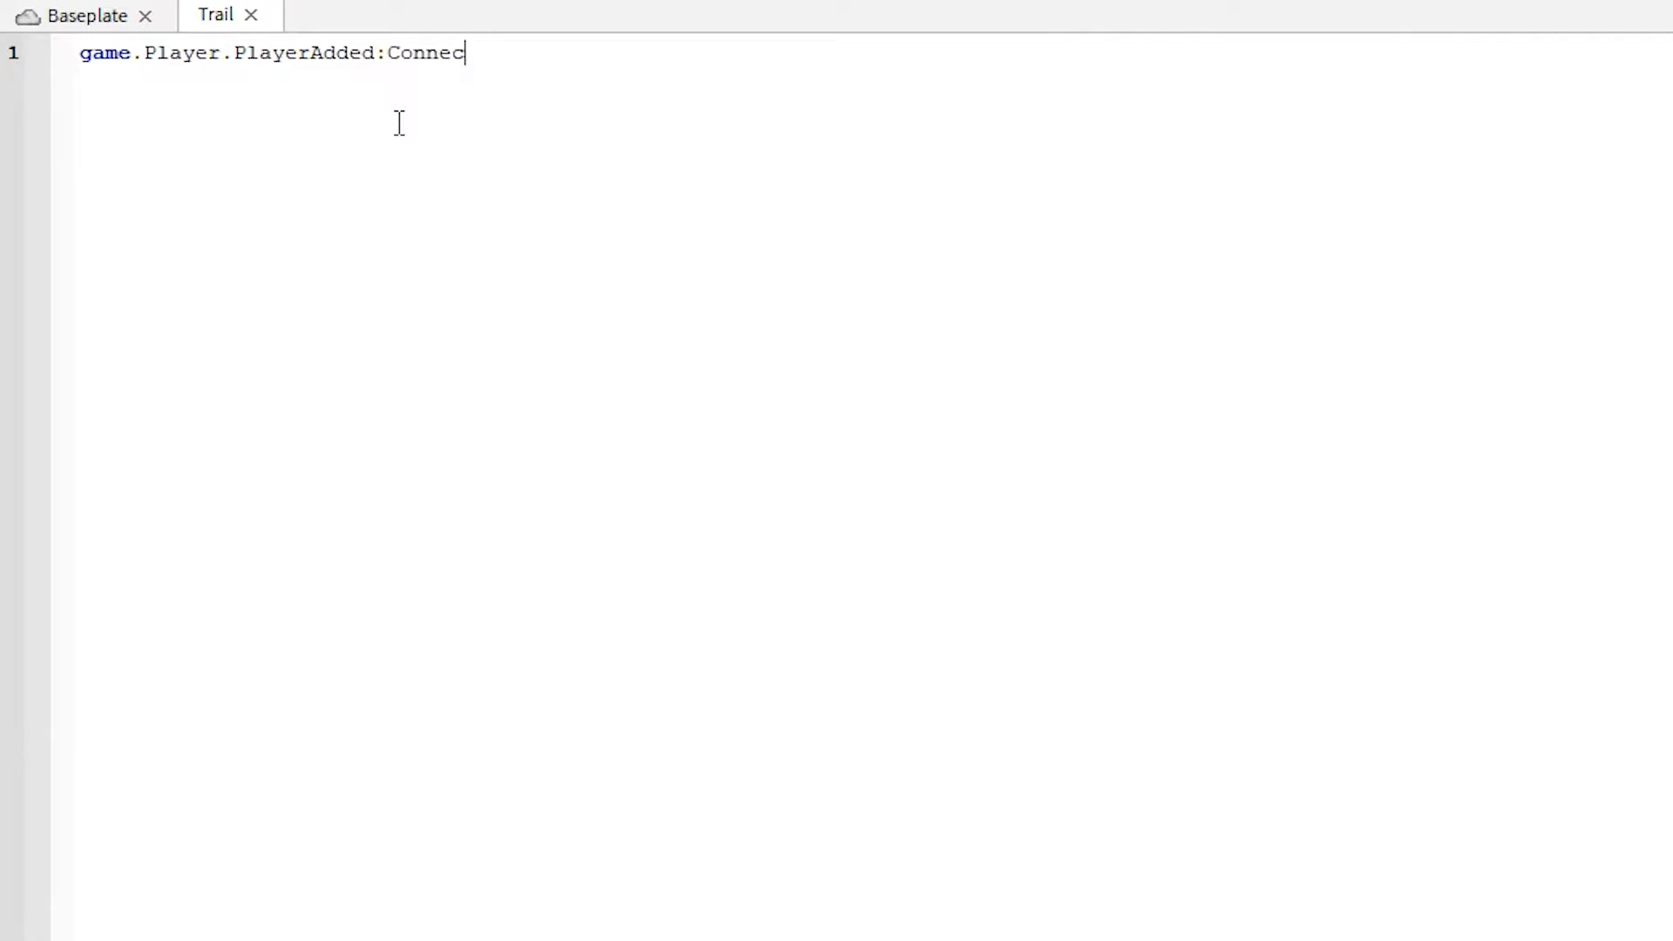
type("(function(player)")
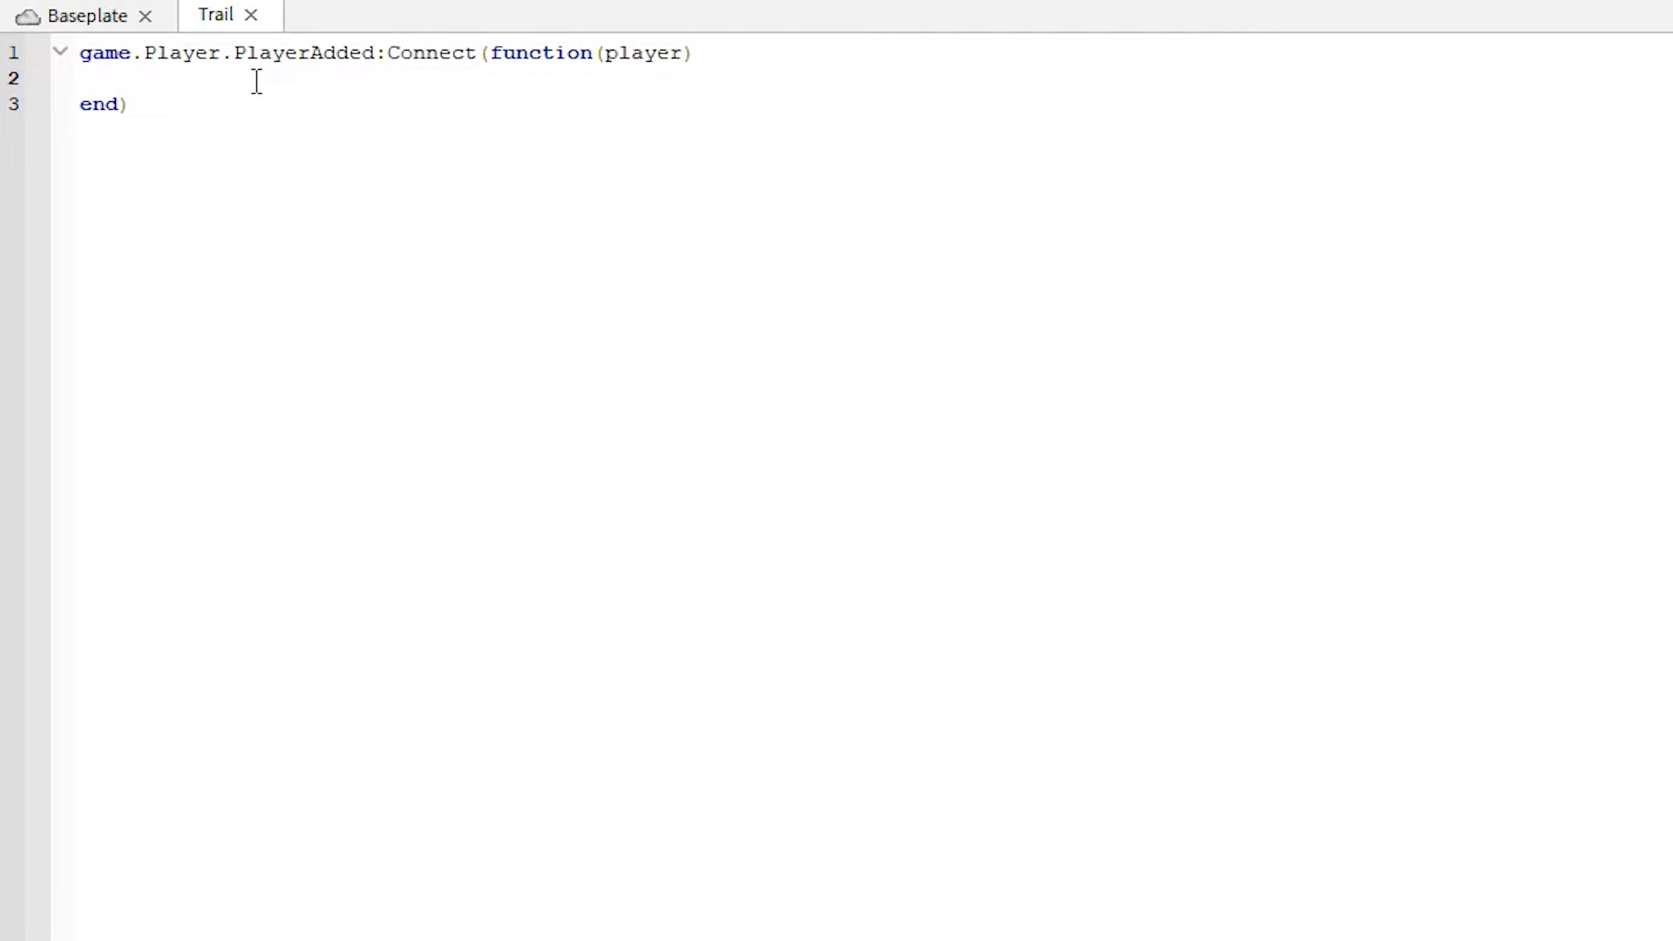
Step: Inside it, add player.CharacterAdded:Connect(function(char))
left_click(130, 79)
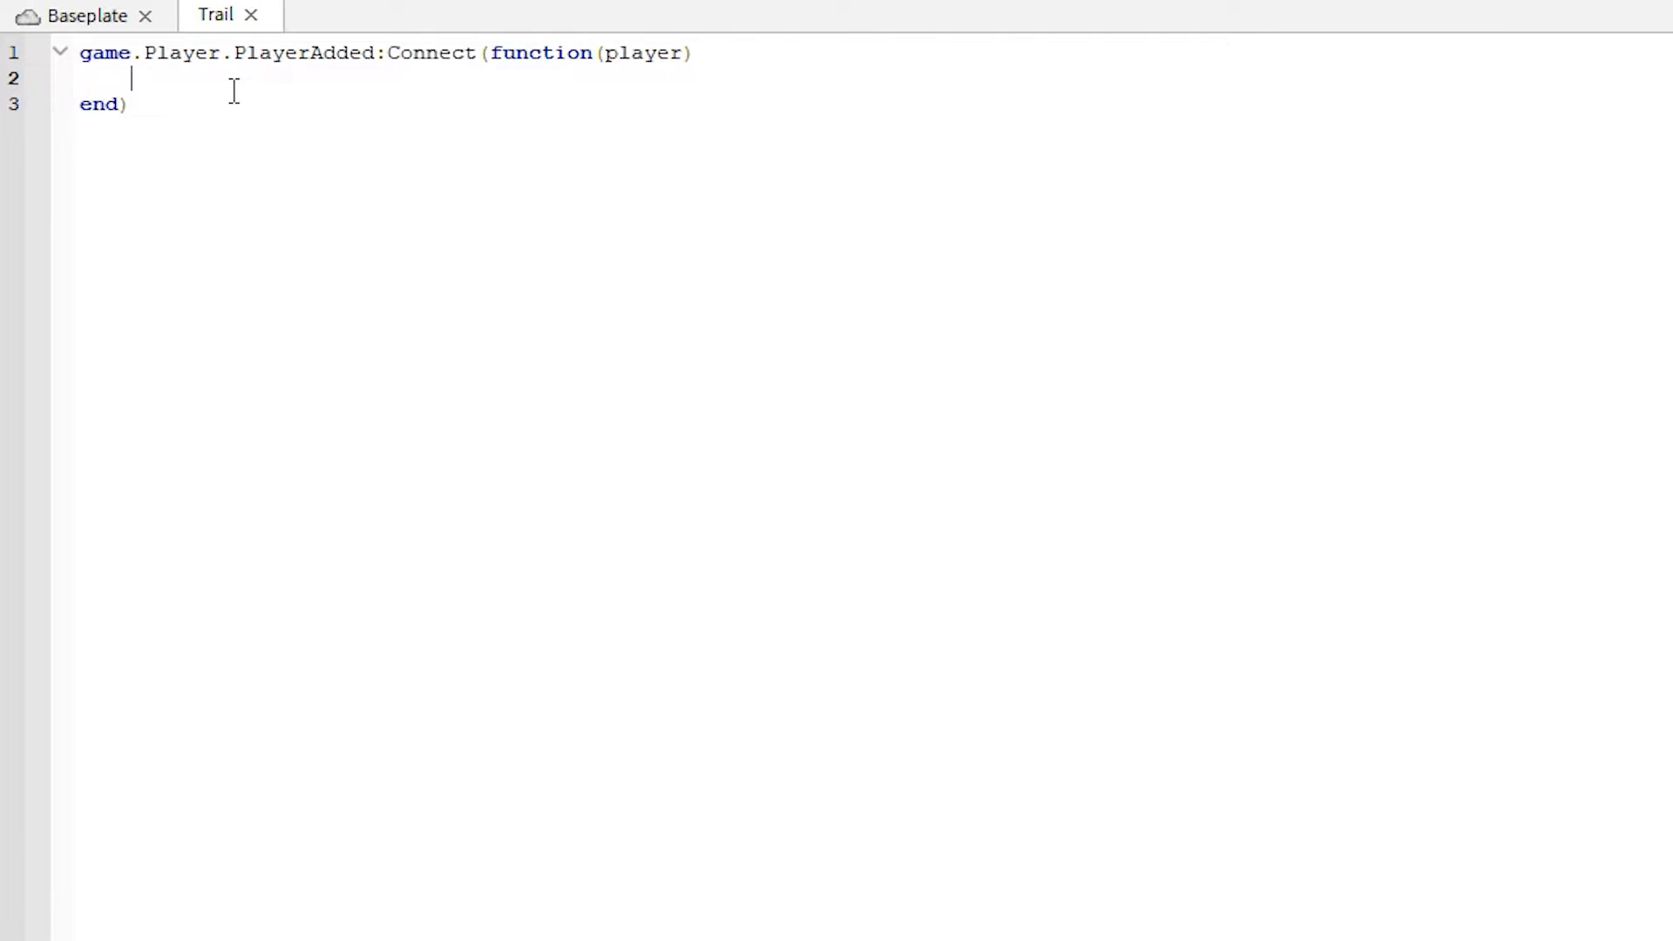
type("player.")
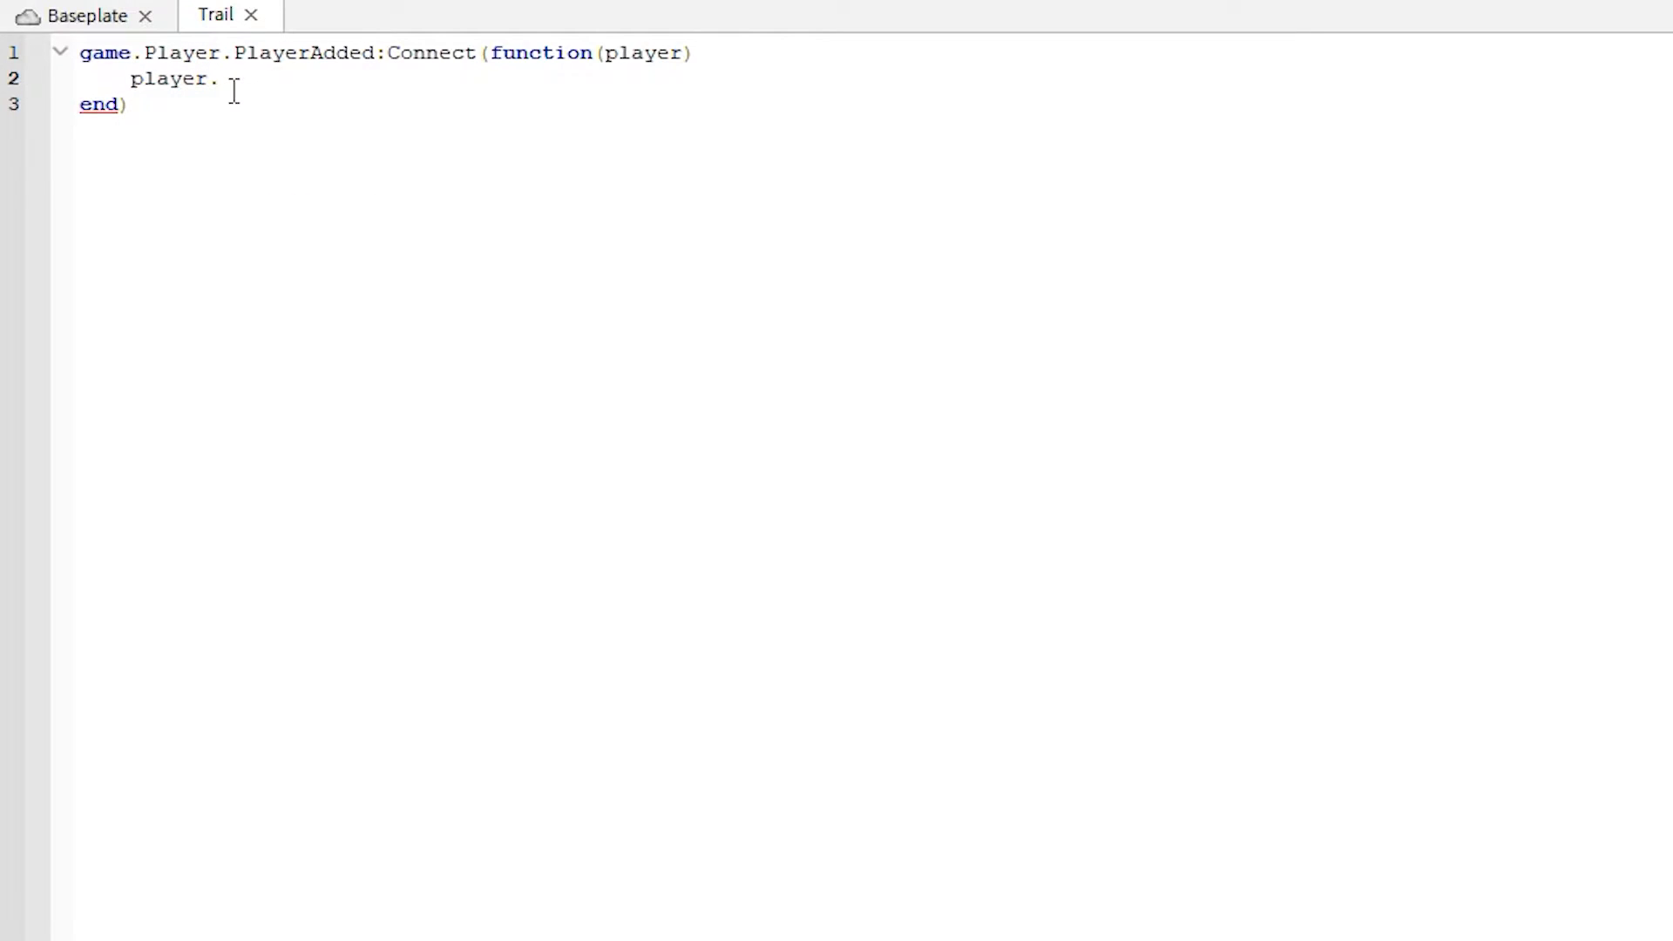
type("CharacterA")
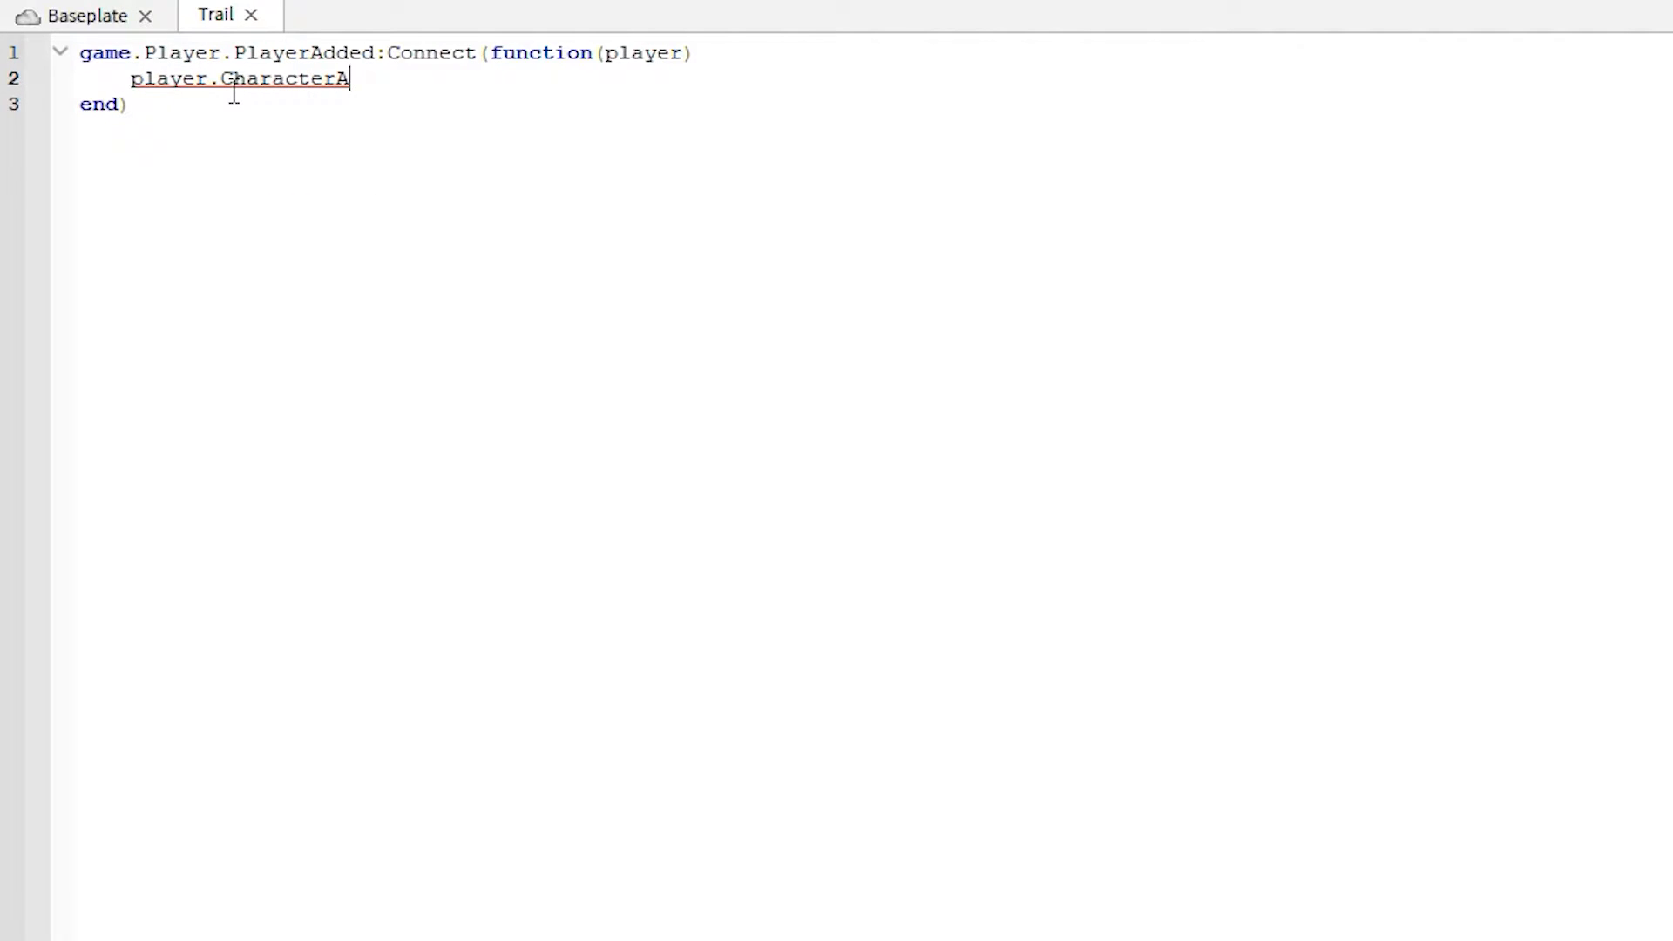
type("dded")
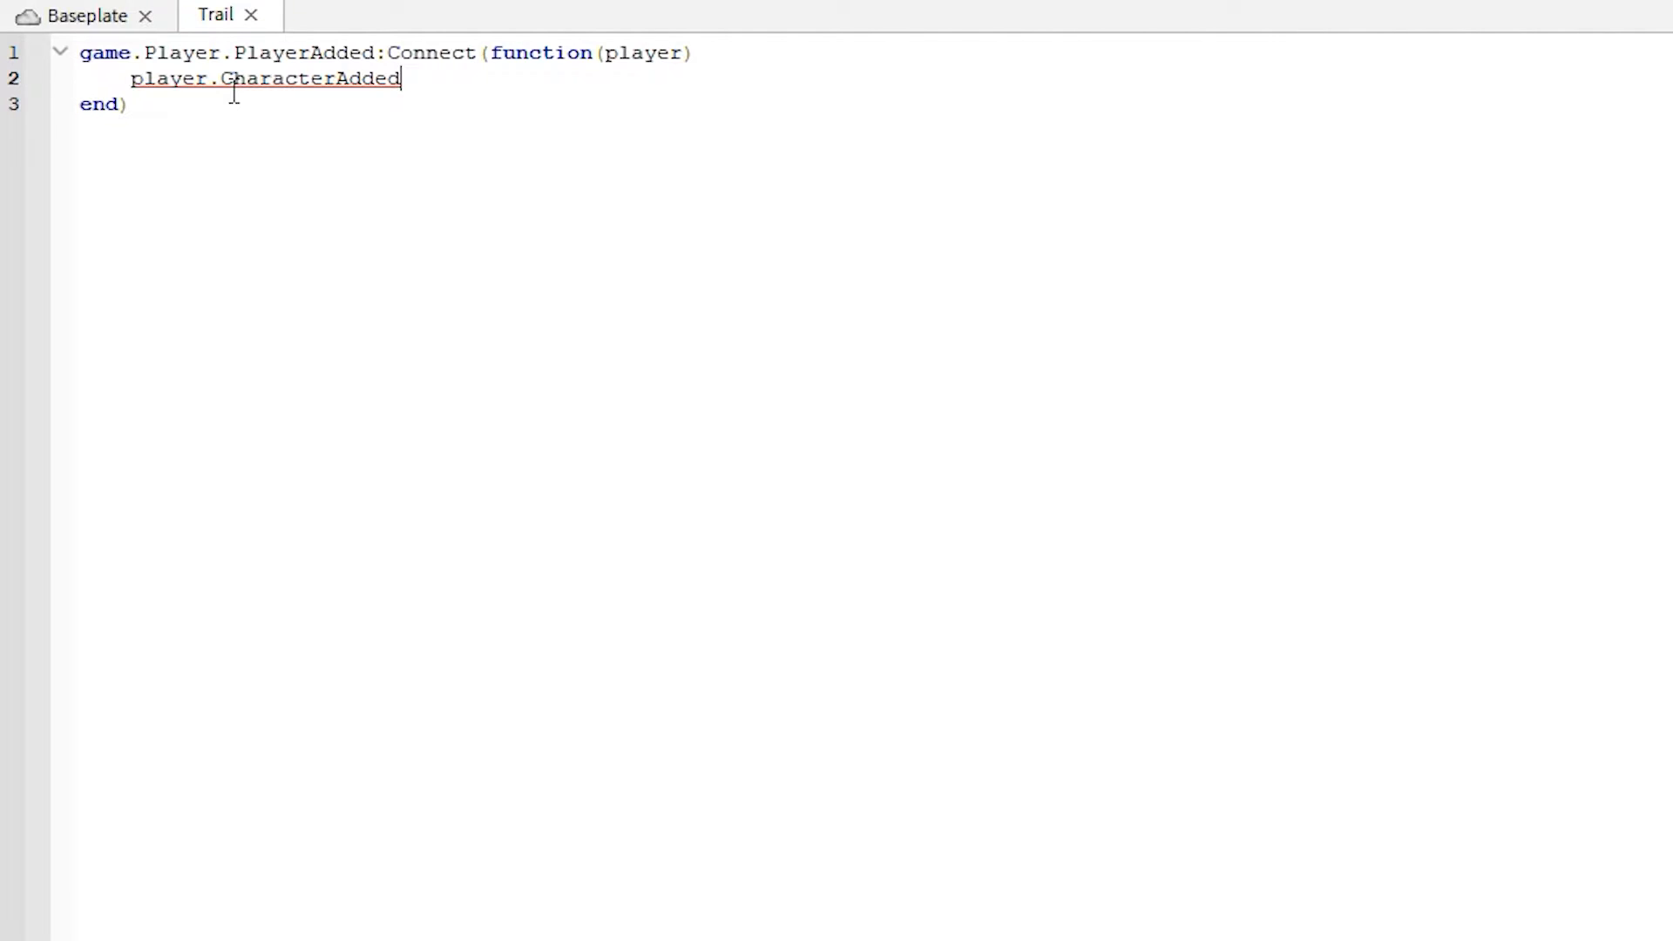
type(":Coonect")
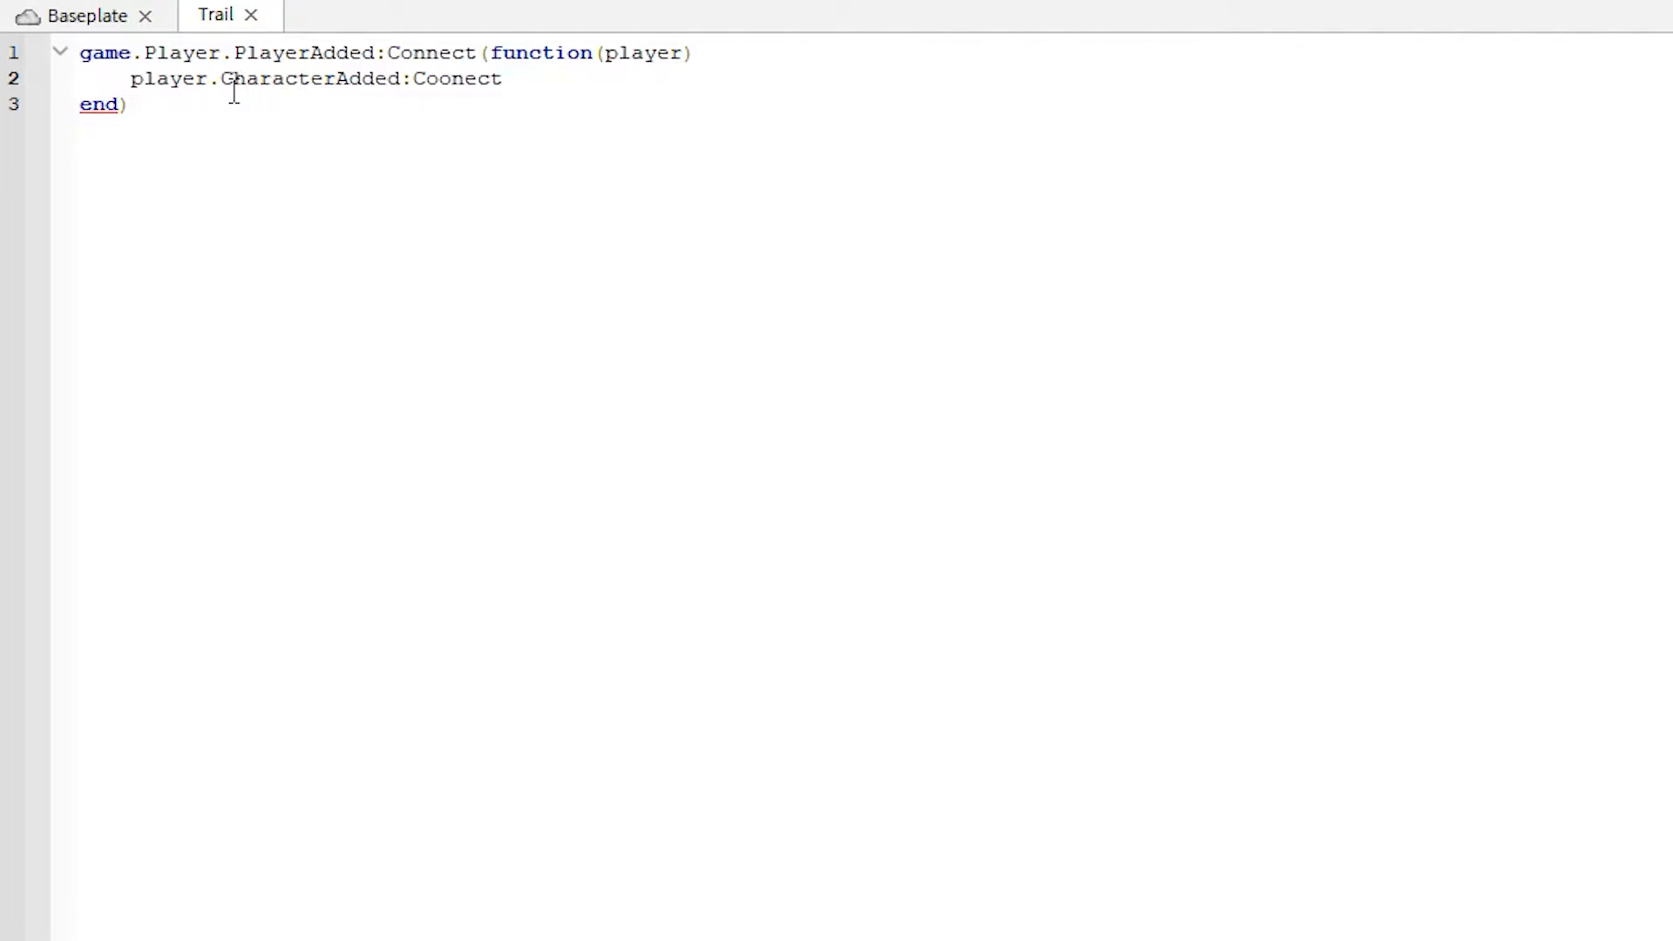
type("Connect")
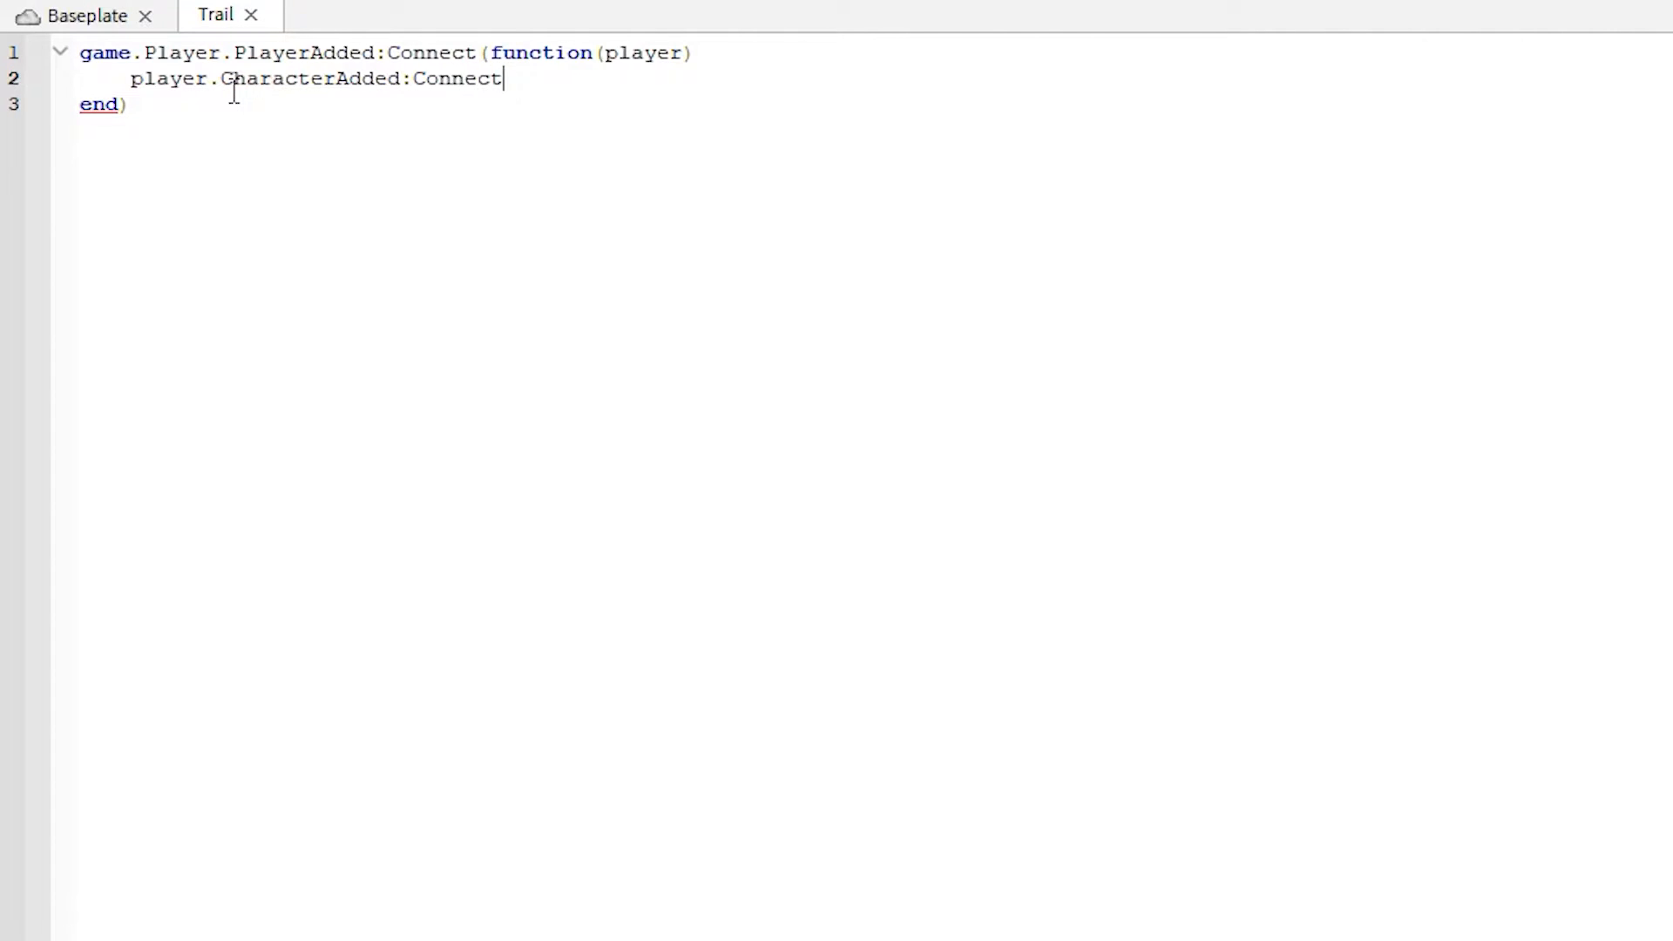
type("(function")
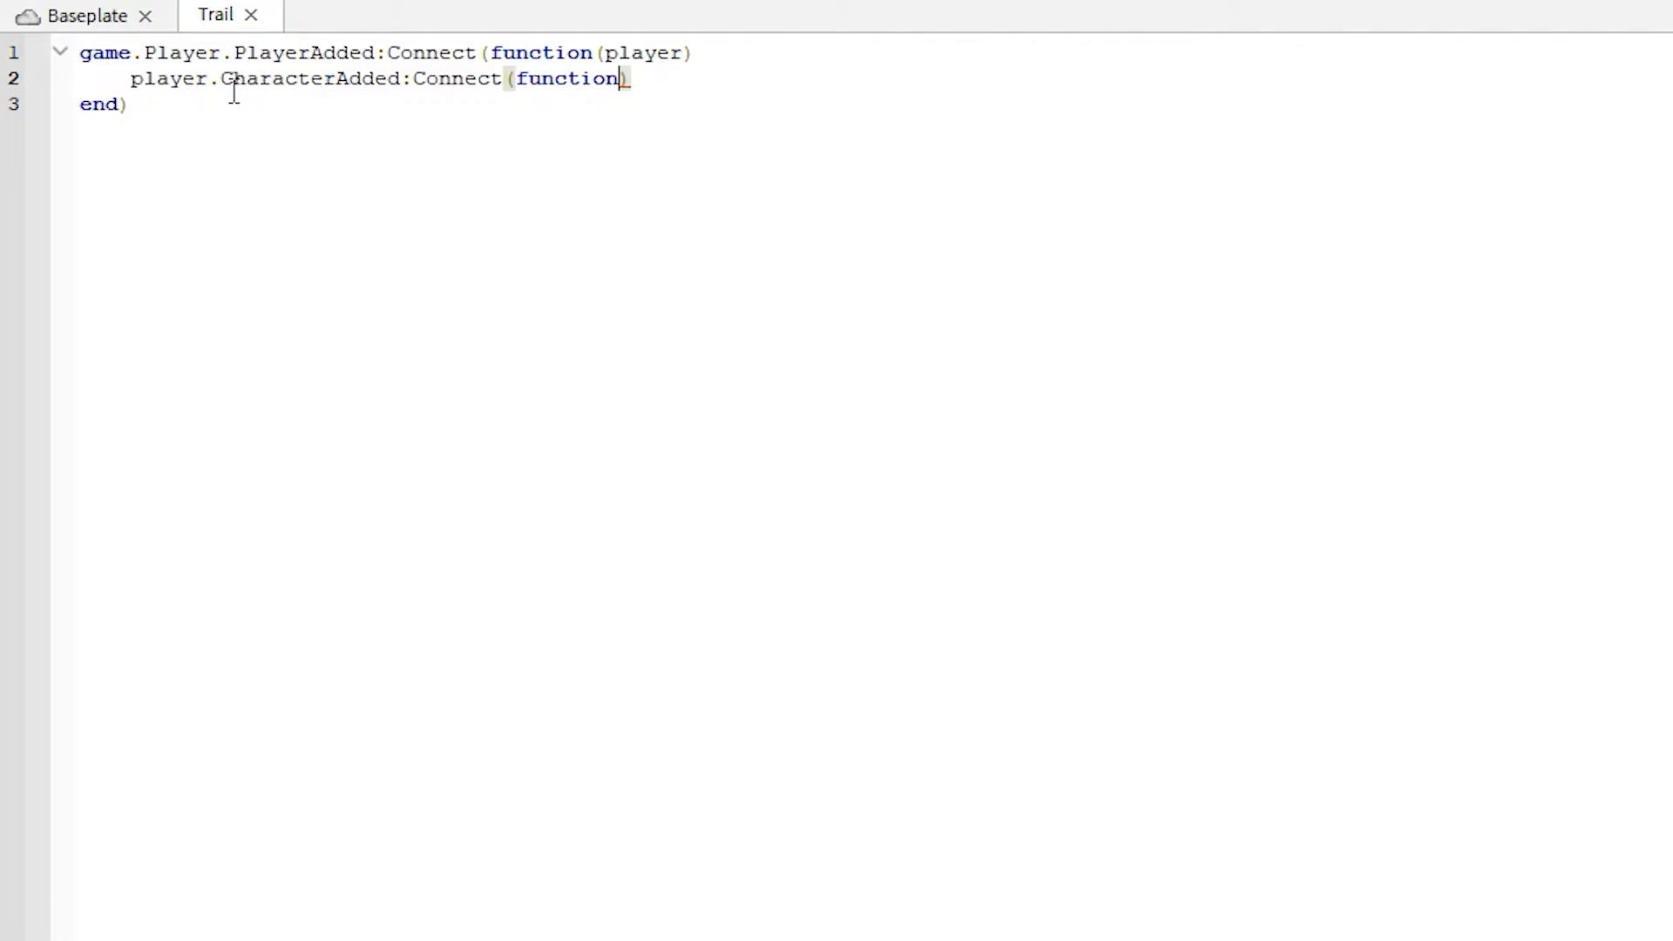
type("(char)")
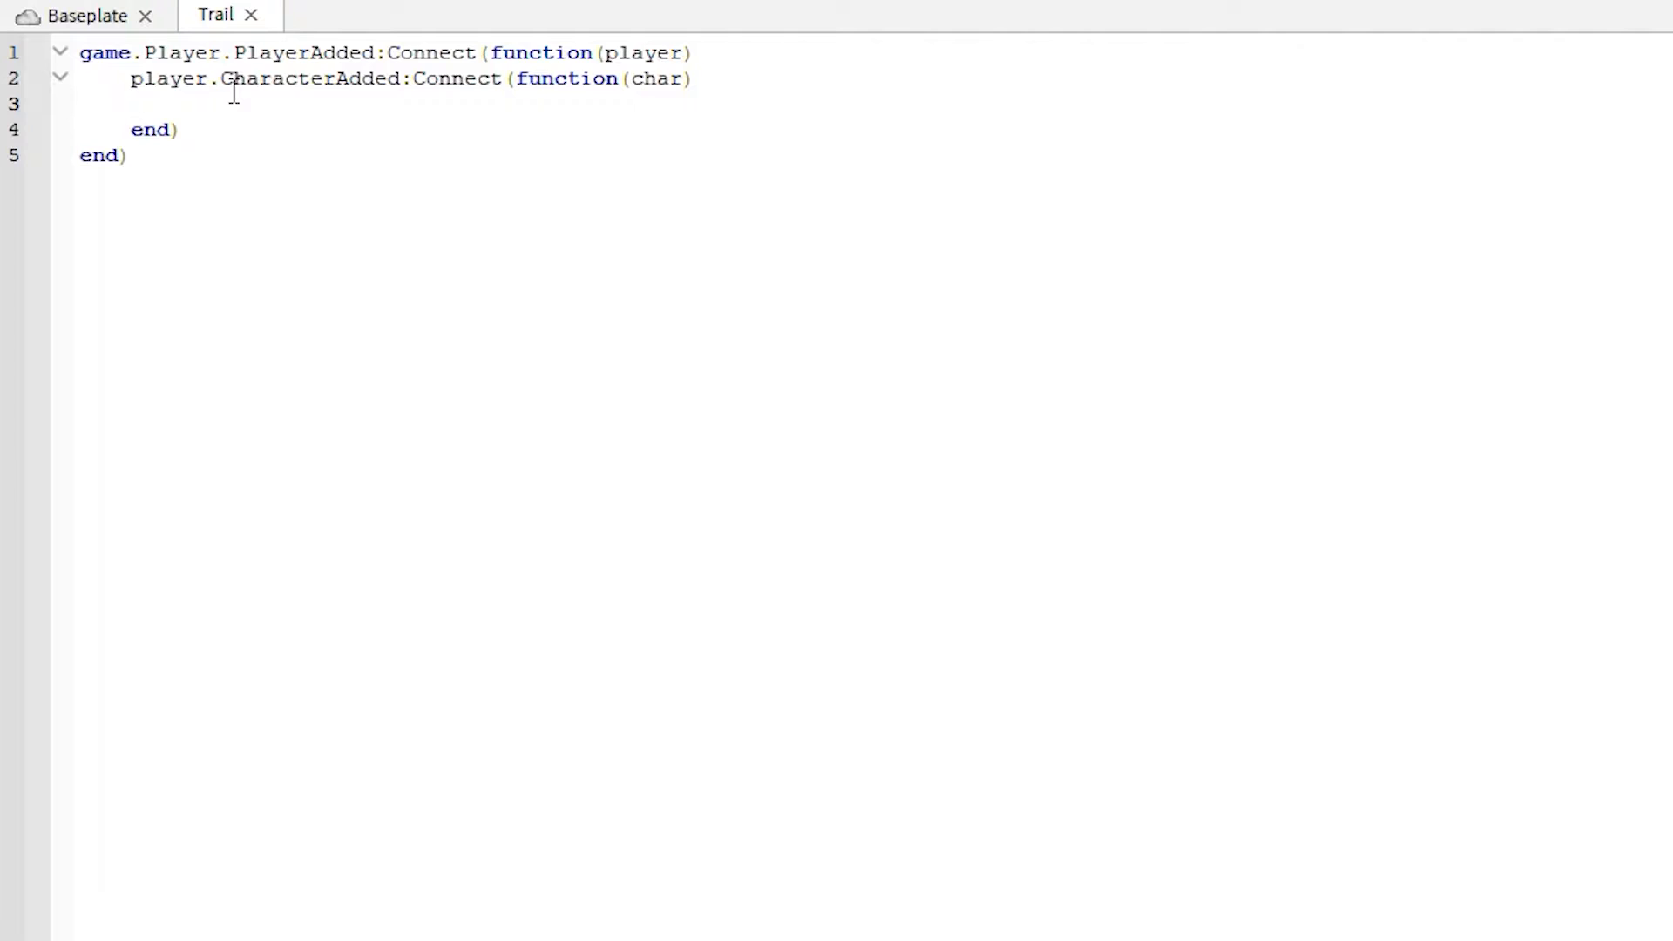
Step: Add local trail = game.ServerStorage.Trail:Clone() and move to the blank line below
type("local tra")
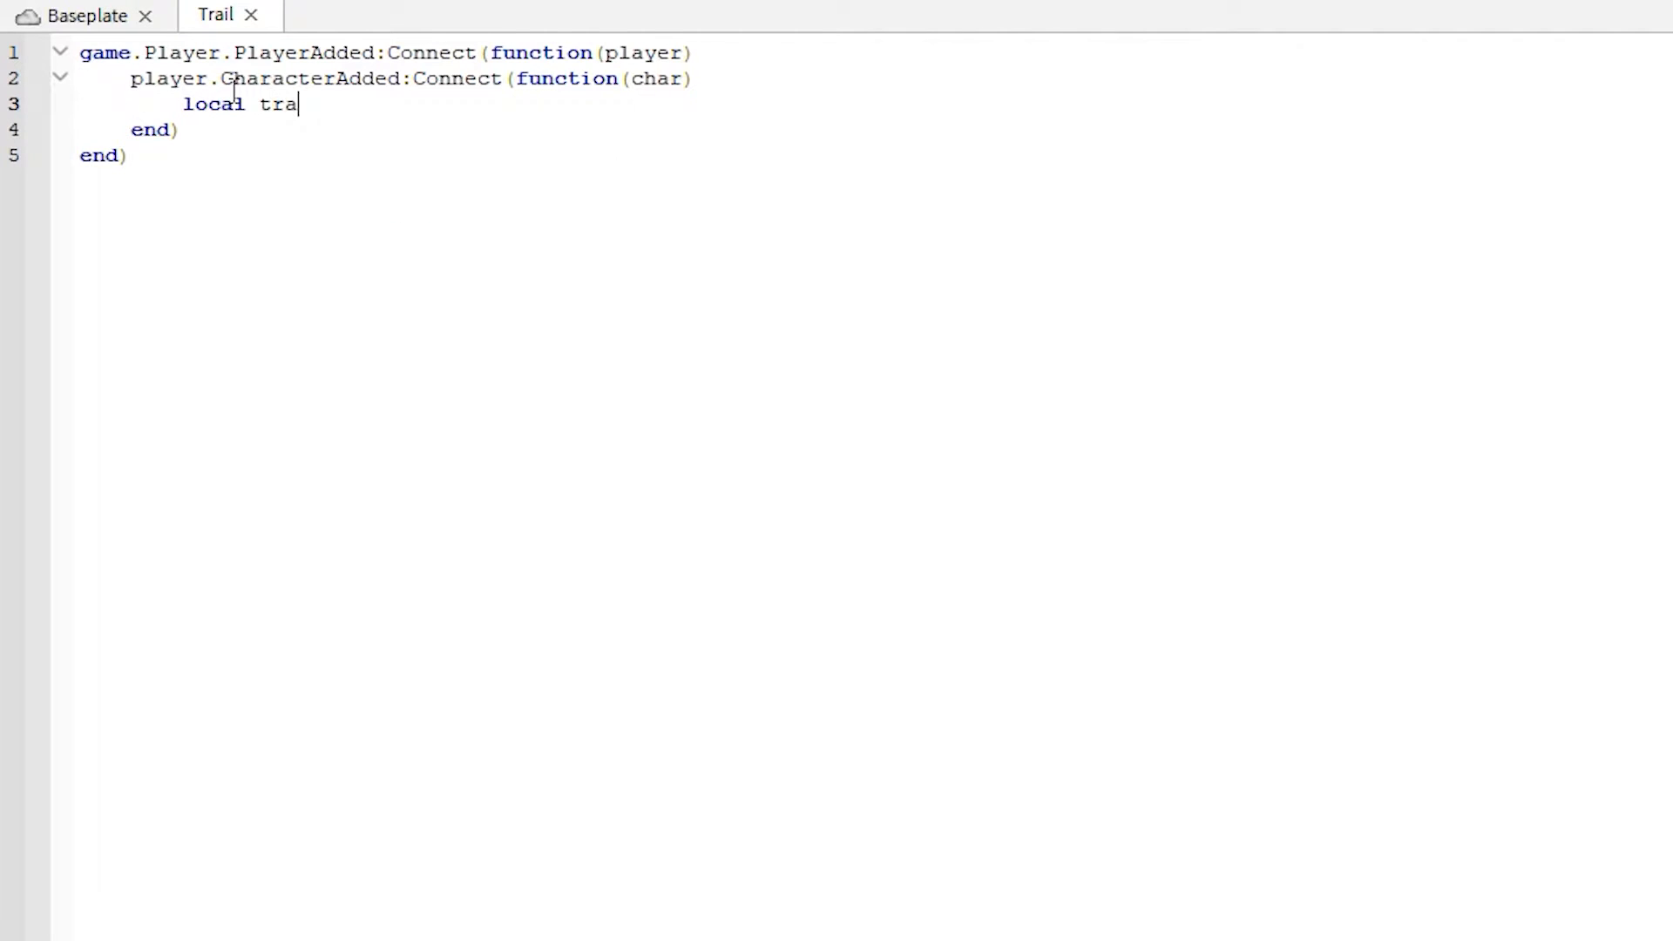
type("il =")
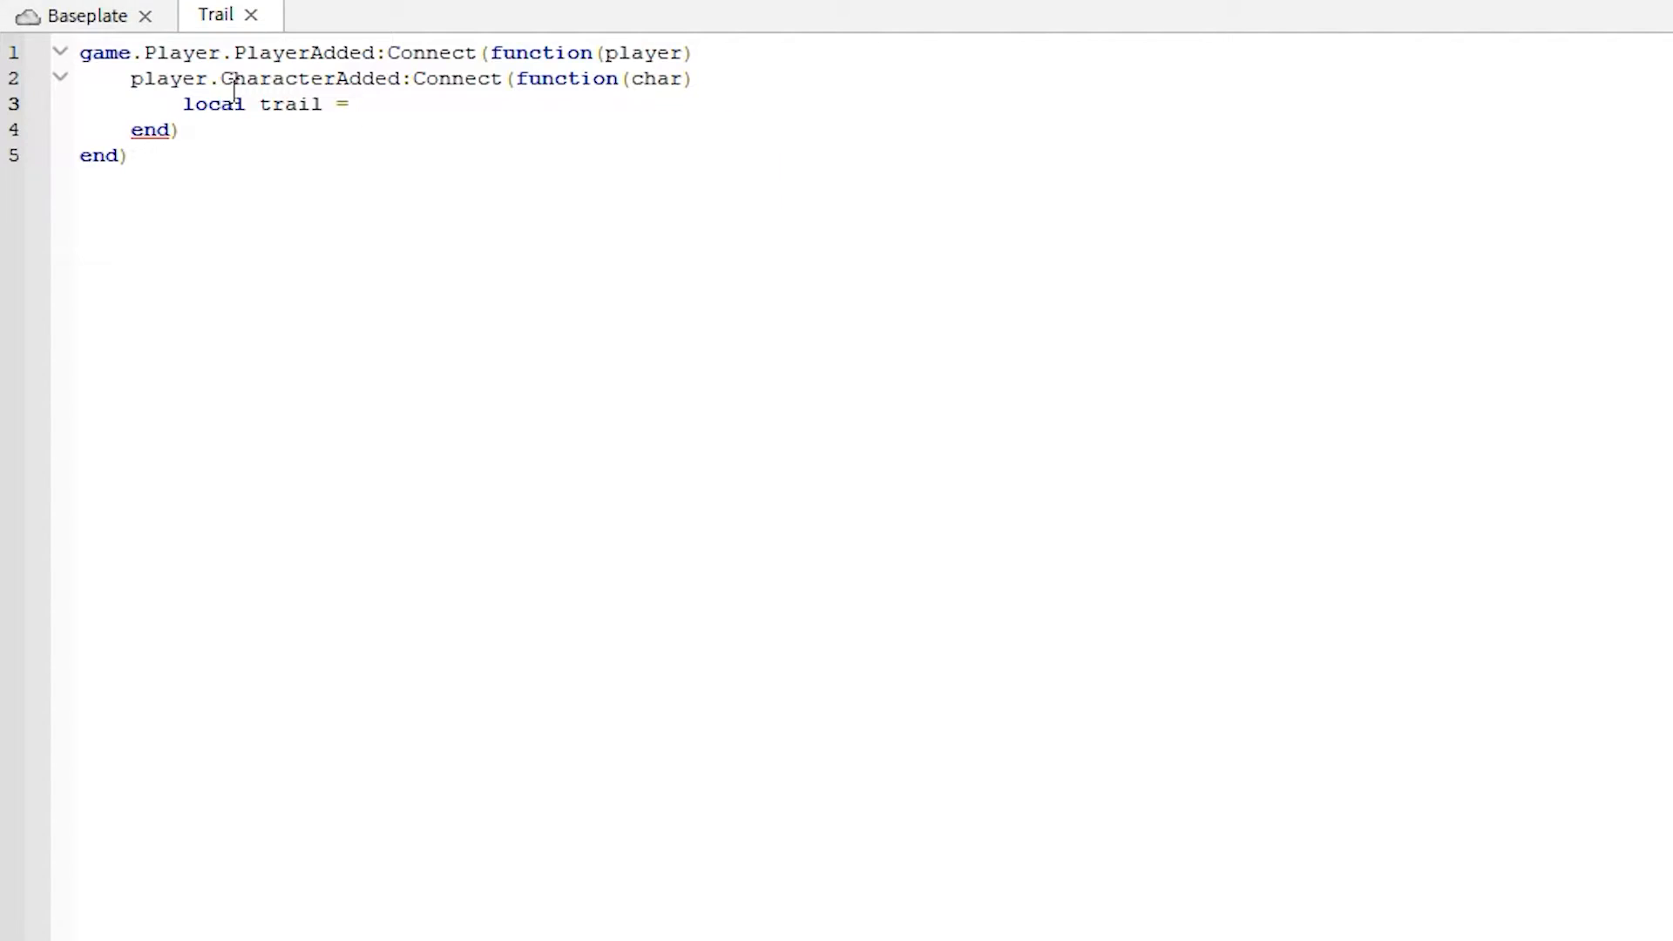
type("game.ServerStorage")
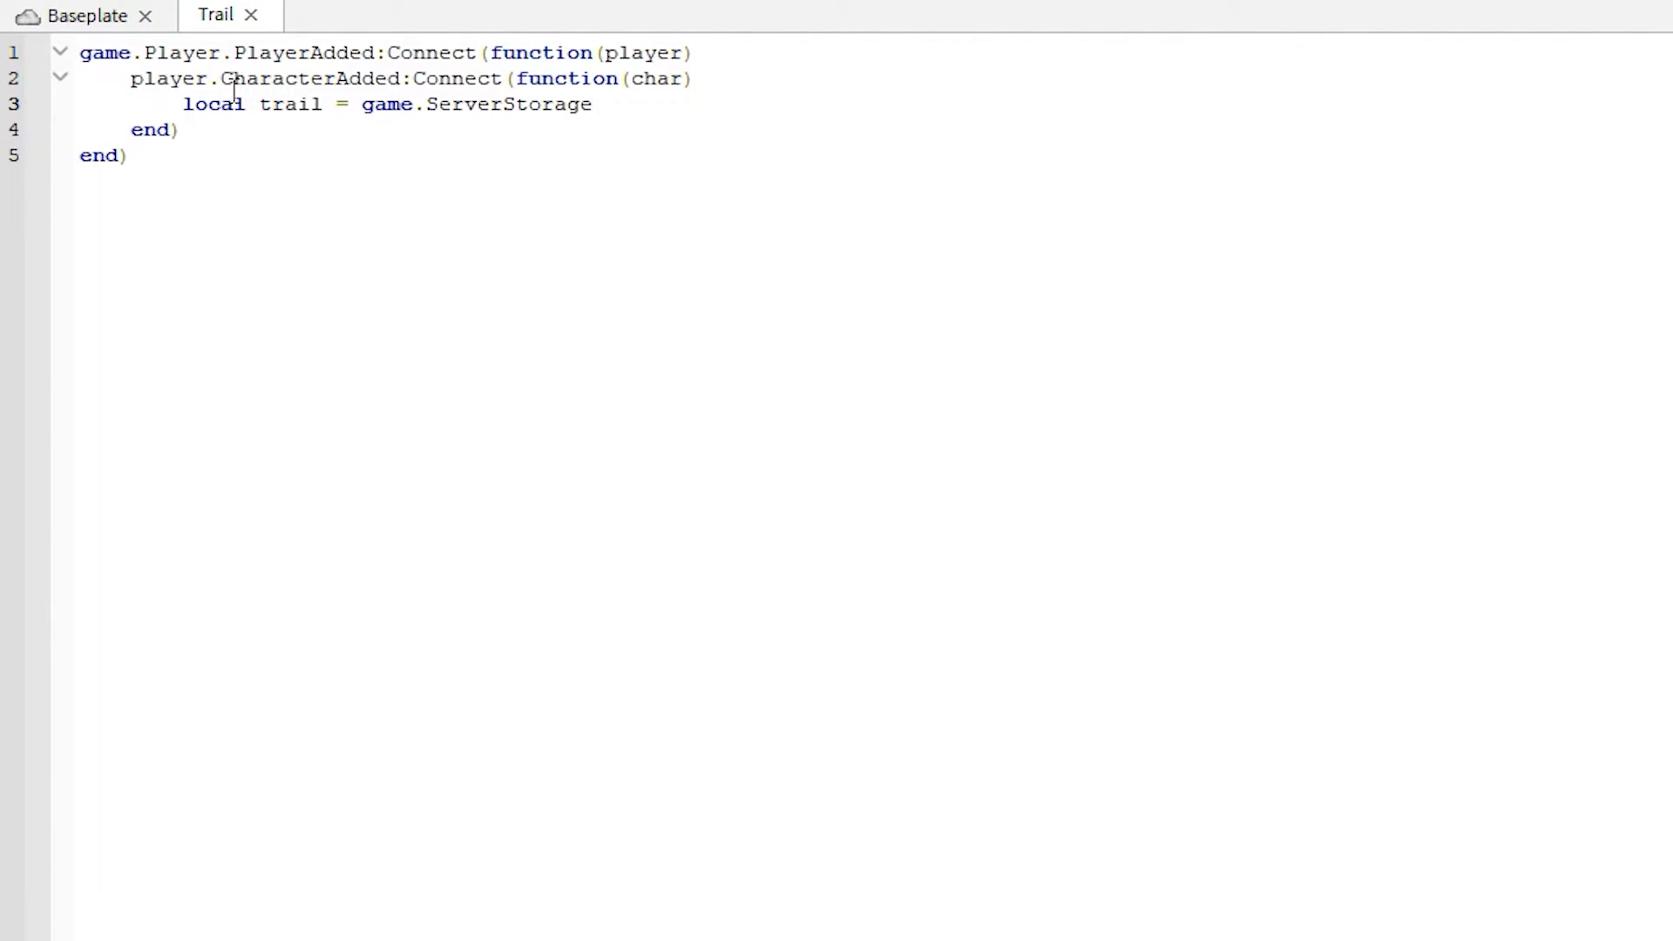
type(".Trail")
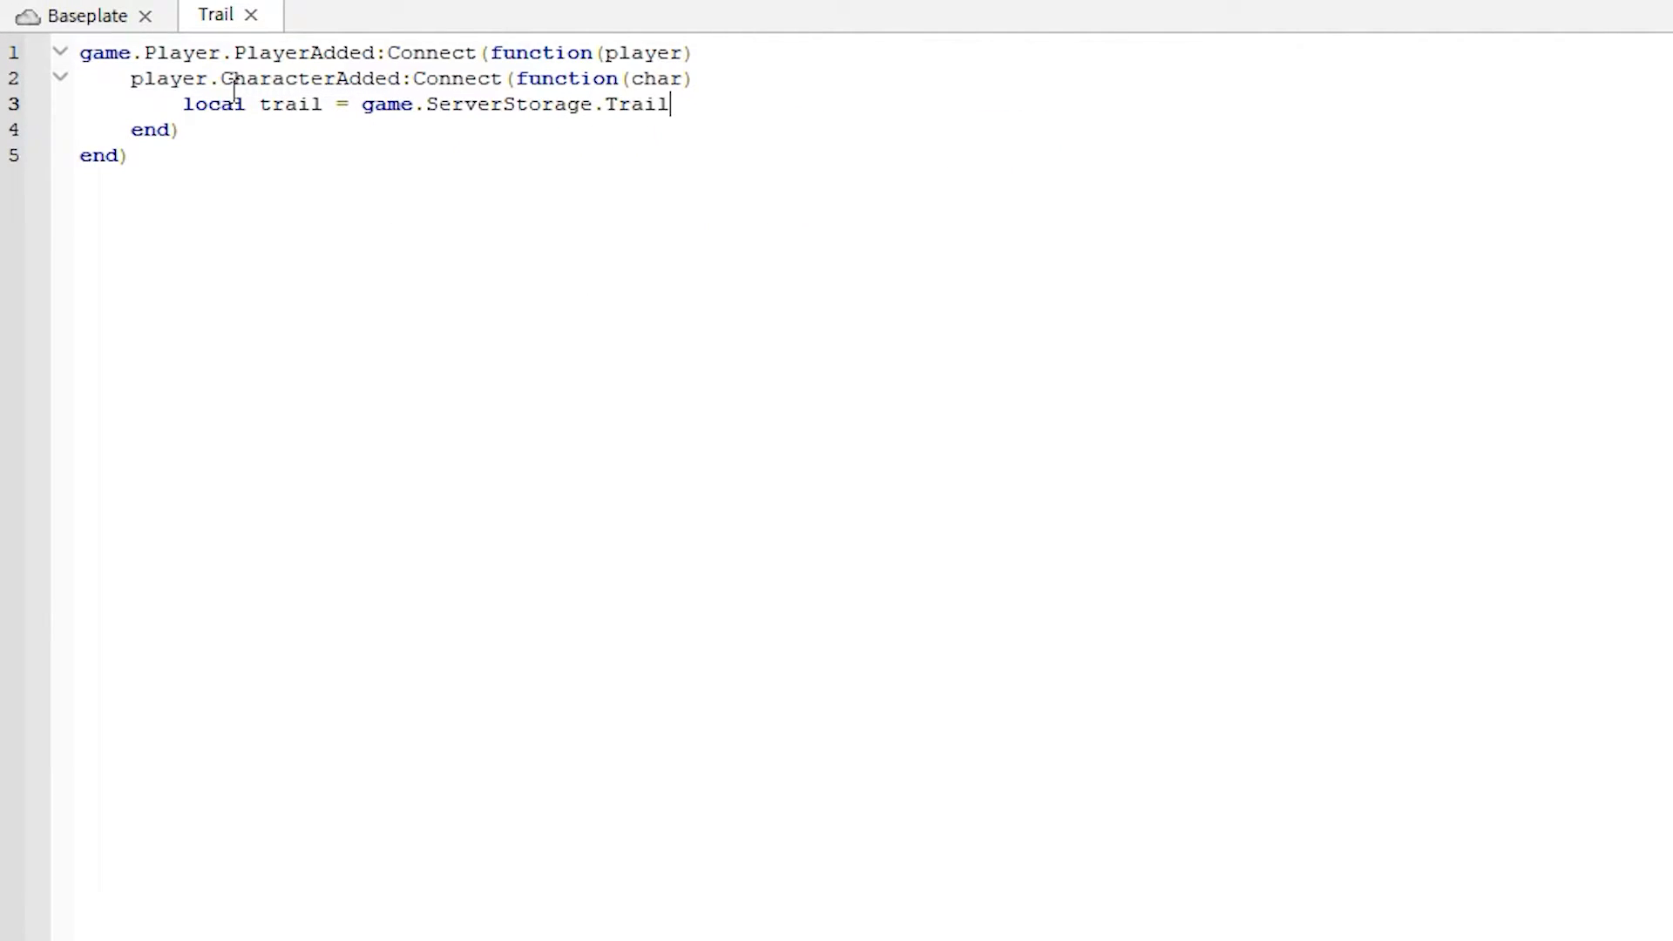
type(":Clone(")
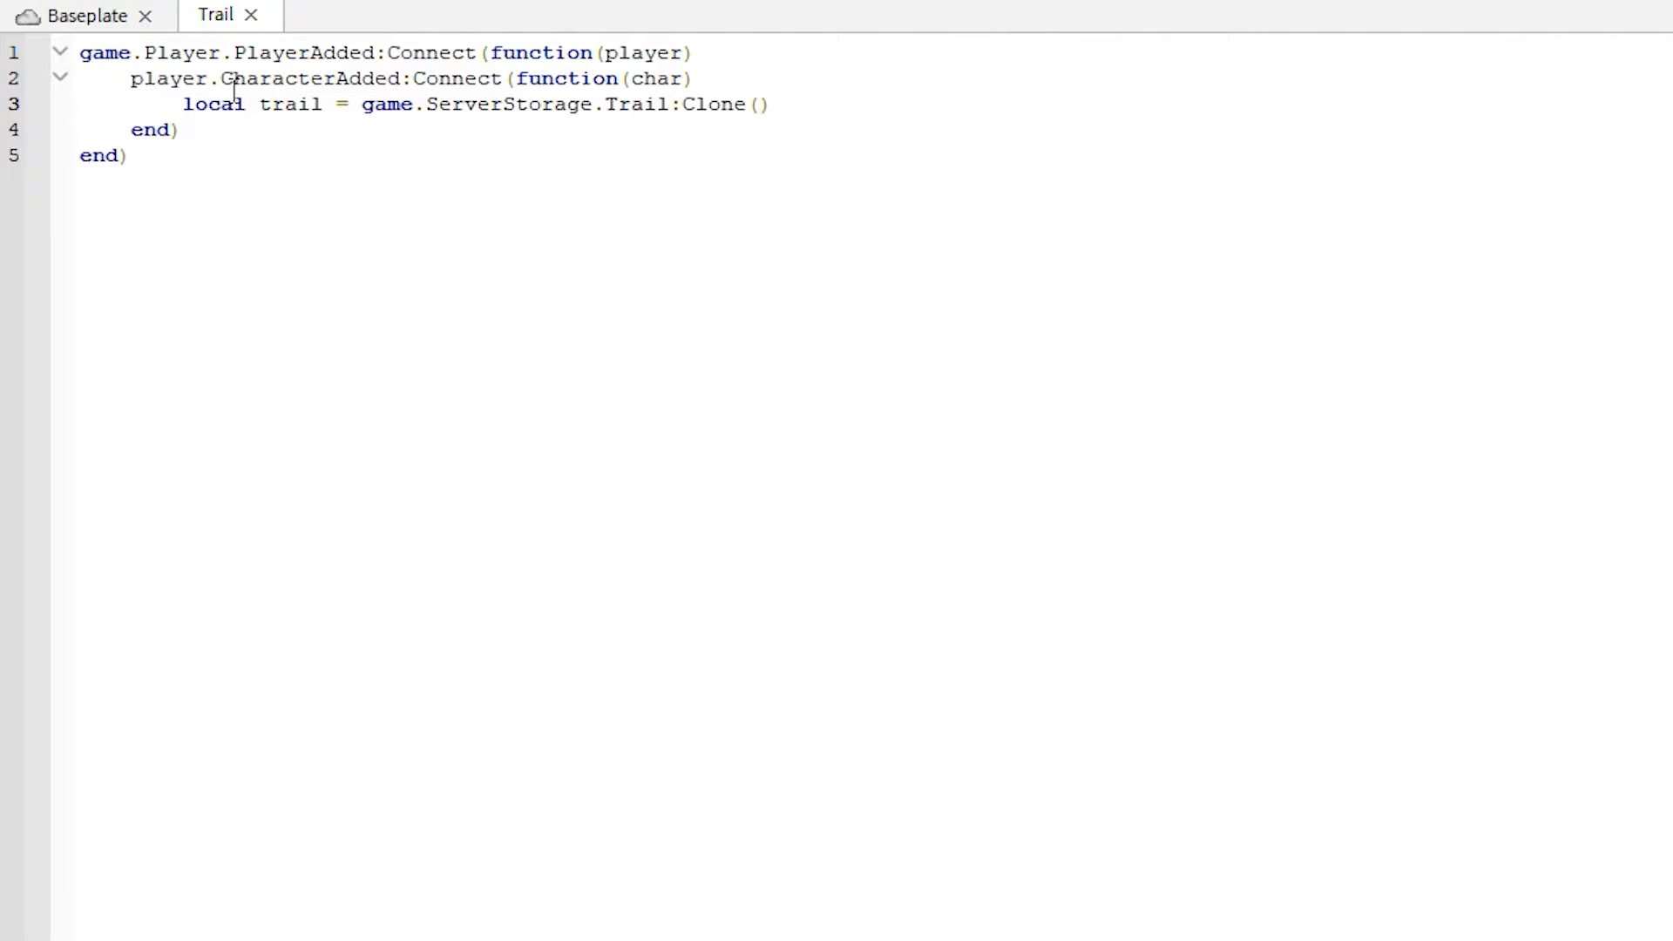
key("Return")
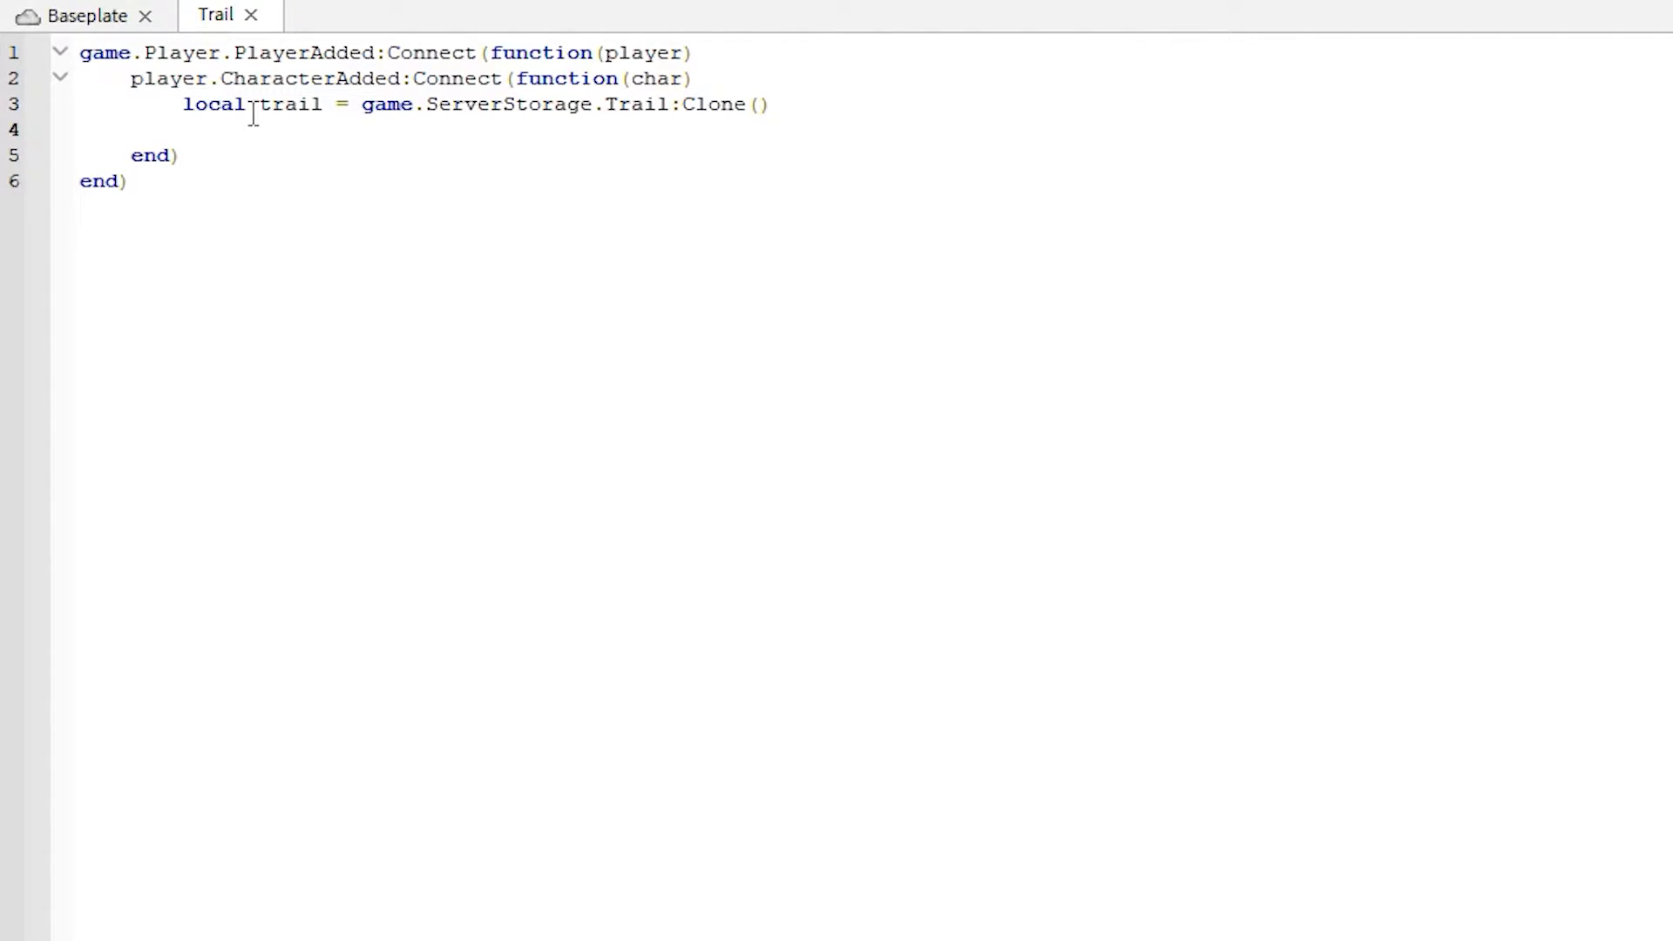
left_click(411, 79)
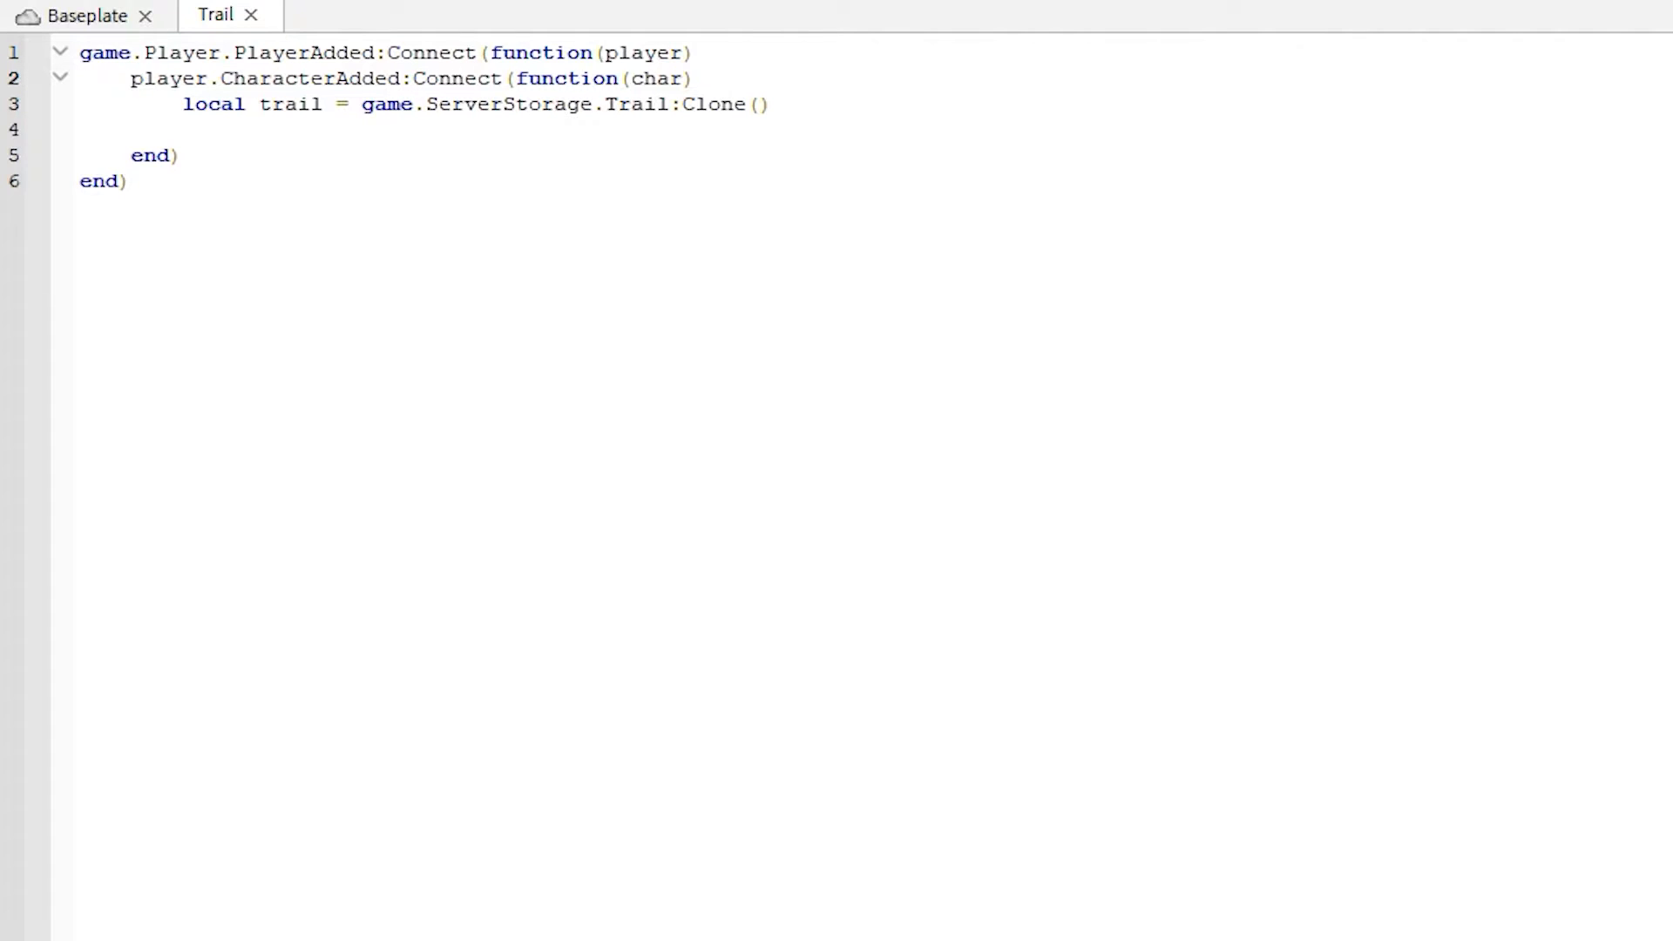
left_click(183, 129)
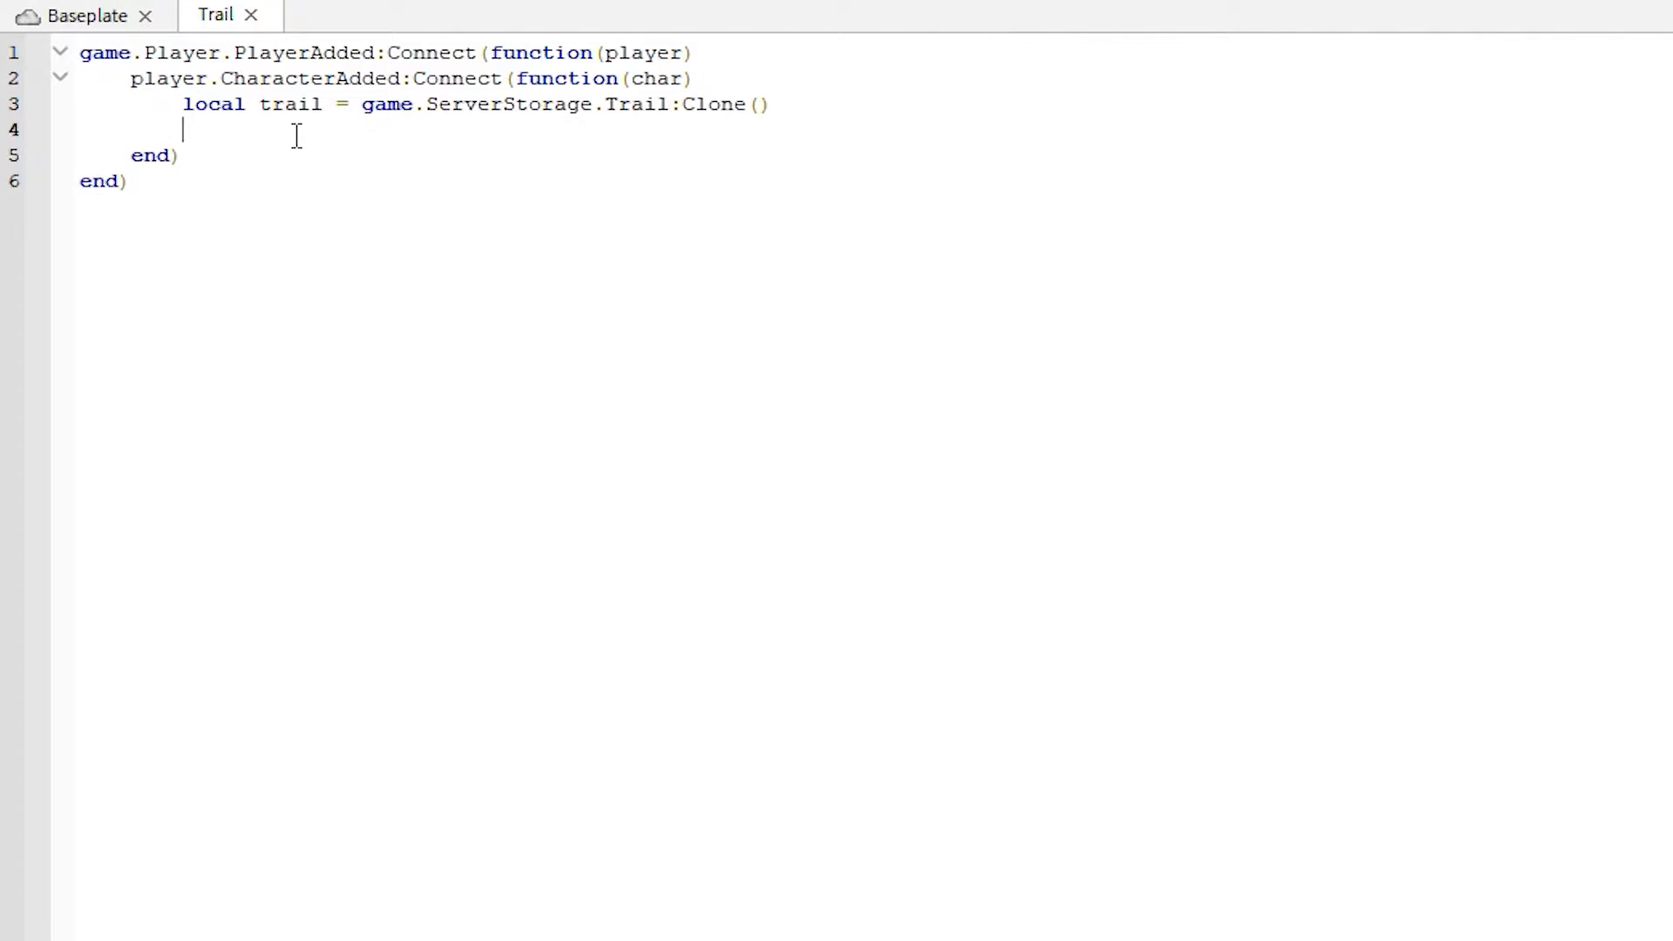
Step: Write trail.Parent = char.Head to attach the cloned trail to the head
type("trail.Par")
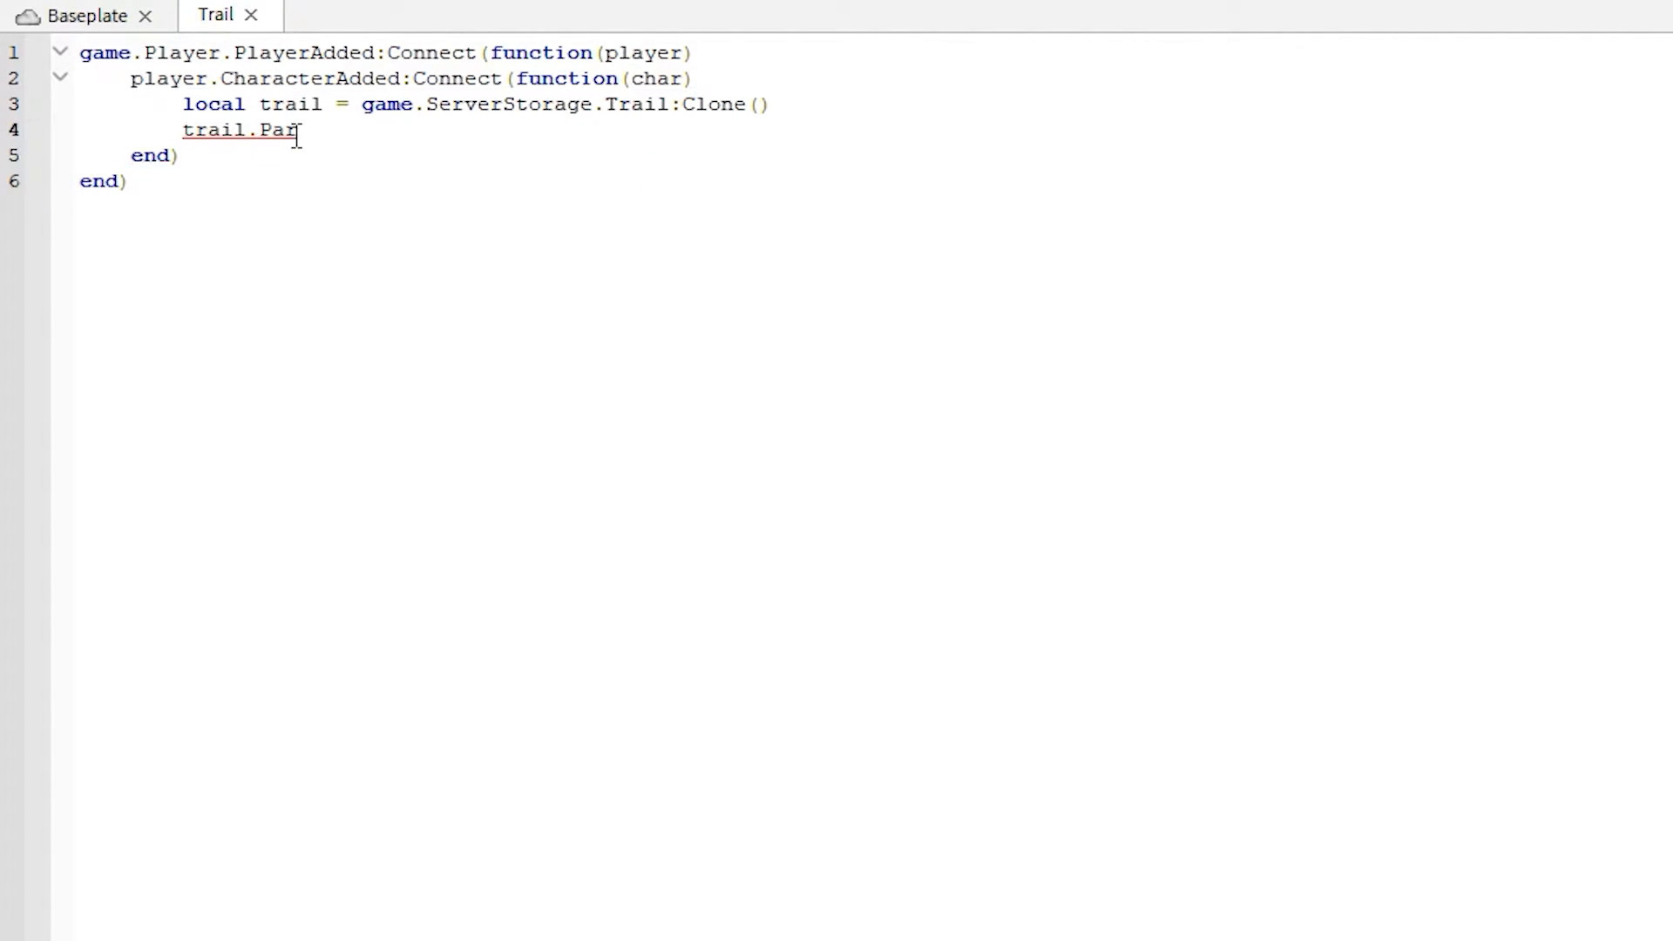
type("ent =")
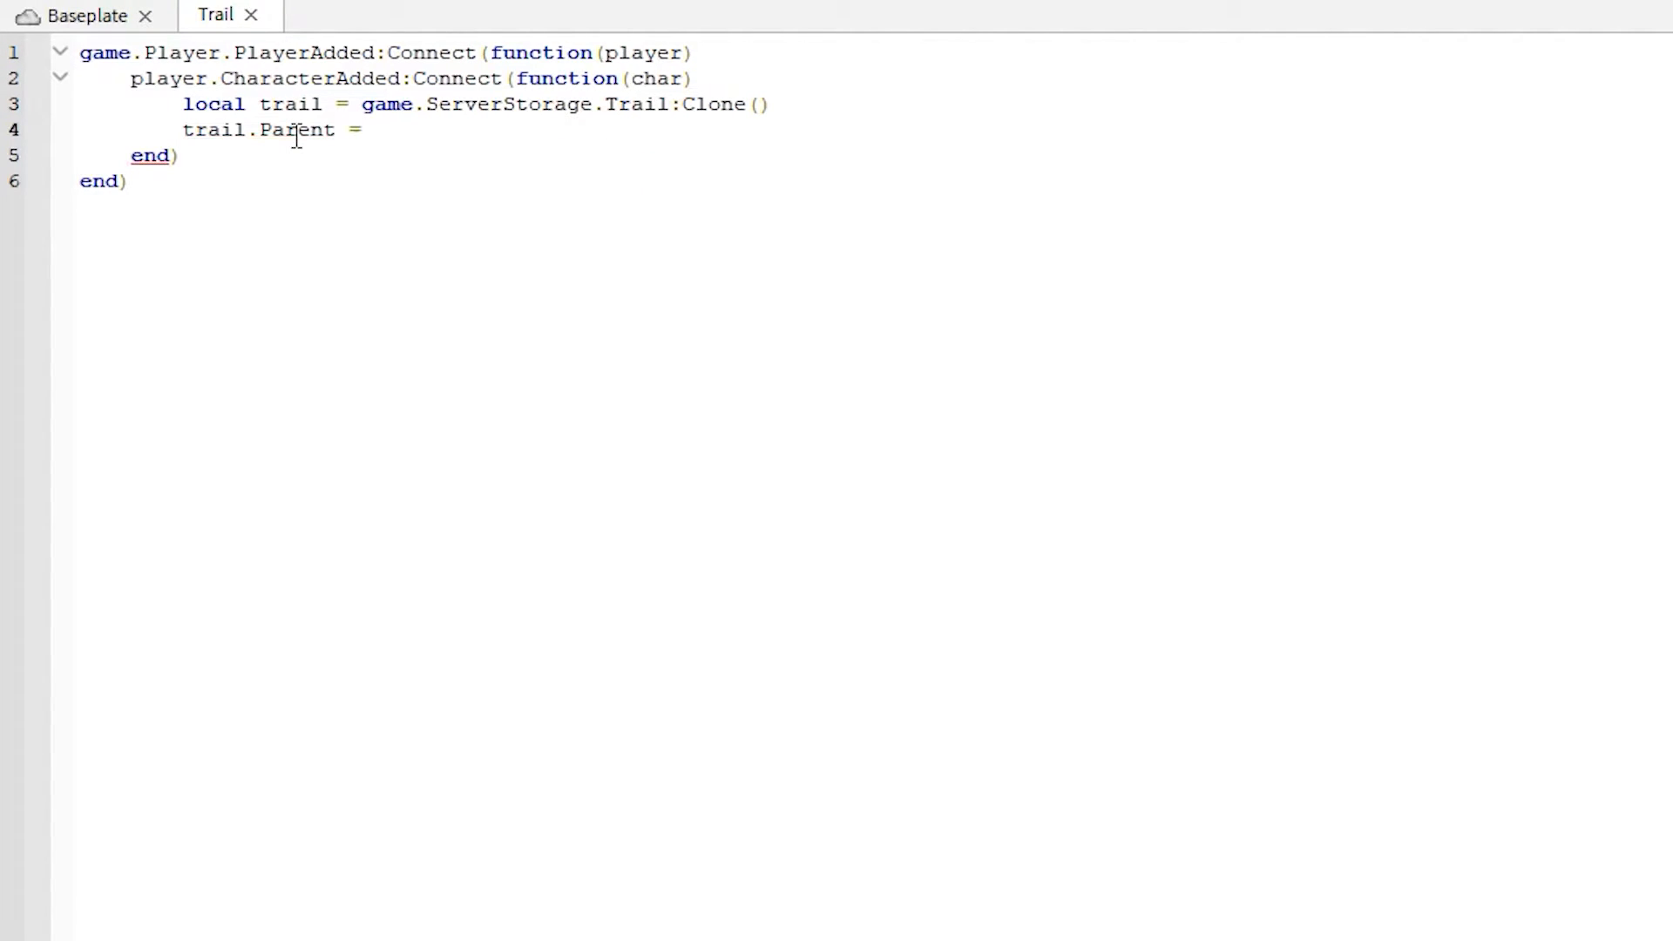
type("char.")
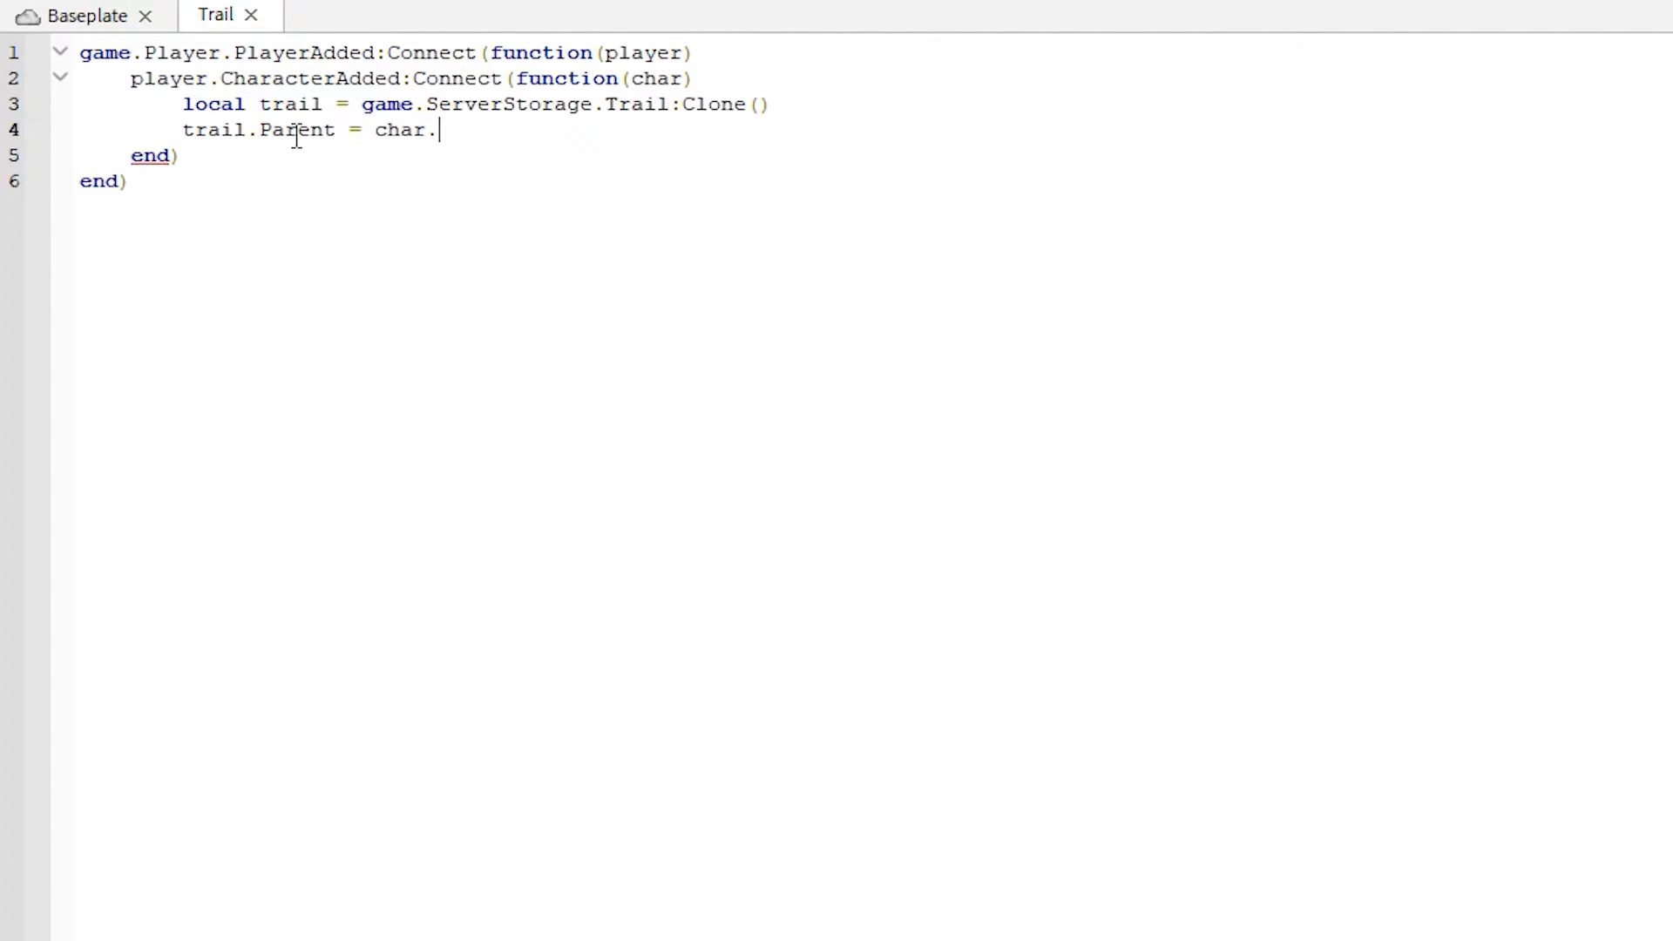
type("Head")
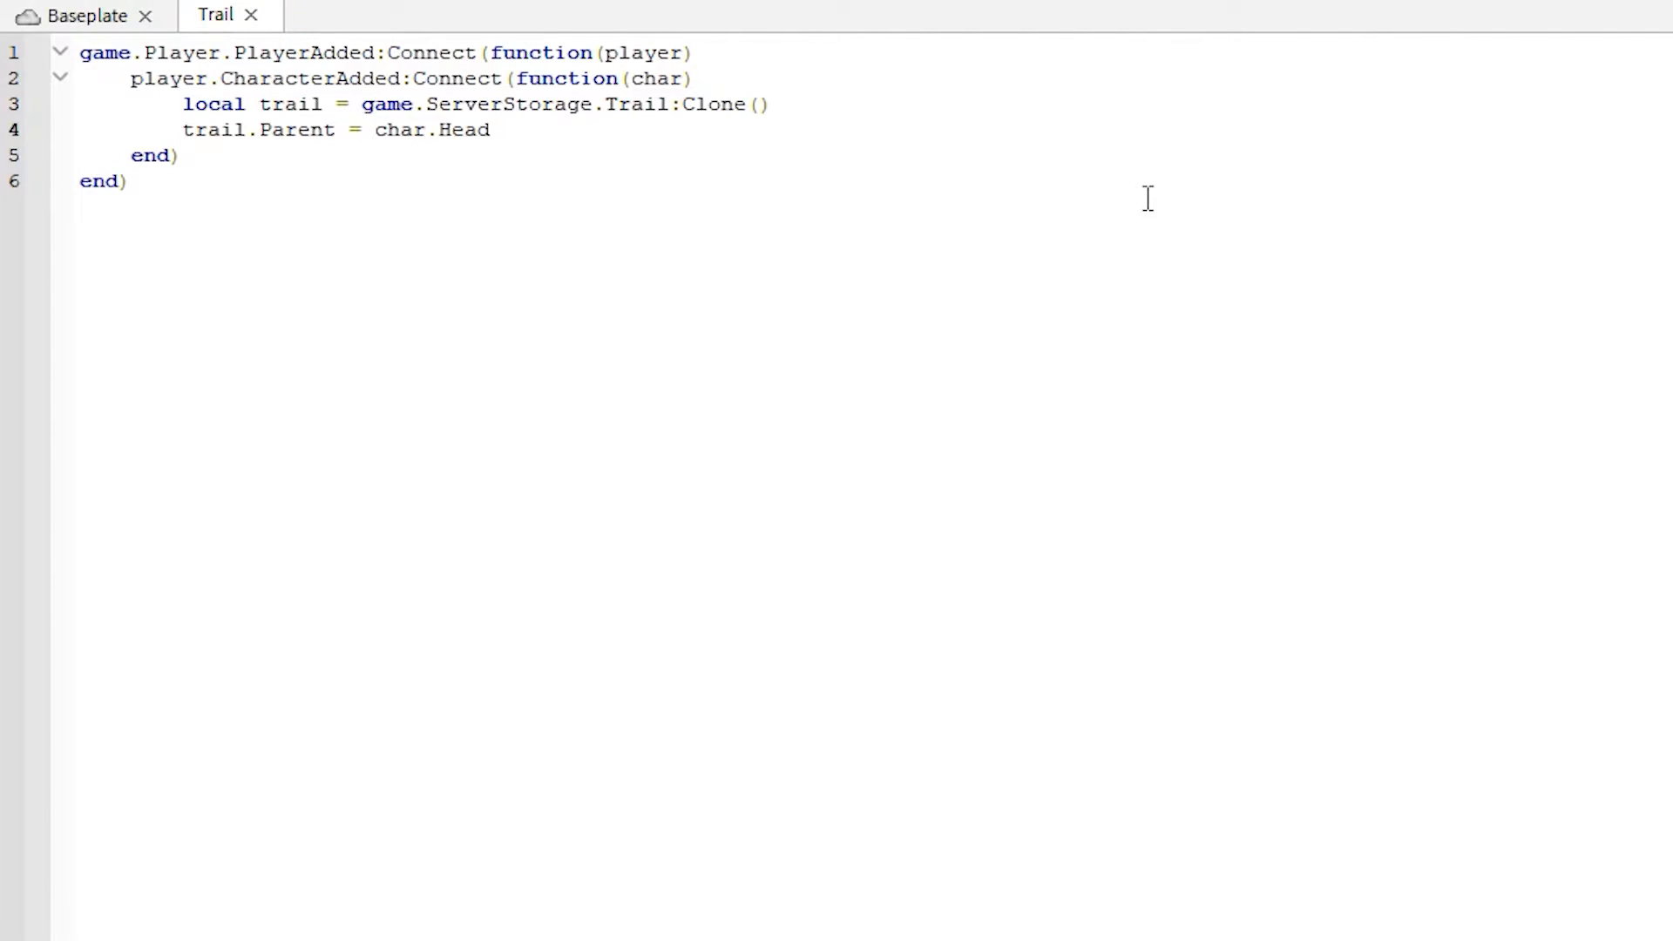
left_click(491, 129)
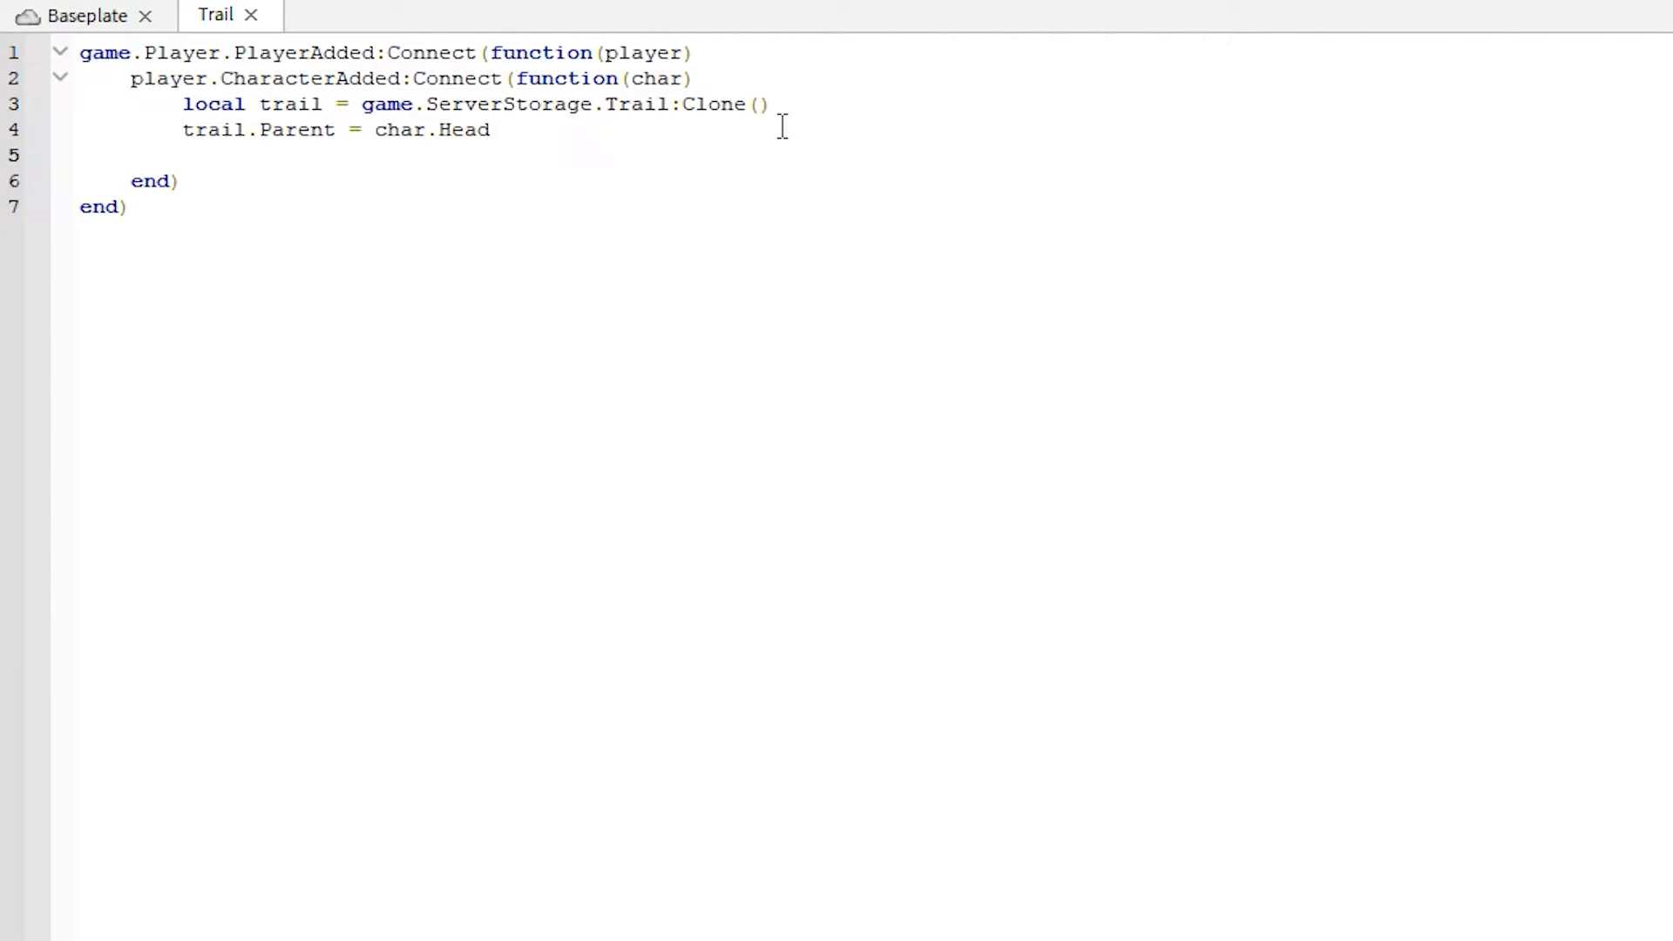
Step: Write local attachment0 = Instance.new("Attachment", char.Head)
type("local at")
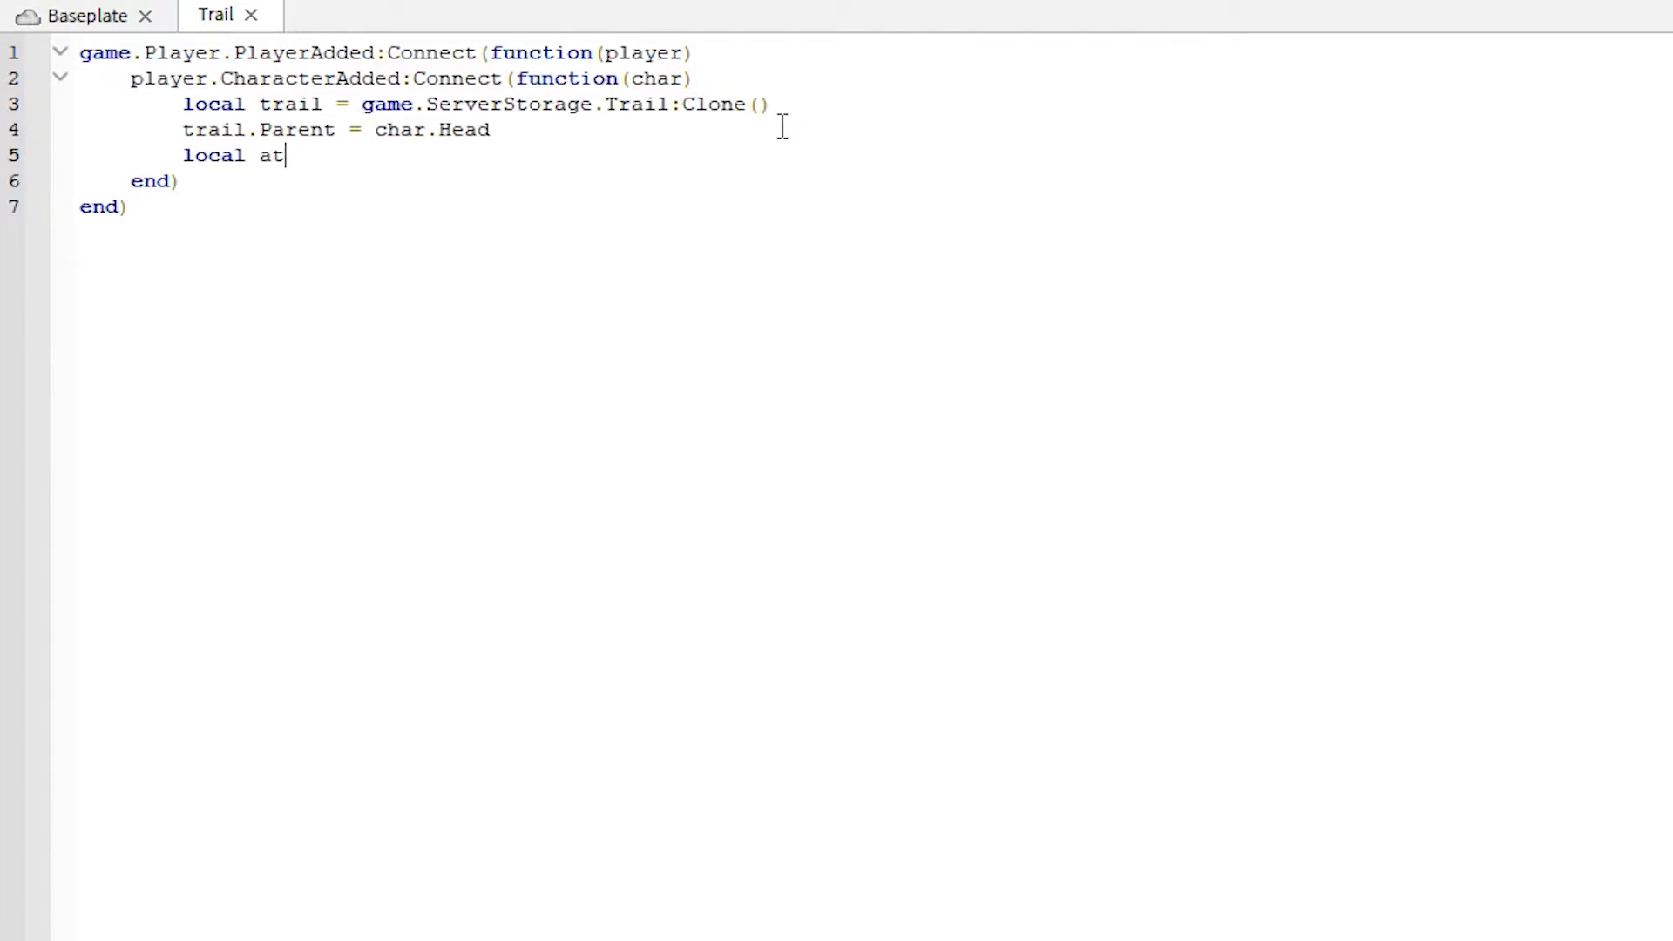
type("tachment")
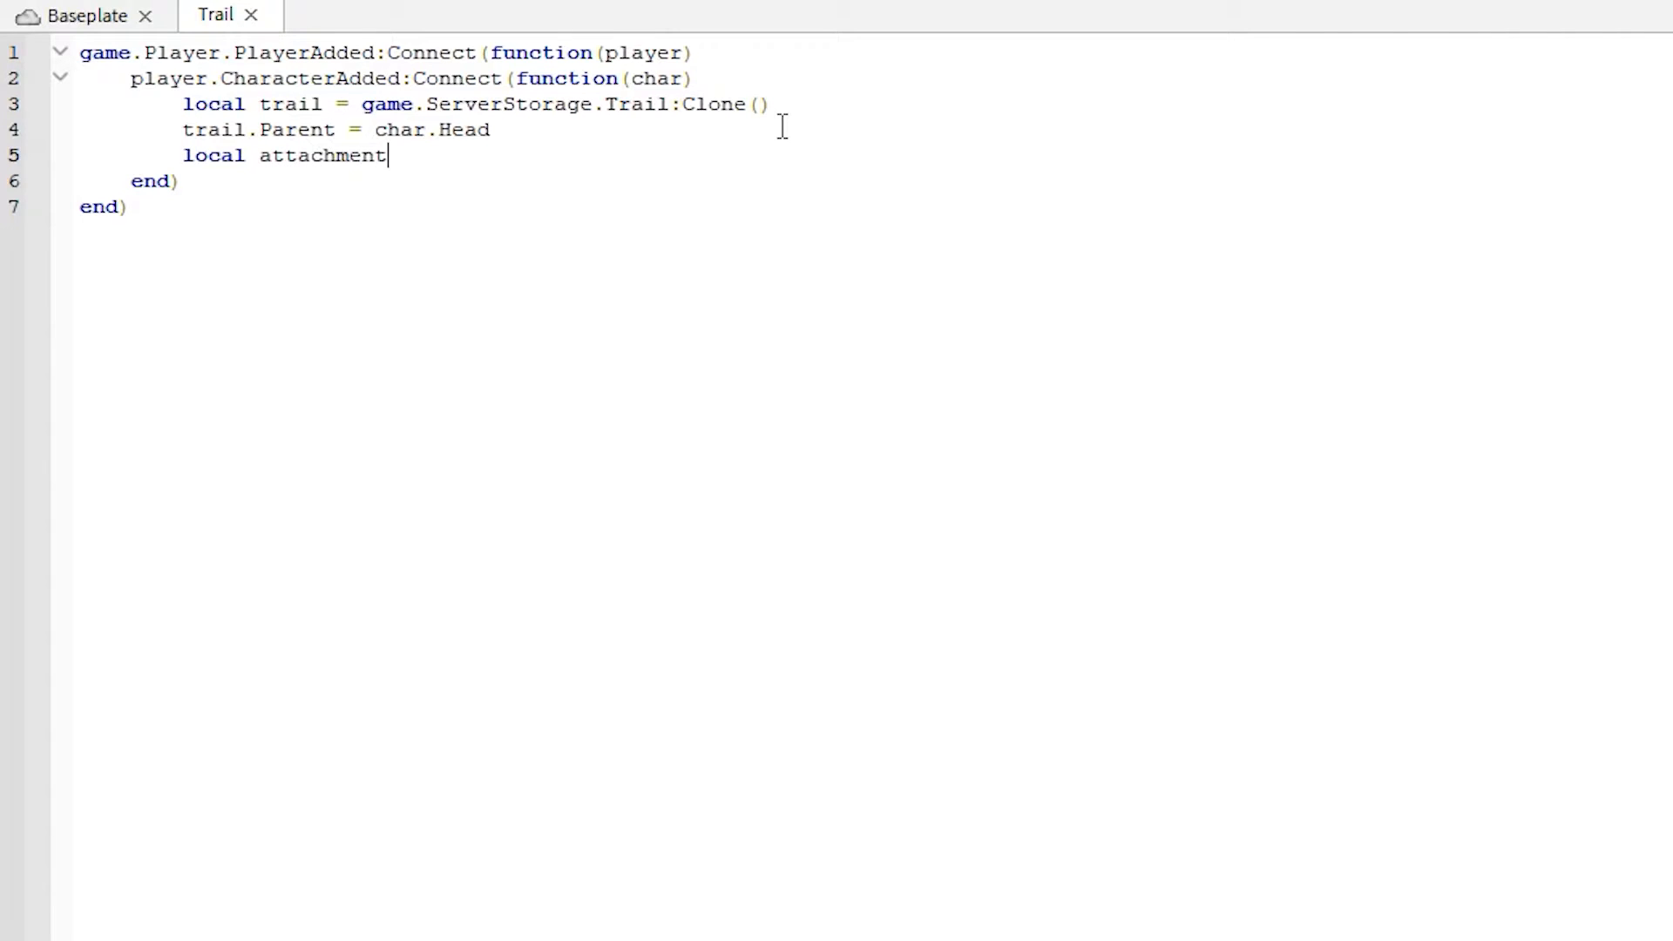
type("0")
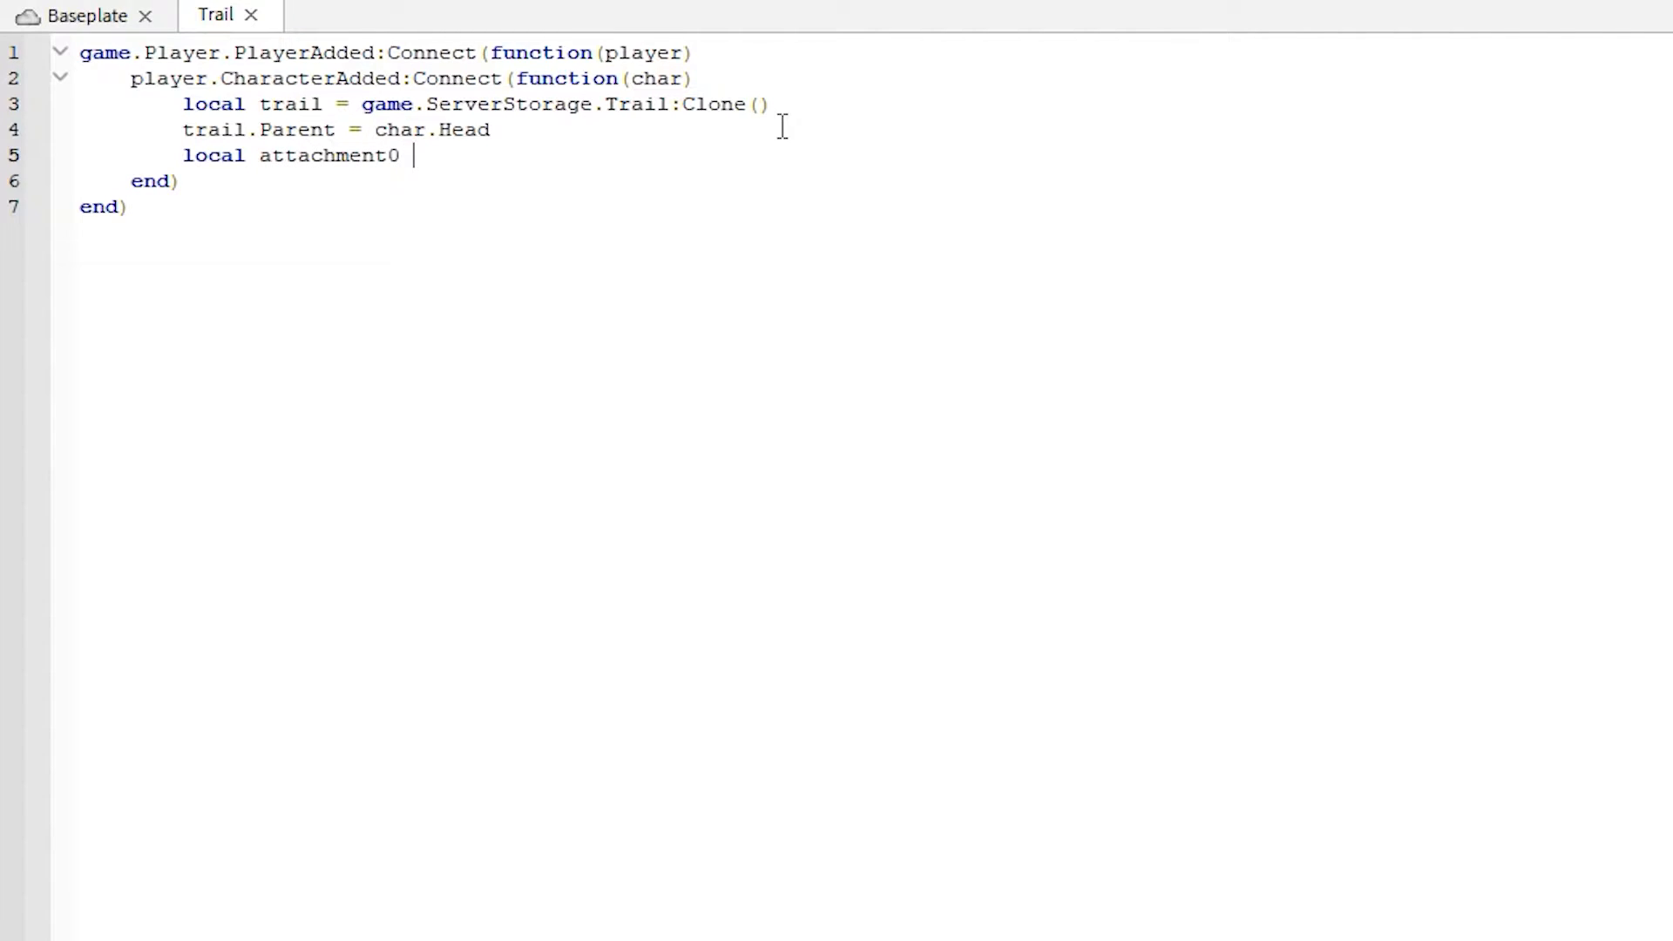
type("=")
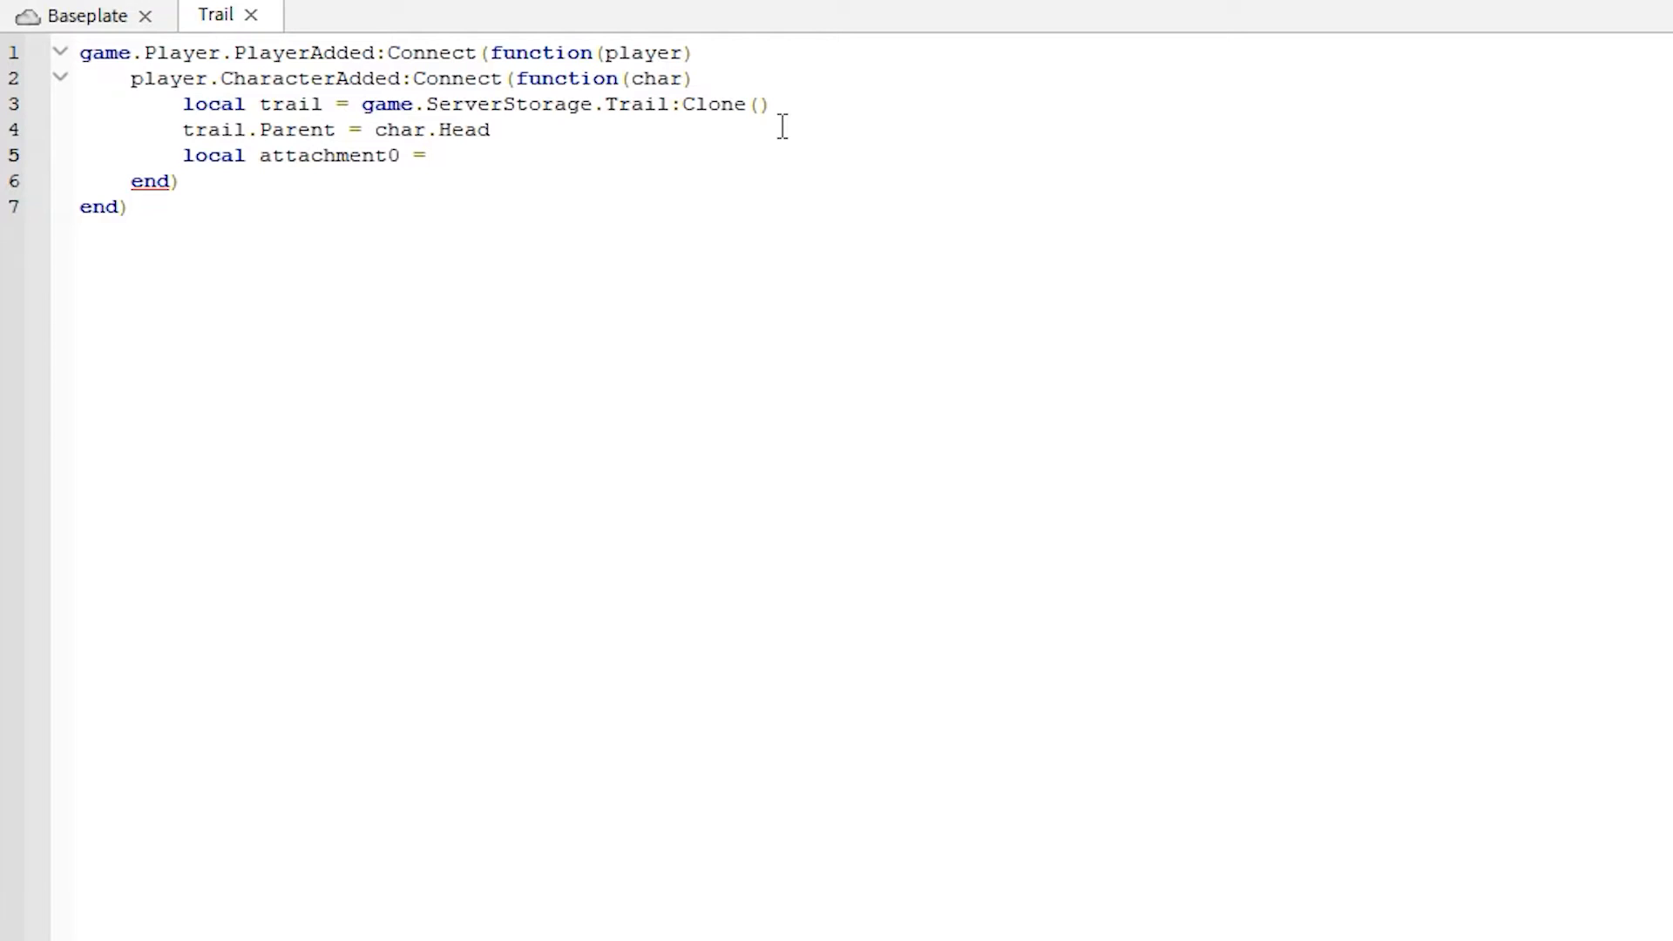
type("Instance.new")
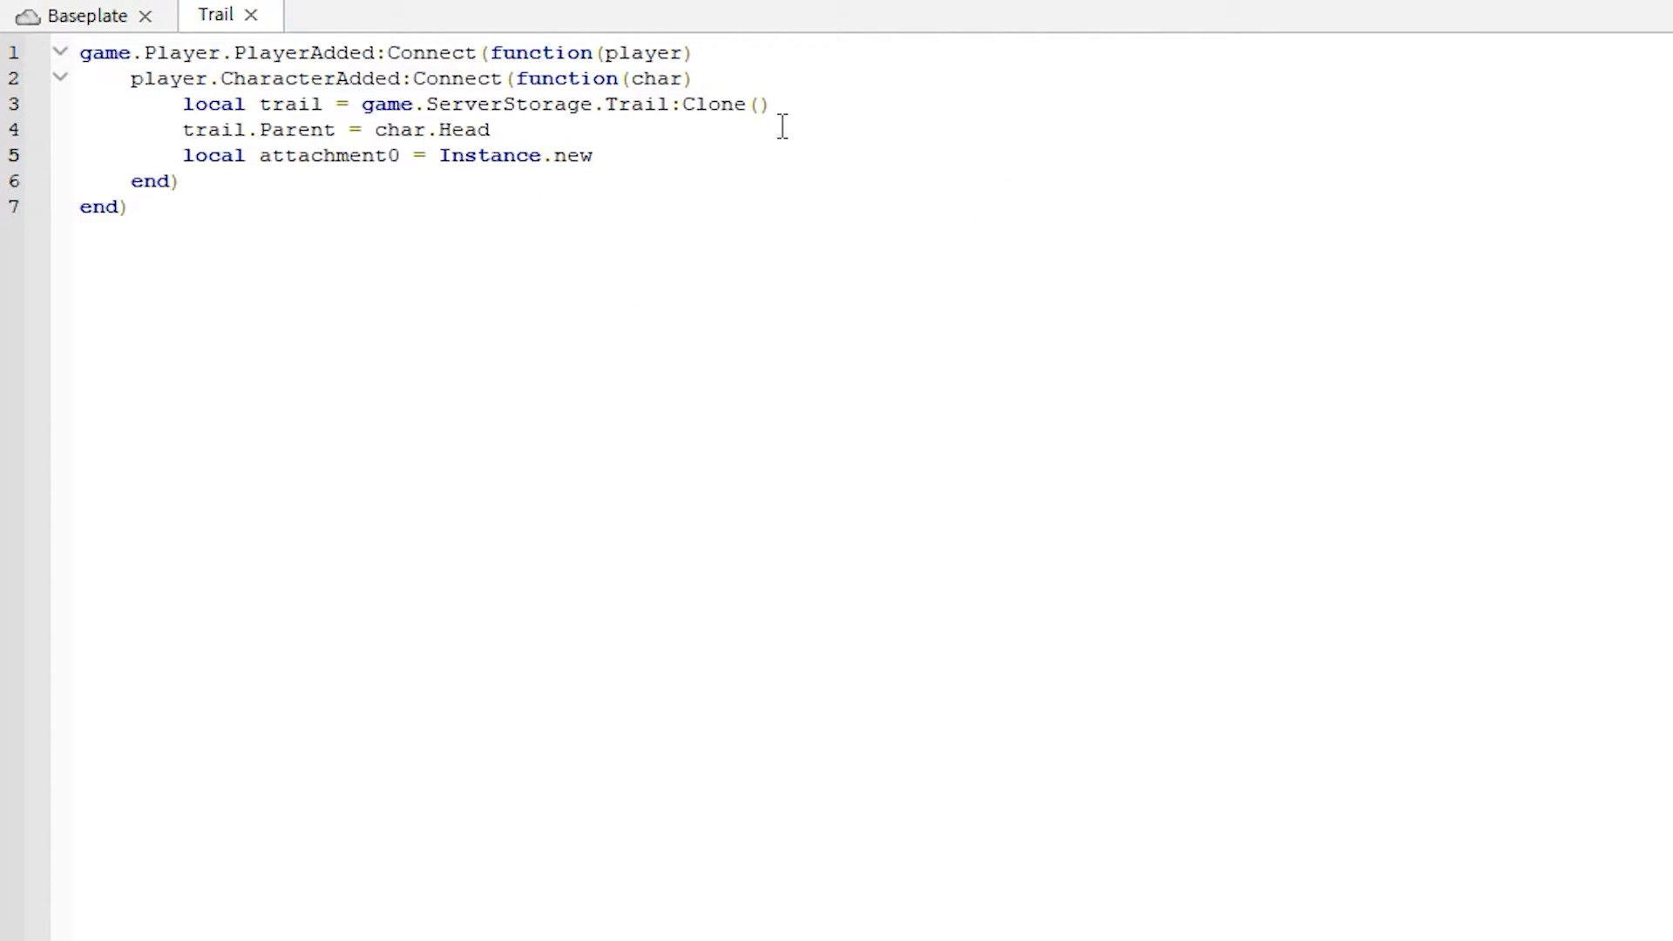
type("\"Ata\")")
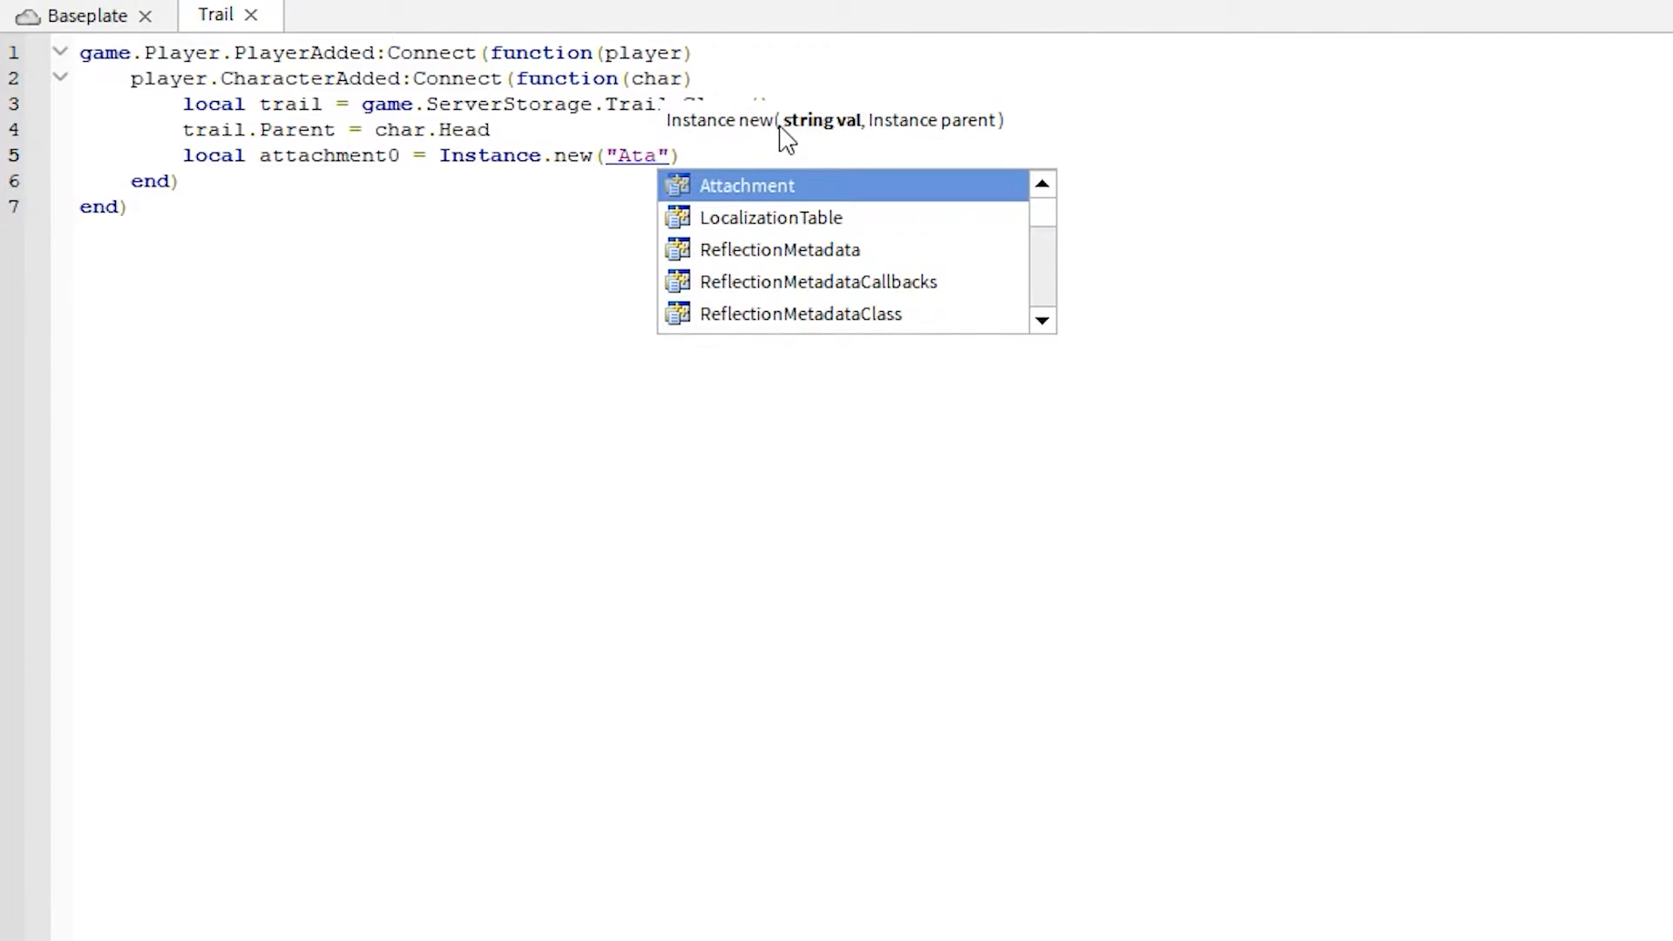
left_click(746, 184)
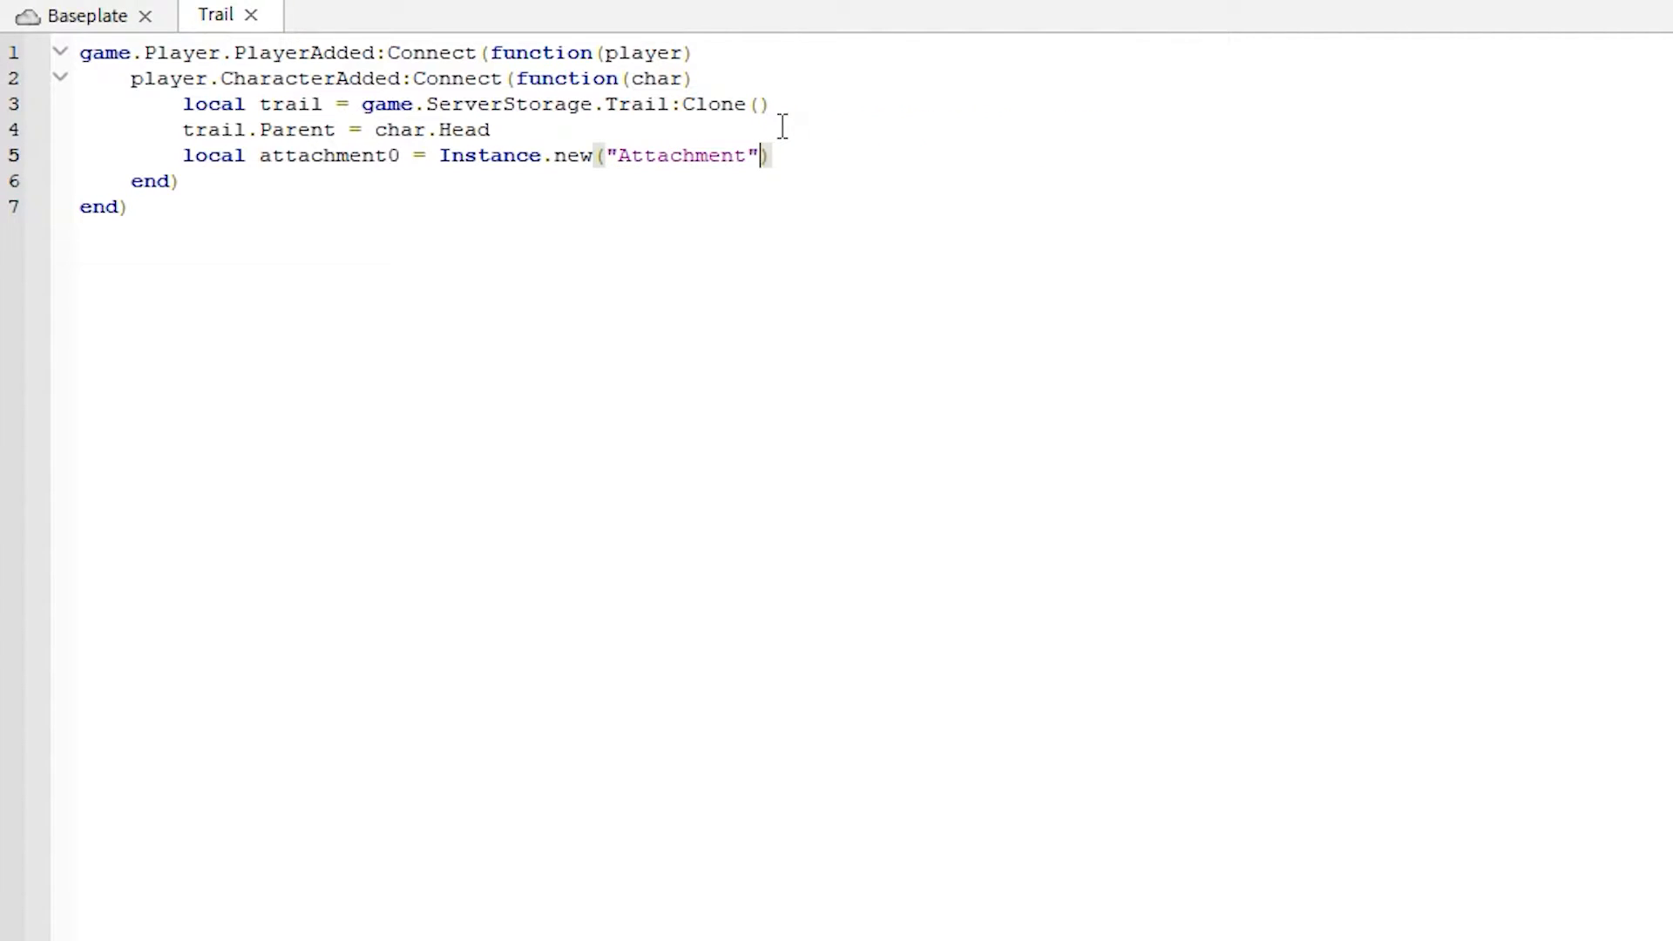
type(",")
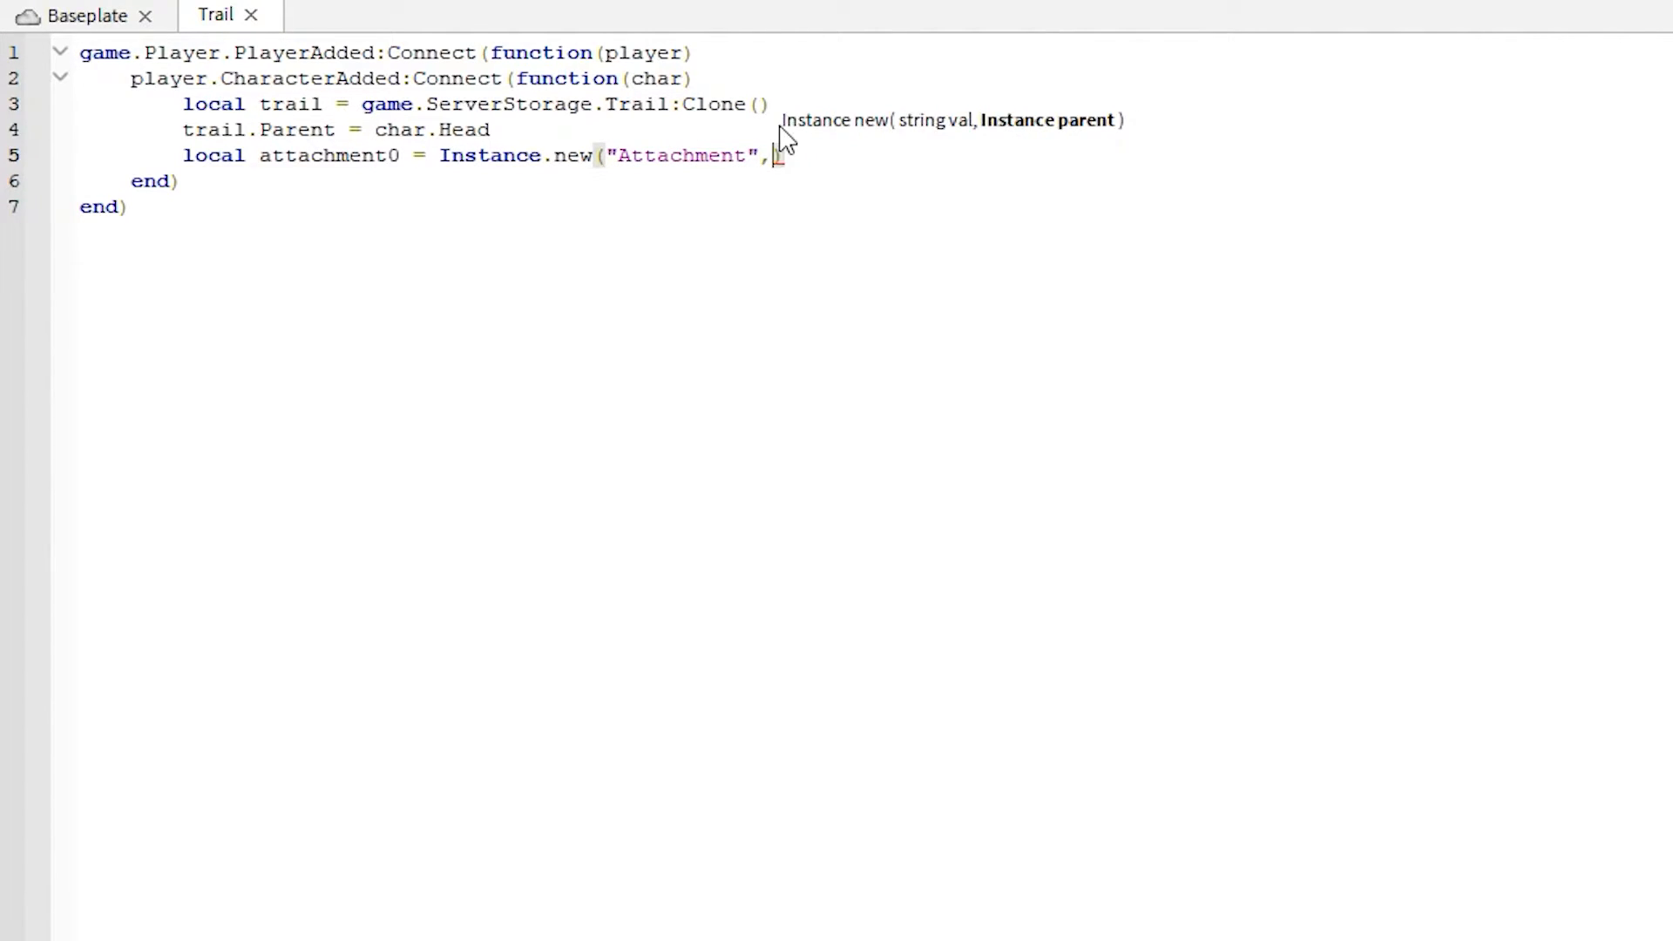
type("char.Head)")
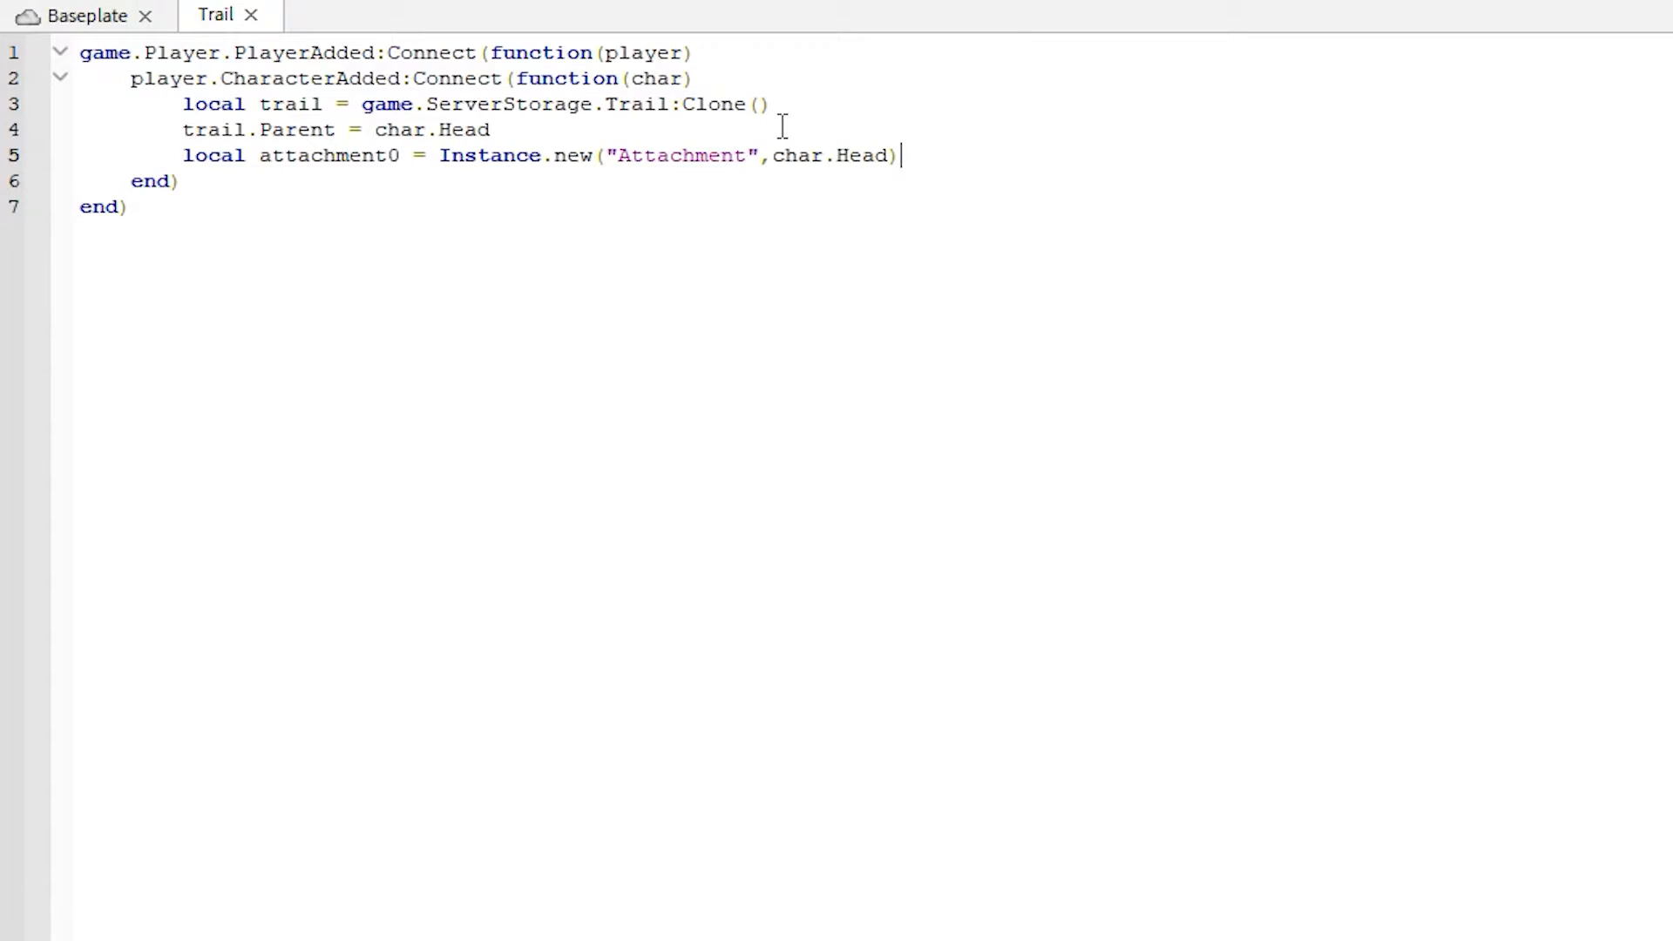
key("enter")
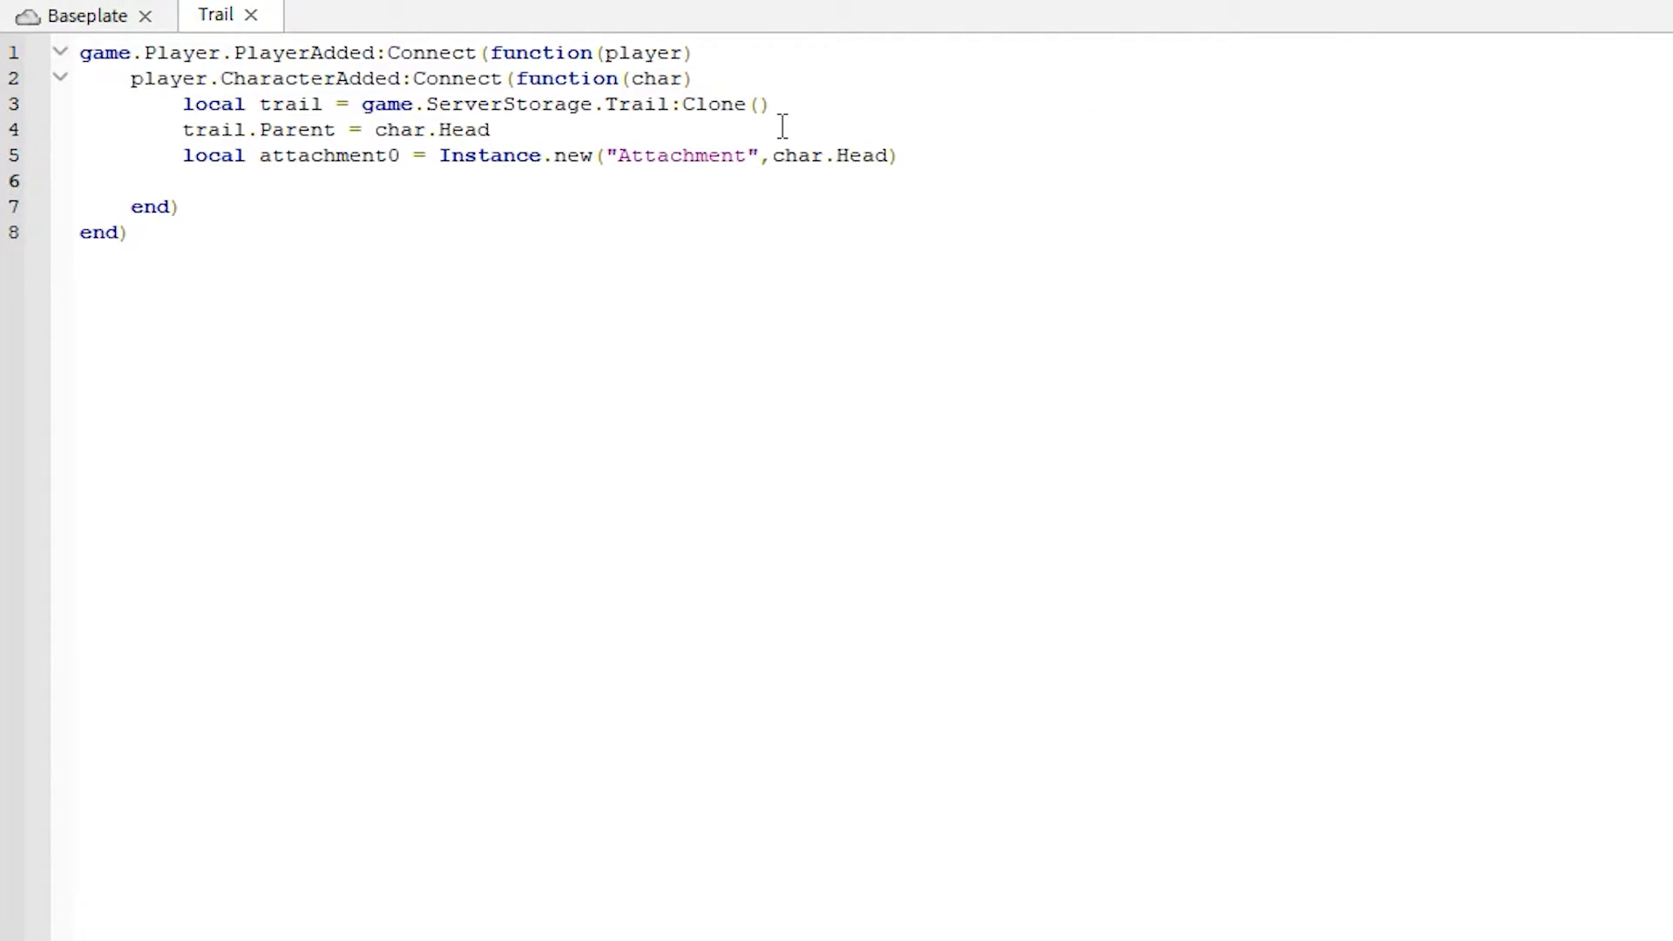
Step: Set attachment0.Name = "TrailAttachment" and begin the next local line
type("attachment0")
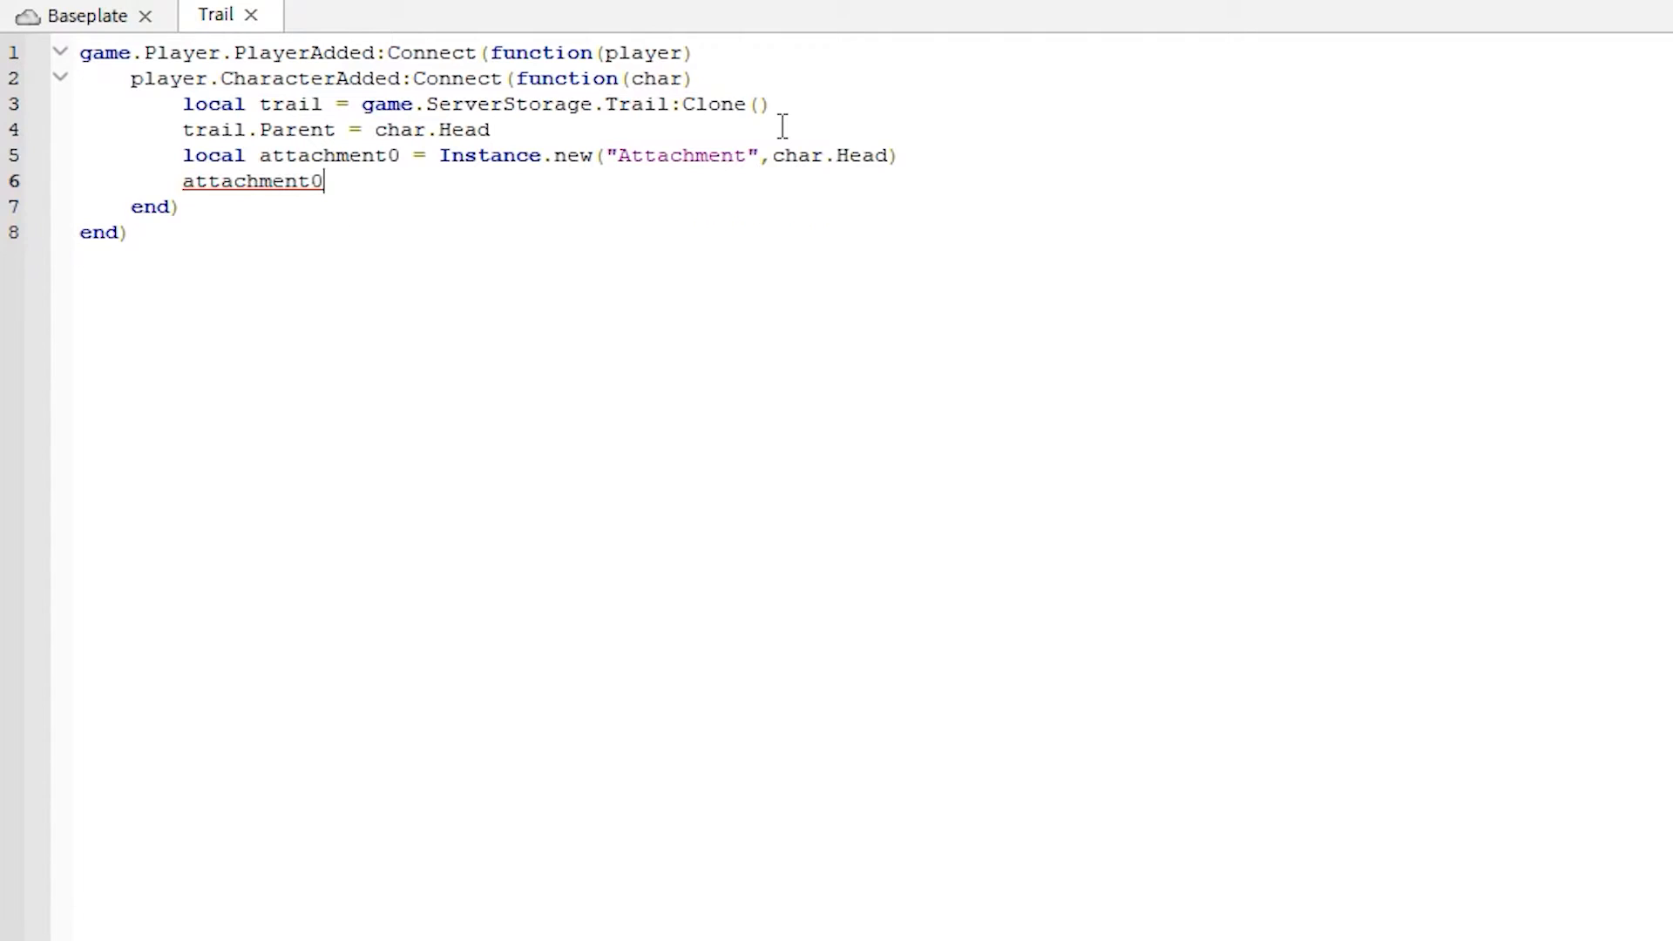
type(".Name =")
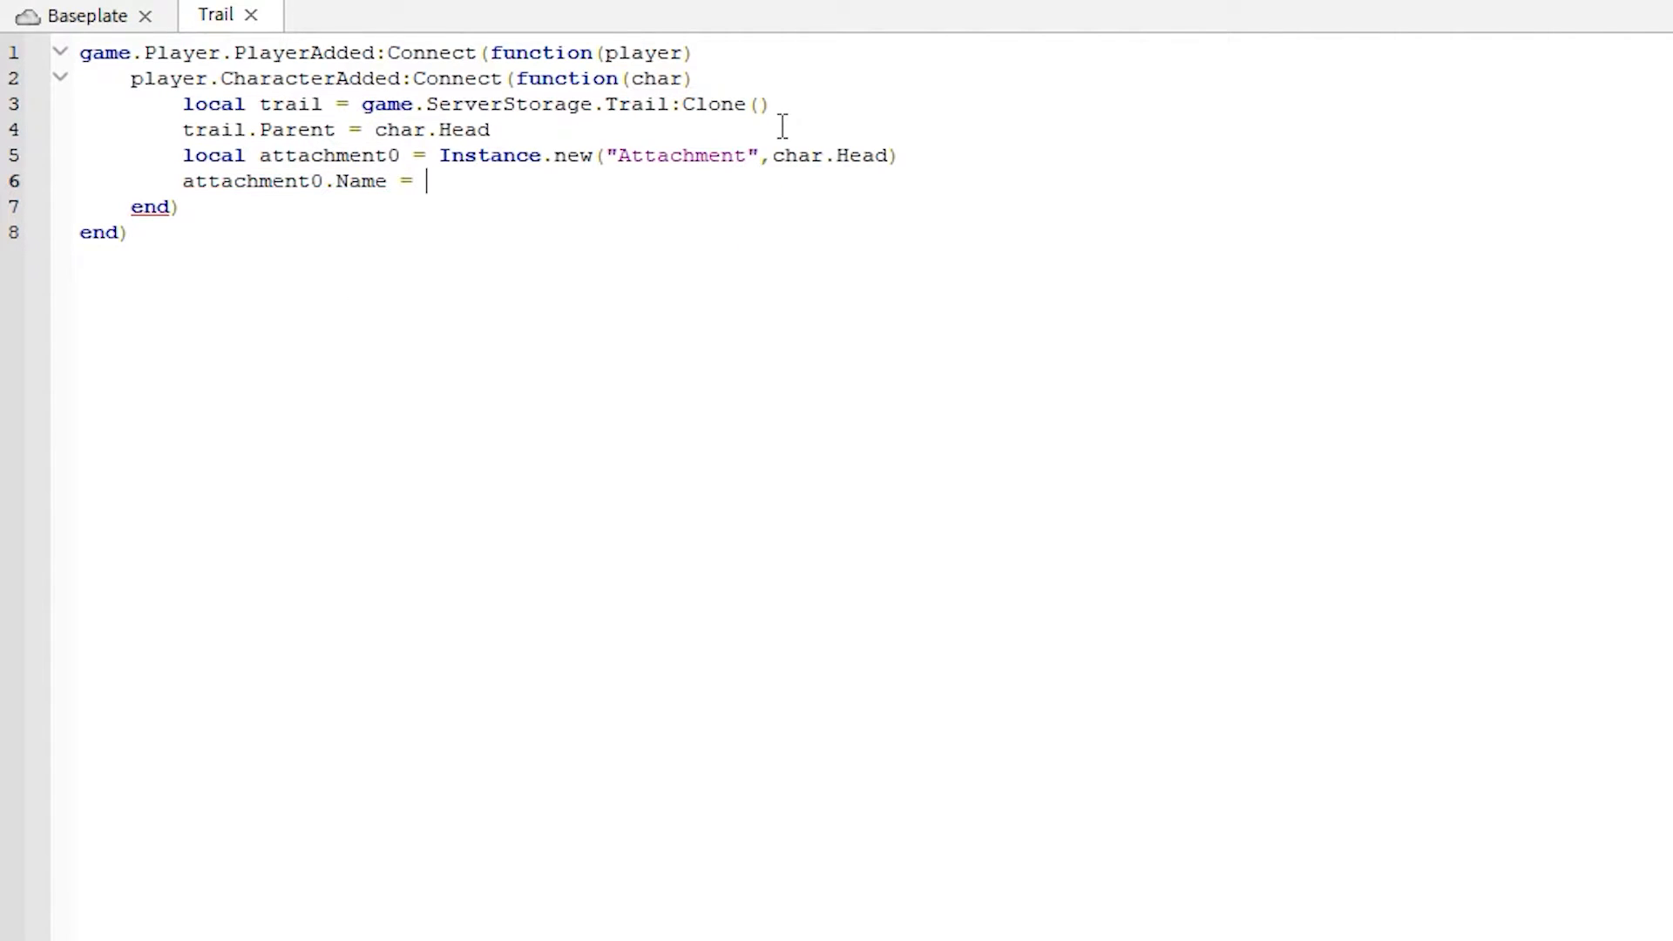
type("\"TrailAt\"")
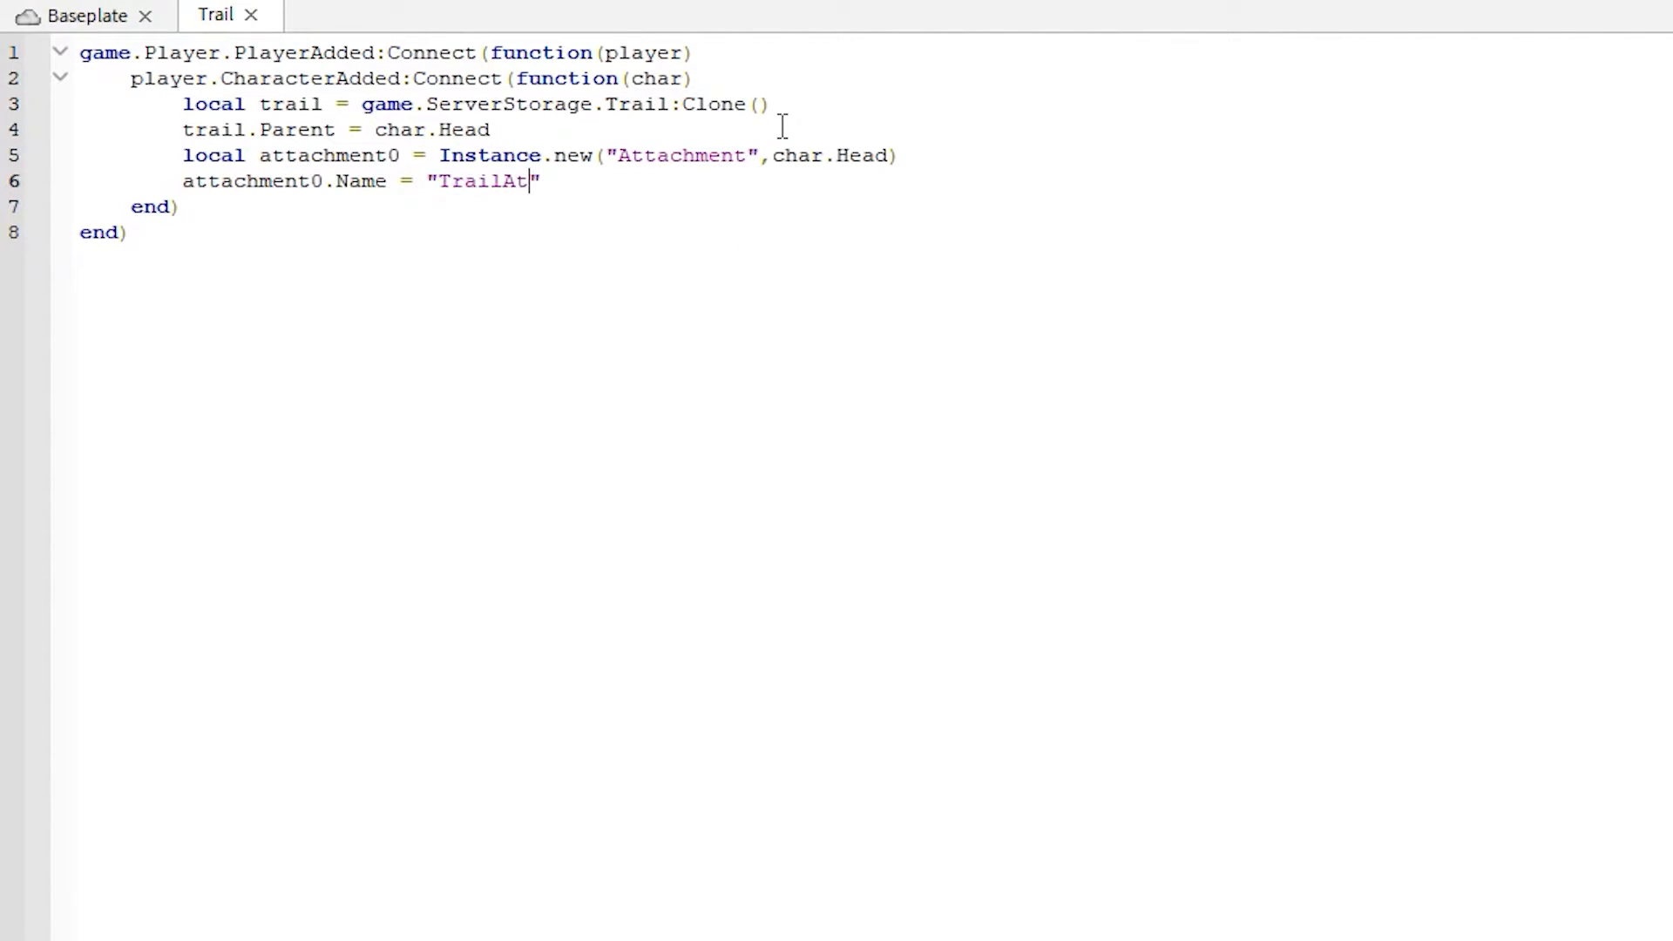
type("tachment")
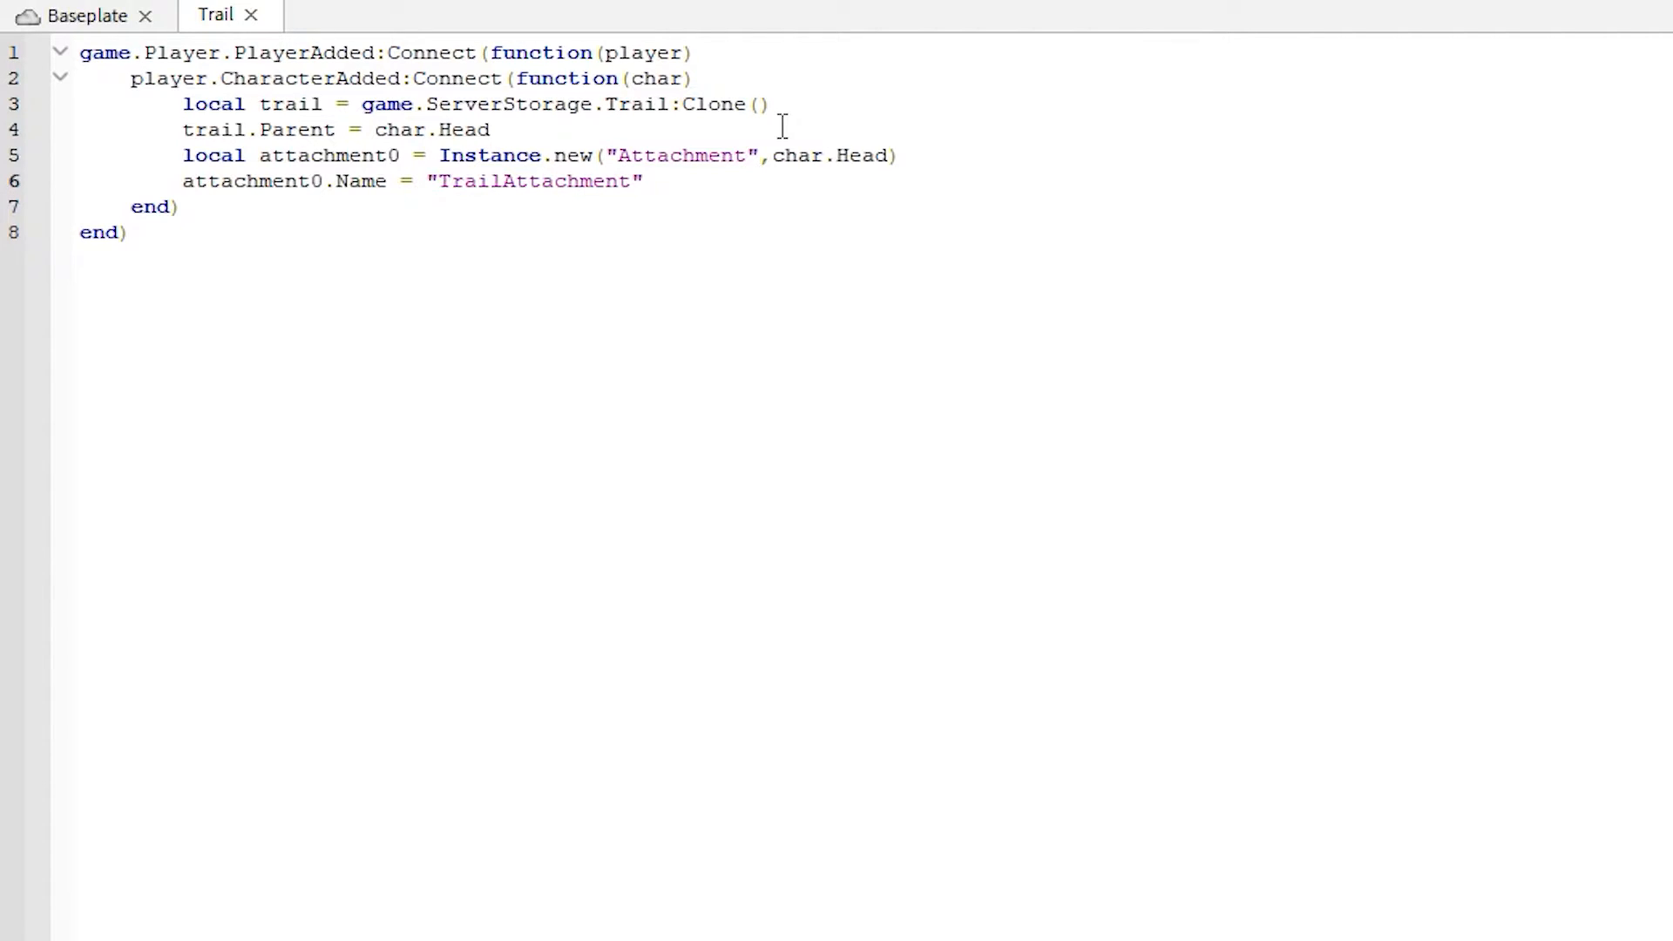
type("local atta")
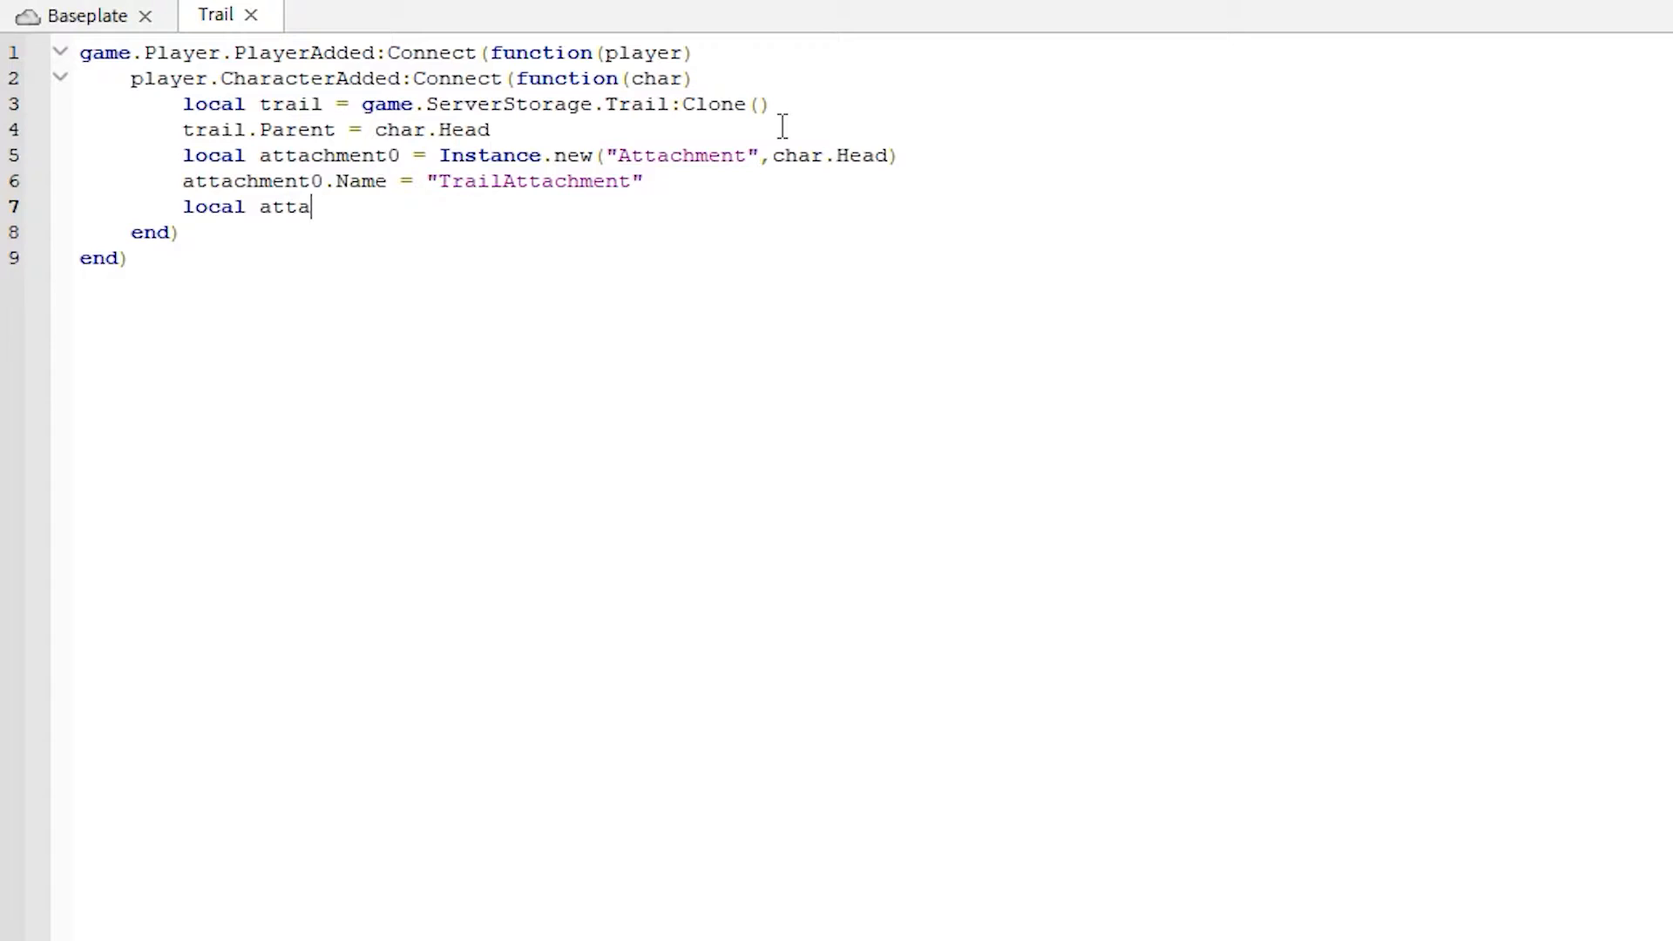
Step: Write local attachment1 = Instance.new("Attachment", char.HumanoidRootPart)
type("chment1 = instance.")
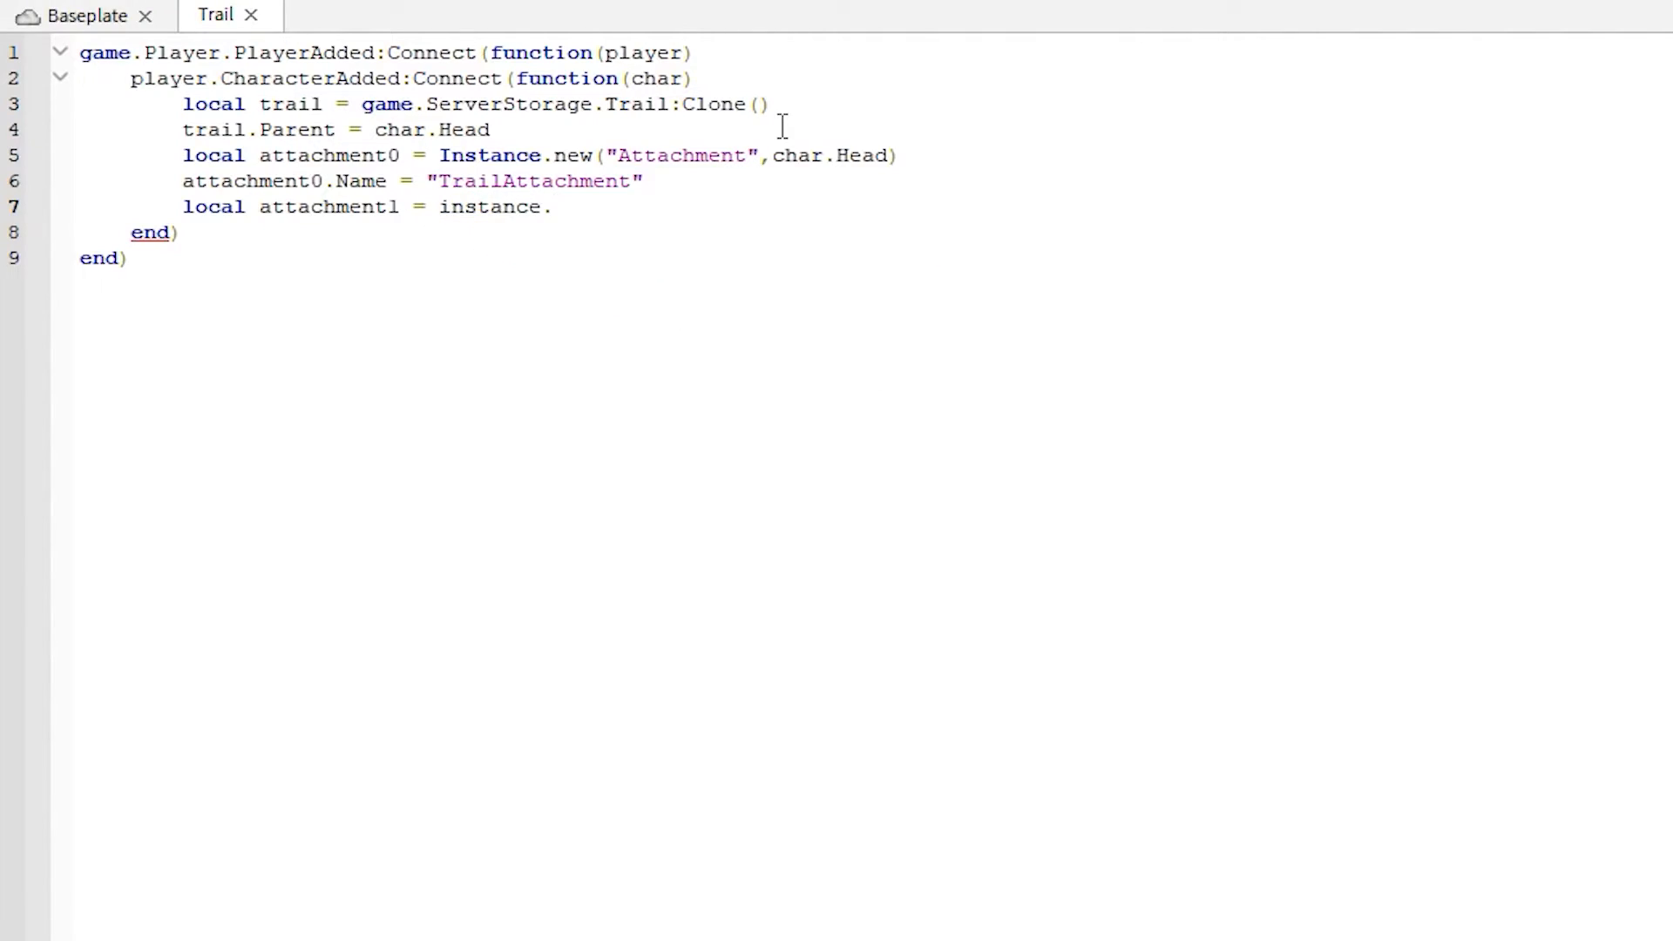
type("Instance")
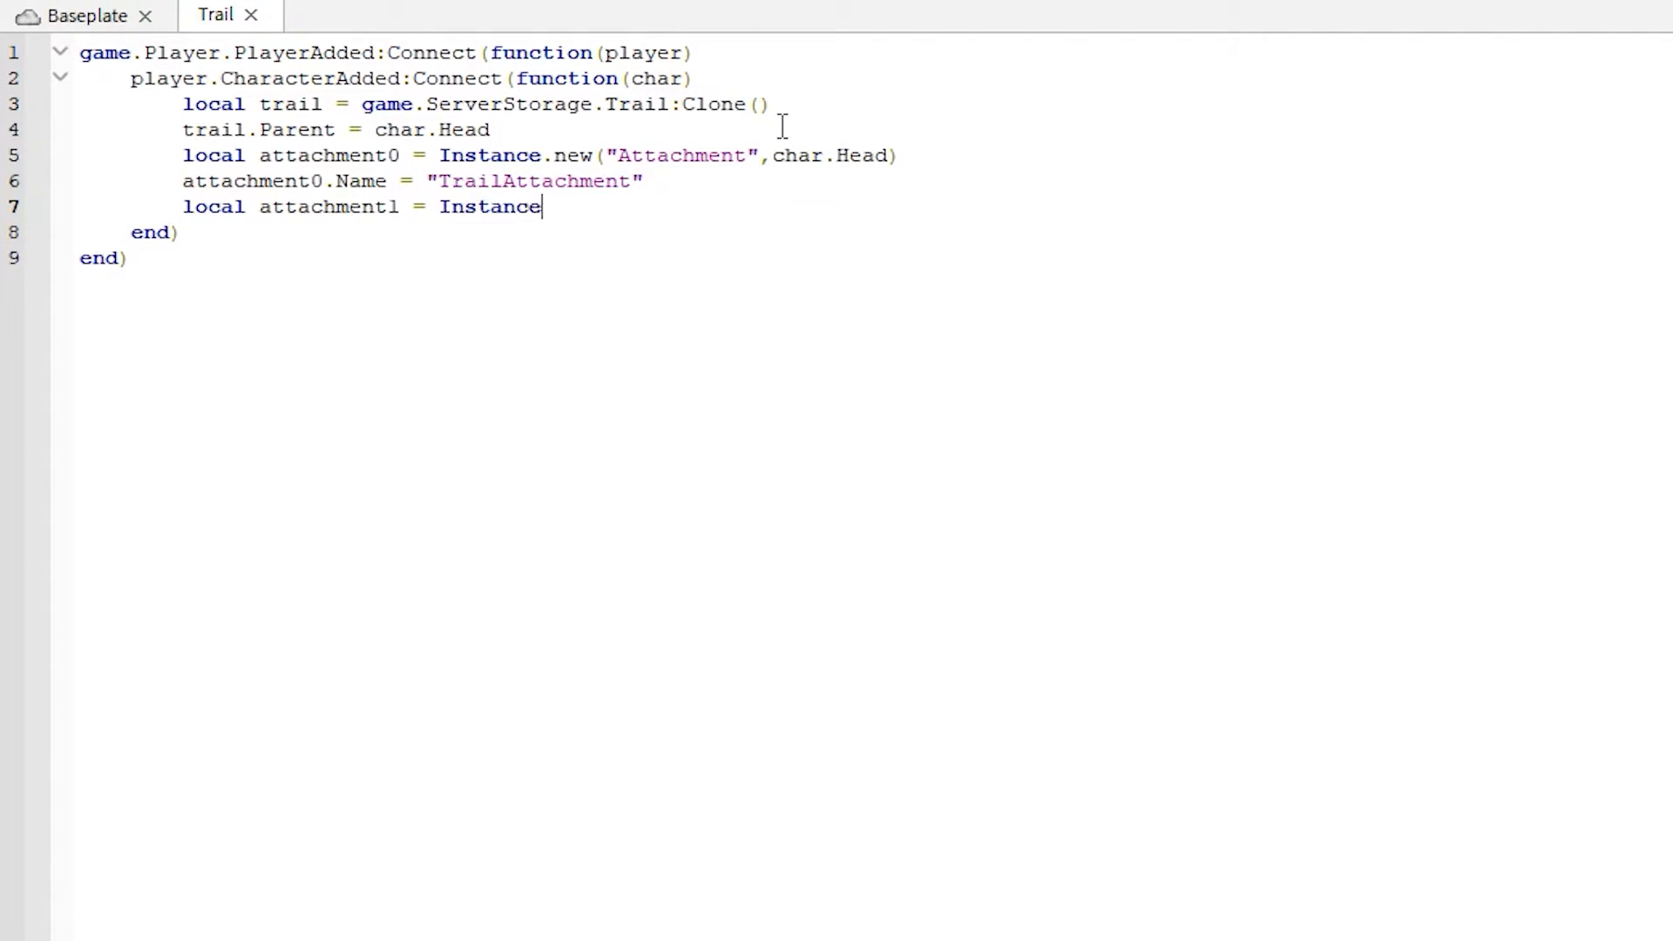
type(".new")
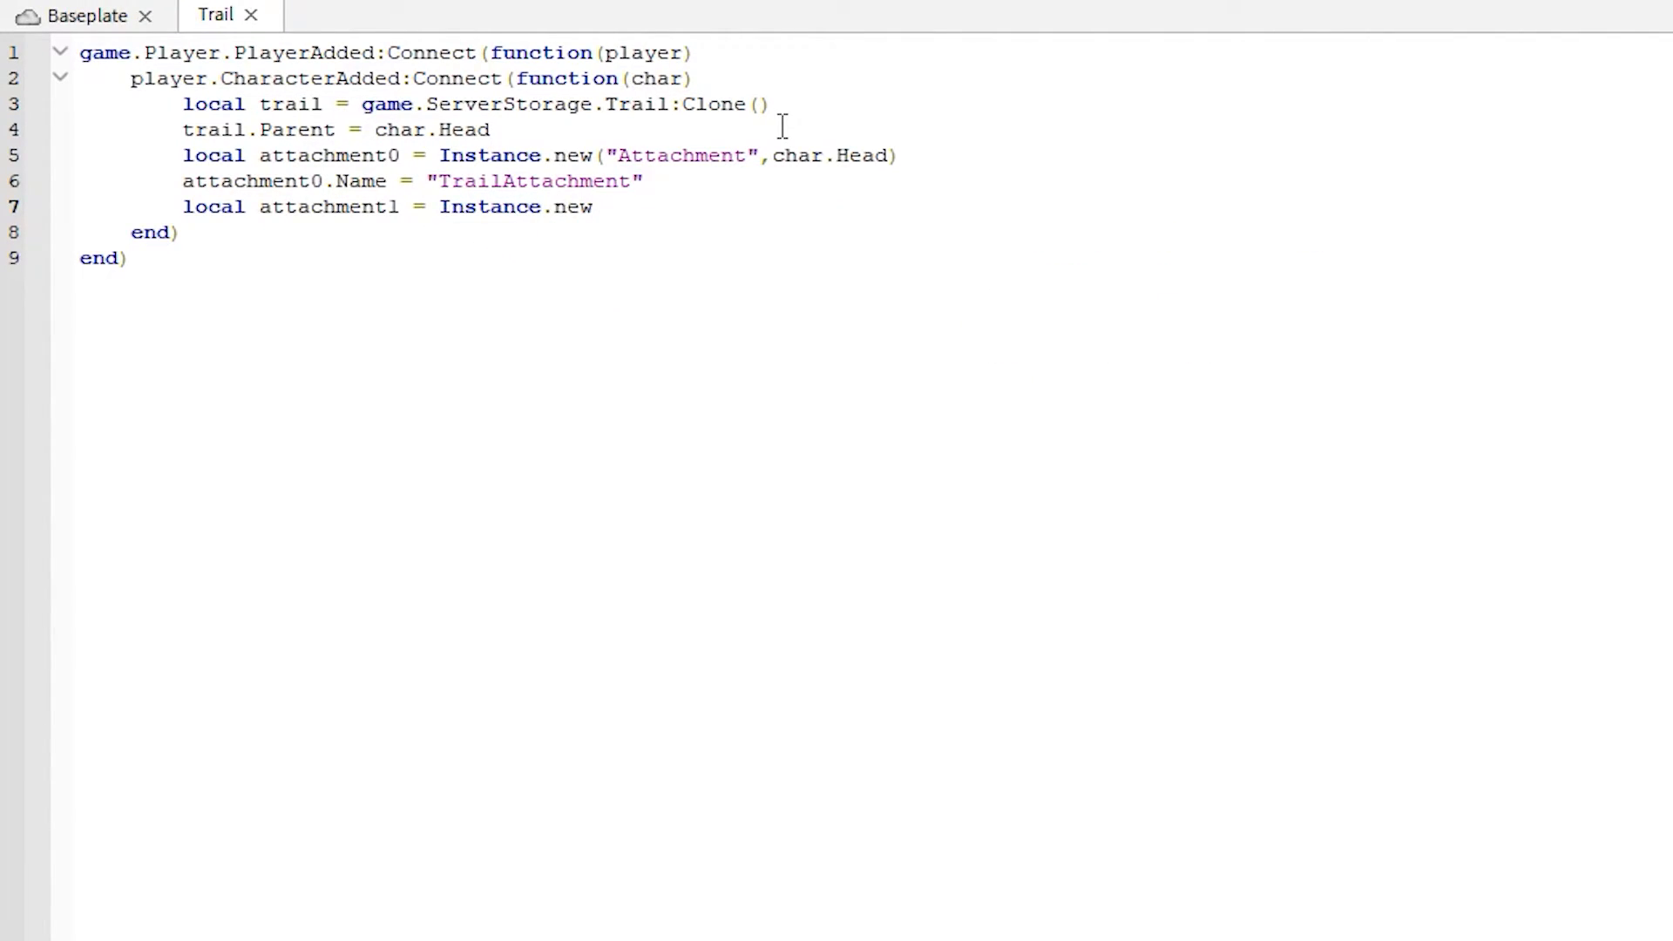
type("(\"Attachment\")")
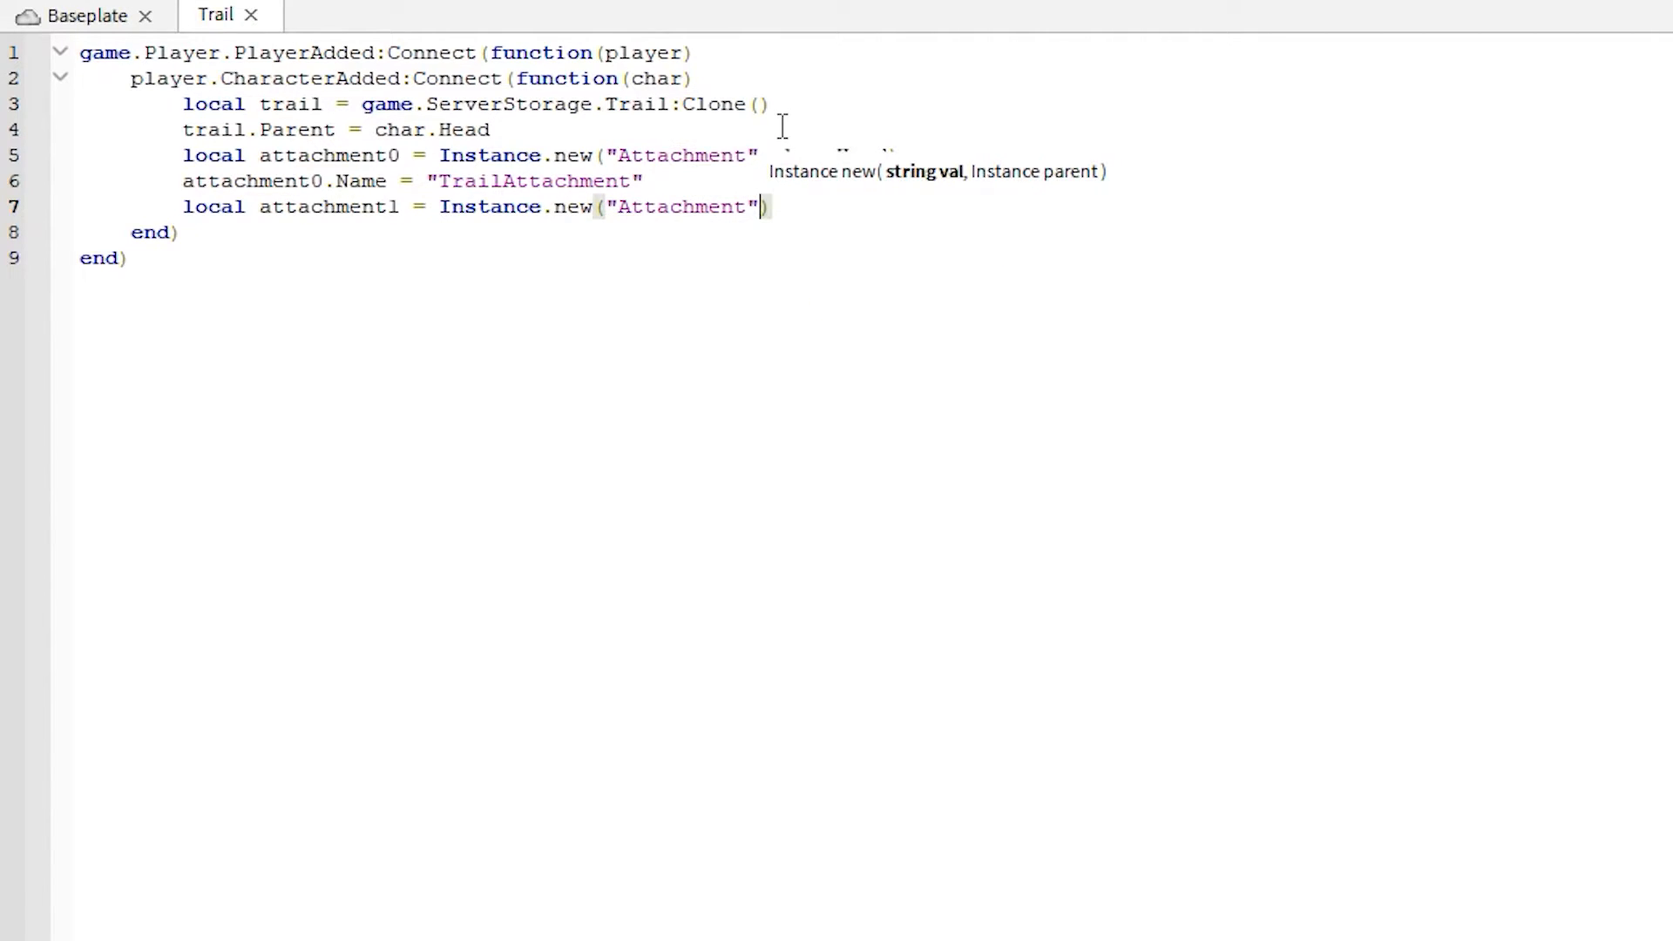
type(",")
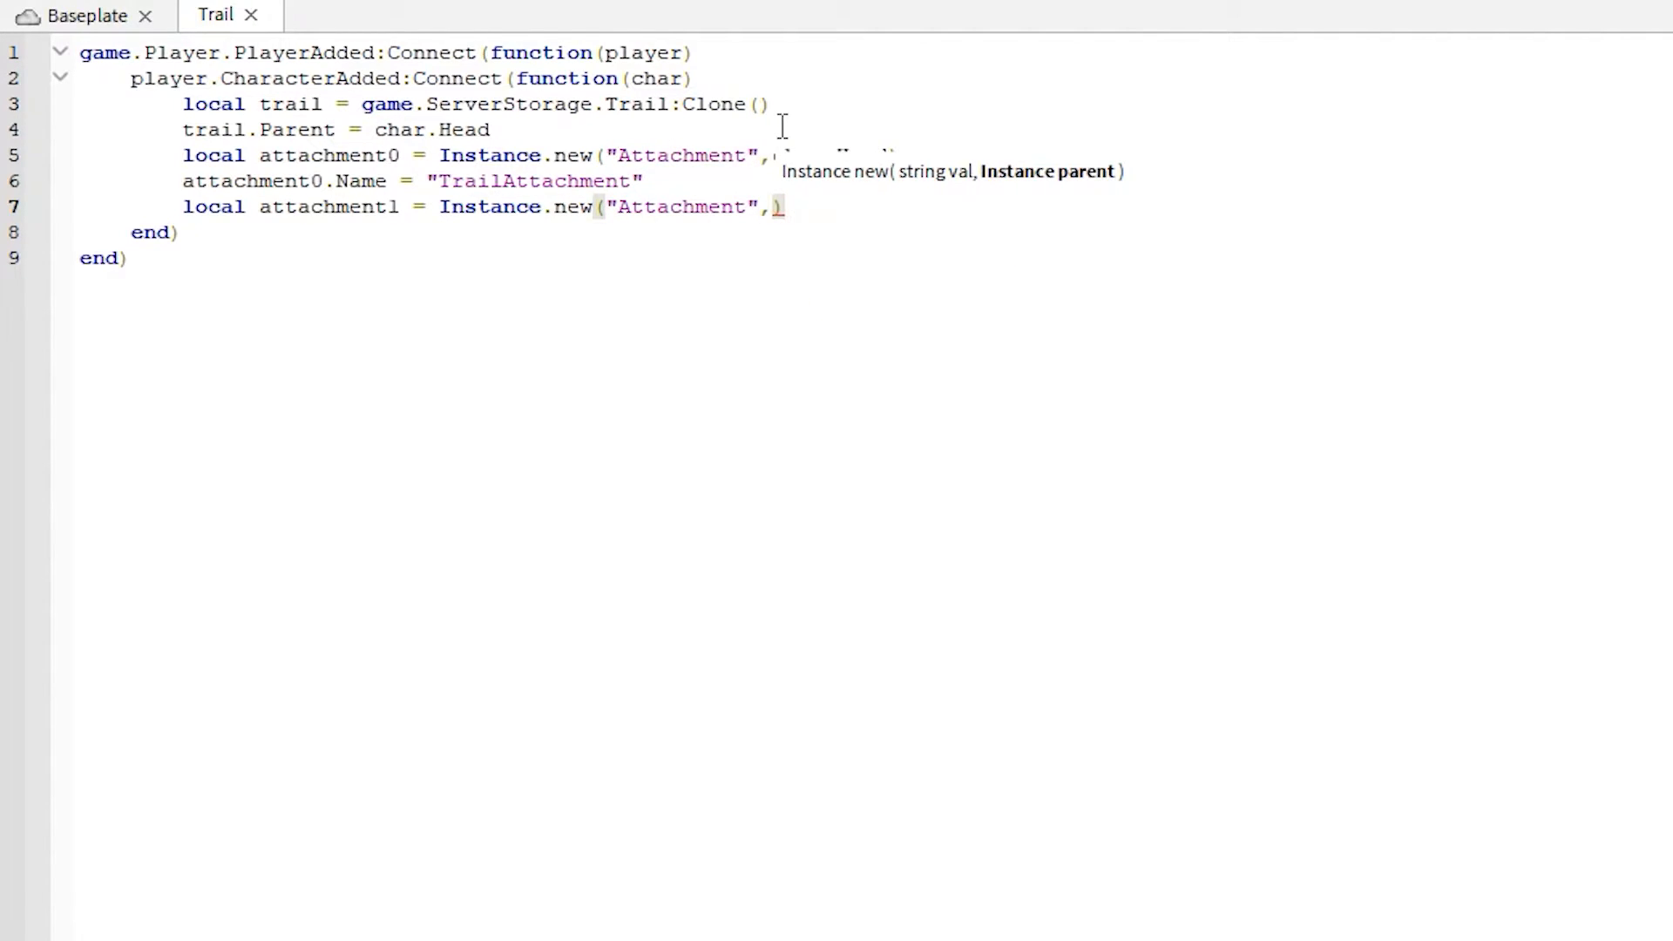
type("char.")
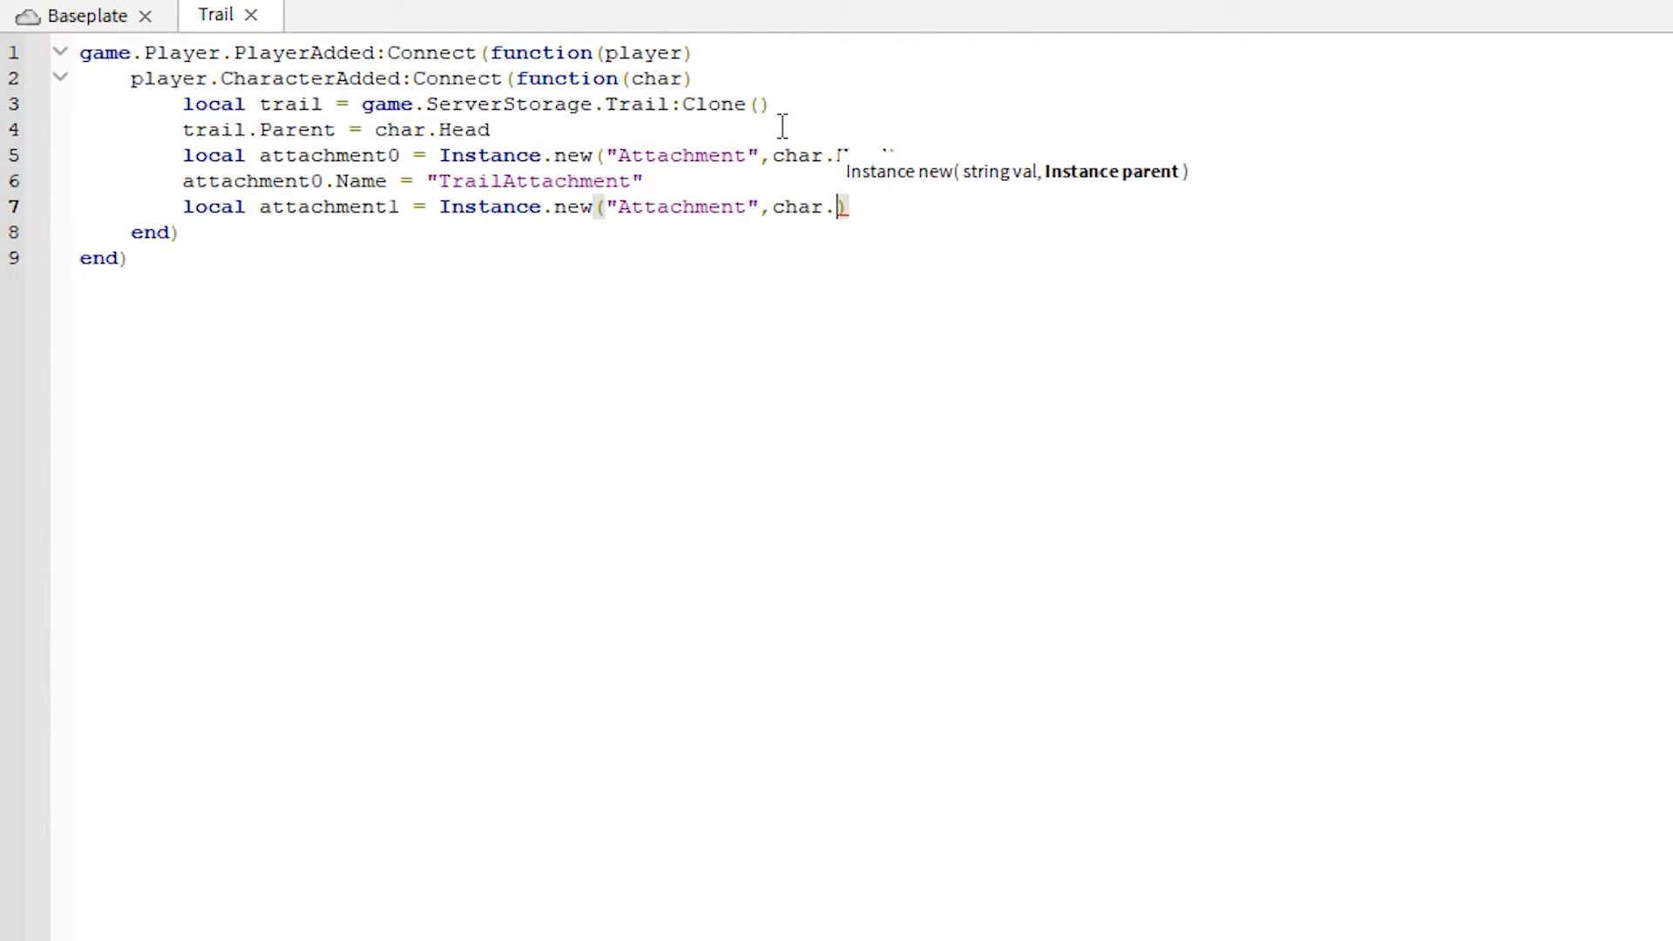
type("Hu")
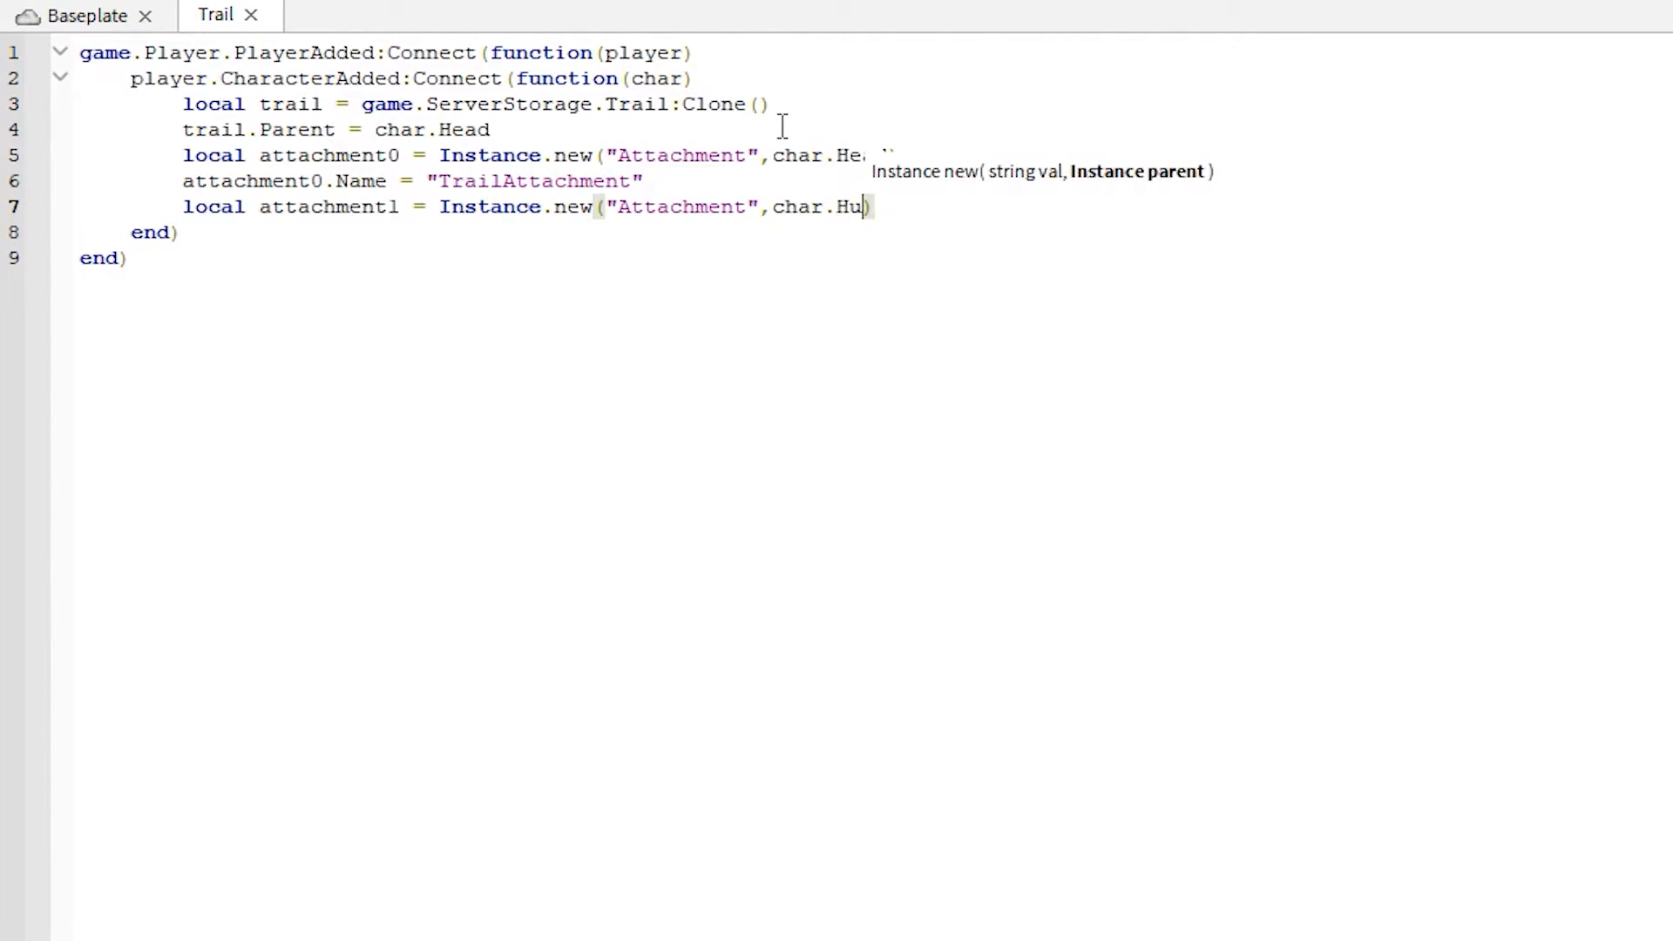
type("manoidRoot")
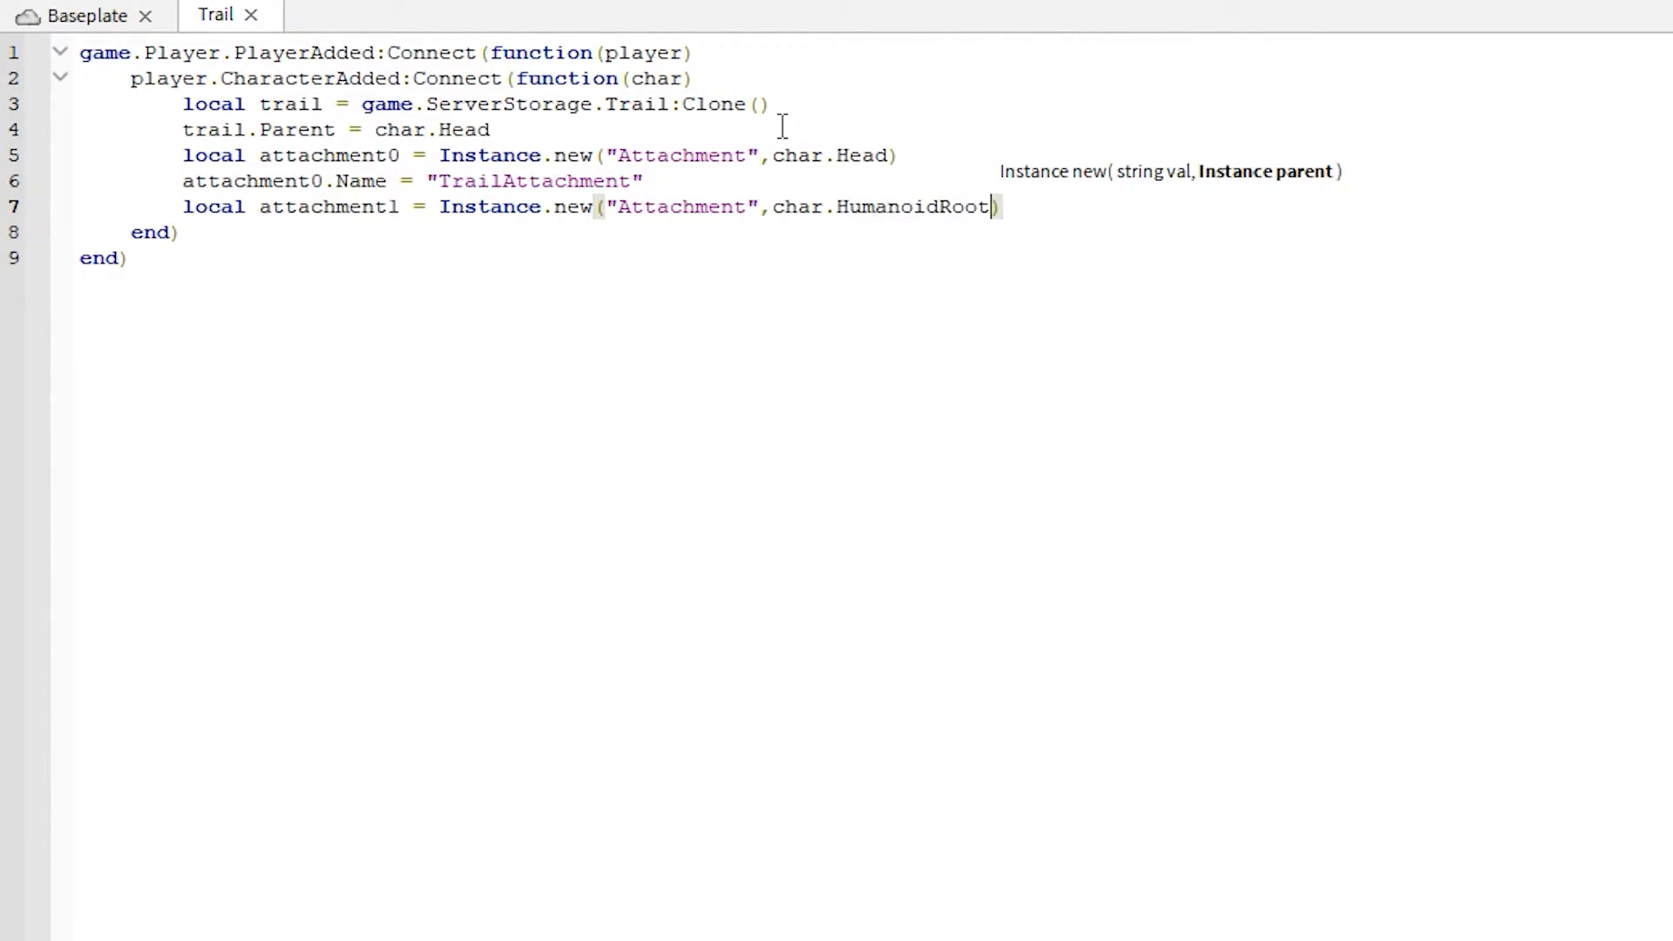
type("Part")
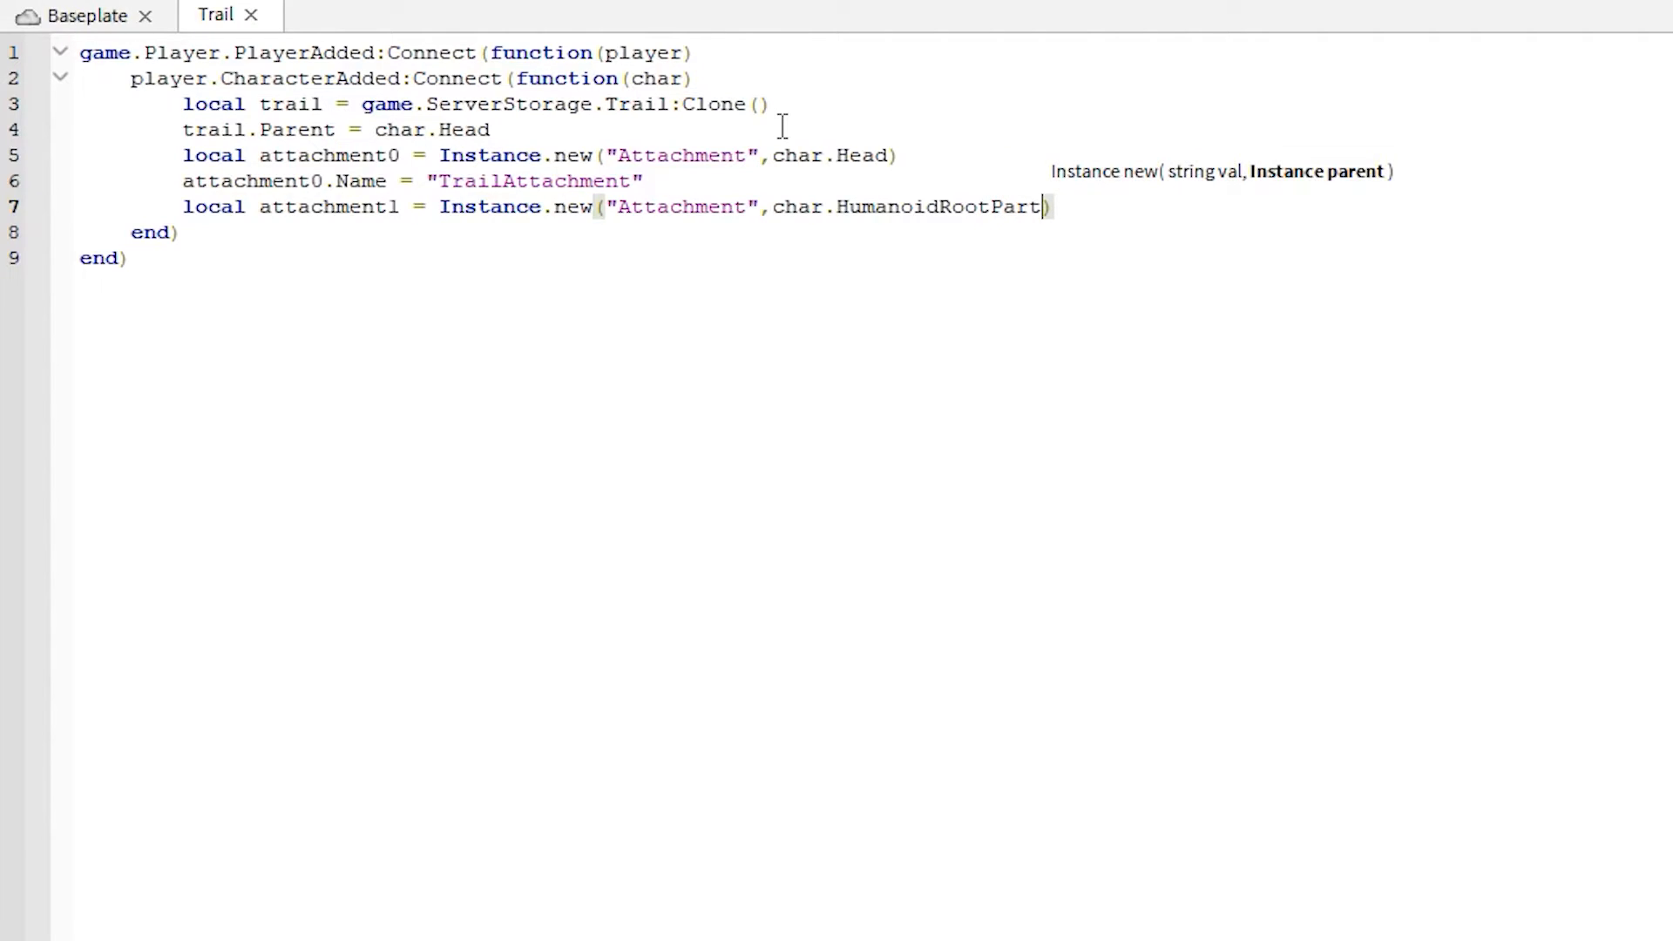
key("Enter")
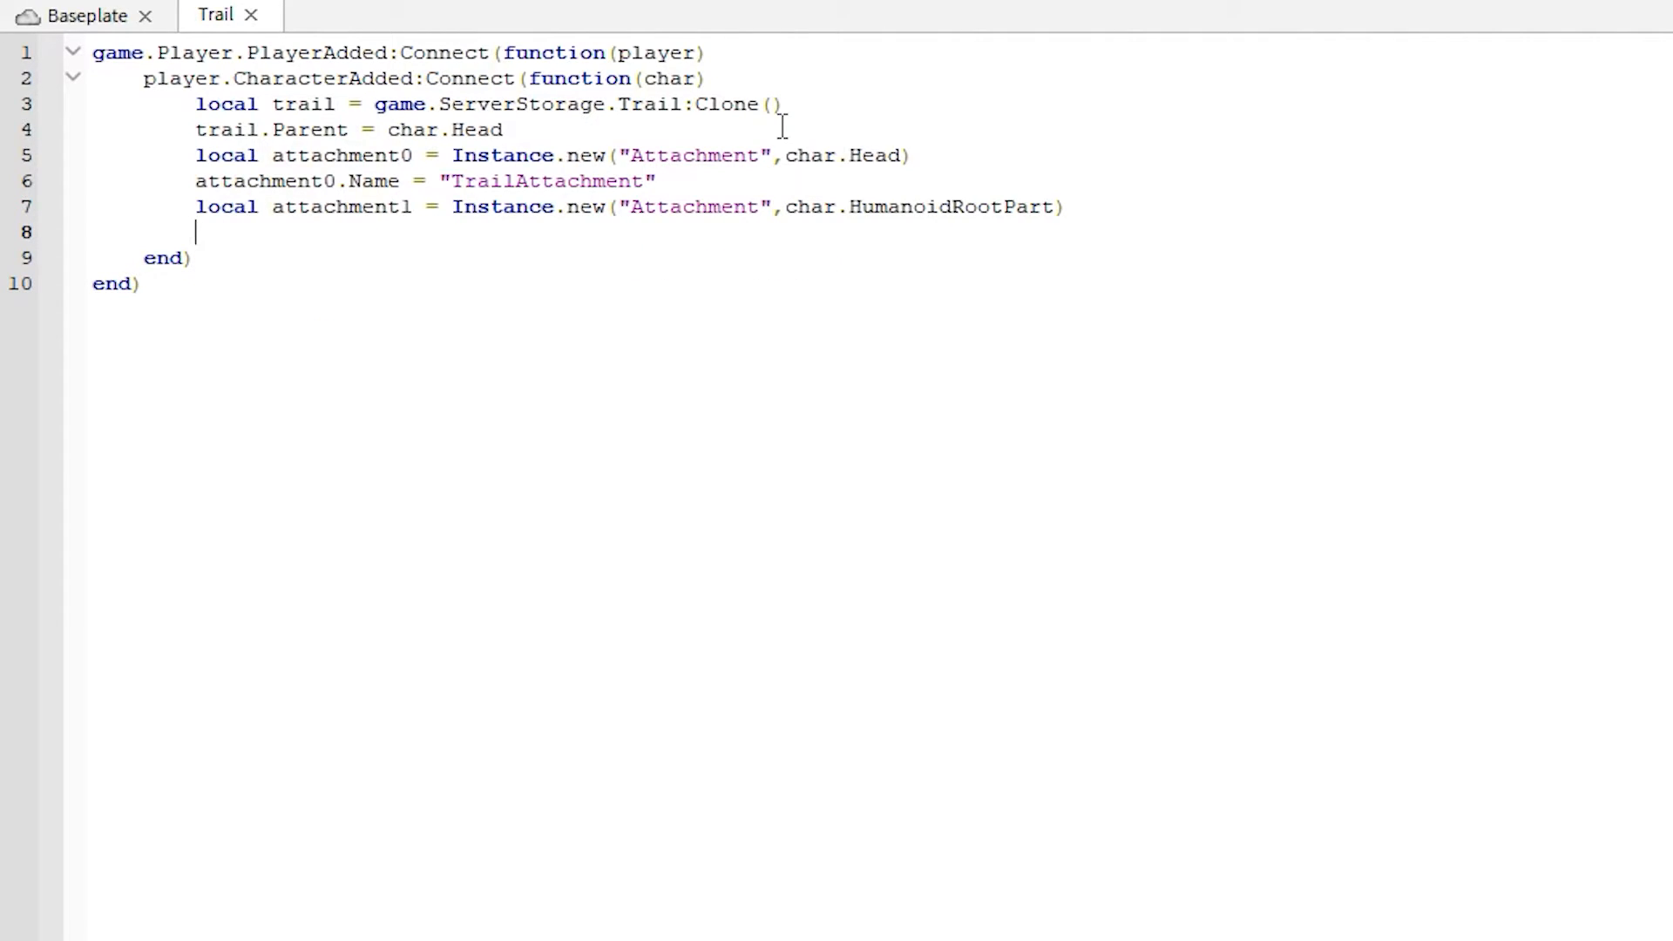
Step: Name the second attachment "TrailAttachment1"
type("attah")
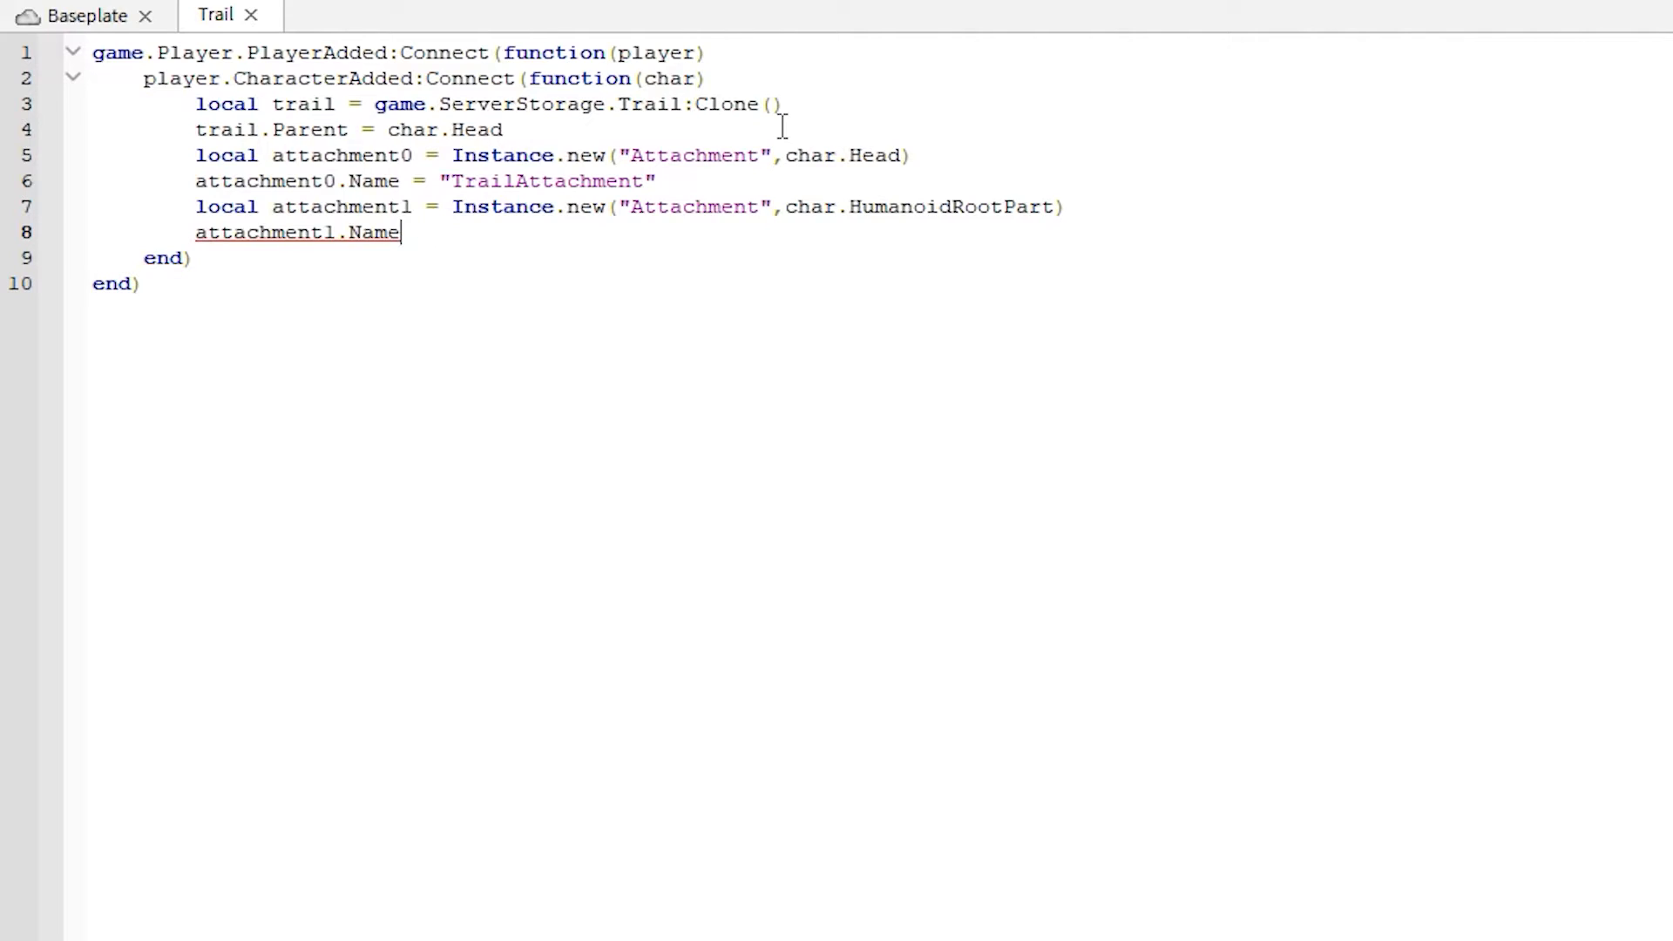
type("= \"T\"")
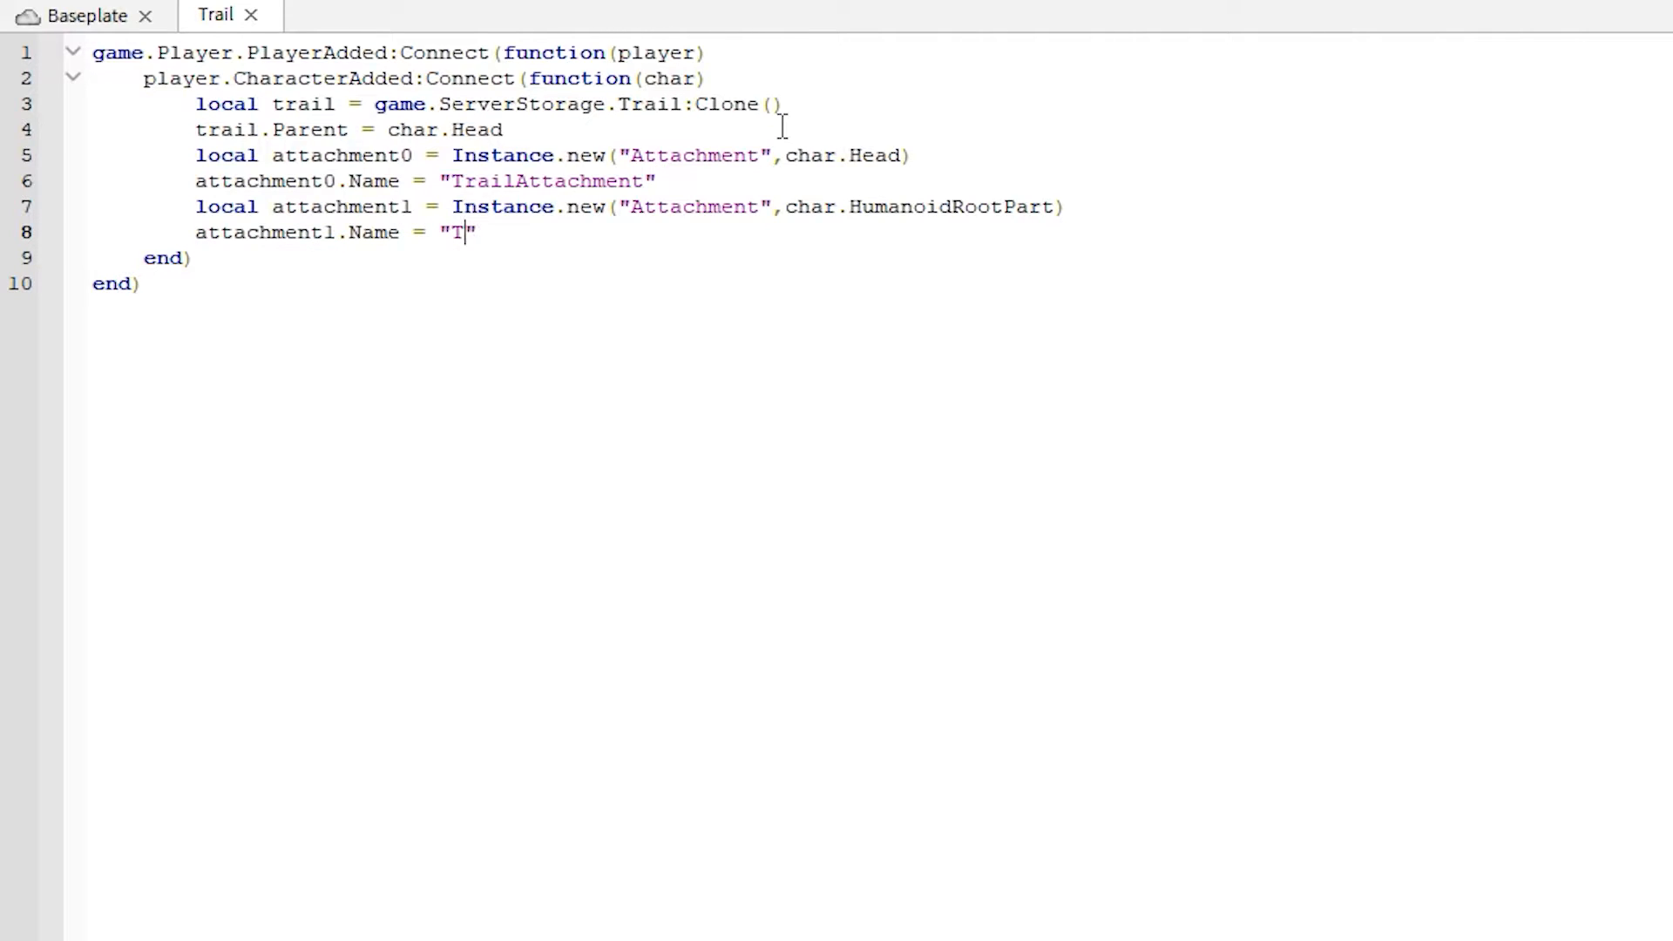
type("railAttachme")
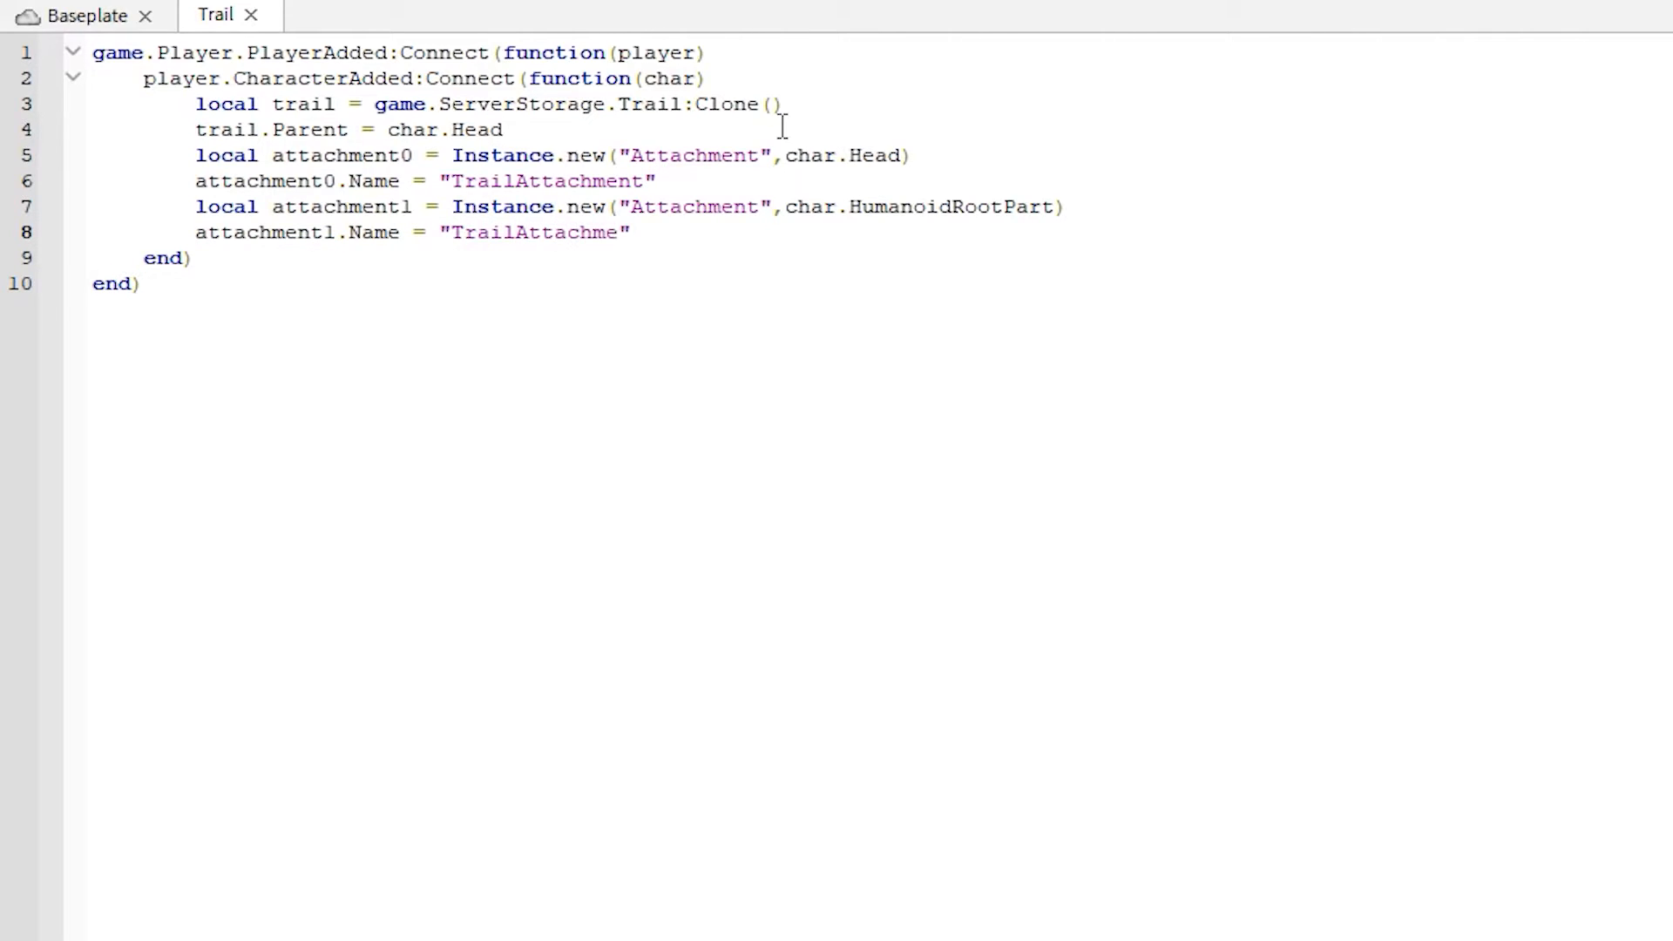
type("nt1")
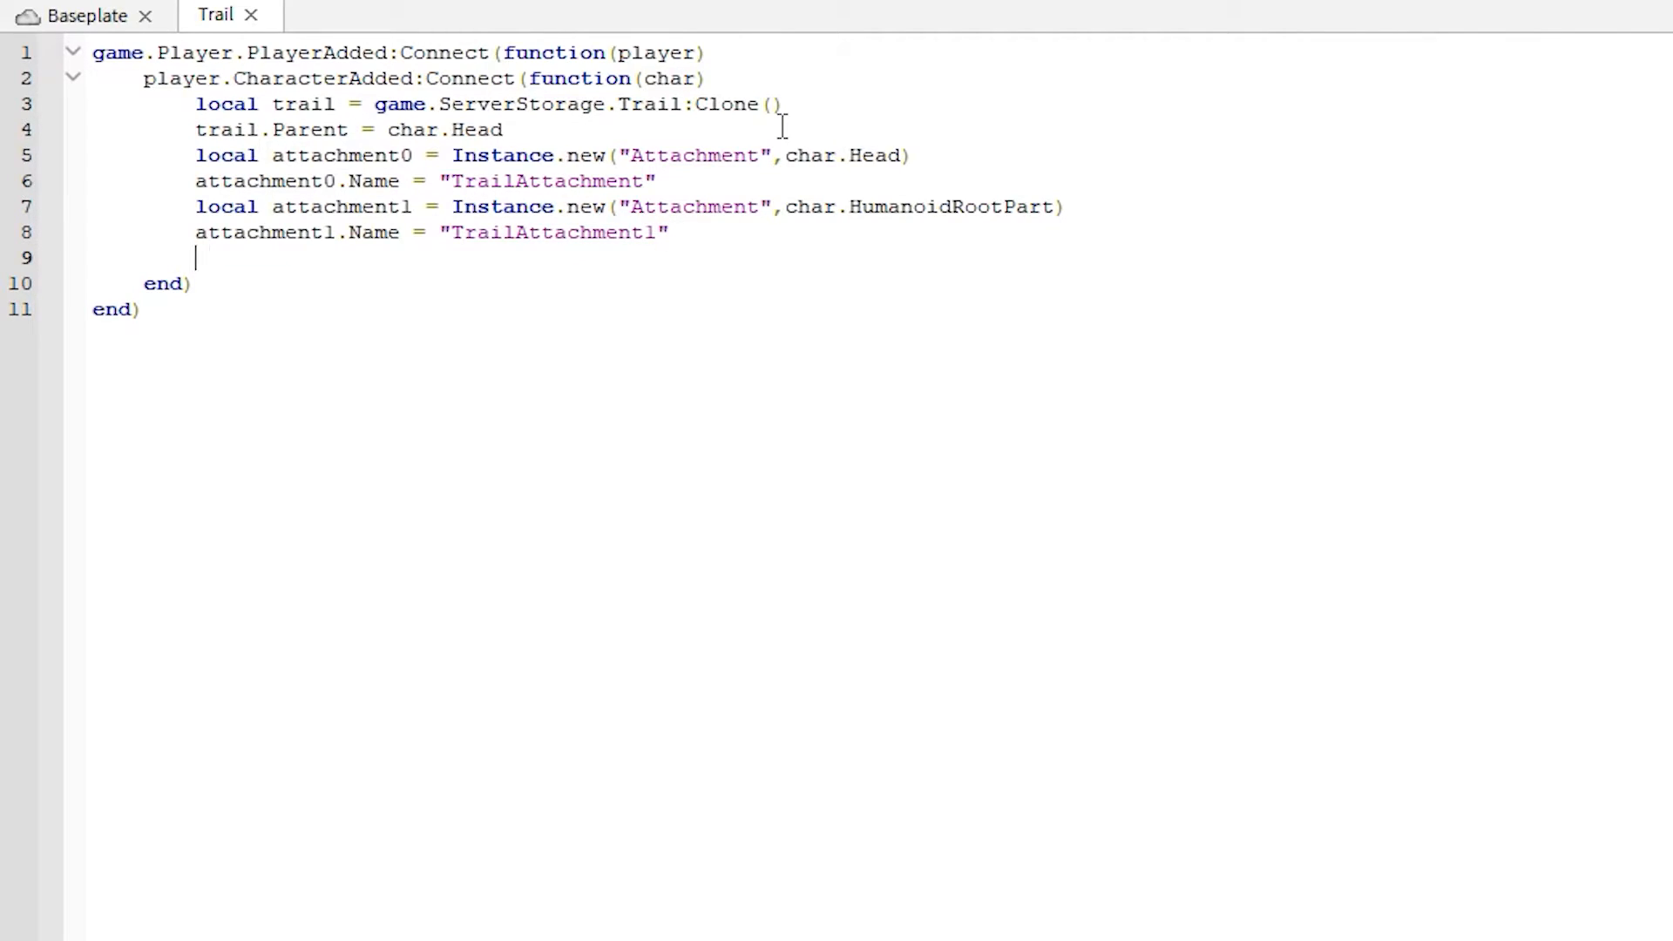
Step: Assign trail.Attachment0 = attachment0 and trail.Attachment1 = attachment1
type("trail.Attah")
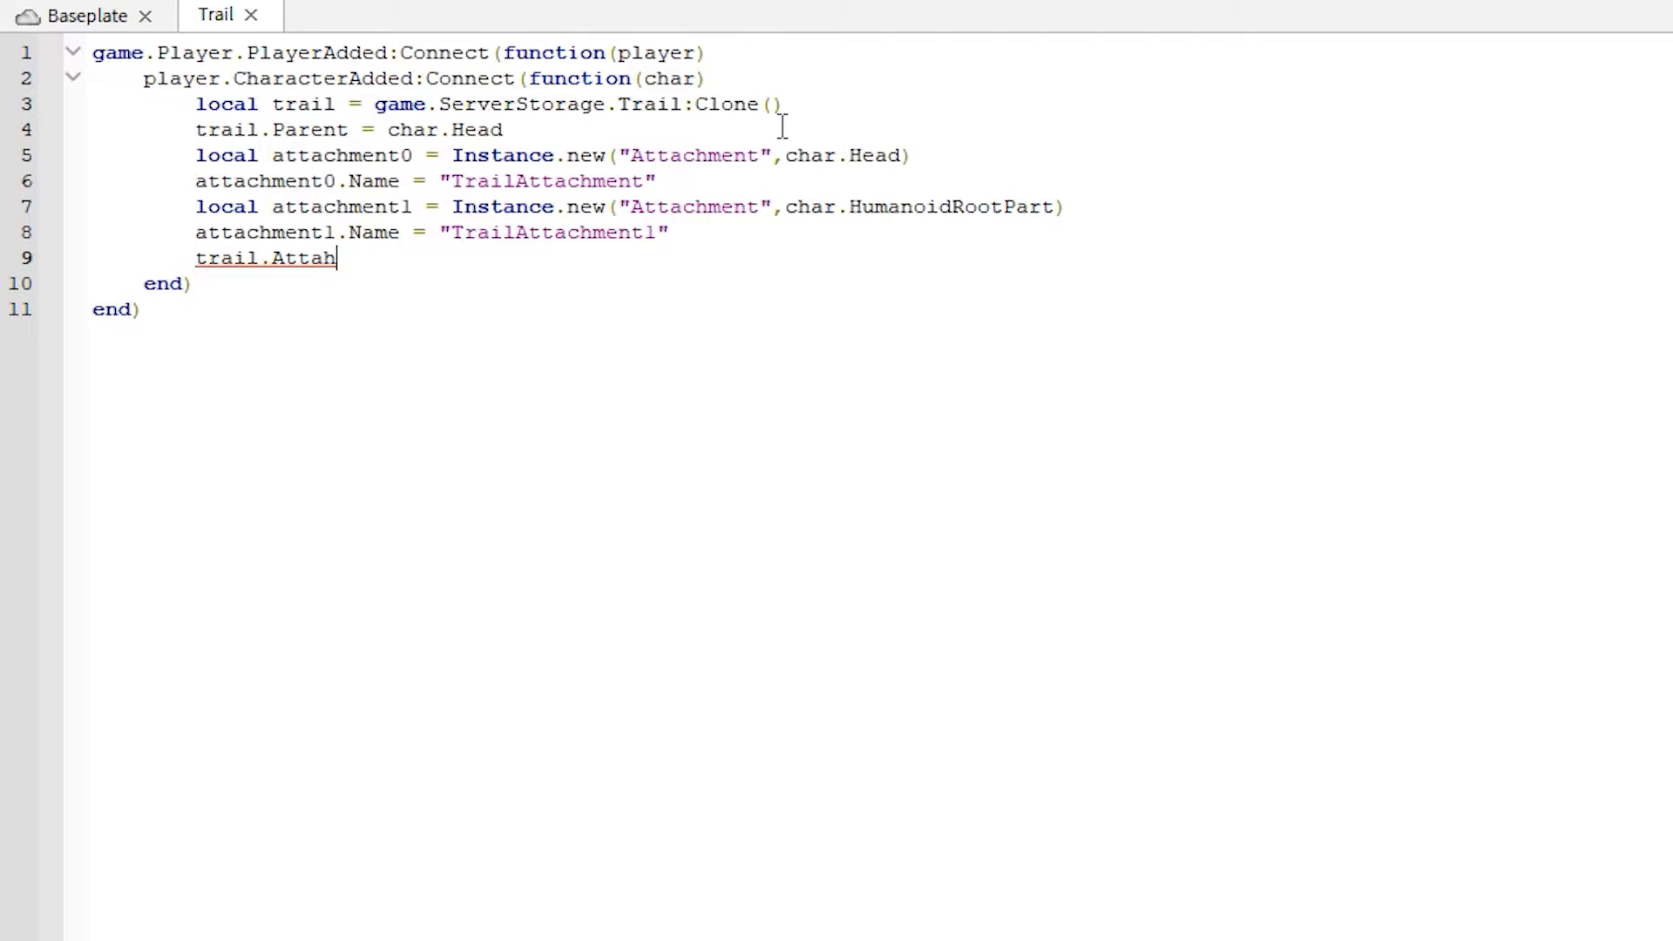
type("chment0")
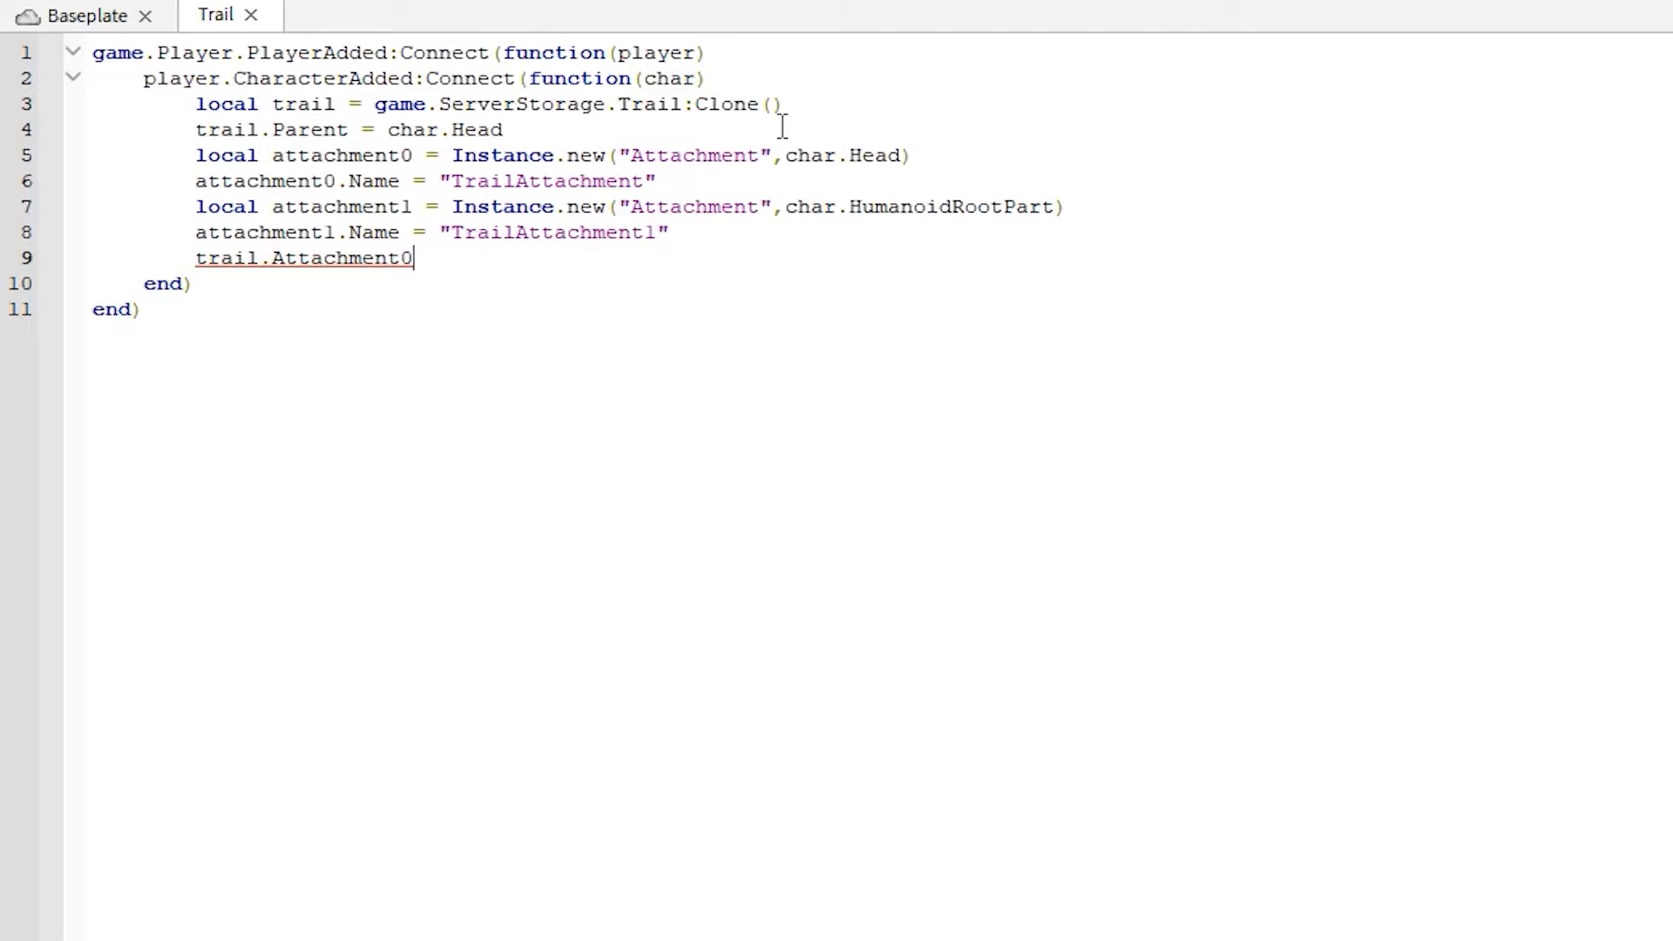
type("= attachment0")
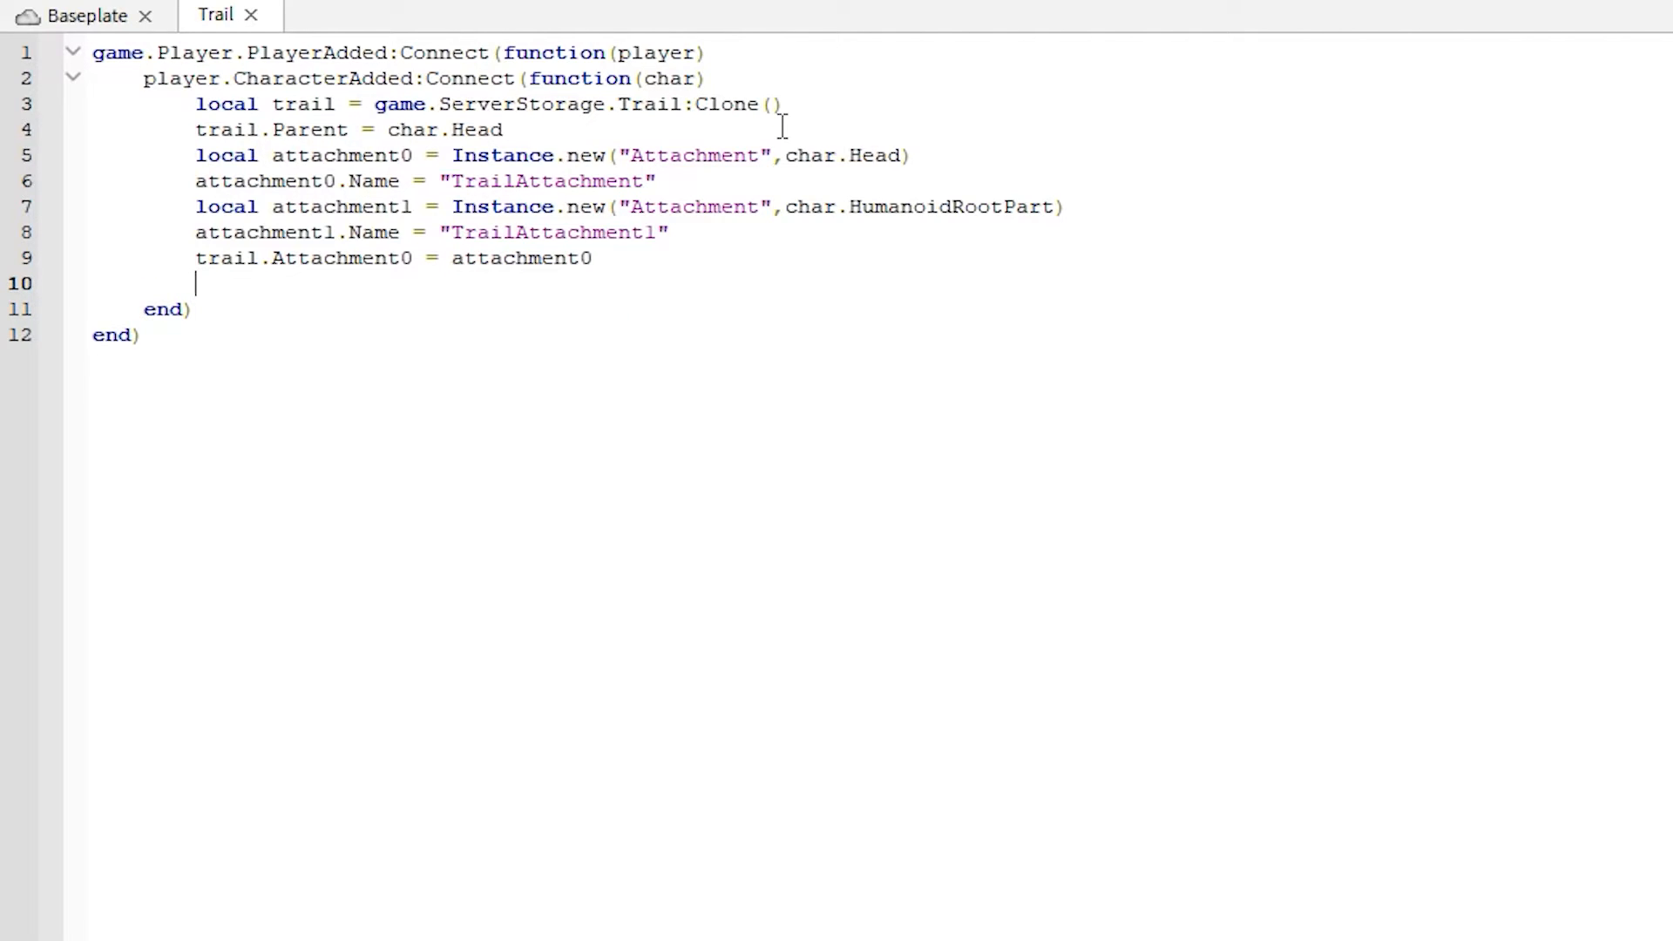
type("trail.At")
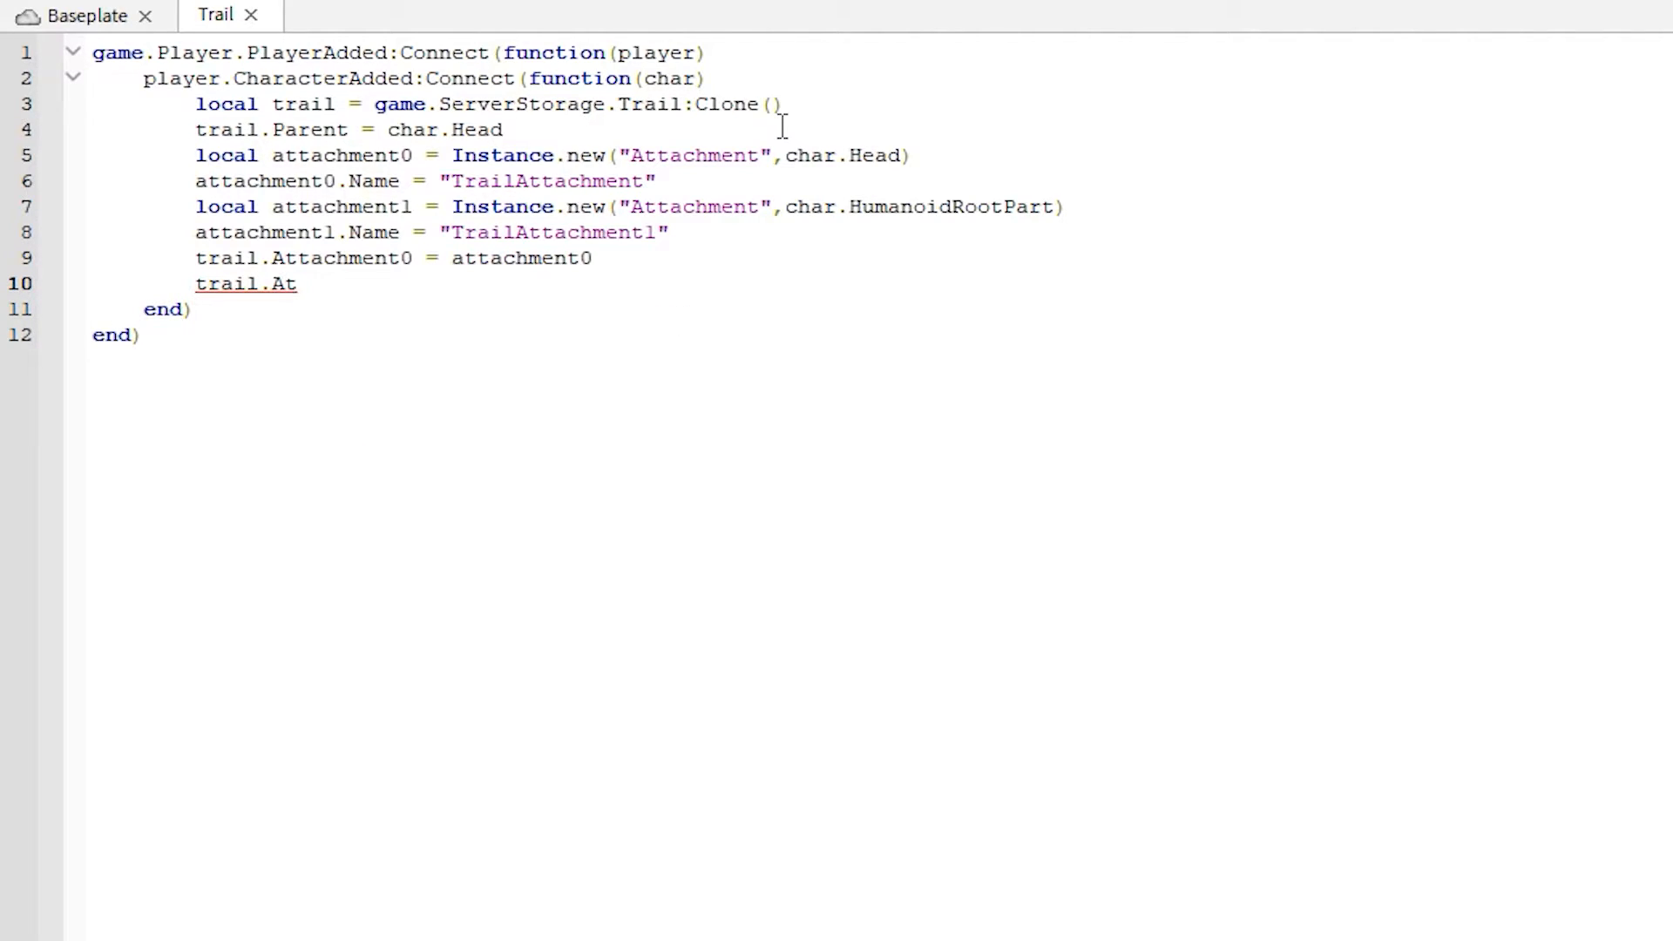
type("tachment")
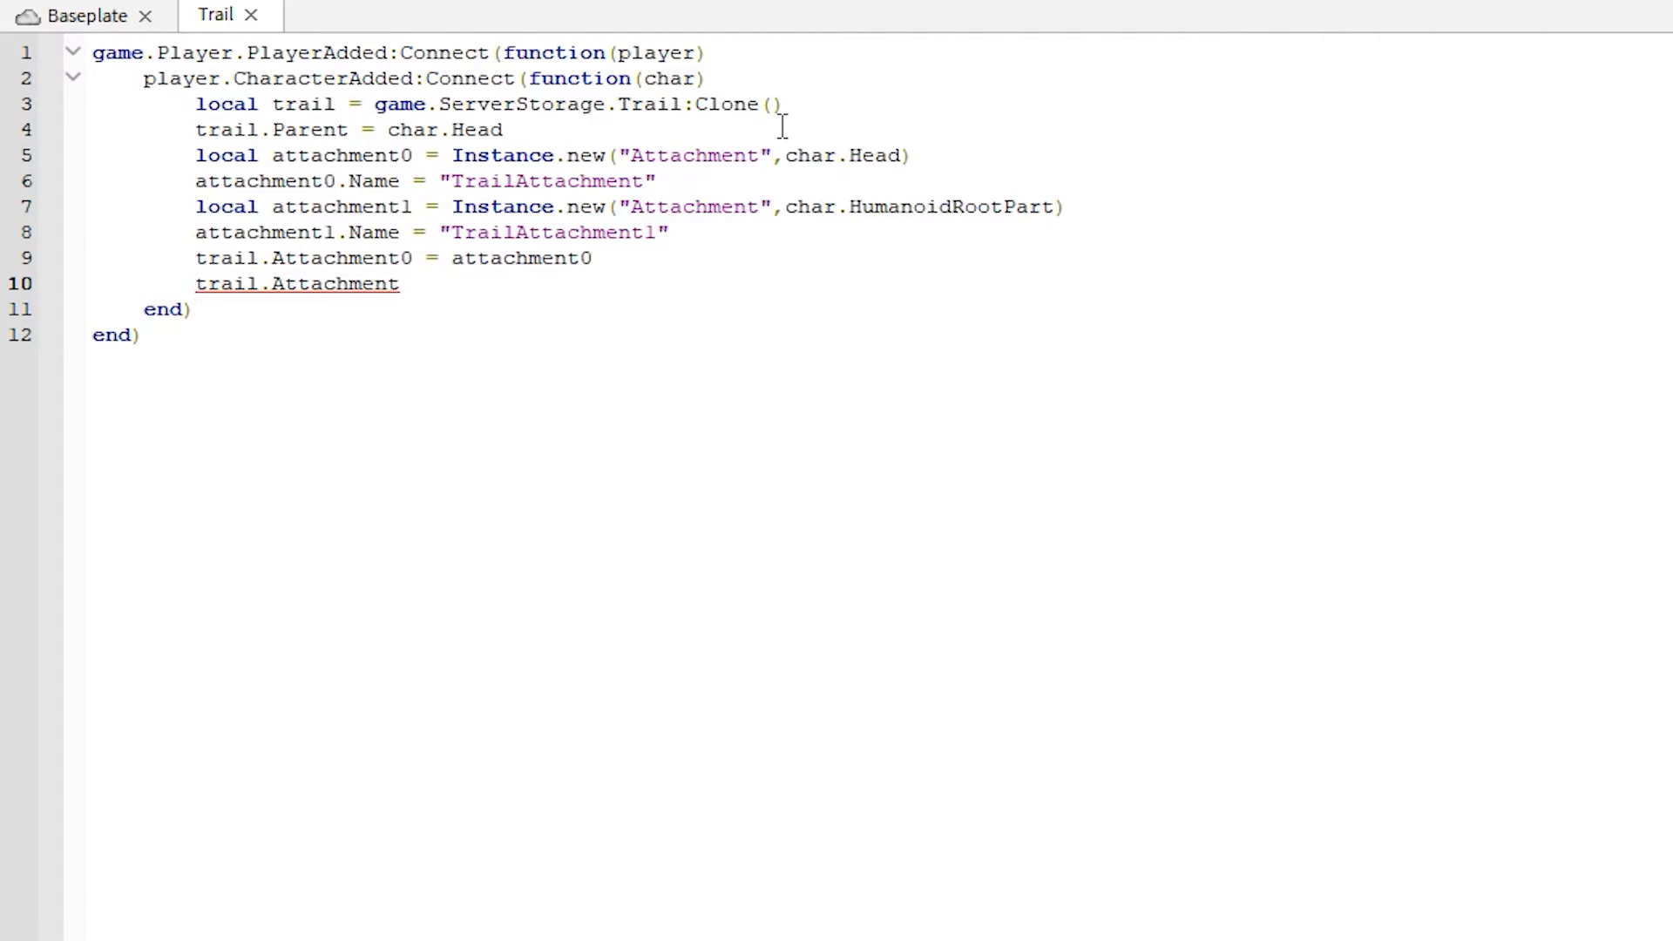
type("1 =")
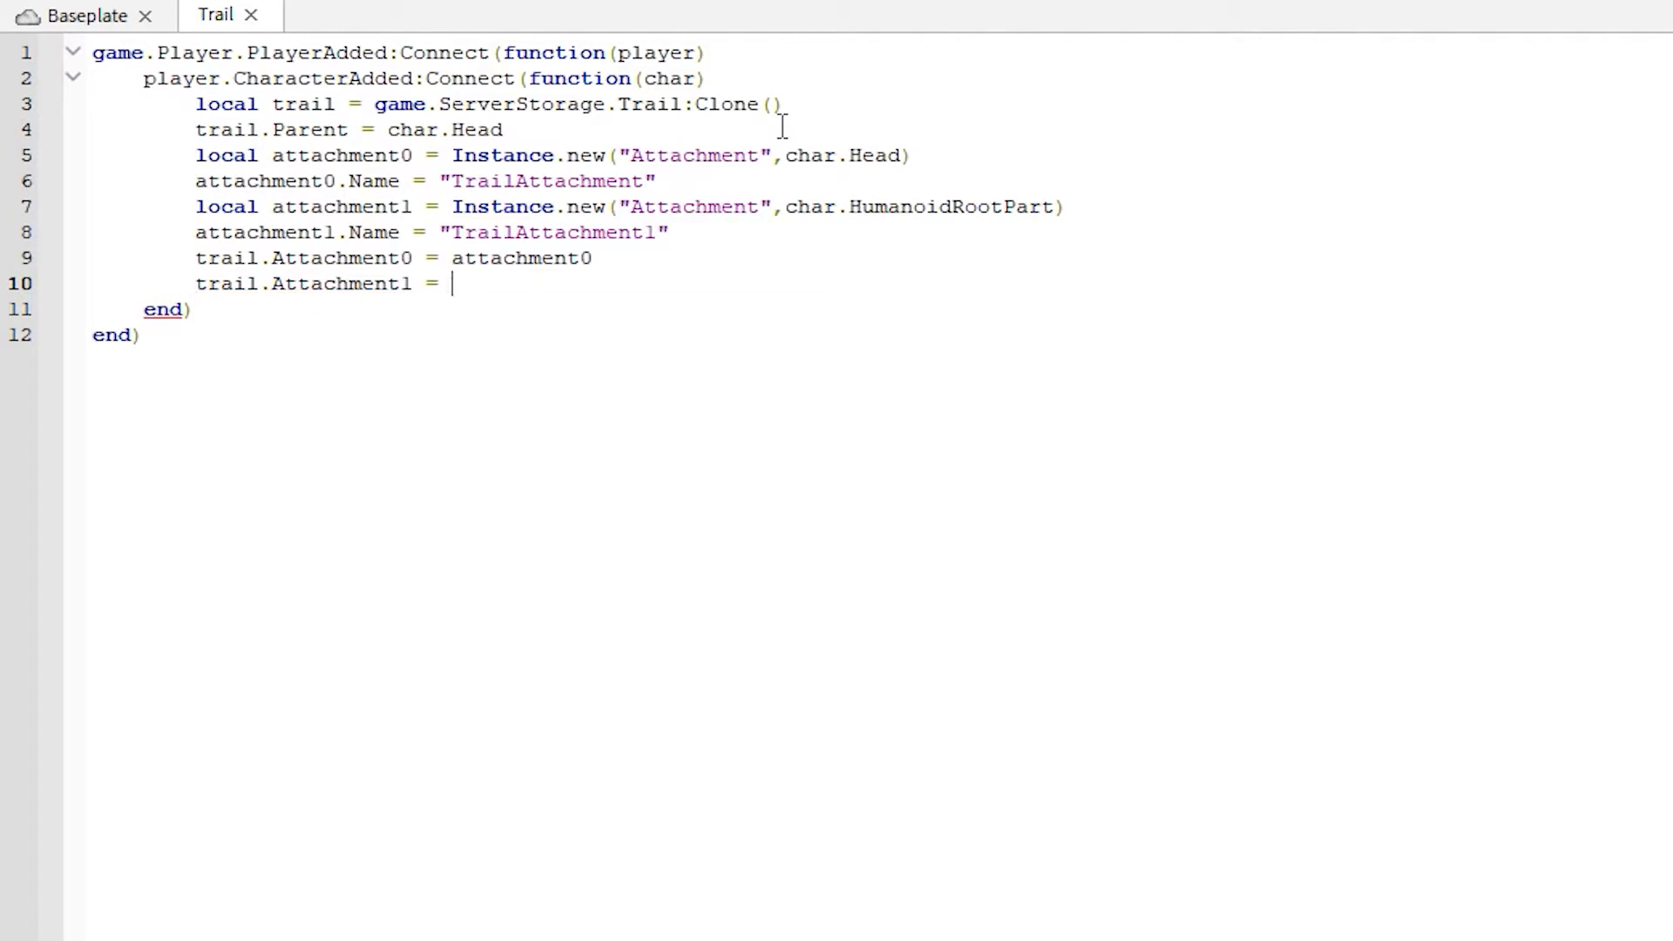
type("attachment1")
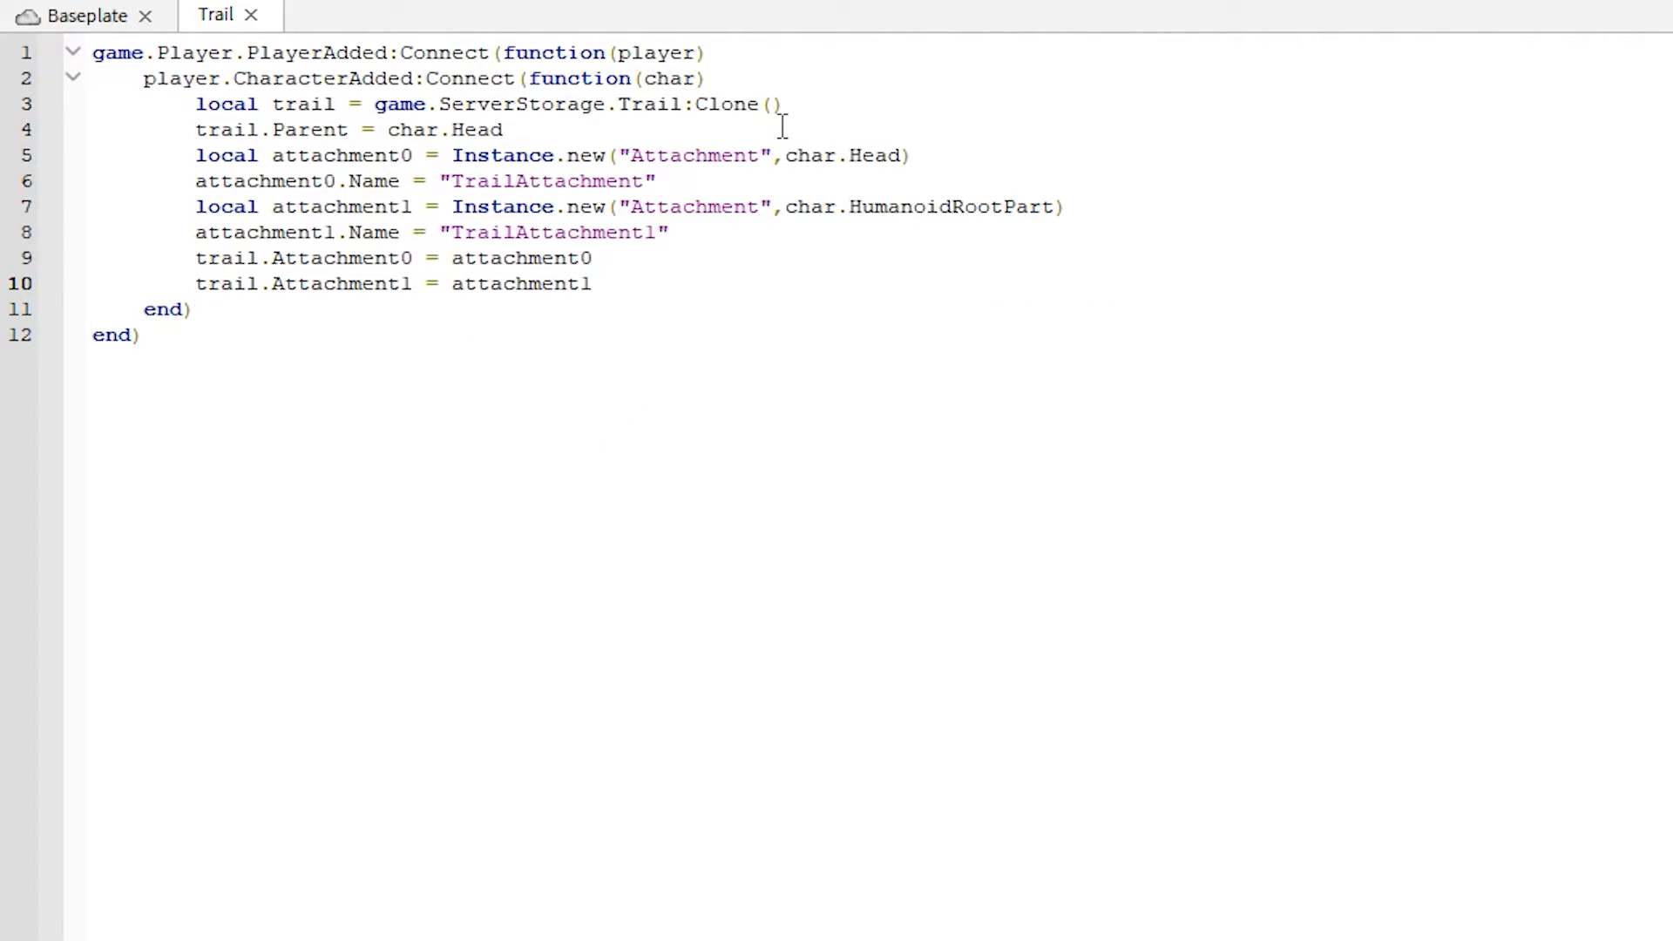
mouse_move(1028, 287)
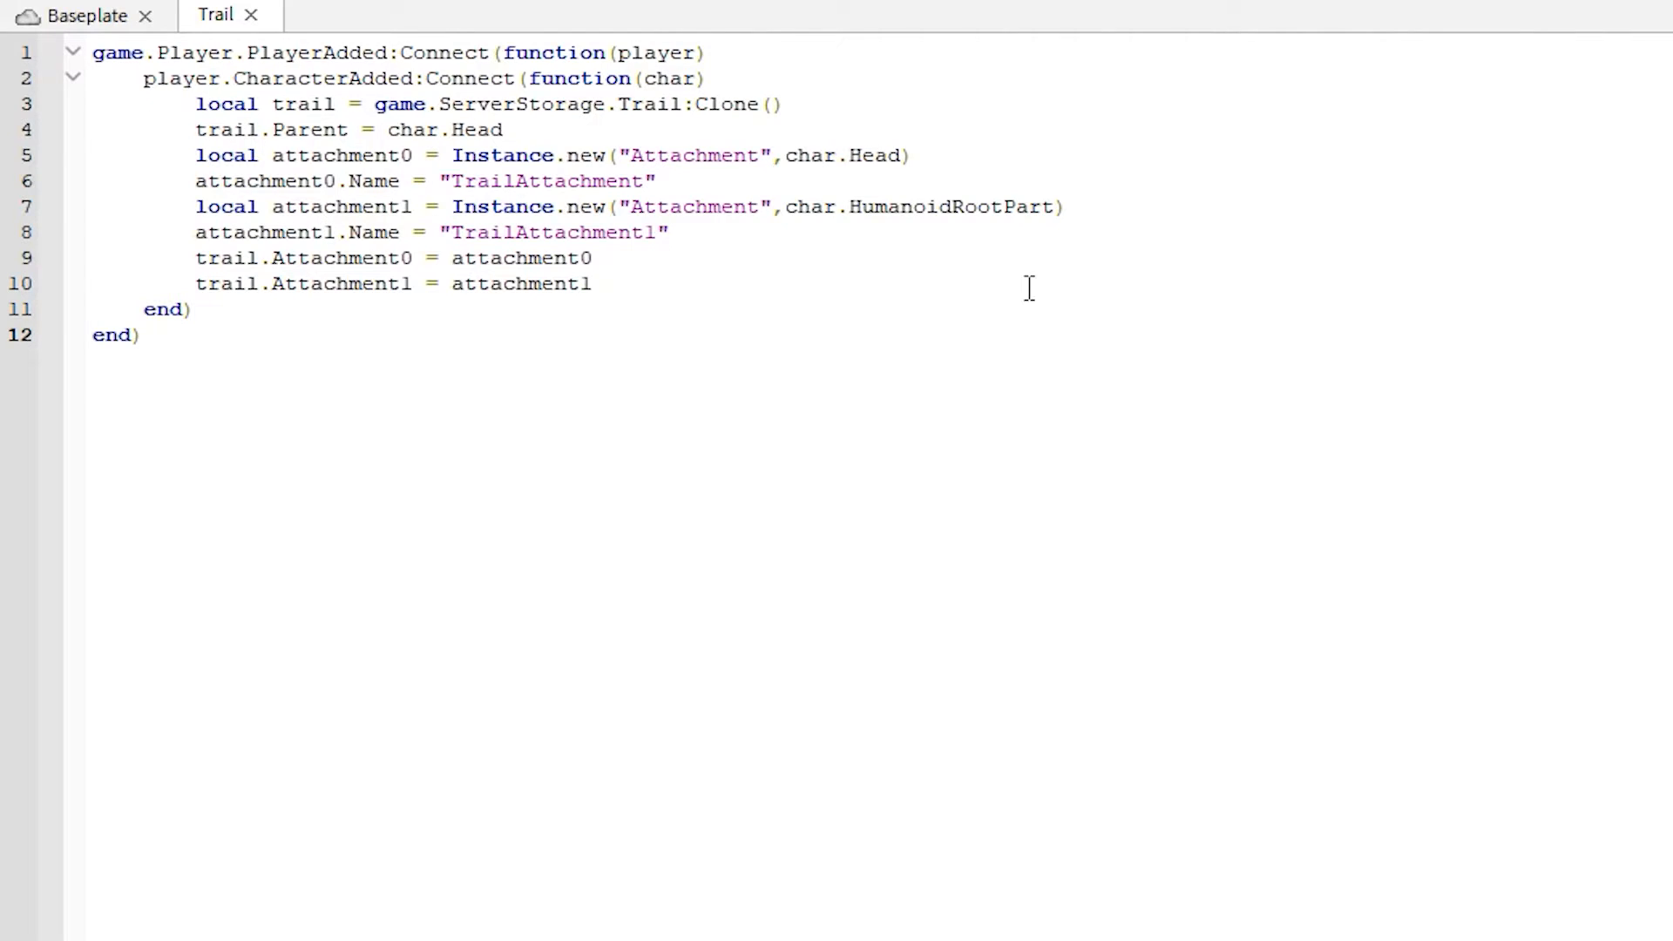
mouse_move(969, 232)
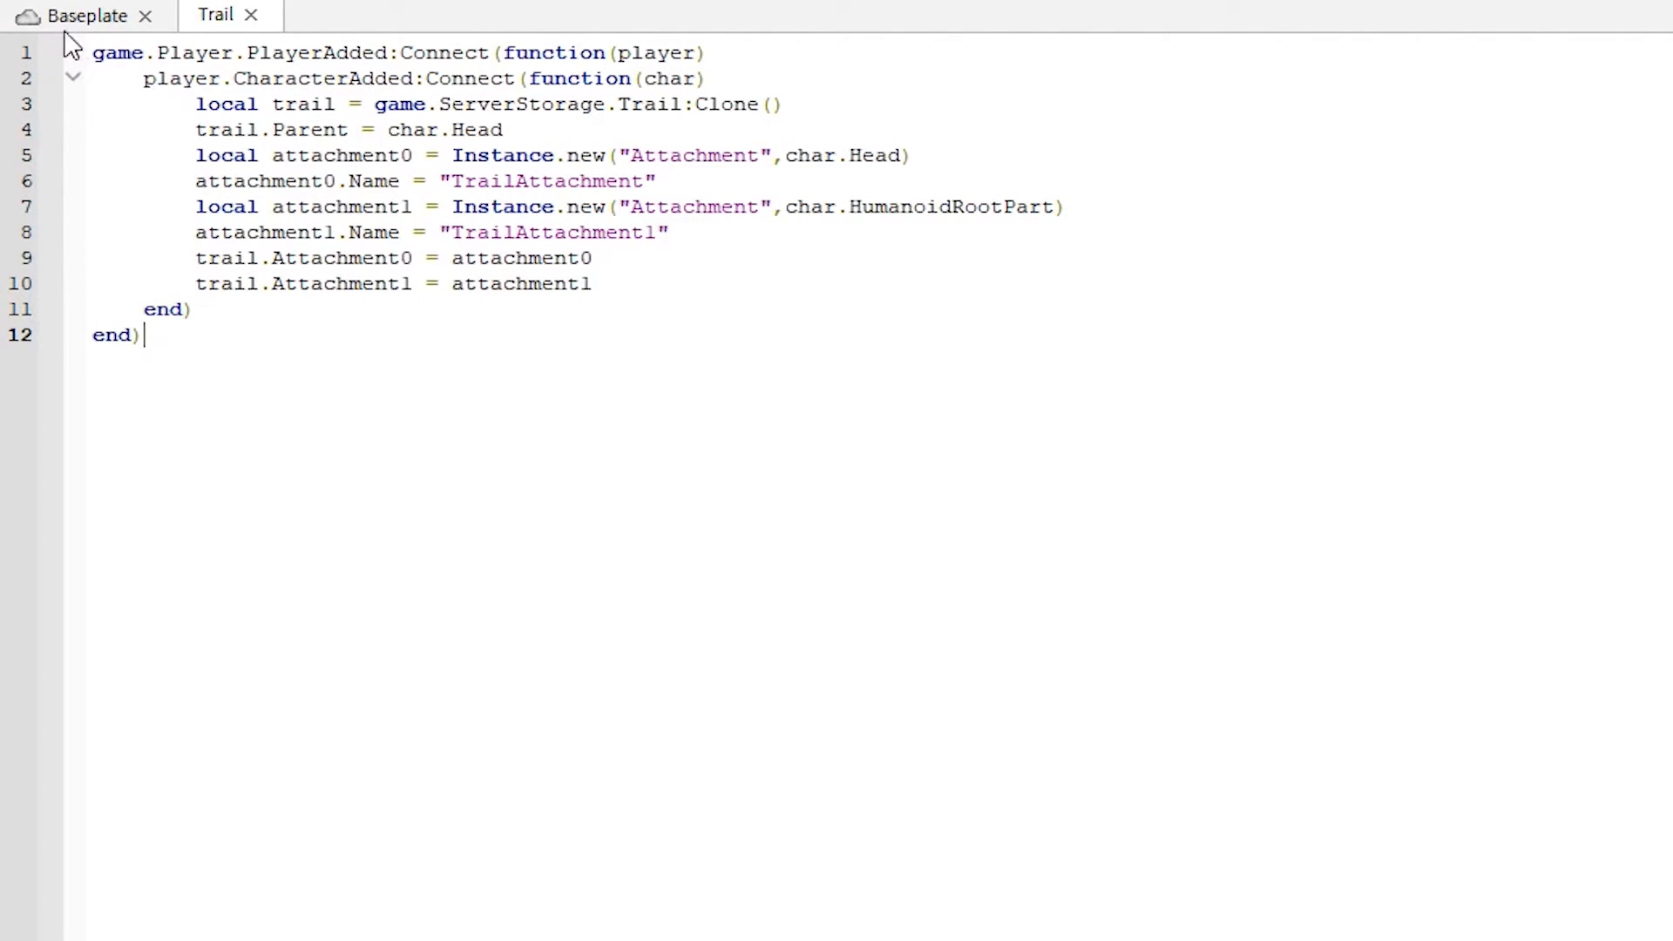
mouse_move(387, 448)
type("scri")
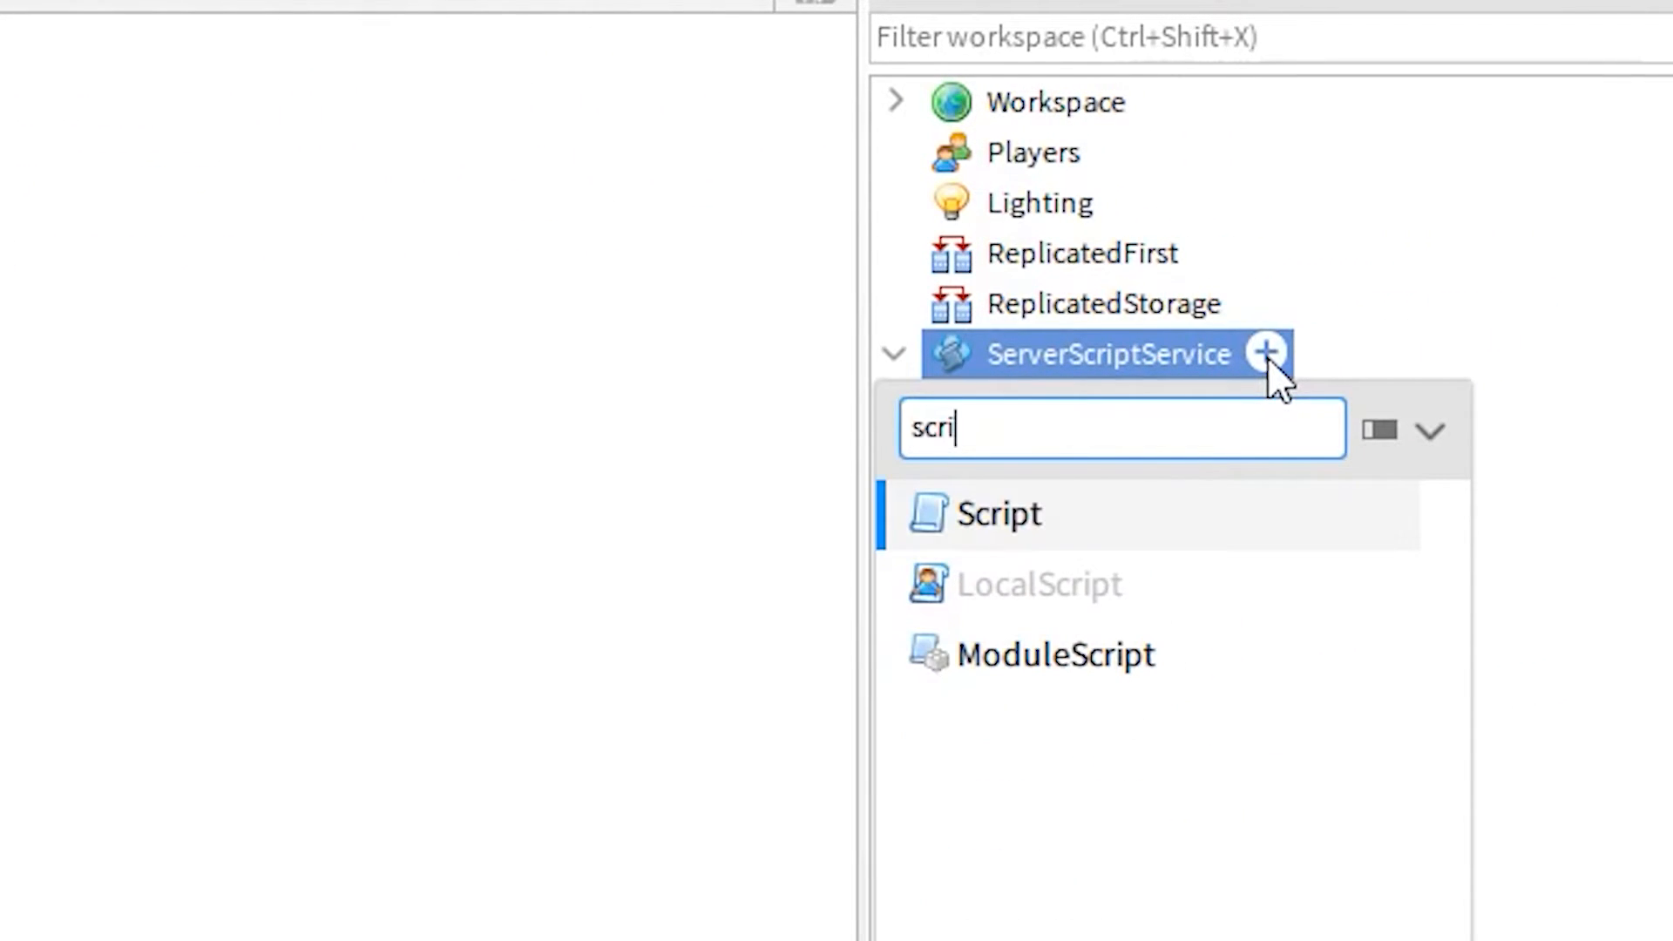
Step: Insert a new Script into ServerScriptService and name it 'Trail gamepass'
left_click(997, 513)
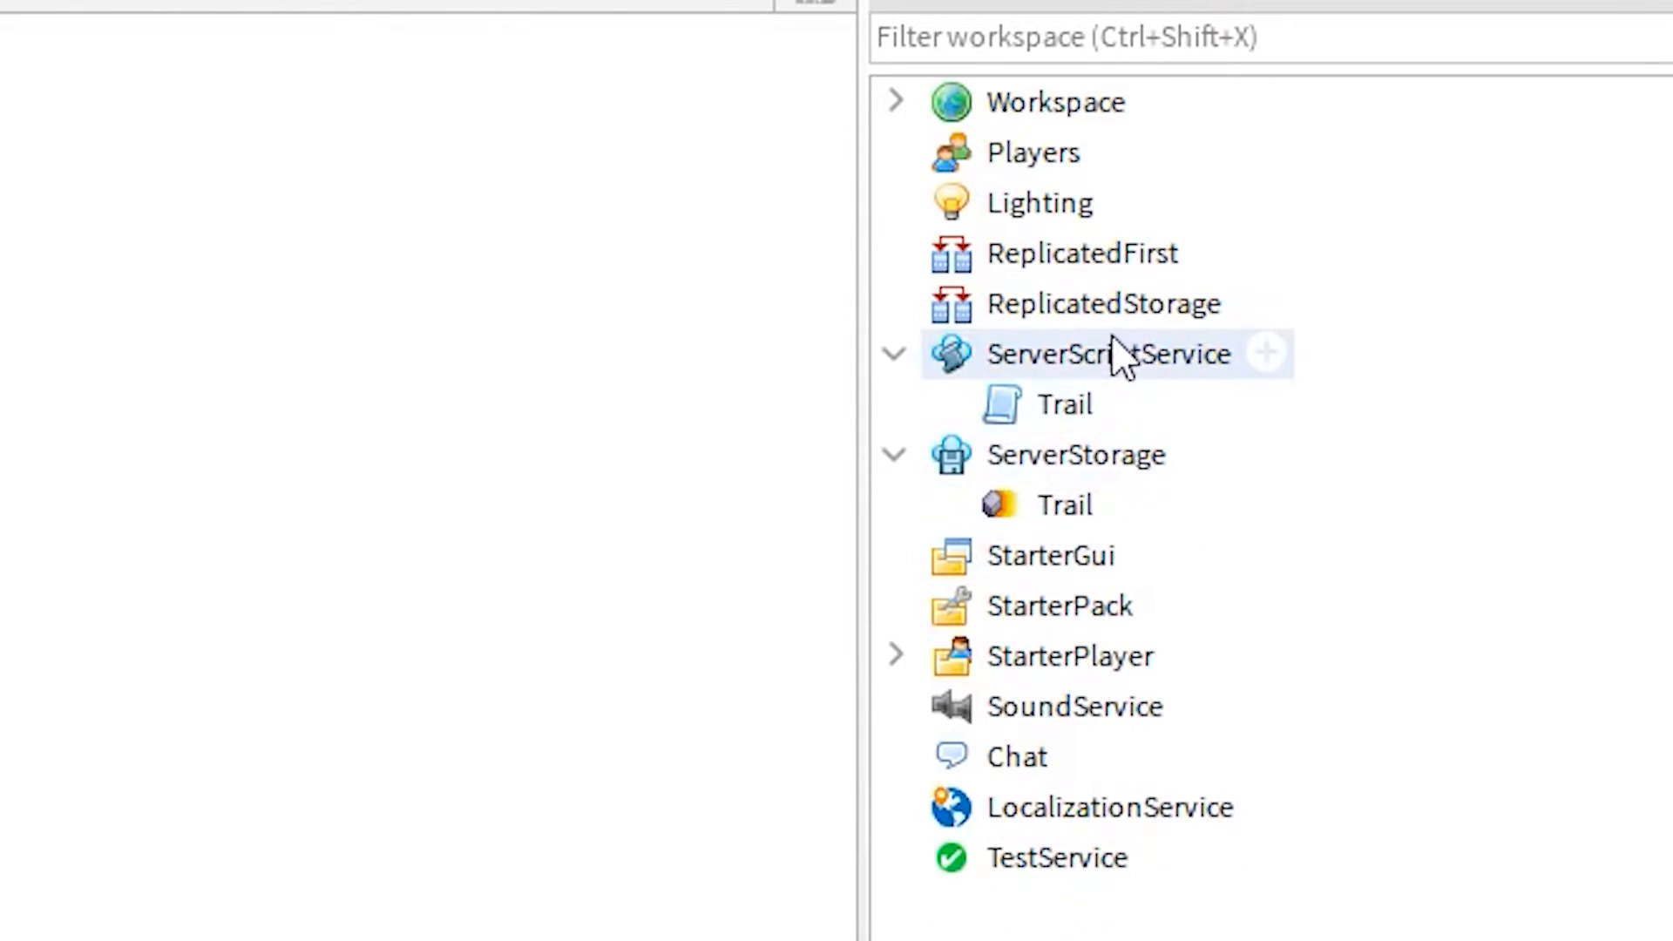
left_click(1102, 304)
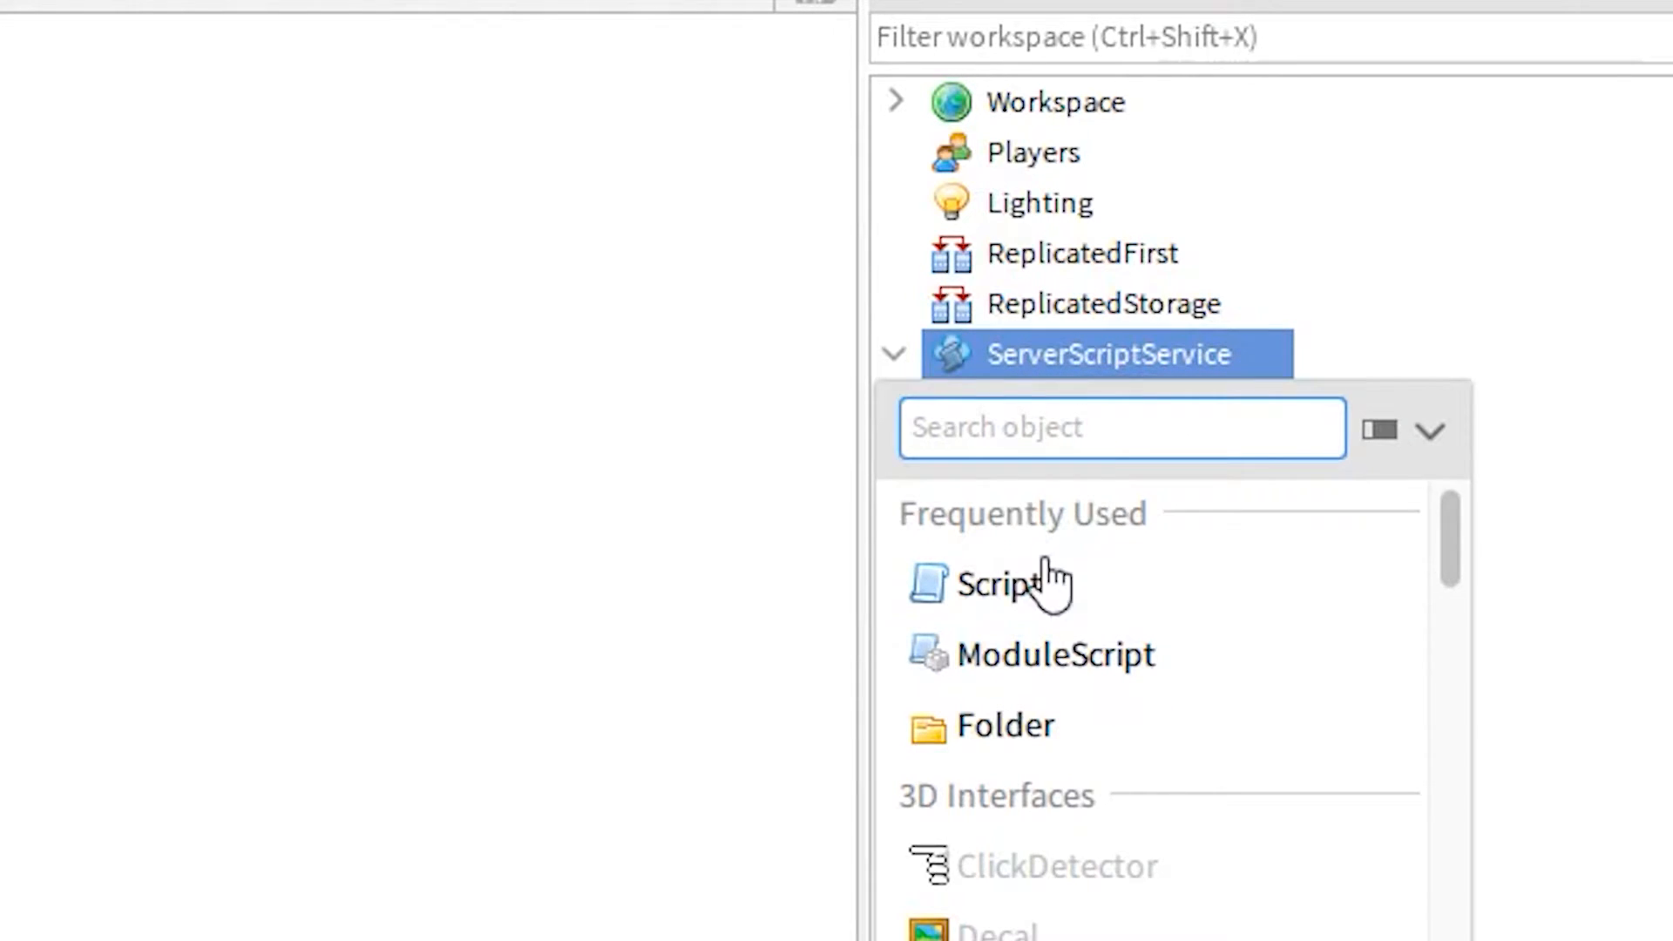
left_click(996, 584)
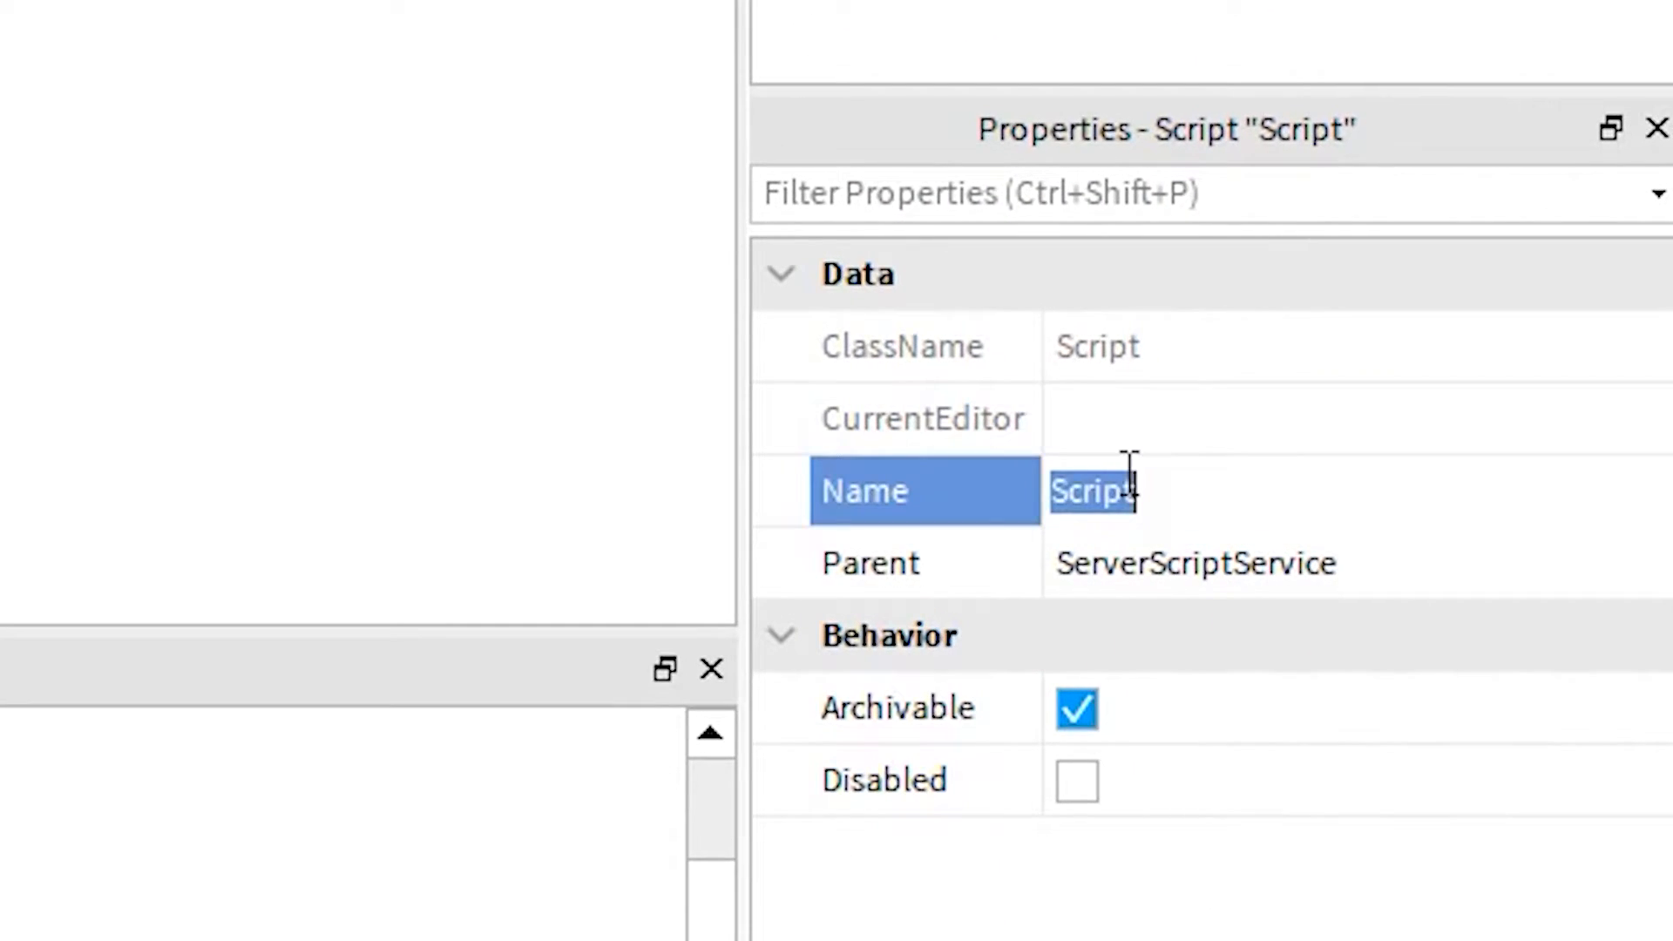
type("Tra")
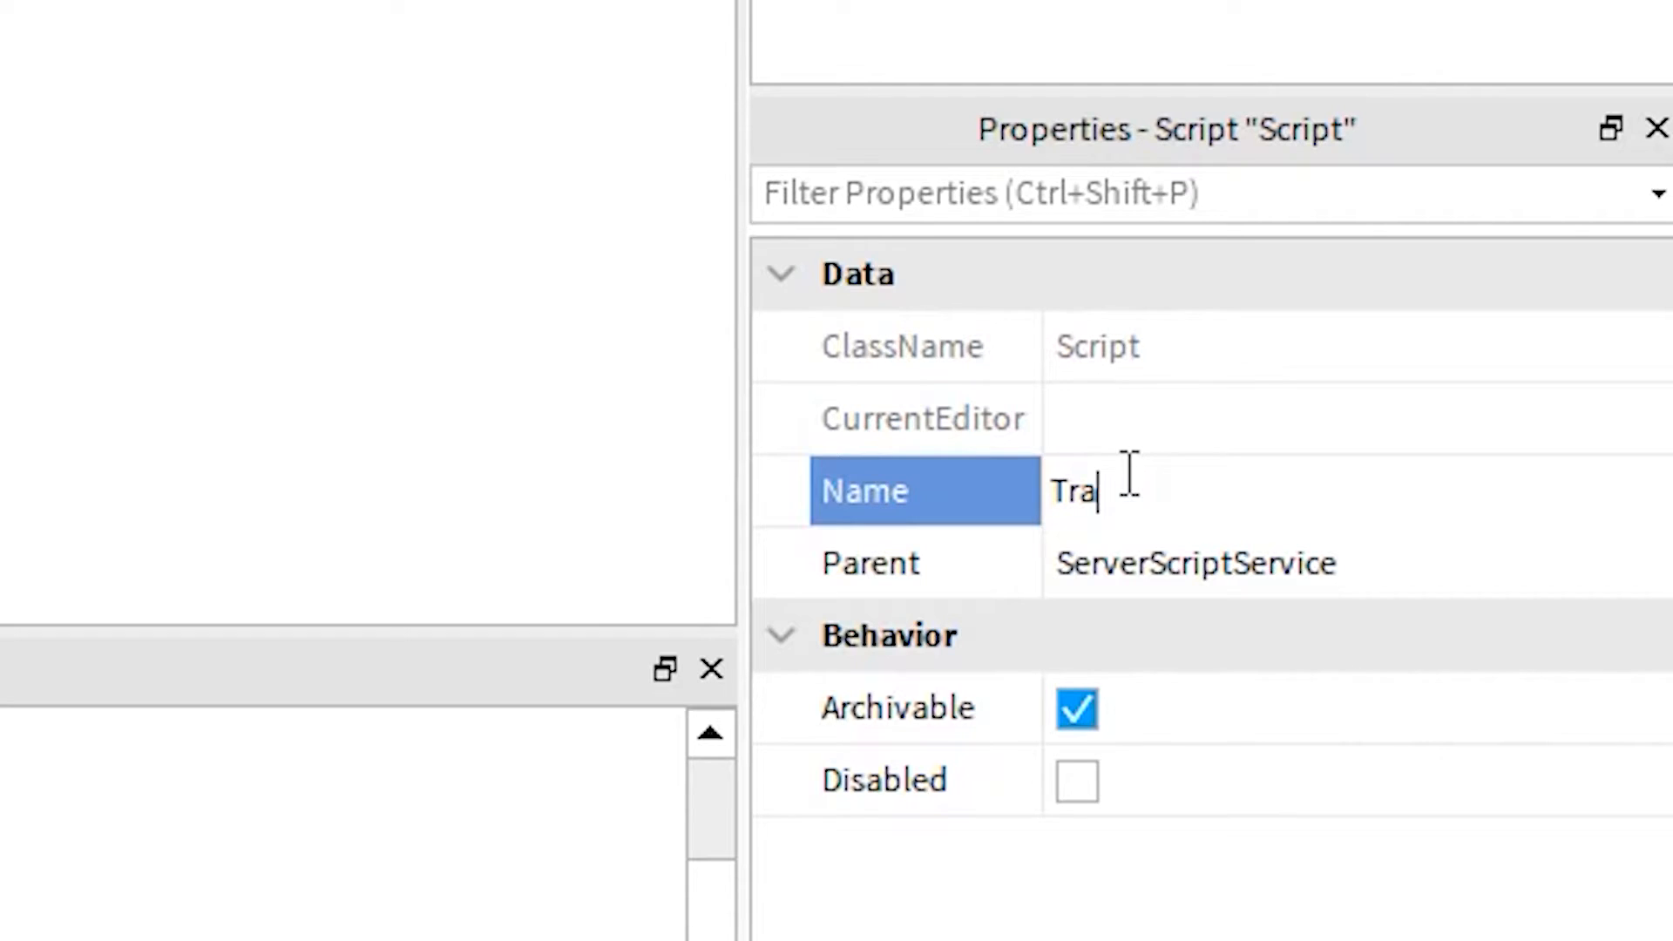
type("il gamepoa")
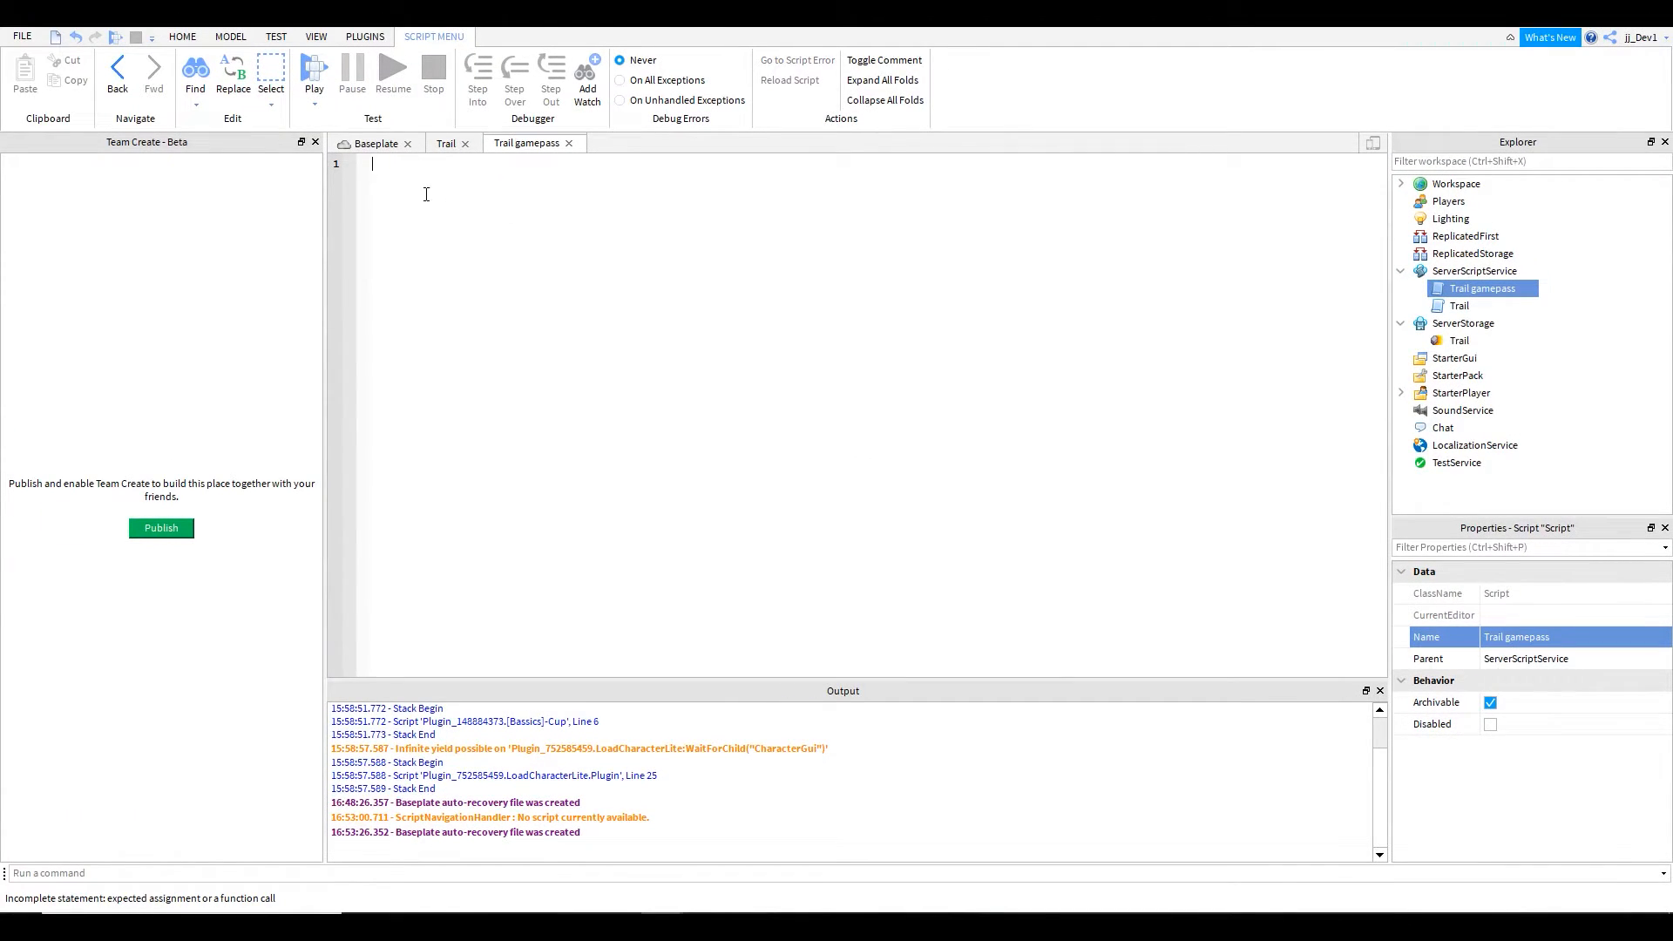
Step: In Trail gamepass, write game.Players.PlayerAdded:Connect(function(player))
type("game")
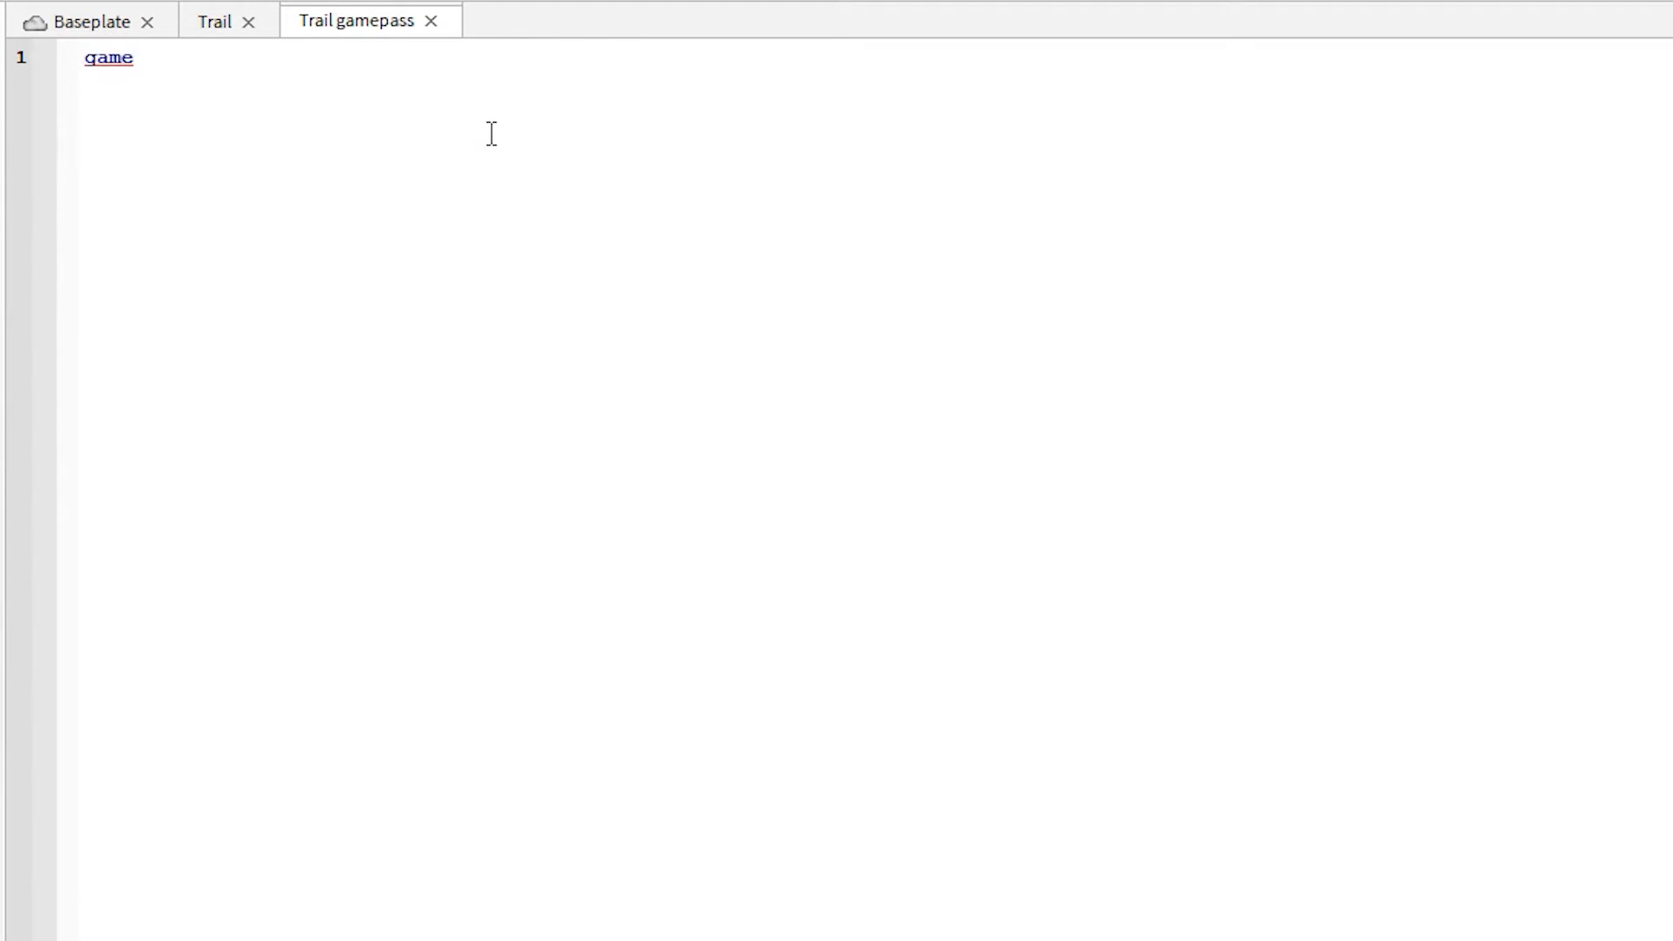
type(".Player/")
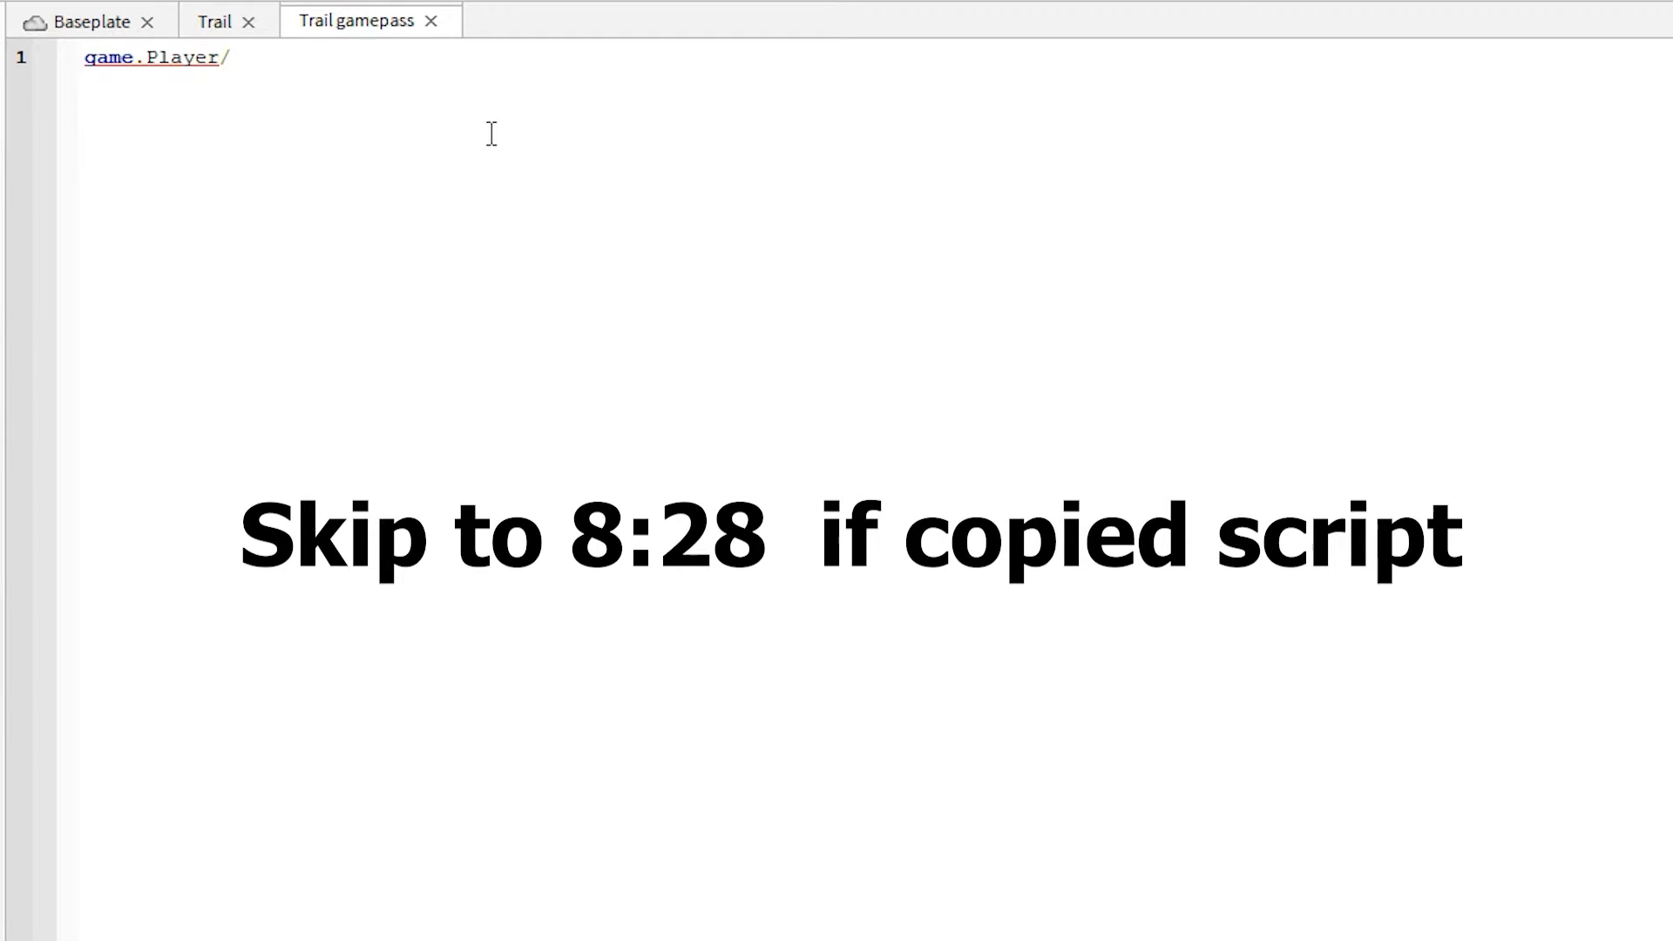
type(".Pl")
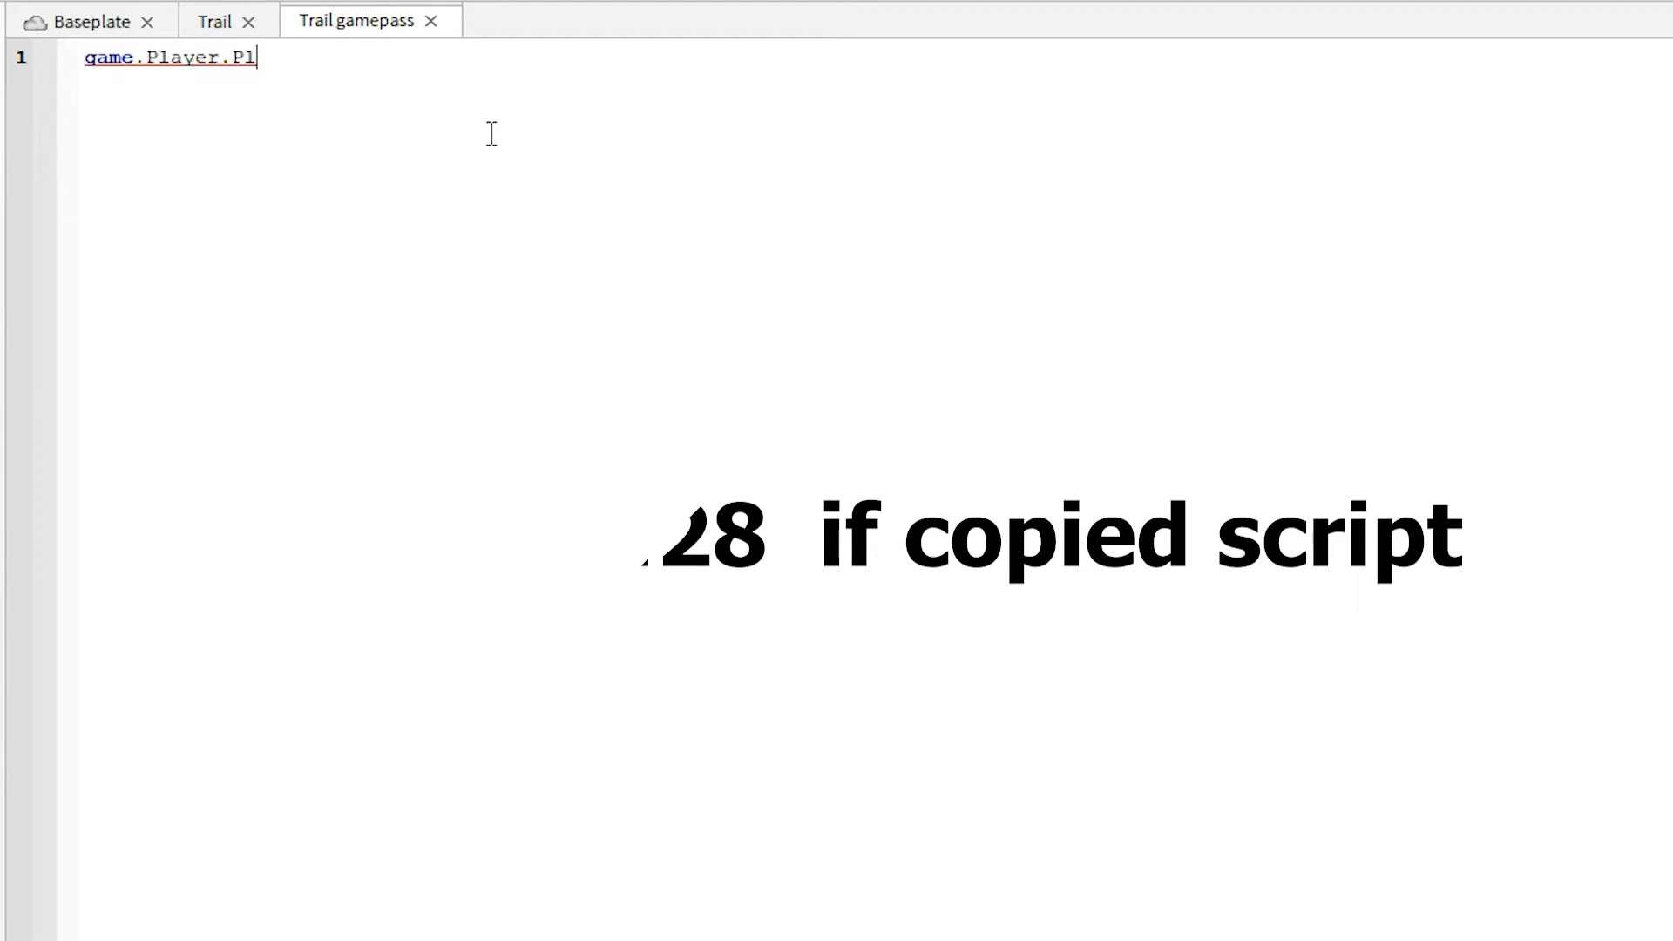
type("ayerAdded")
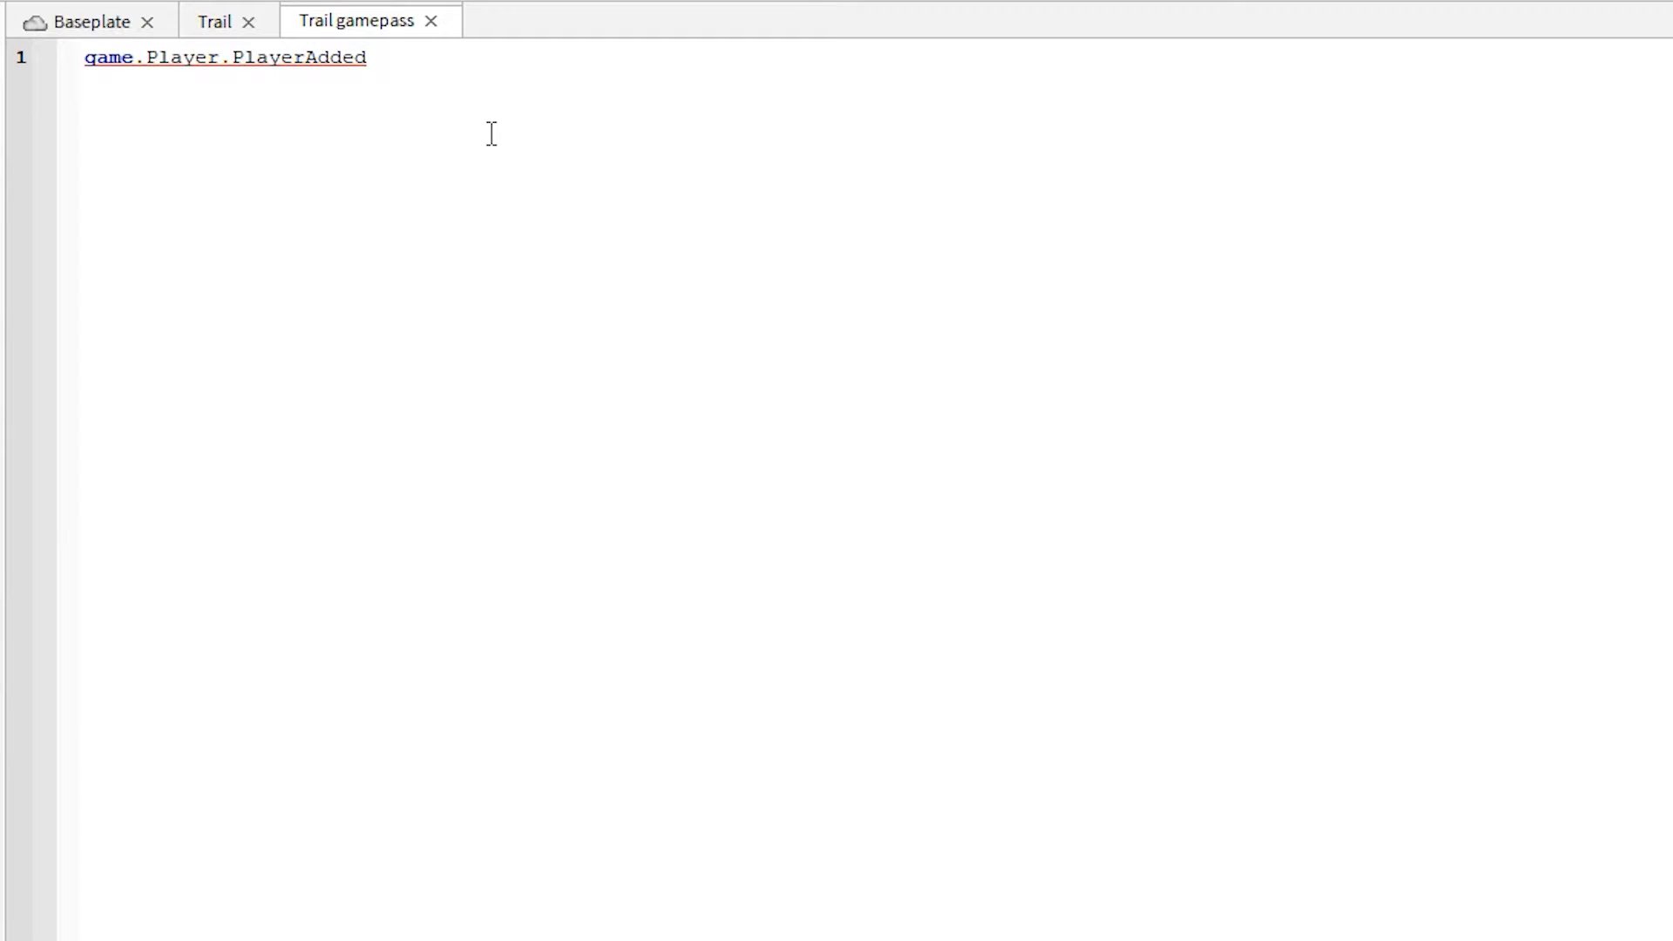
type(":Connect(function(player")
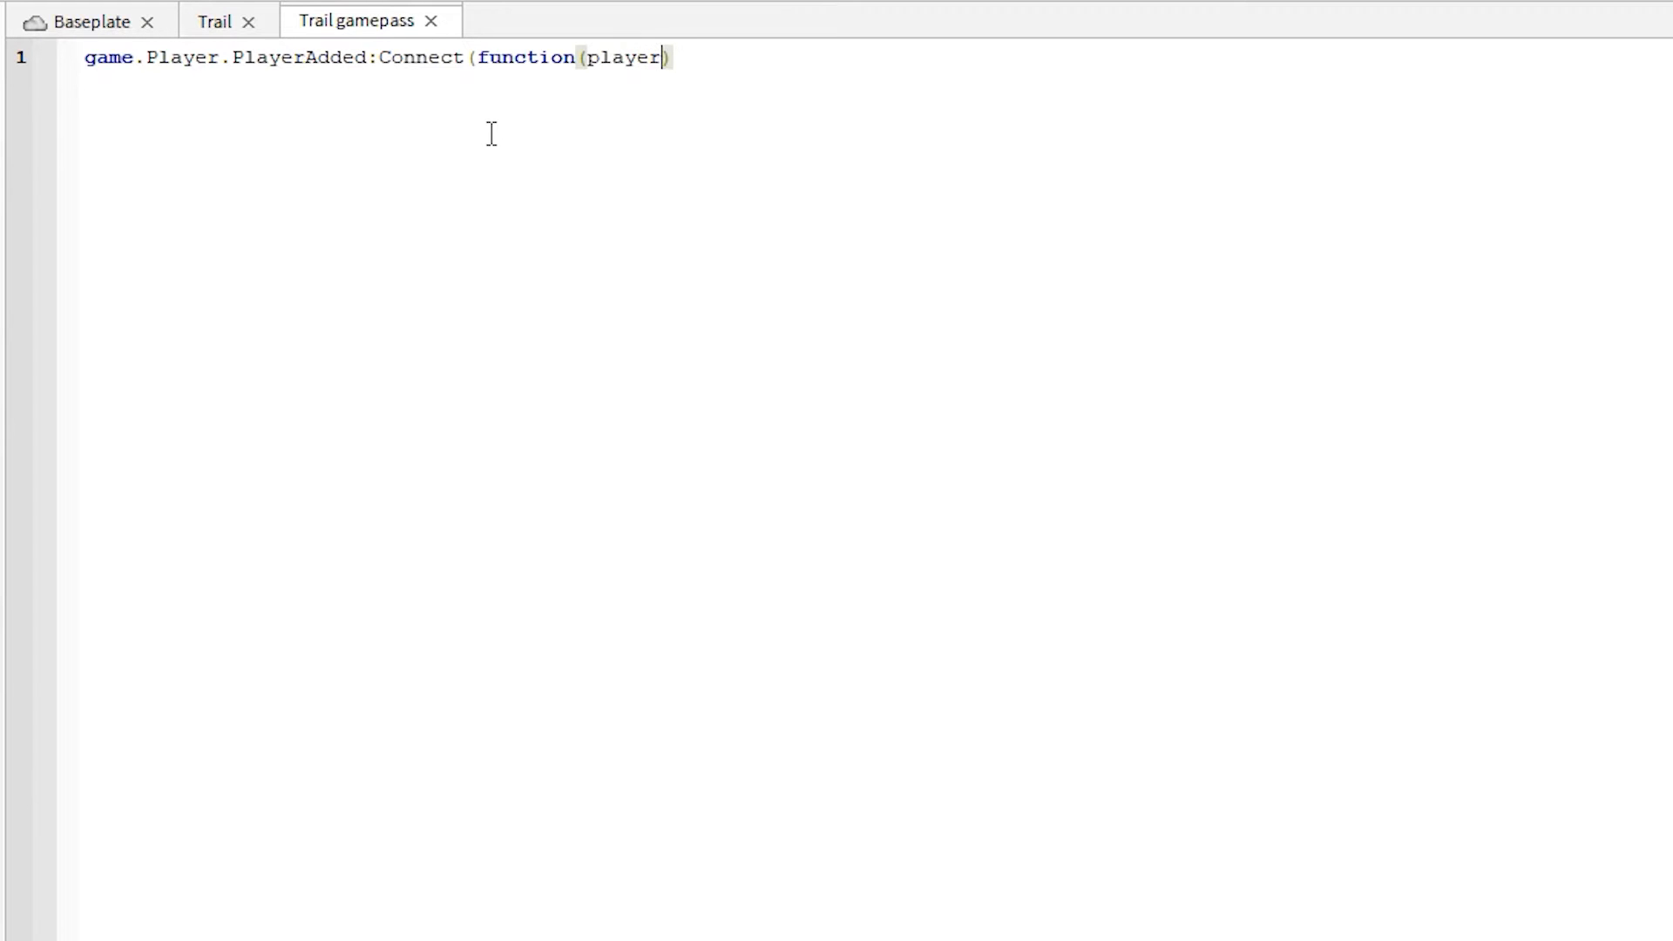
key("Return")
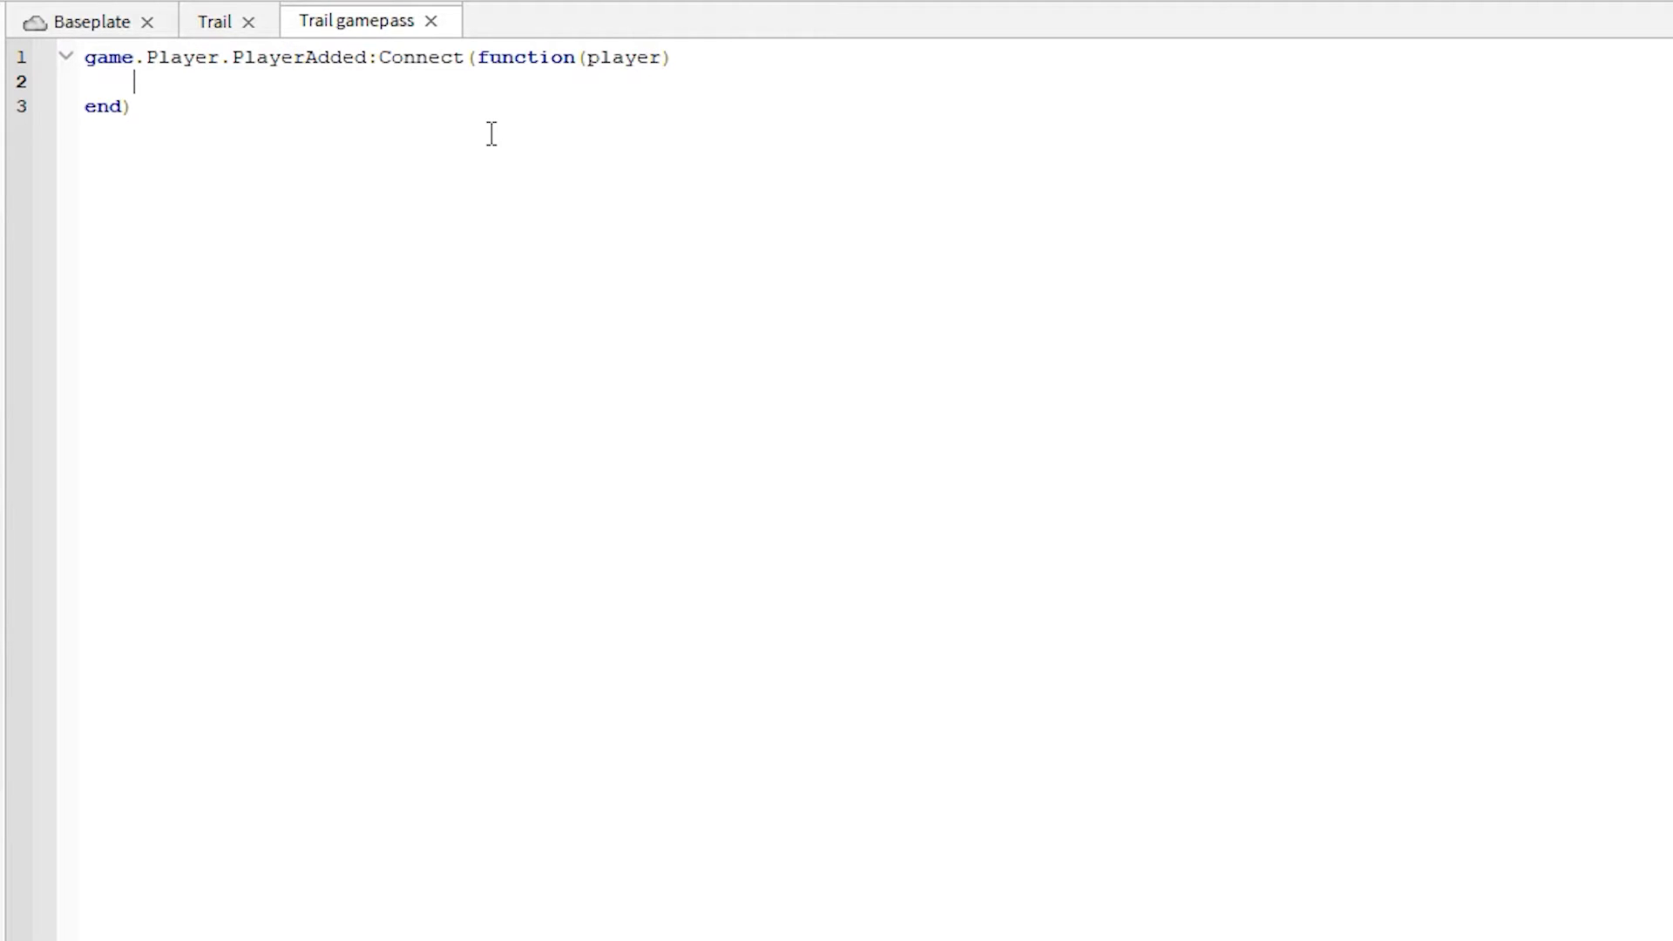
Step: Nest player.CharacterAdded:Connect(function(char)) with wait(2) inside
type("player.")
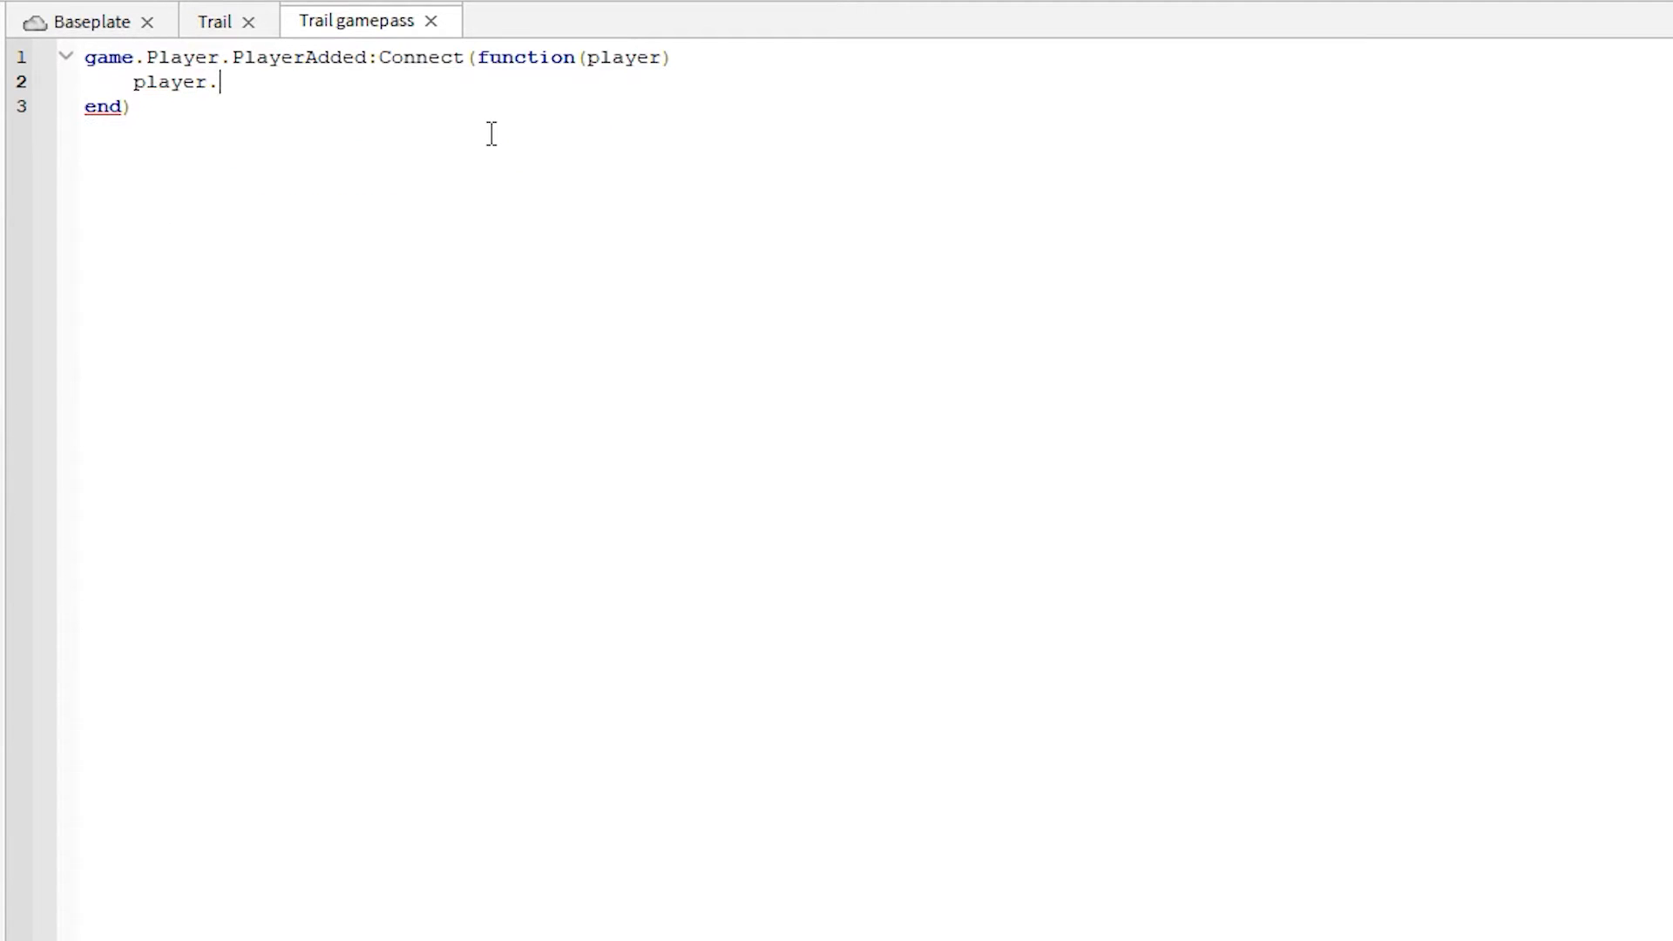
type("CharacterAdde")
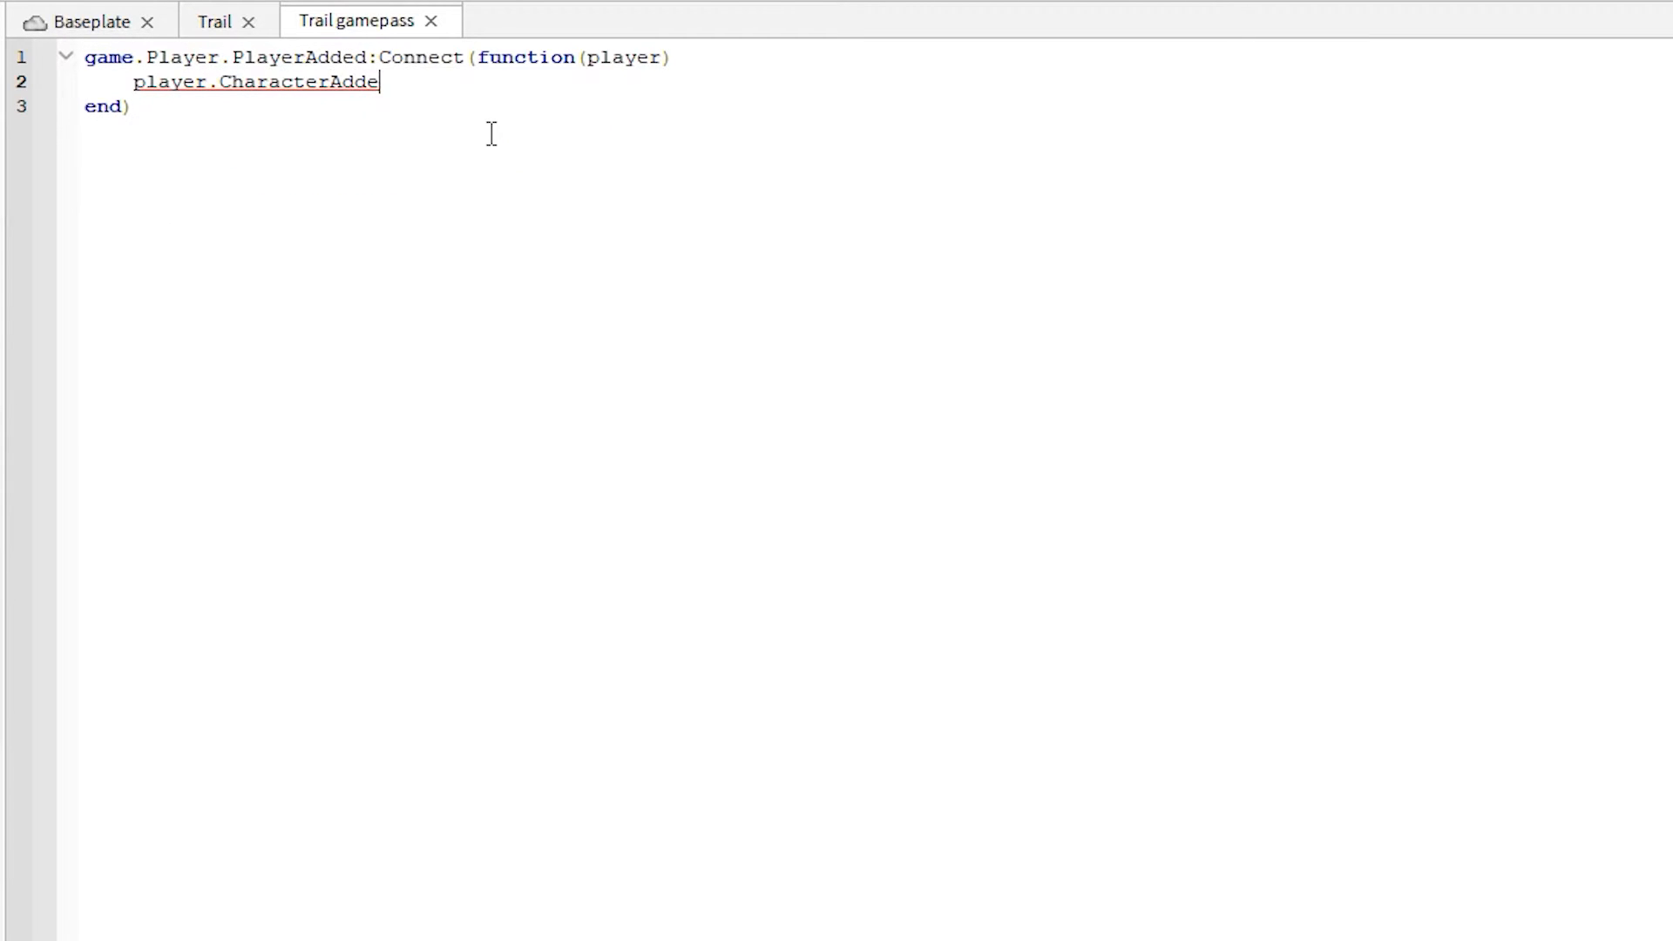
type("d:Connect(function(char")
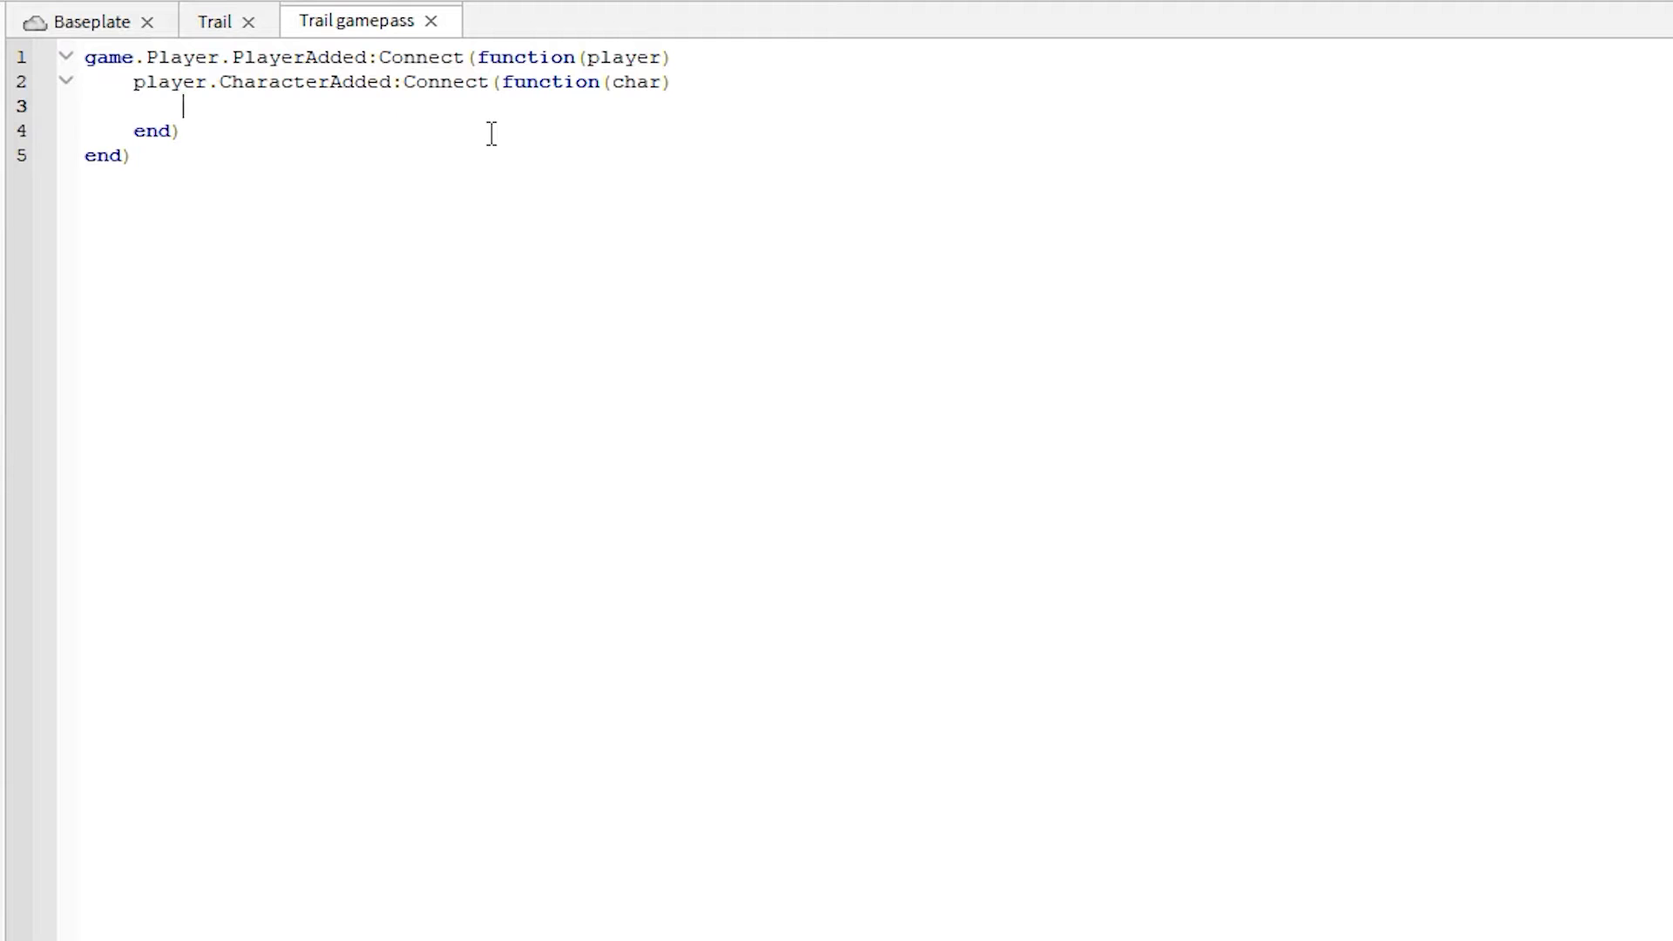
type("wait(2")
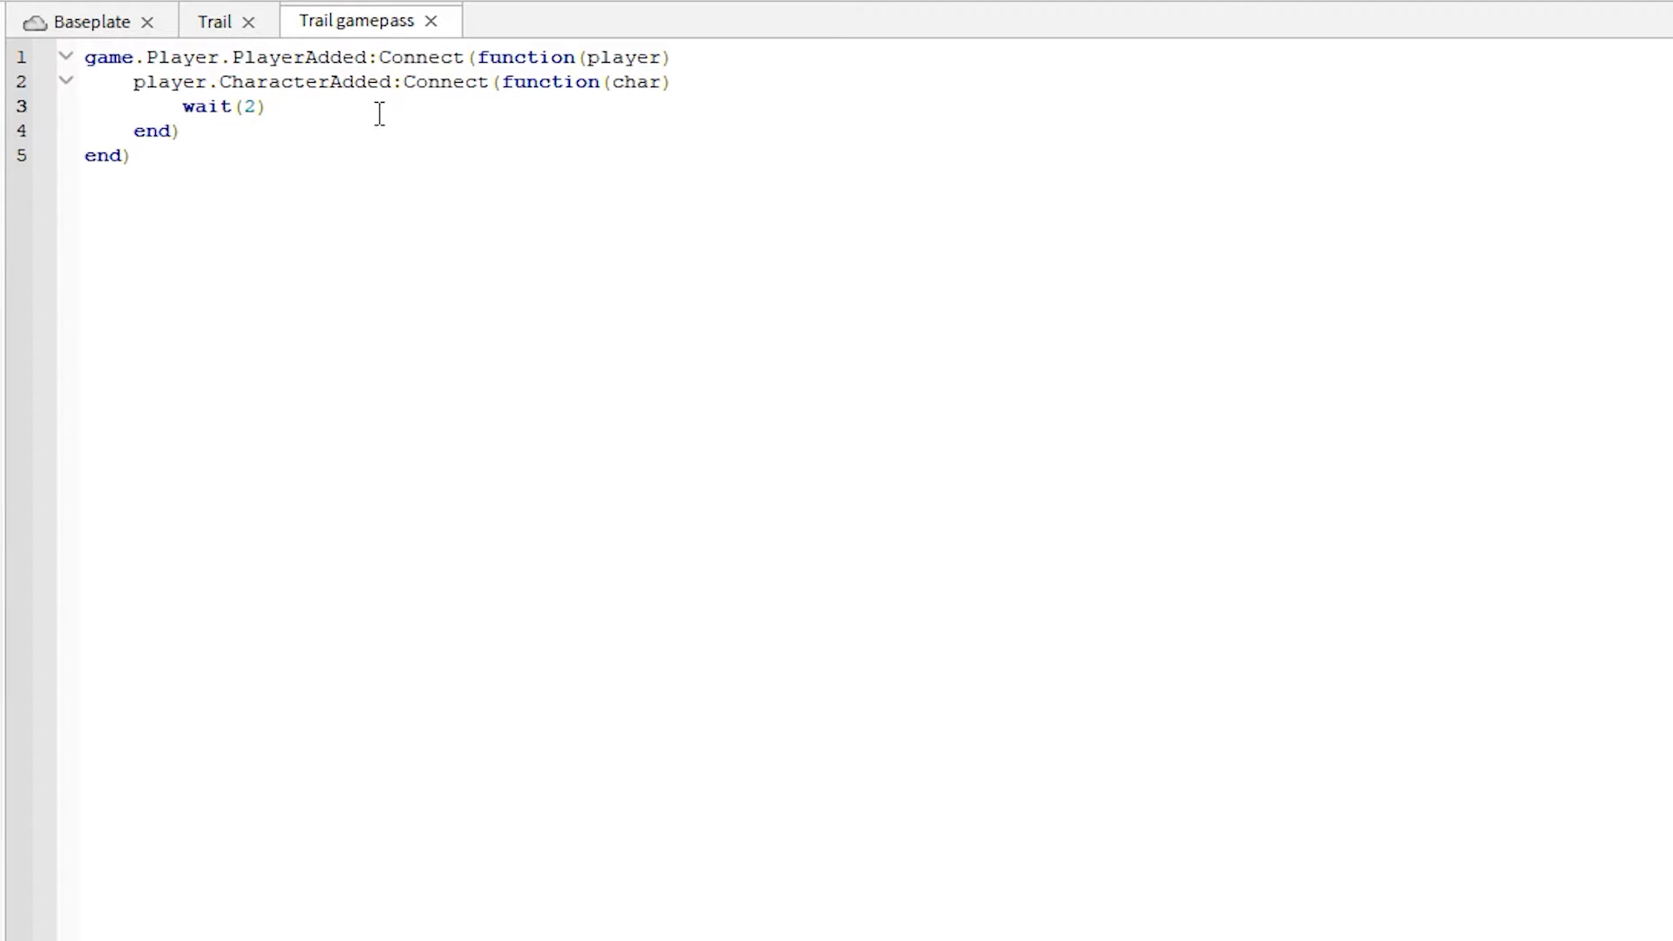
Step: Define local trail from the character and local MarketplaceService via game:GetService("MarketplaceService")
type("loc")
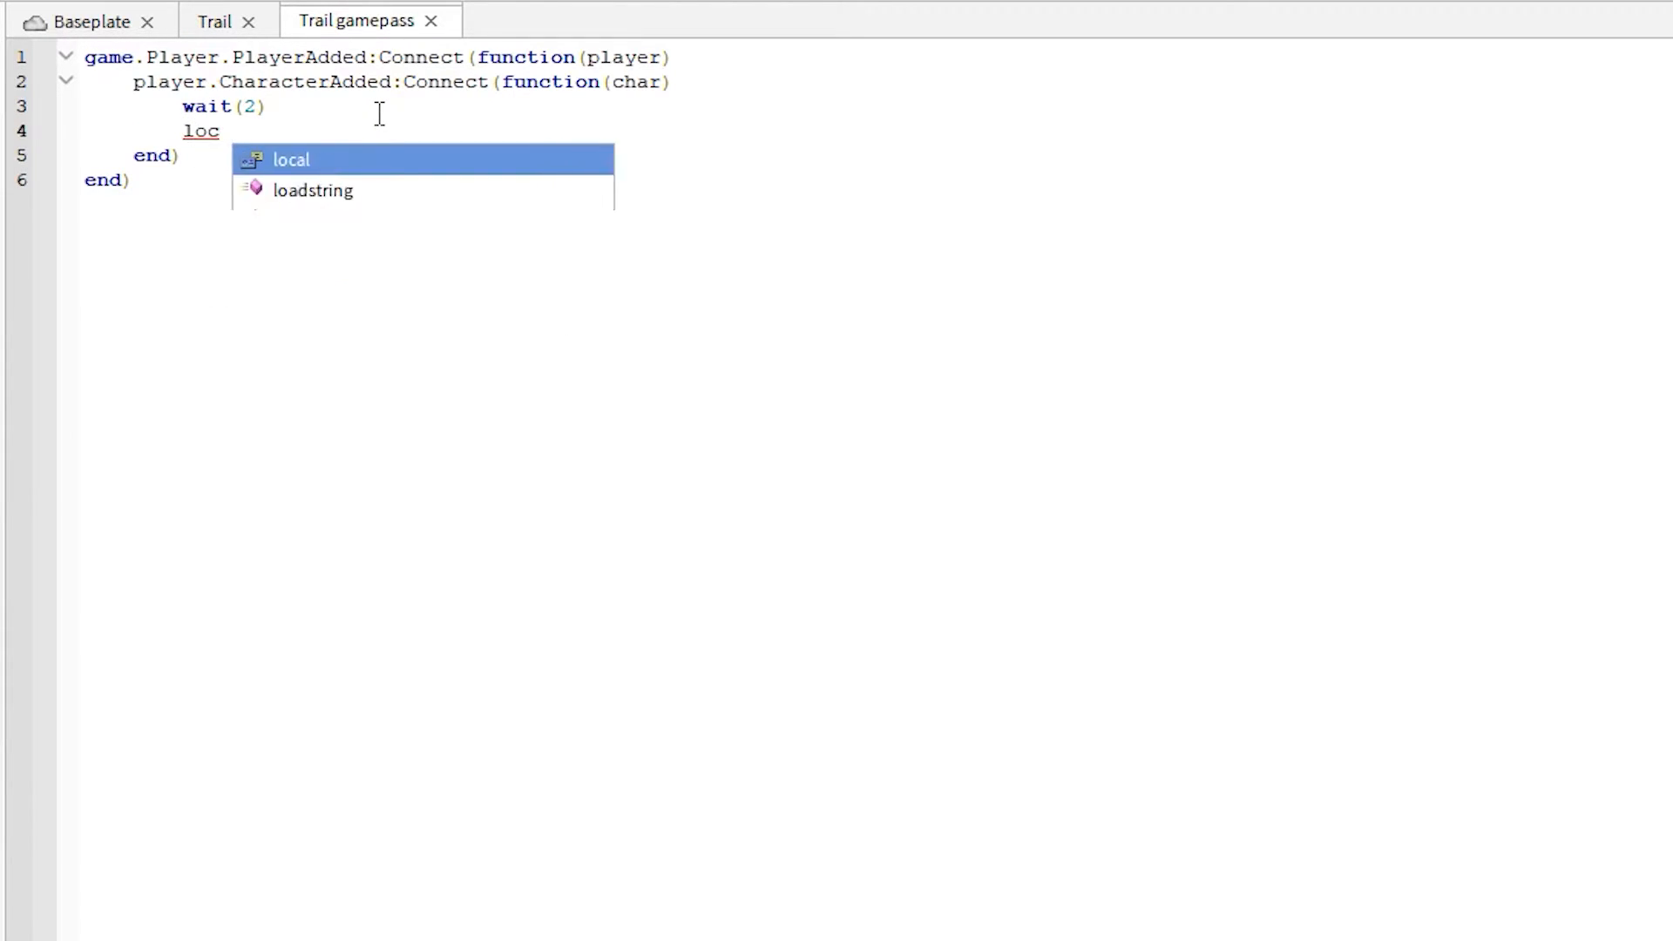
type("al trail = c")
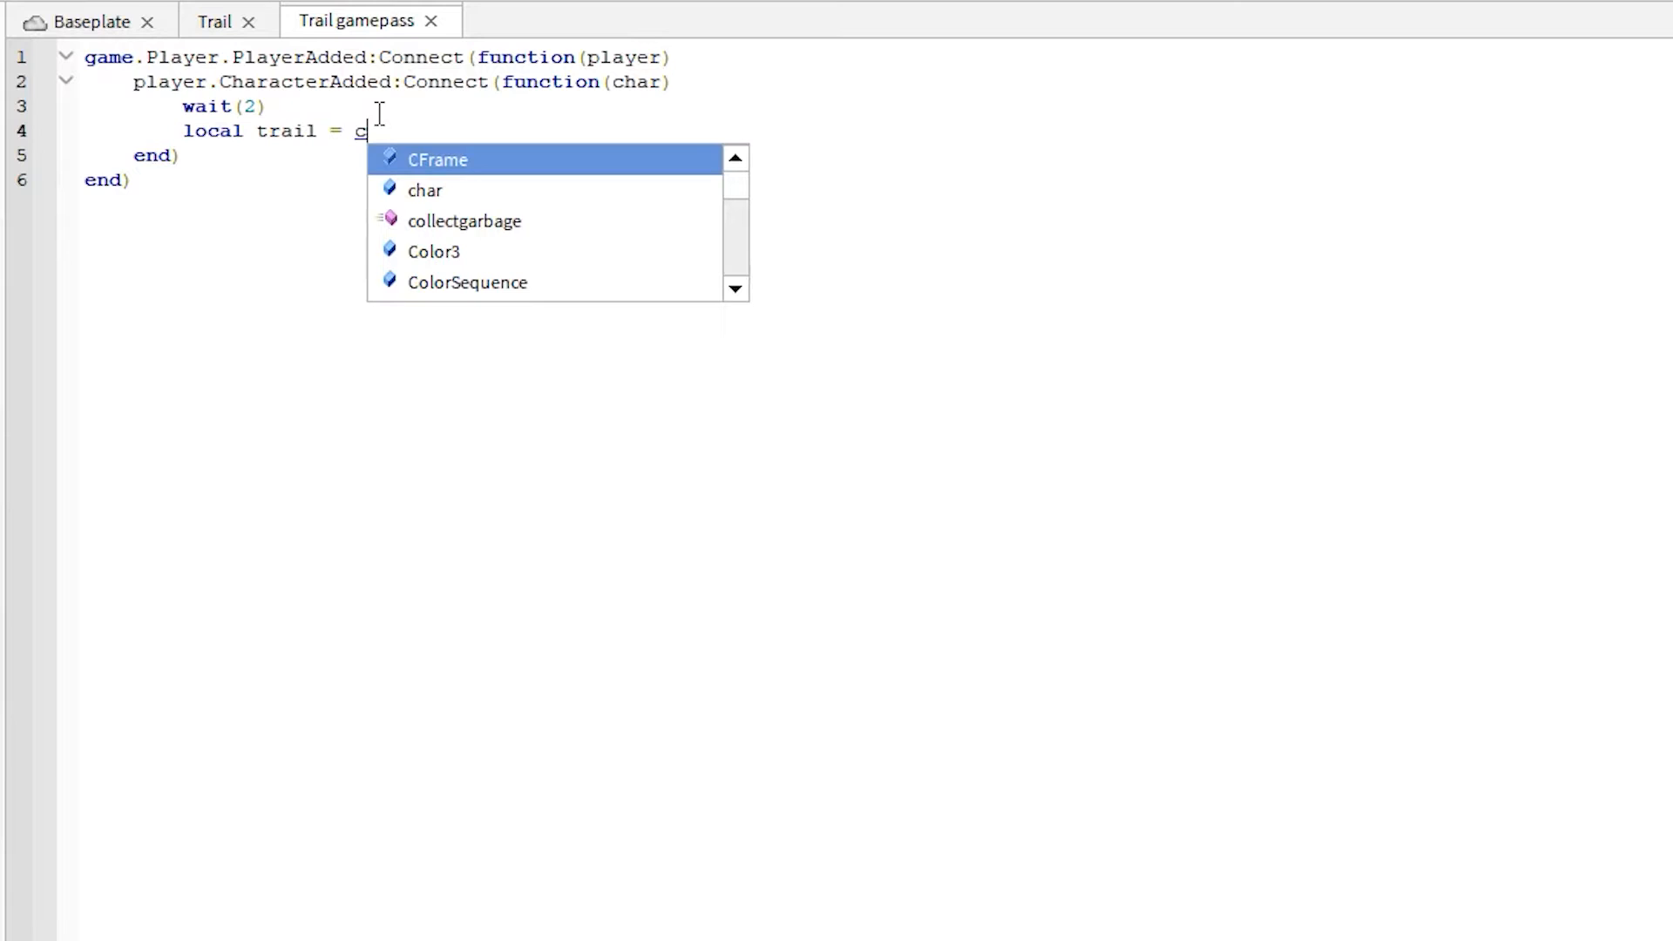
type("har.Head.Trai")
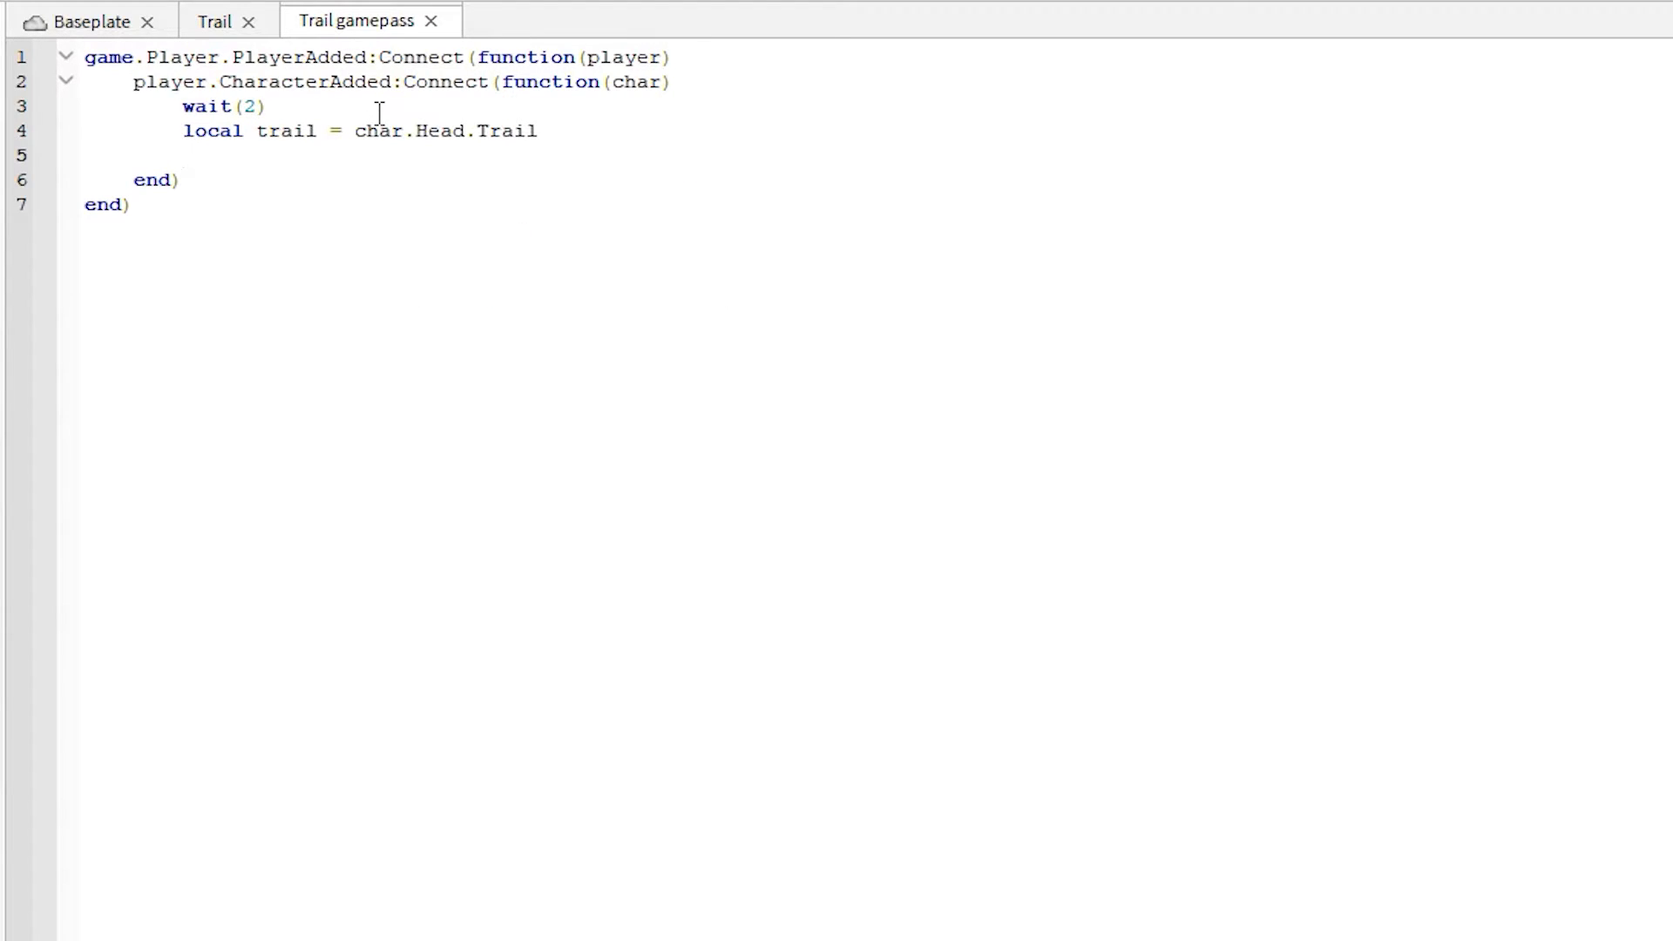
type("local")
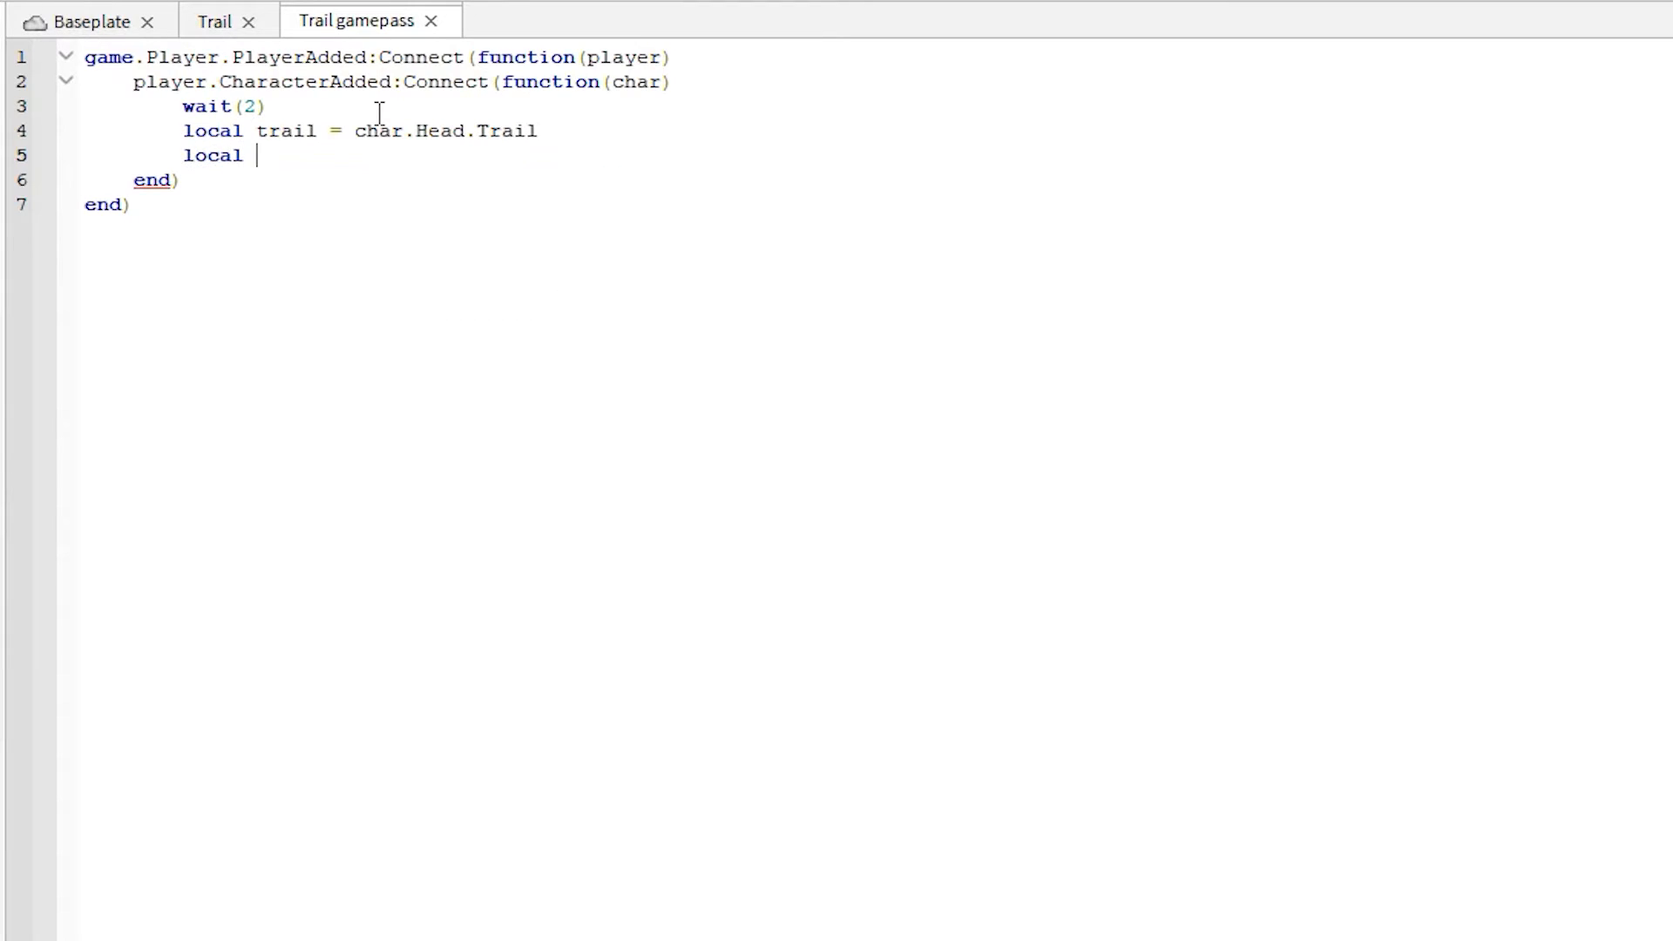
type("Market")
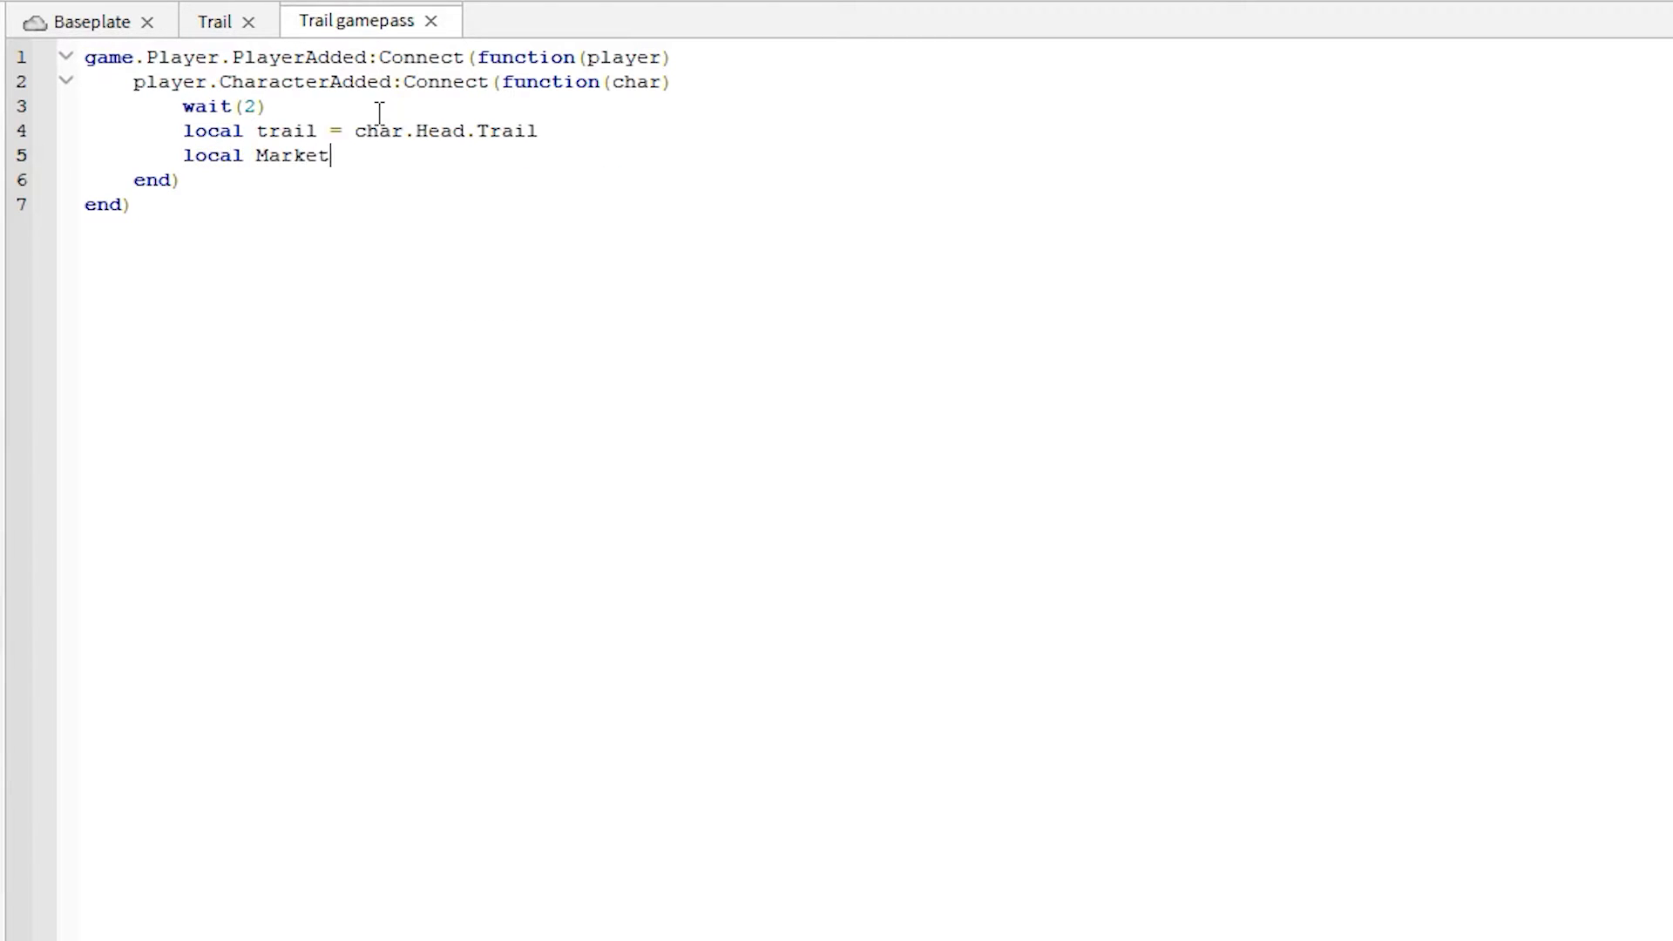
type("PlaceService")
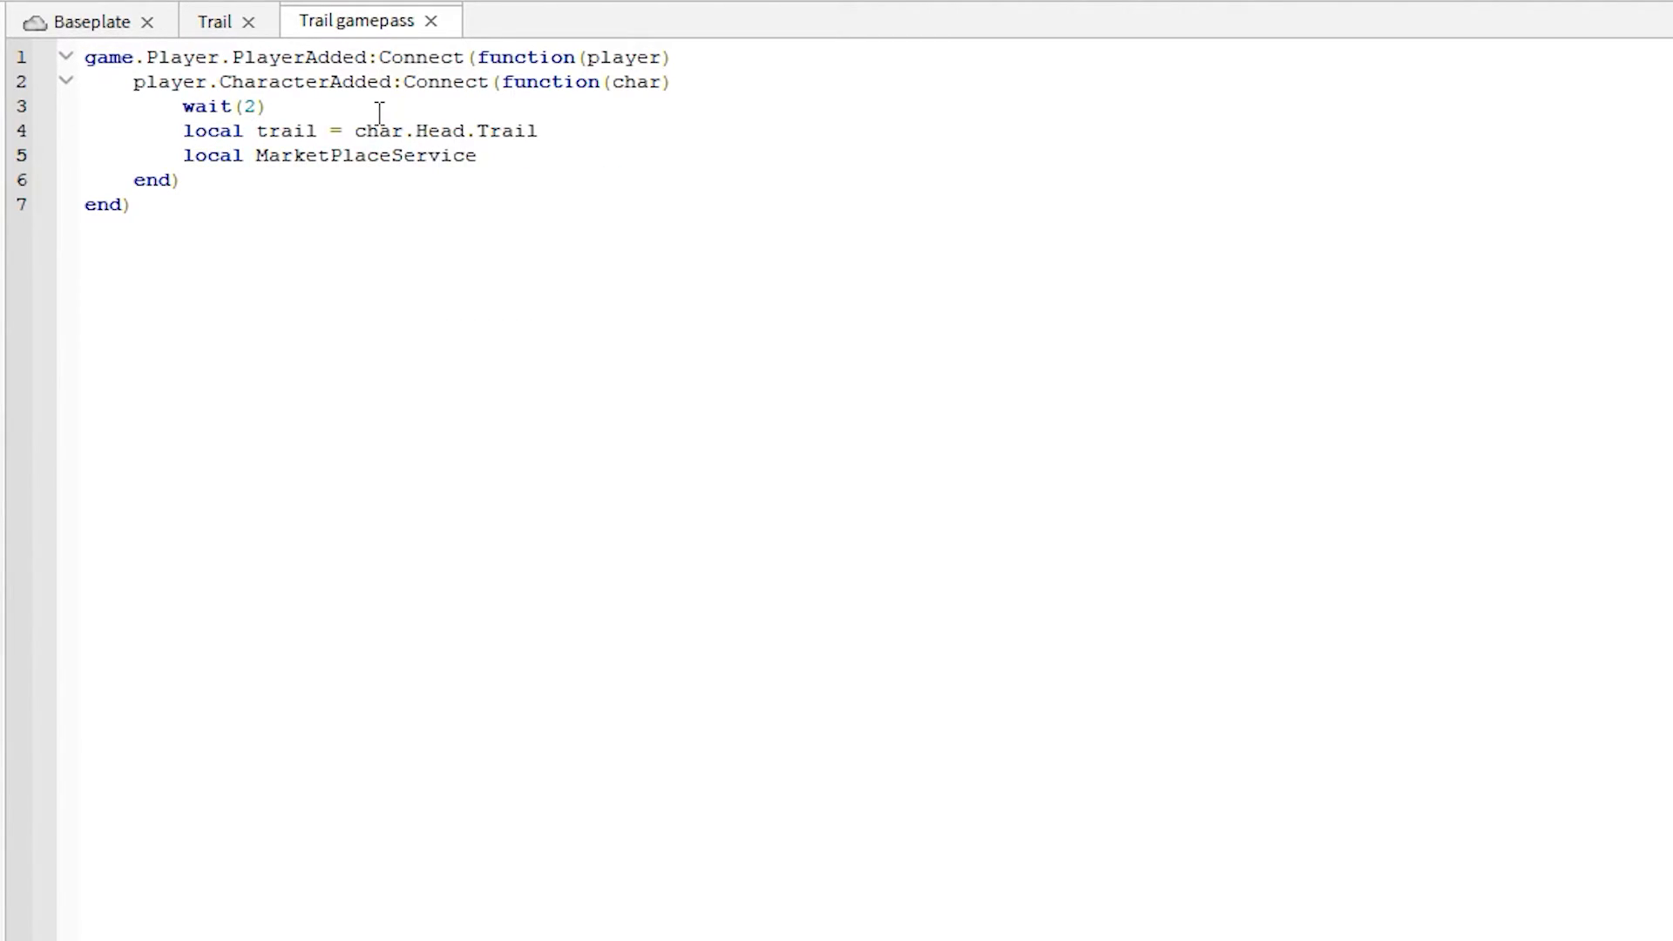
type("= game:GetService(")
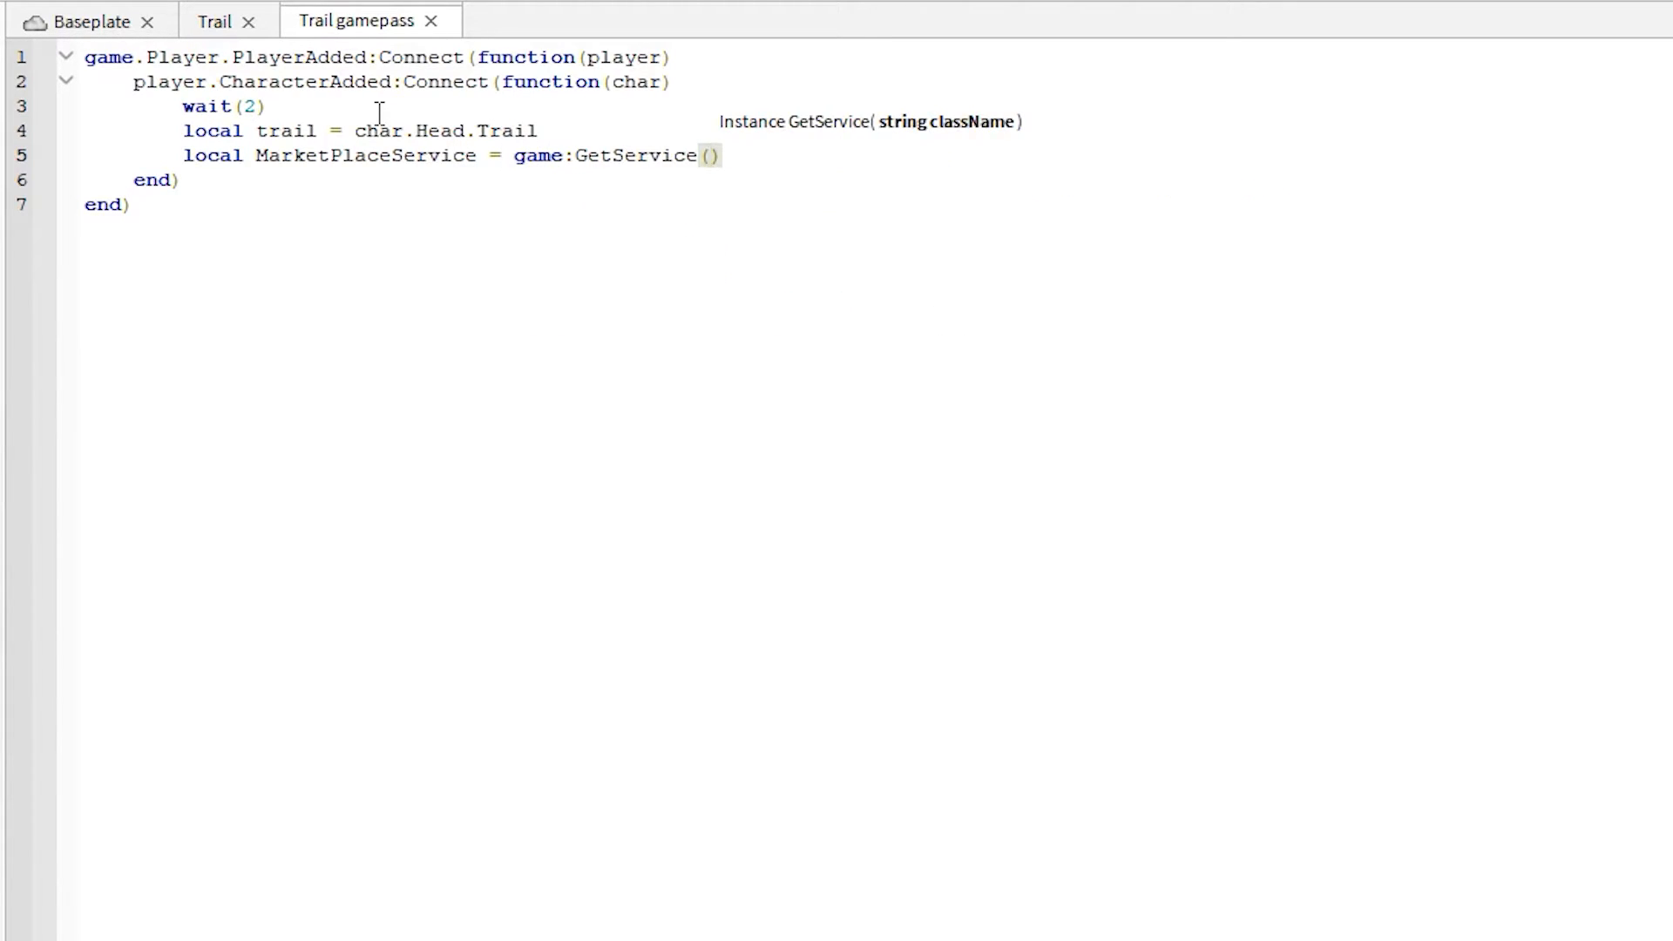
type("\"MarketplaceService\"")
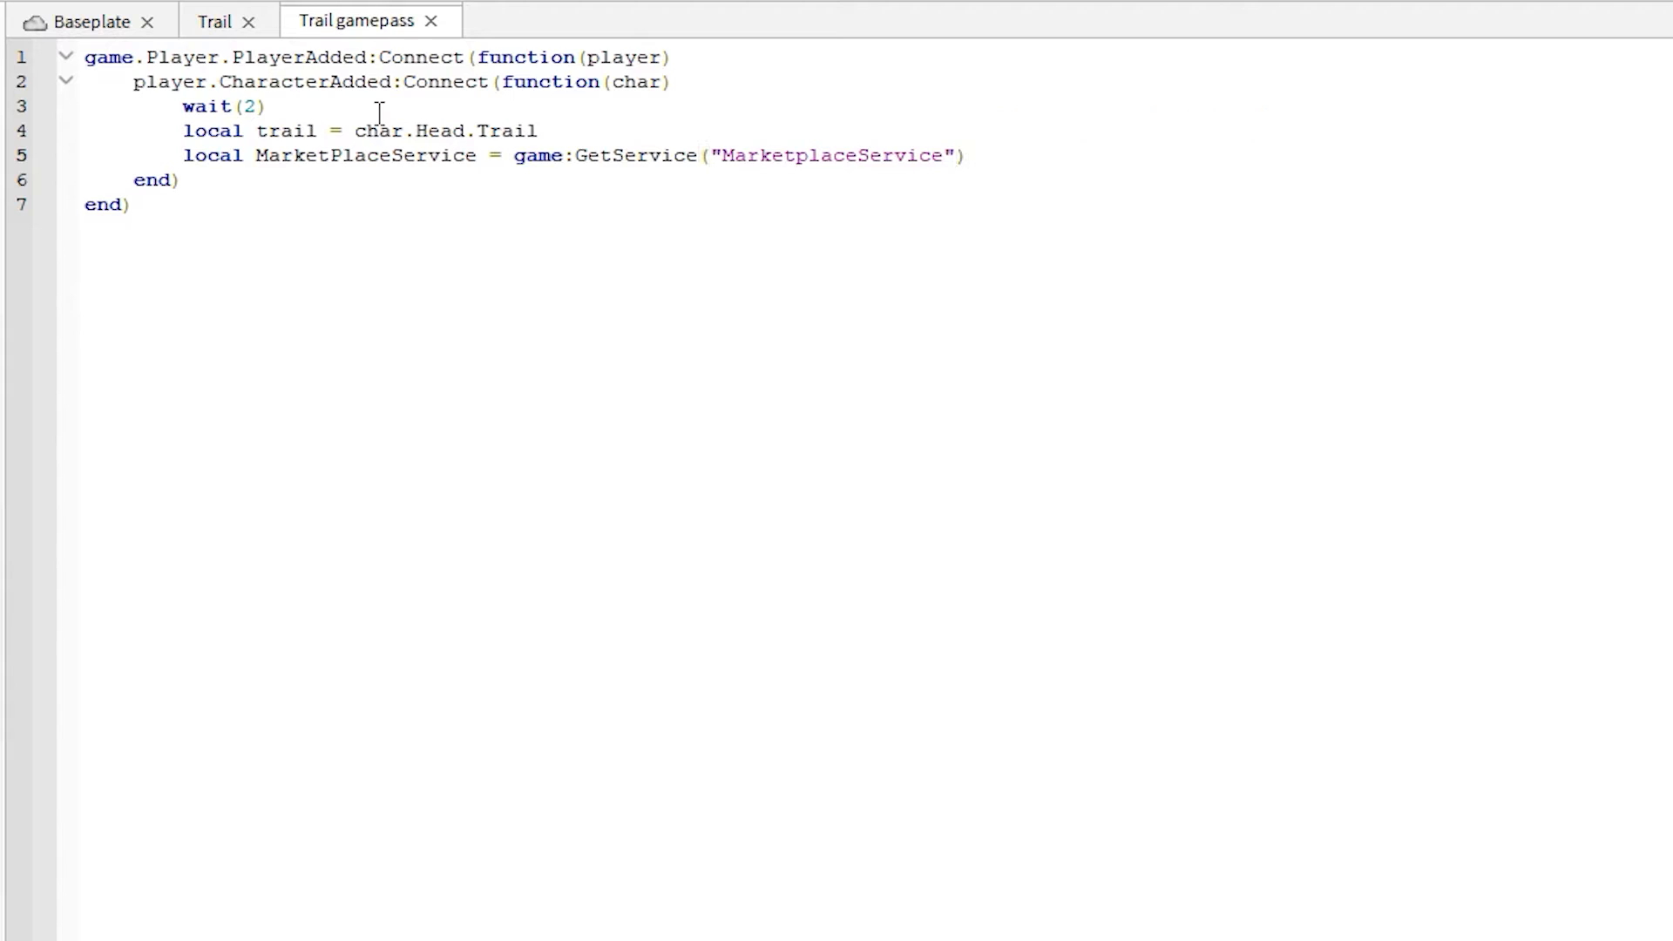
key("Enter")
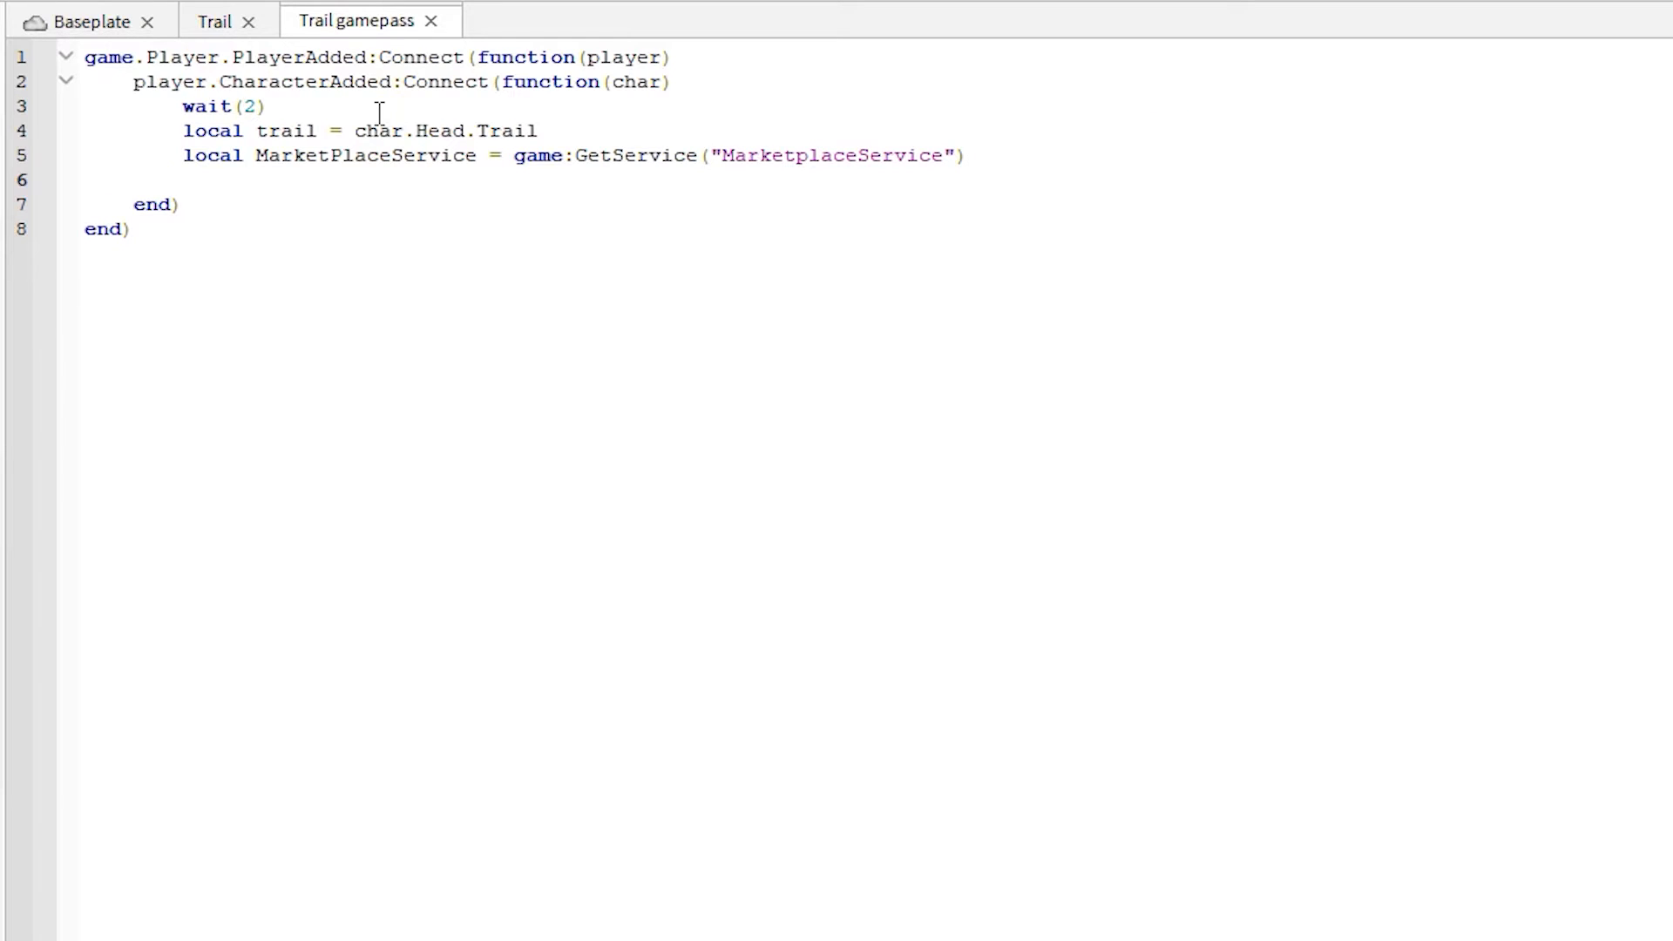
Step: Add local UserId = player.UserId
type("local")
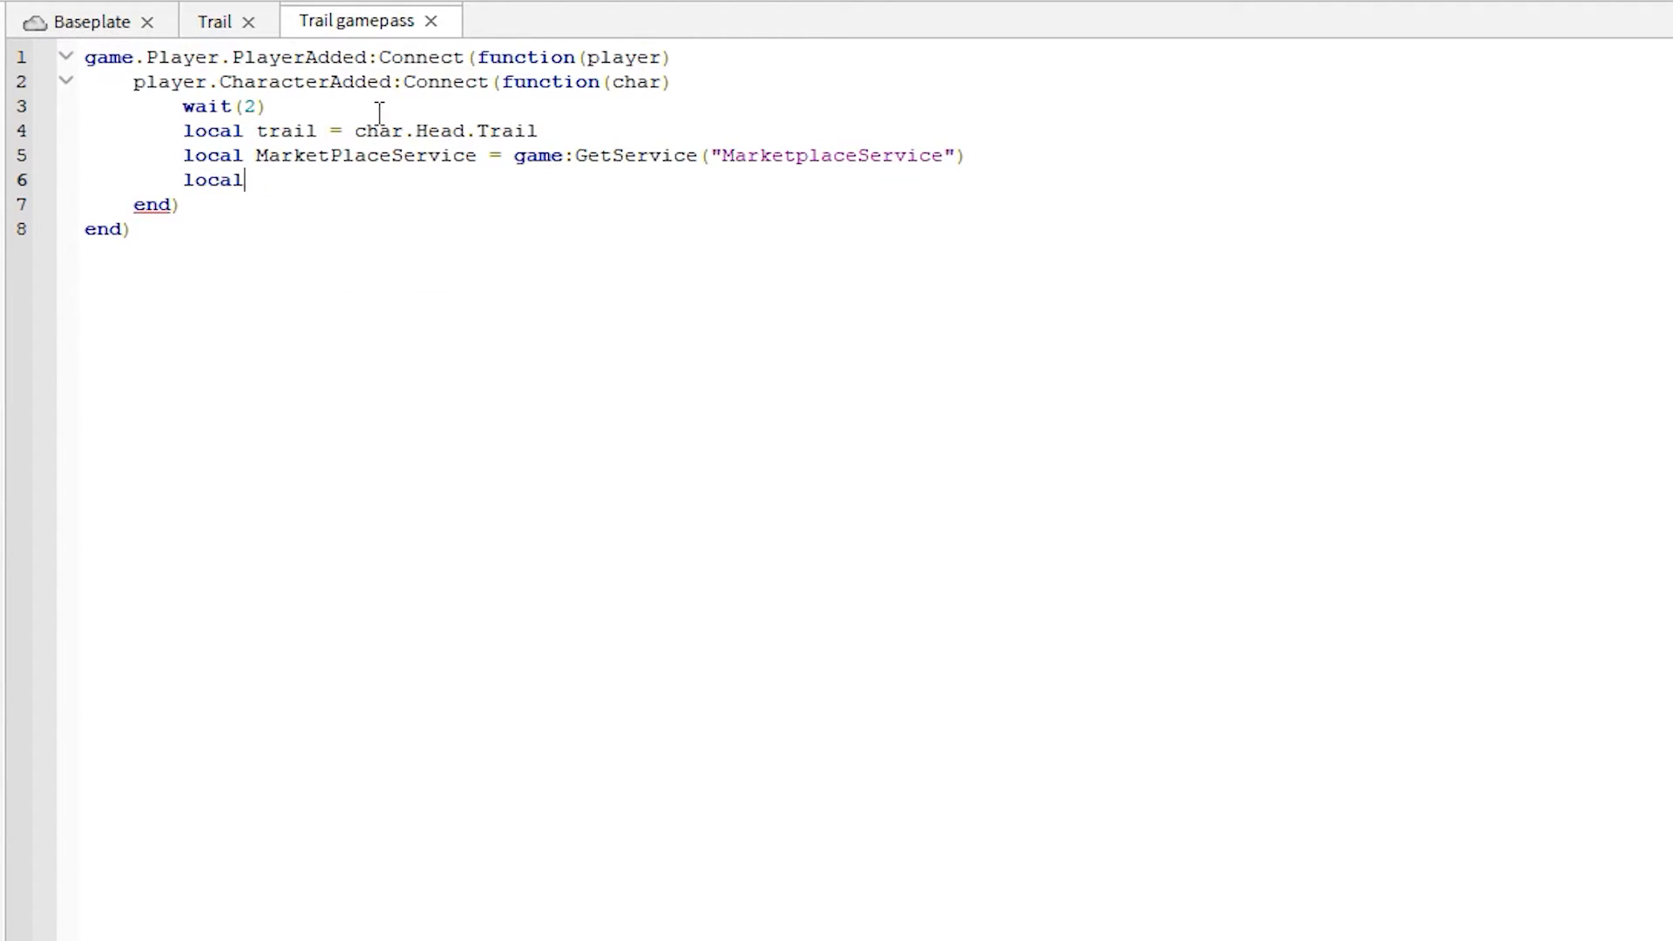
type("UserId")
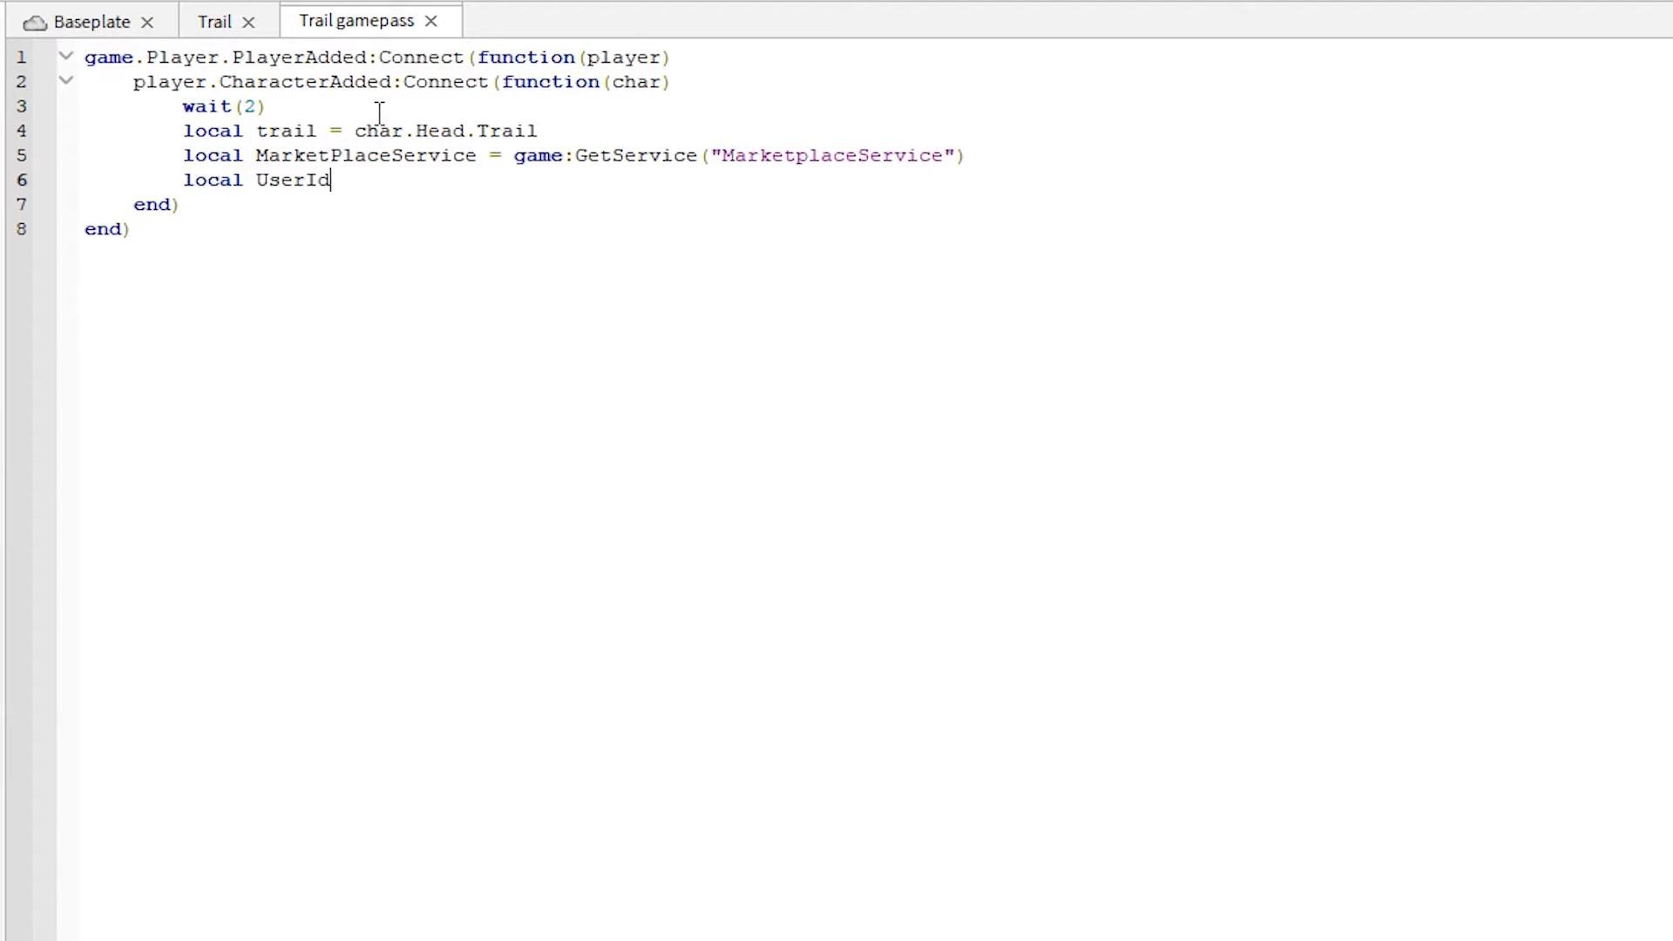
type("= player.U")
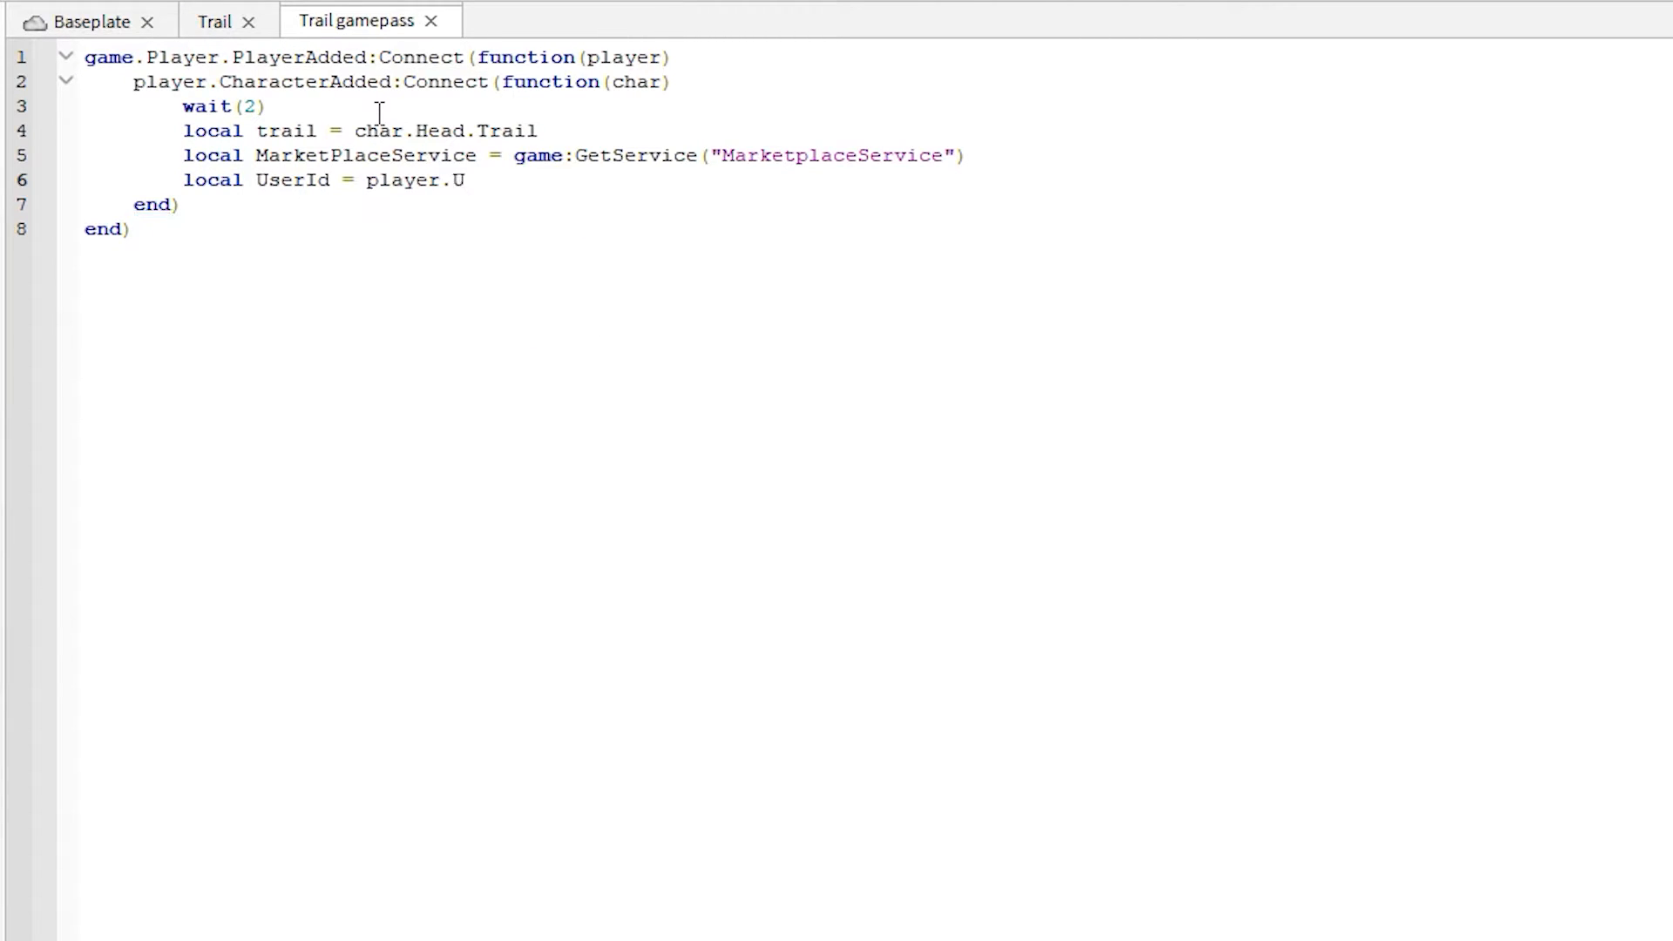
type("serId")
type("local")
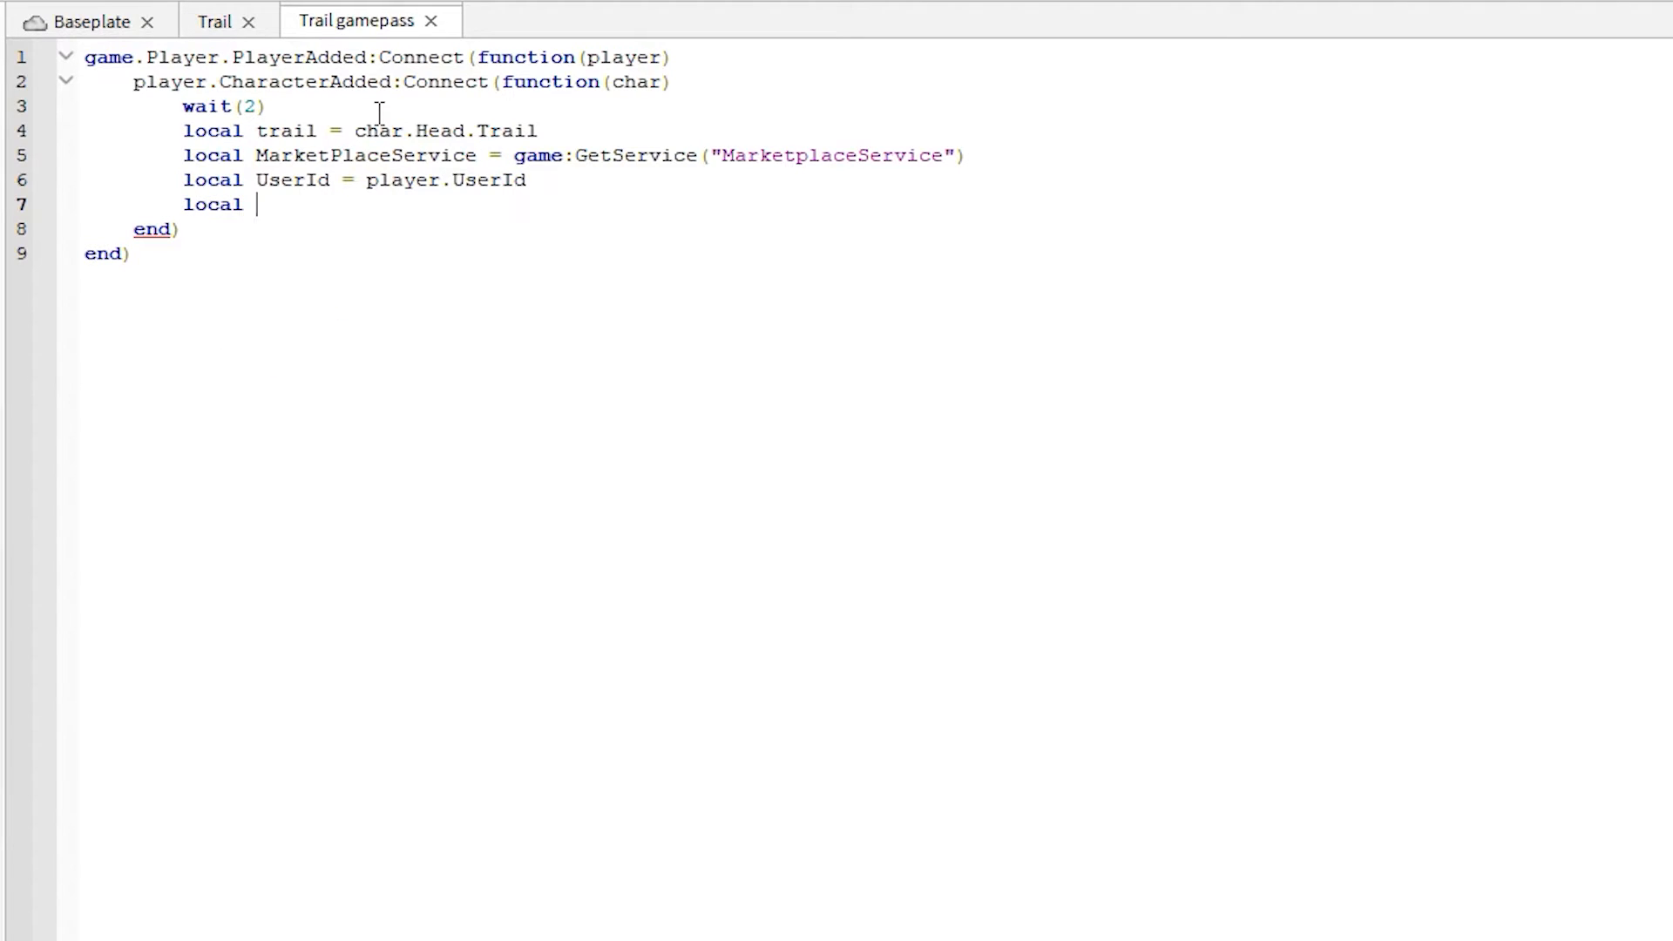
Step: Start local PlayerBoughtThisGamepass = MarketPlaceService:UserOwnsGamePassAsync(UserId, awaiting the pass ID
type("Player")
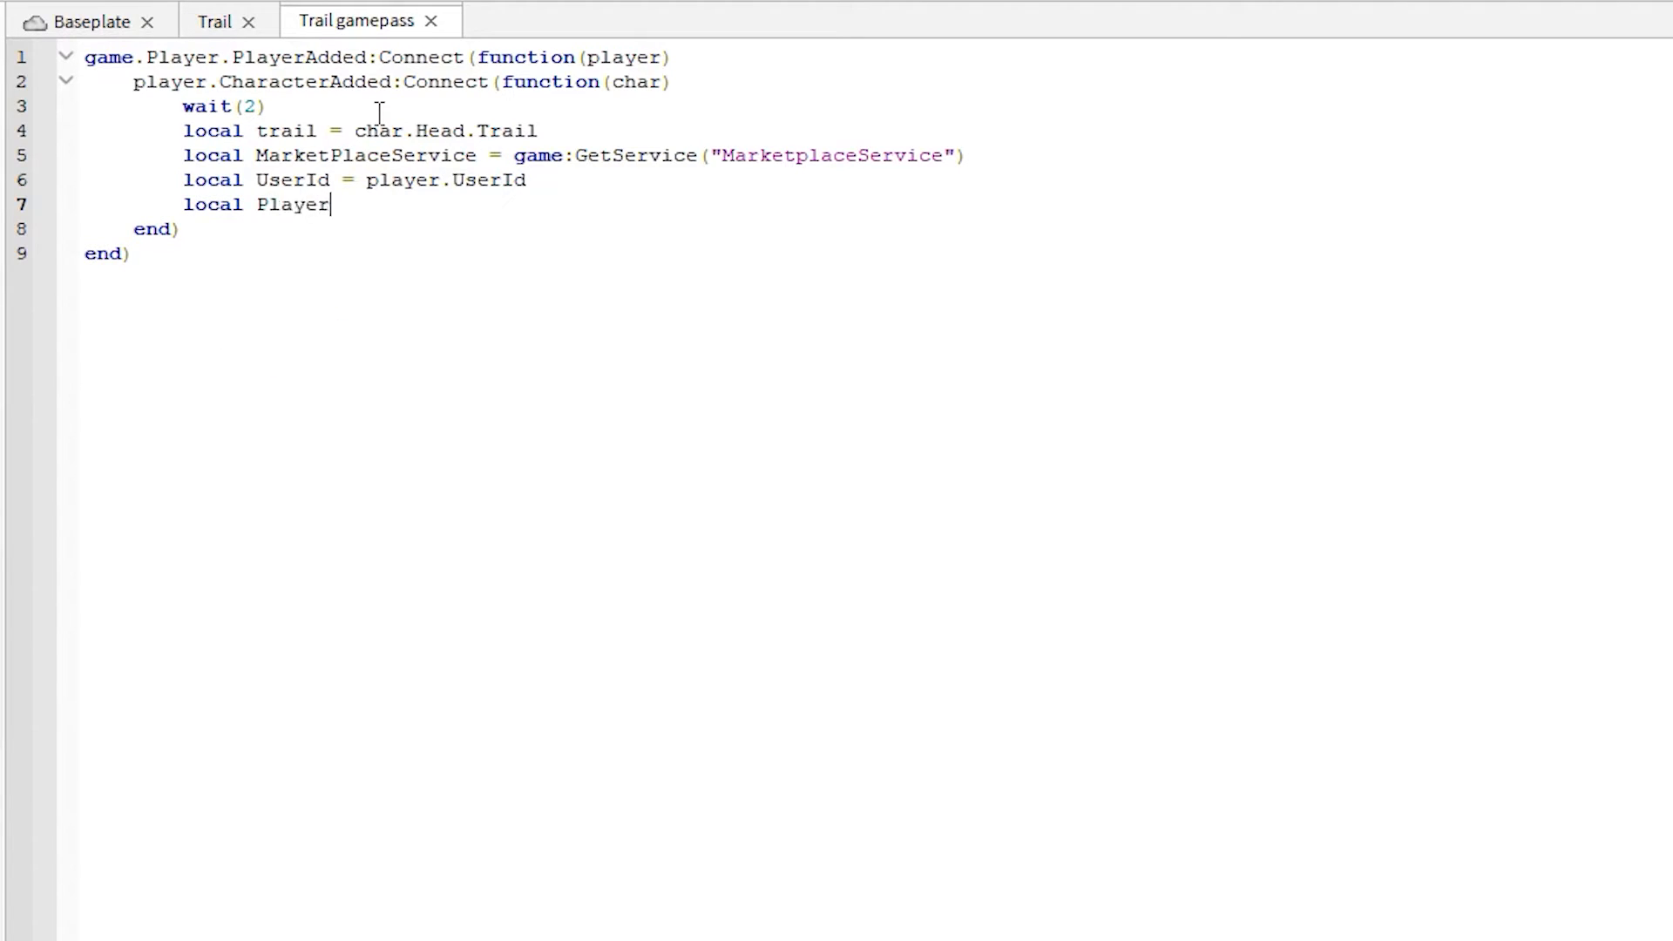
type("BoughtThi")
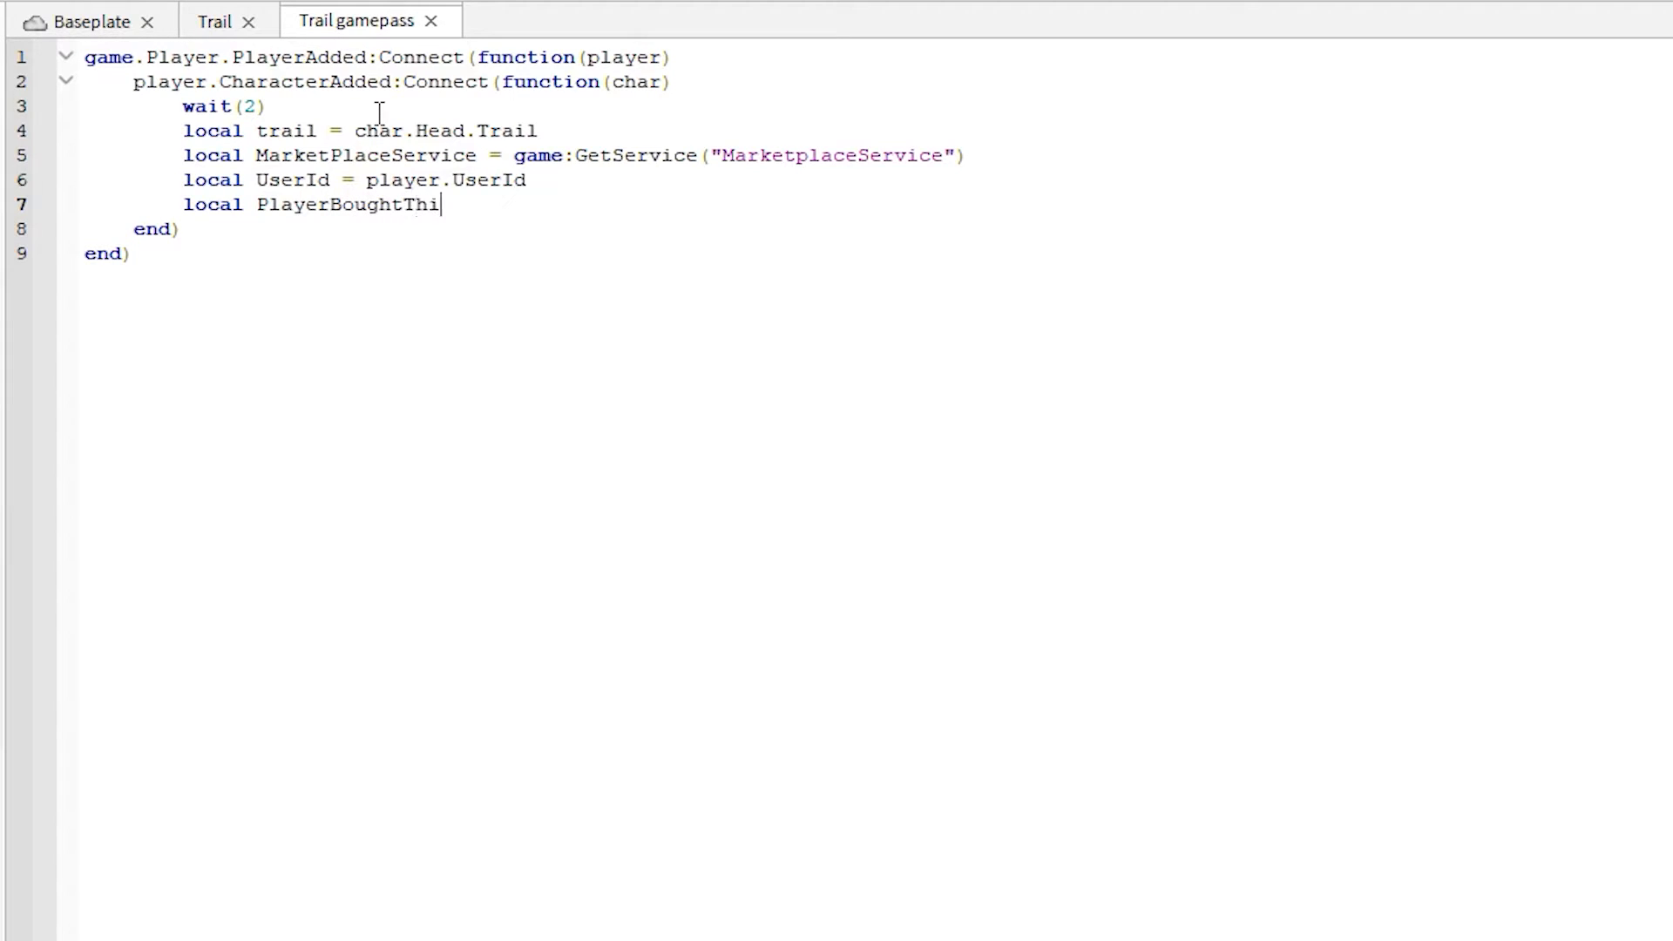
type("sGamepass")
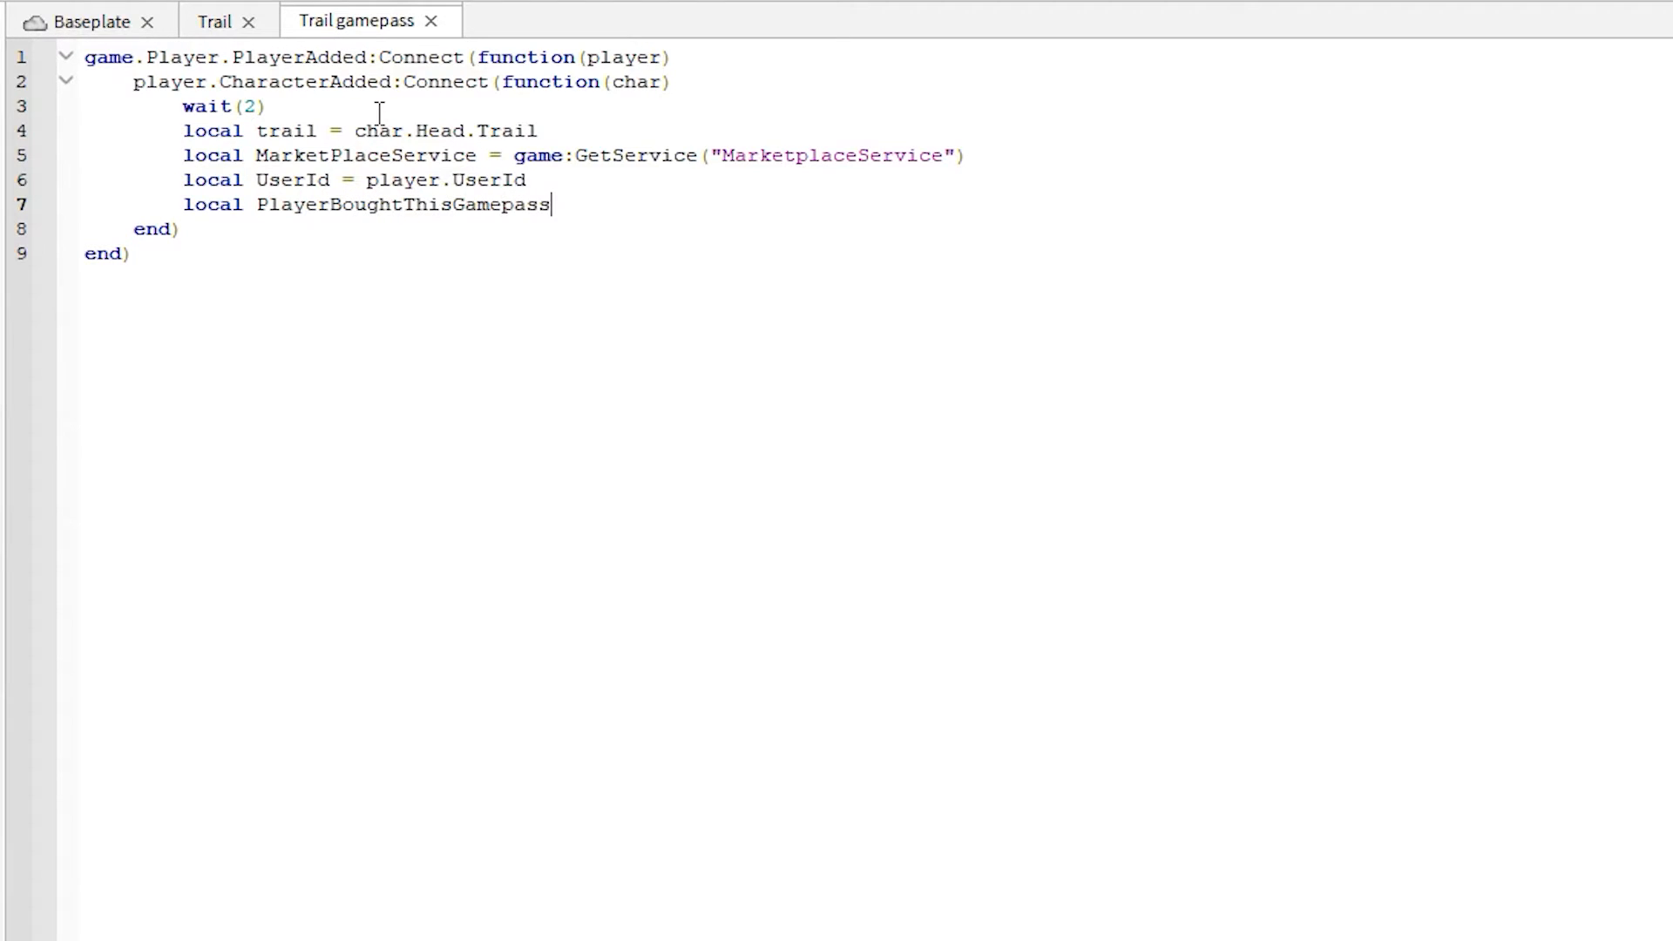
type("=")
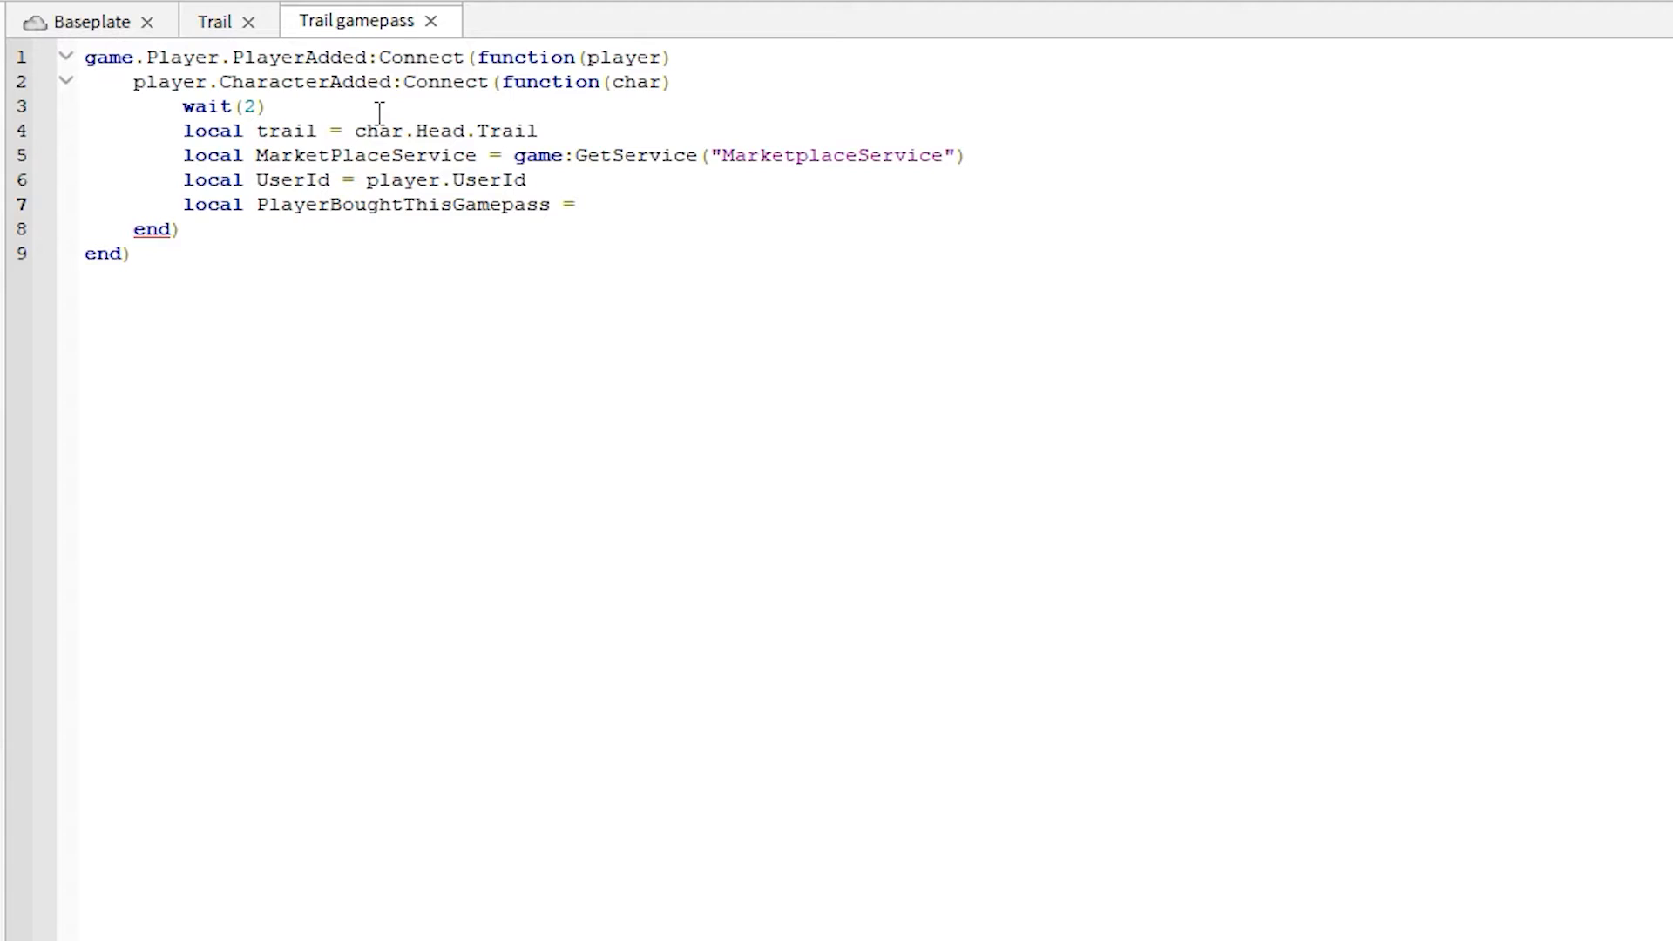
type("MarketPlaceService.")
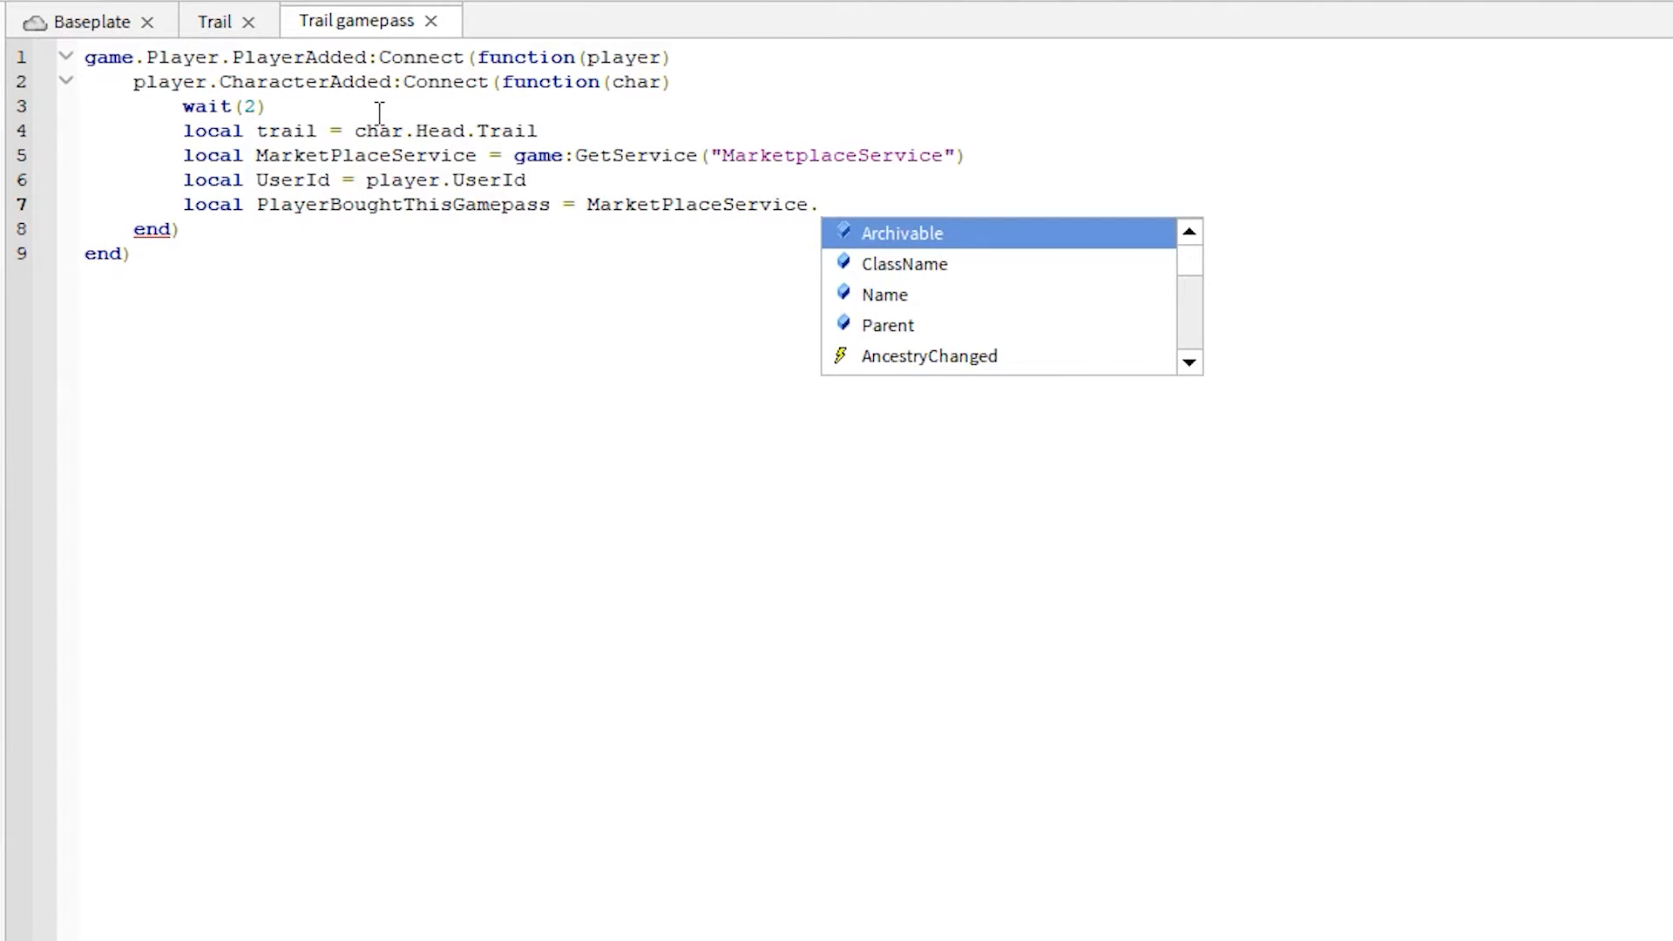
type(":UserOwnsGamePassAsync(")
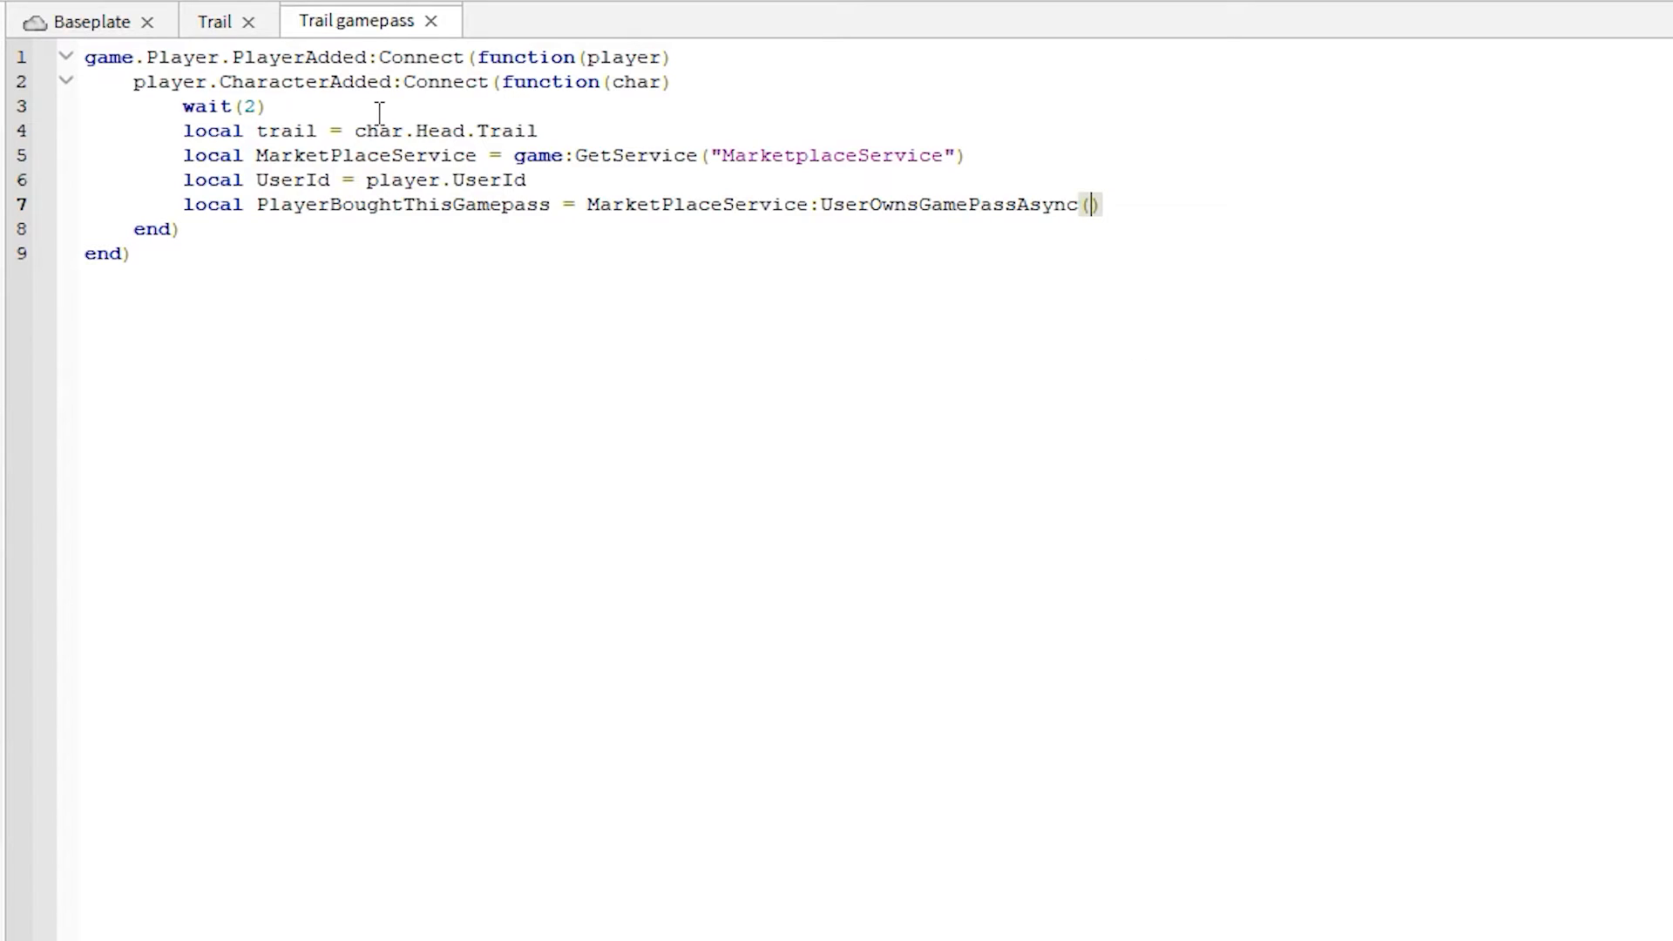
type("UserI")
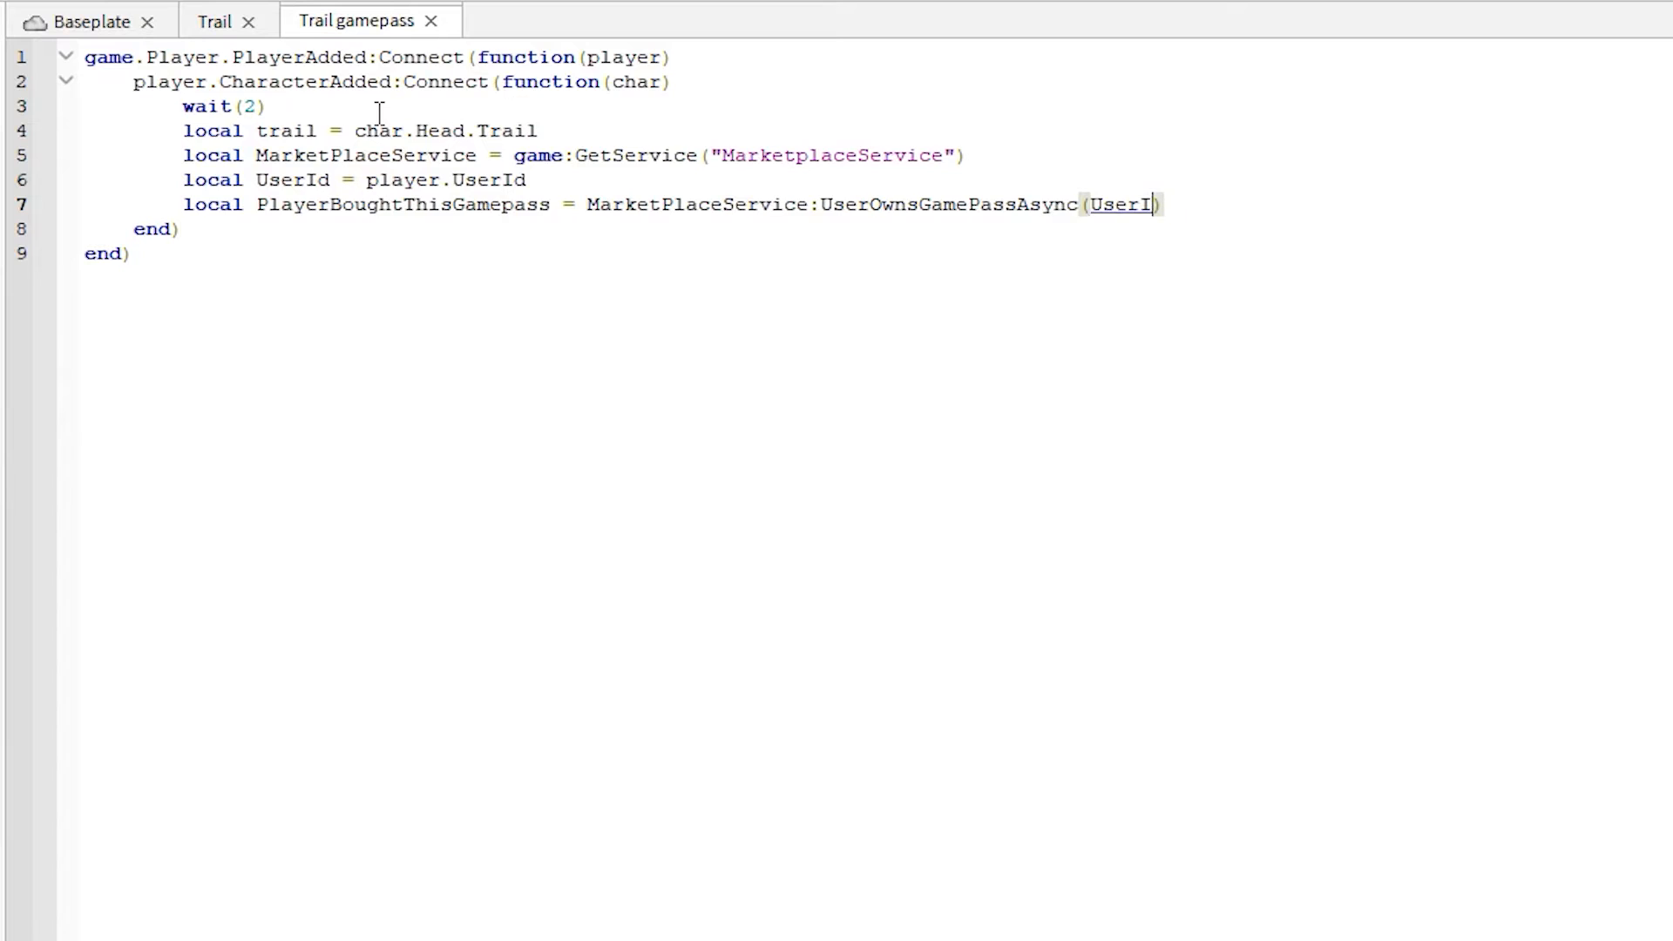
type(",")
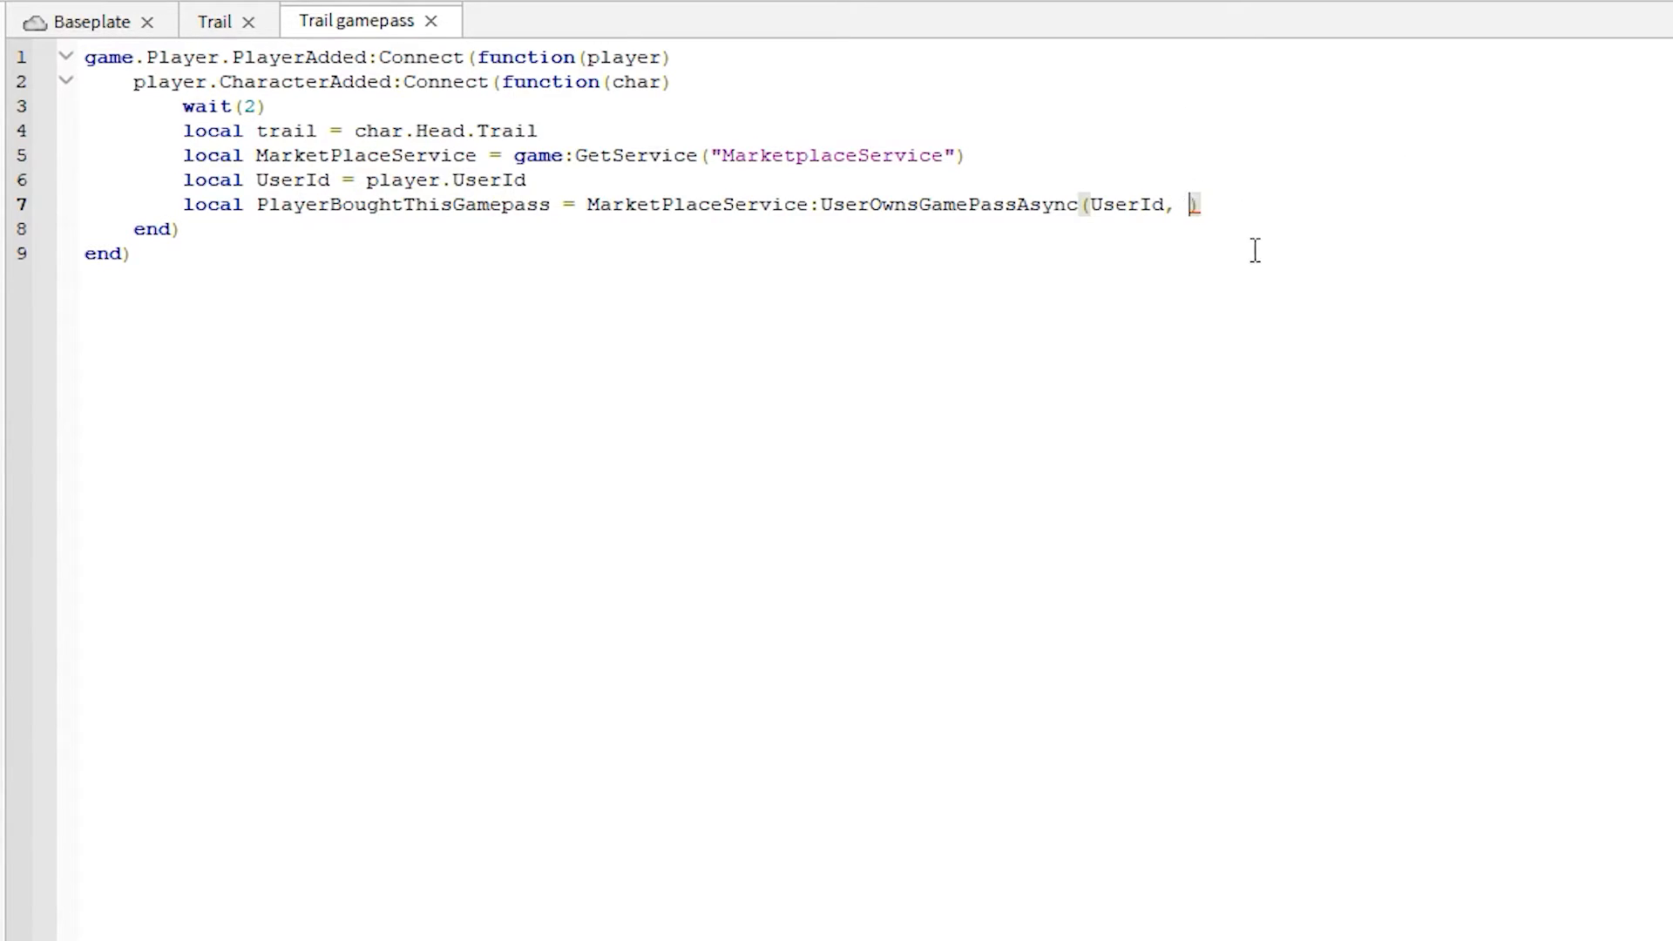
mouse_move(1185, 204)
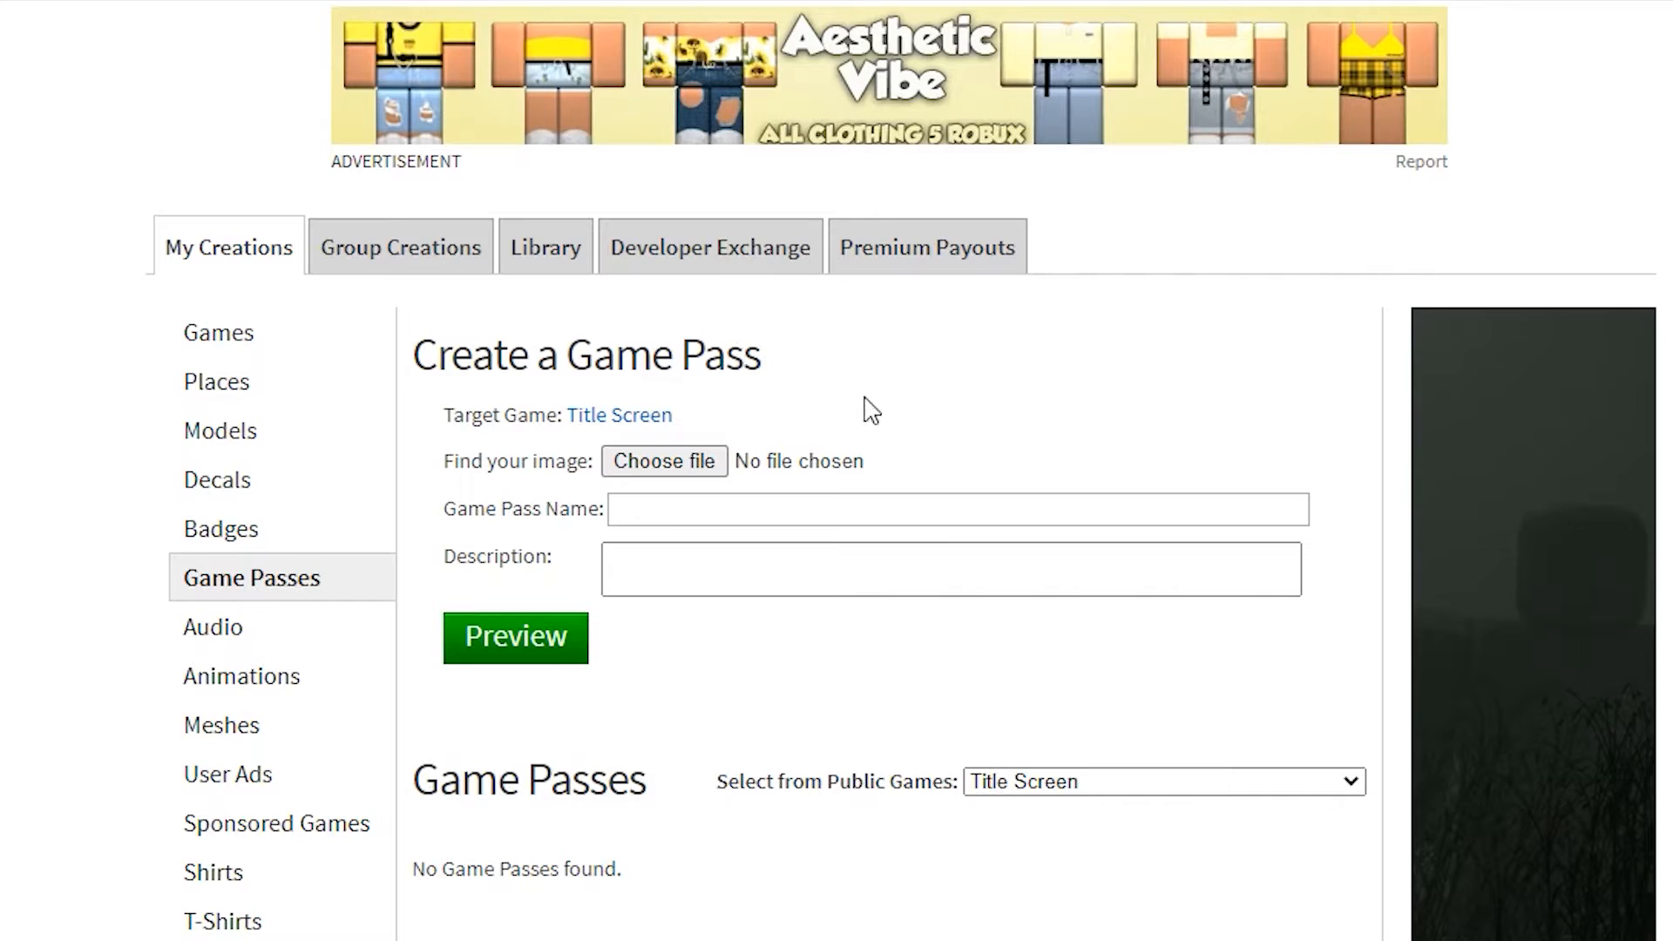
mouse_move(934, 427)
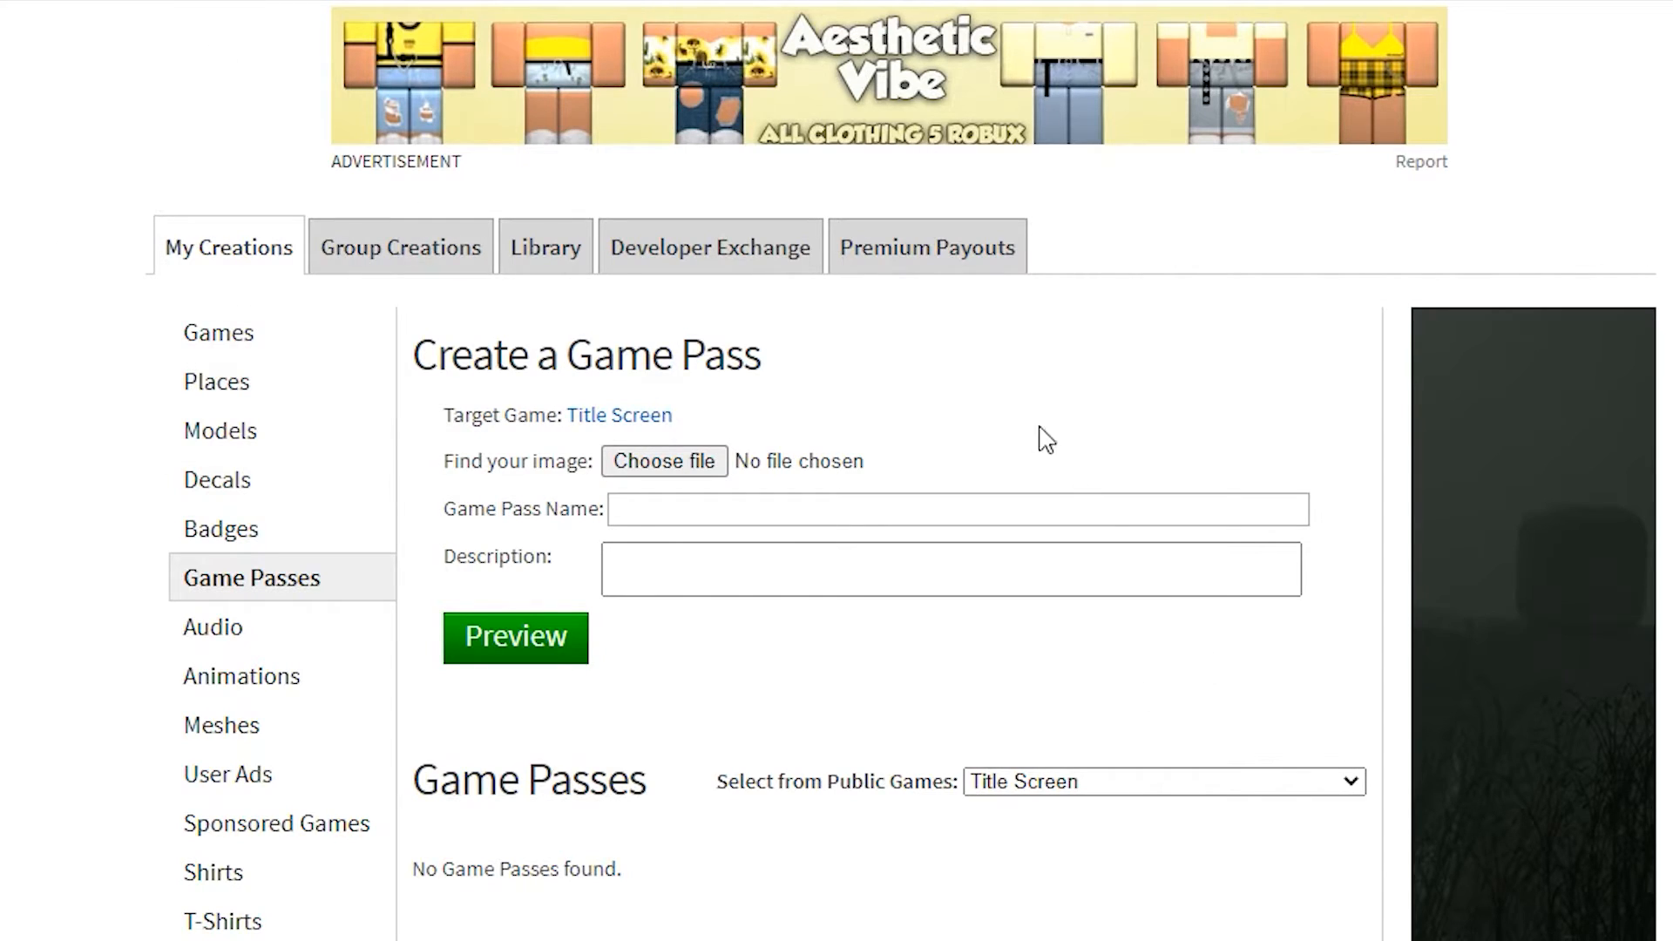
mouse_move(997, 448)
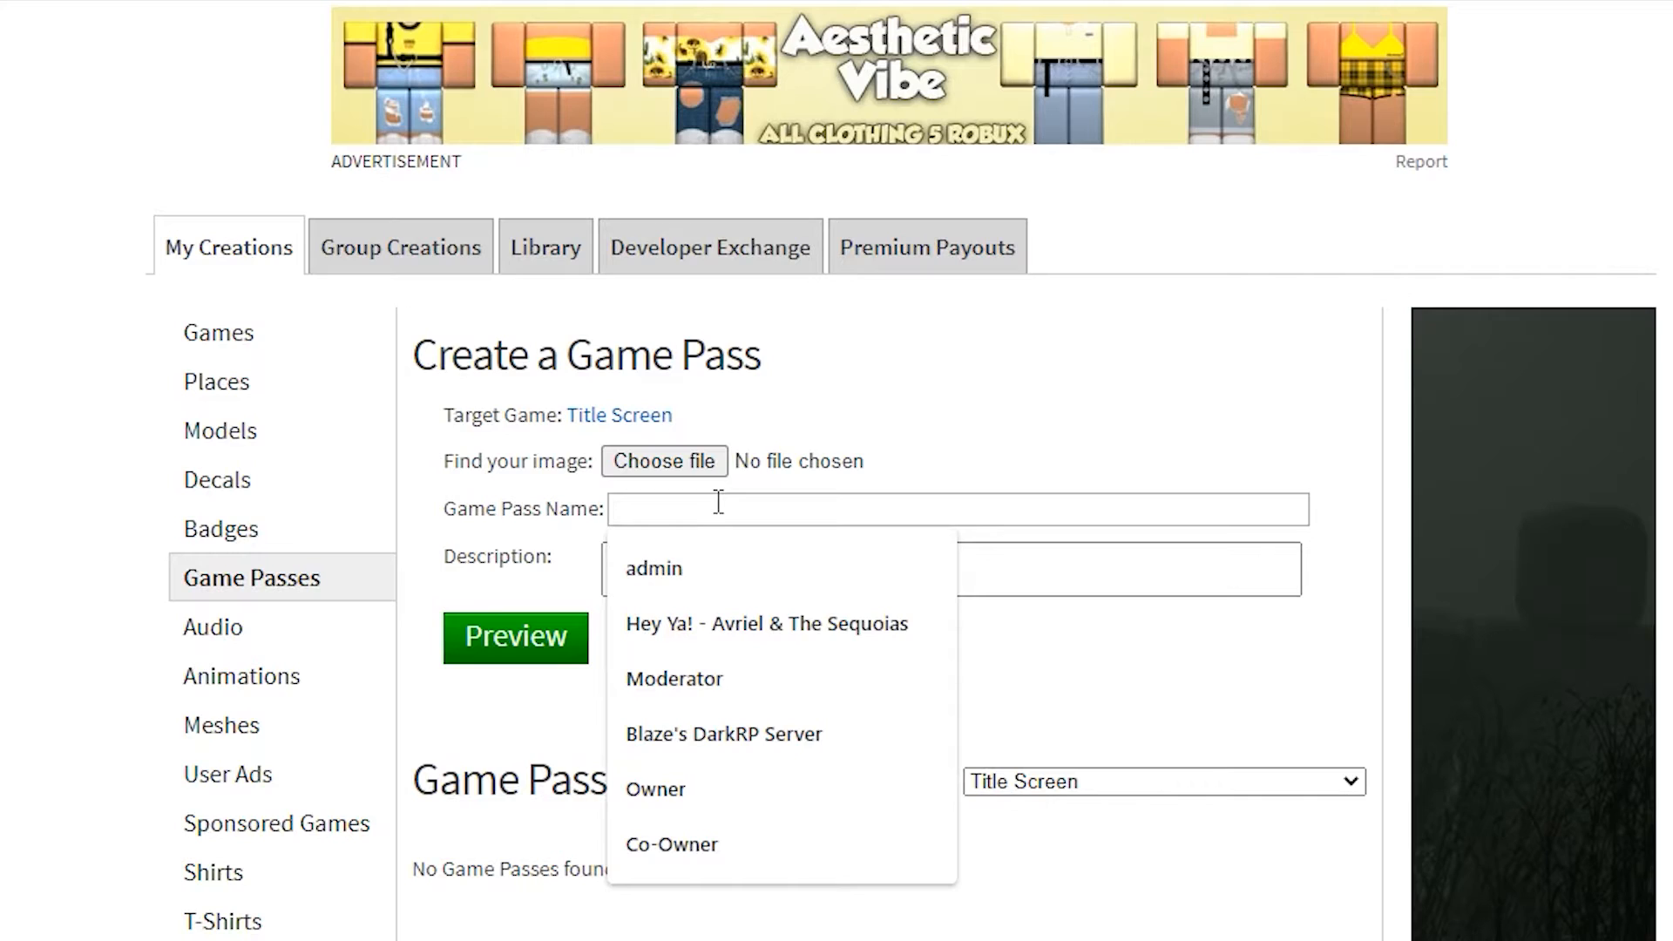
Step: Fill in name Test, description Test and choose the Rainbow trail.png image for the game pass
type("Test")
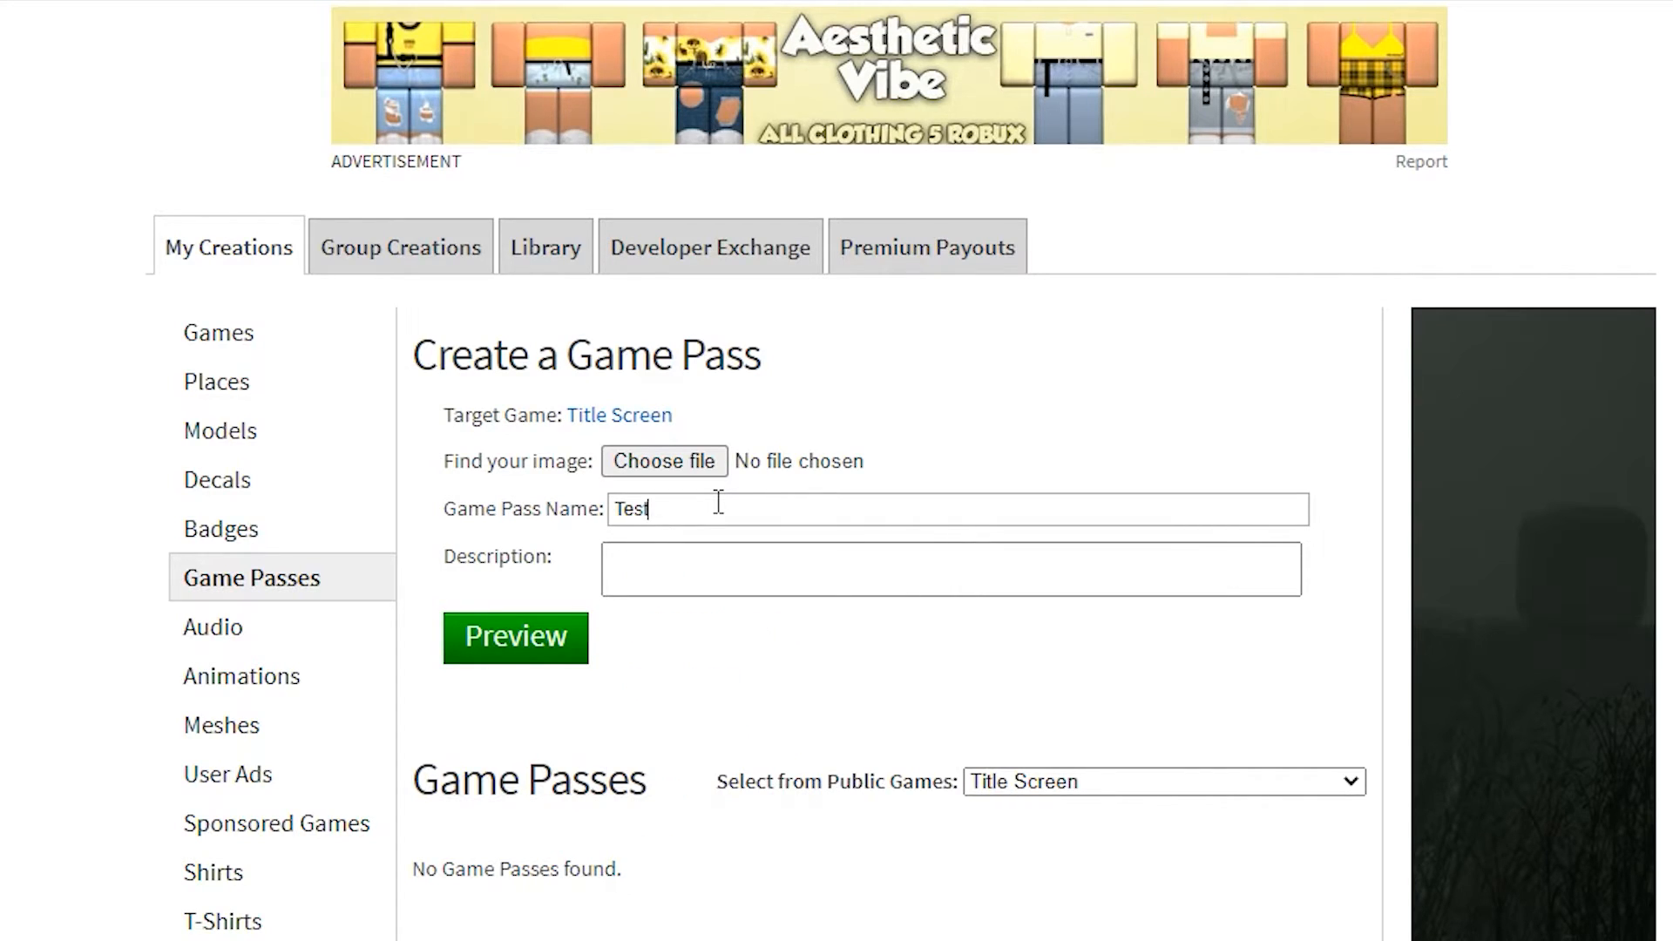
type("Test")
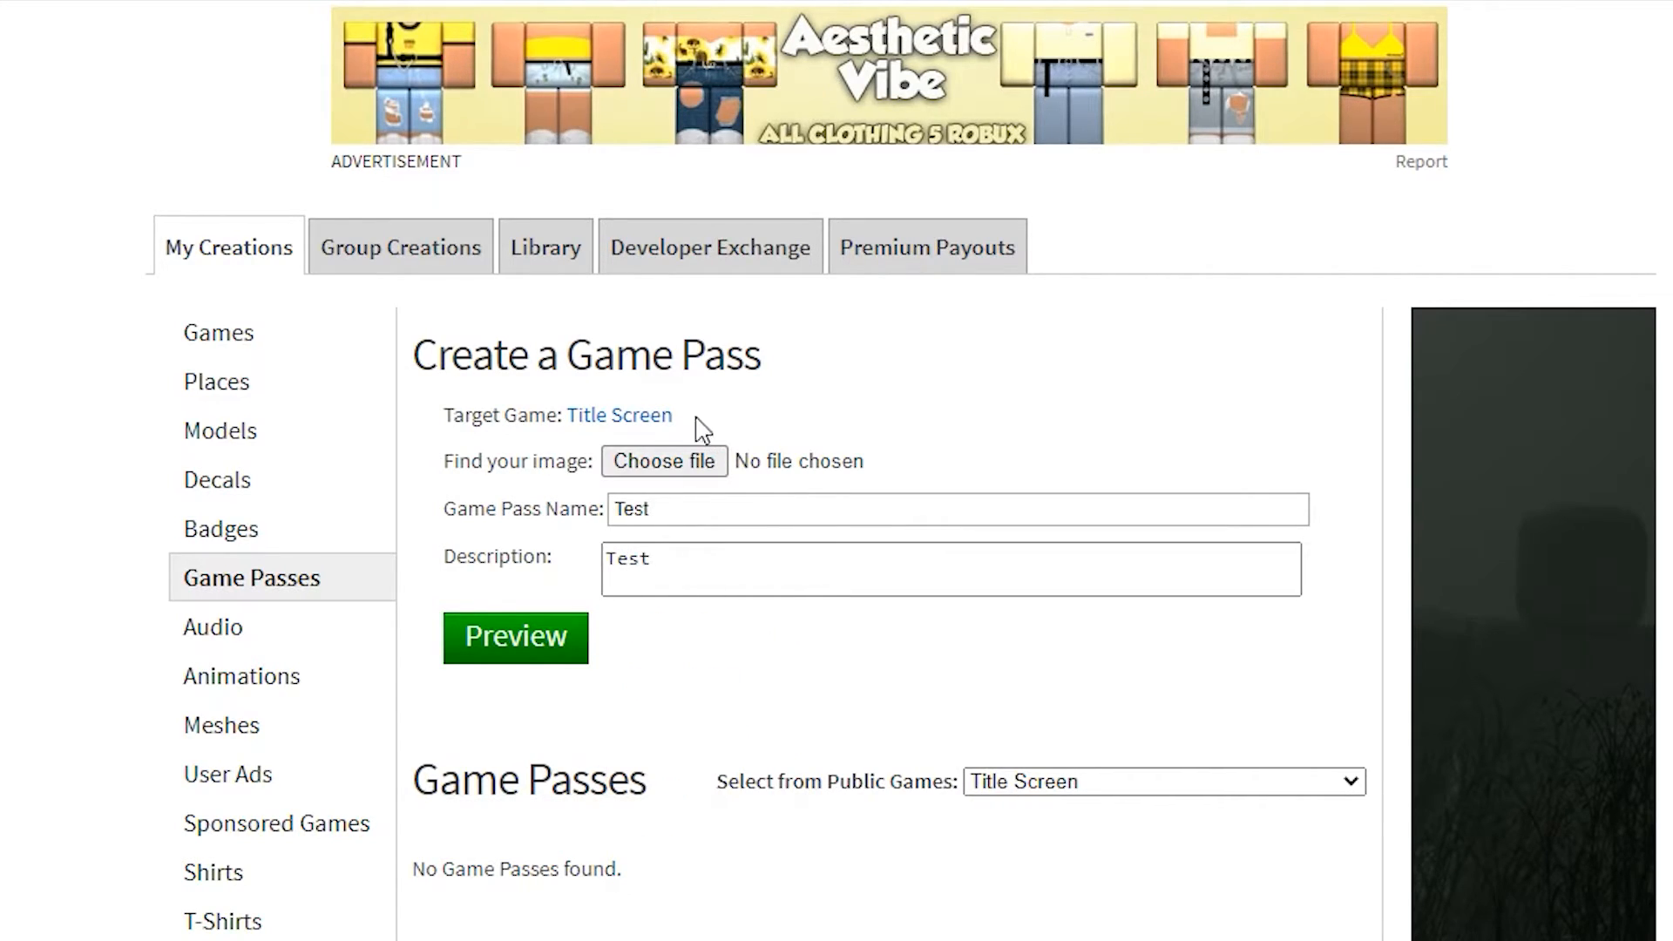
mouse_move(663, 460)
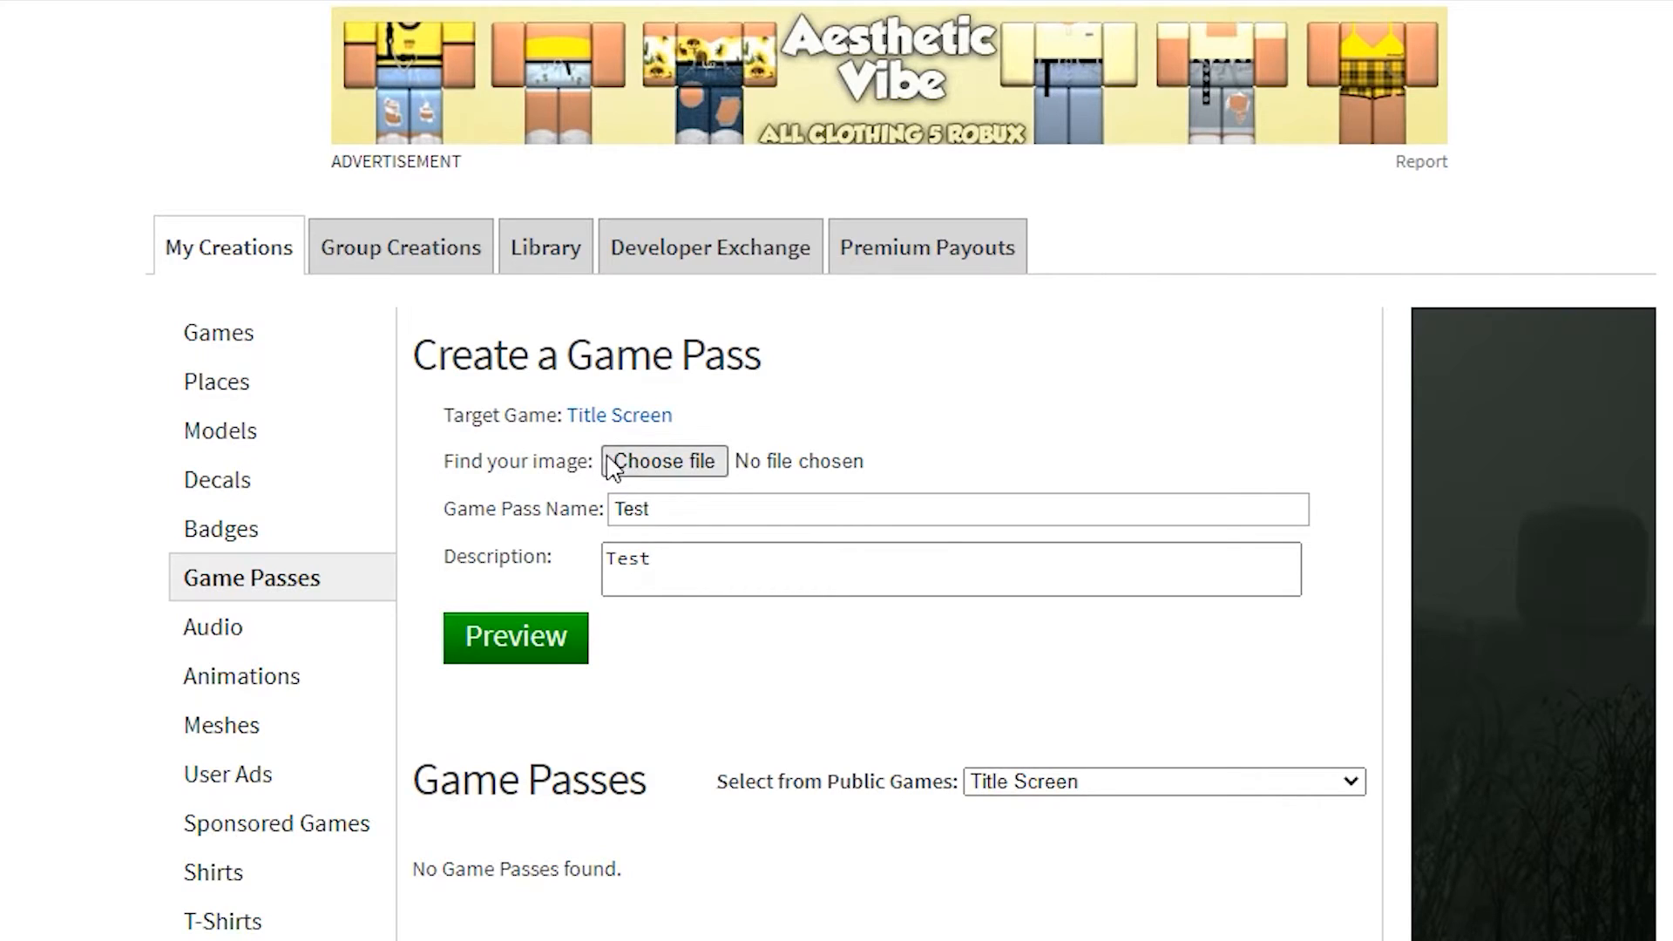
mouse_move(664, 460)
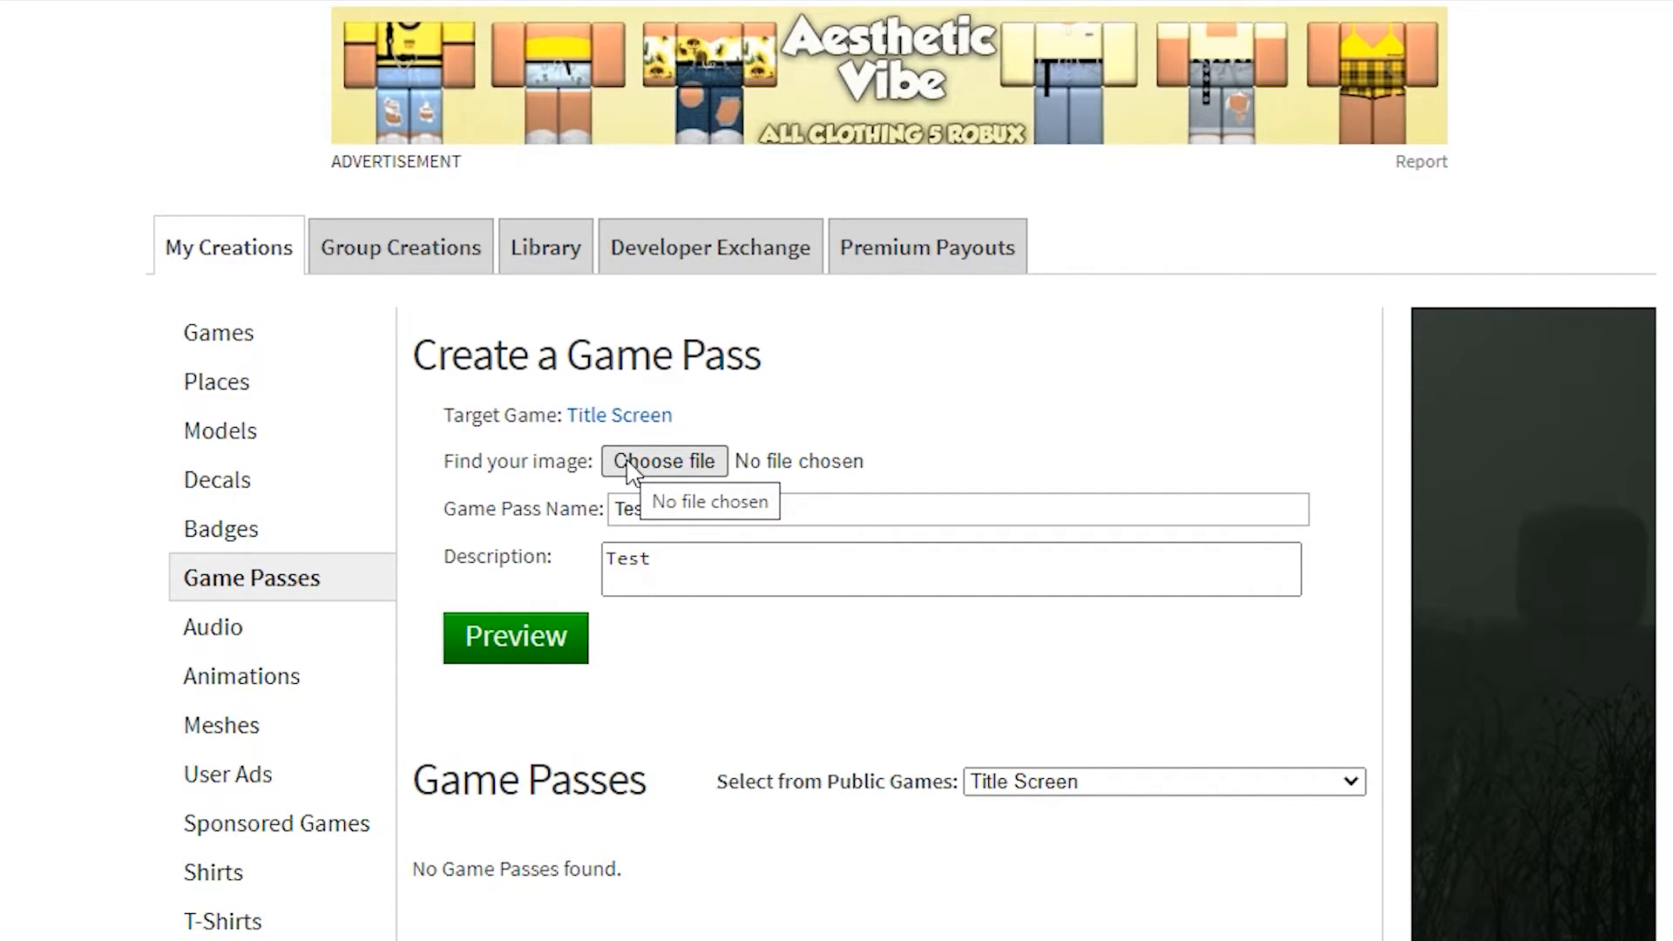
left_click(663, 460)
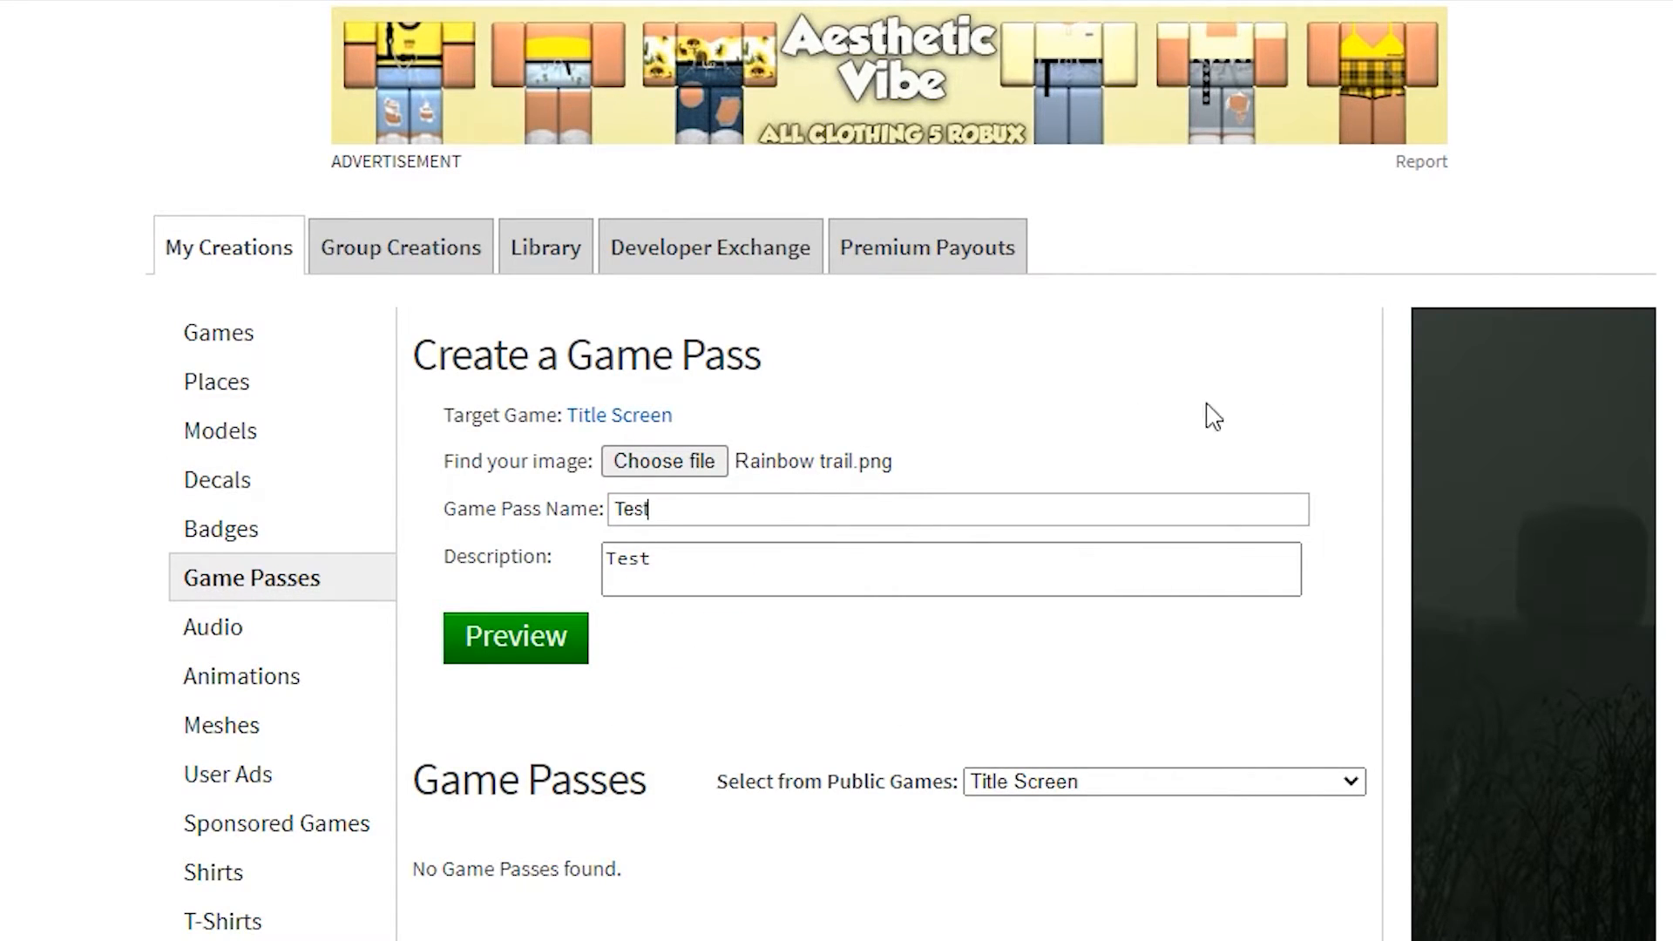
Step: Preview and verify the upload to create the Test game pass, then view it to get its ID
left_click(514, 637)
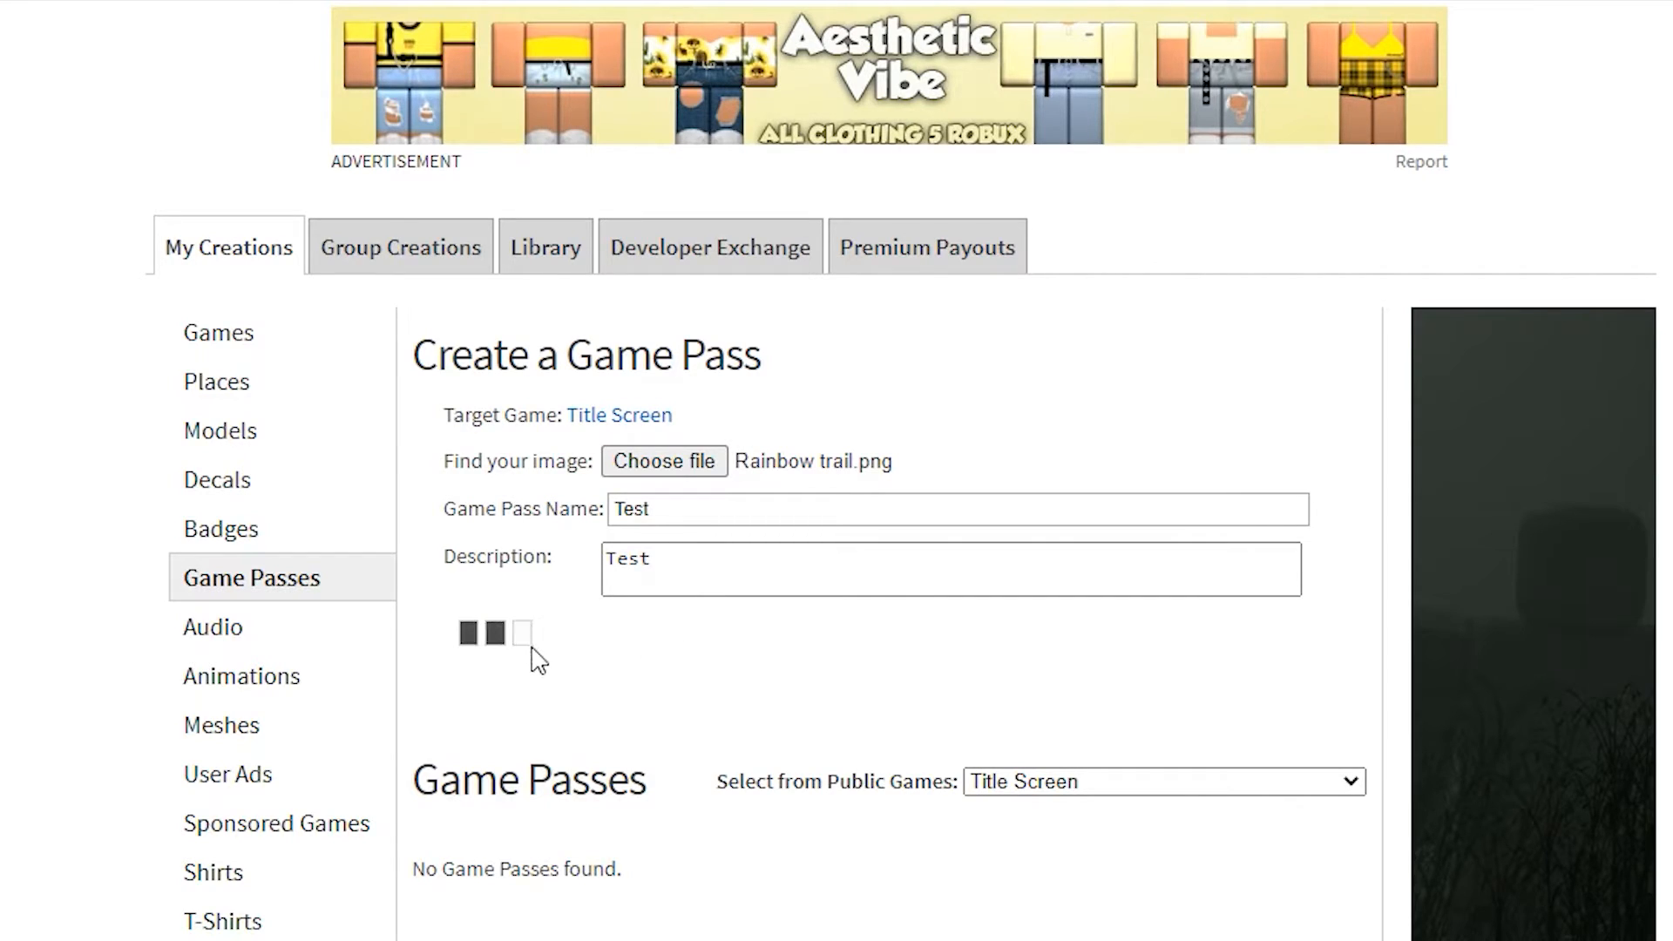
left_click(523, 633)
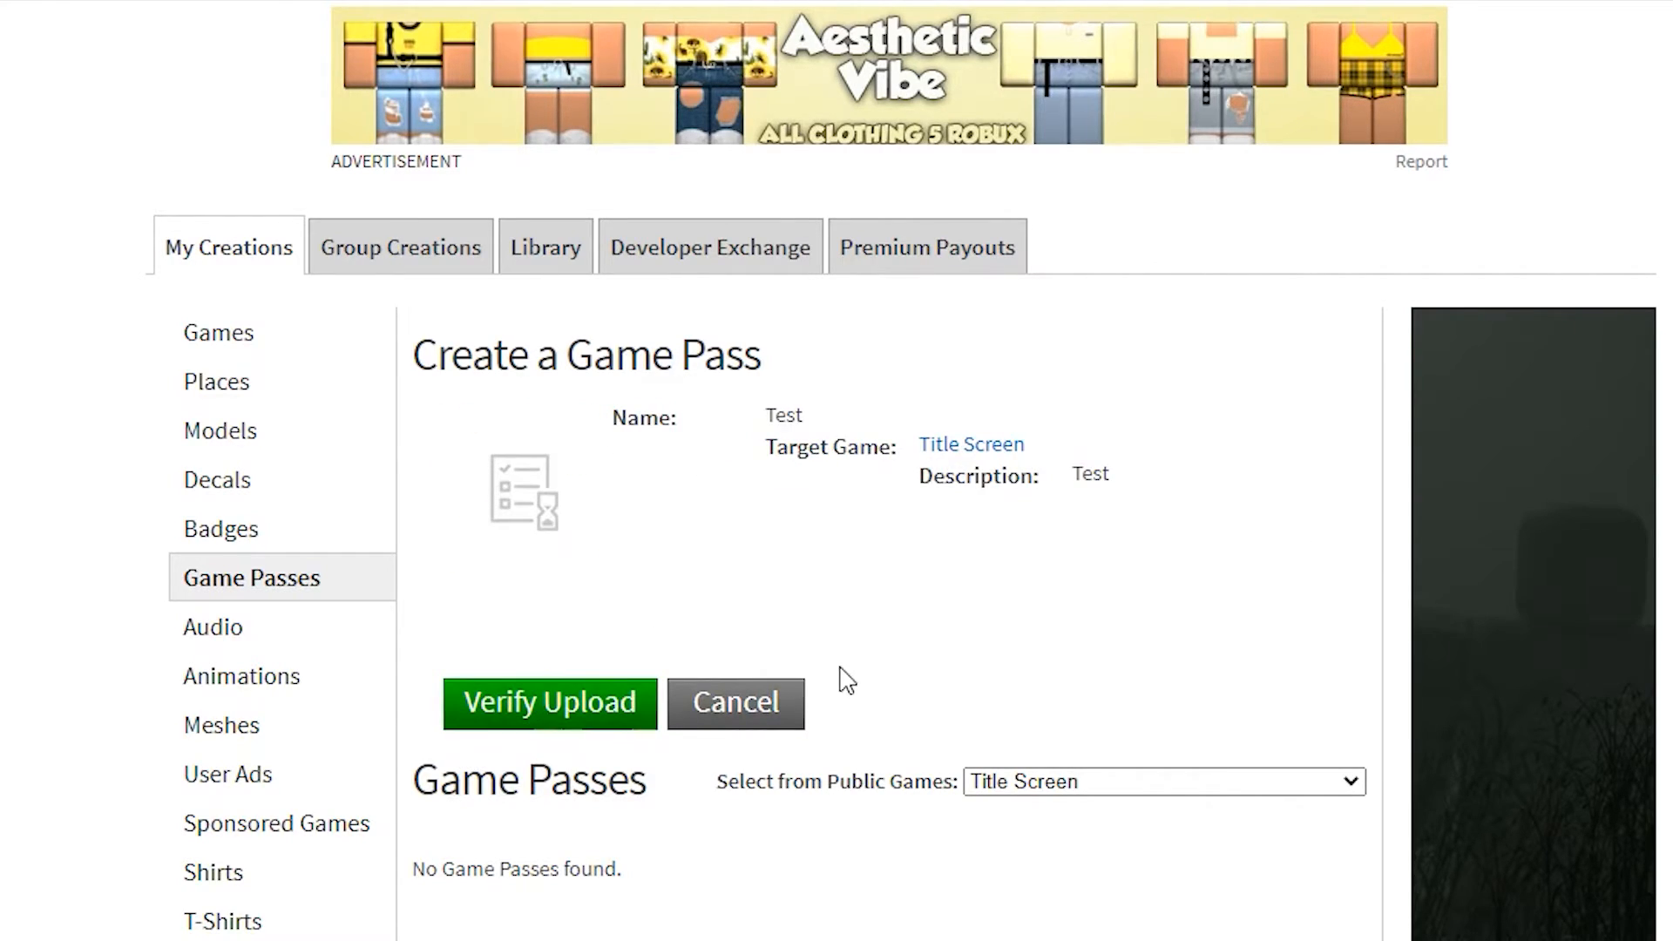
mouse_move(330, 538)
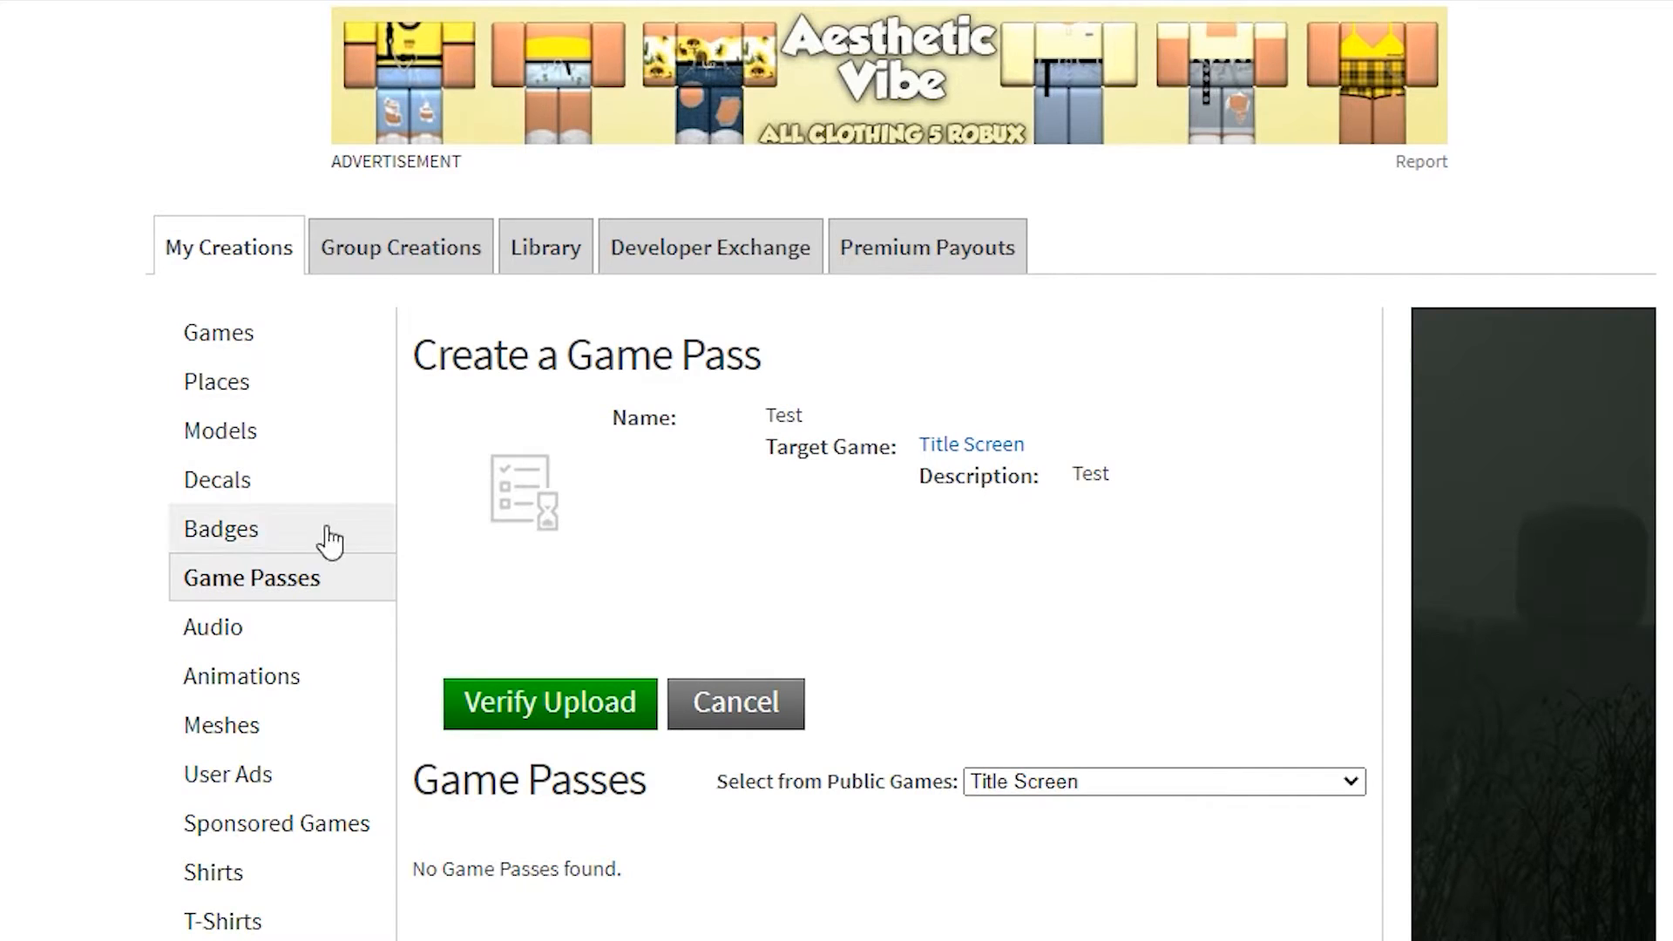
mouse_move(578, 709)
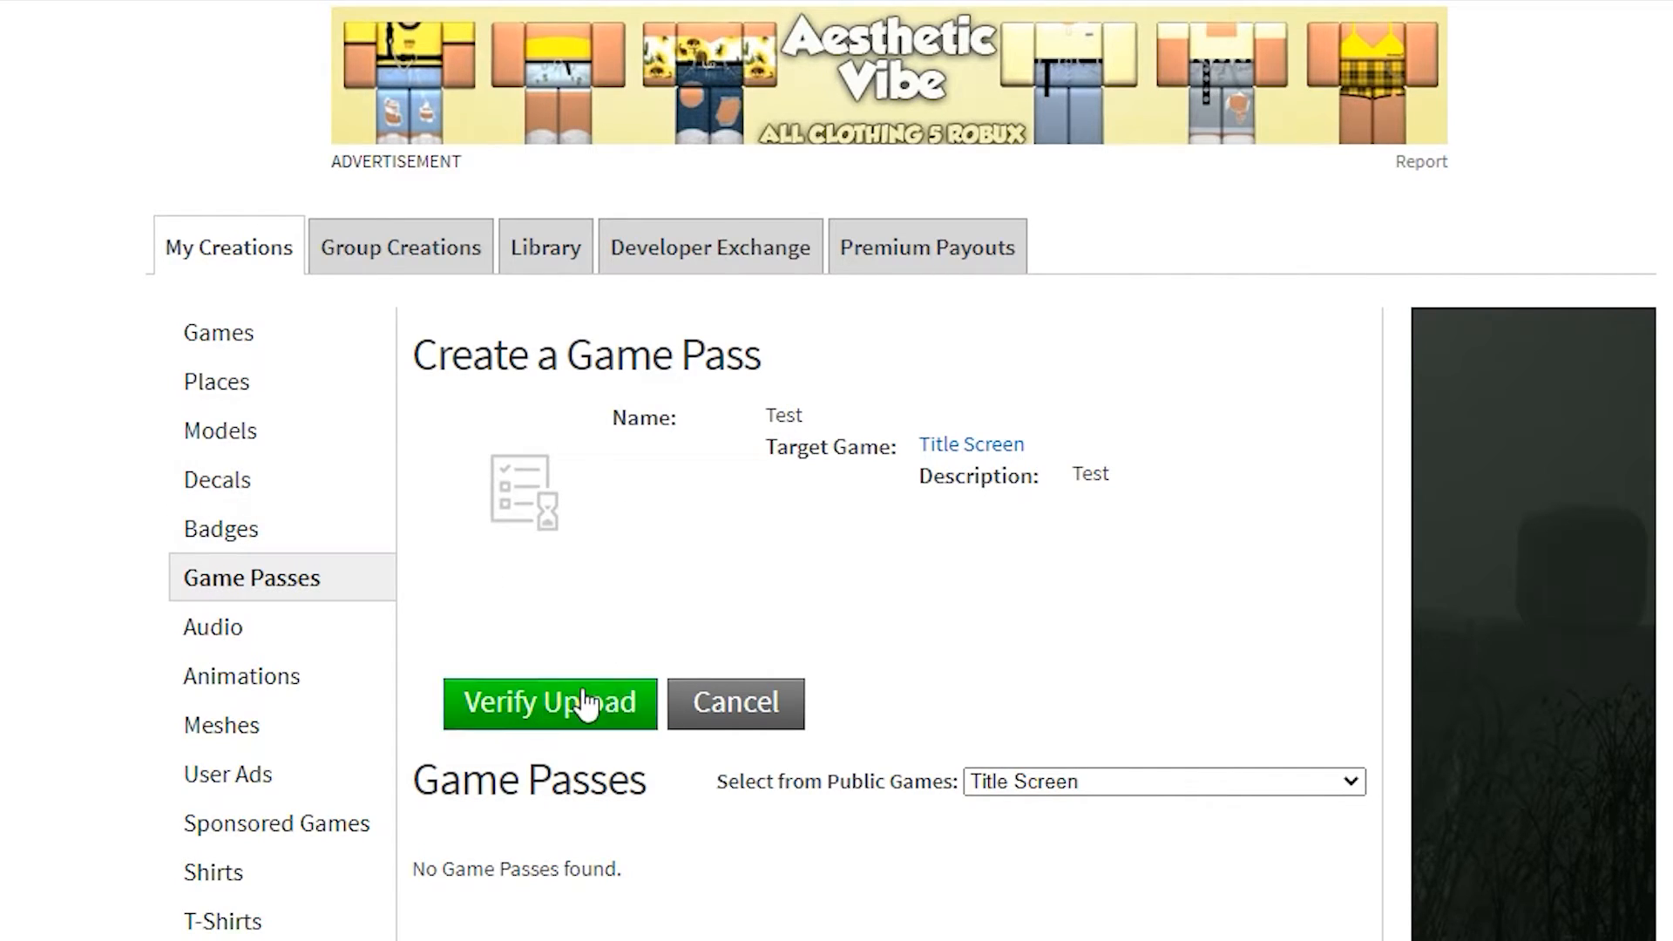
left_click(549, 702)
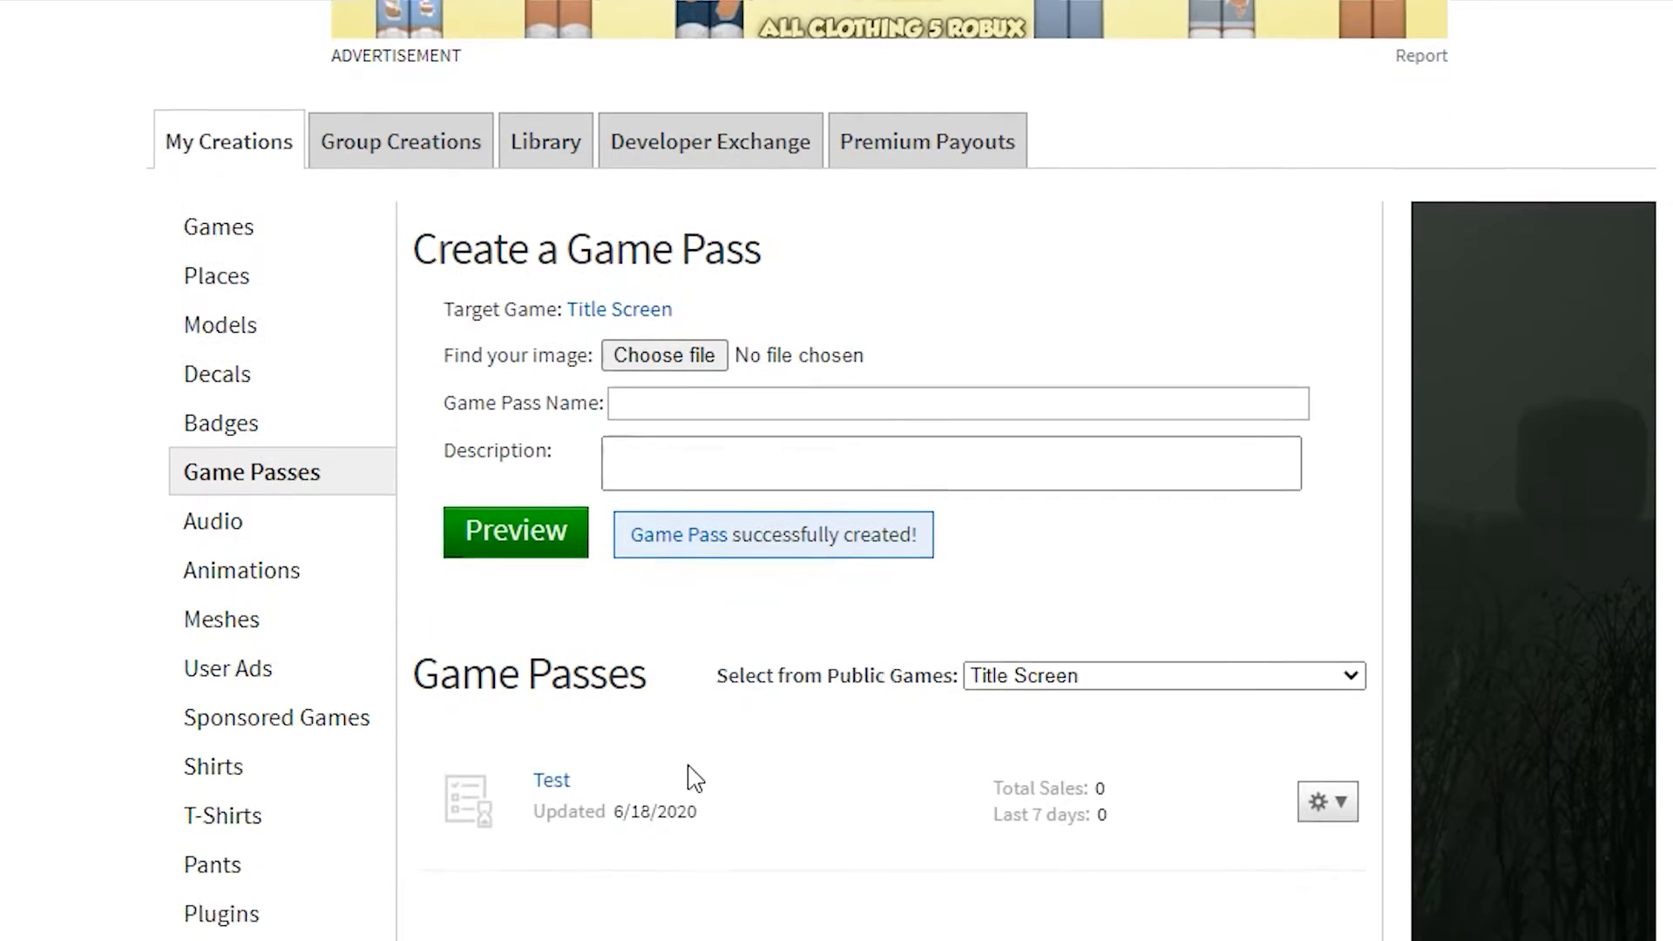
scroll("down", 3)
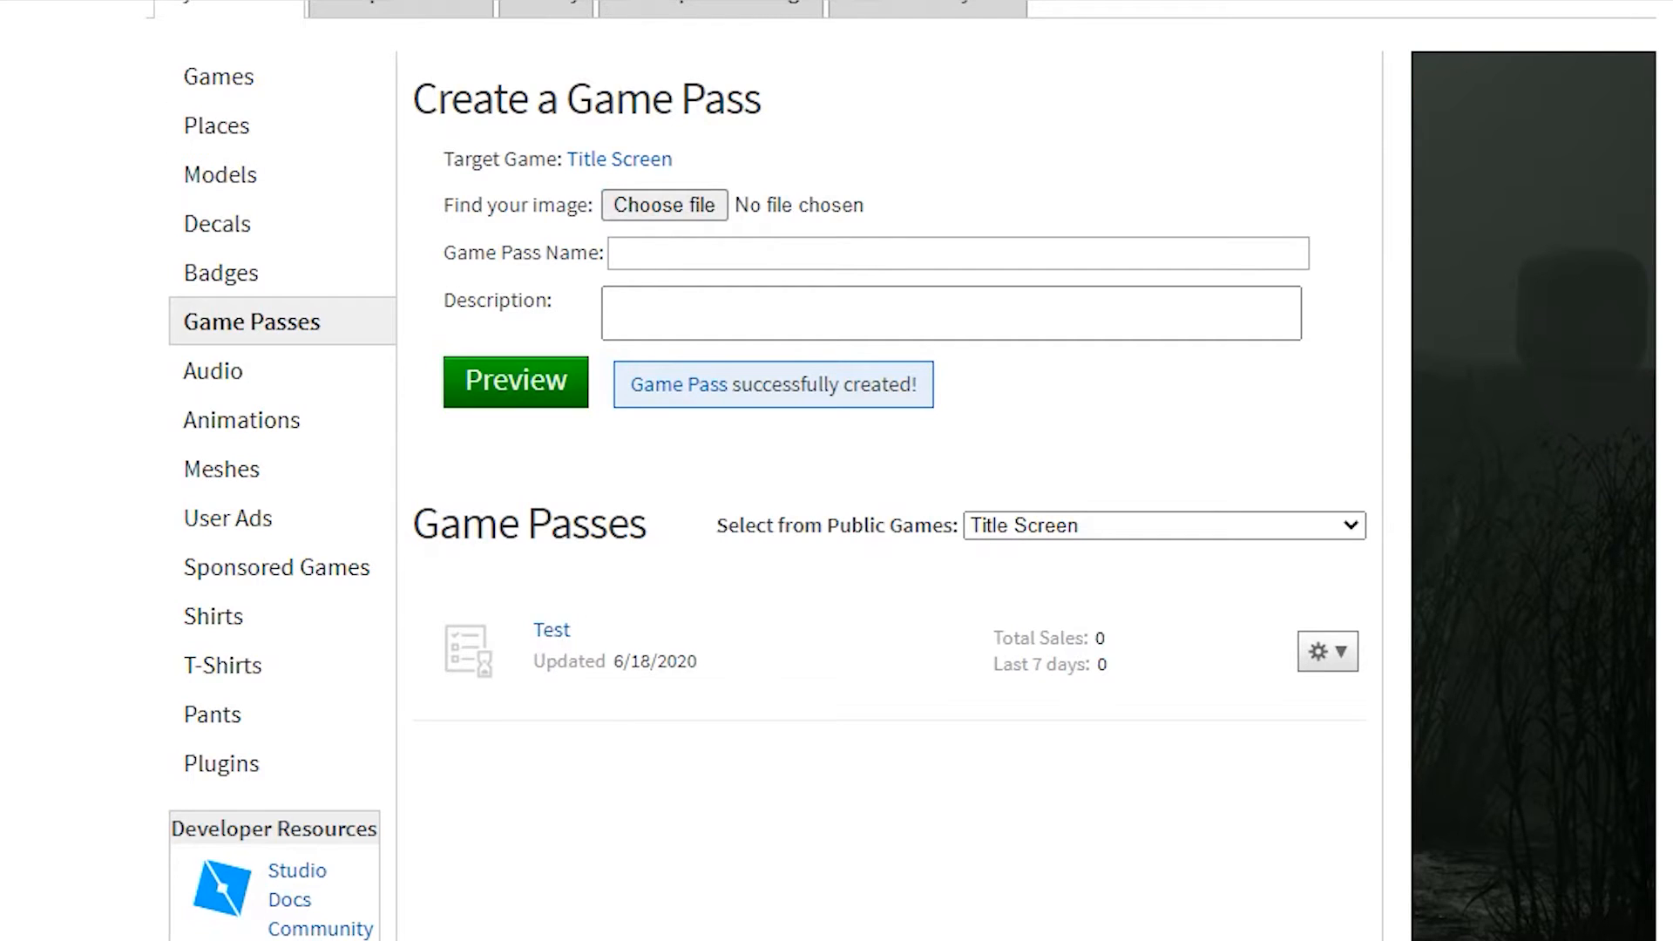
left_click(552, 629)
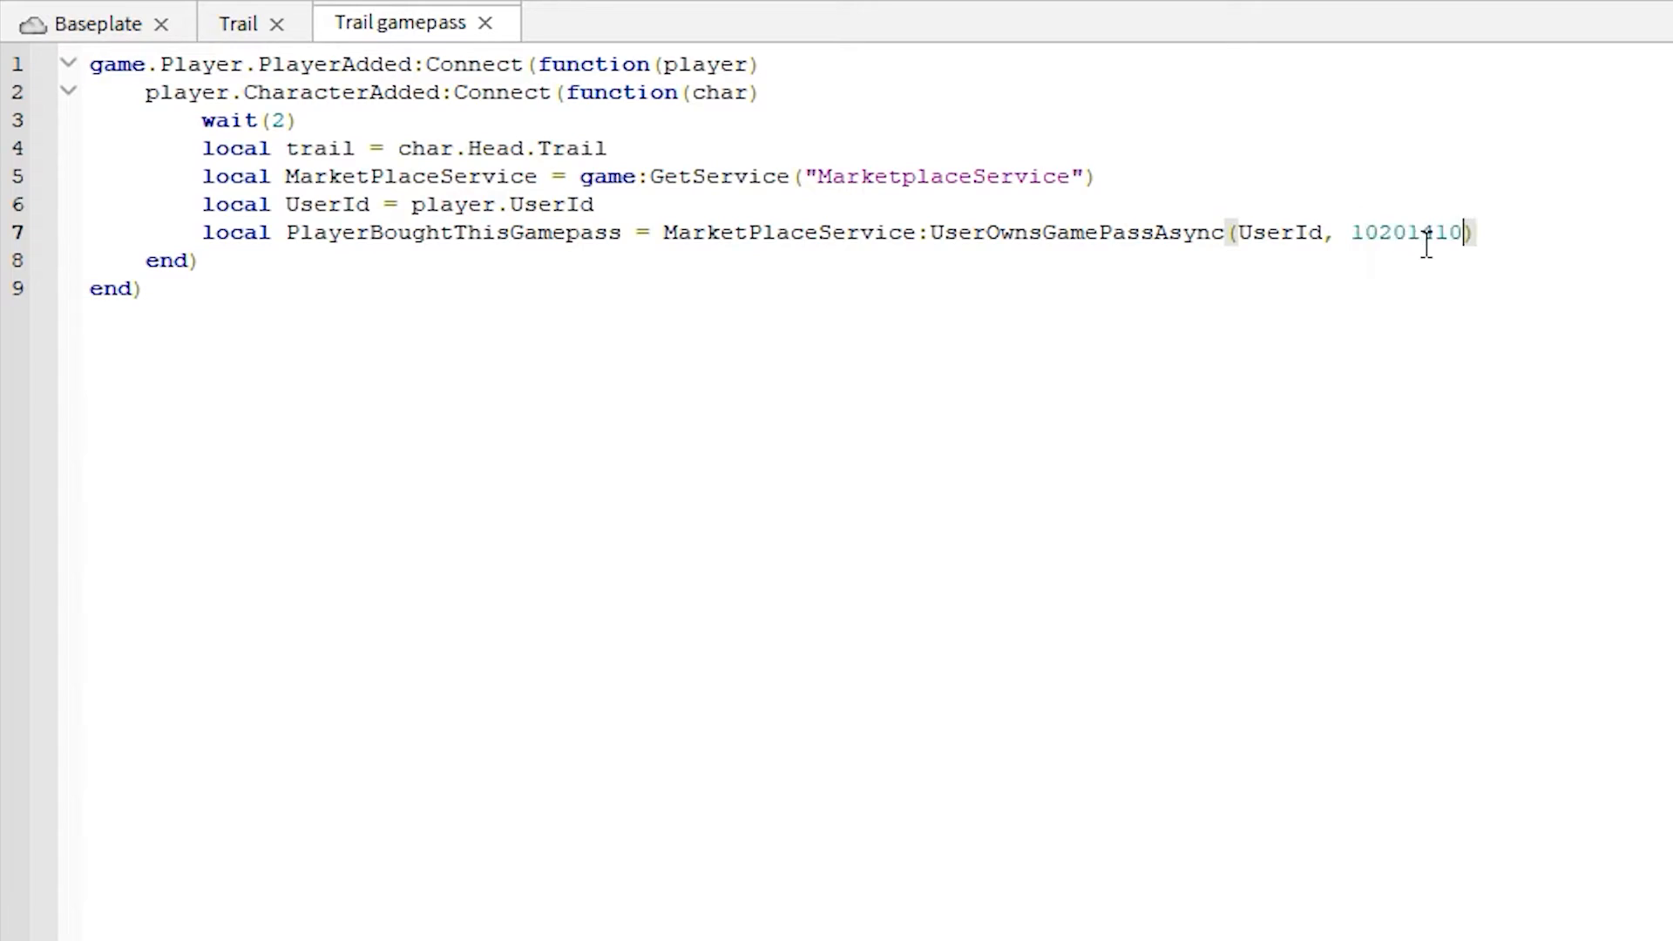
Step: Paste game pass ID 10201410 into the UserOwnsGamePassAsync call, removing a duplicated ID
right_click(1472, 232)
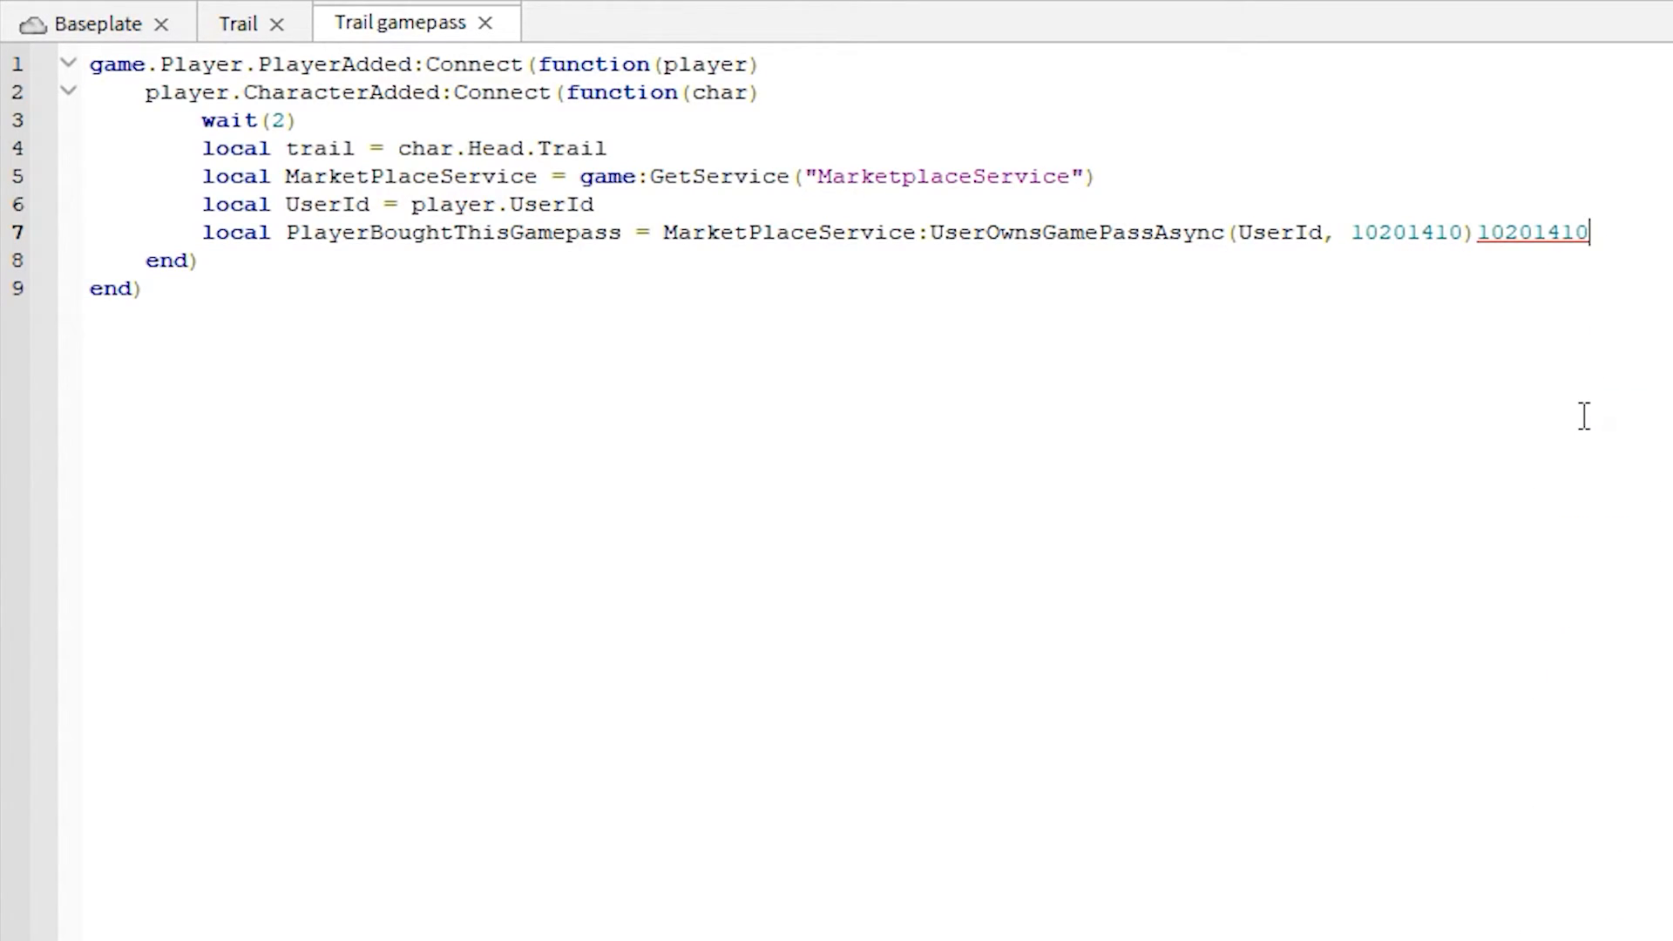
key("Backspace")
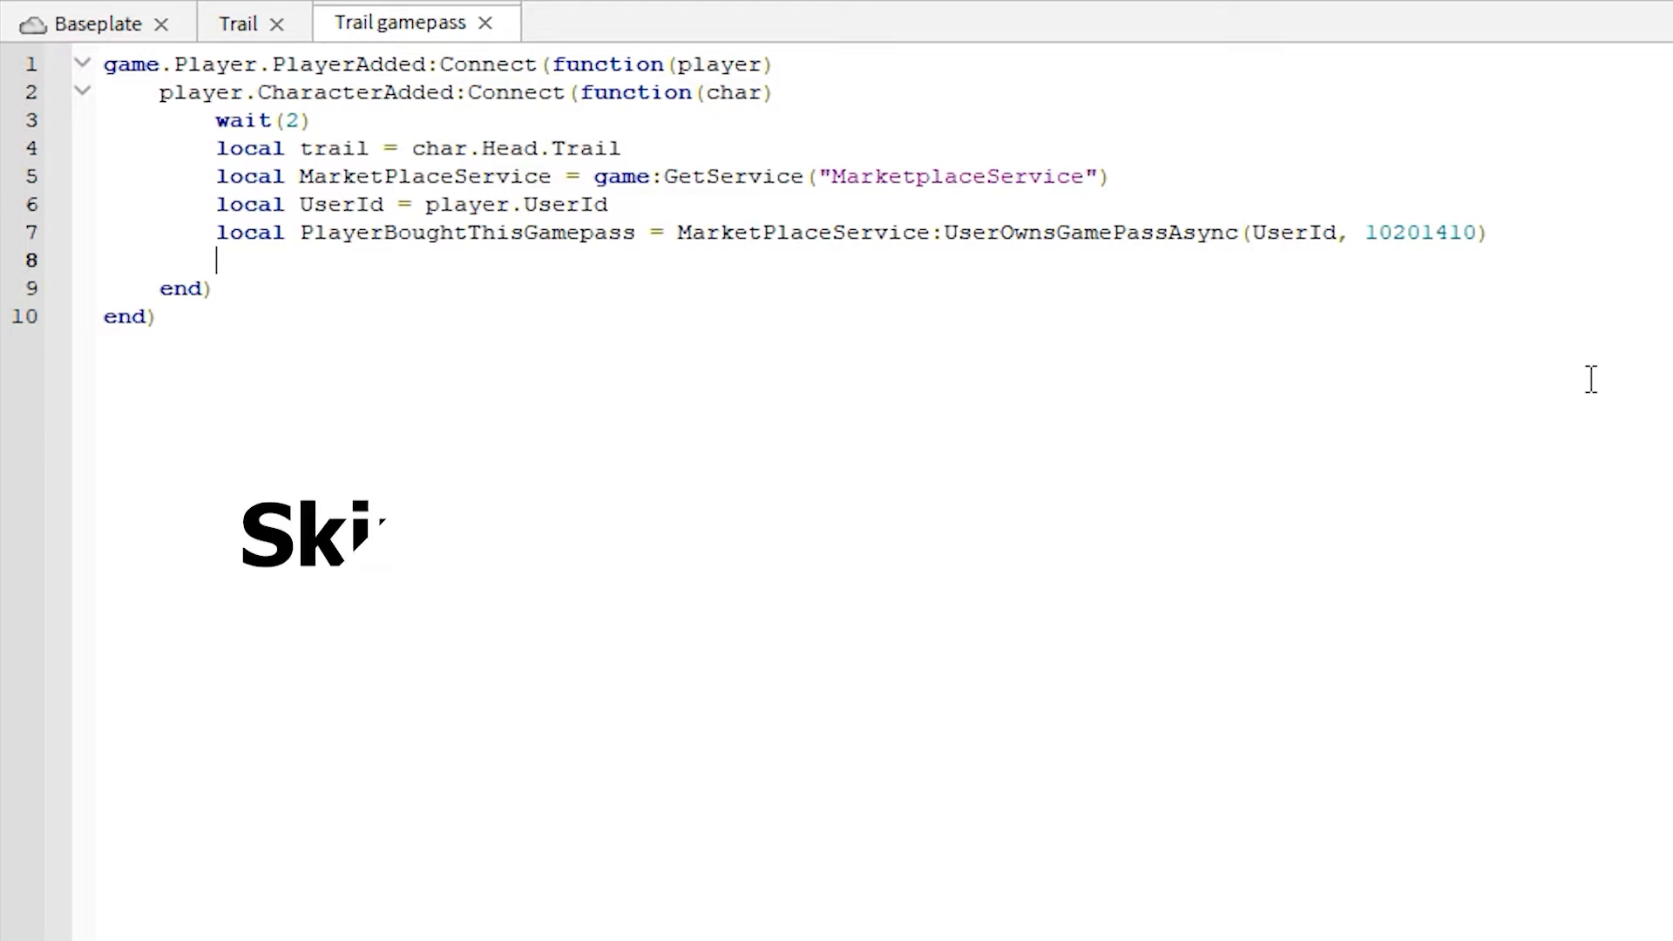
Step: Add if PlayerBoughtThisGamepass then trail.Enabled = true
type("if Pl")
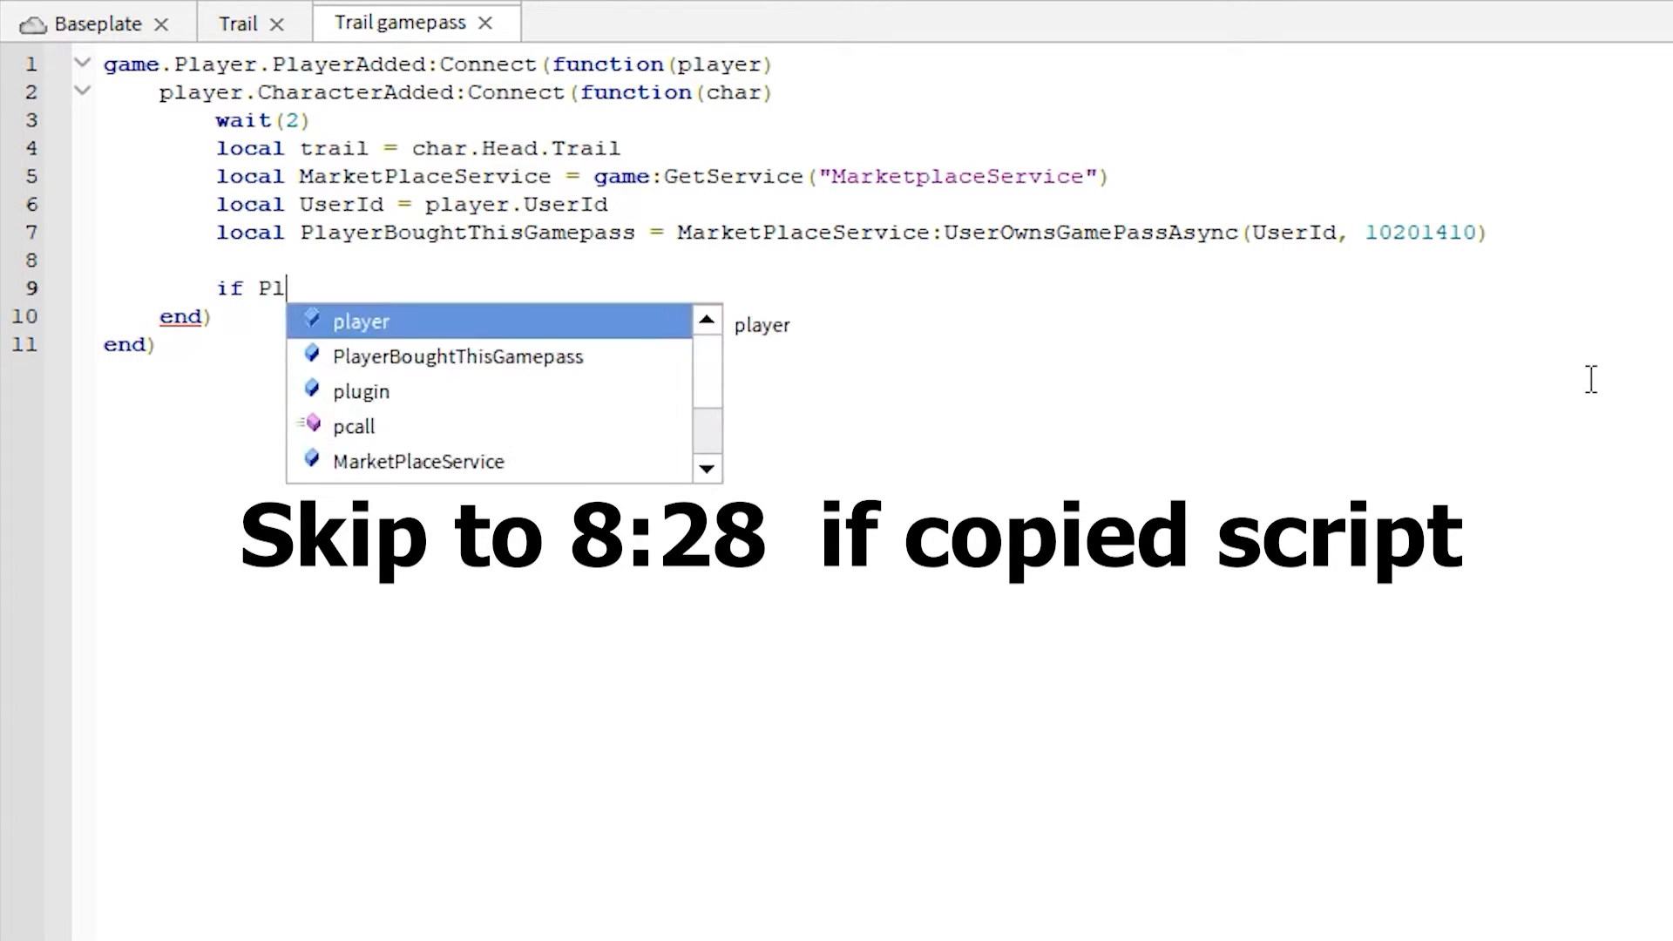
key("Backspace")
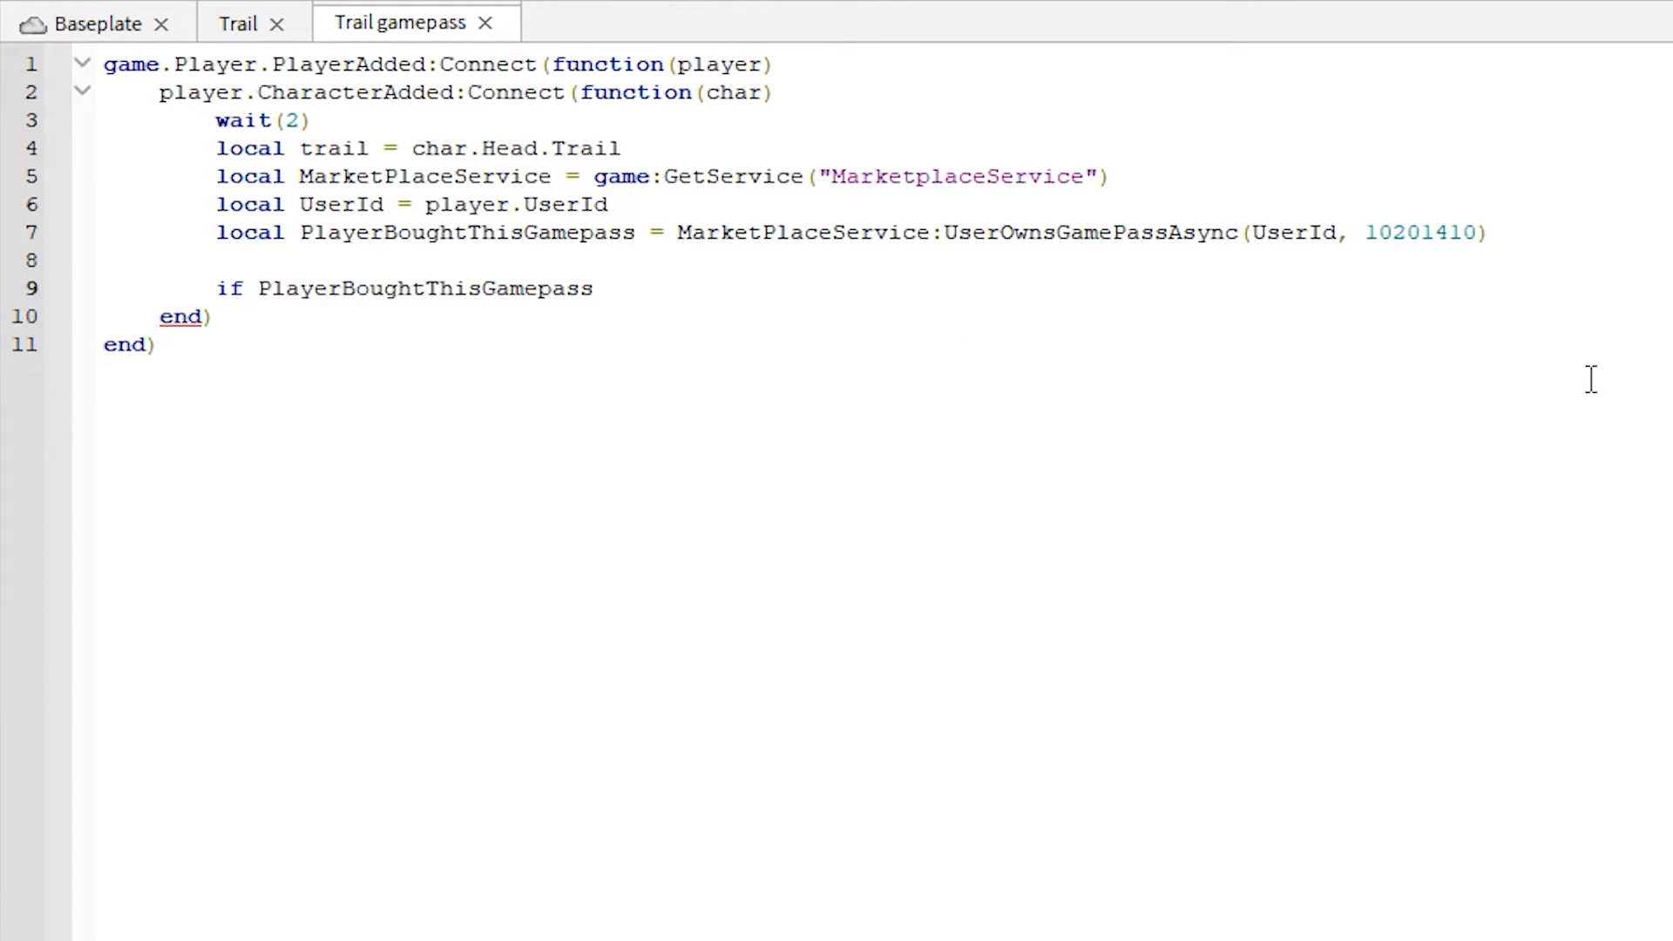
type("then")
type("trail.Enabled")
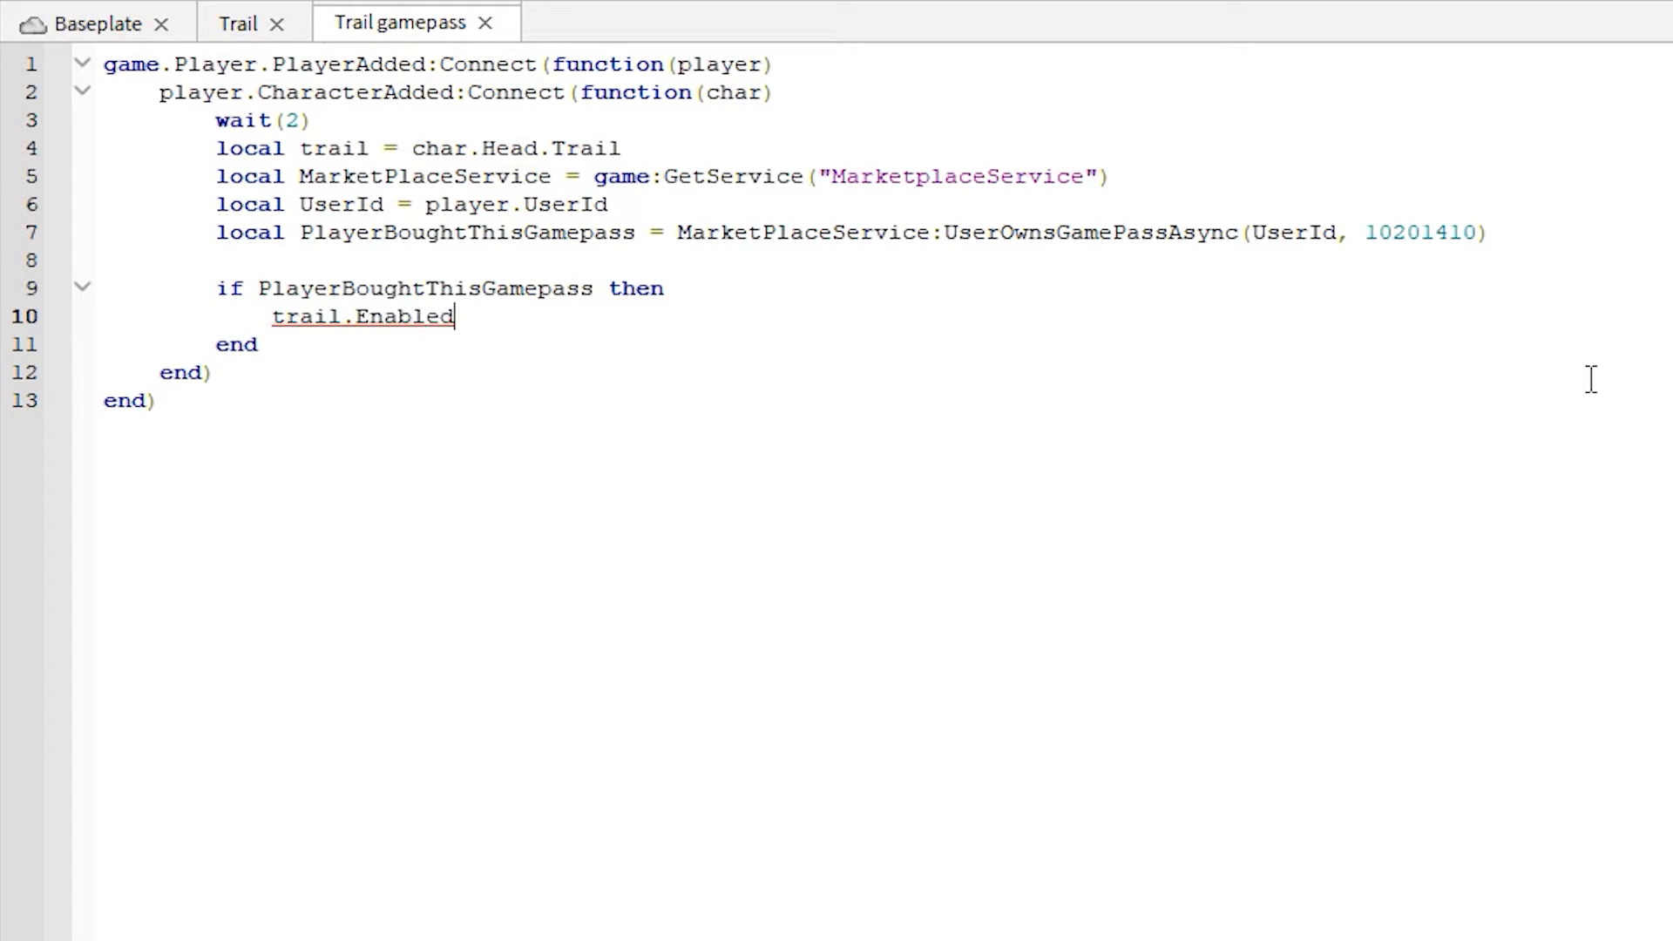
type("= true")
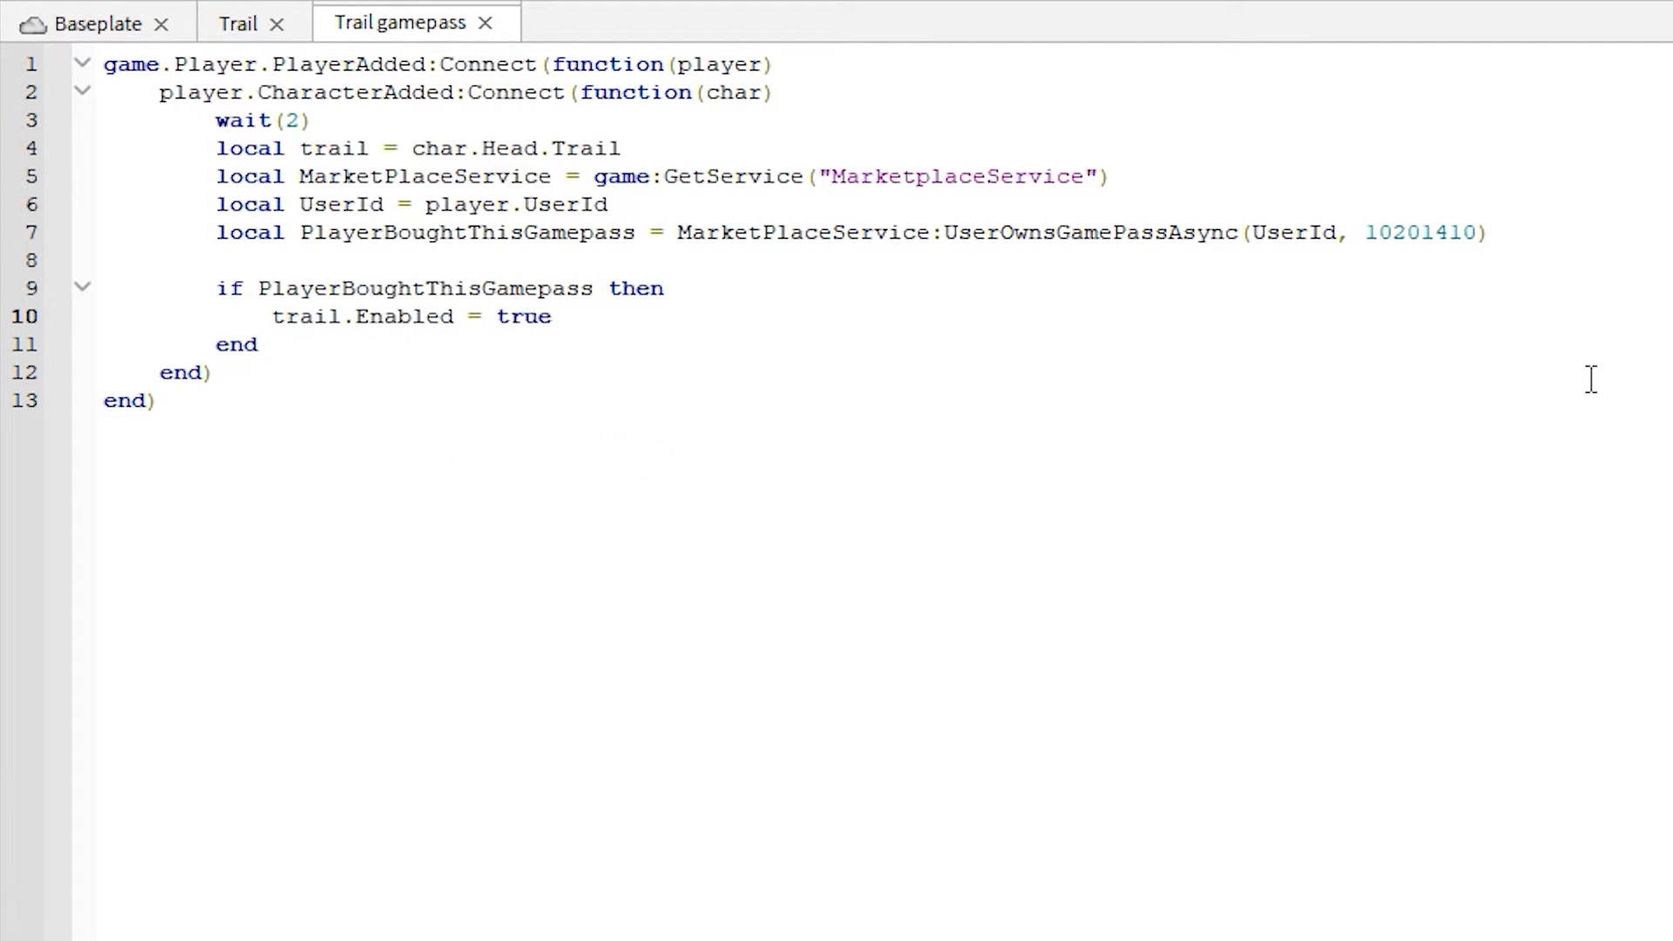
key("Enter")
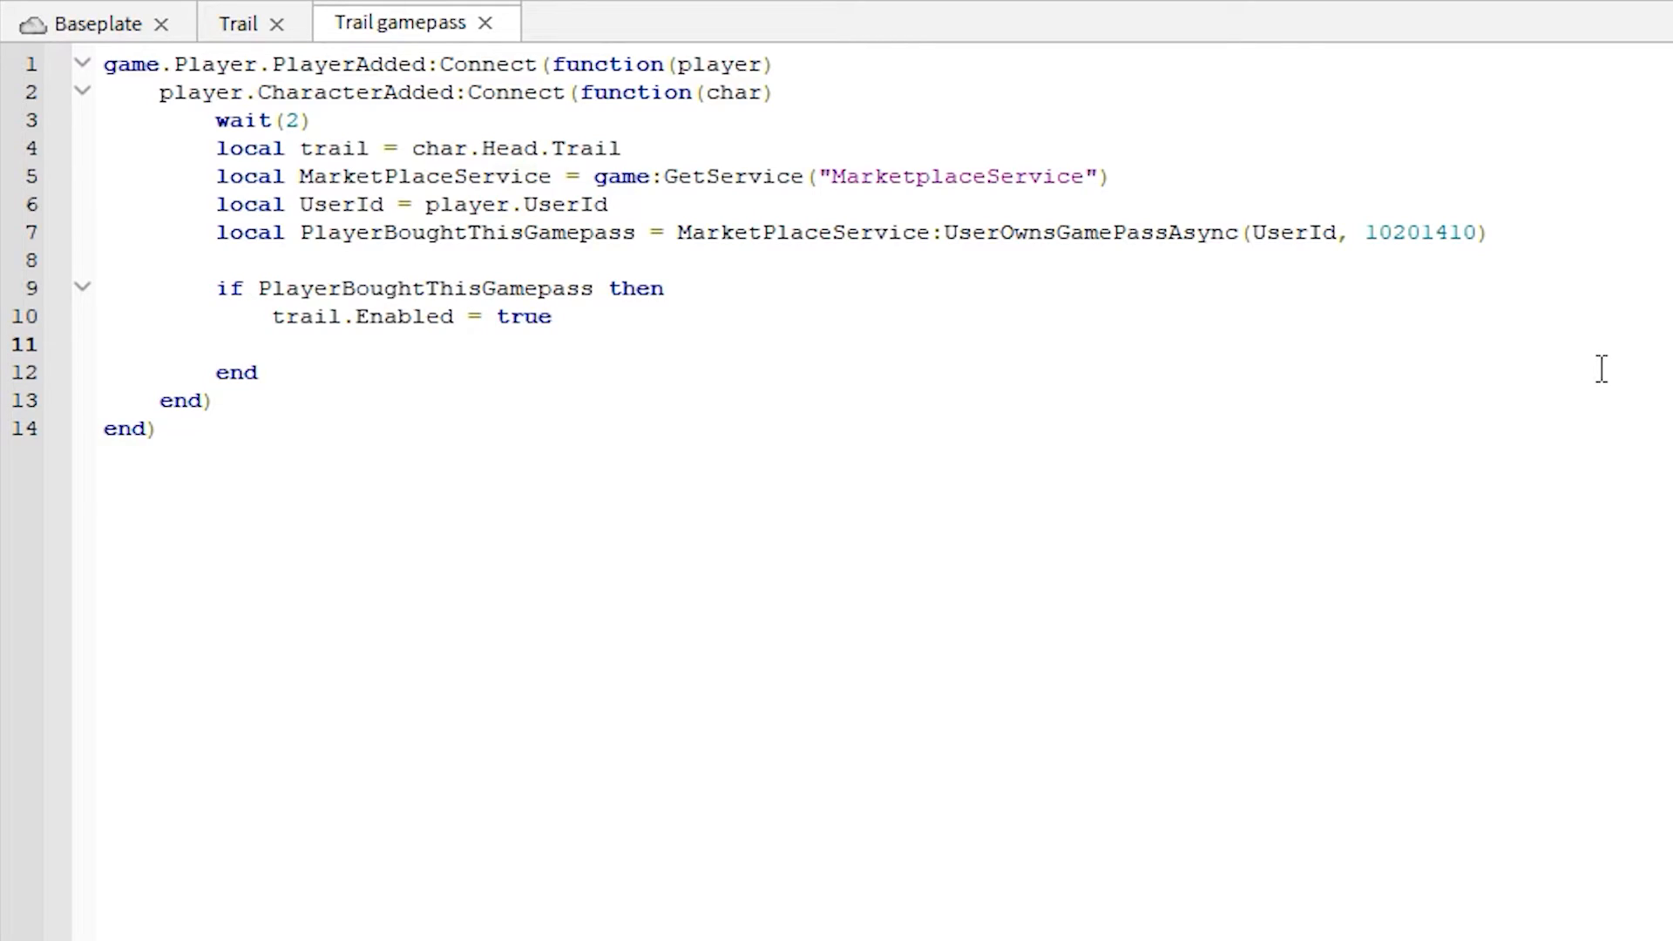
mouse_move(577, 336)
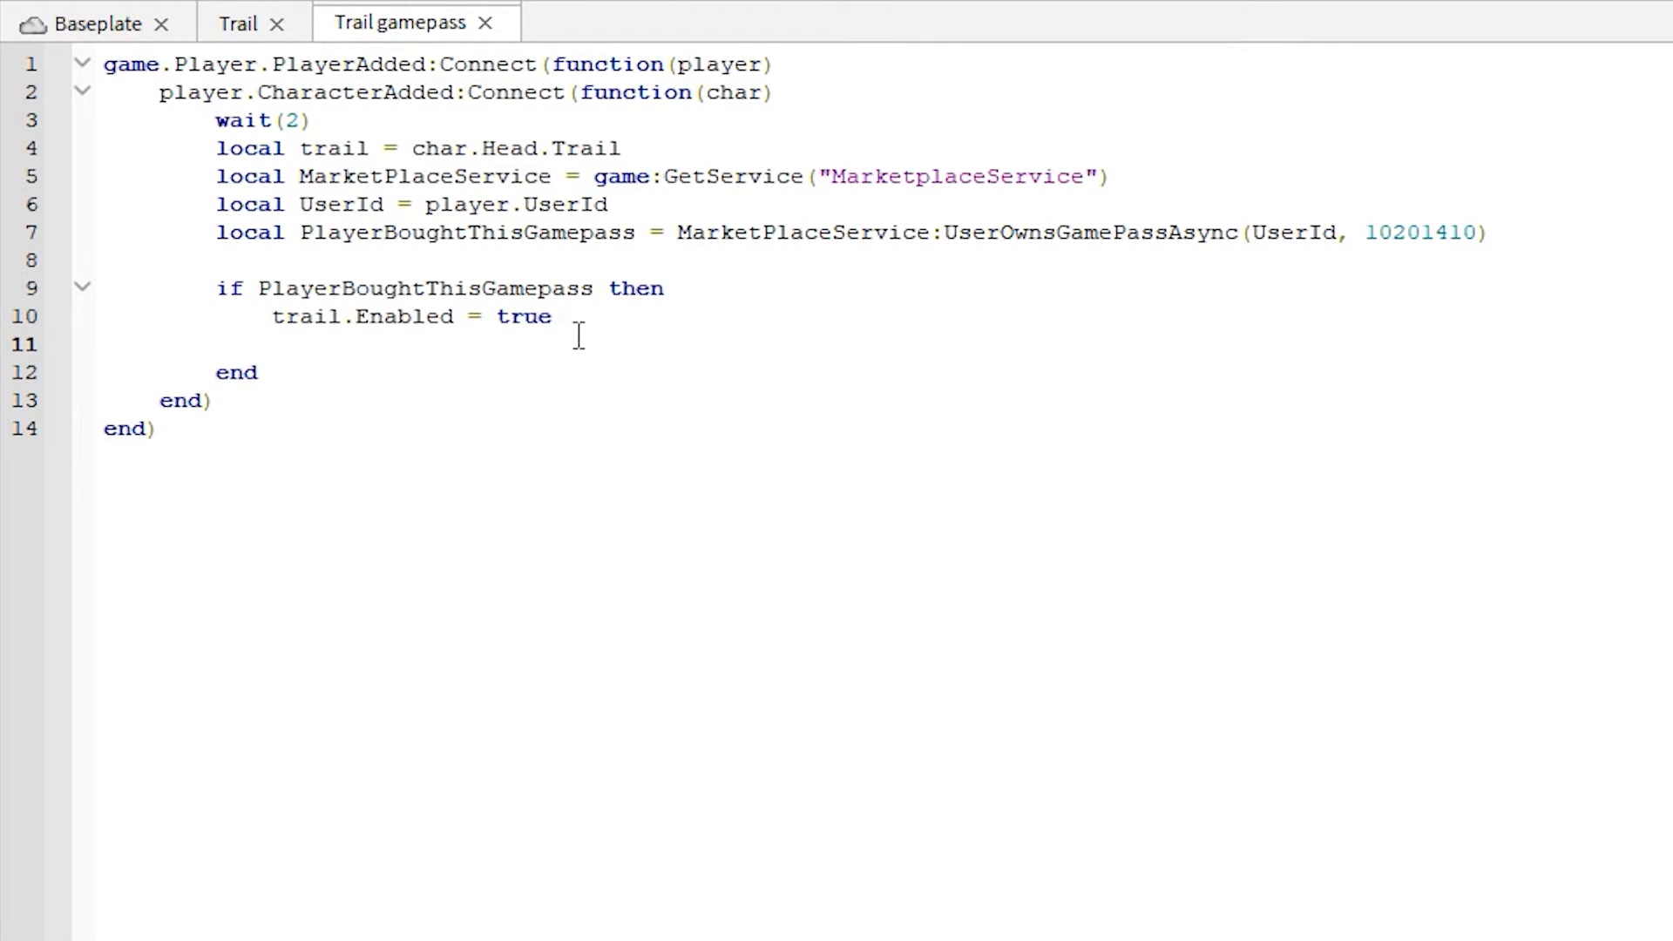
mouse_move(469, 368)
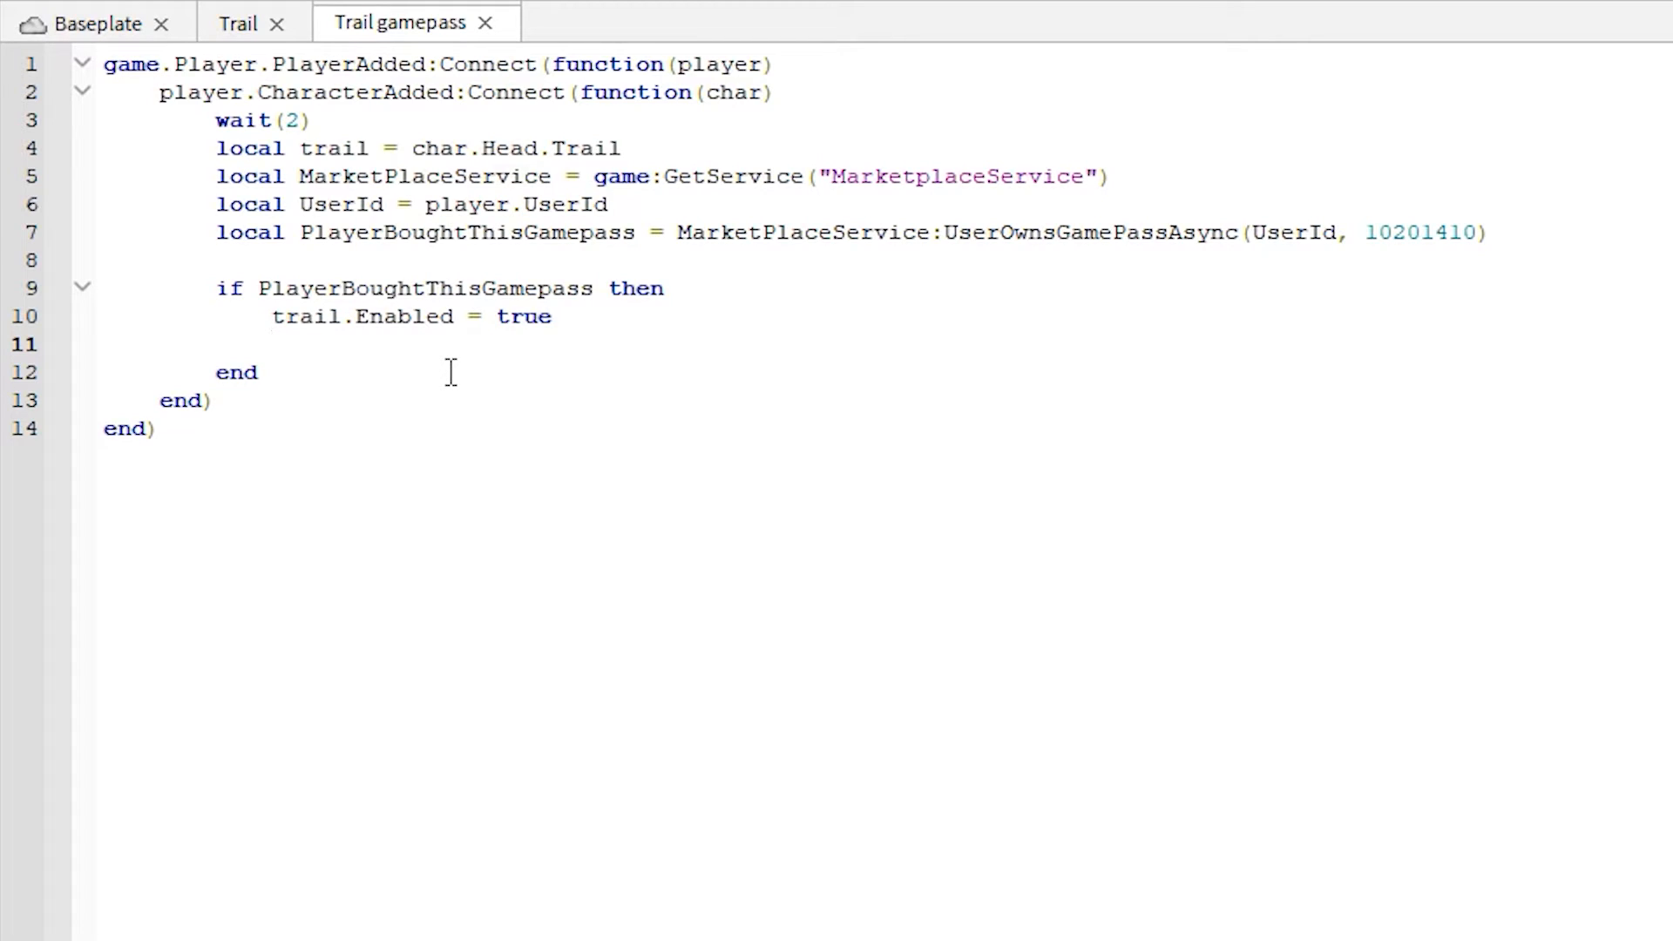
mouse_move(464, 352)
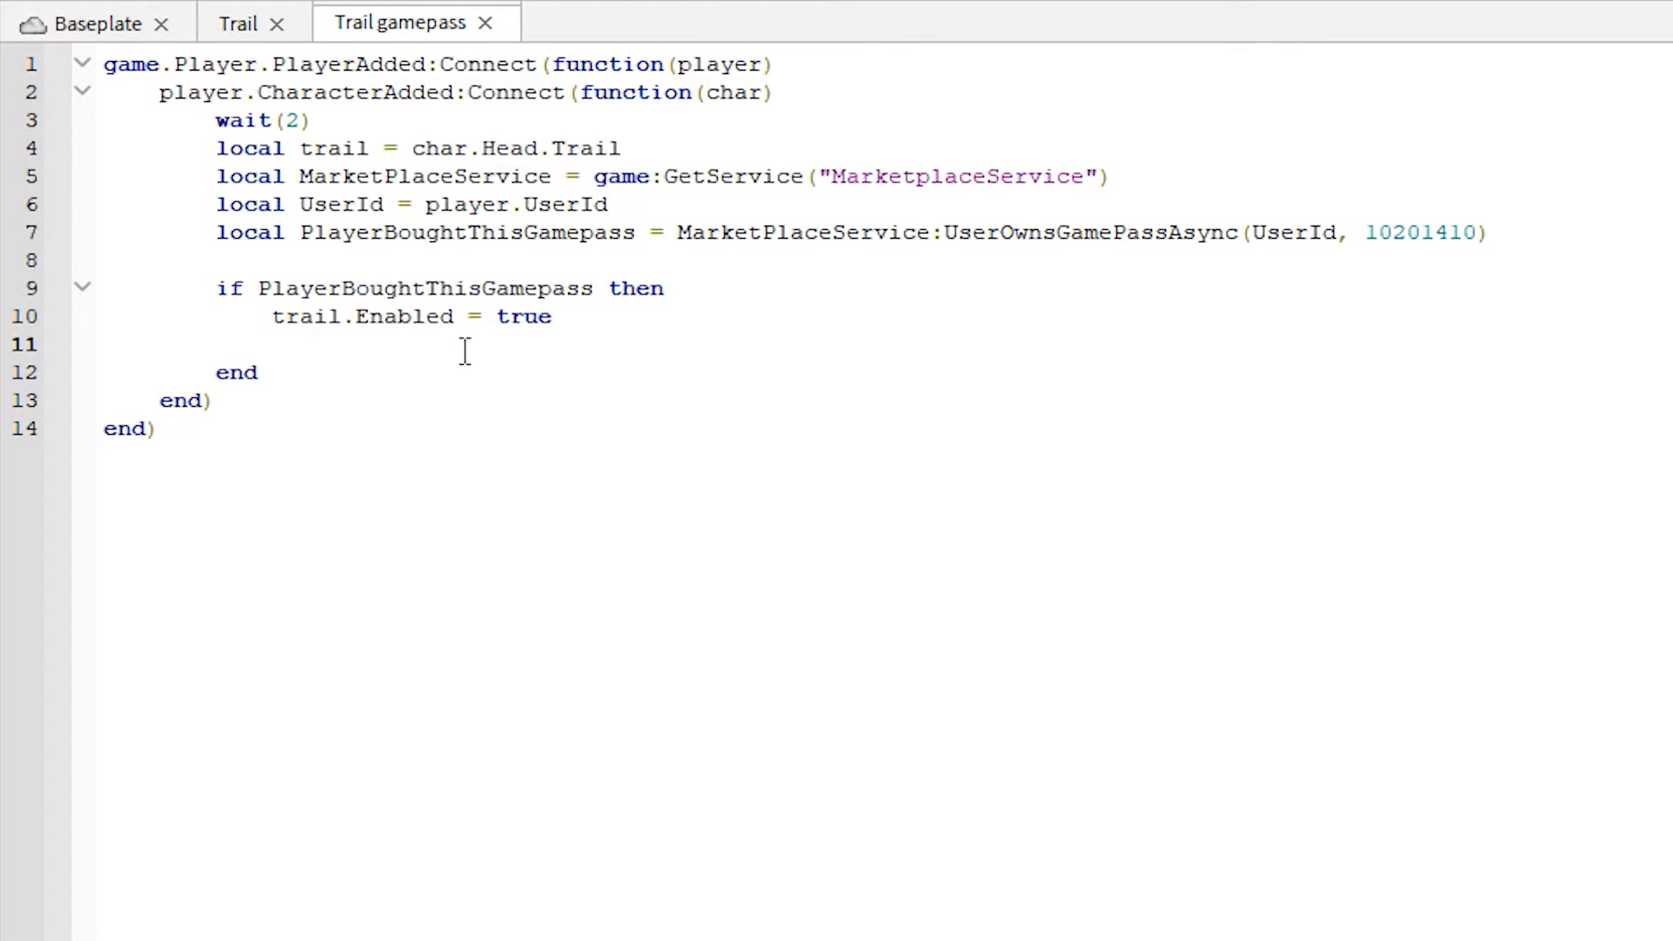
Step: Set trail.Lifetime = 2.75 for pass owners
type("trail.")
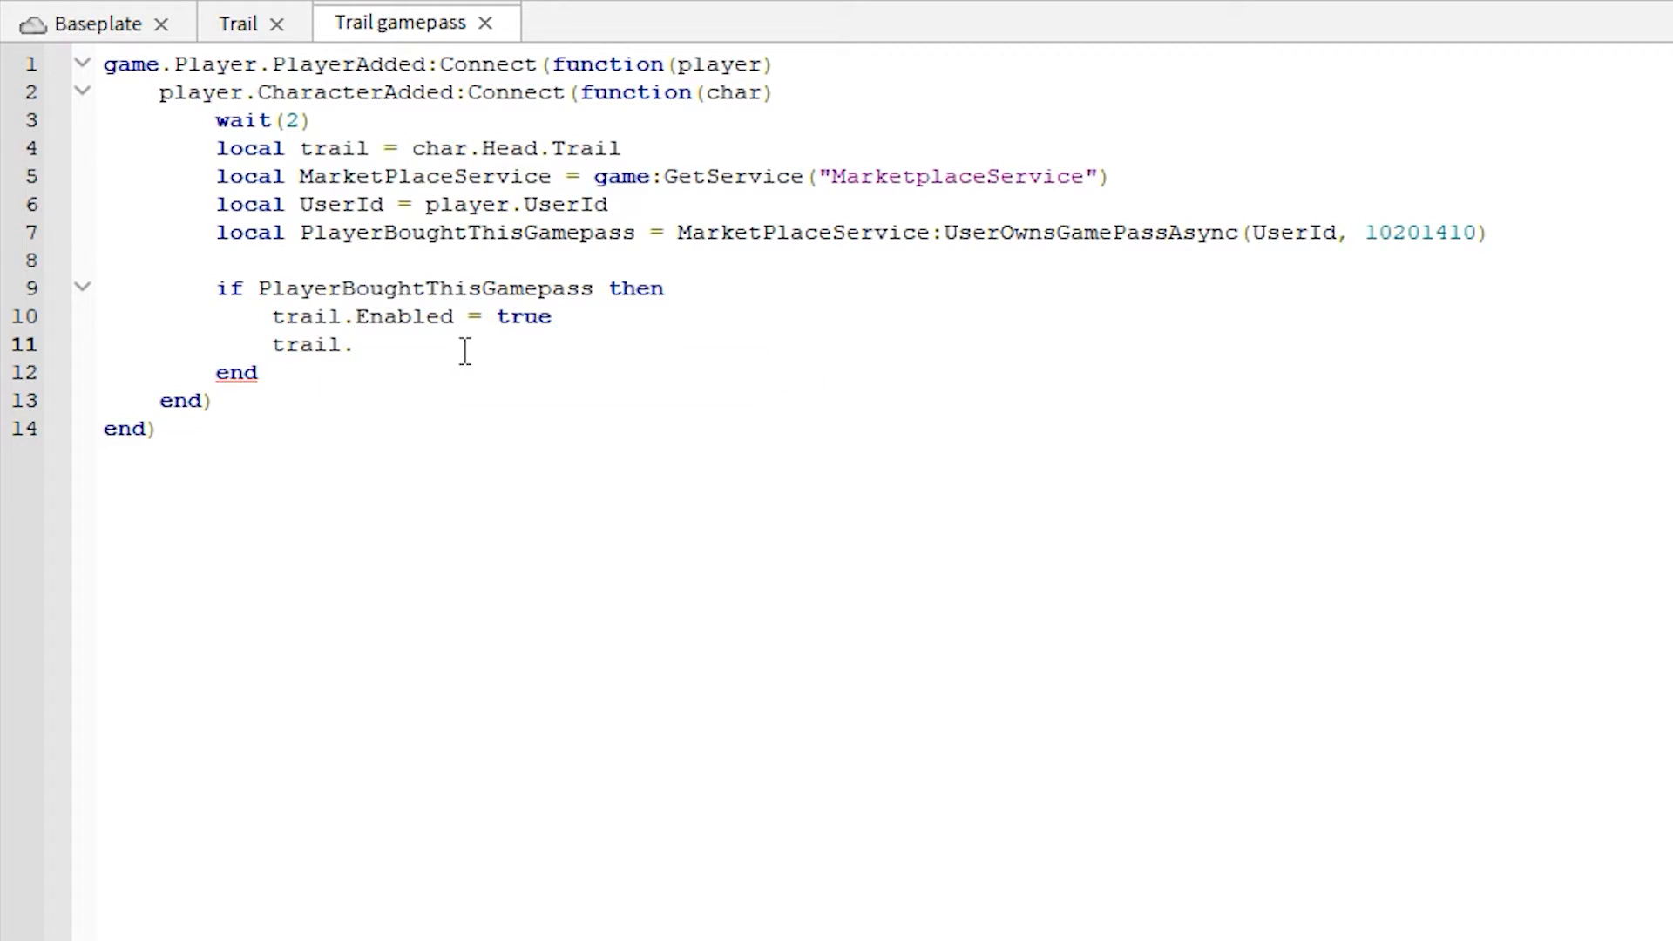
type("Life")
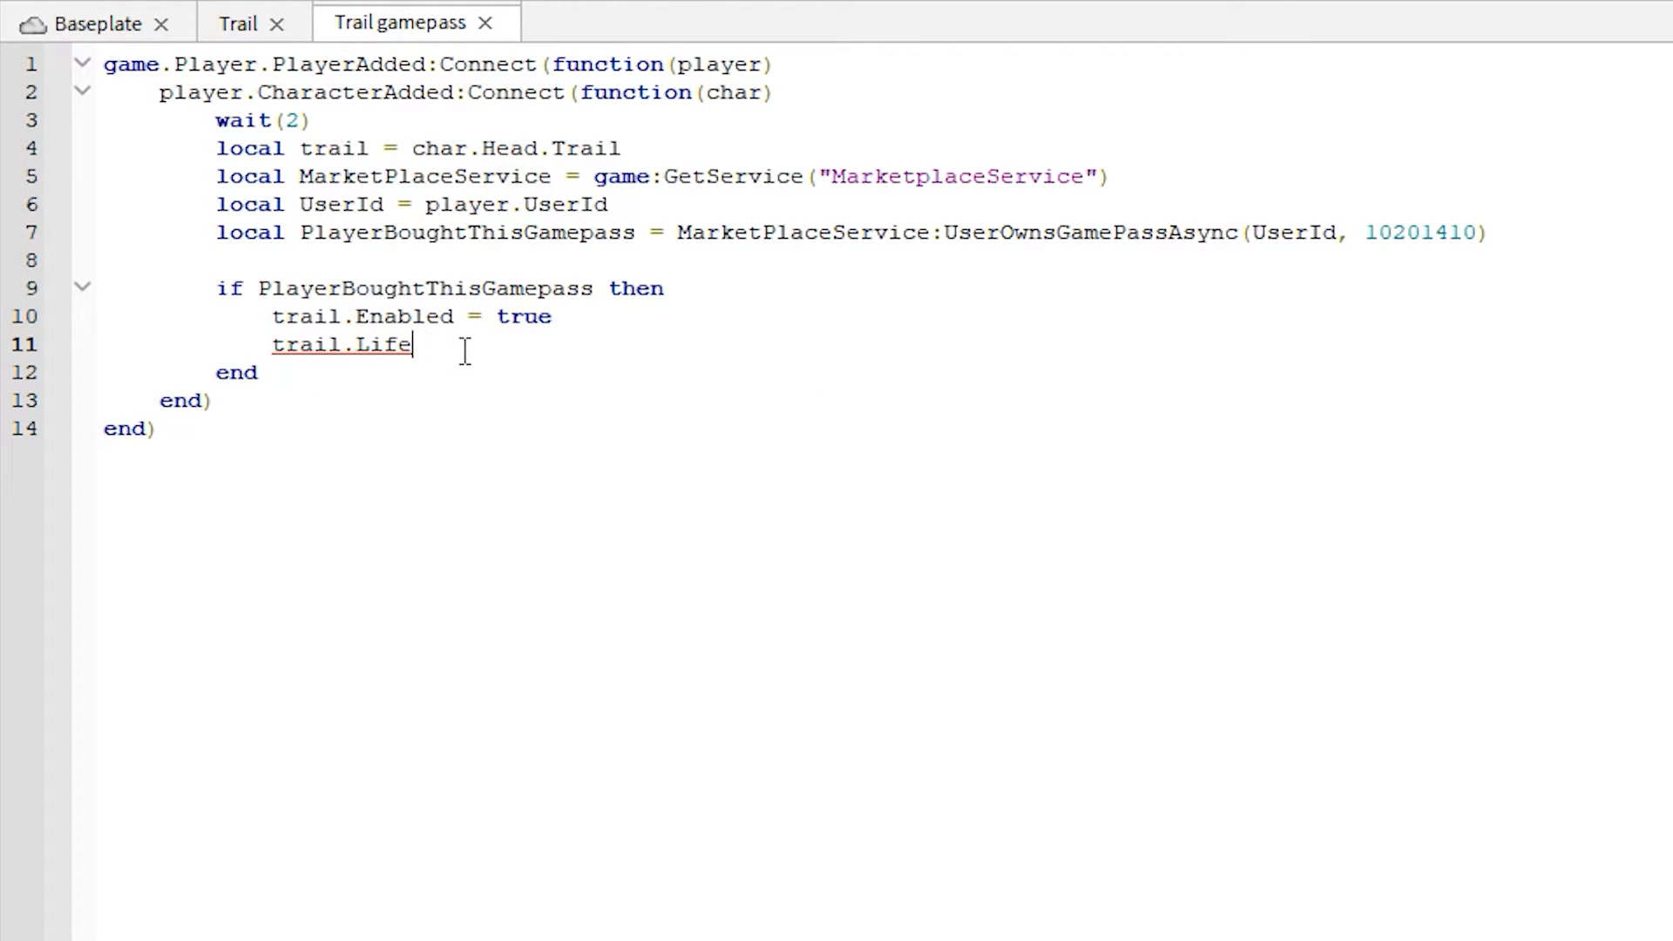
type("time =")
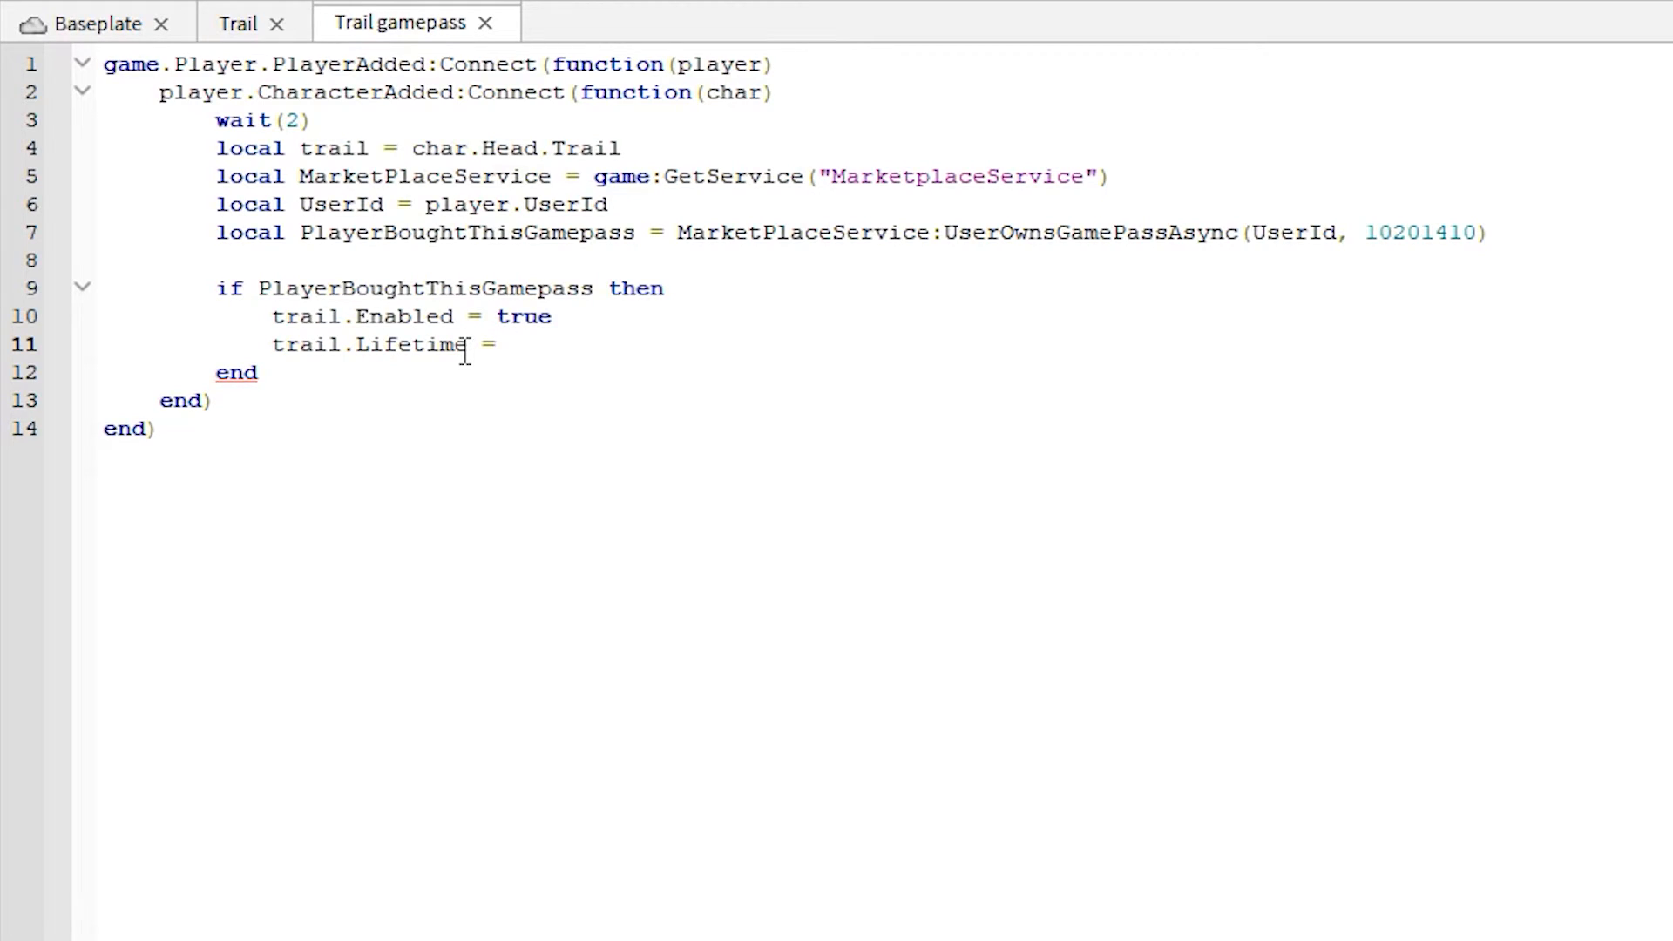
type("2")
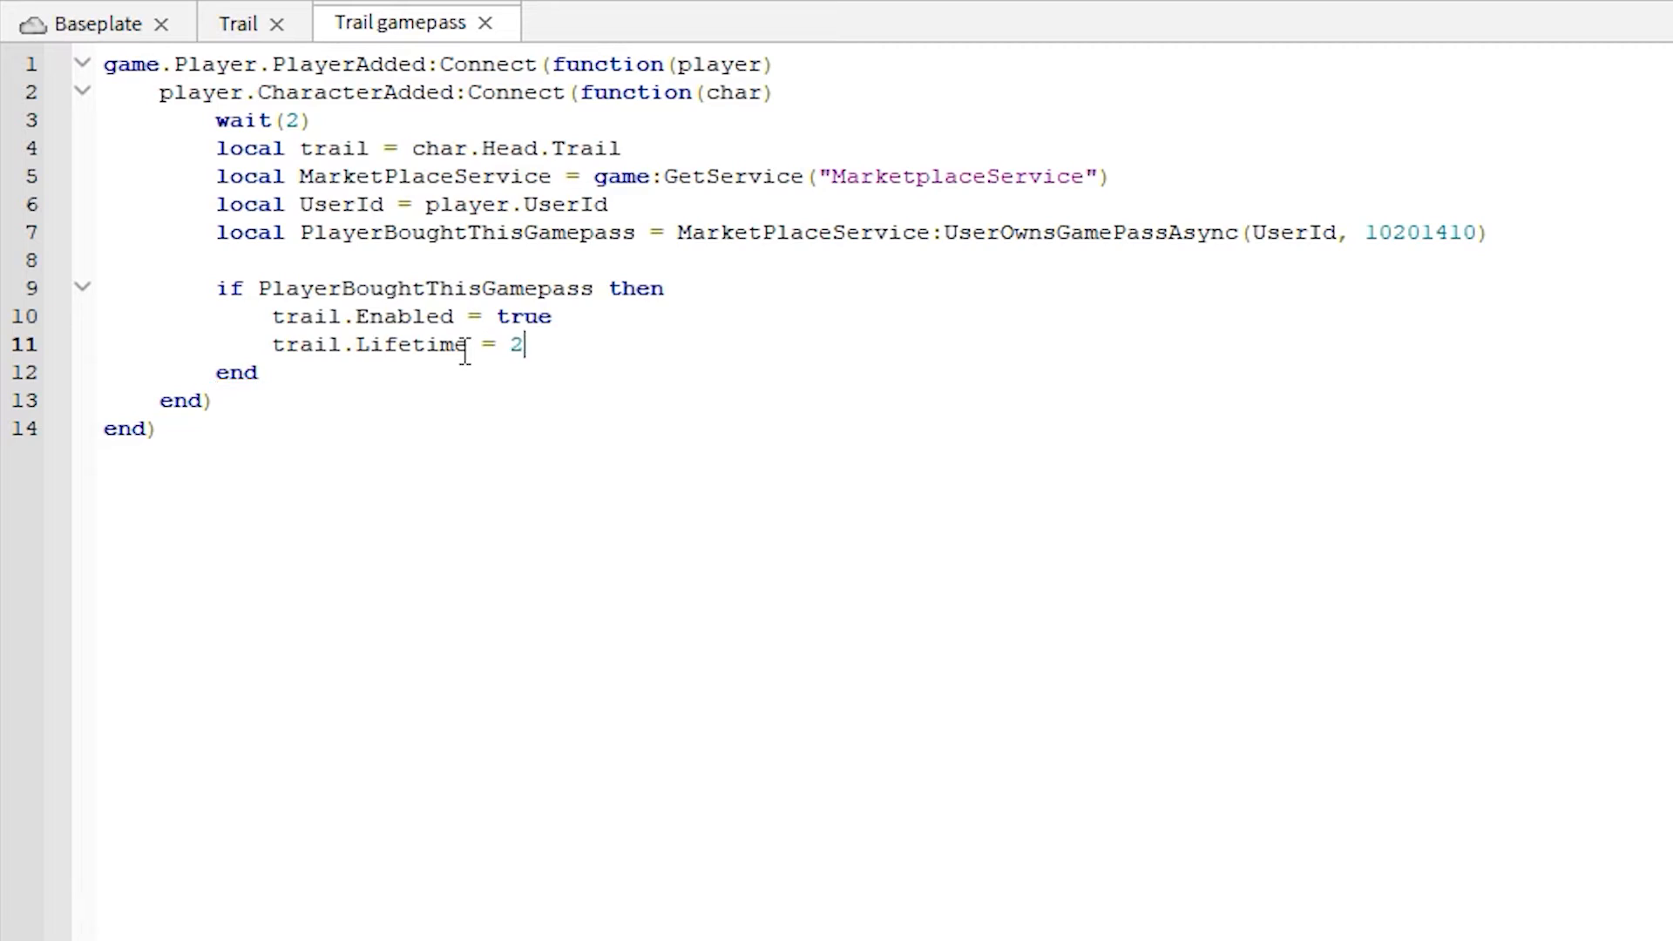
type(".75")
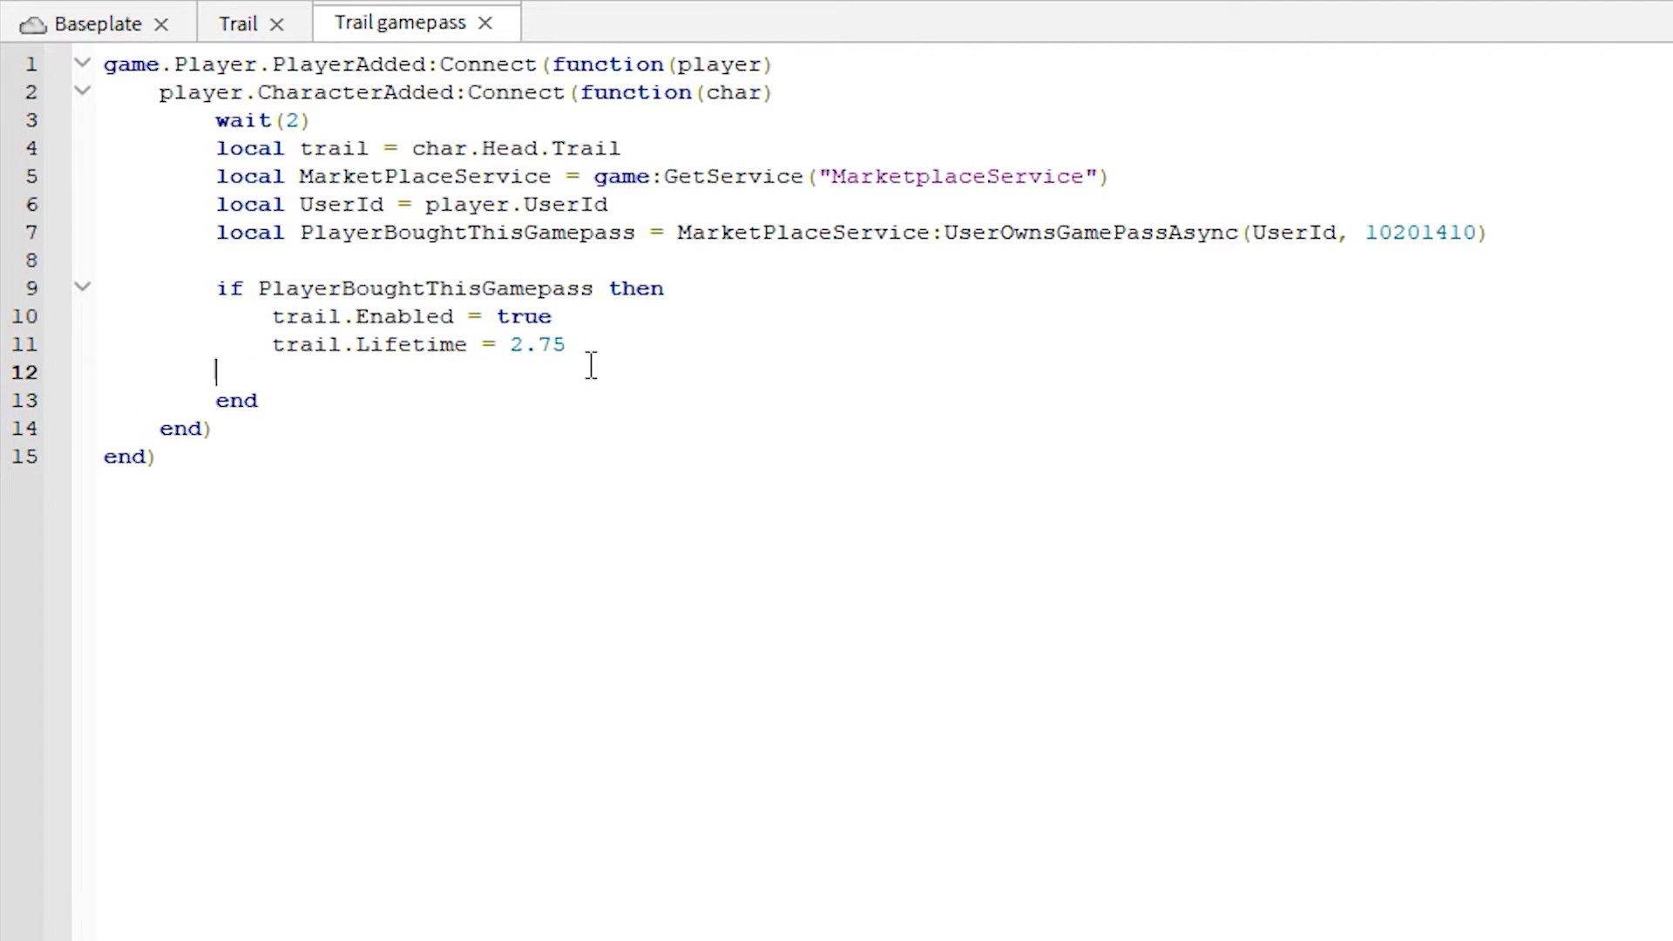
Step: Add an else branch setting trail.Enabled = false
type("else")
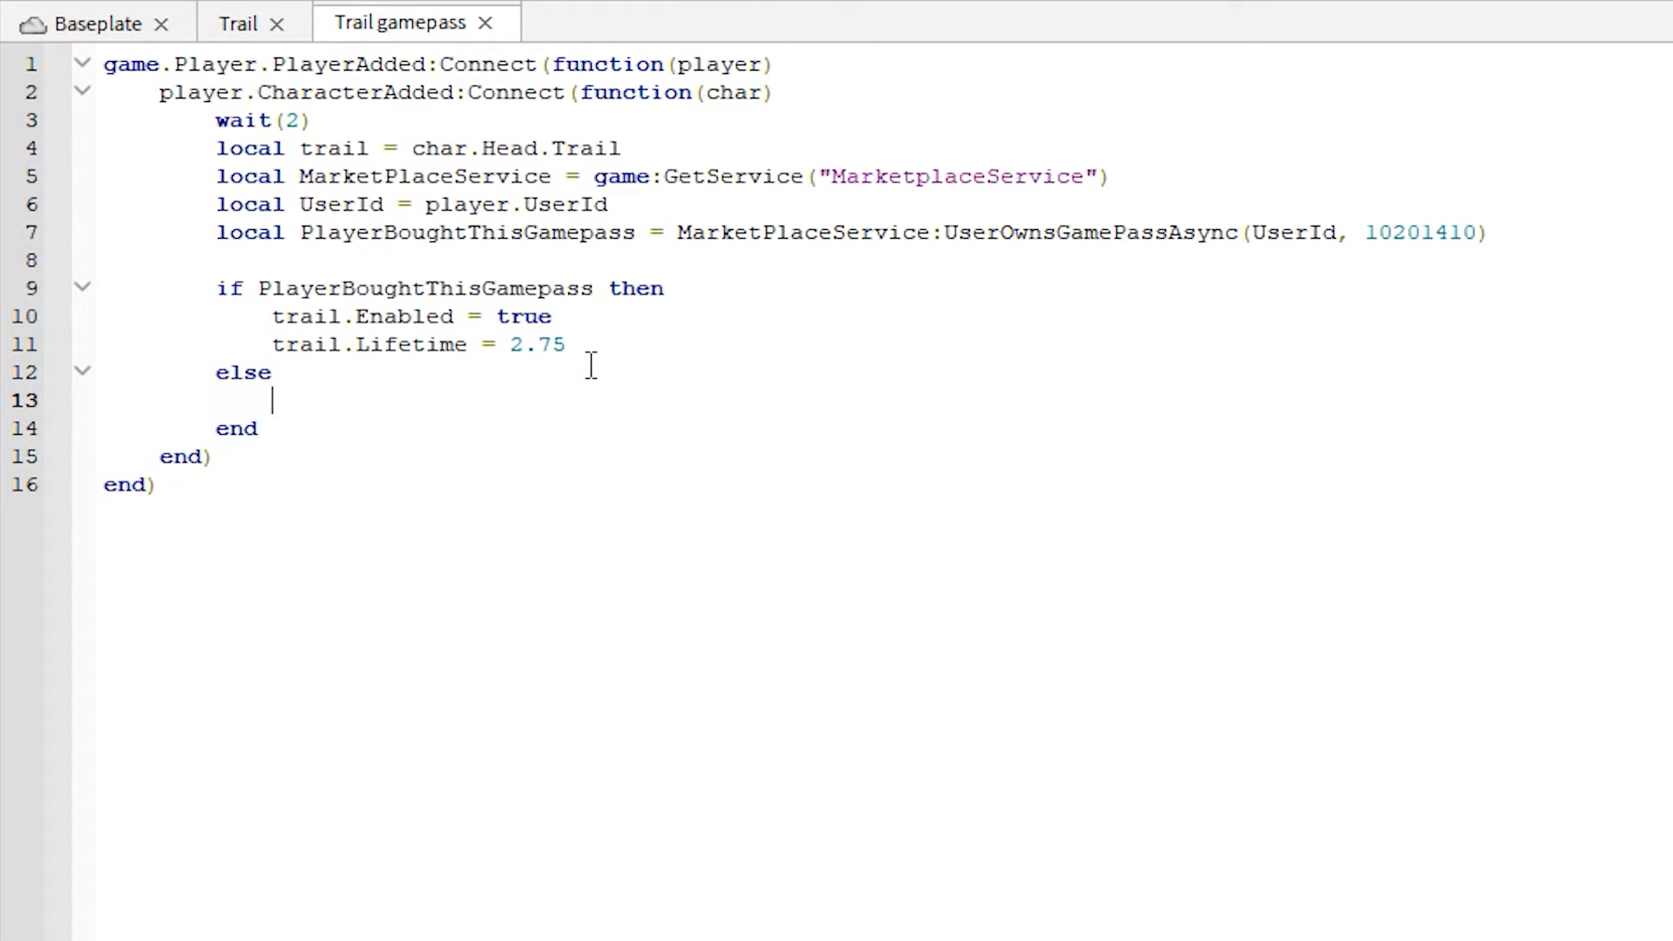
type("trail.E")
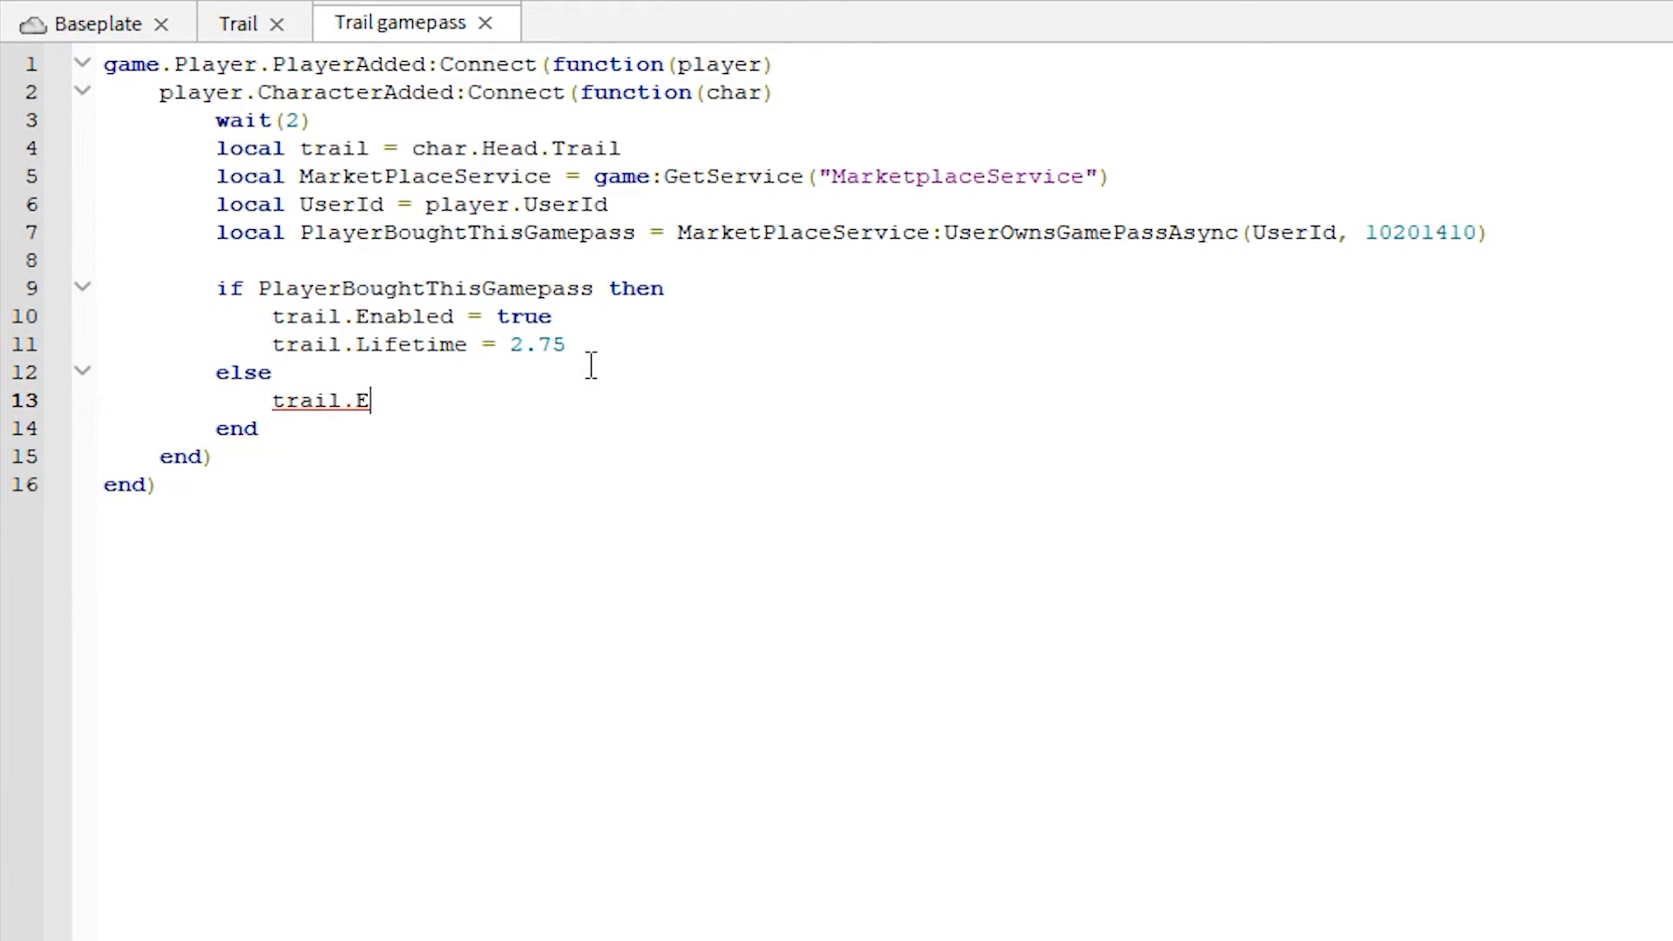
type("nabled")
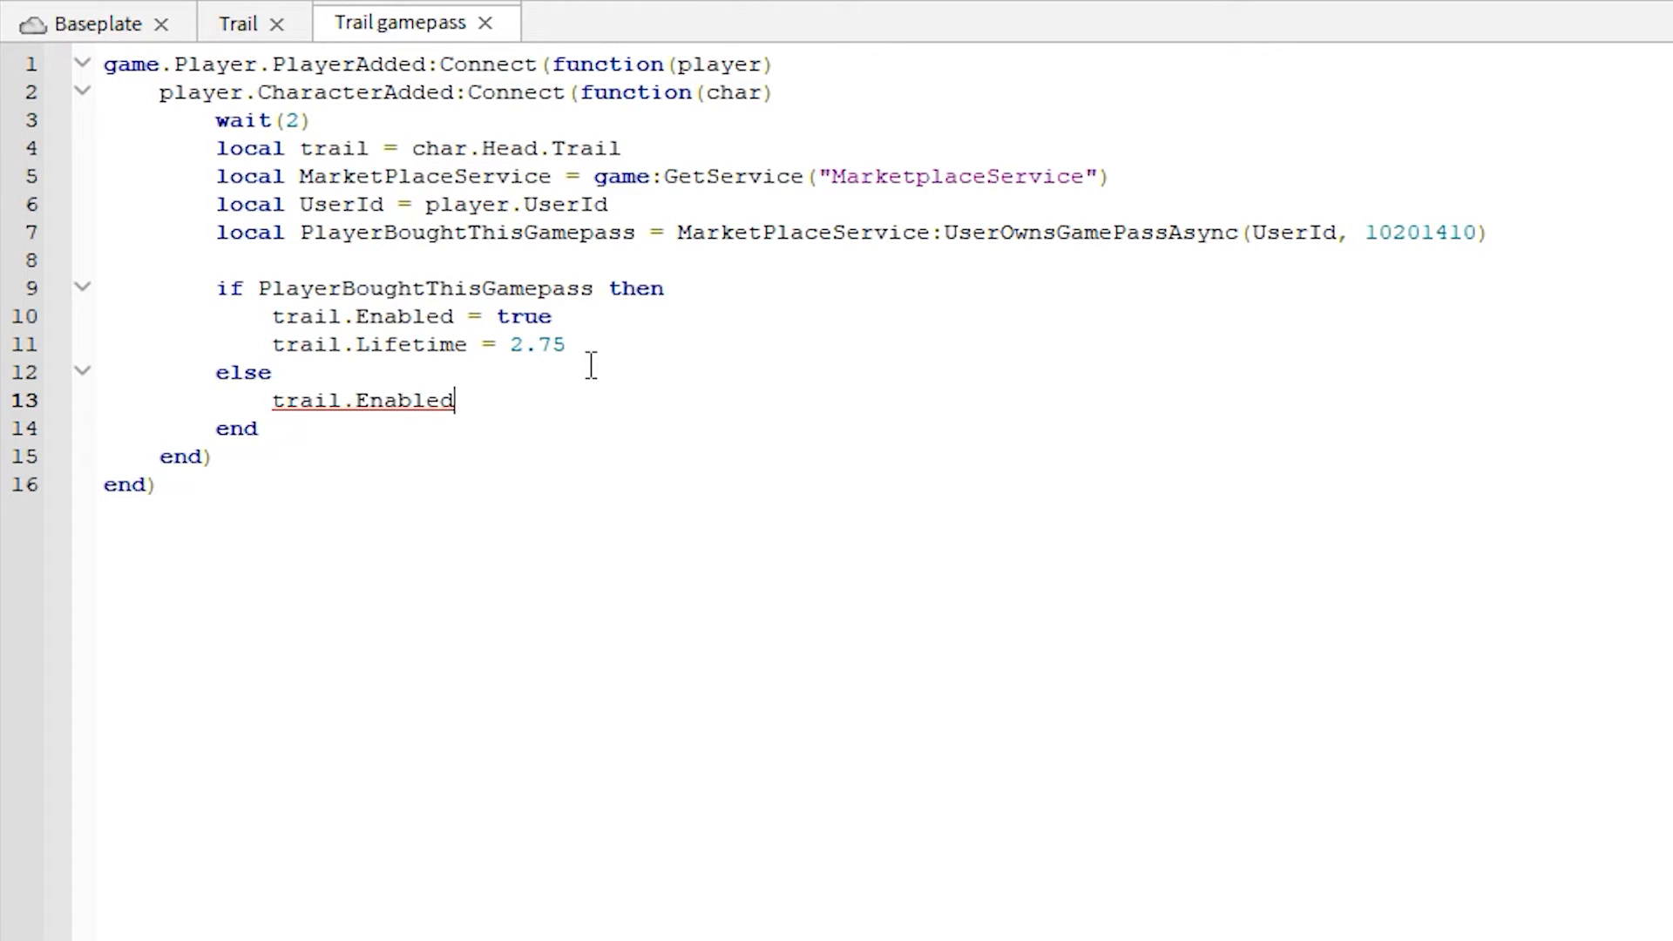
type("= false")
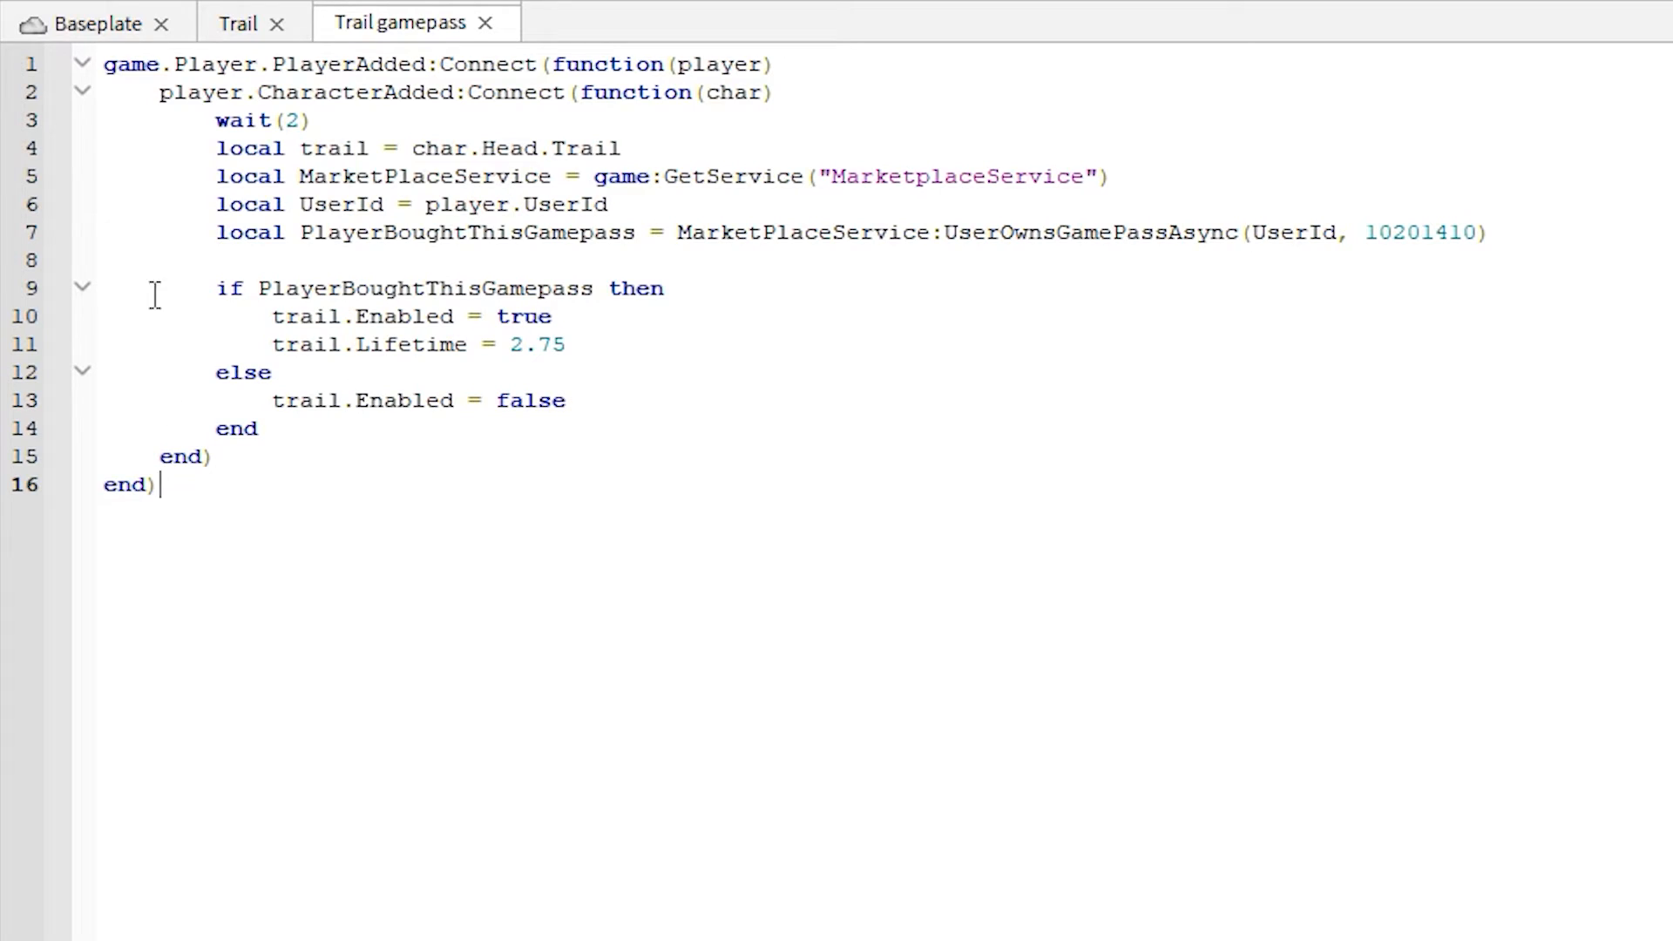
mouse_move(1051, 546)
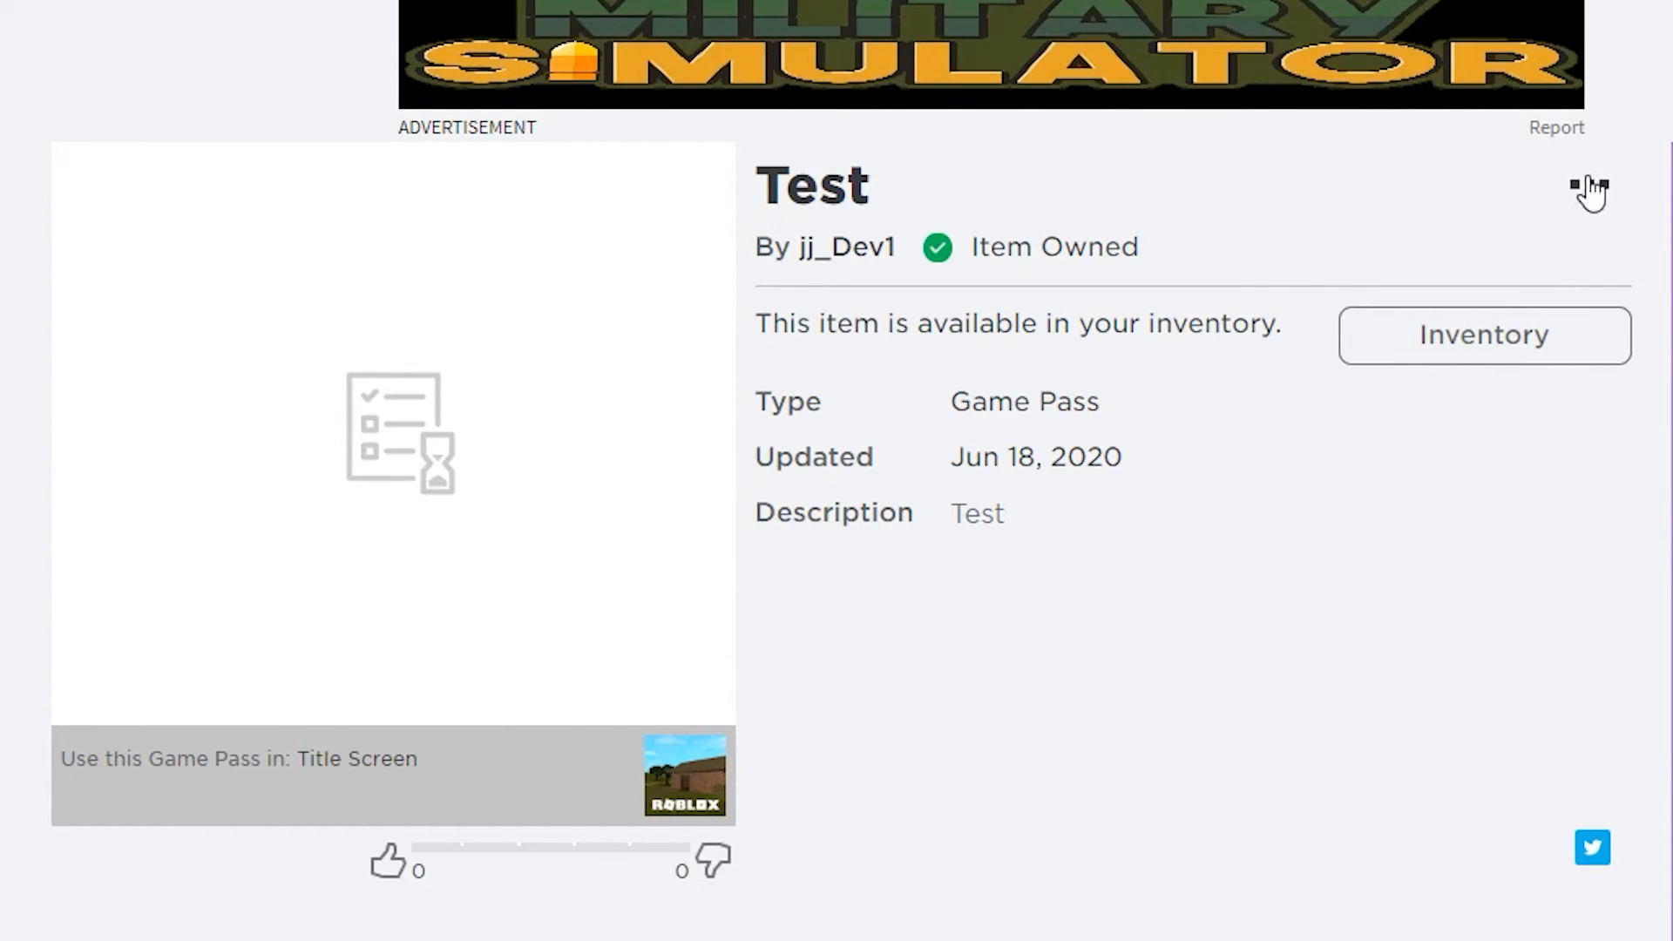
Step: Configure the Test game pass as Item for Sale at price 1 Robux and save
left_click(1586, 183)
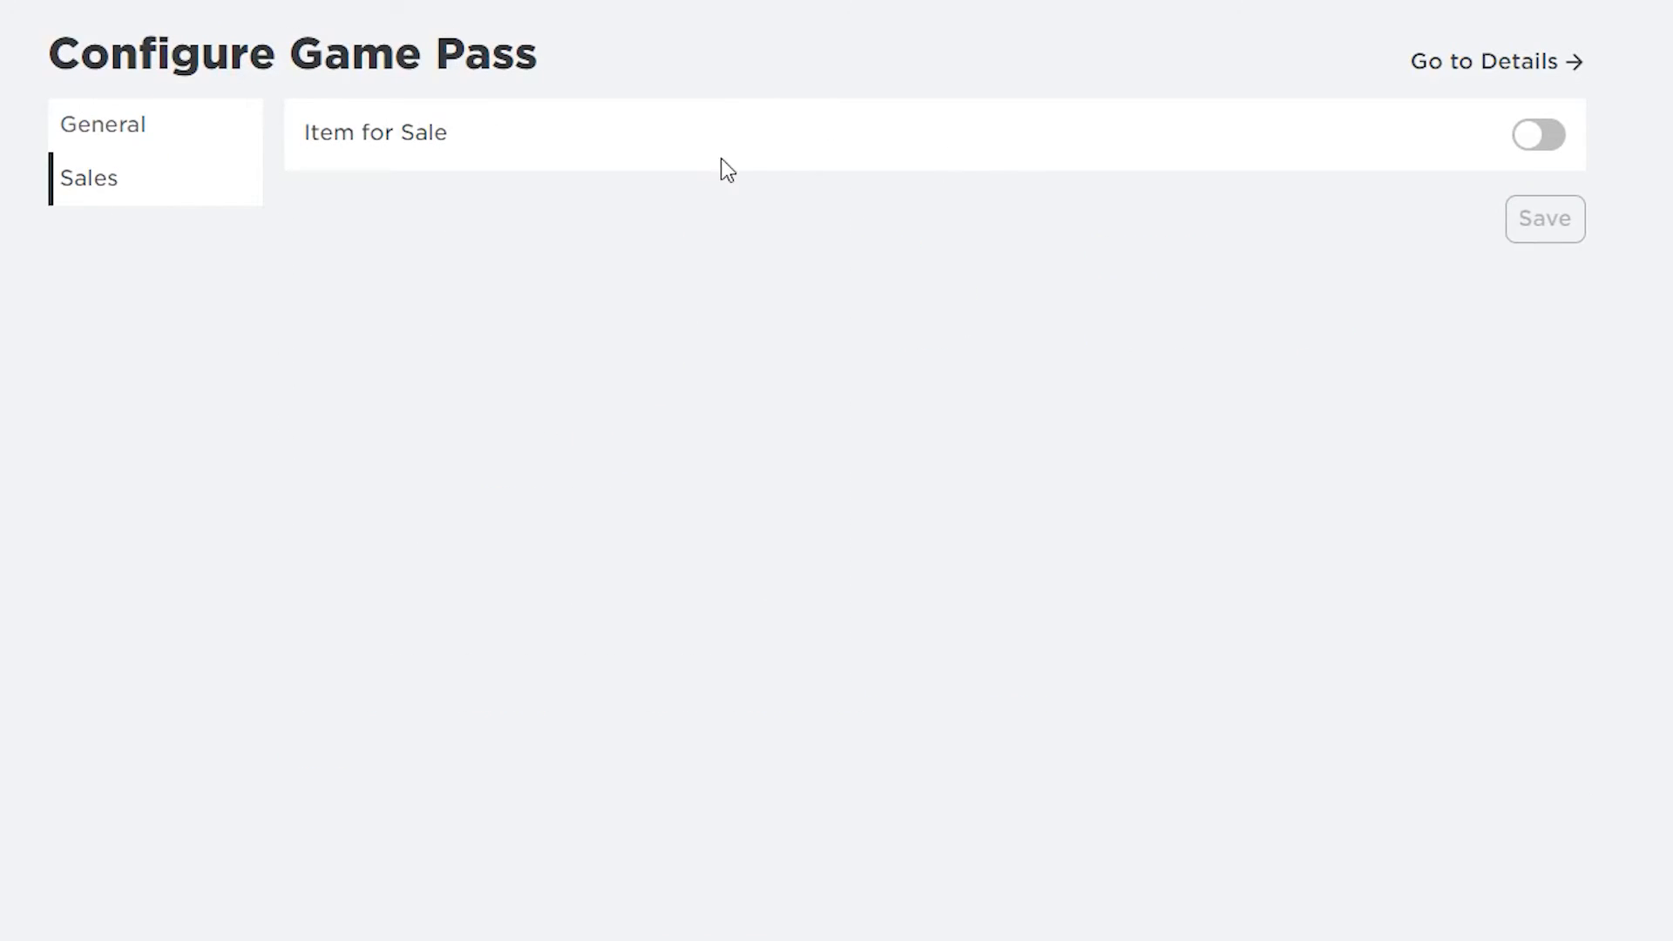
left_click(1537, 136)
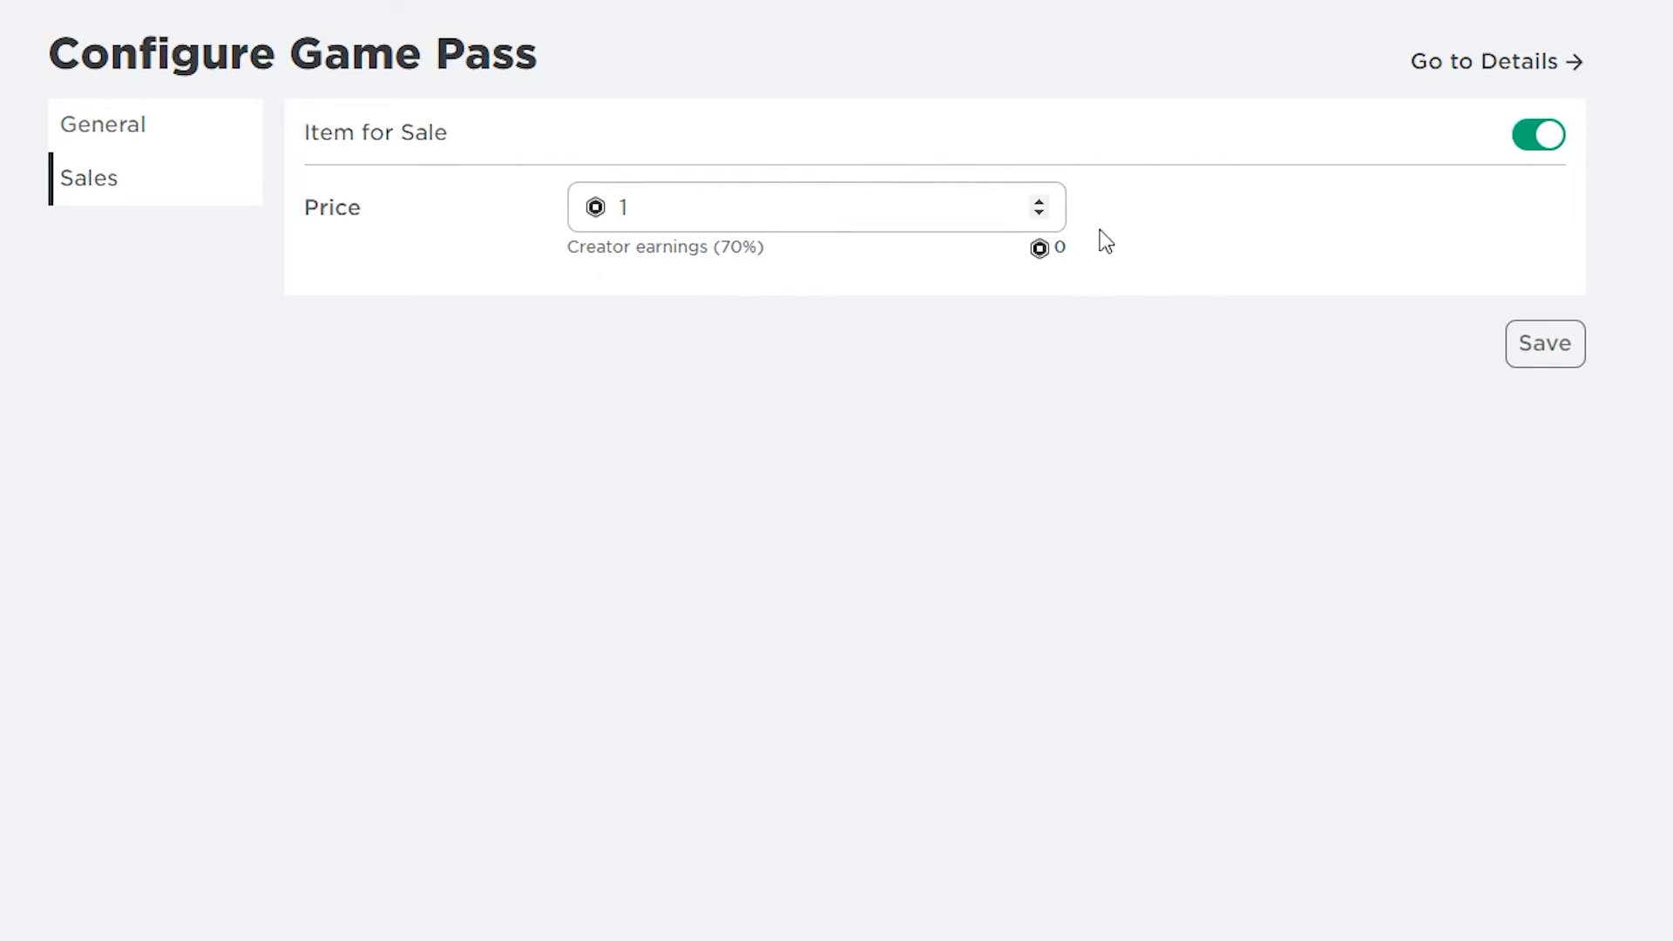
mouse_move(1115, 169)
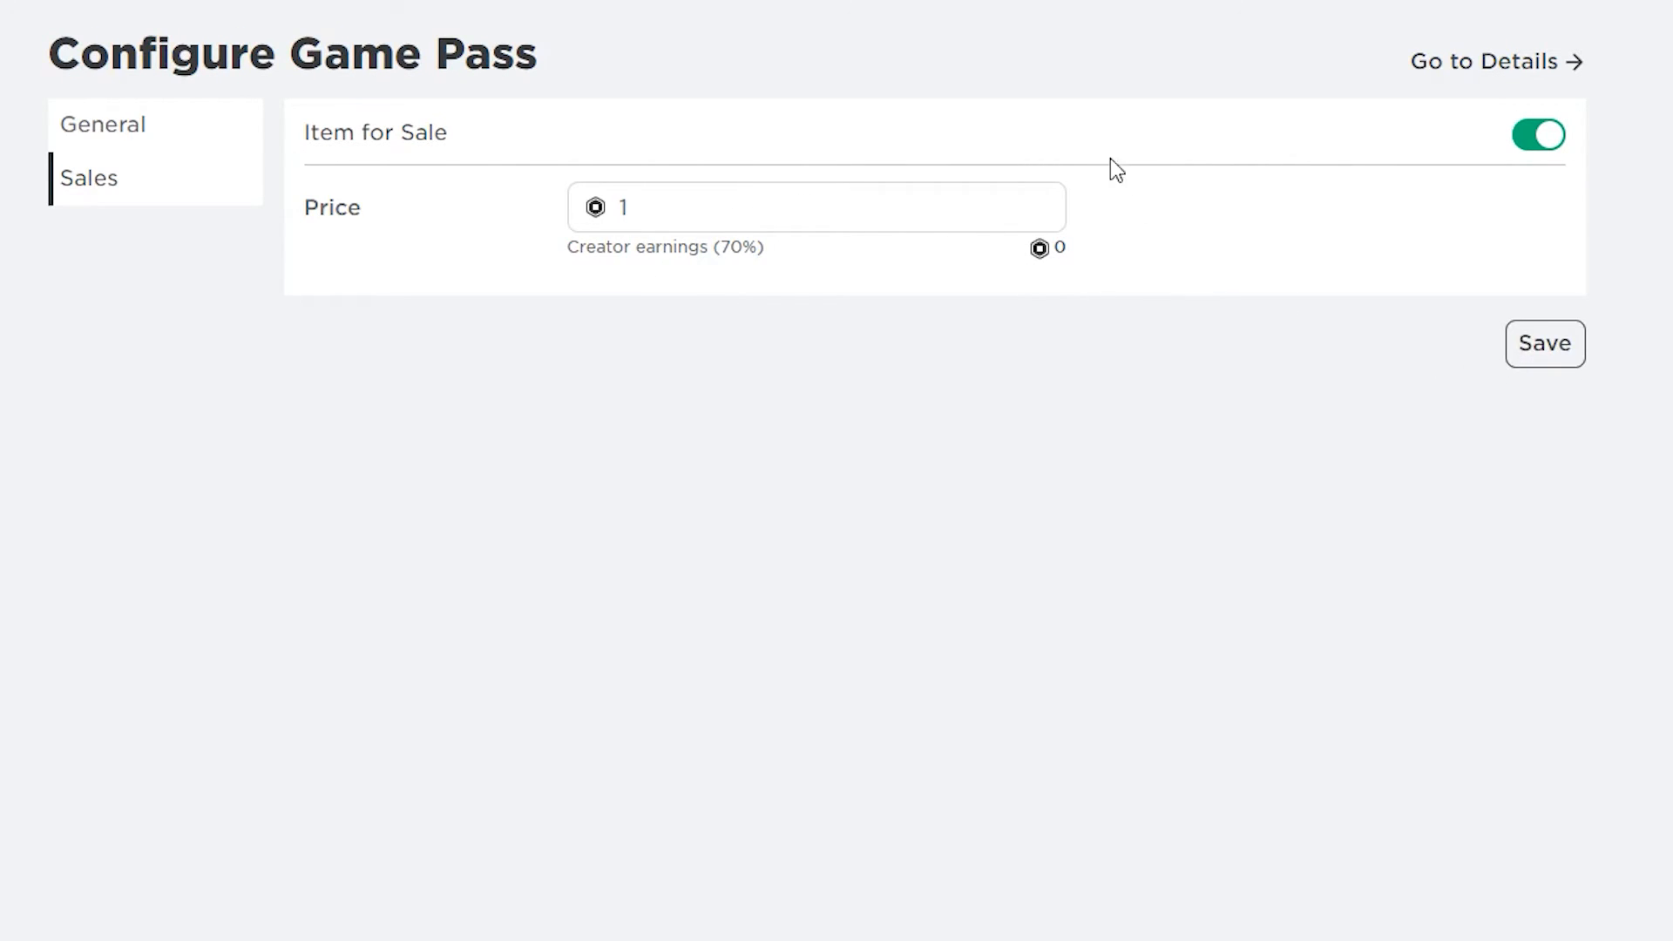
left_click(1487, 61)
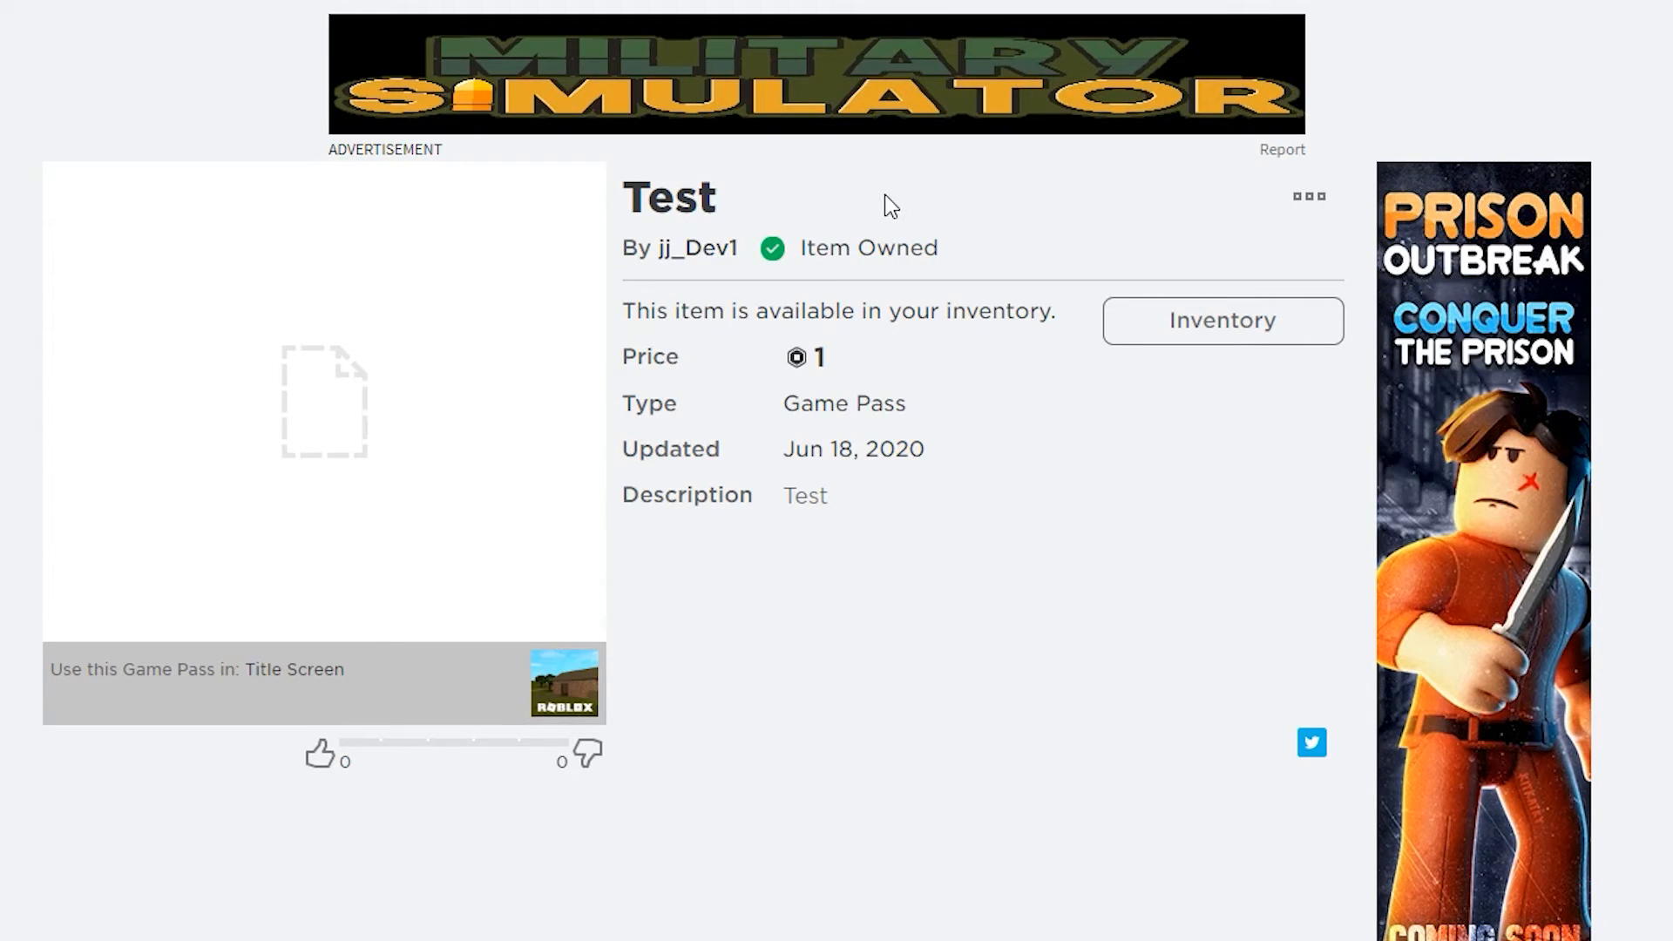
mouse_move(900, 340)
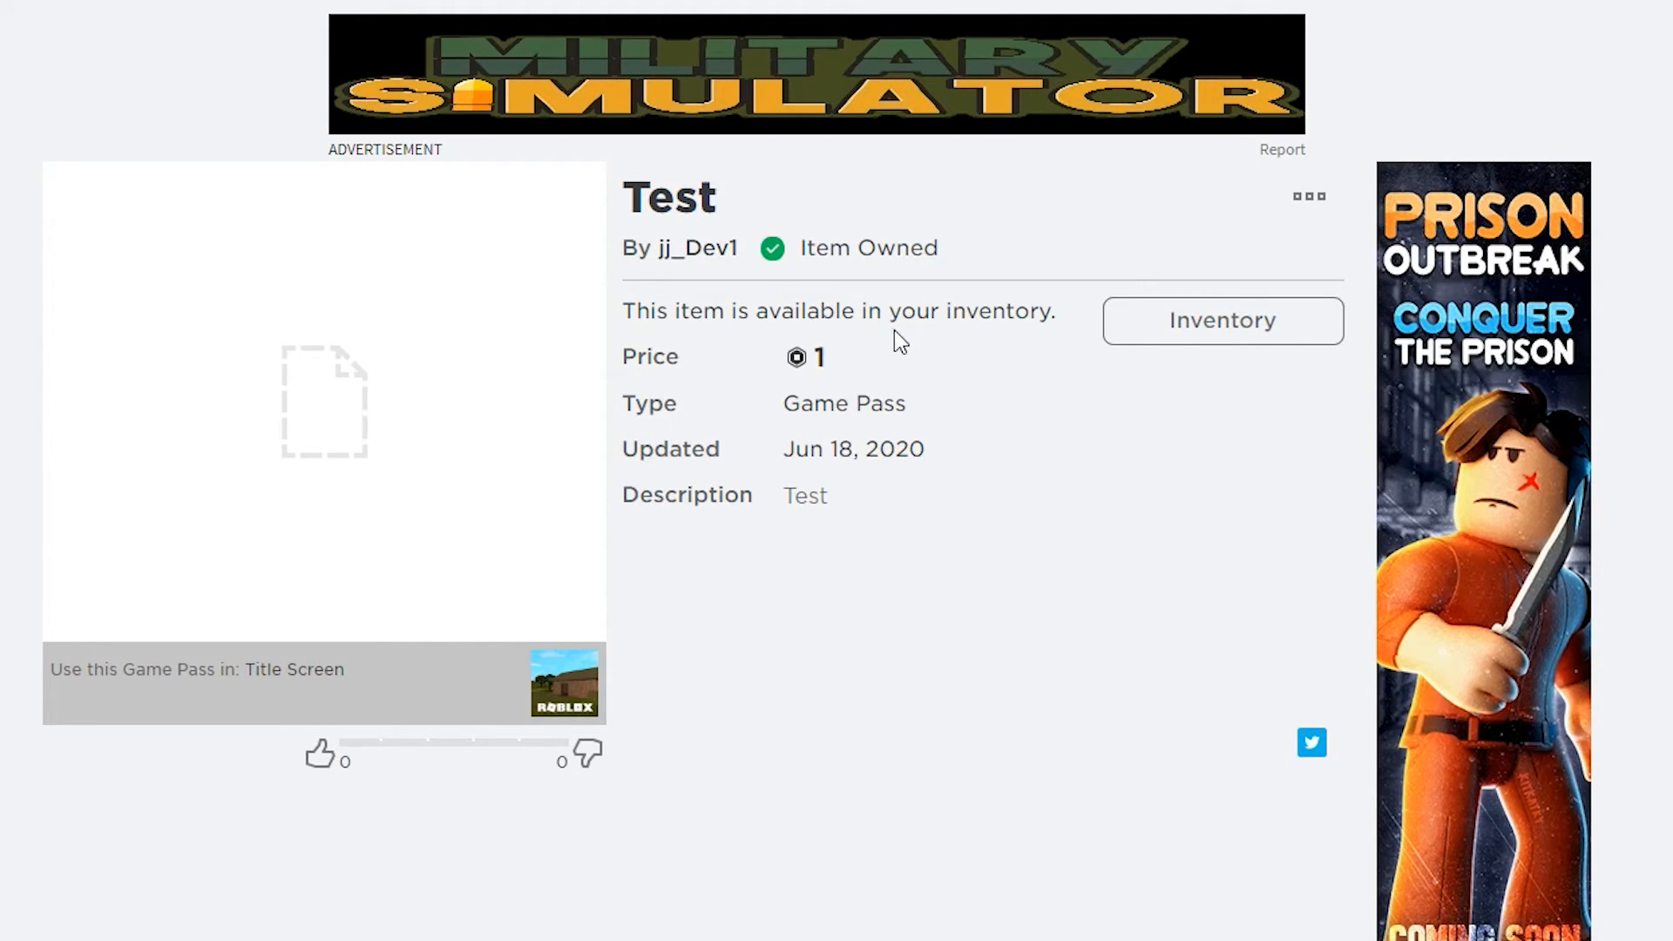
mouse_move(711, 883)
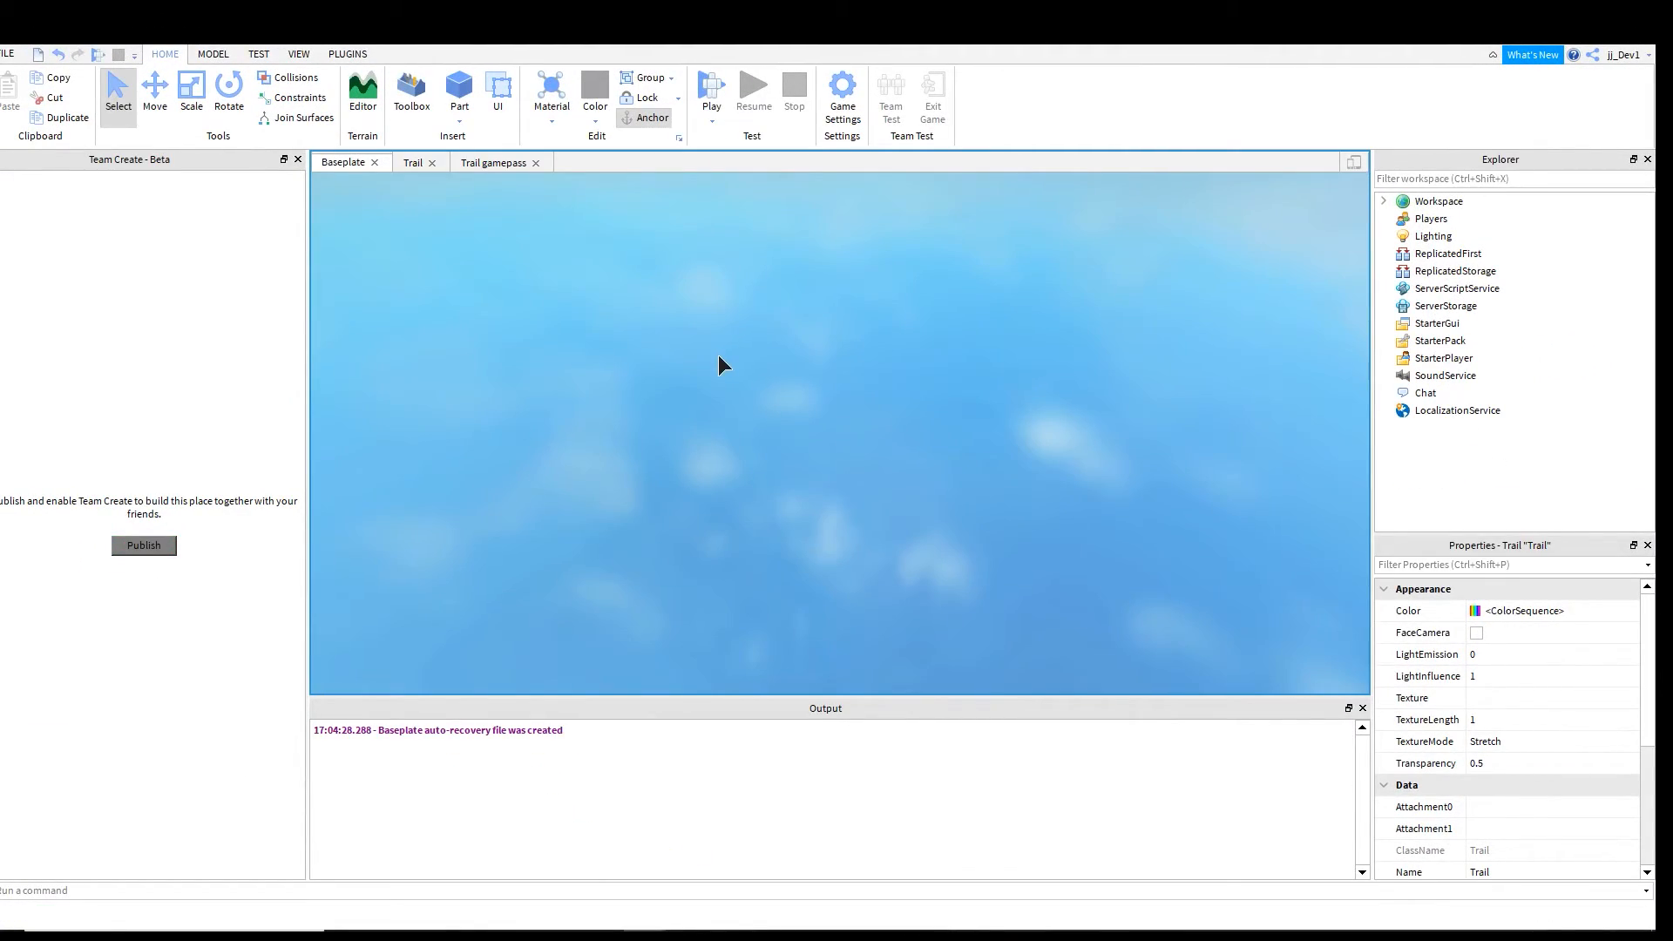
Step: Run and stop a playtest before fixing game.Players and Lifetime 5 in the script
left_click(711, 89)
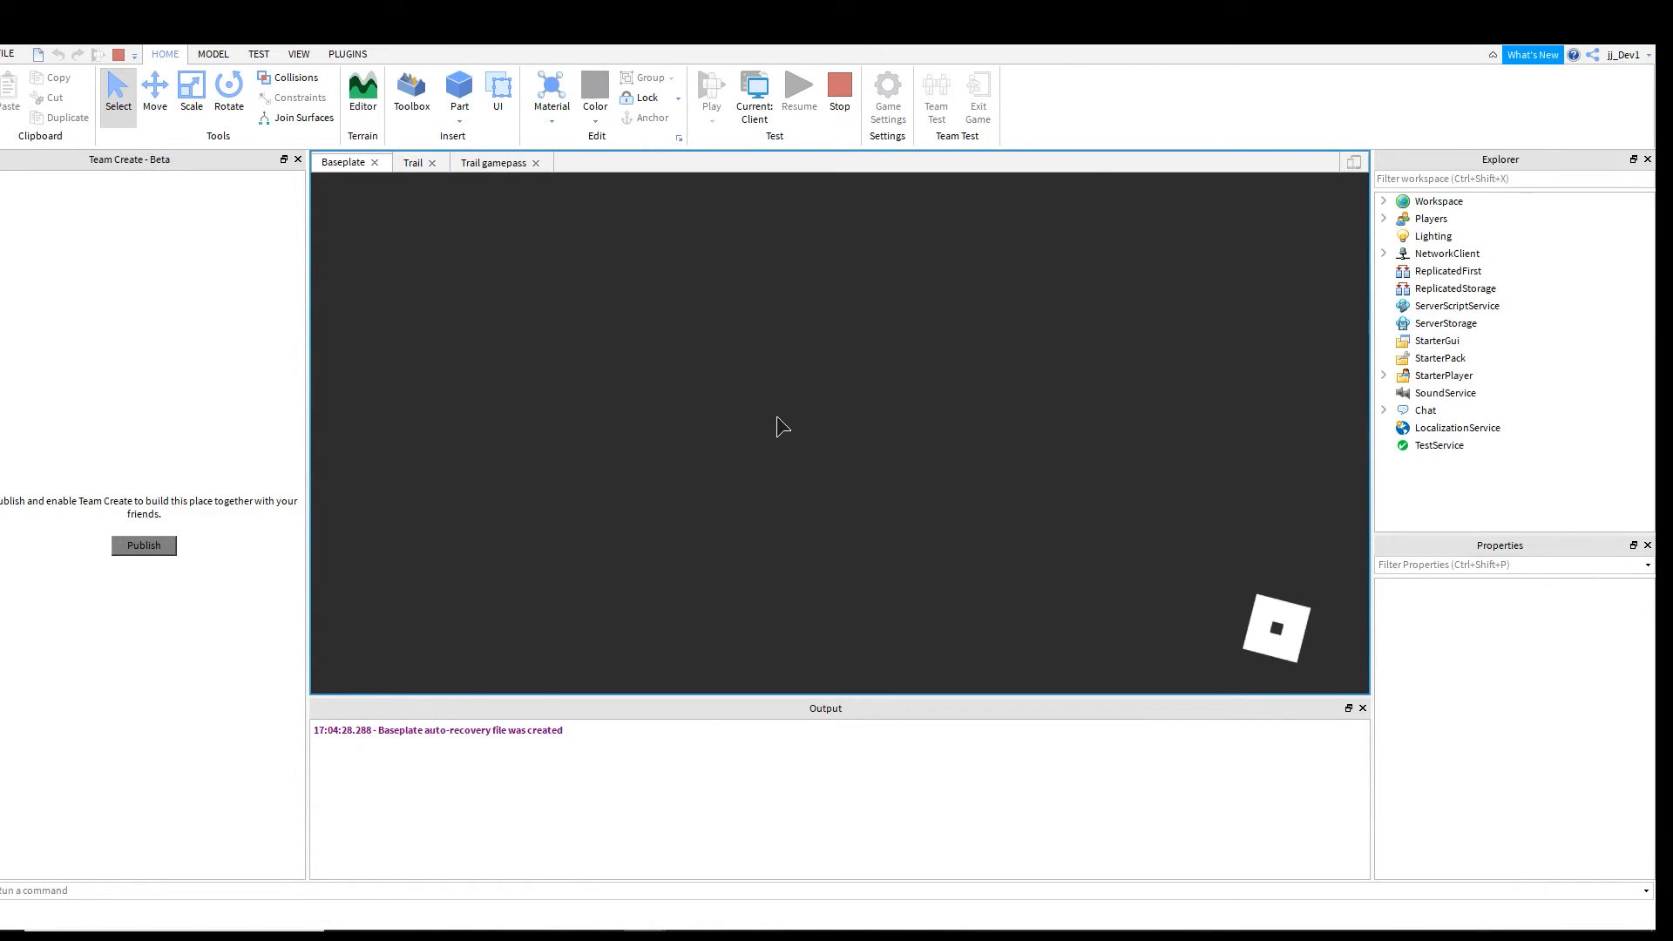
left_click(711, 87)
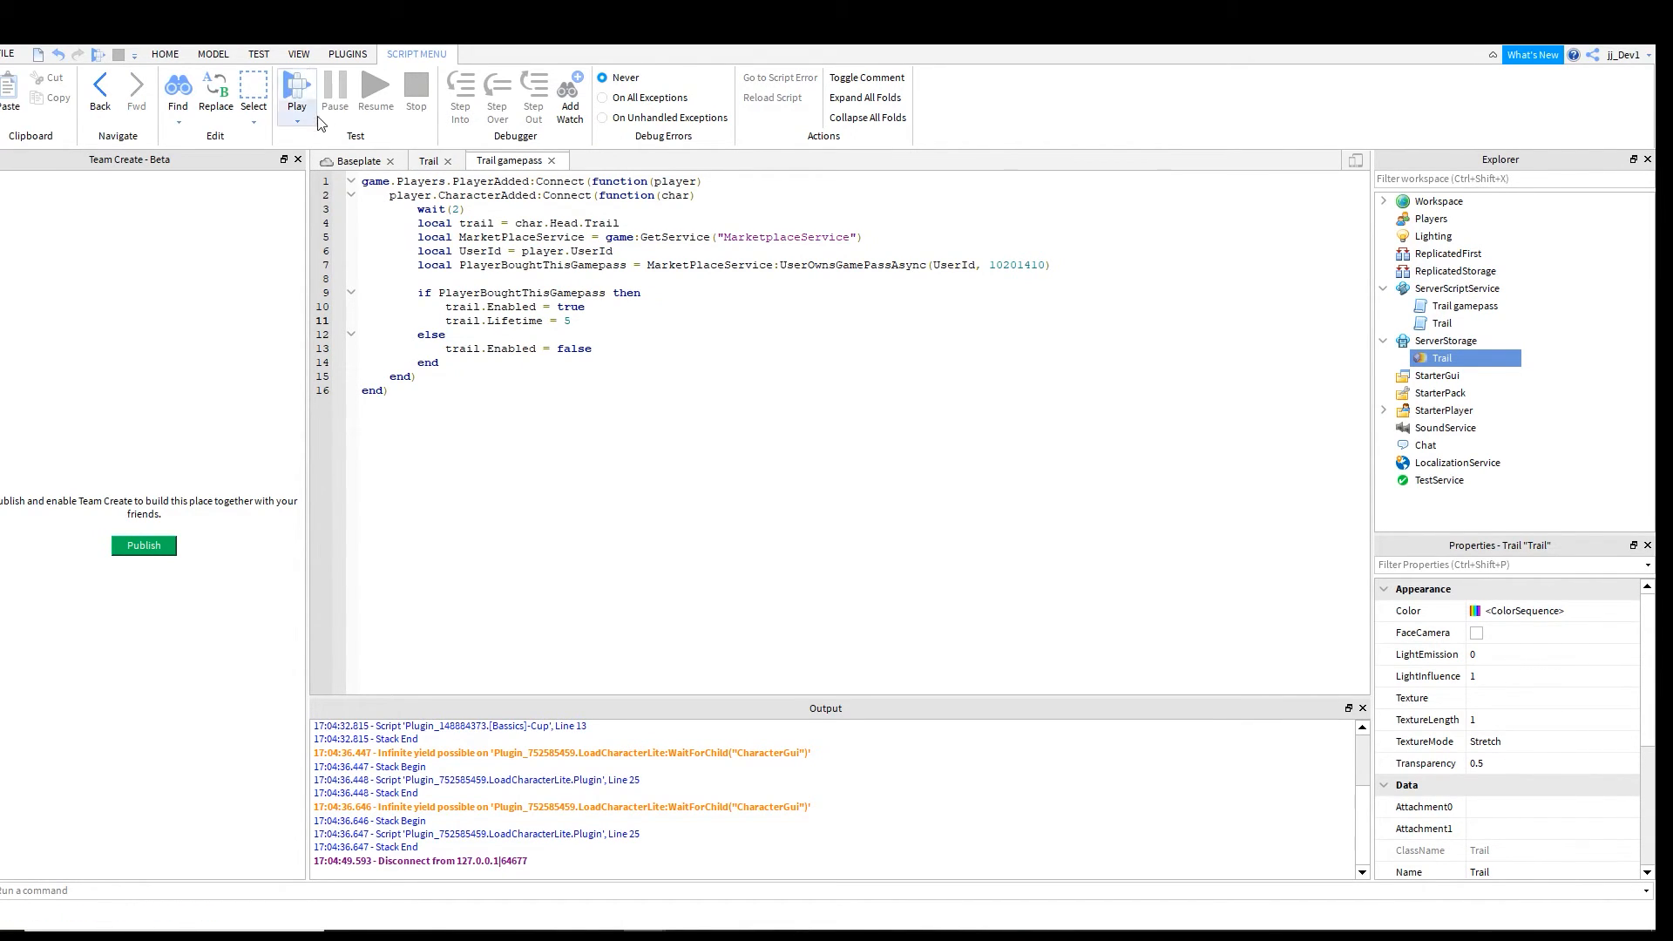
Step: From the Baseplate view, start a playtest to see the rainbow trail behind the character
left_click(344, 162)
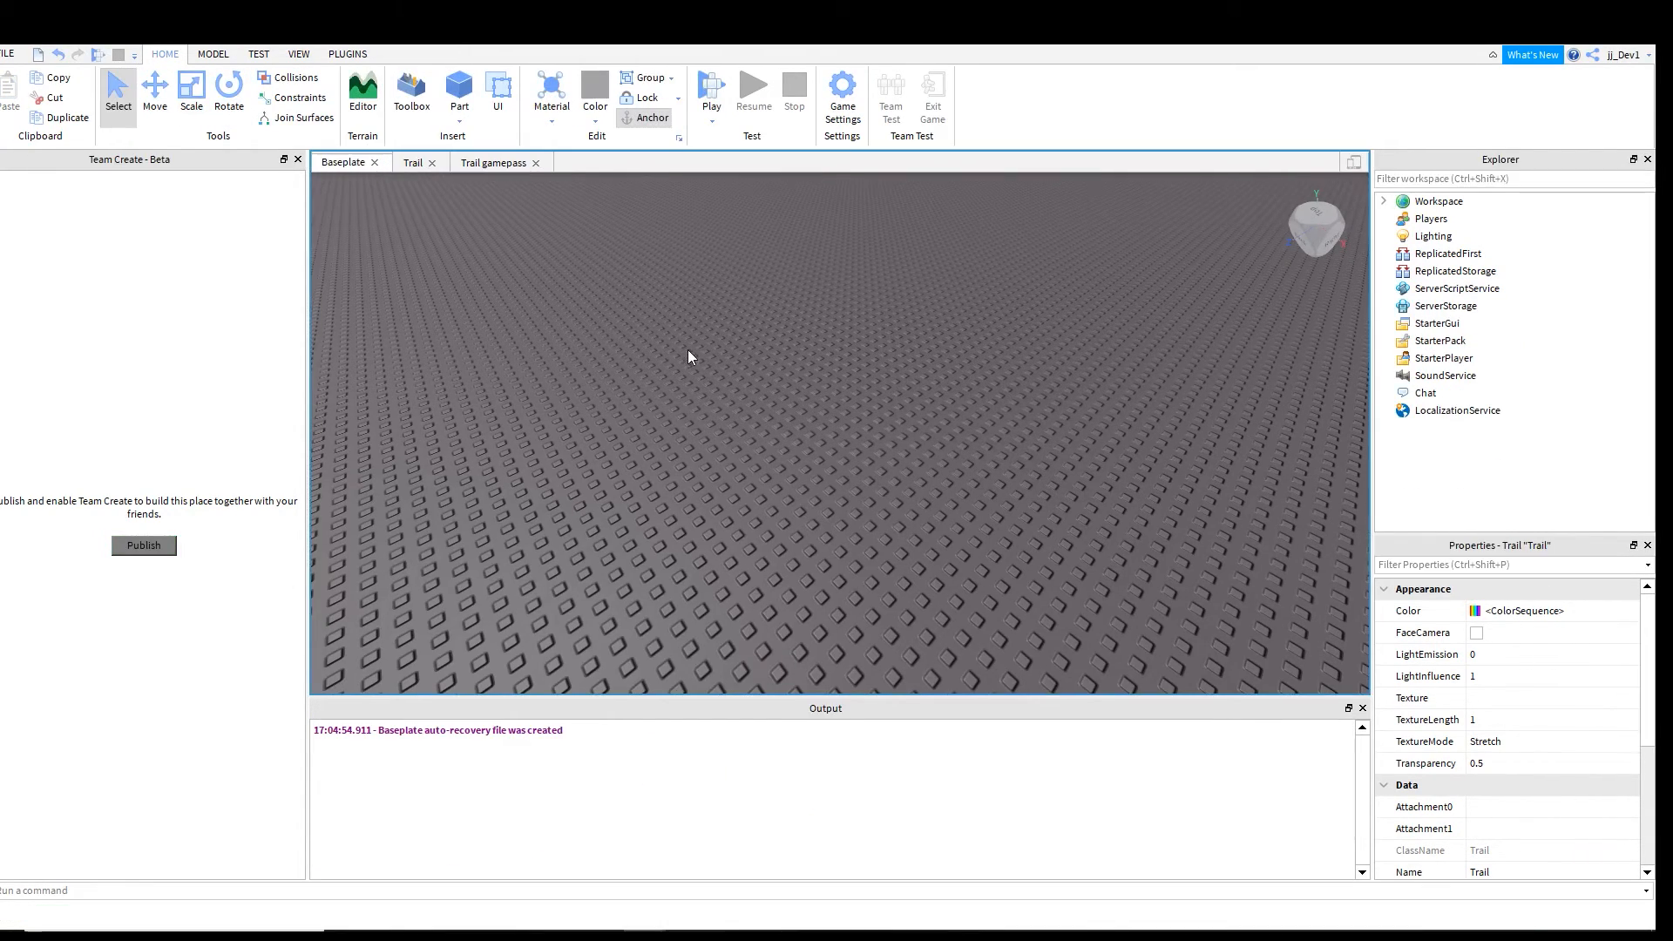
left_click(709, 91)
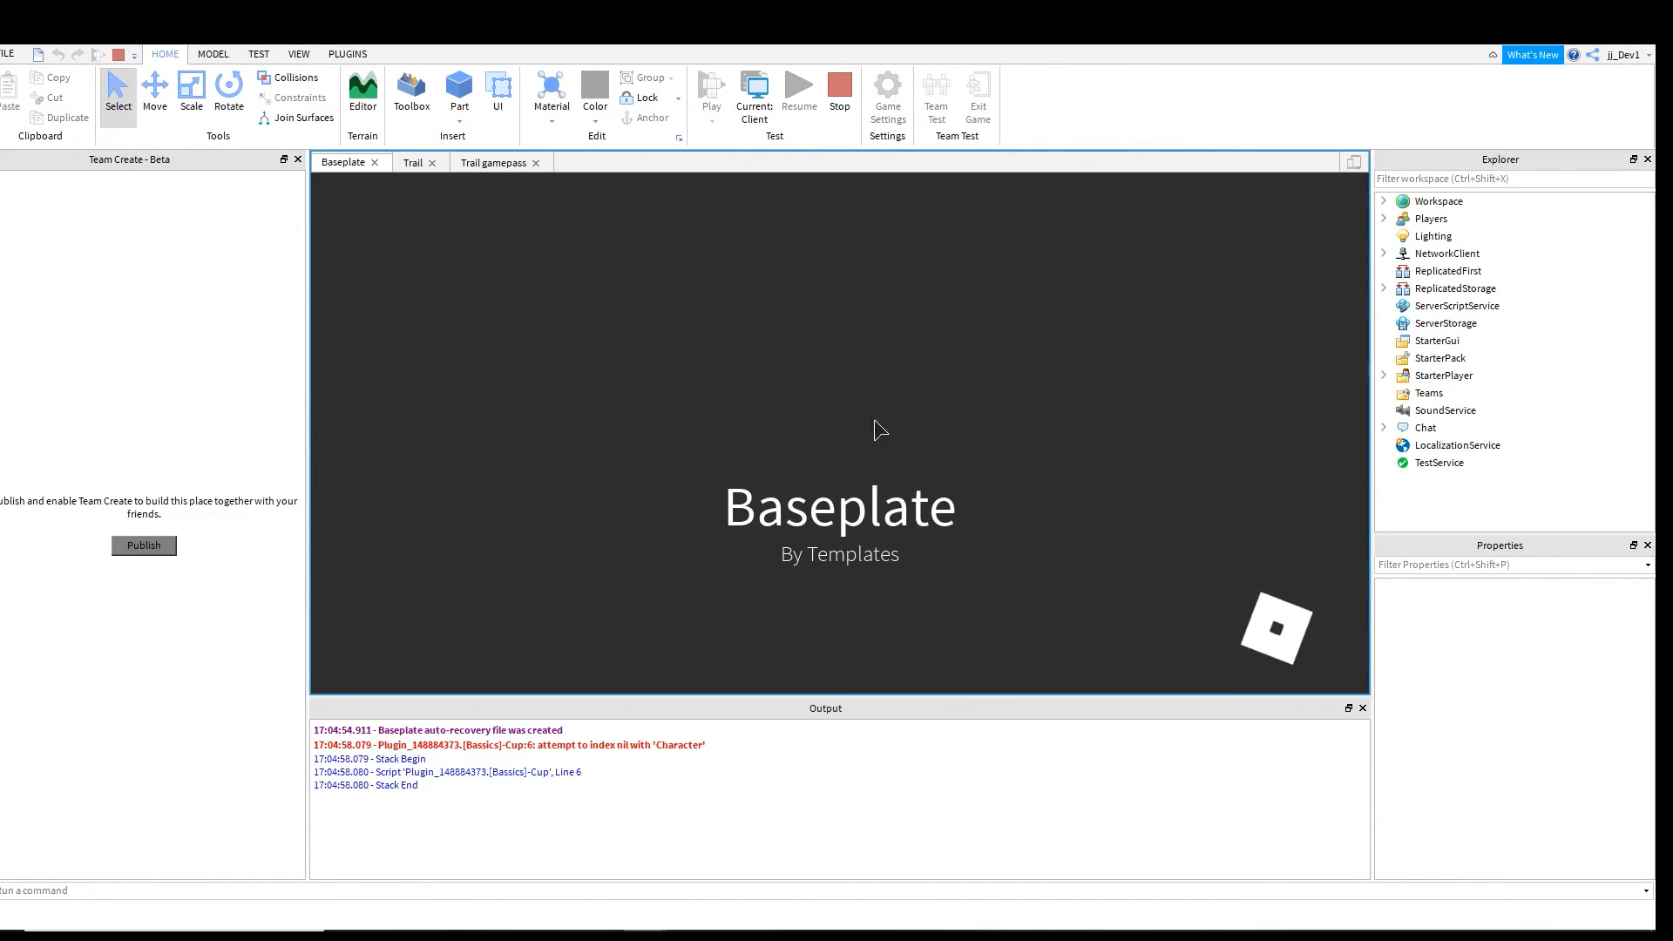
left_click(711, 86)
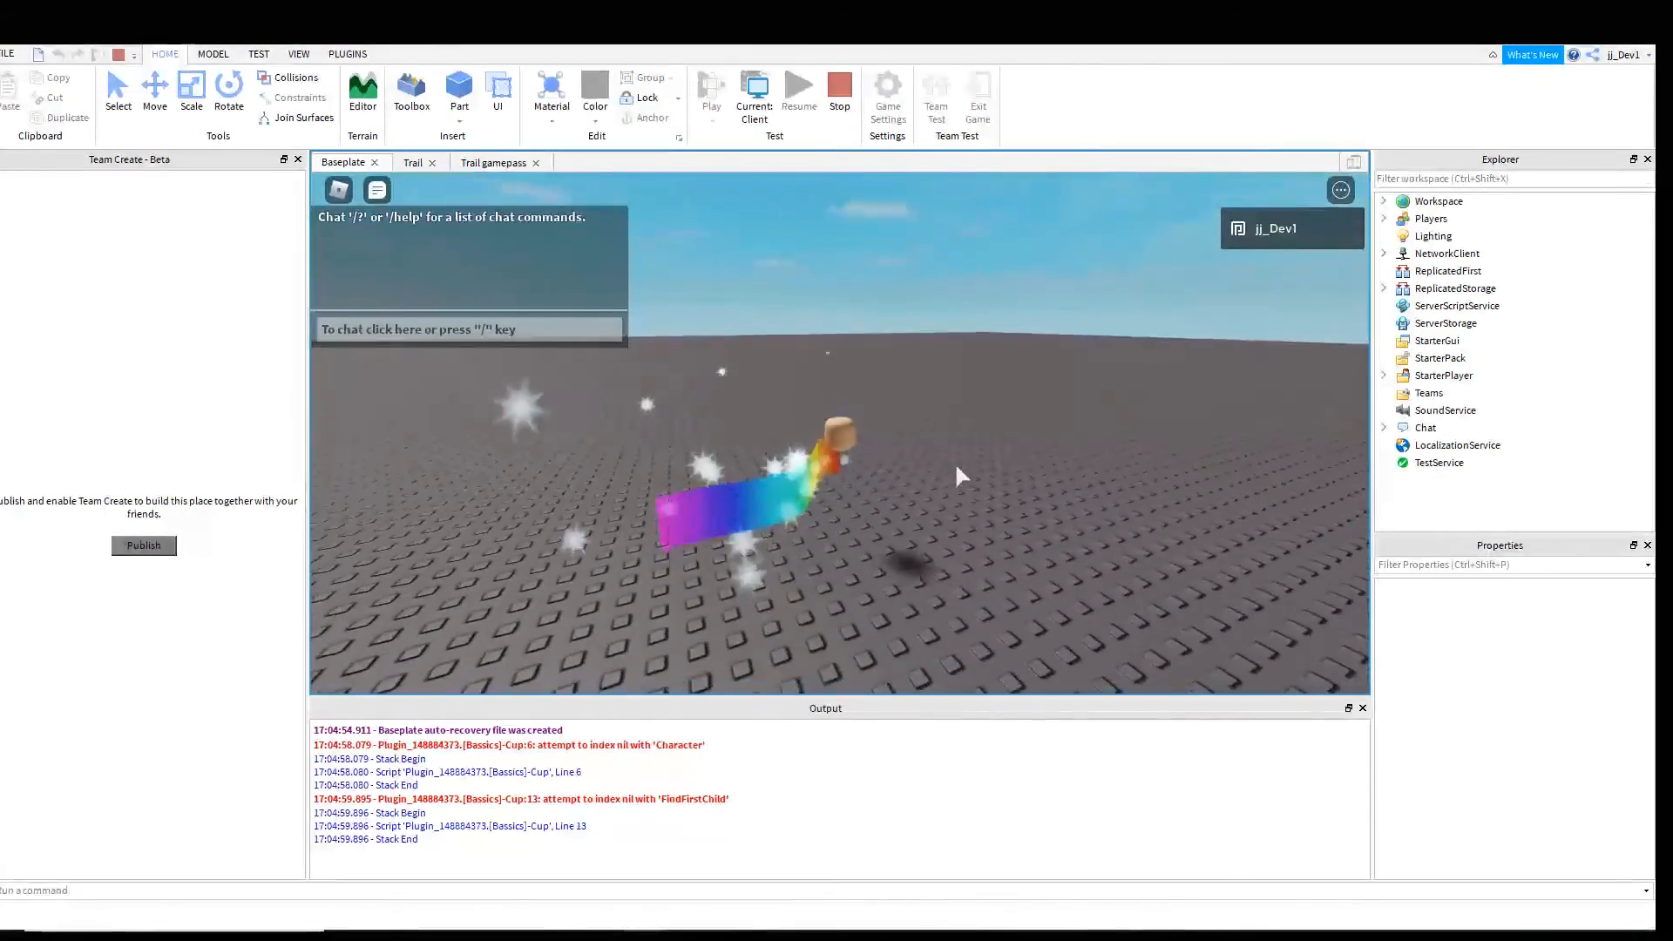